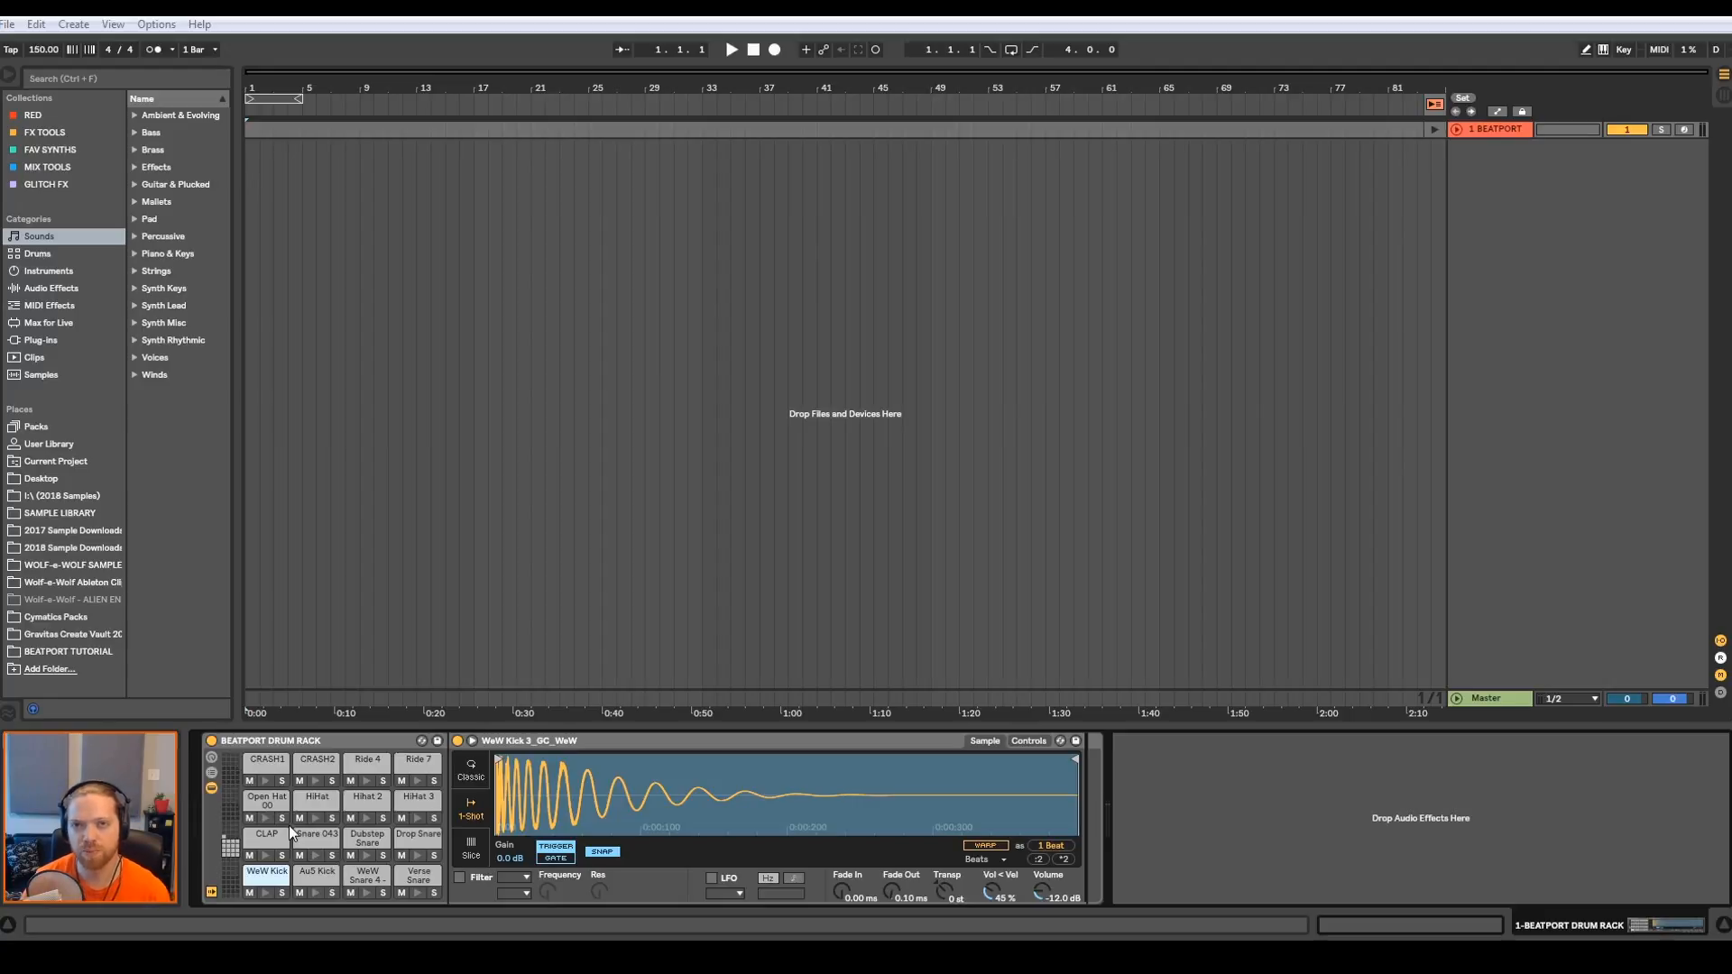
mouse_move(291, 829)
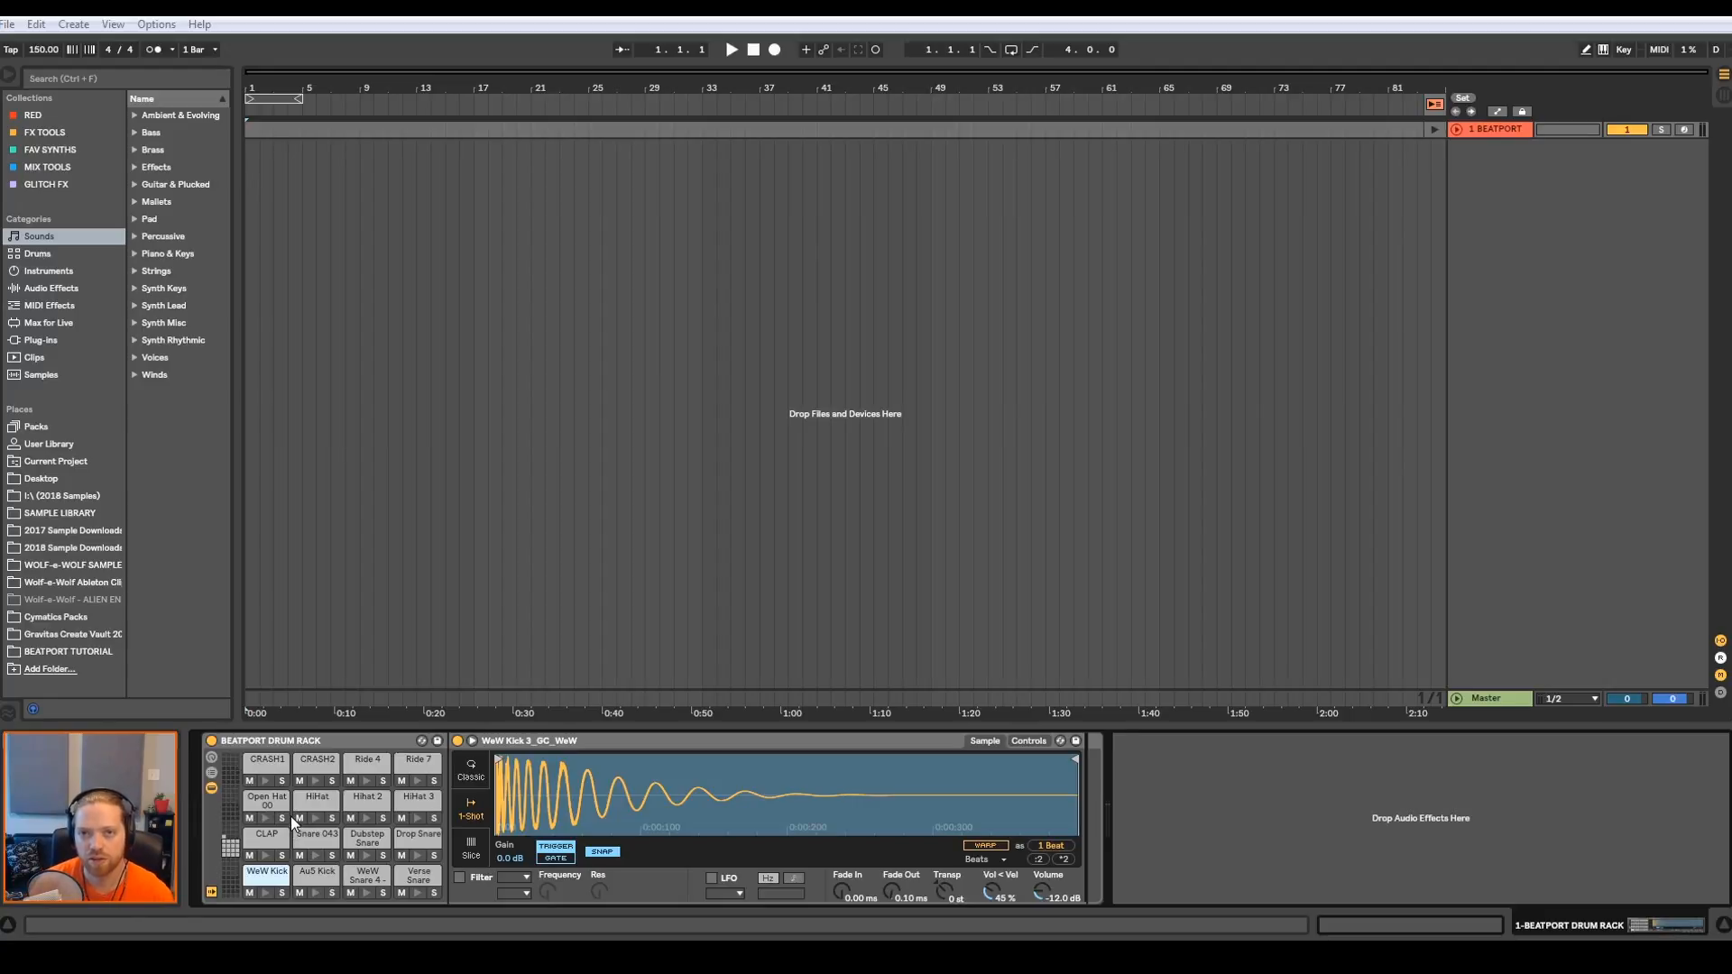
- Preview the kit's drum sounds, including CRASH2 and CRASH1, before drawing notes
click(417, 836)
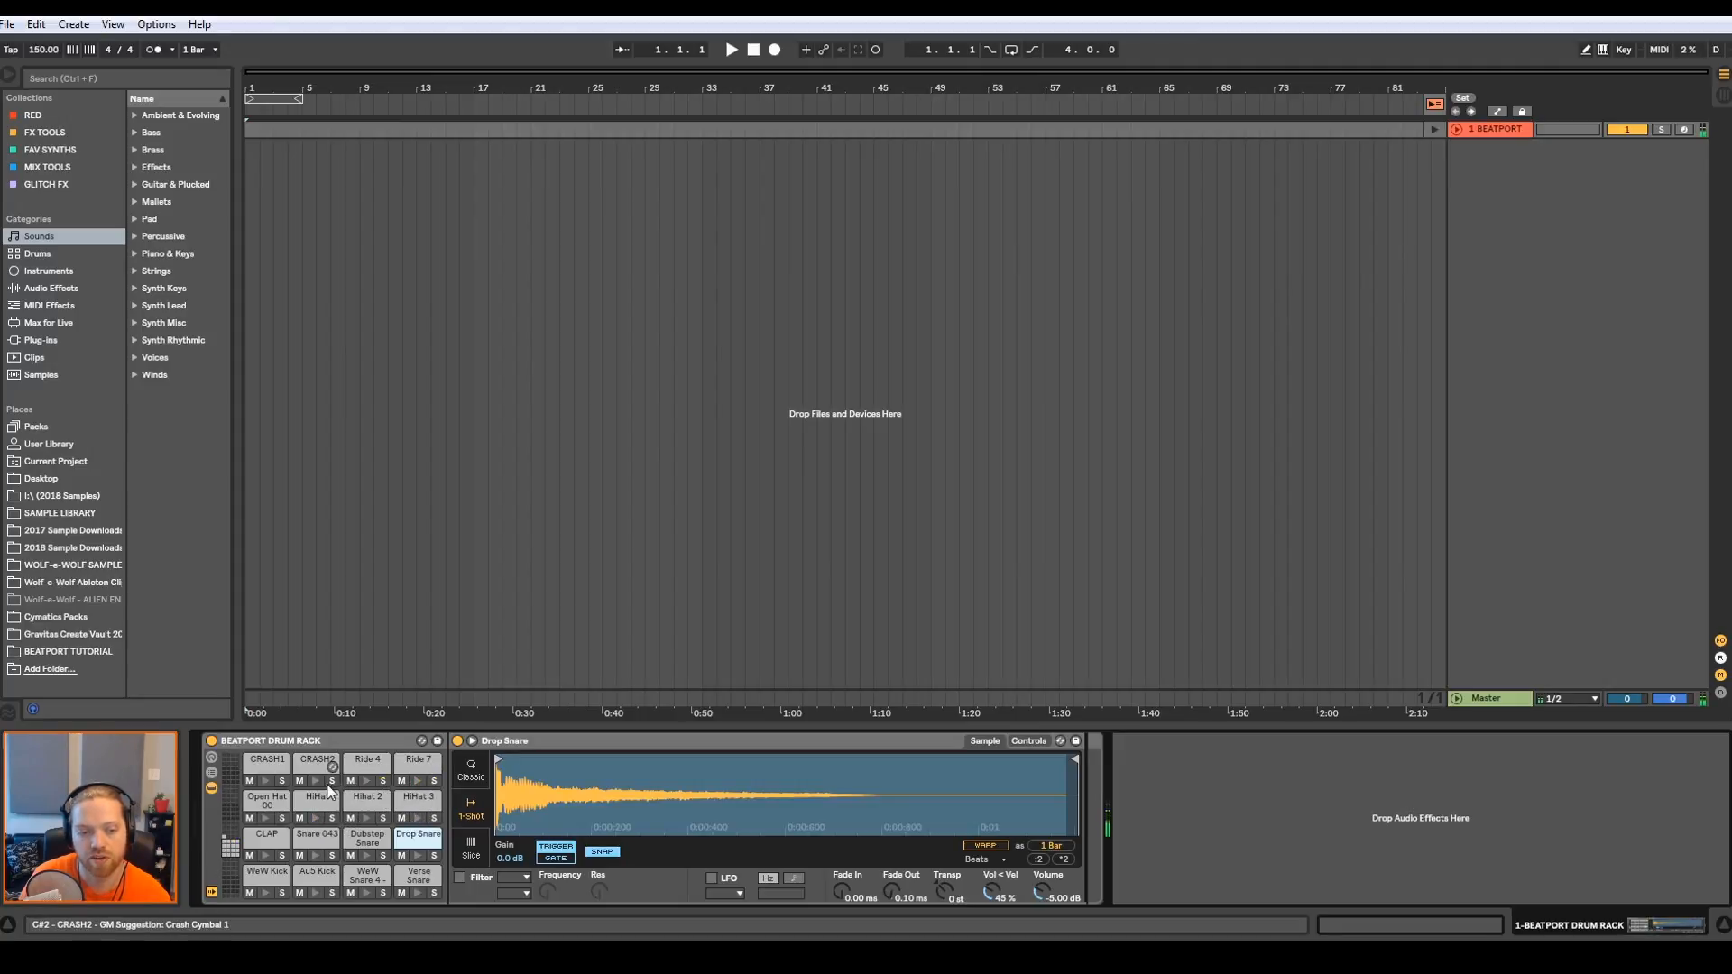
click(265, 759)
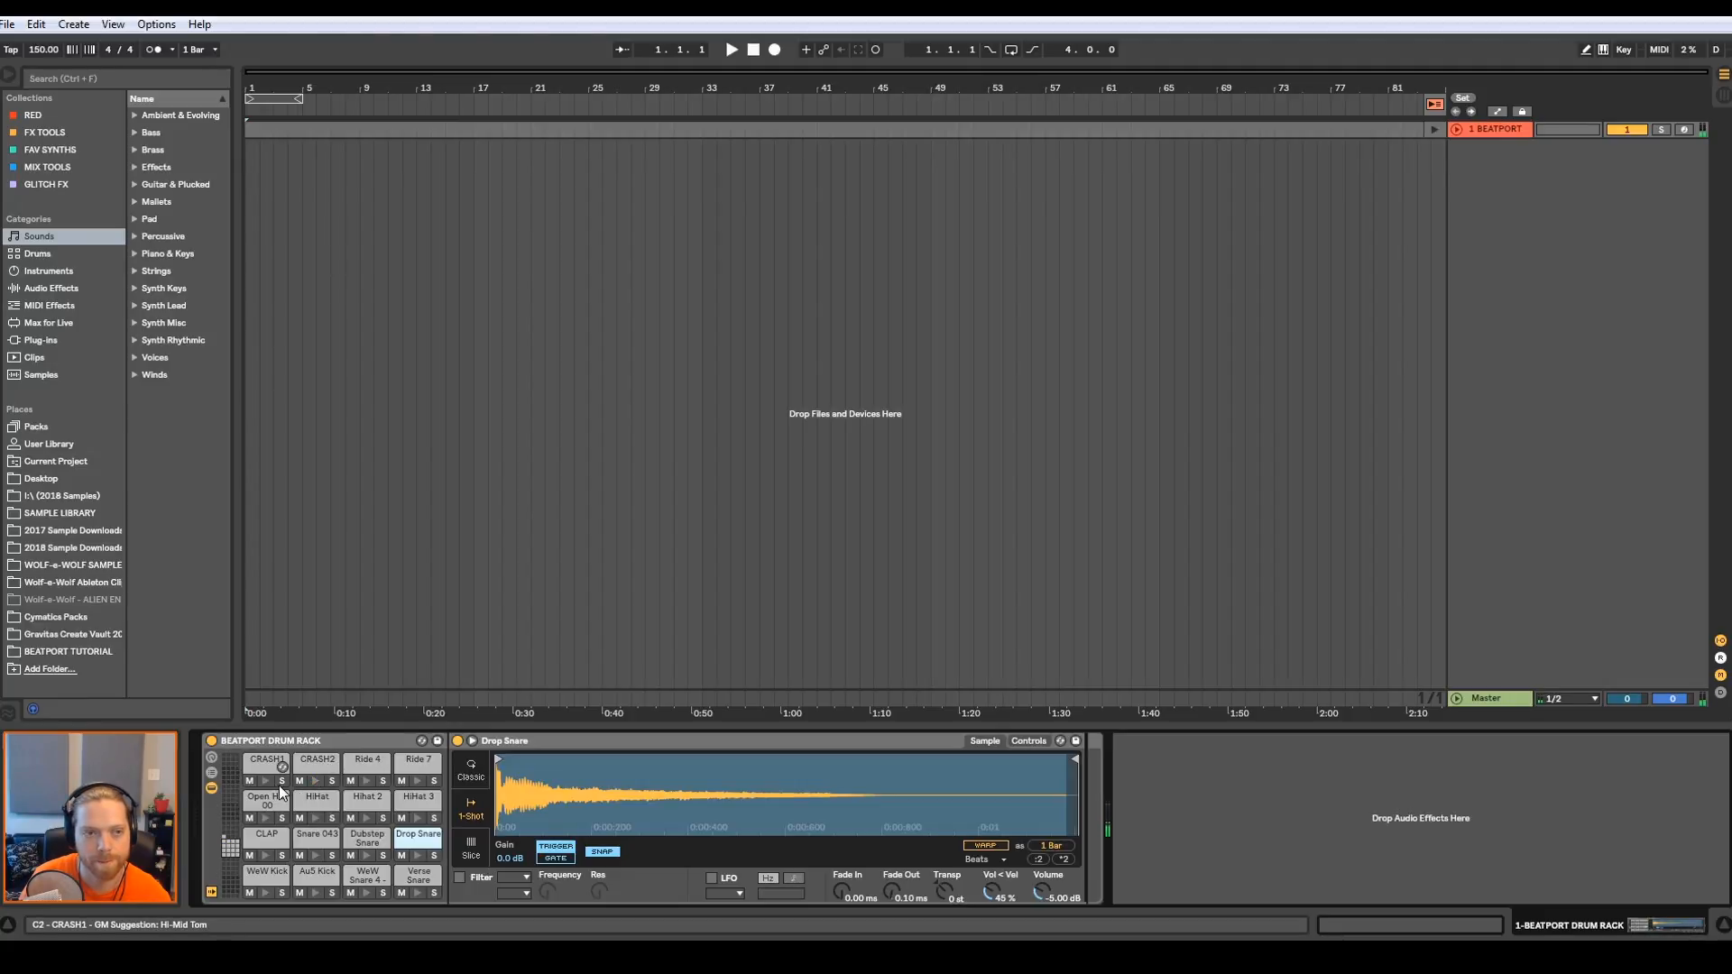
click(318, 762)
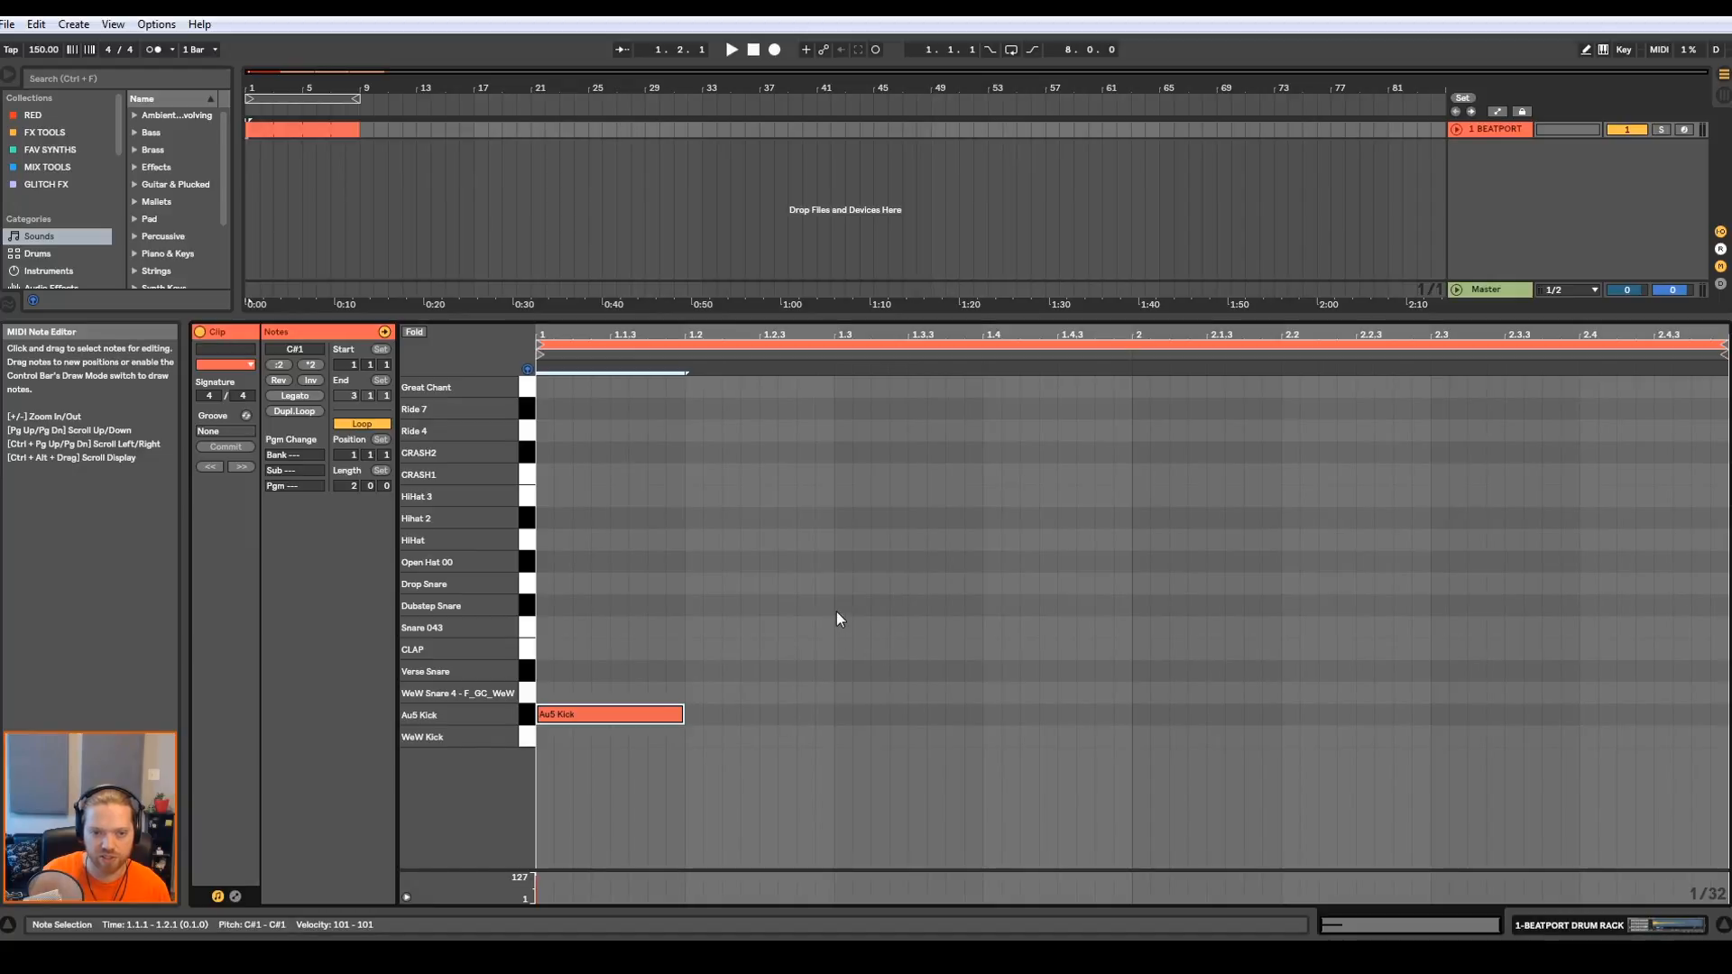
mouse_move(843, 639)
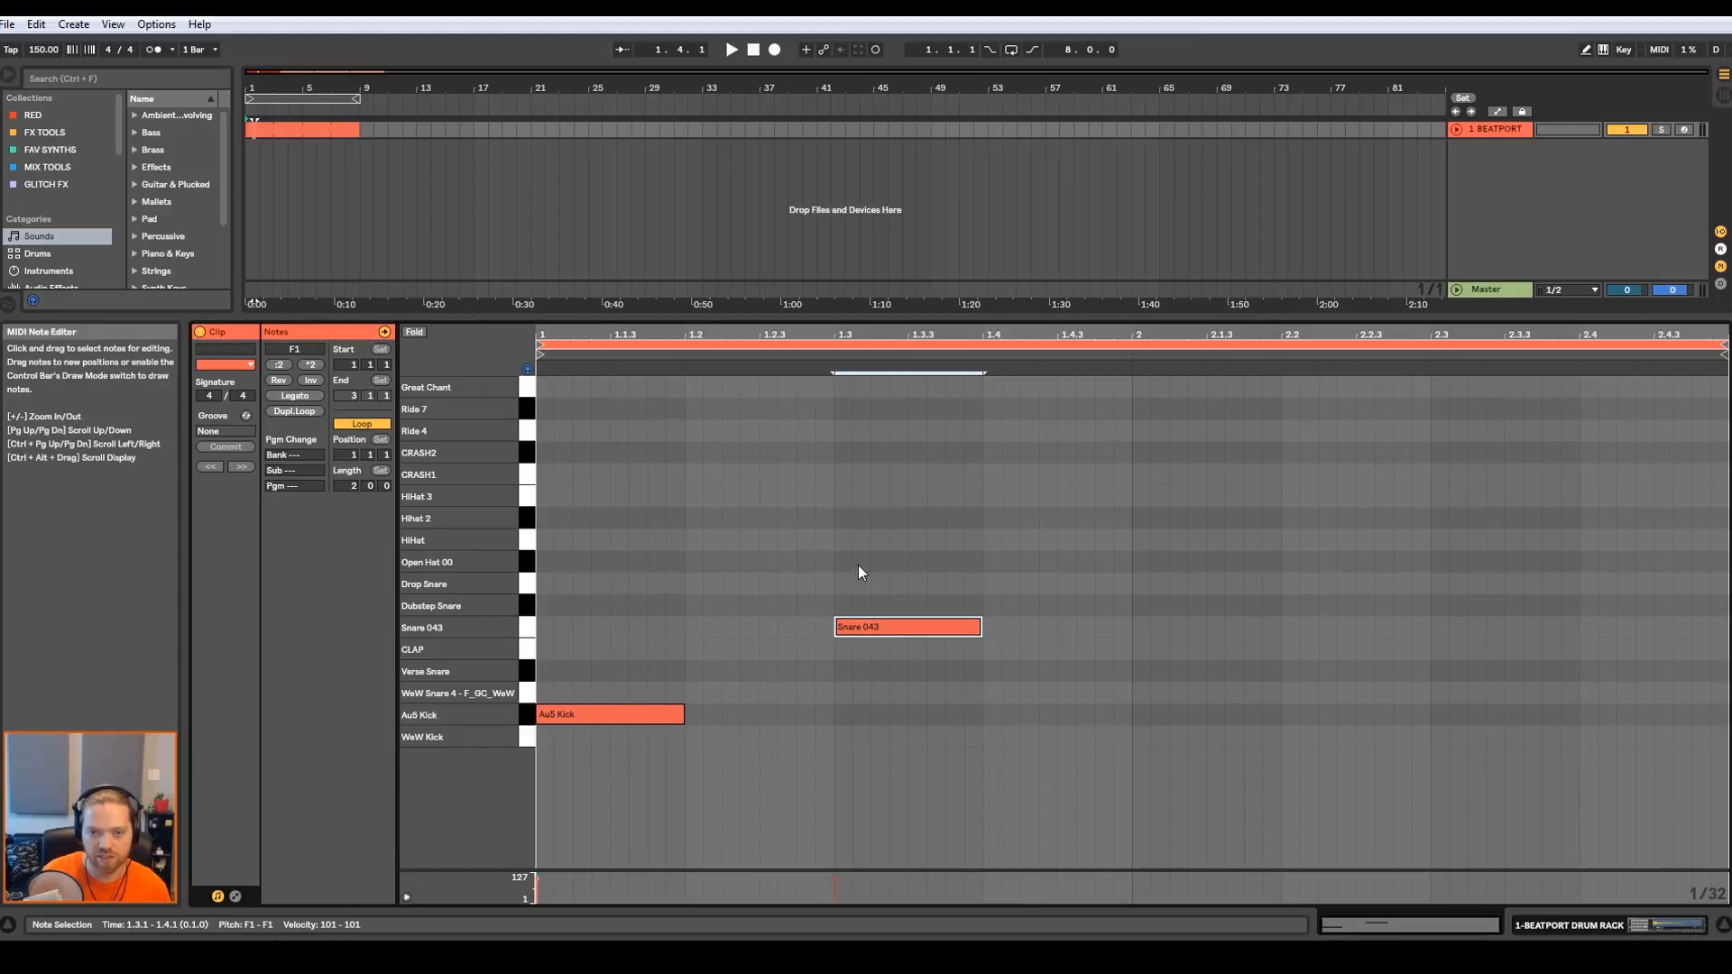
mouse_move(870, 648)
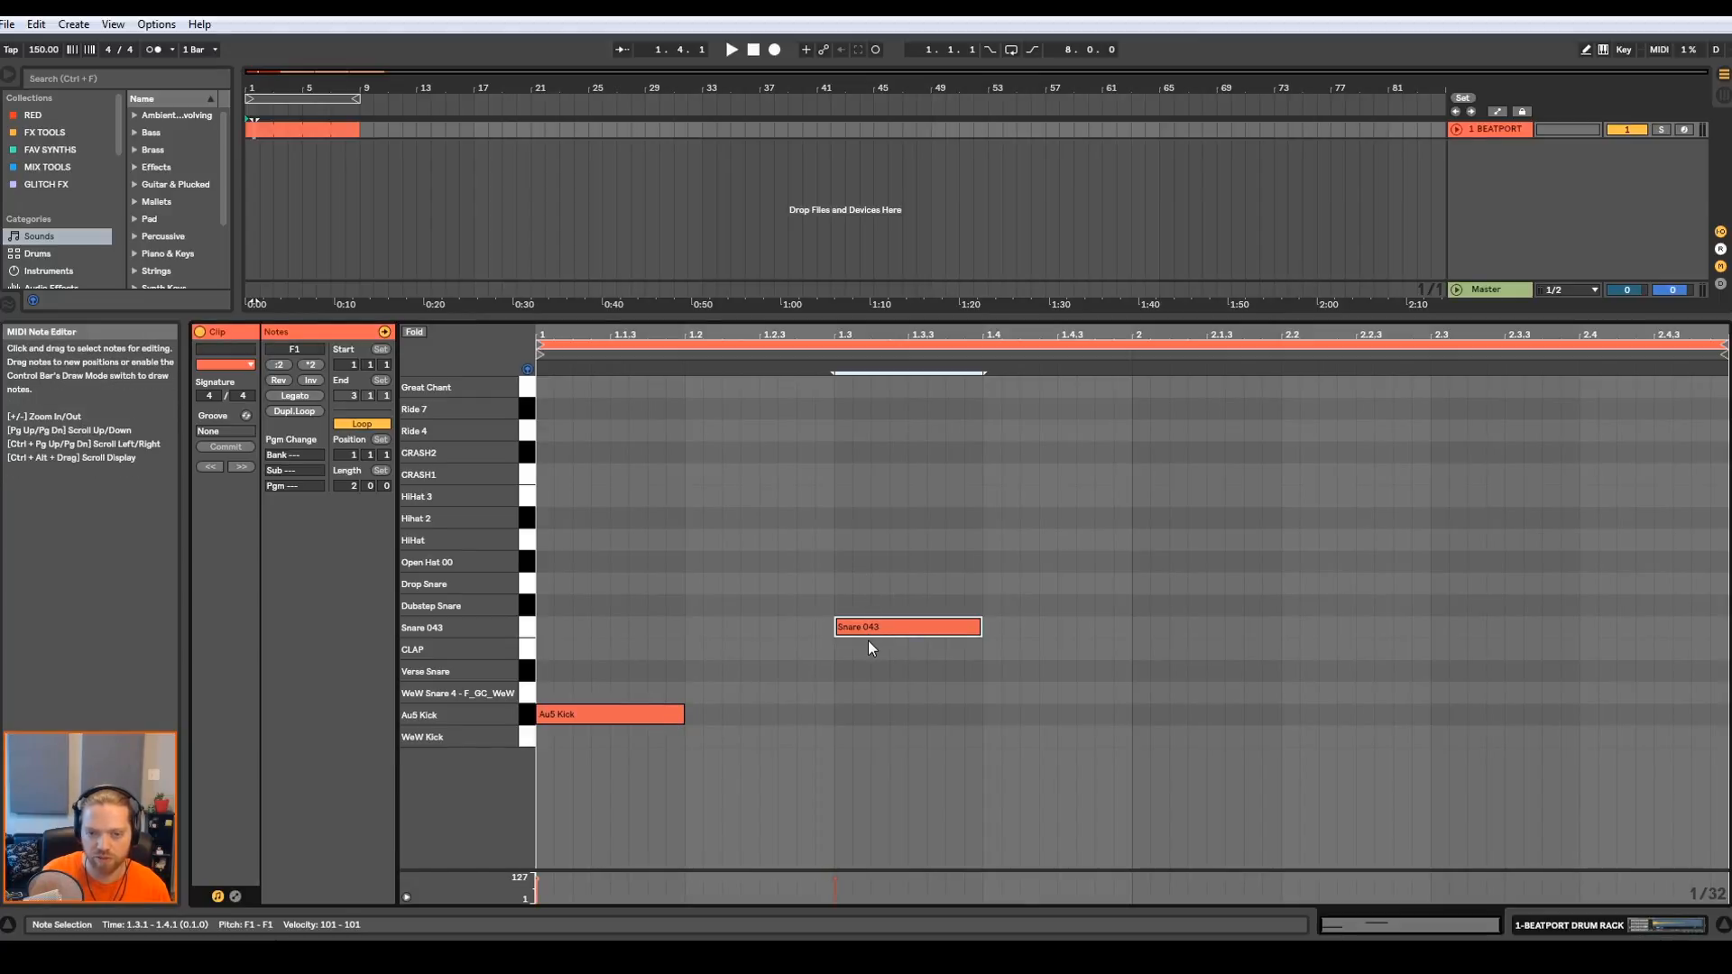
mouse_move(707, 726)
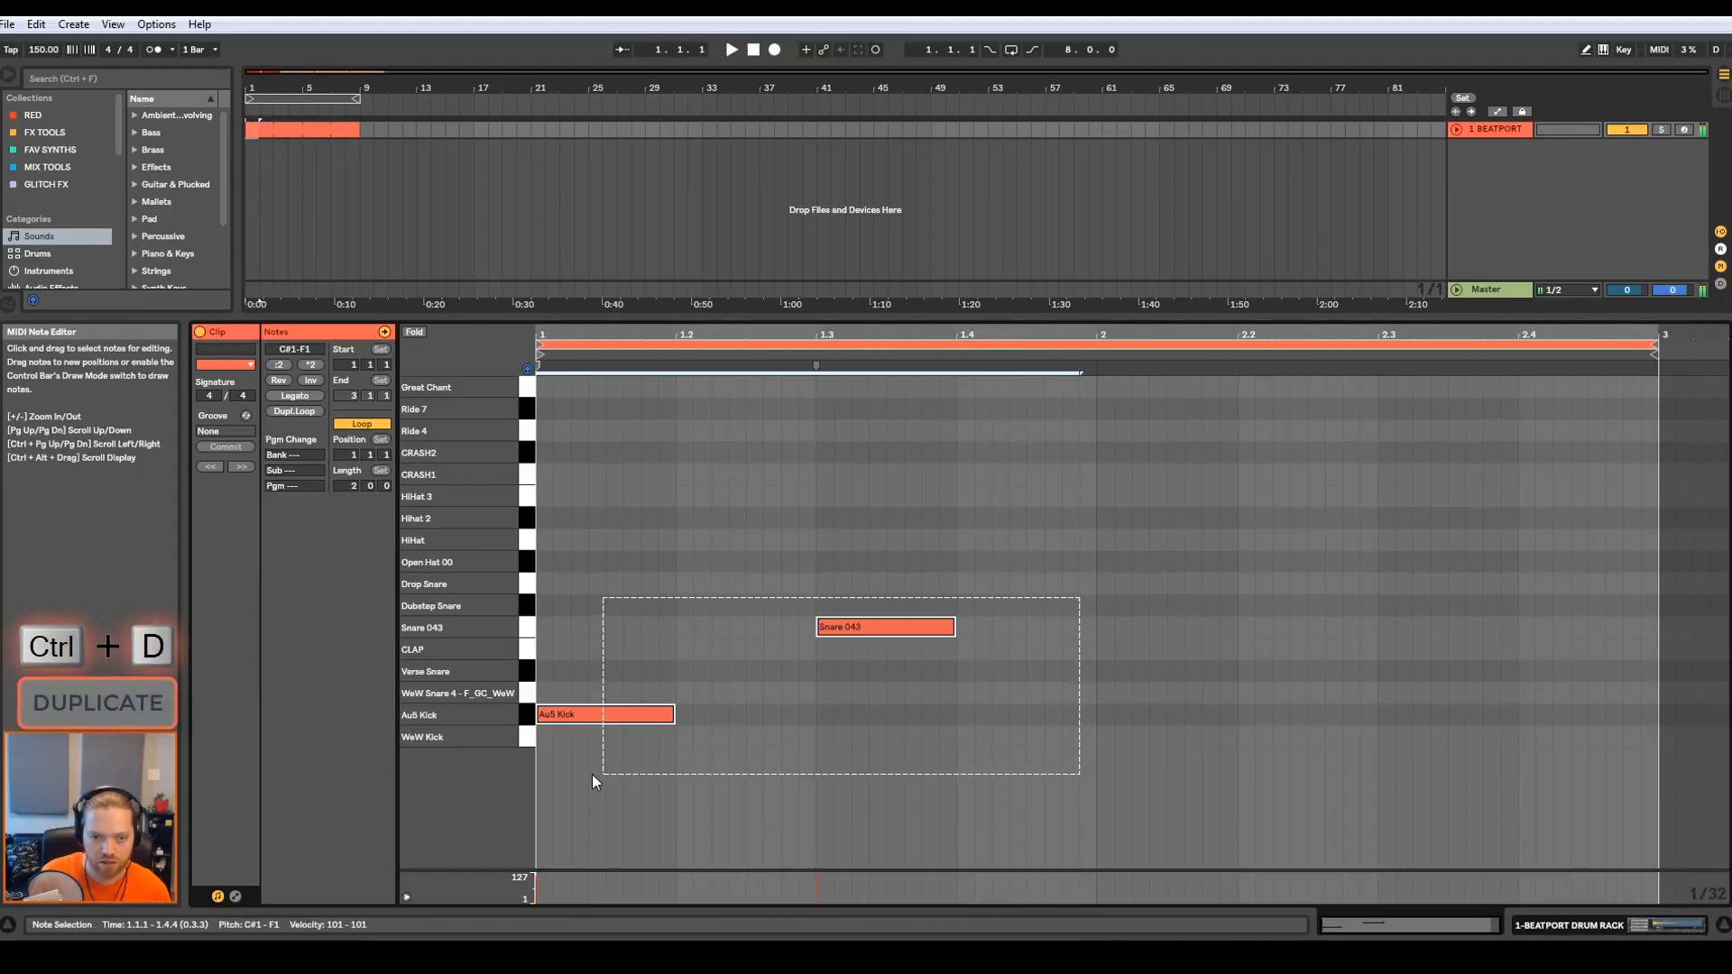
- Duplicate the kick and snare into bar two and add HiHat notes on the beats
key(ctrl+d)
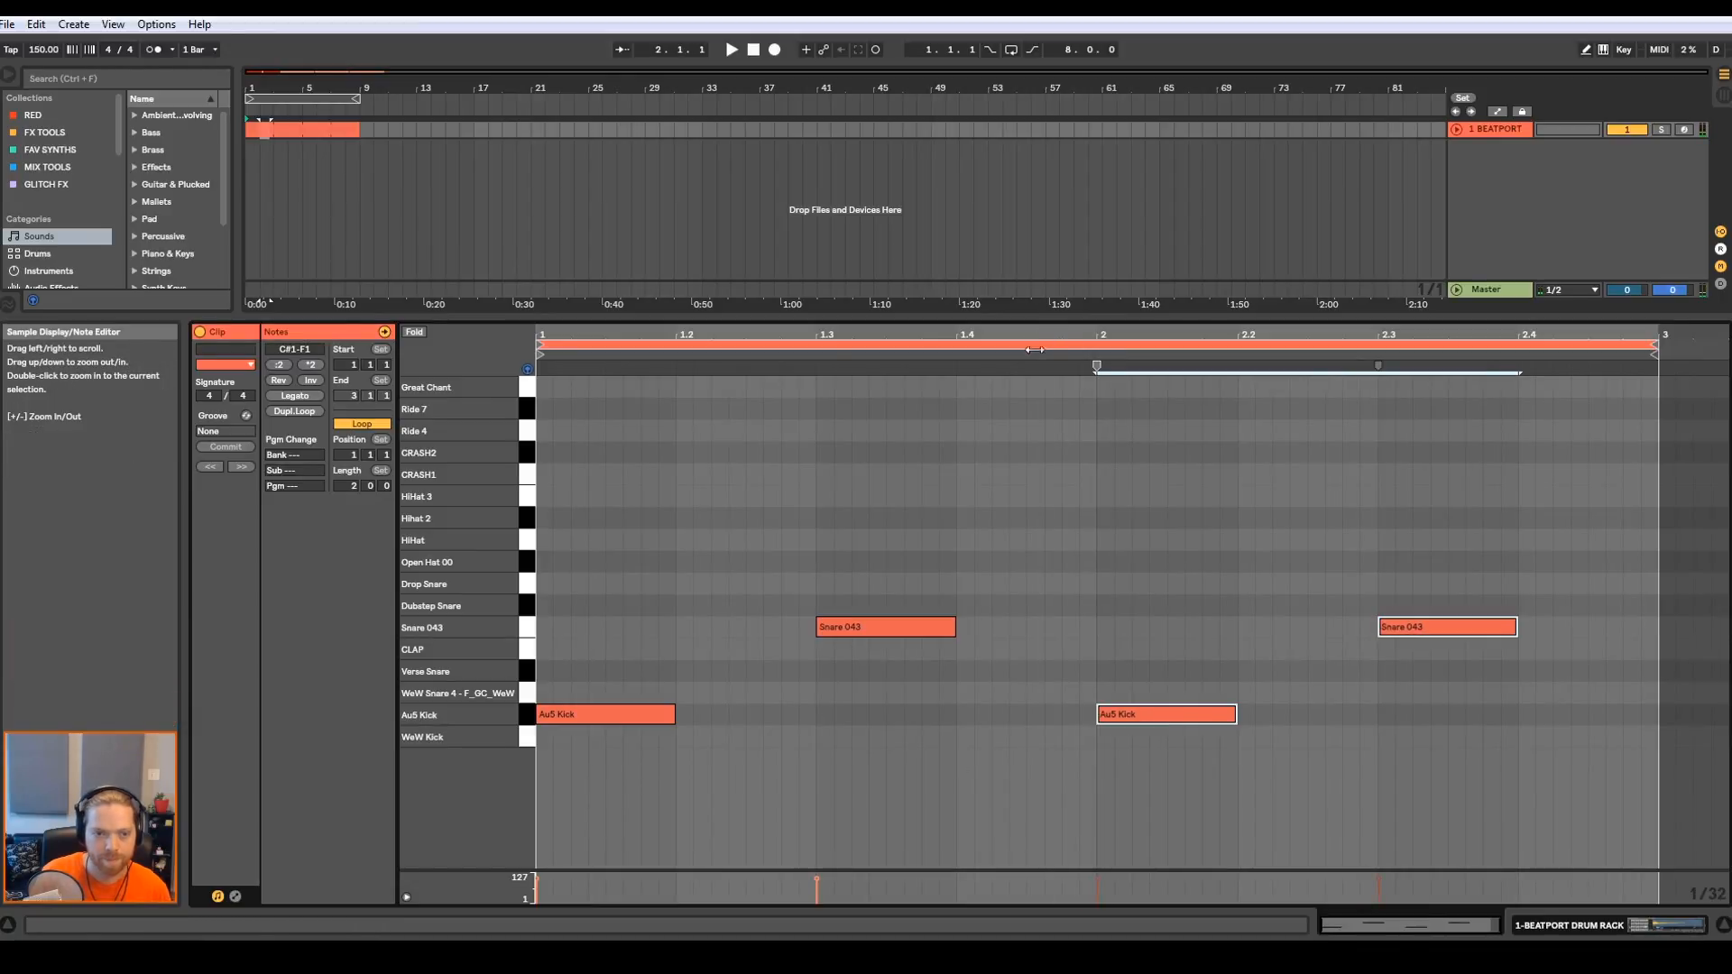
click(543, 539)
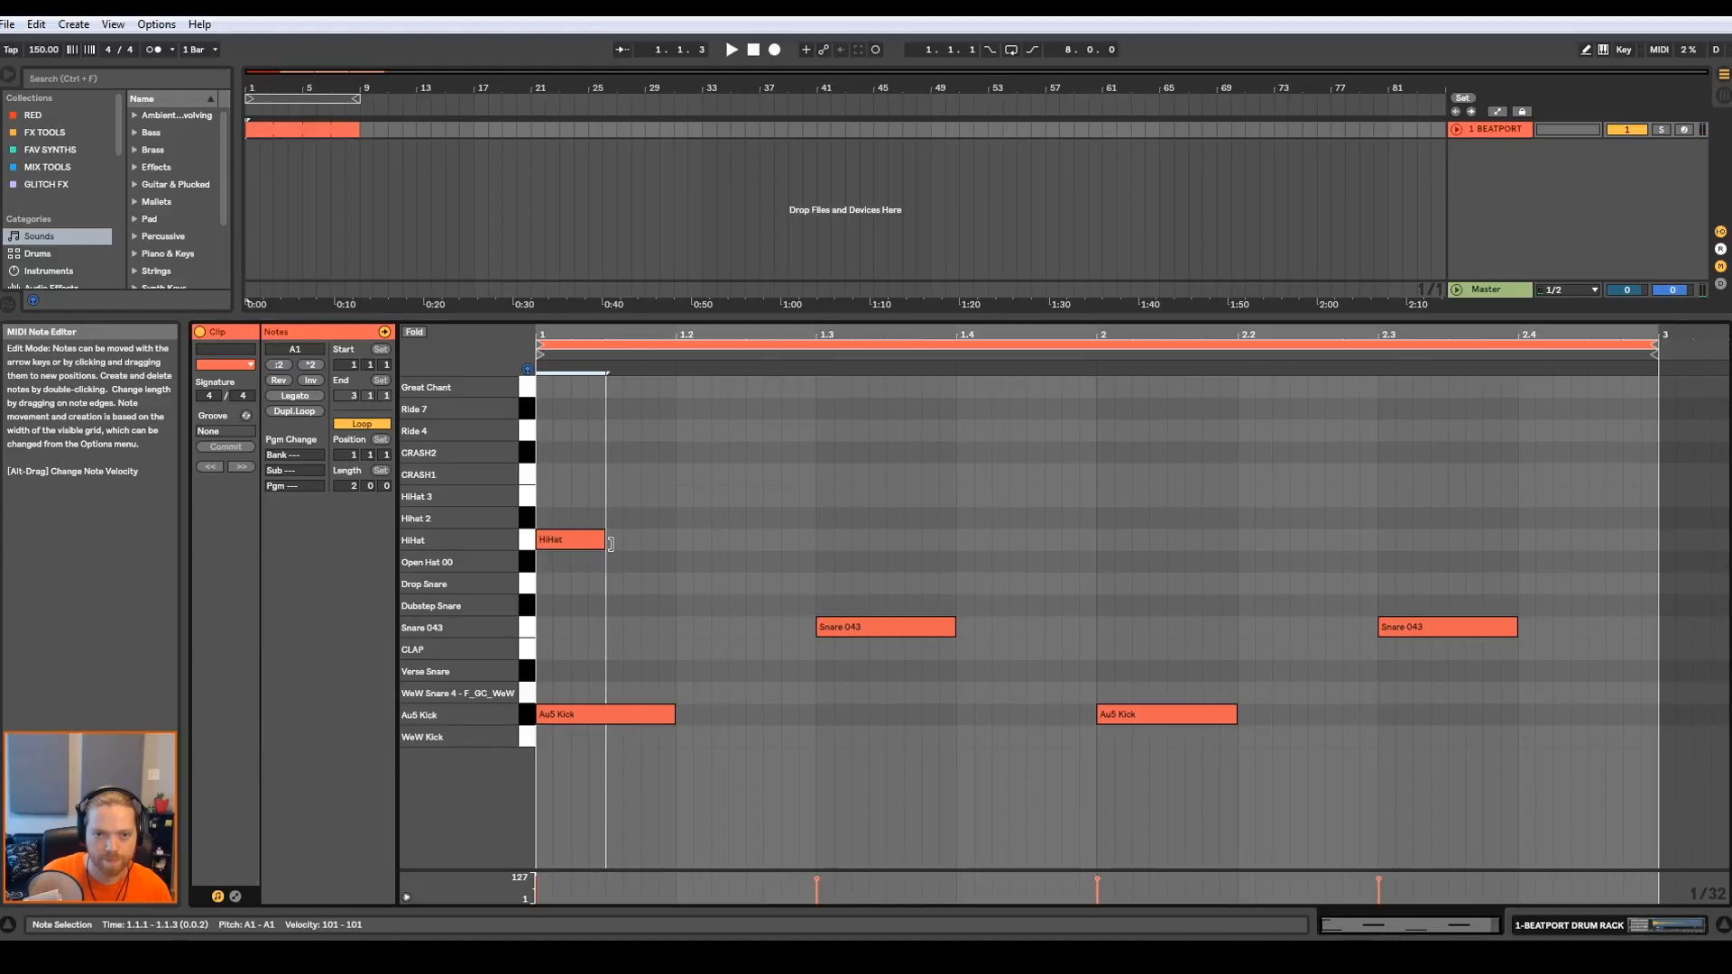
click(529, 539)
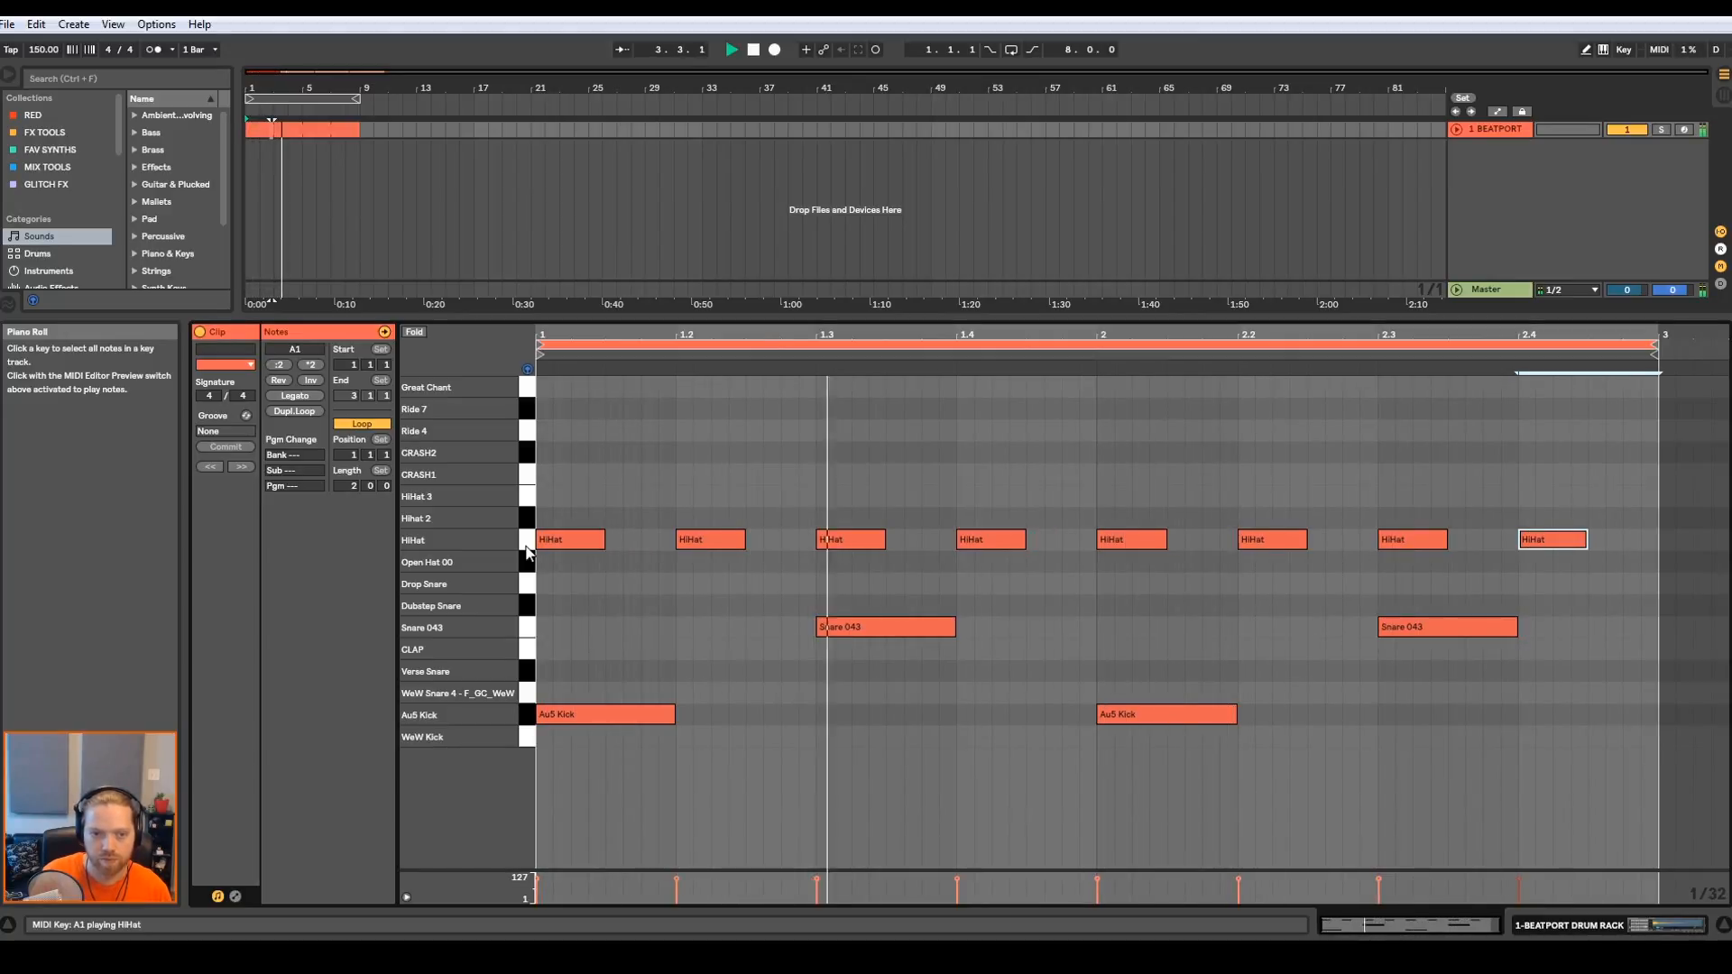
click(1551, 539)
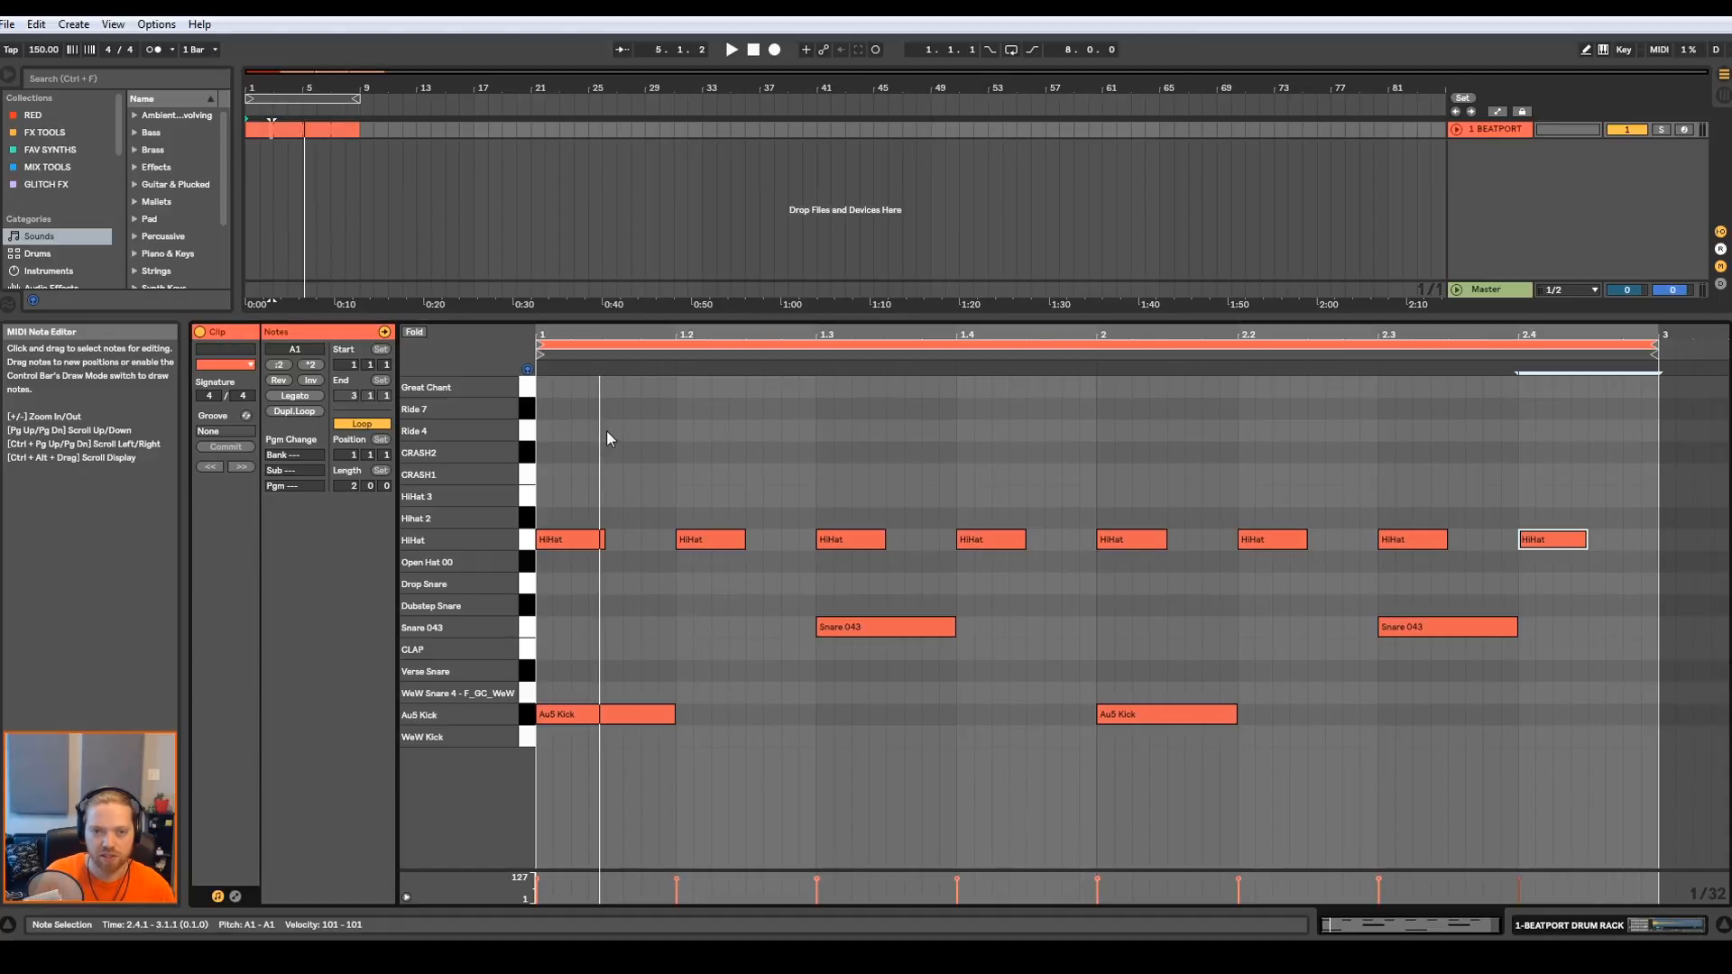
mouse_move(675, 436)
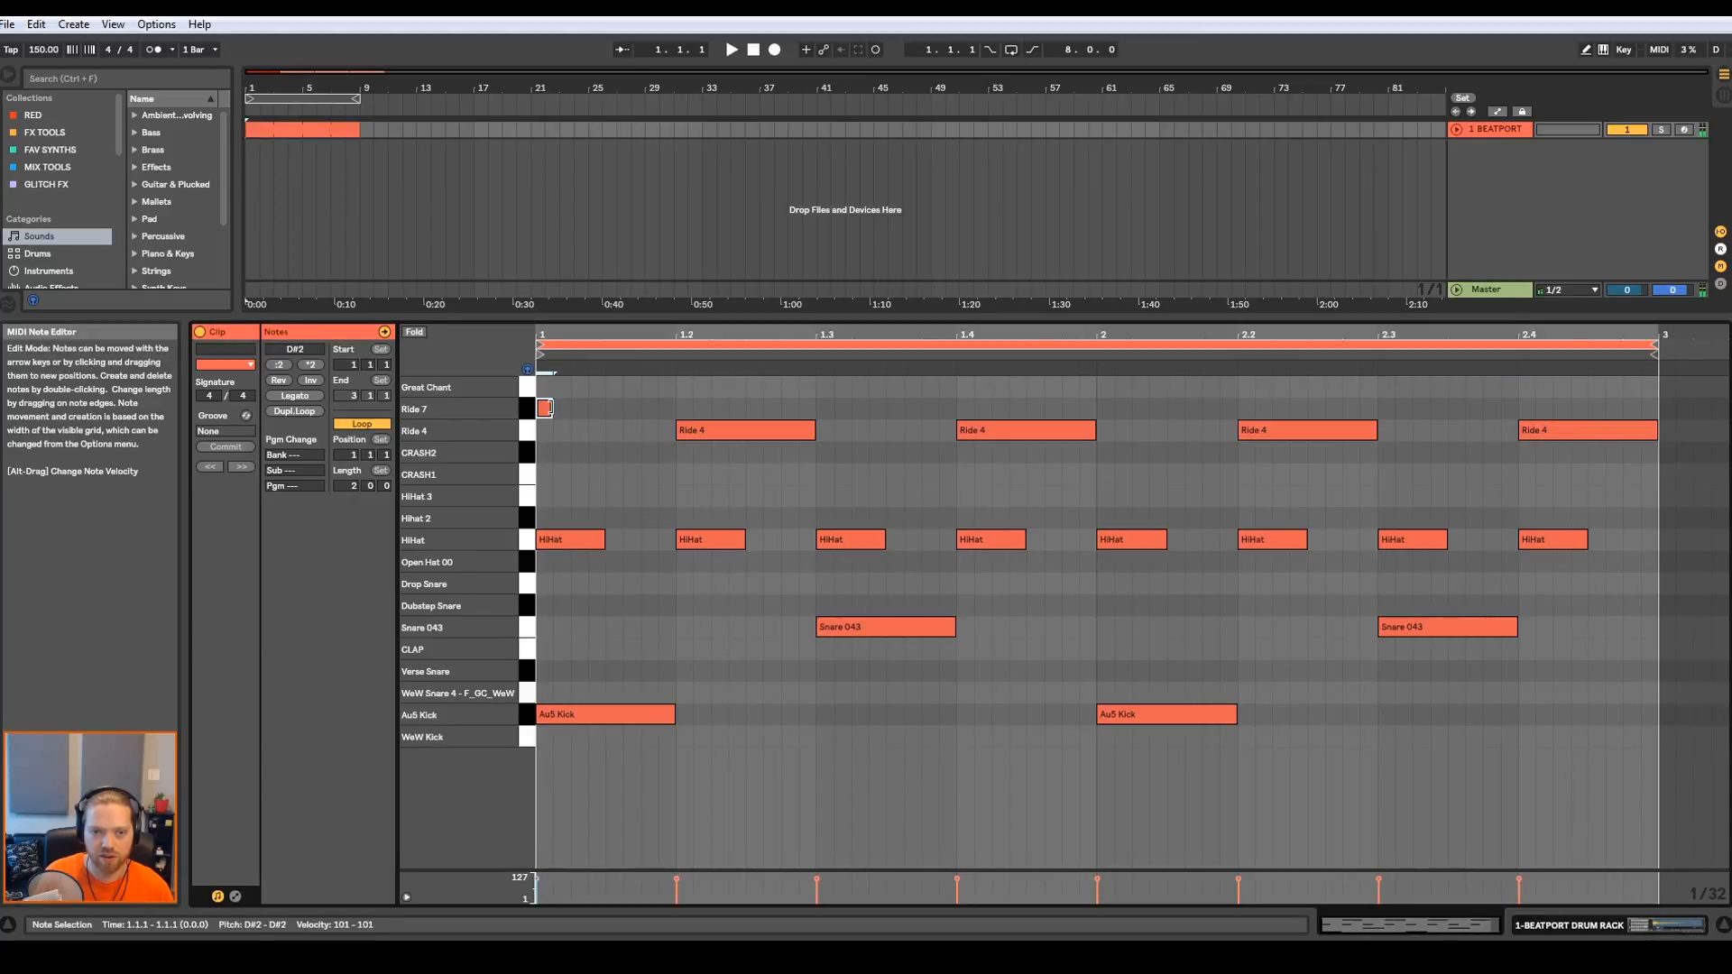
- Draw a Ride 7 note at the loop start and remove the one past the loop end
drag(545, 408, 673, 408)
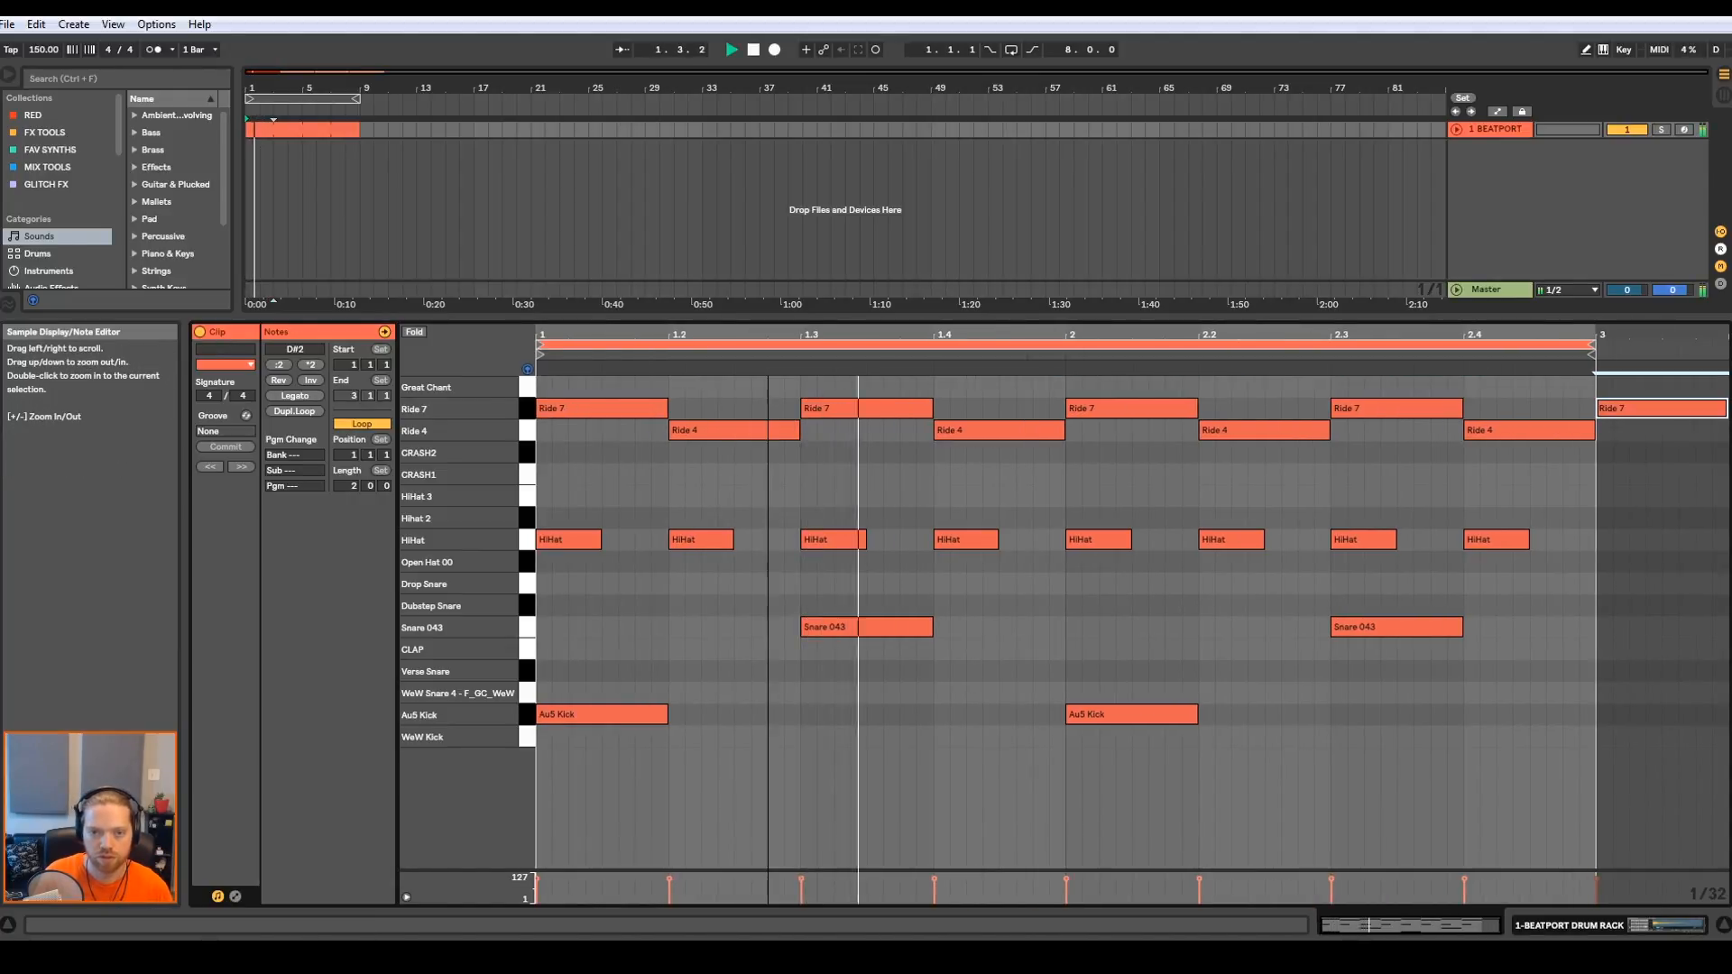
click(1624, 408)
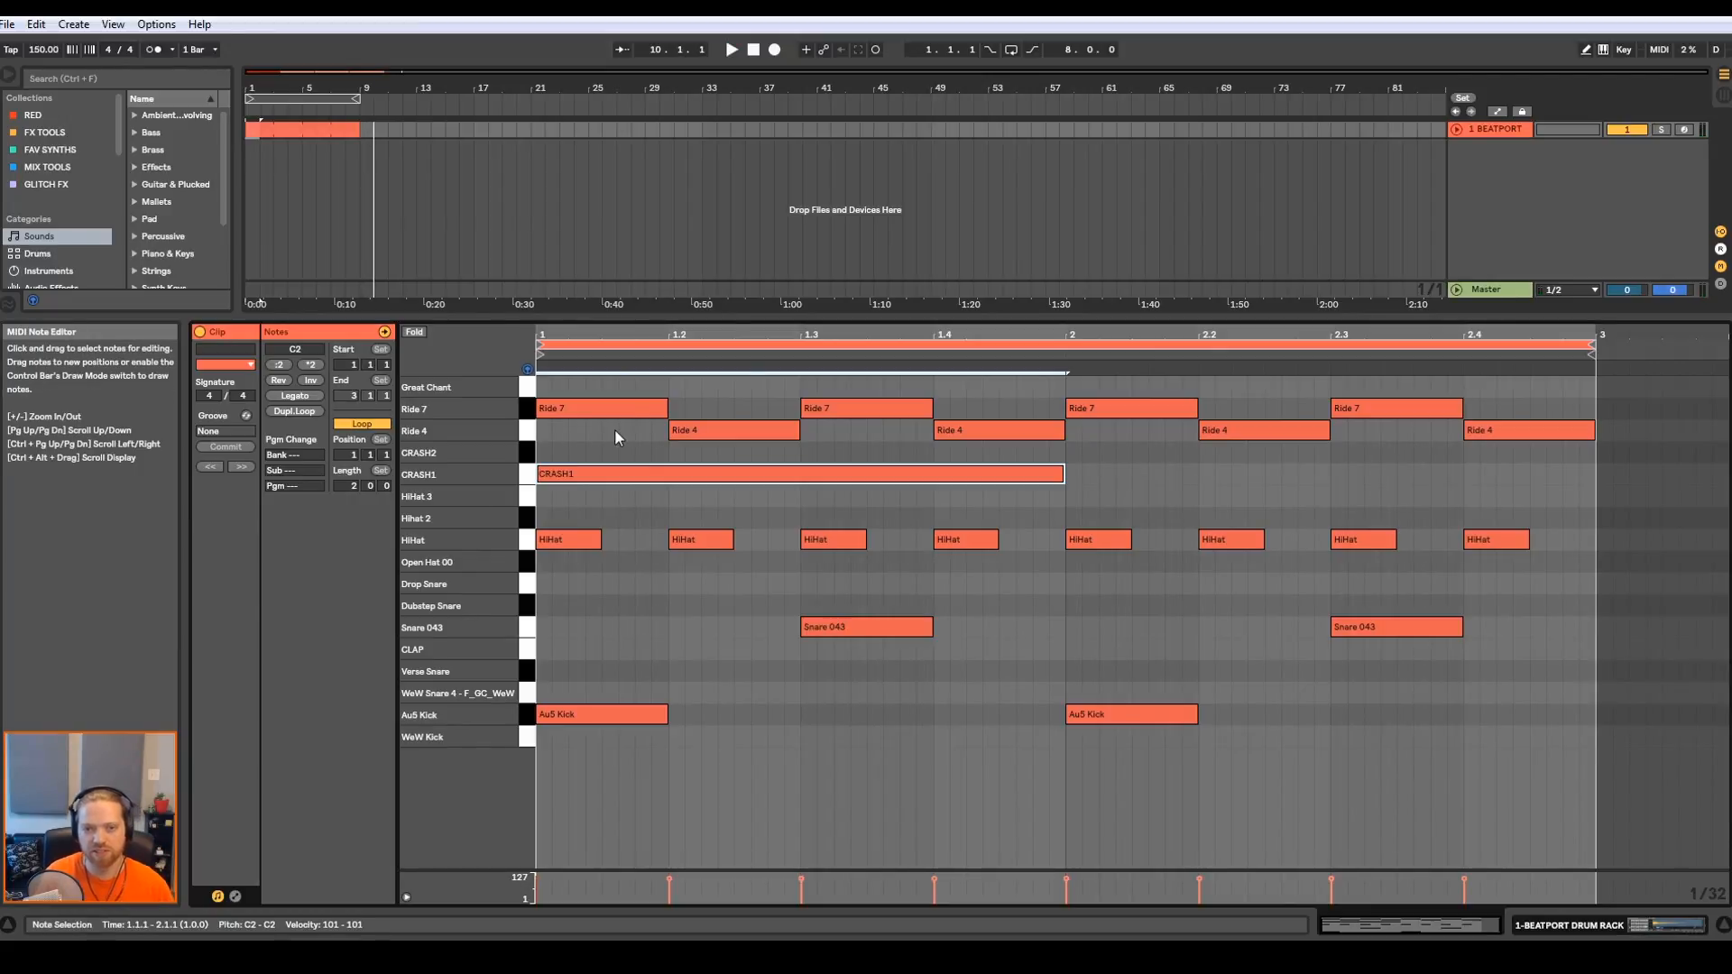
mouse_move(677, 391)
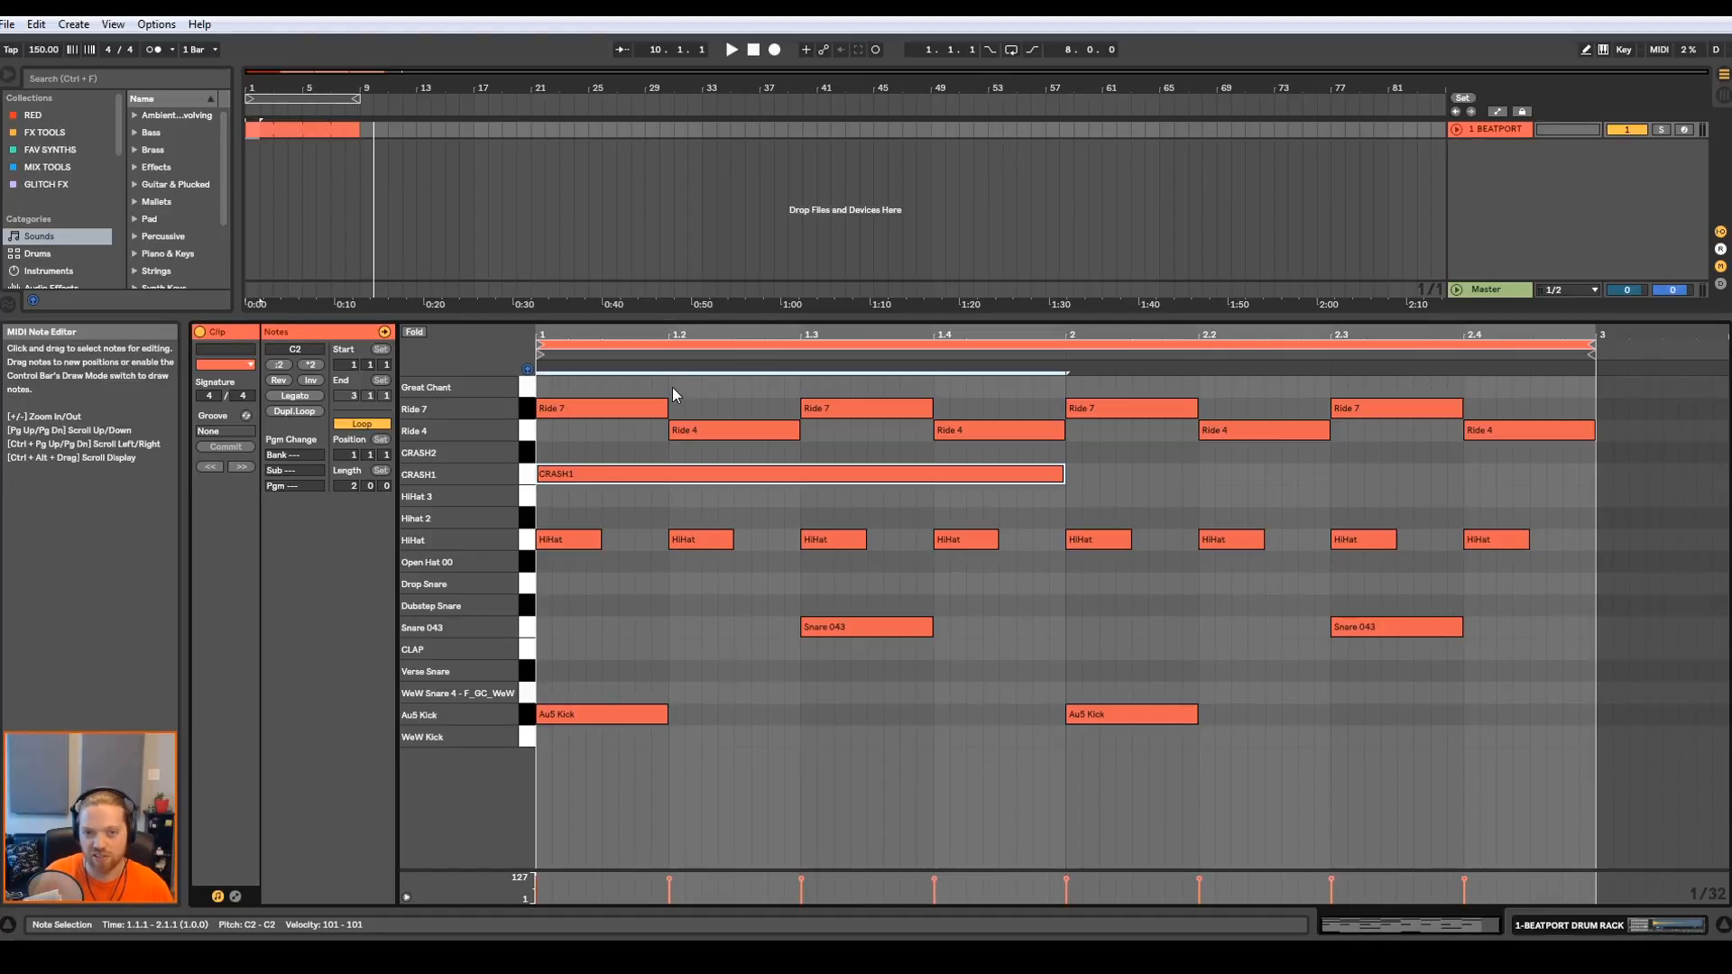
- Add a Great Chant note on beat two and play the loop from there
click(676, 387)
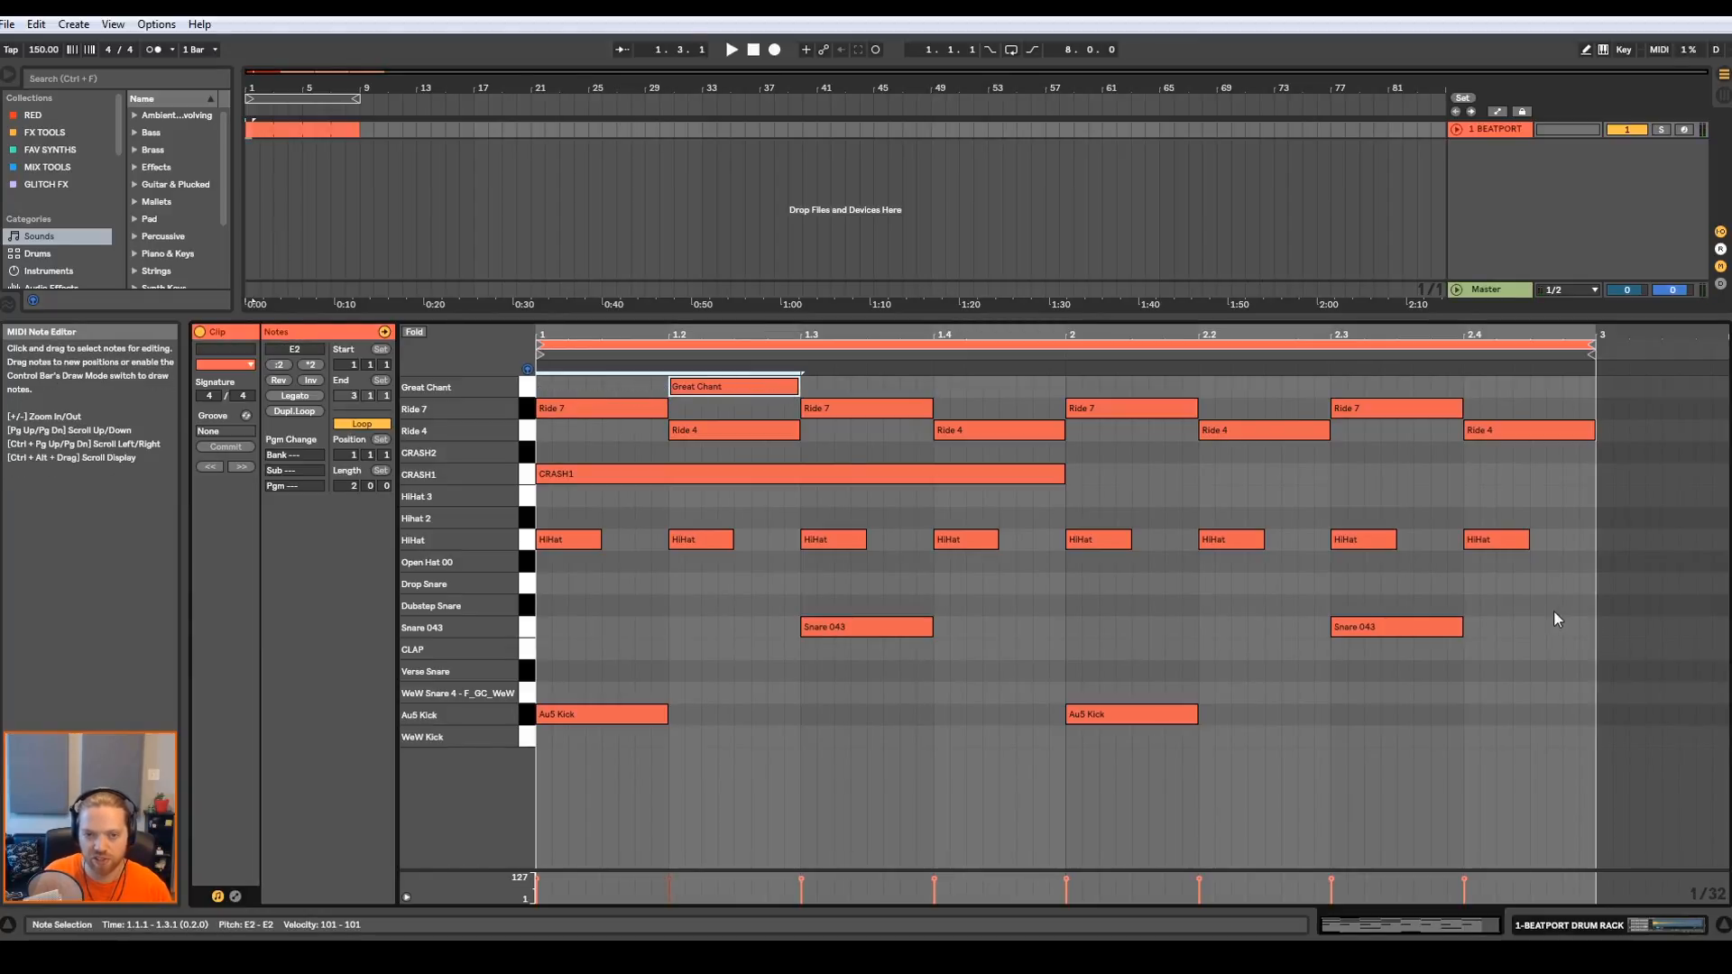
click(801, 386)
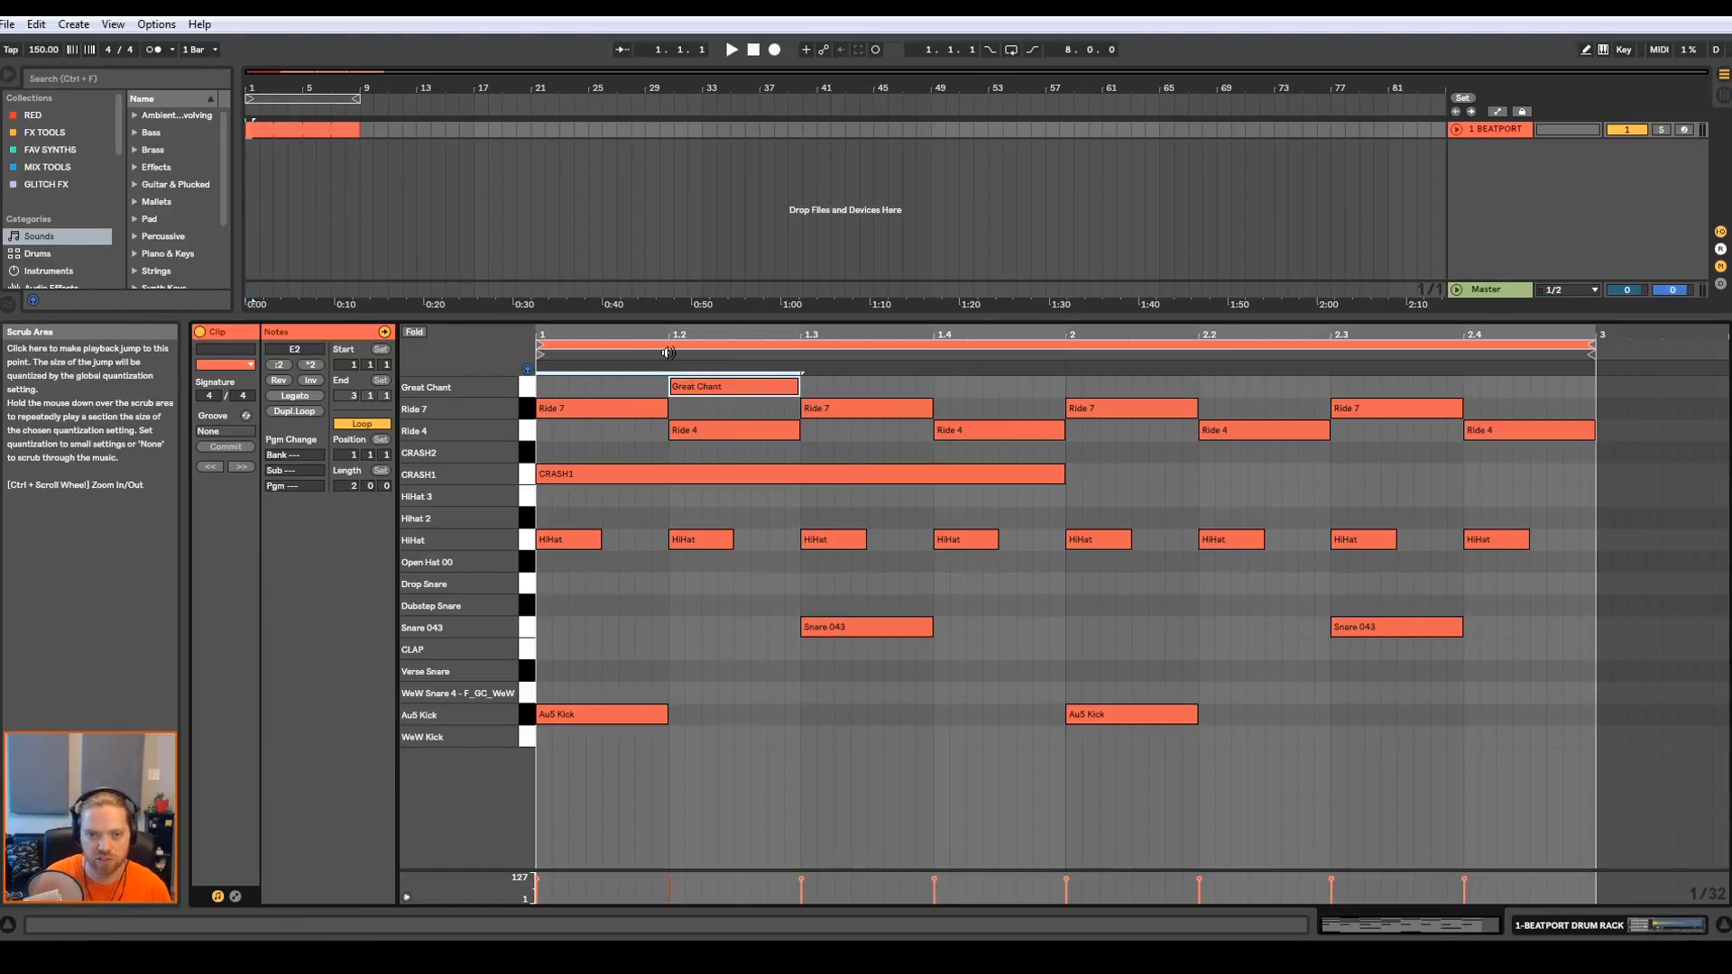
click(731, 48)
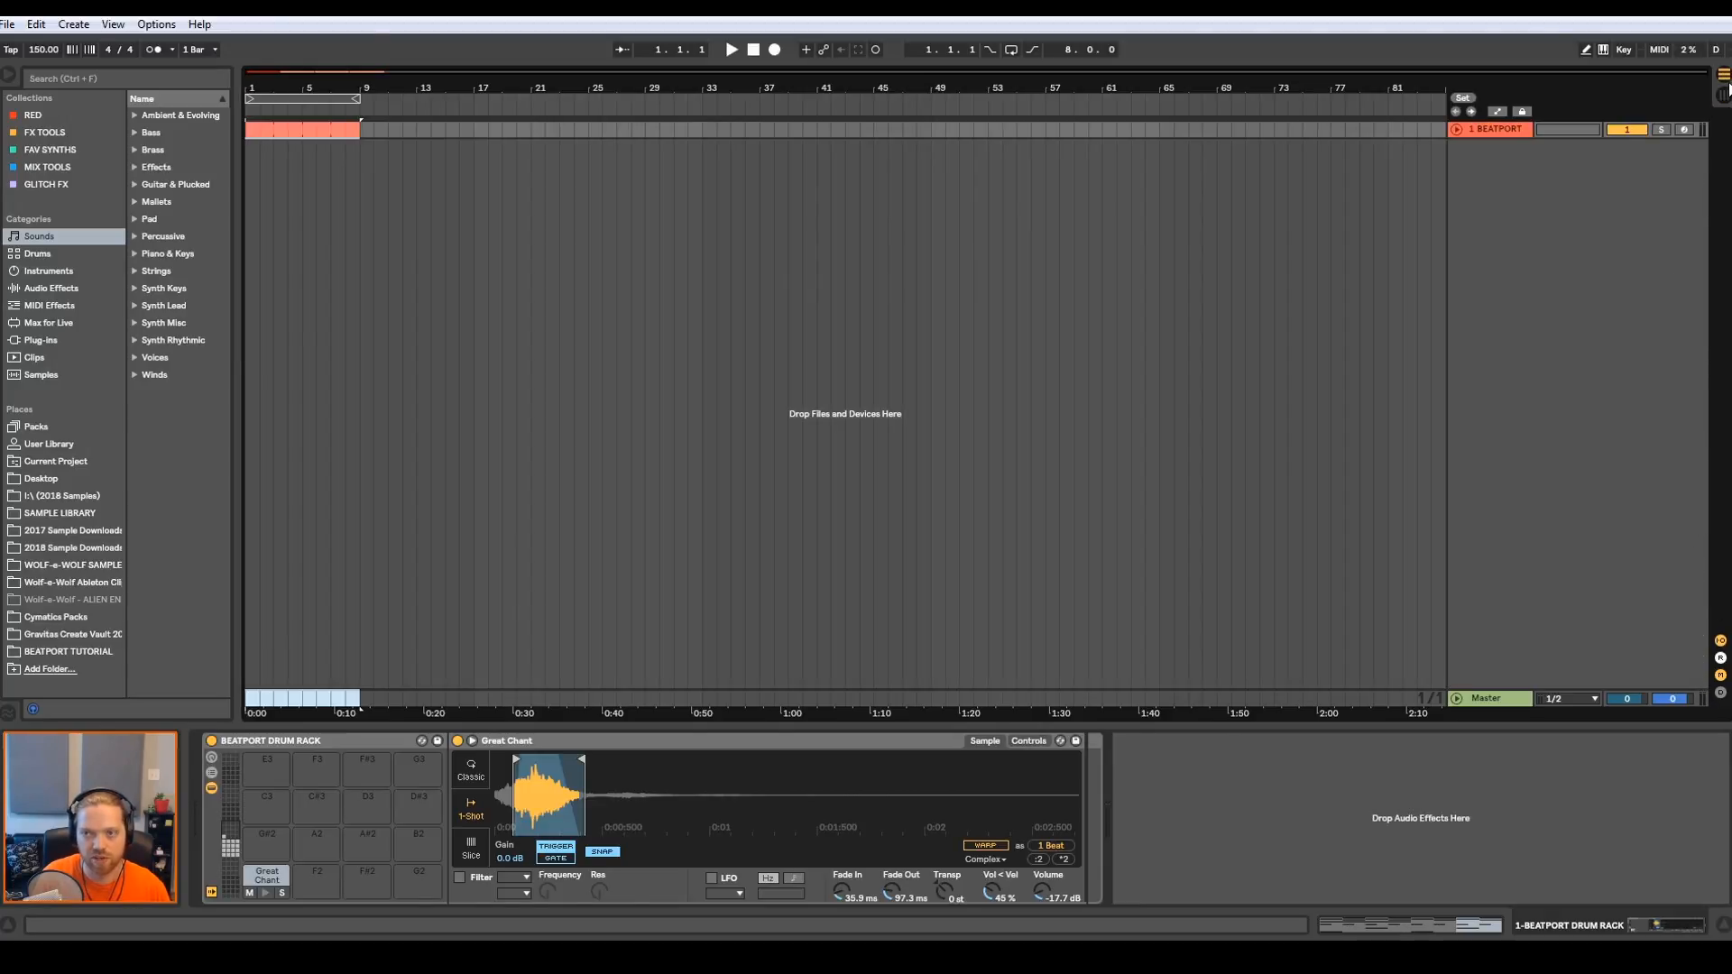
- Play back the two-bar drum clip in the arrangement and reopen its notes for editing
click(731, 49)
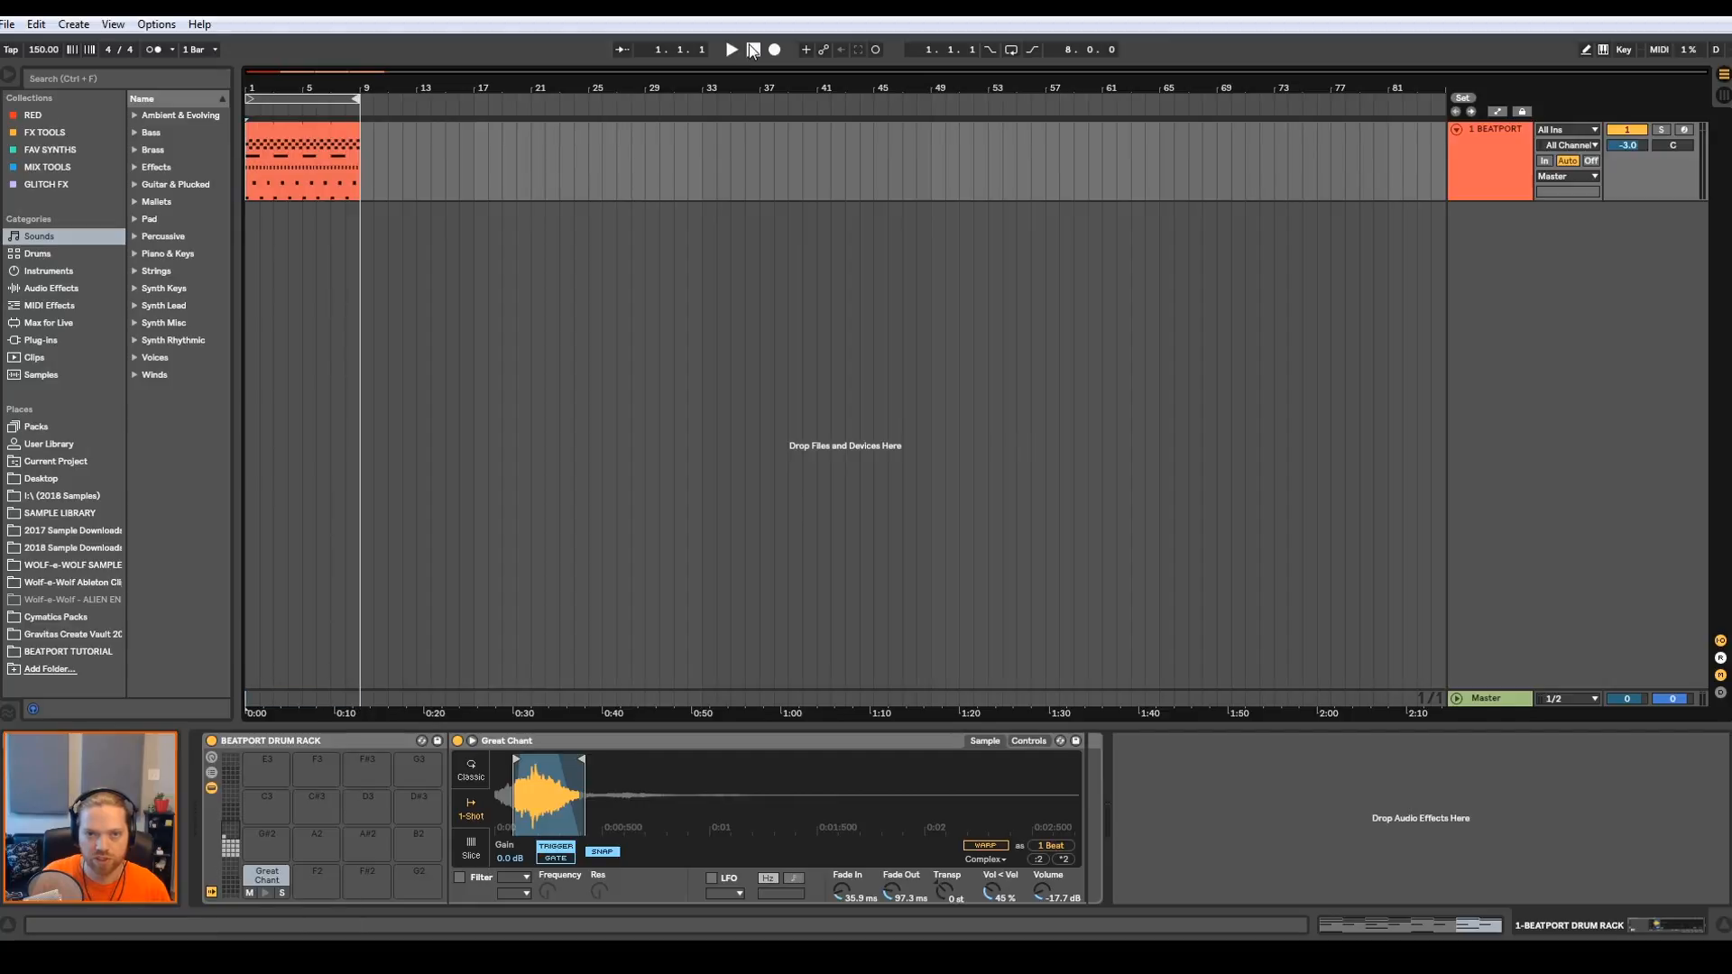
click(731, 49)
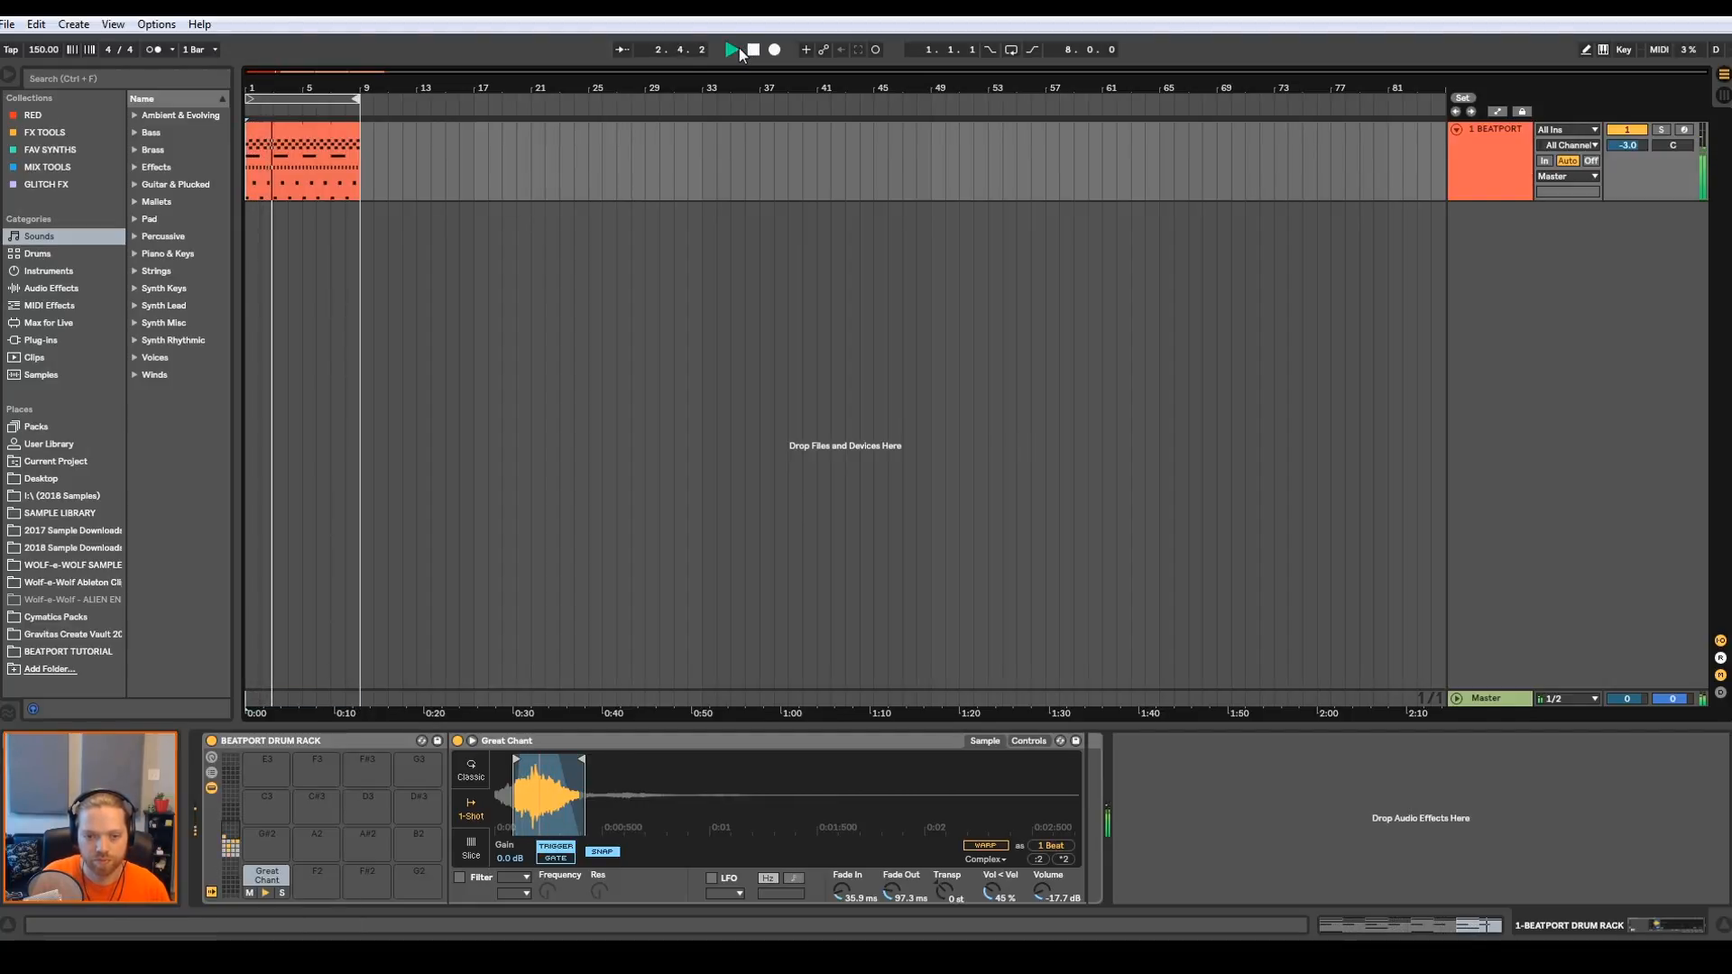
click(733, 48)
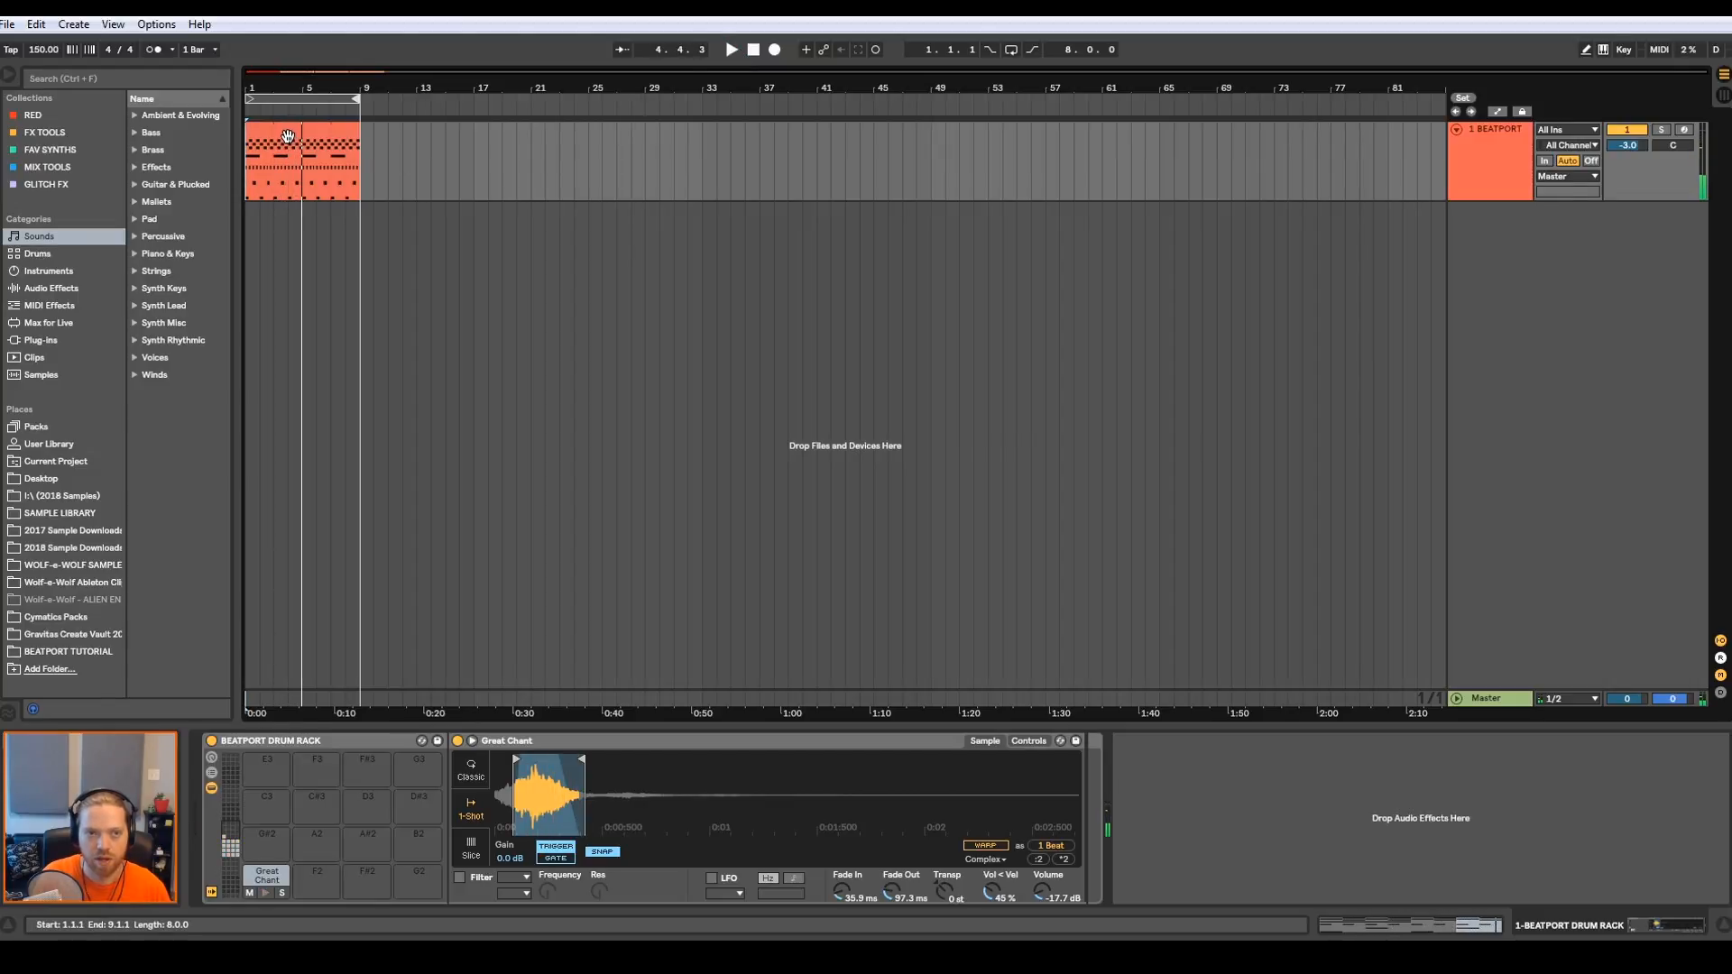
double_click(303, 155)
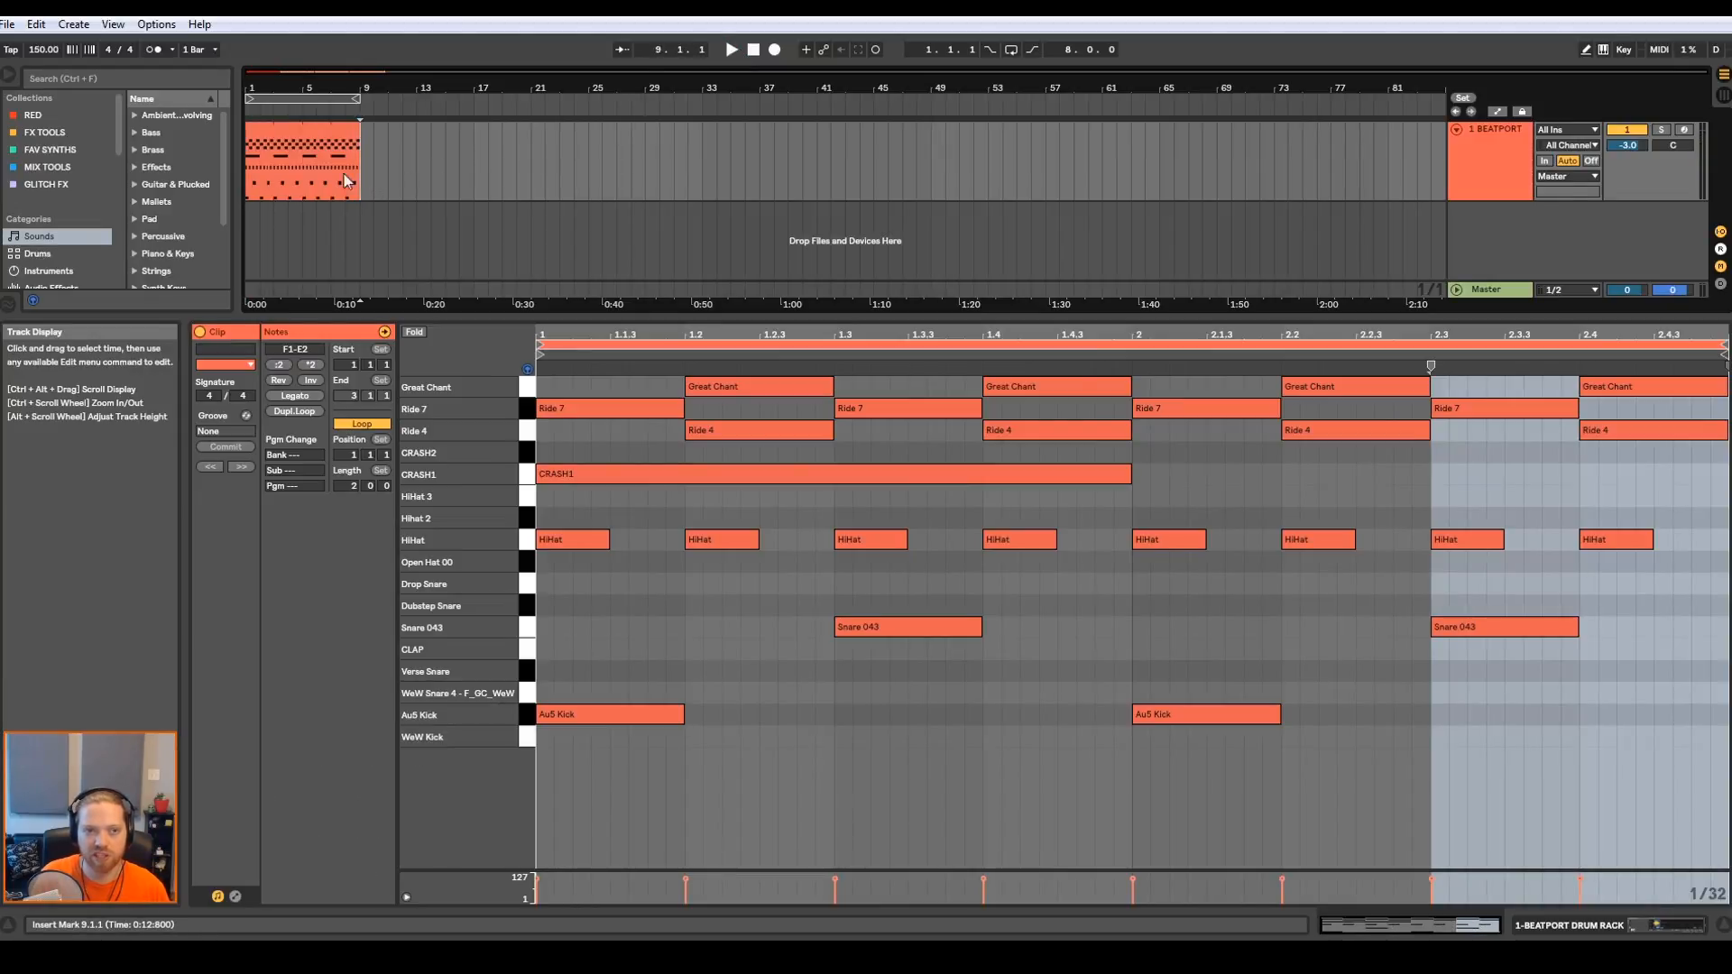
- Consolidate the repeated loops into one clip and remove the CRASH1 on bar 3
key(ctrl+j)
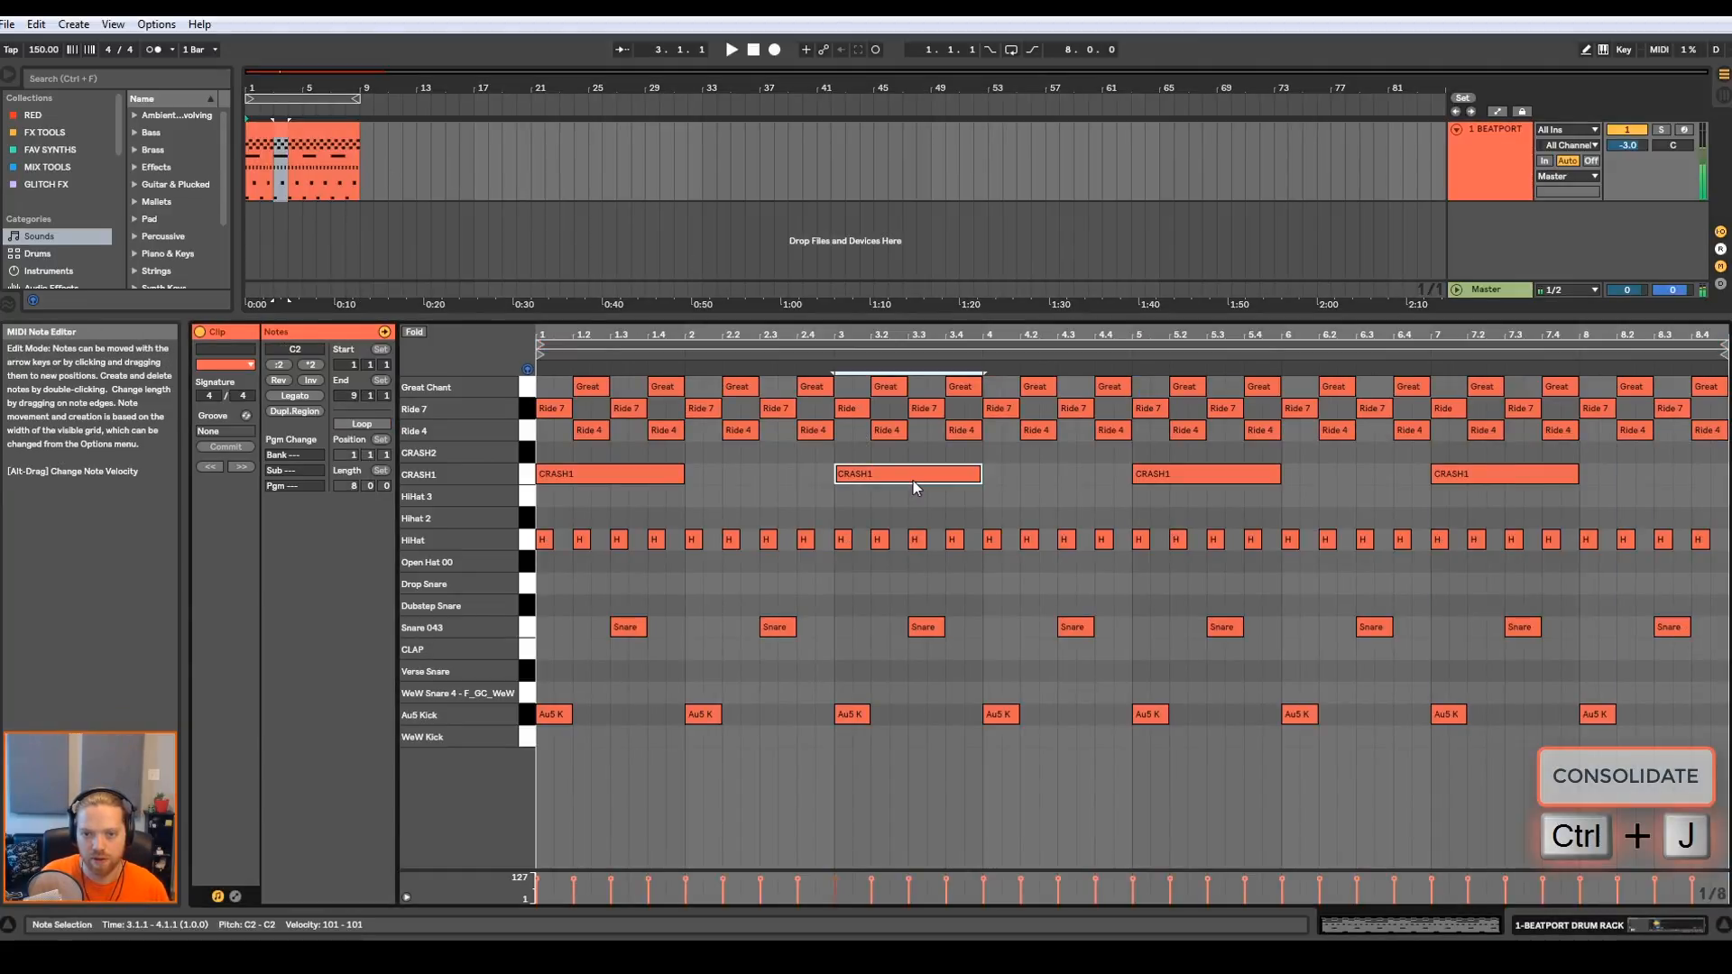
key(Ctrl+J)
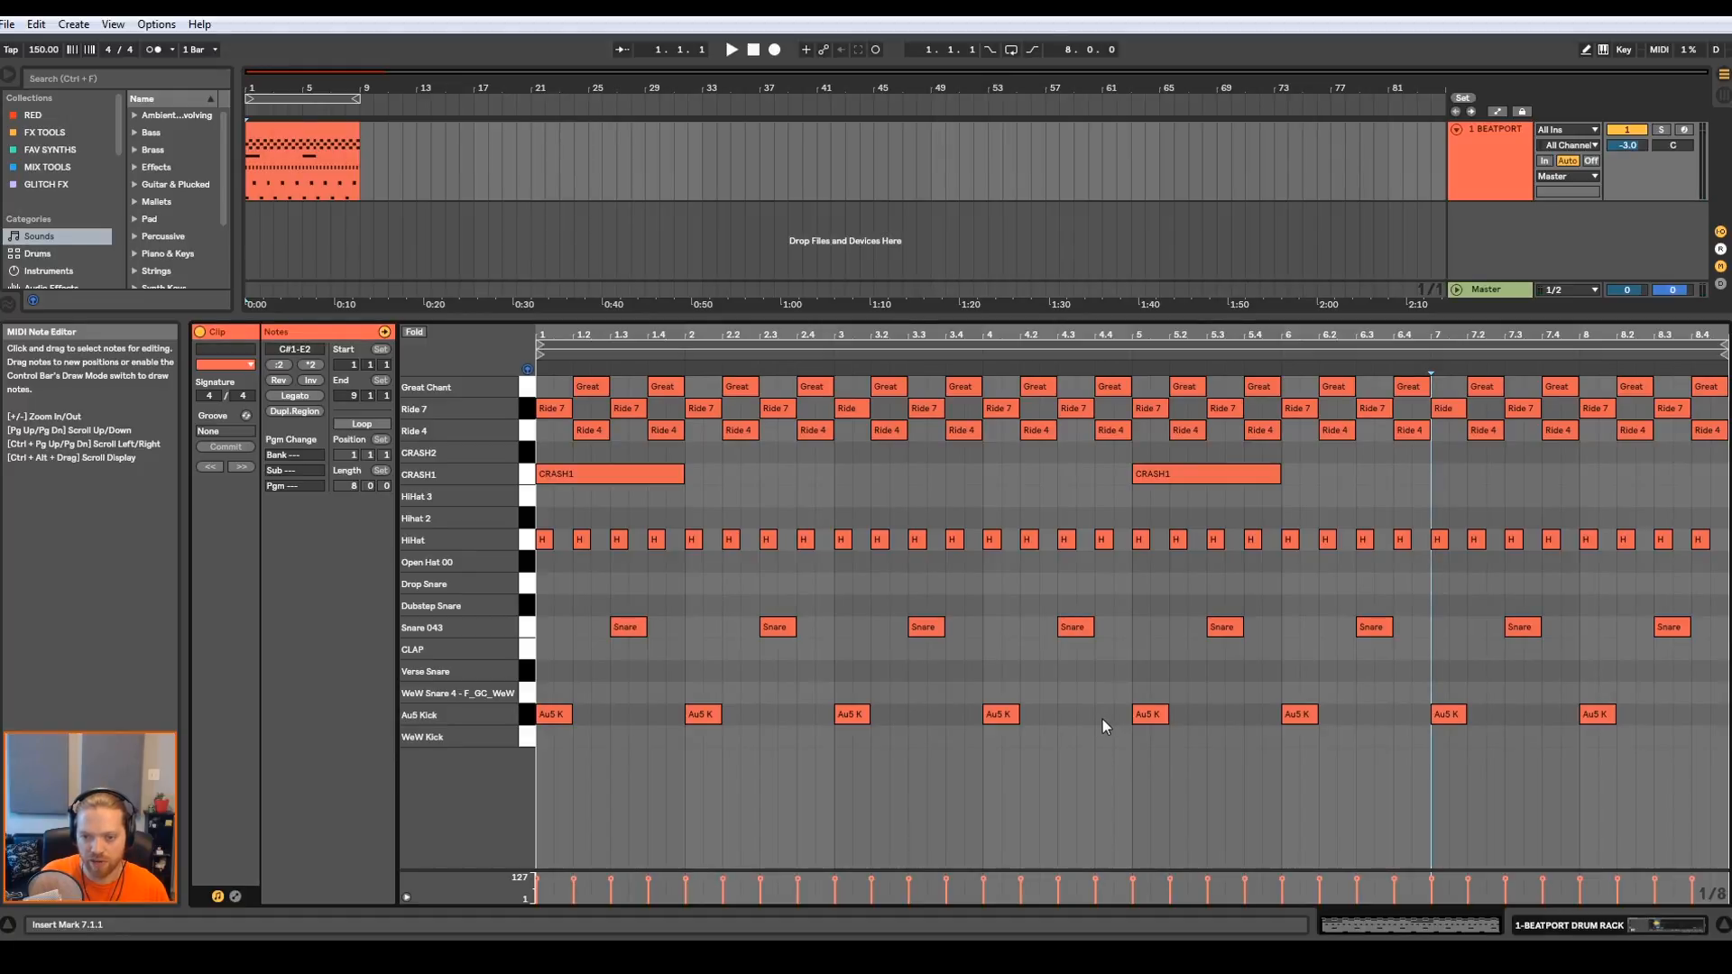
- Add an extra Au5 Kick hit, copy the variation into bars 5 to 8, then audition and stop
click(1101, 715)
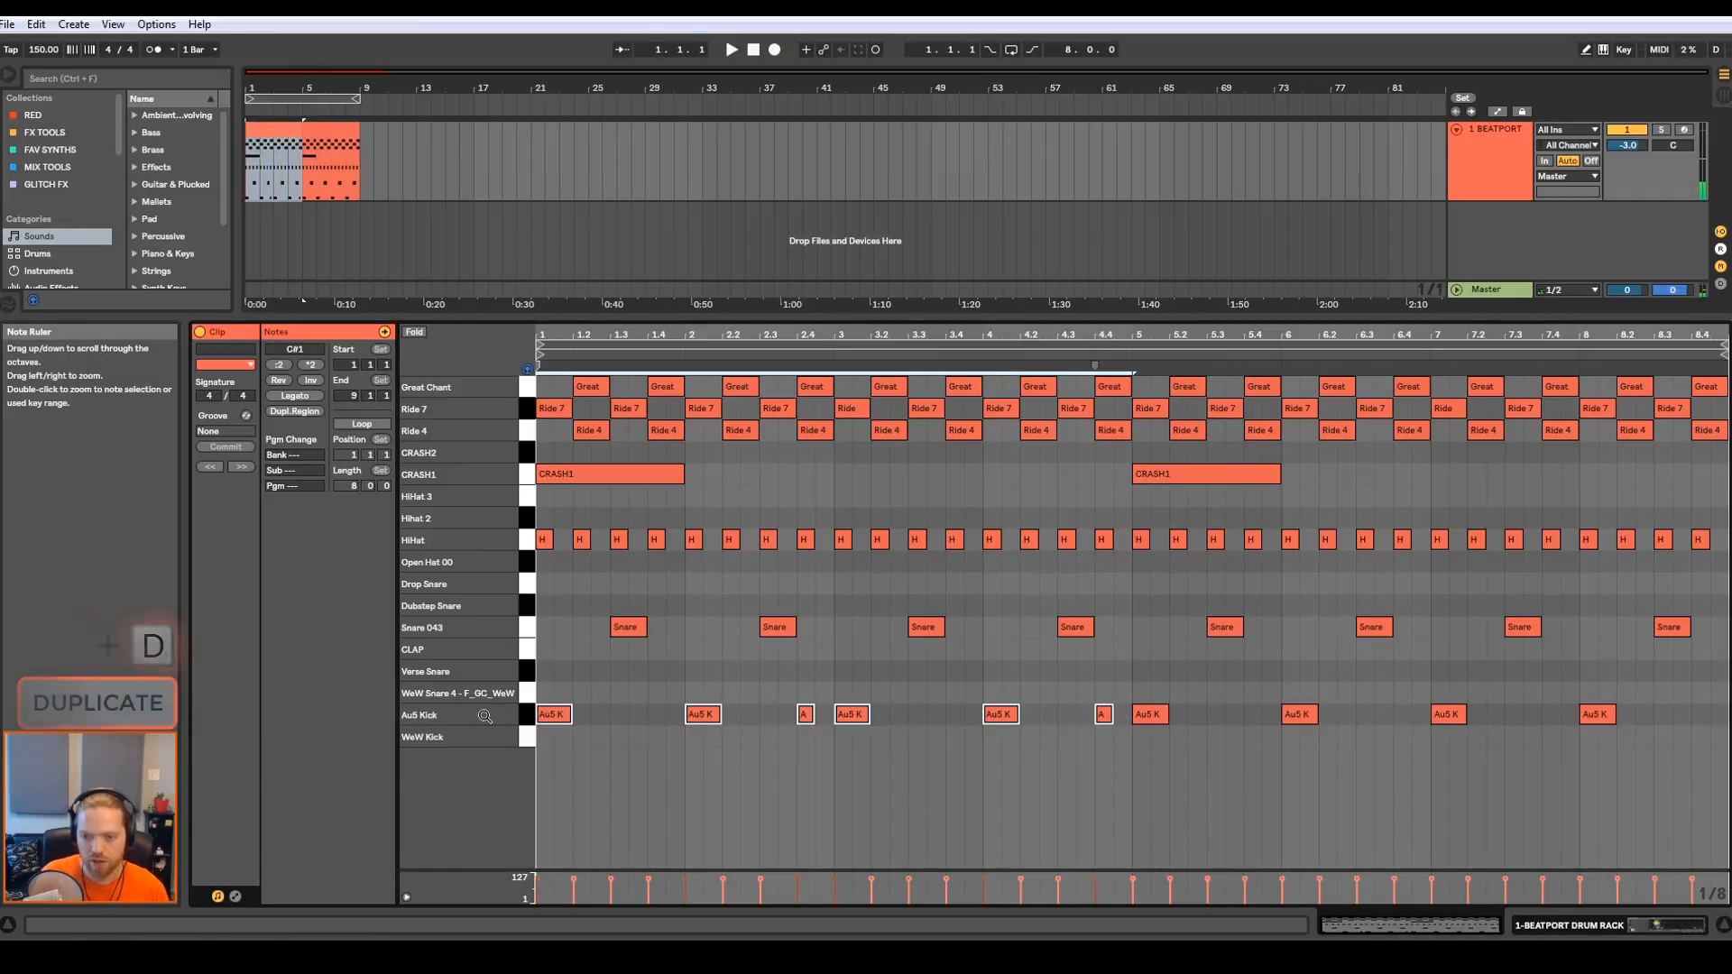
key(ctrl+d)
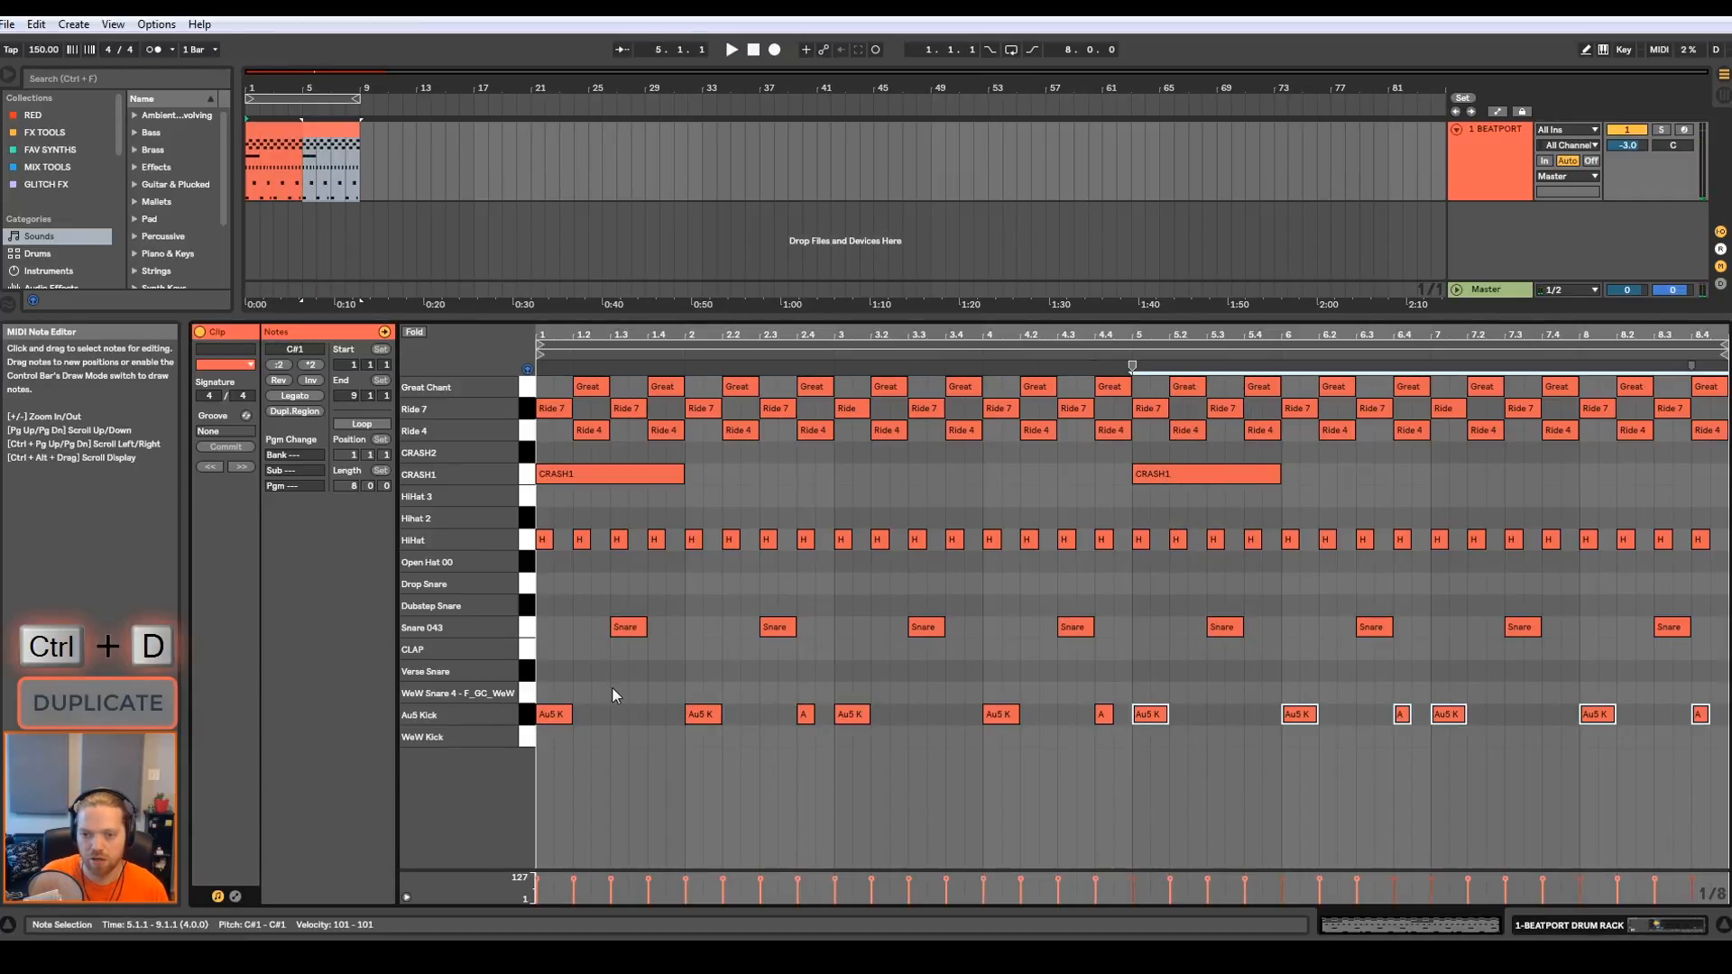
click(731, 49)
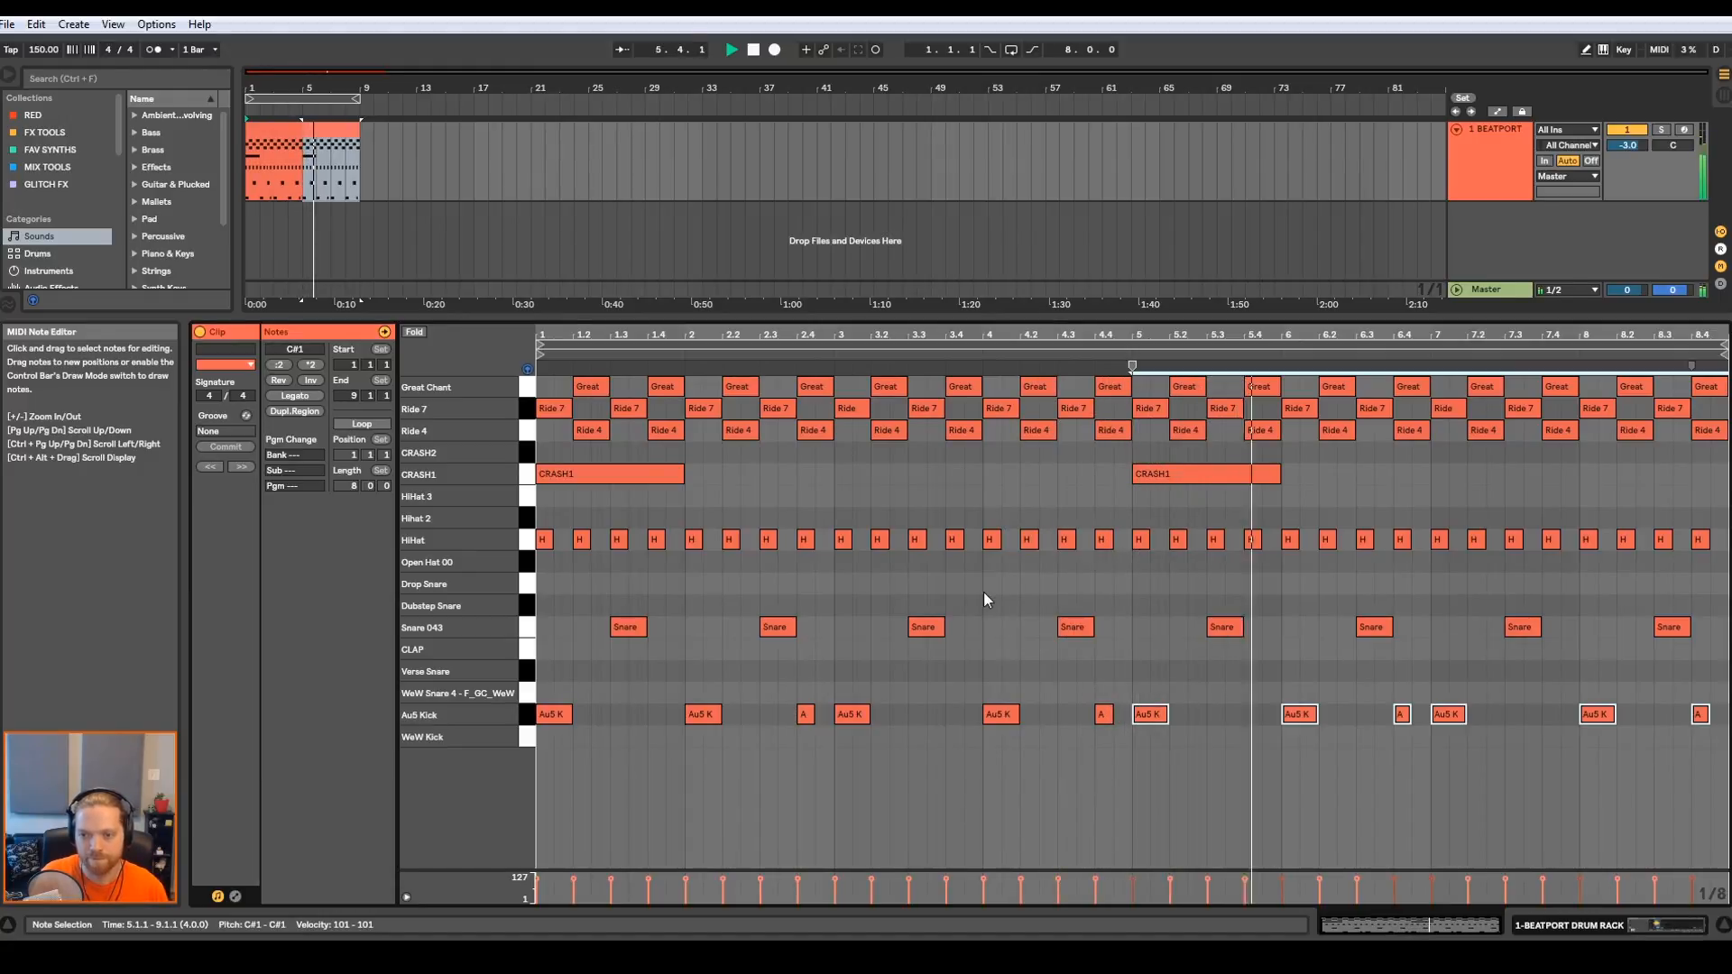
mouse_move(1039, 572)
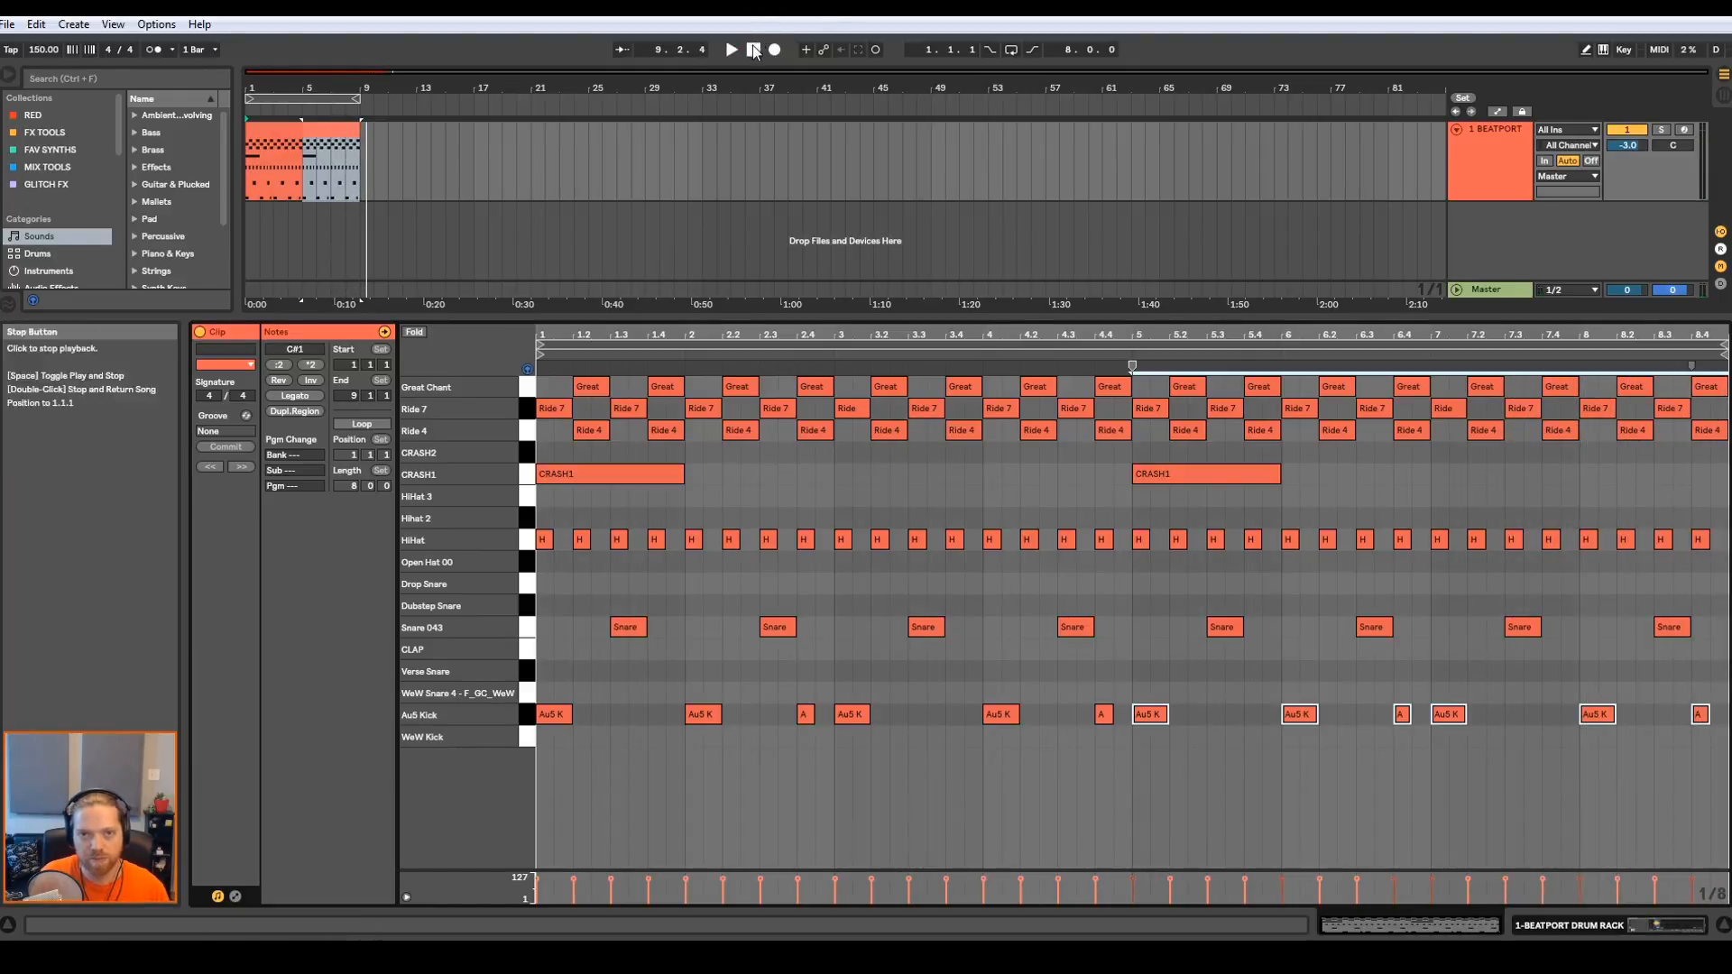
click(753, 48)
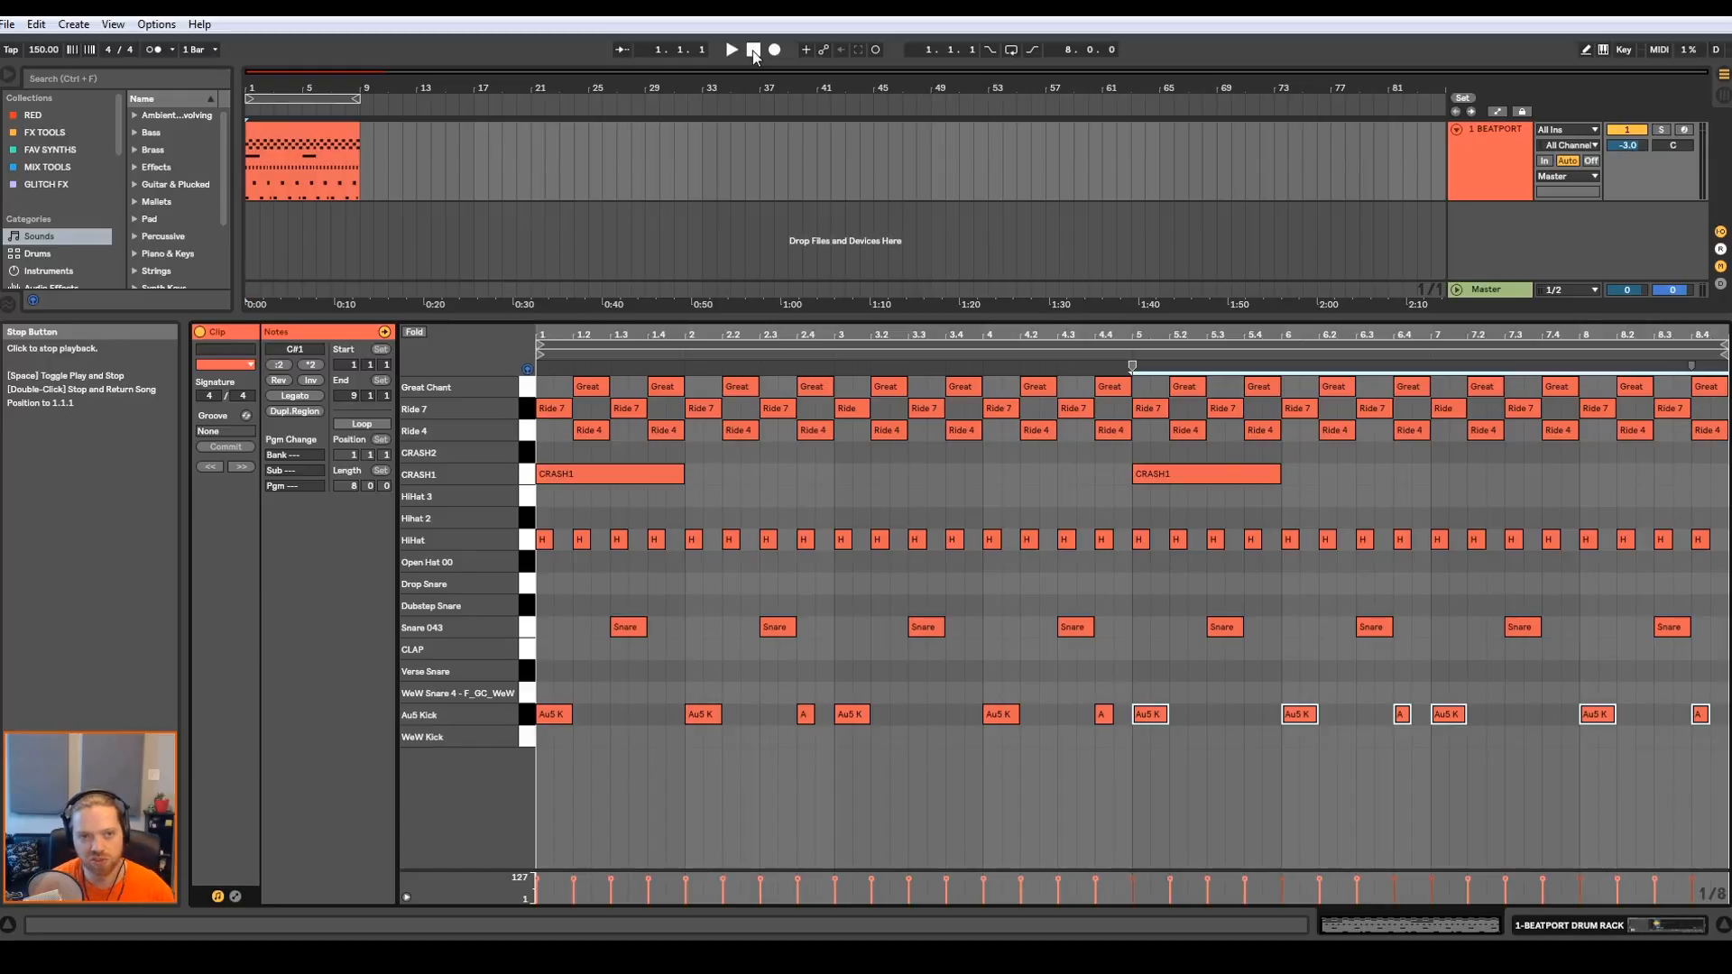
click(752, 49)
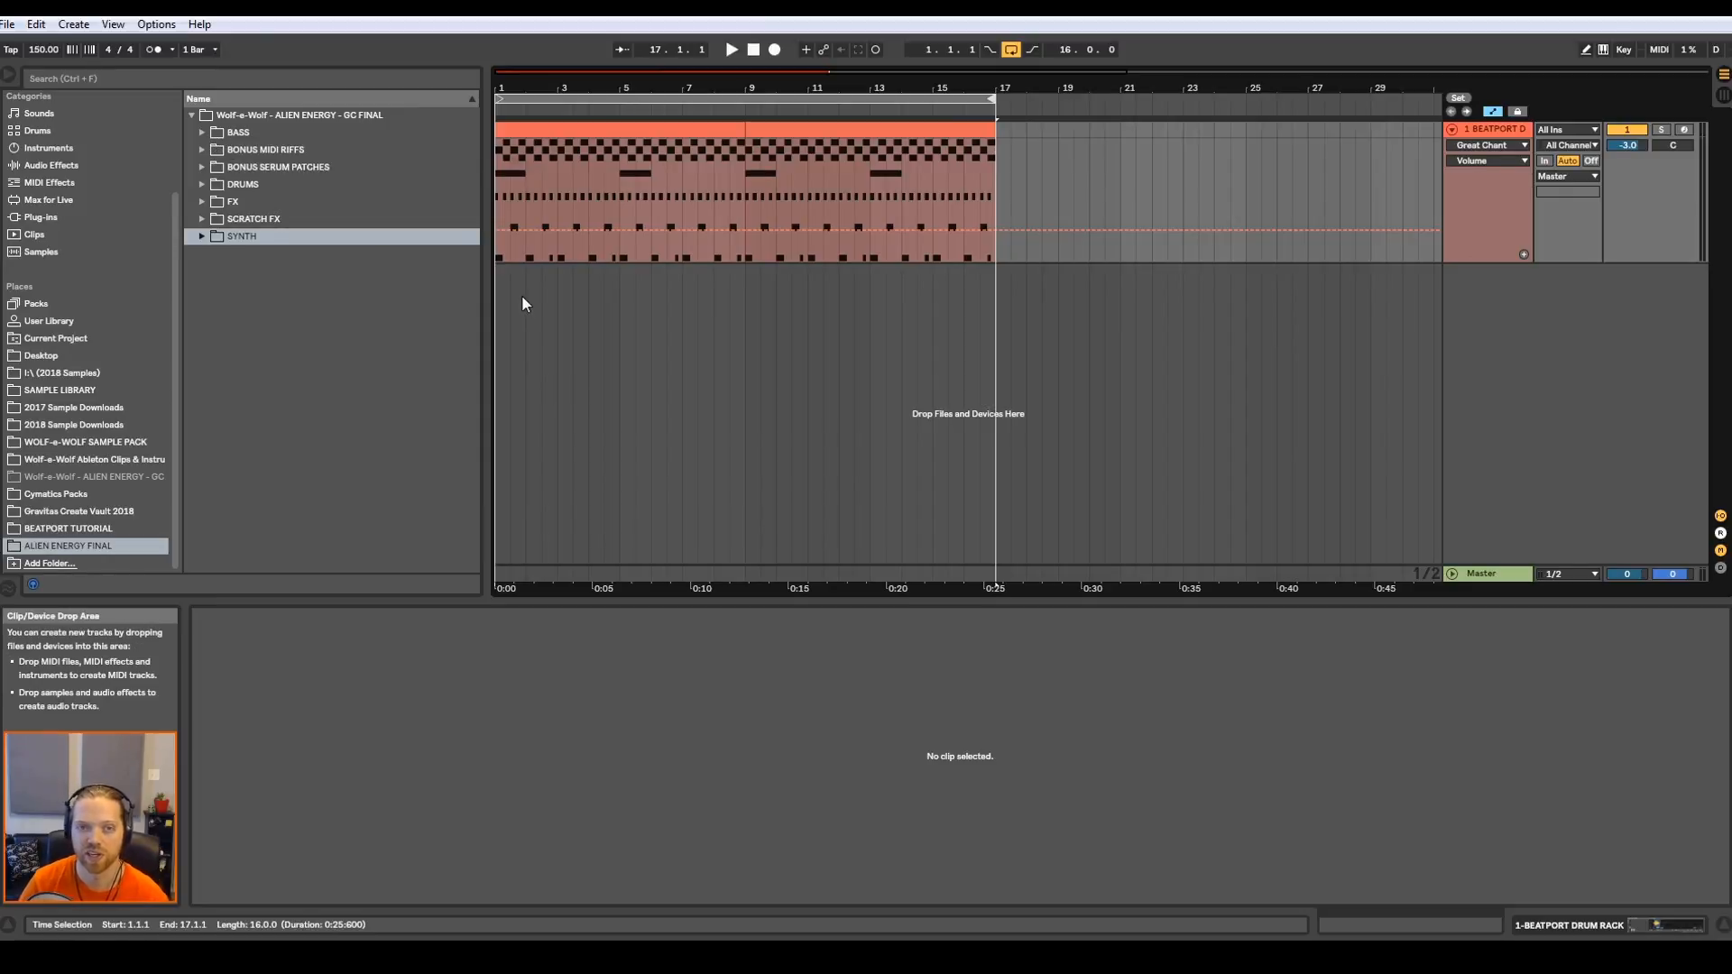
- Insert a new MIDI track below the drum track for the Serum synth
right_click(1485, 321)
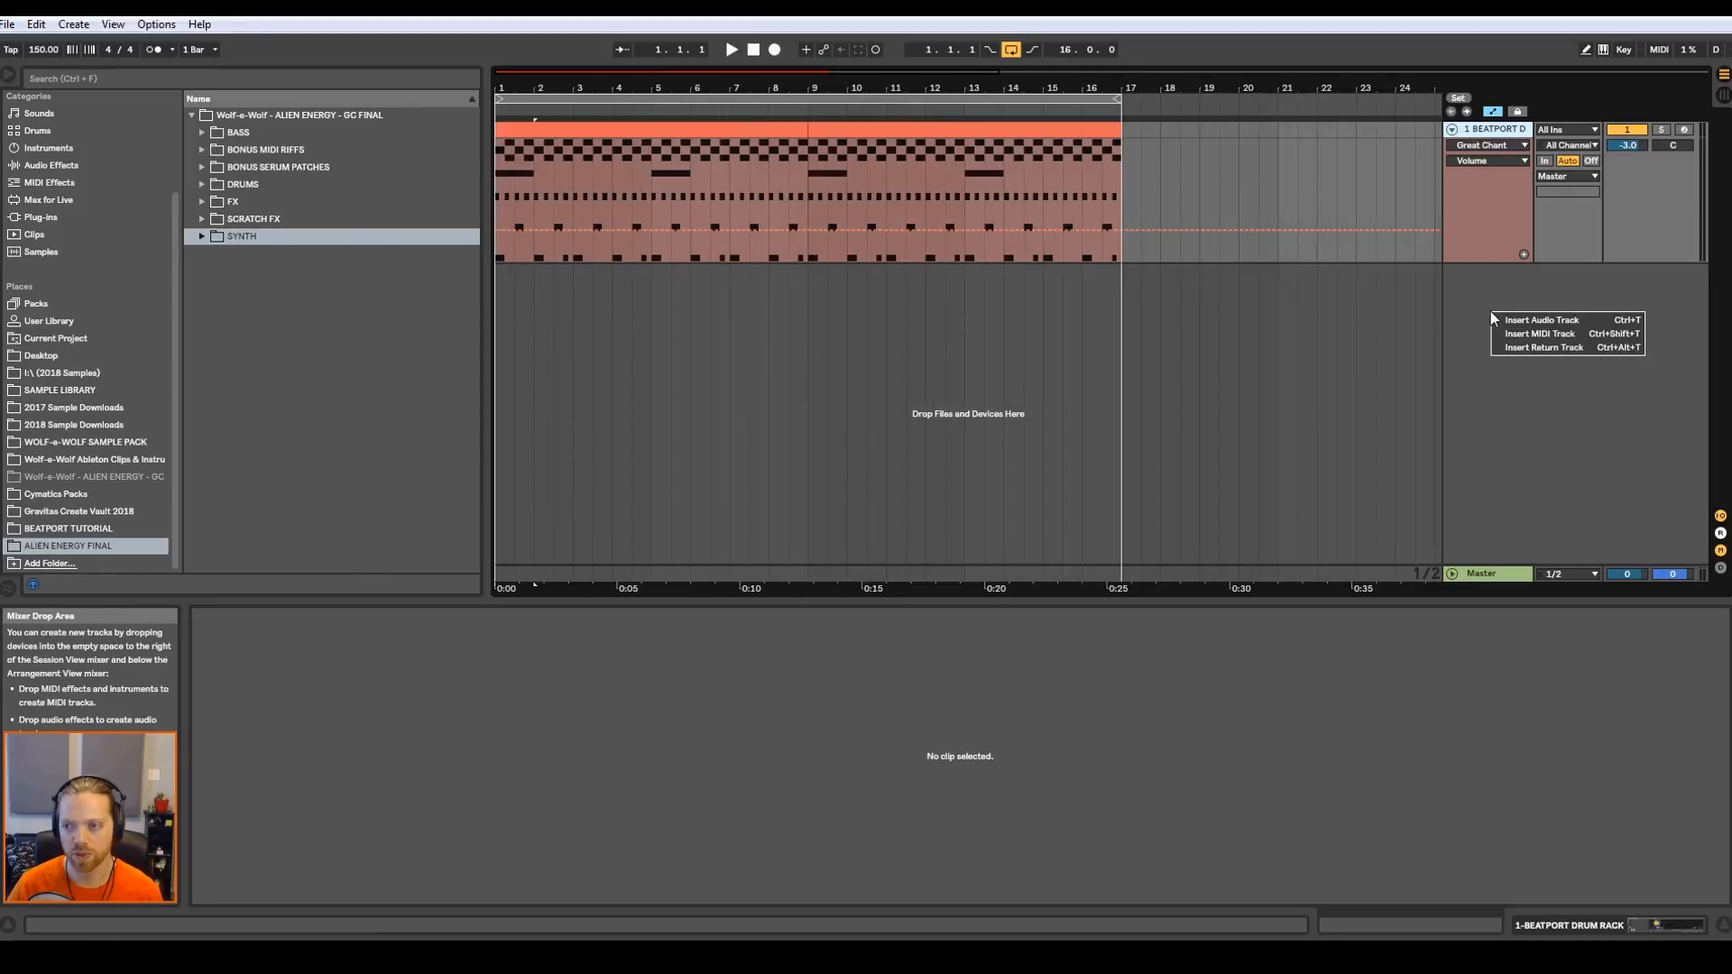
click(1539, 334)
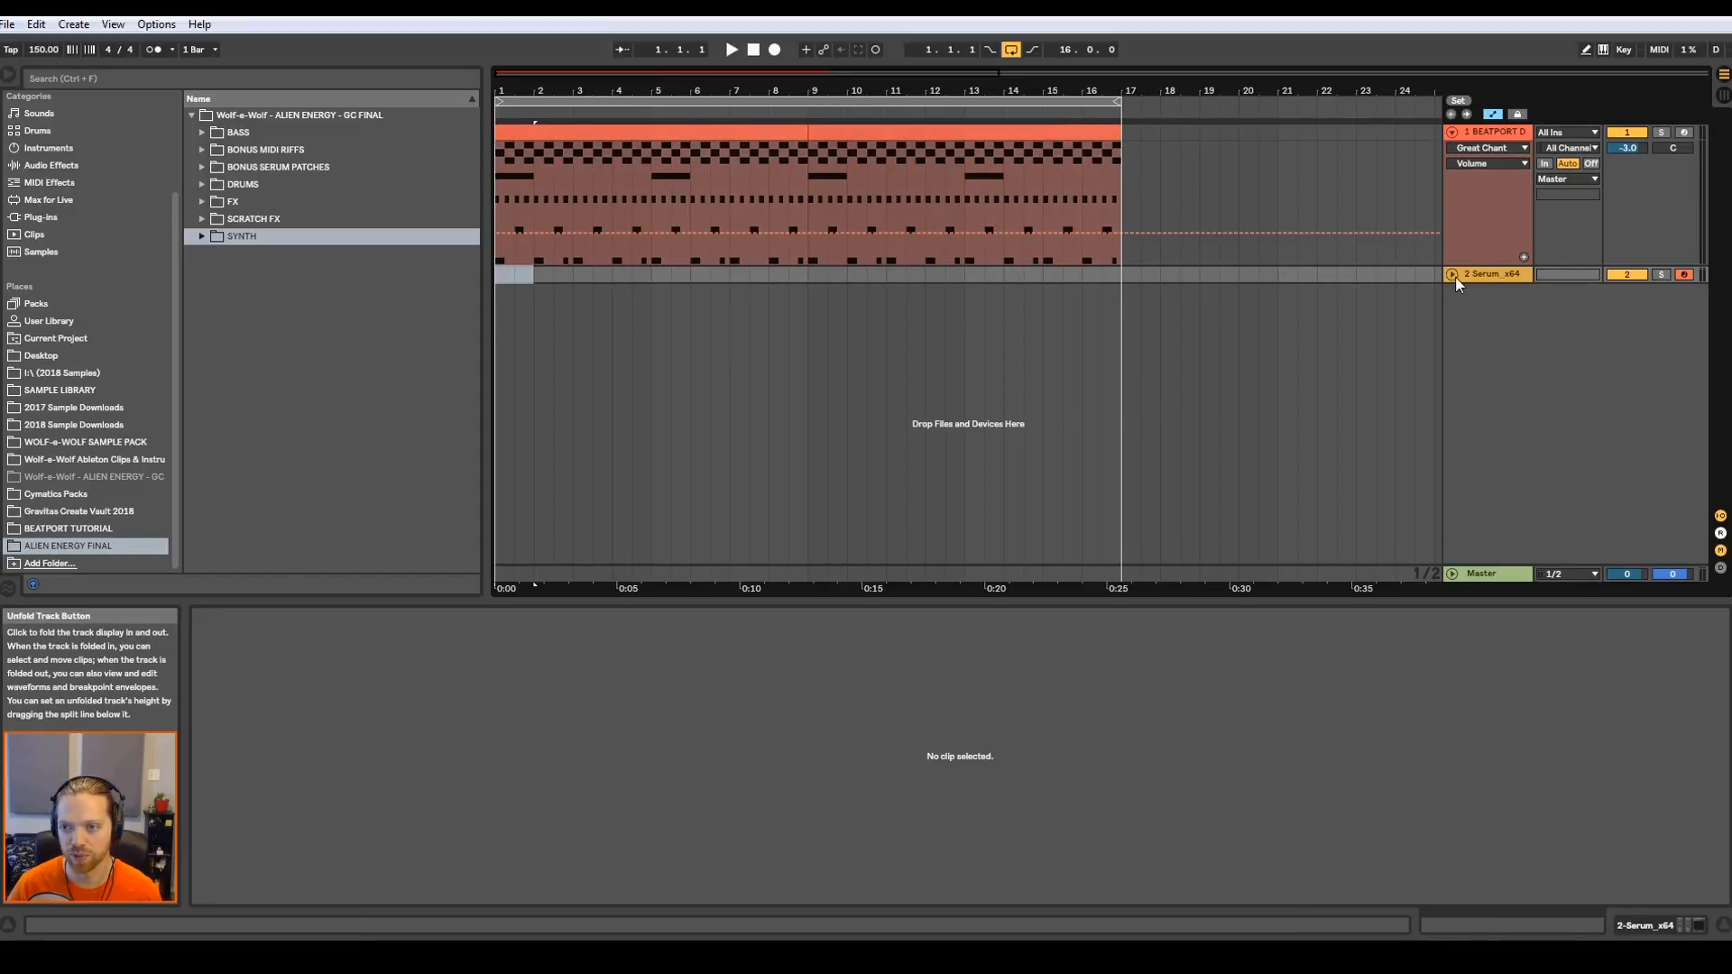
- Lay out placeholder clips on the Serum track, colour the new one blue and label them
click(1451, 274)
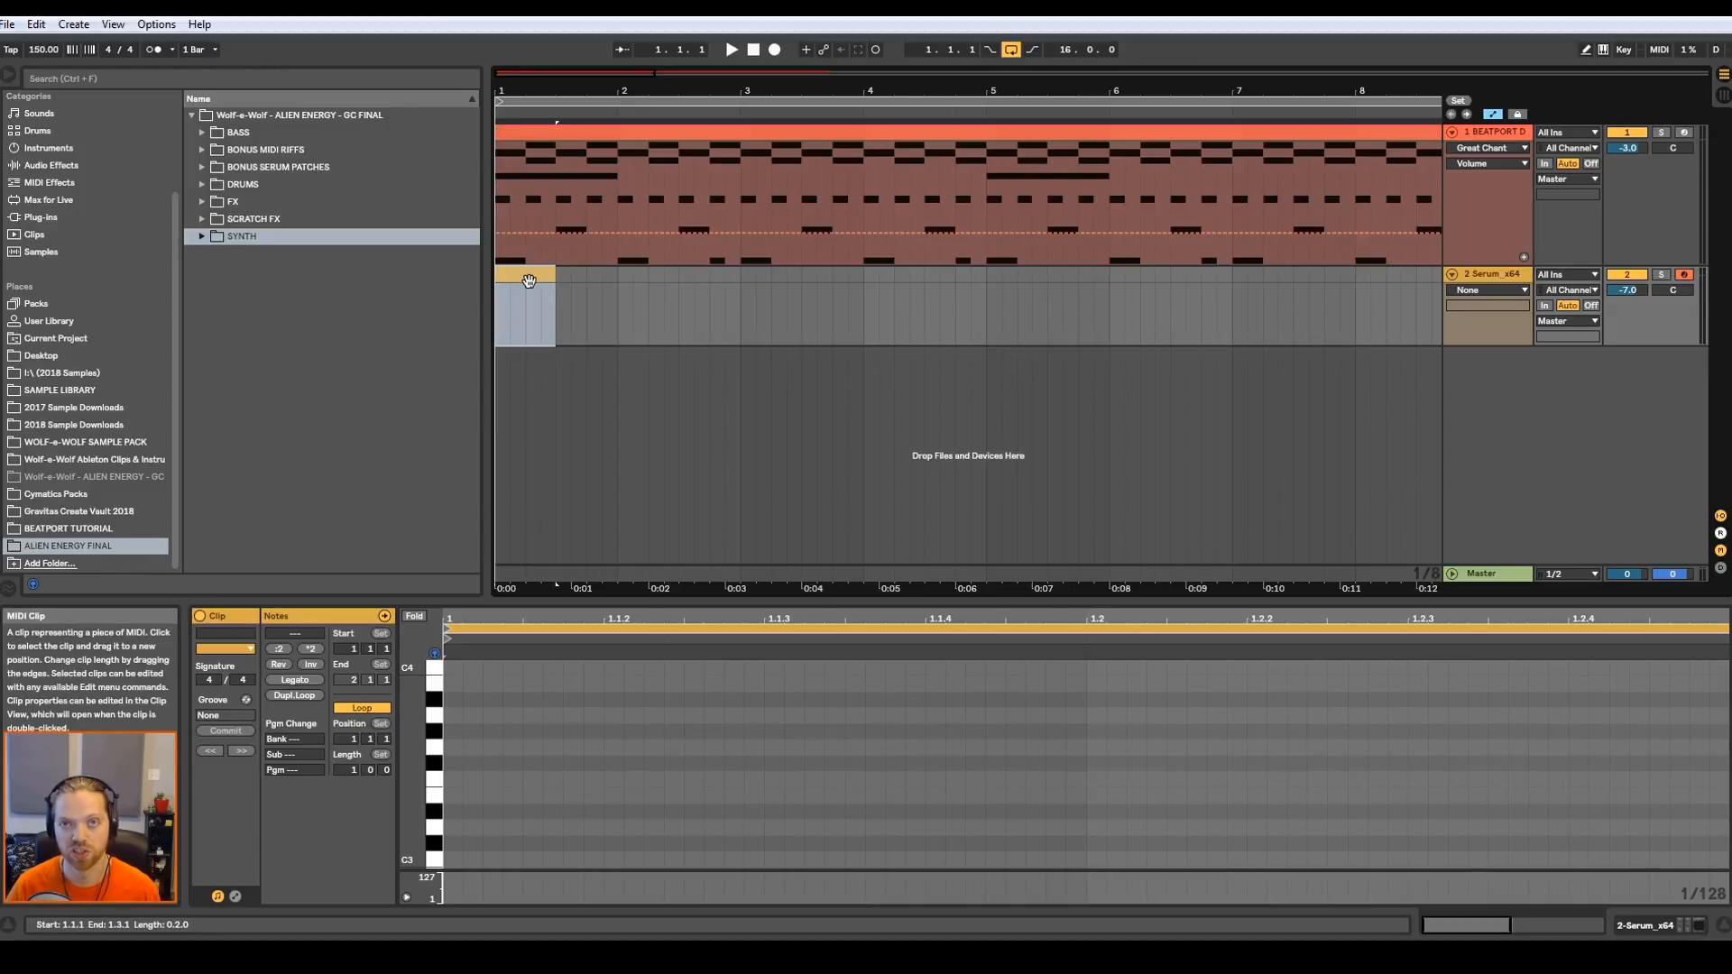
mouse_move(565, 312)
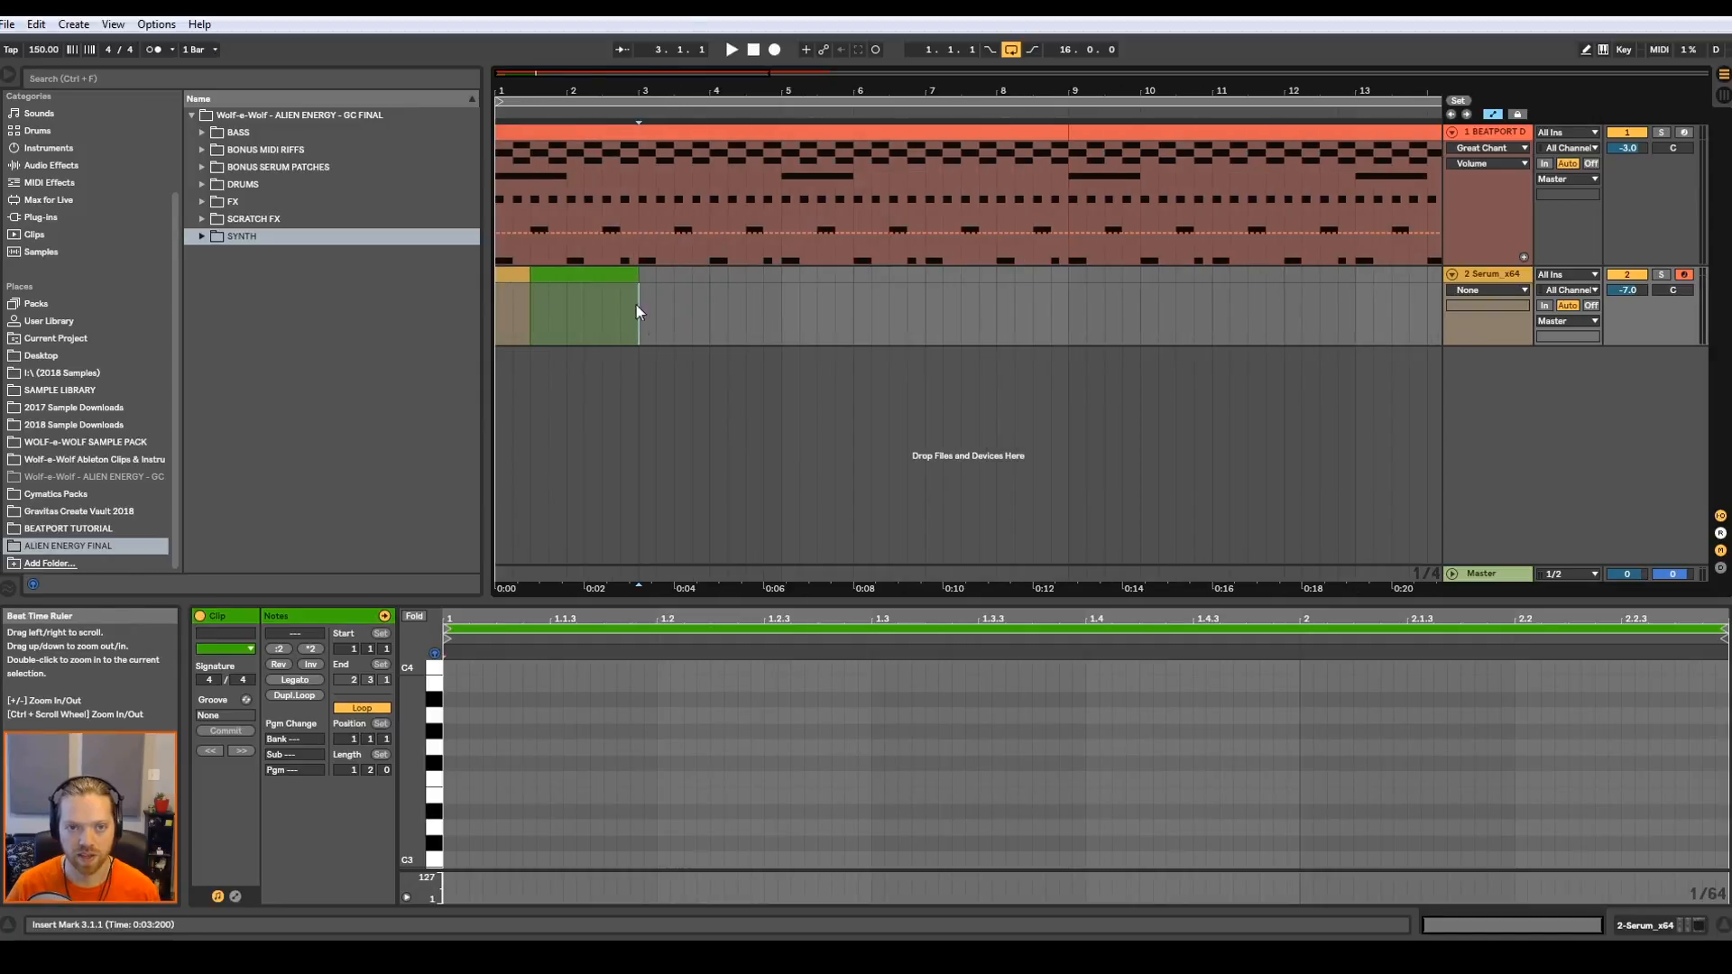
click(520, 308)
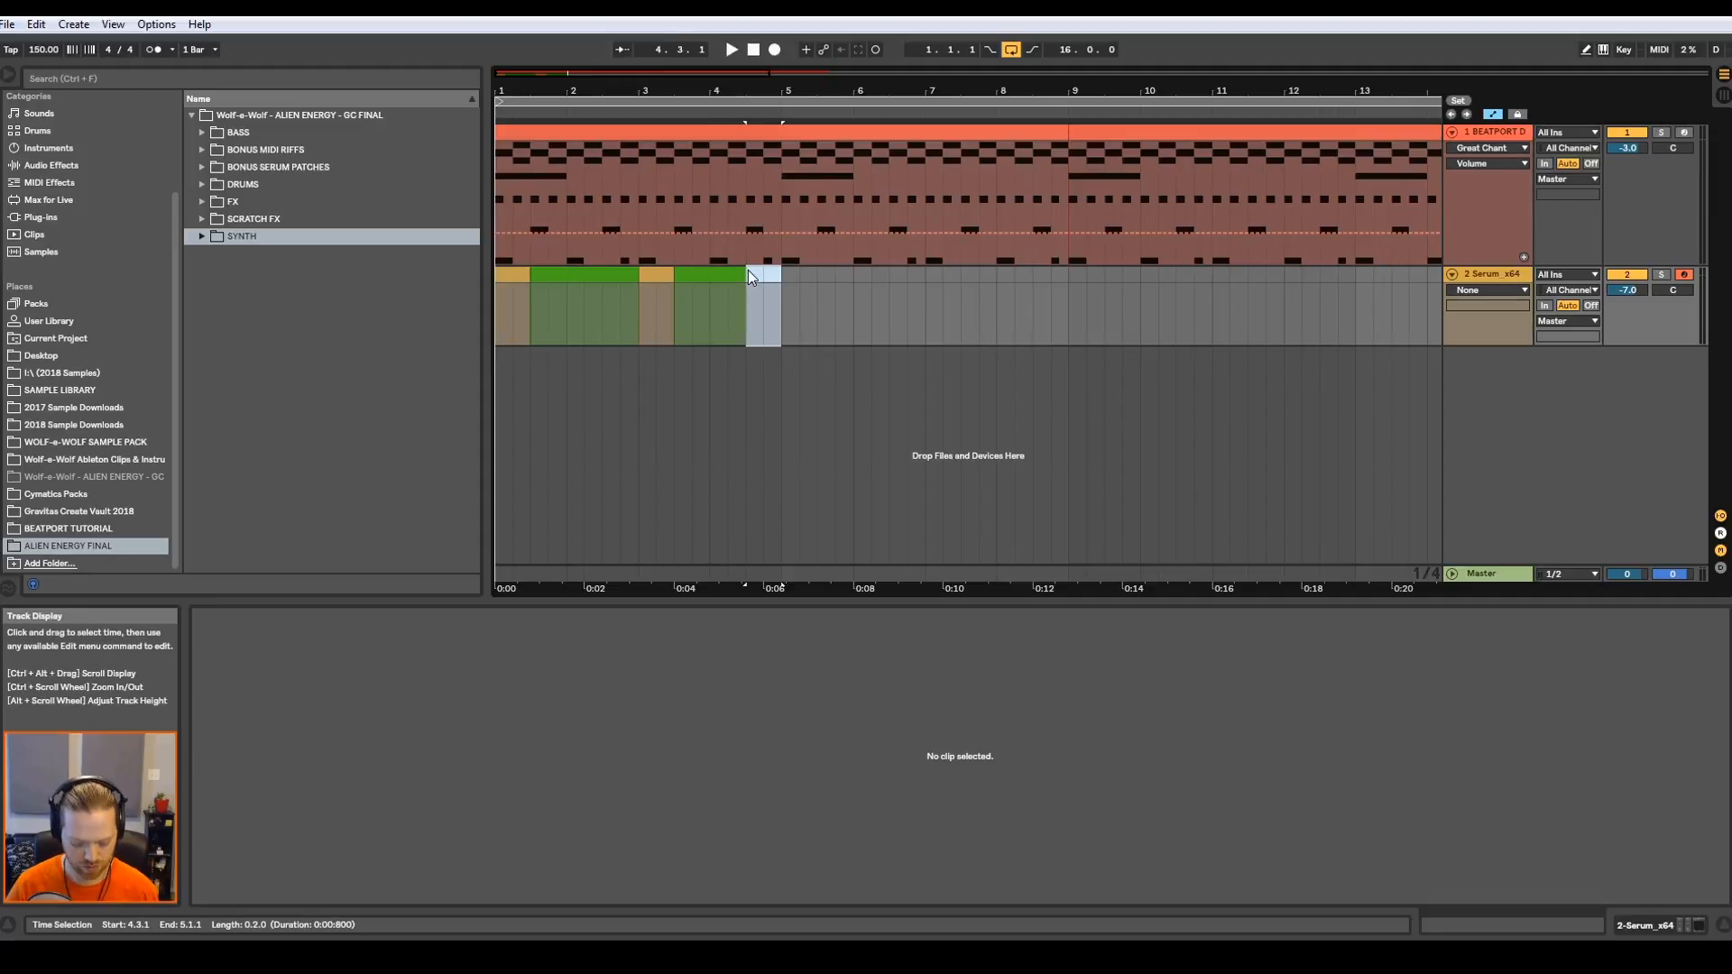
right_click(755, 276)
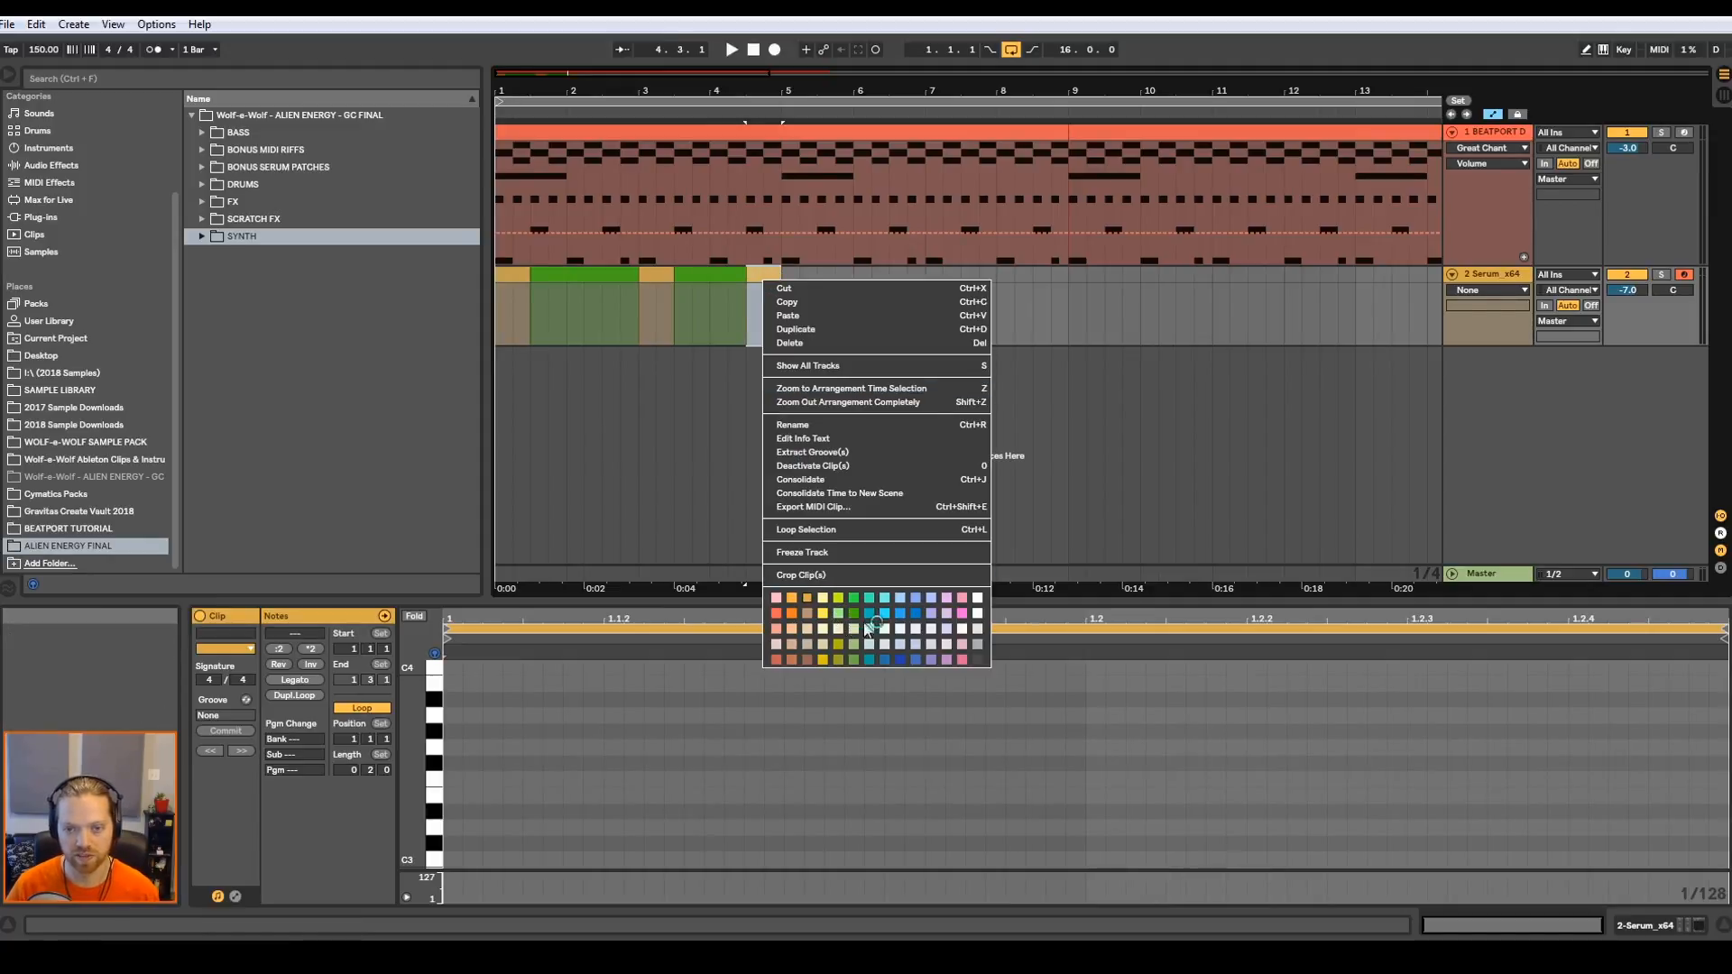
click(883, 613)
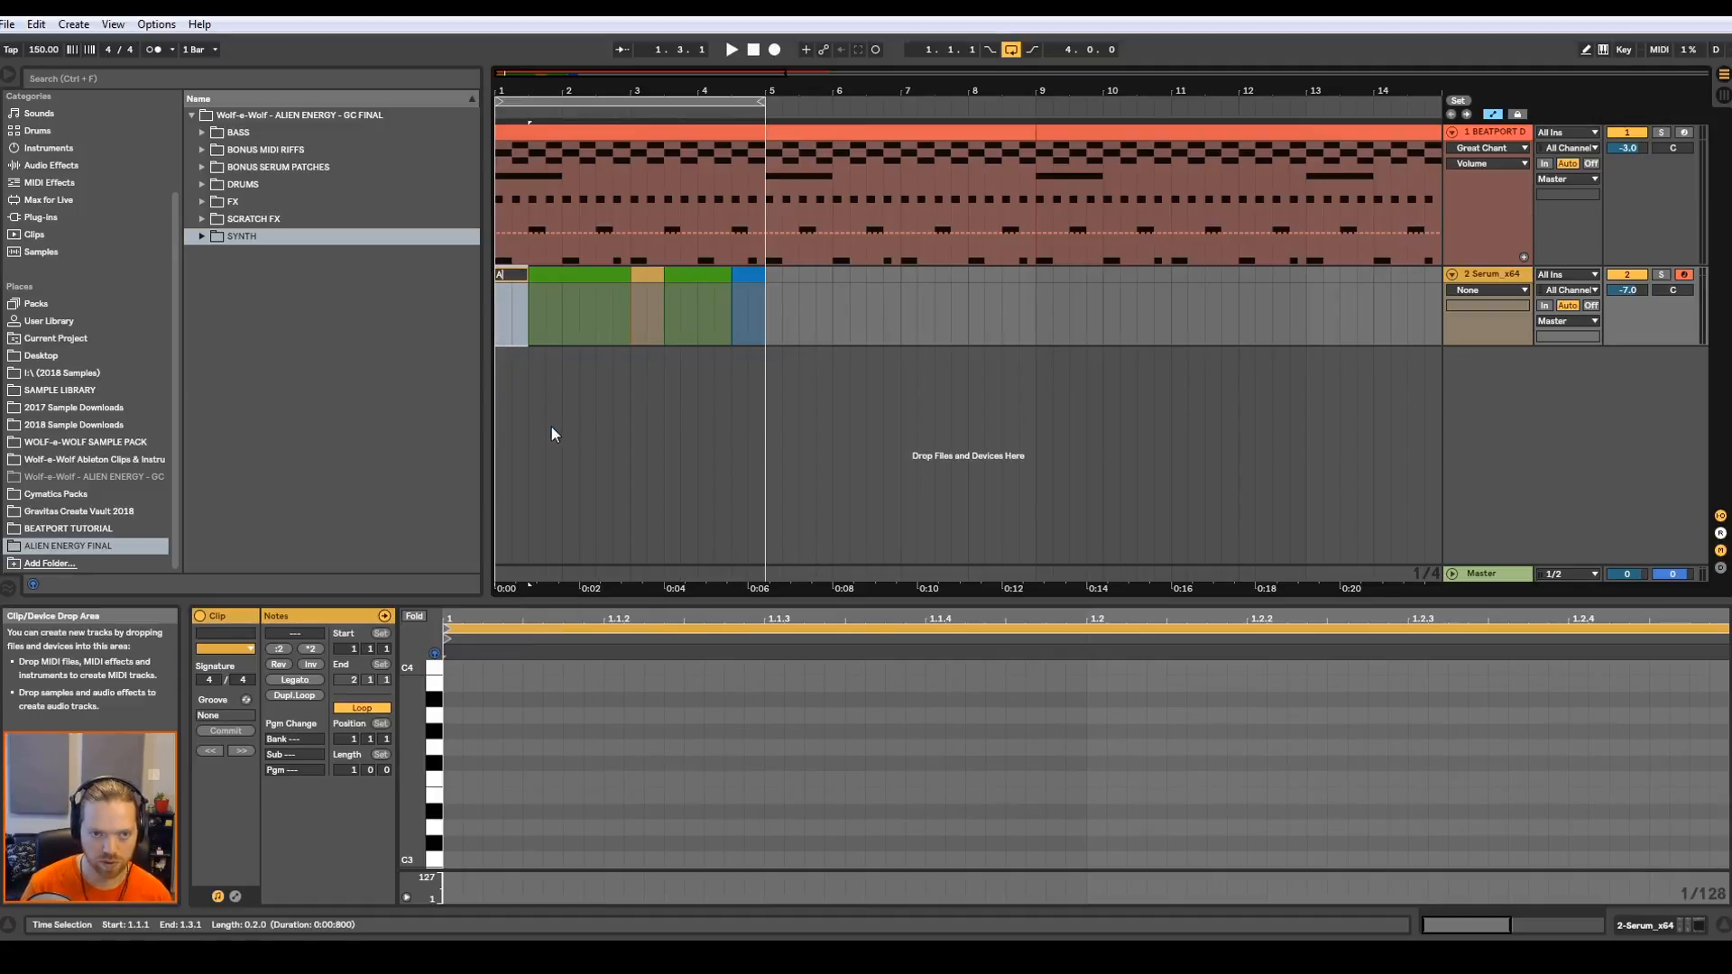
right_click(597, 287)
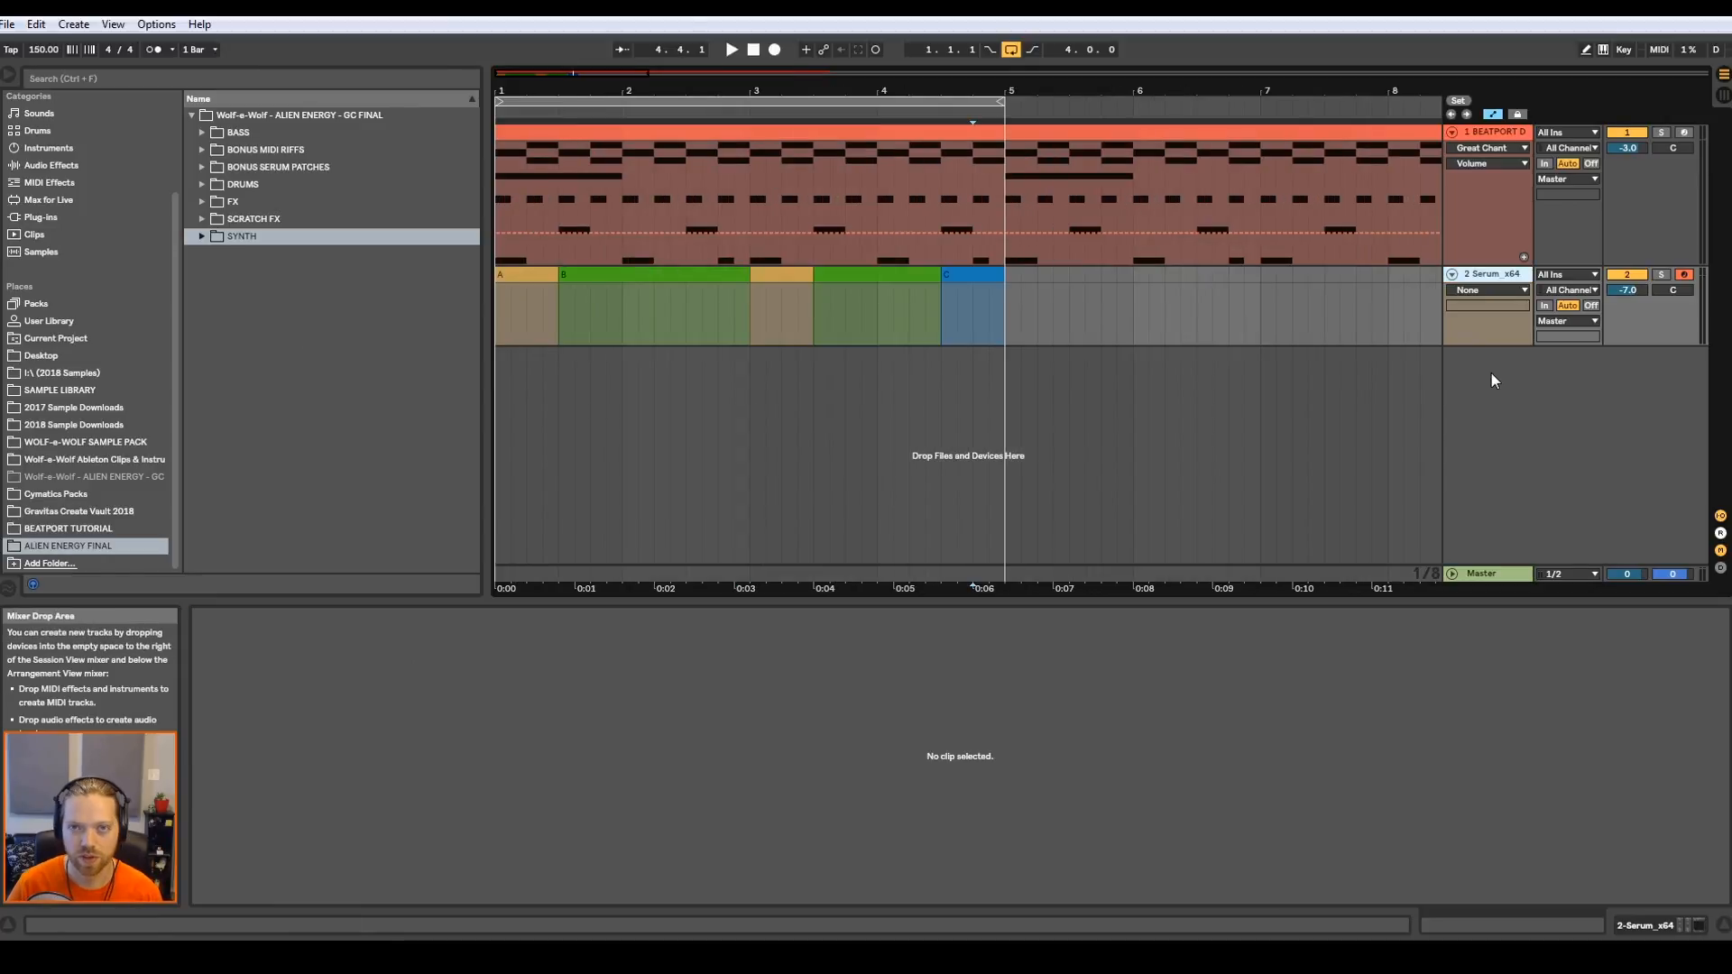
- Insert a new audio track below the Serum track
right_click(1493, 381)
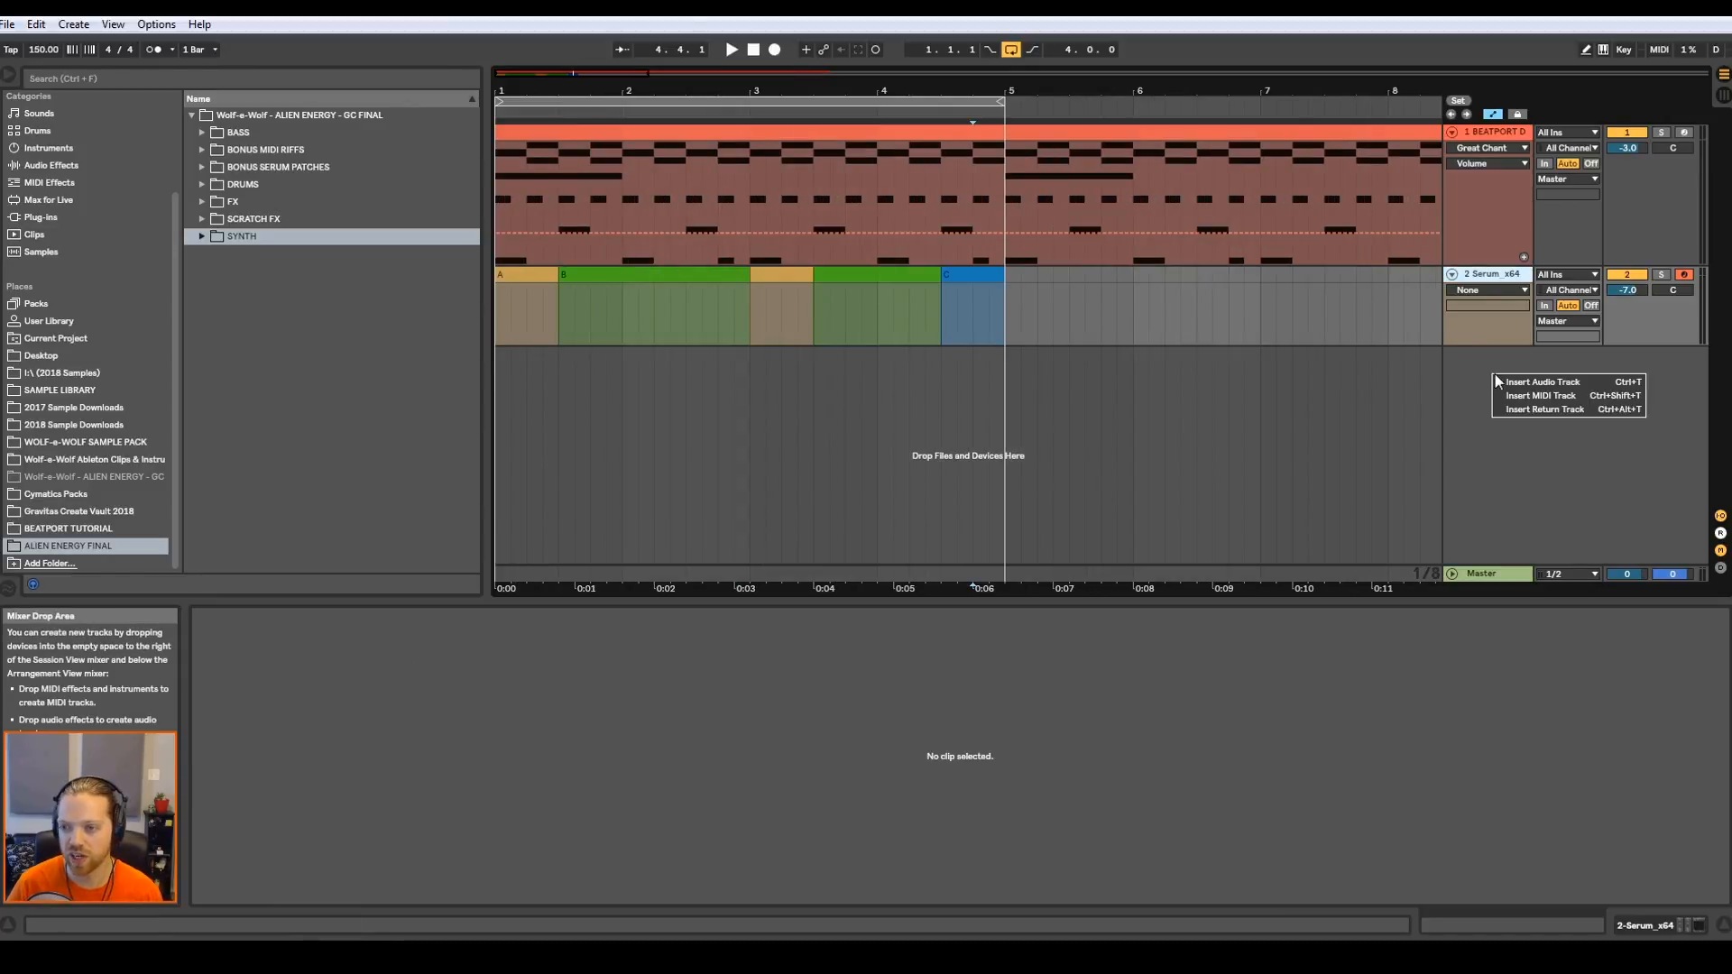
click(1542, 381)
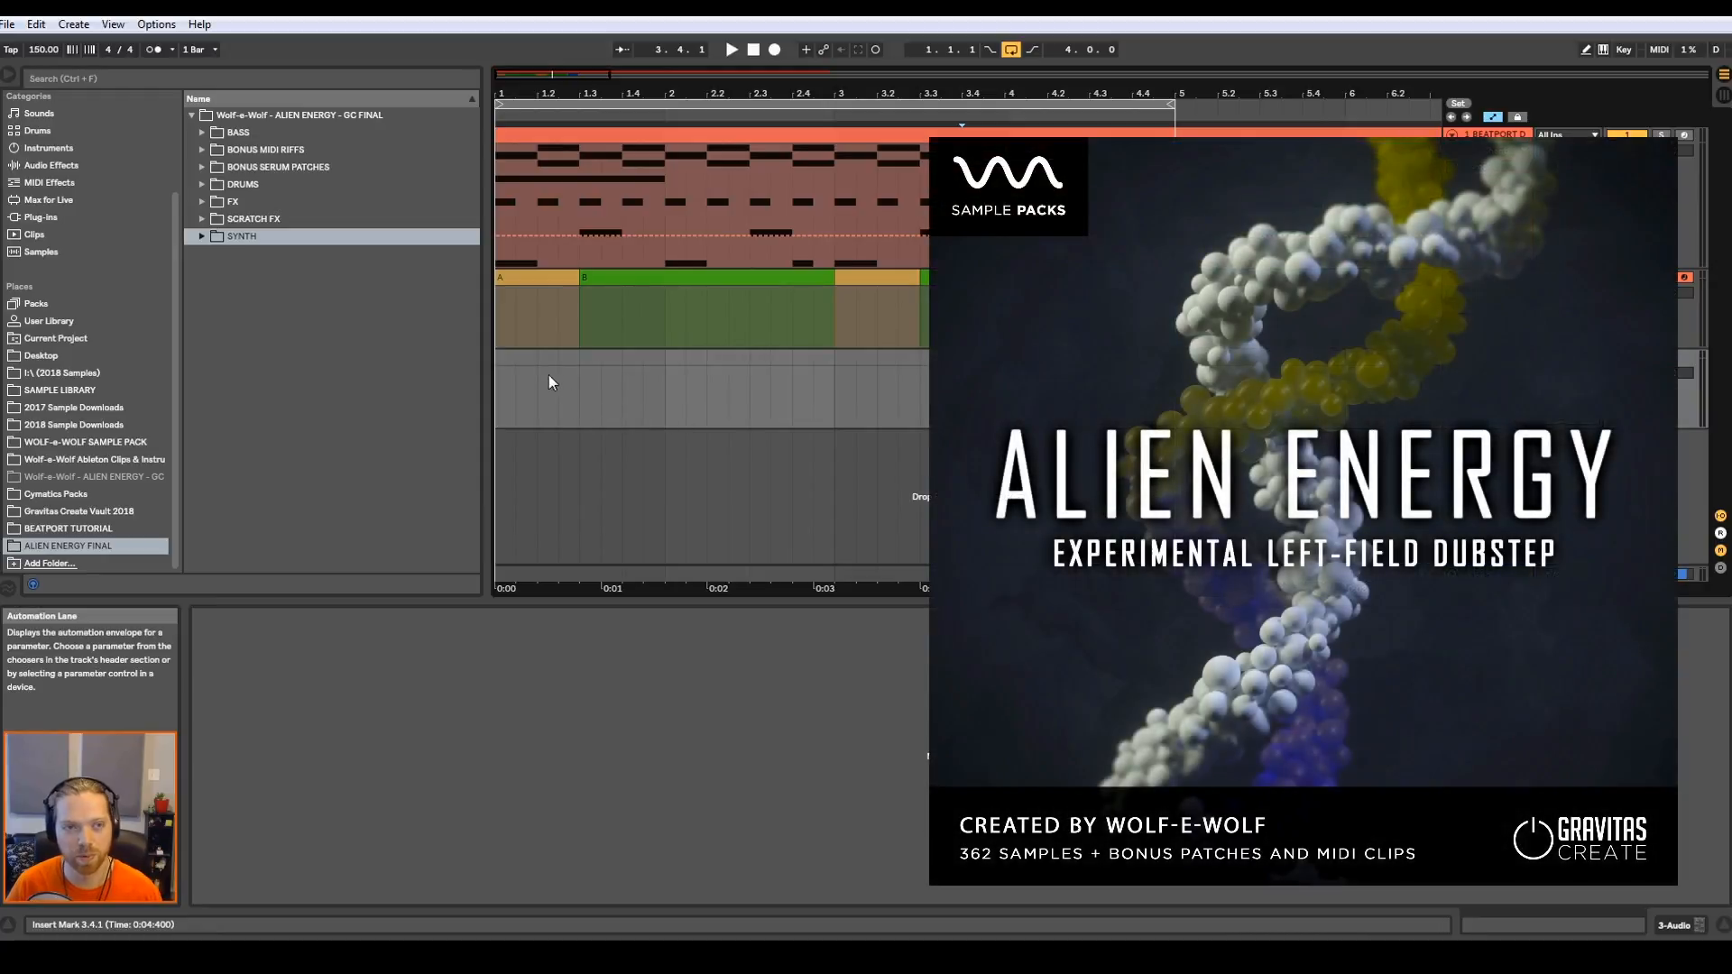
- Expand the BASS sample folder in the browser and preview several bass samples
click(203, 132)
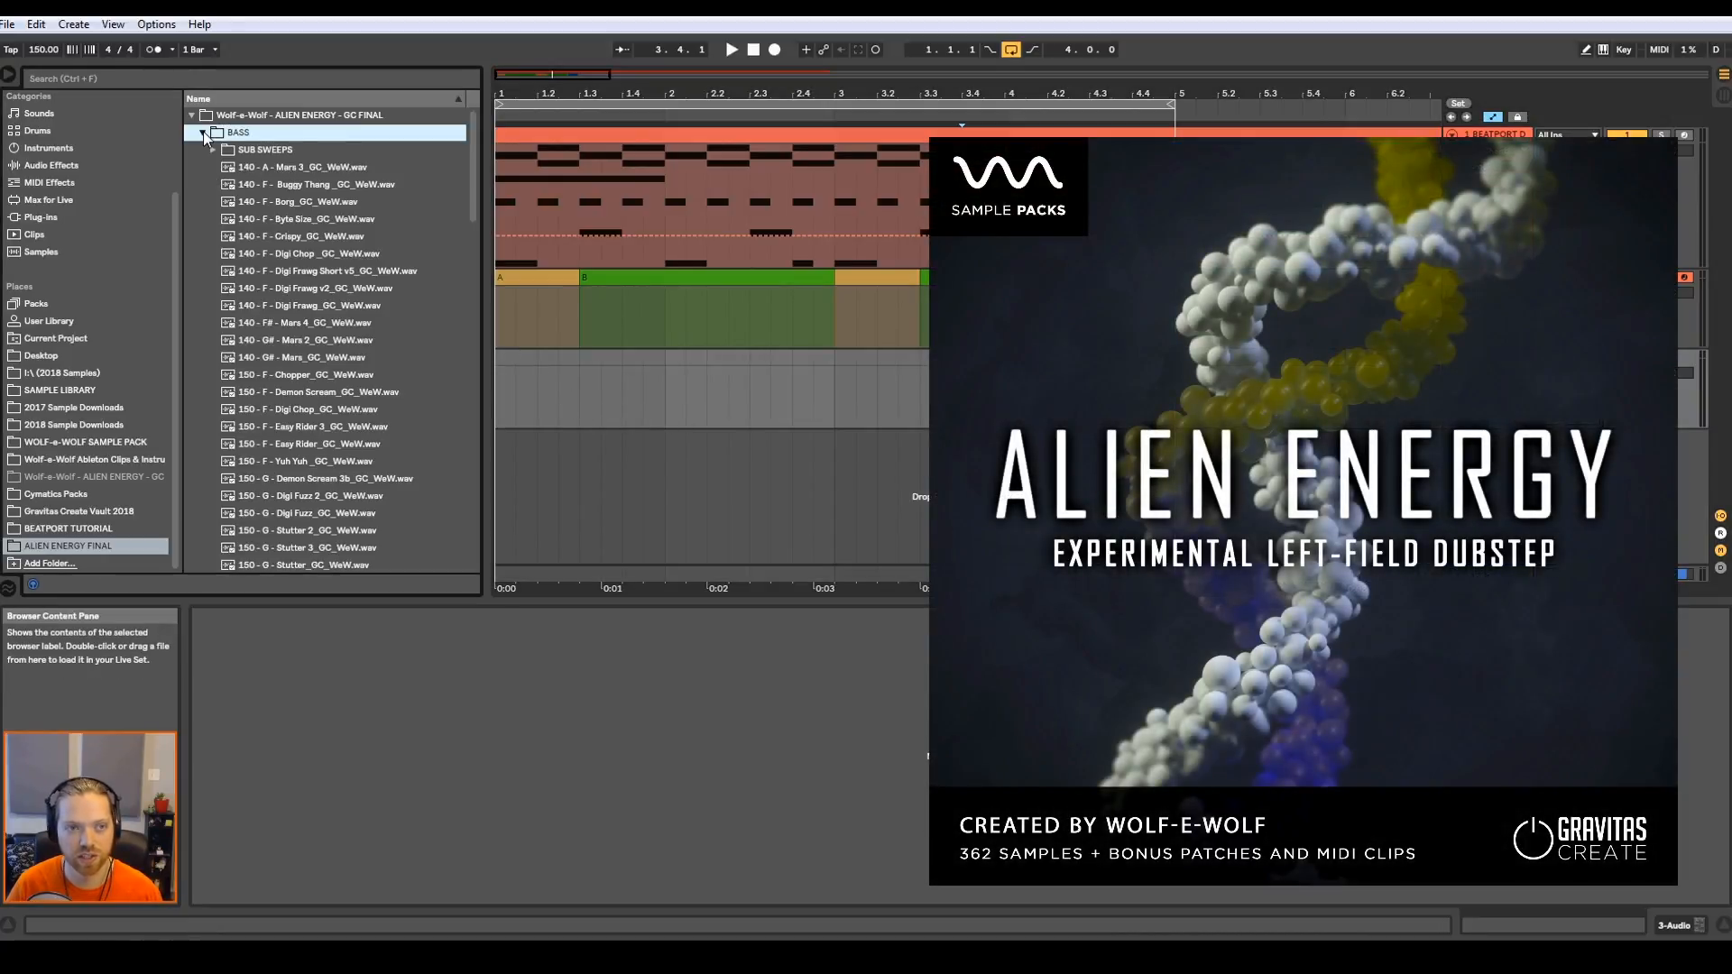
scroll(down, 3)
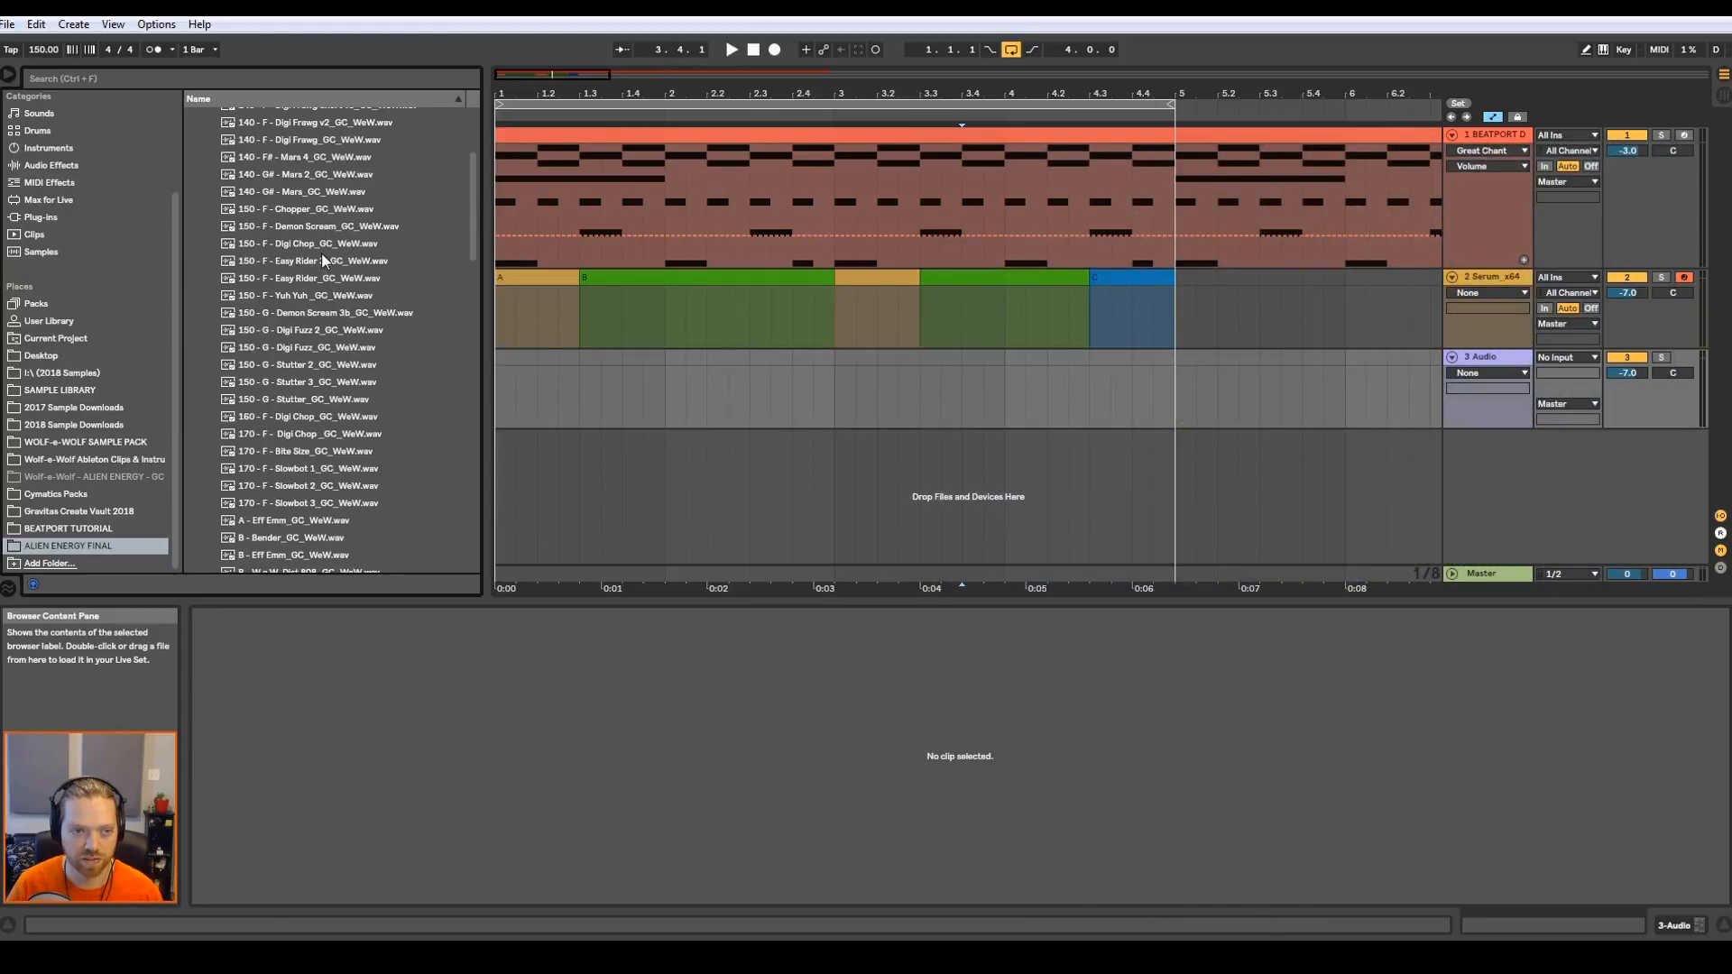
click(321, 244)
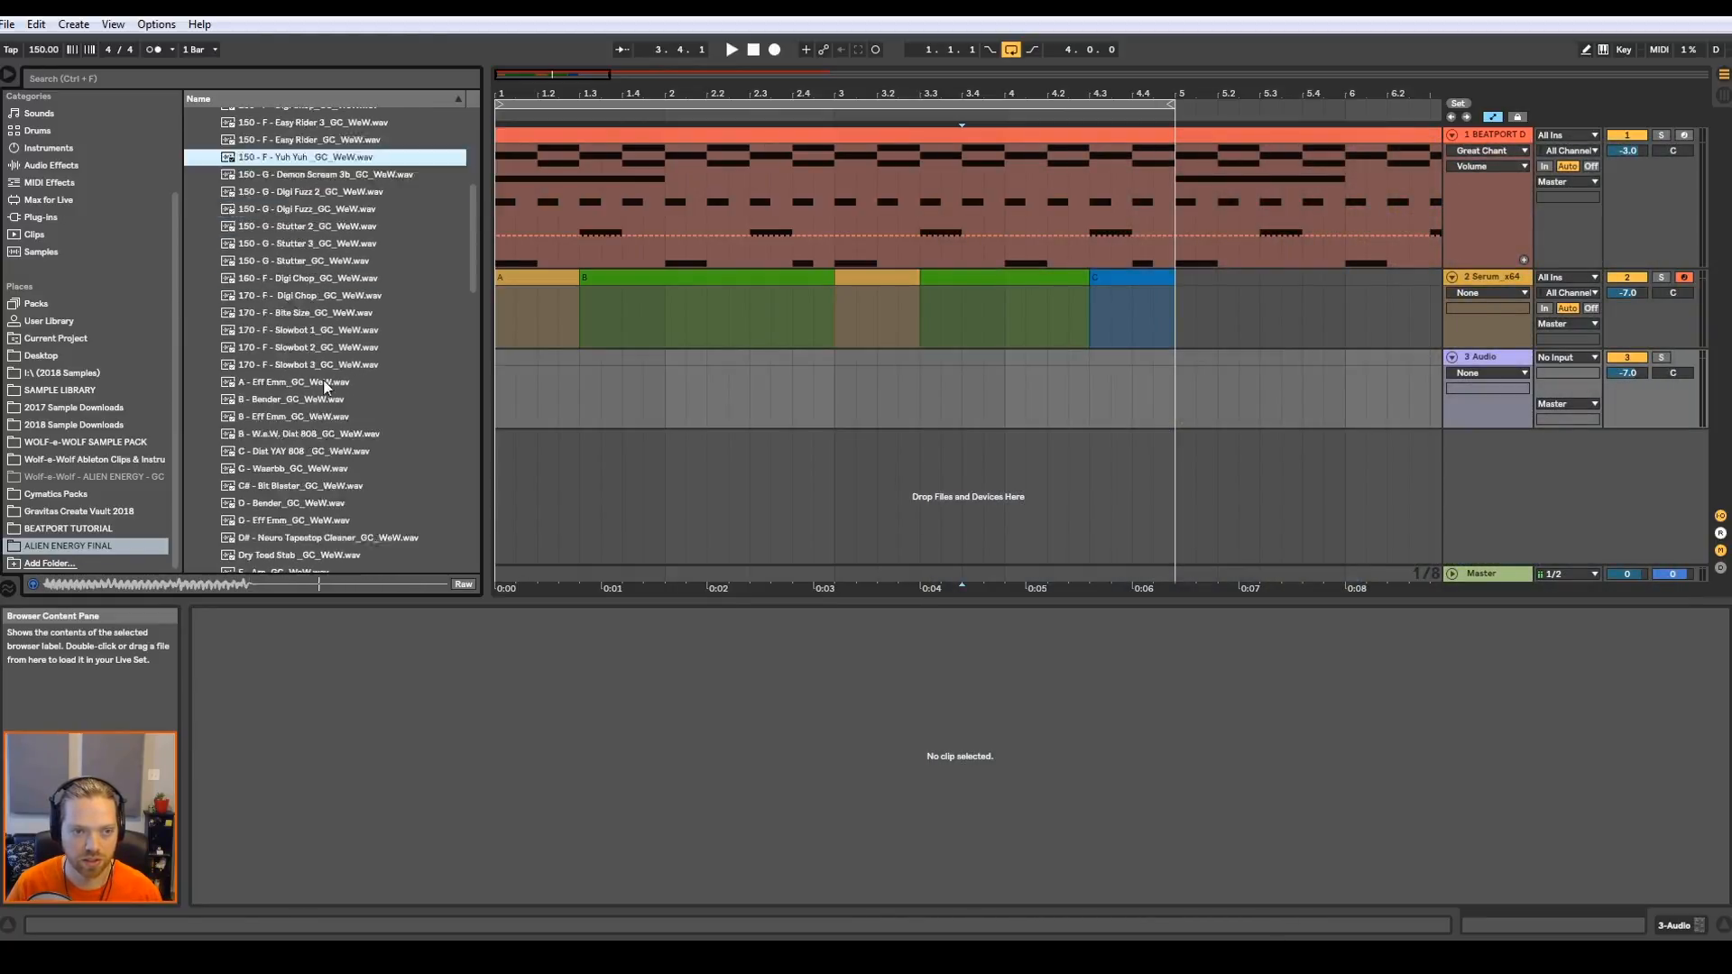
scroll(down, 3)
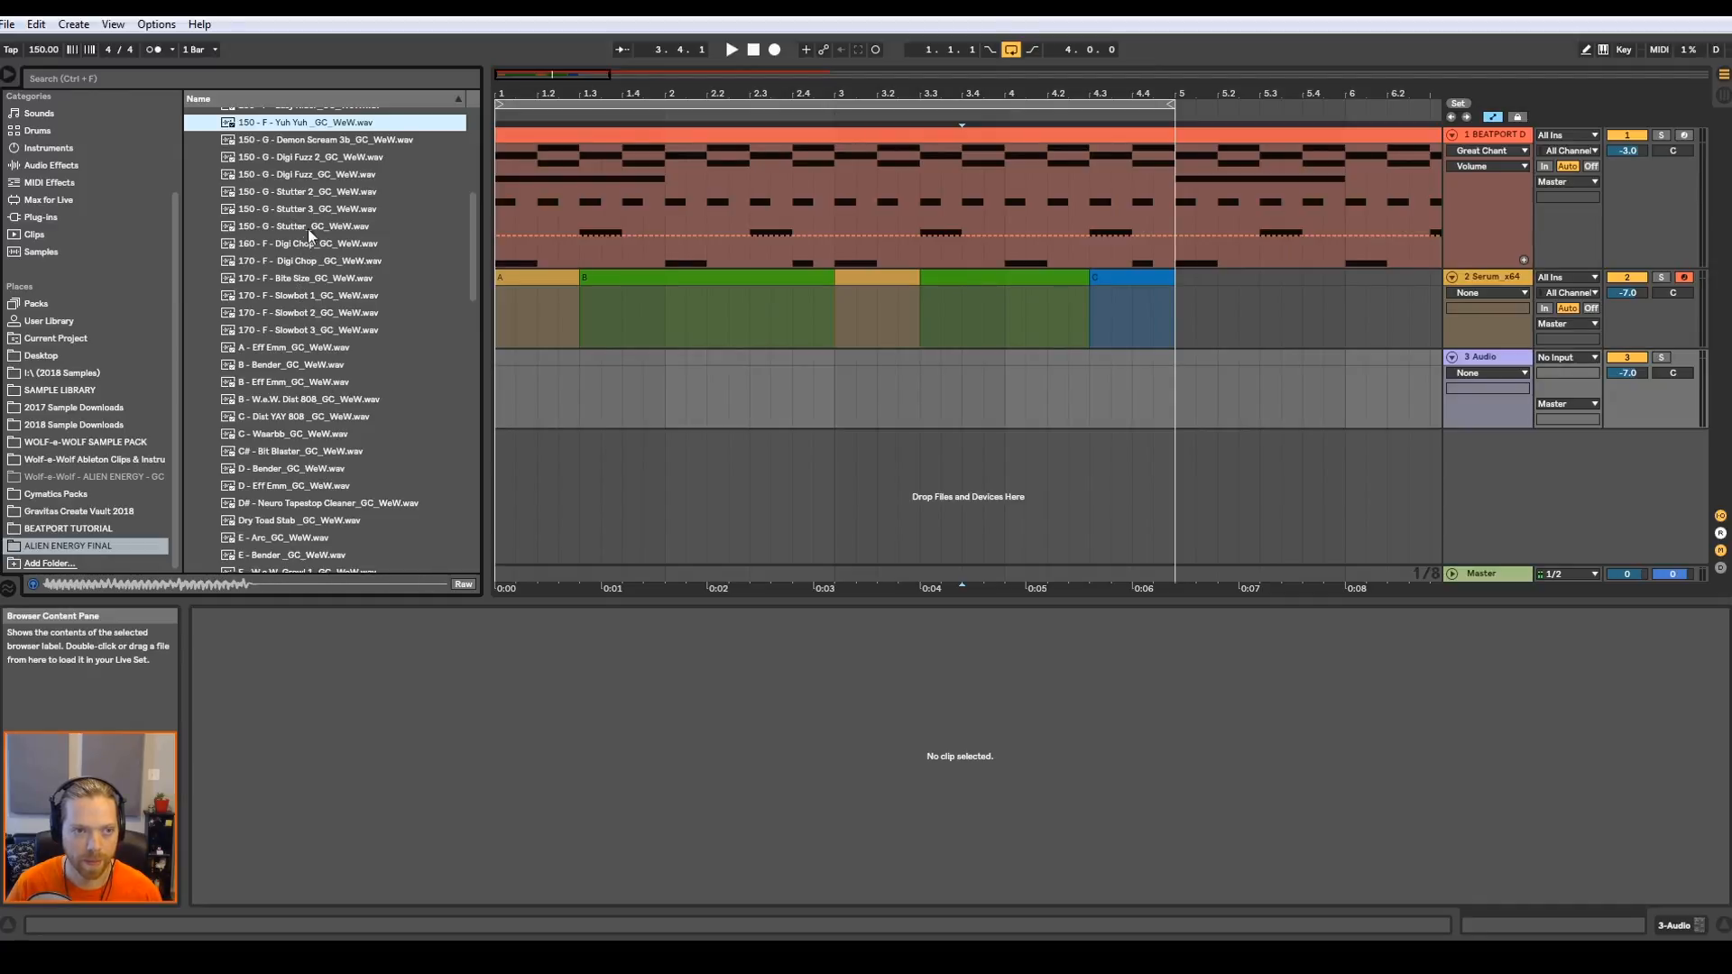
scroll(down, 3)
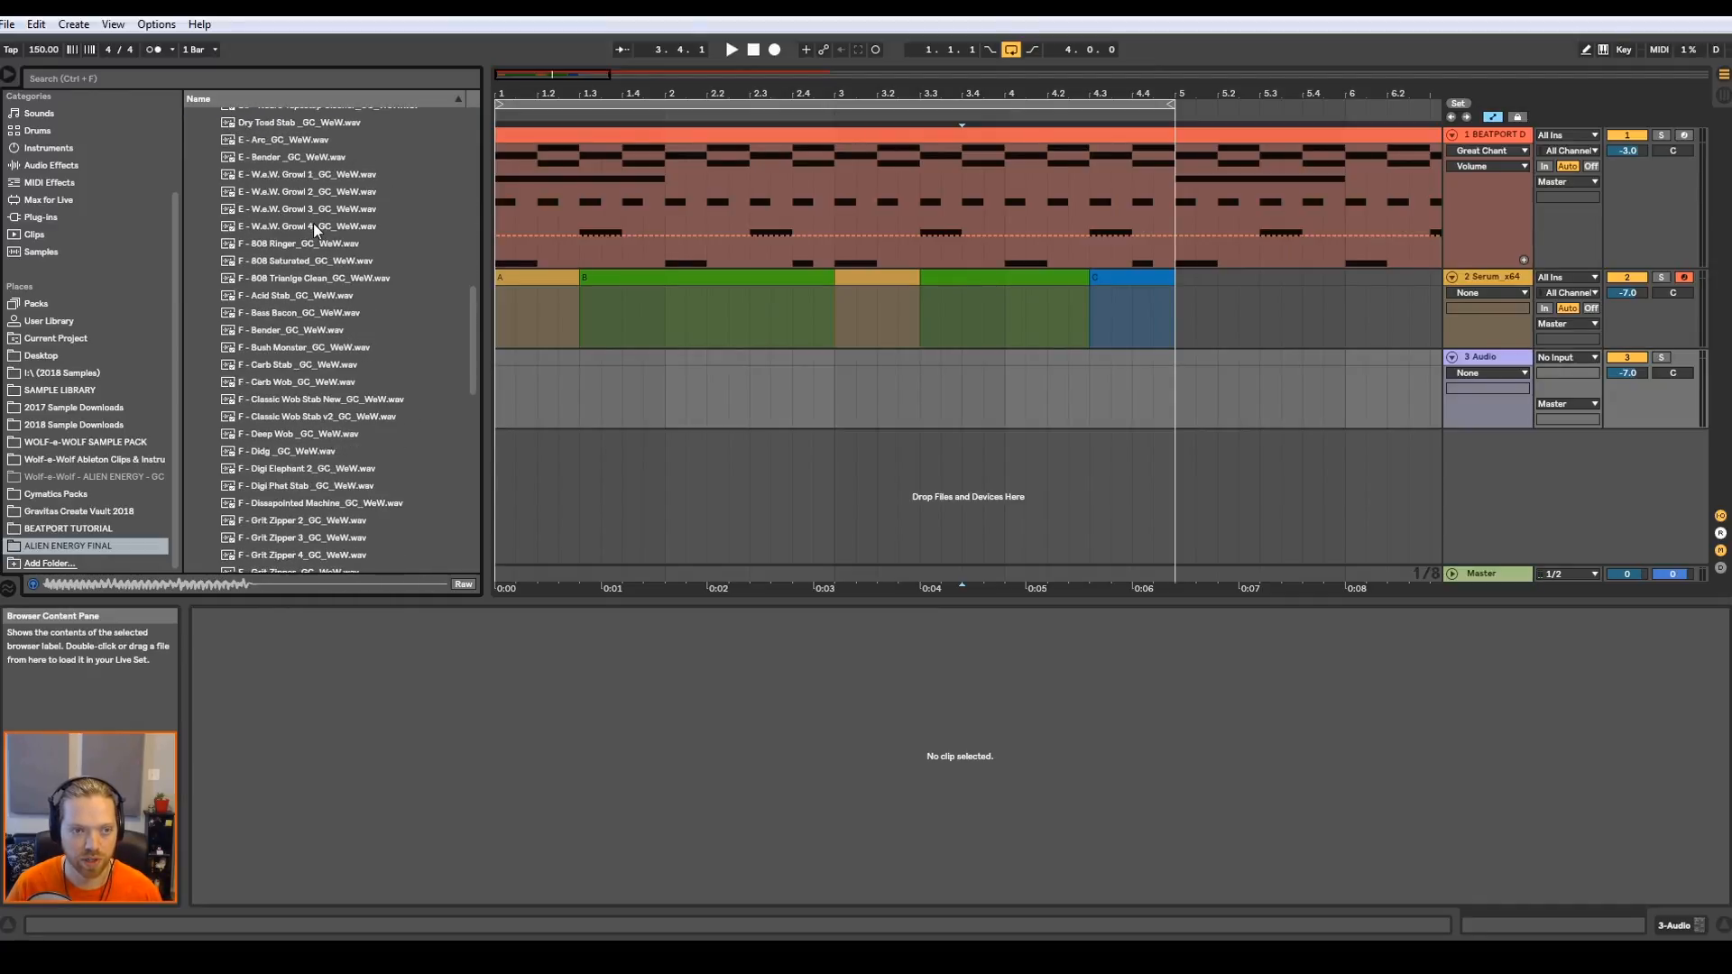
click(298, 347)
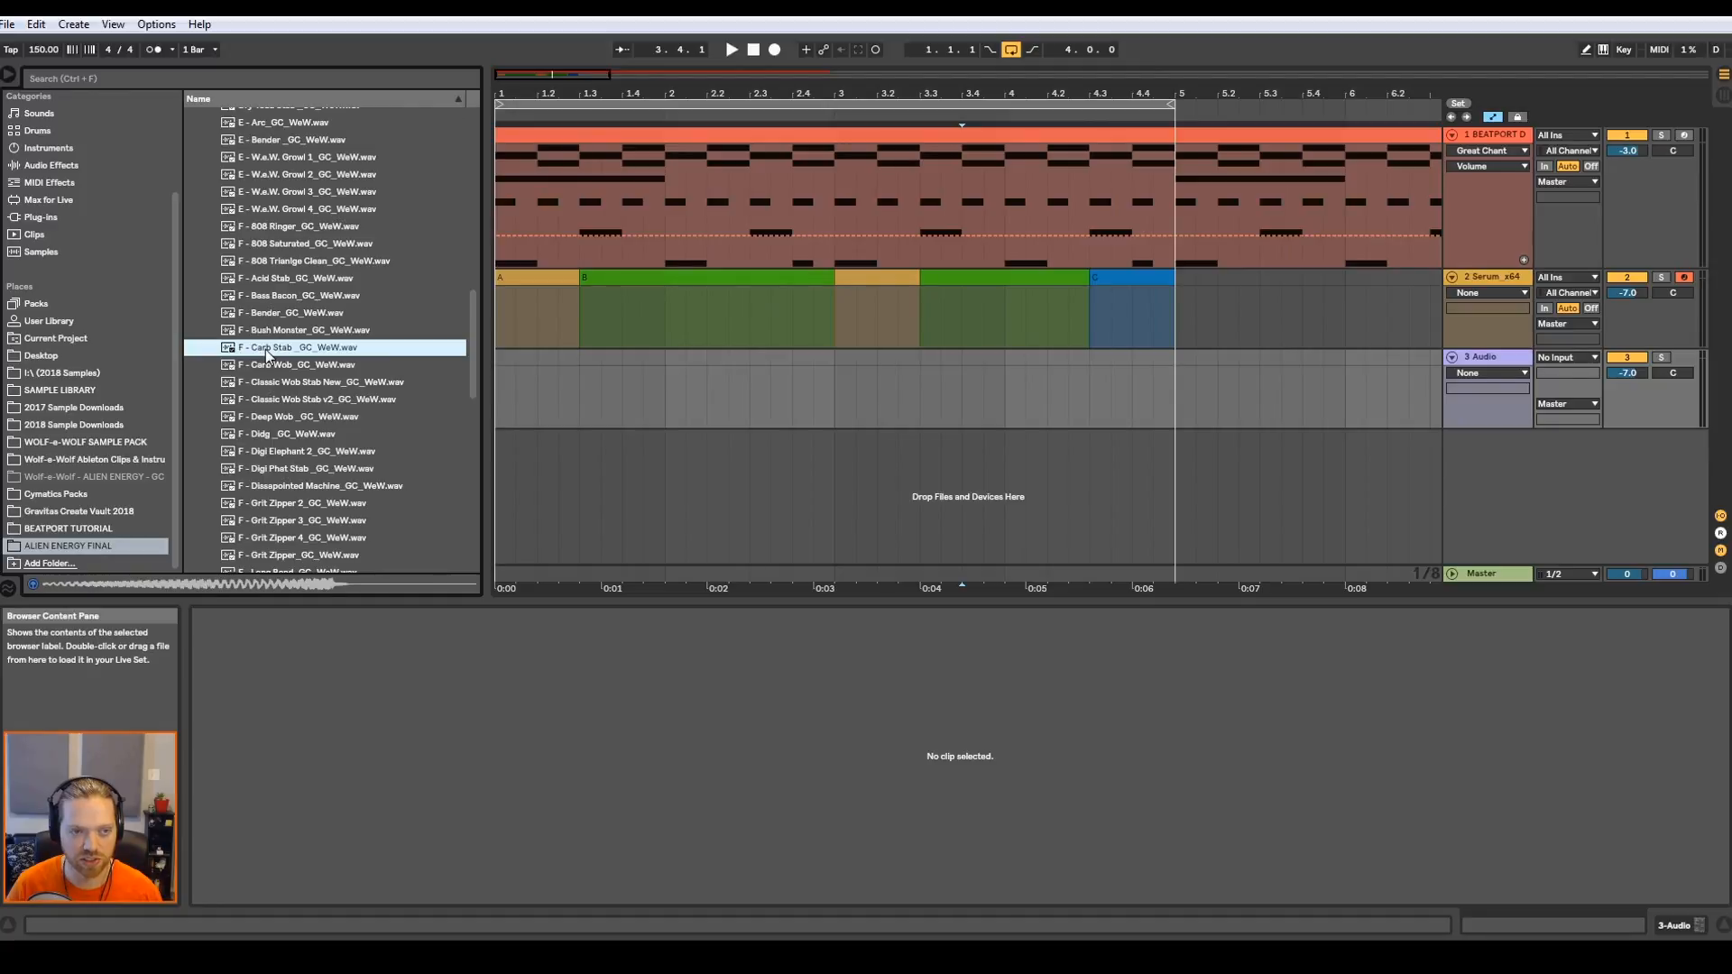
click(321, 260)
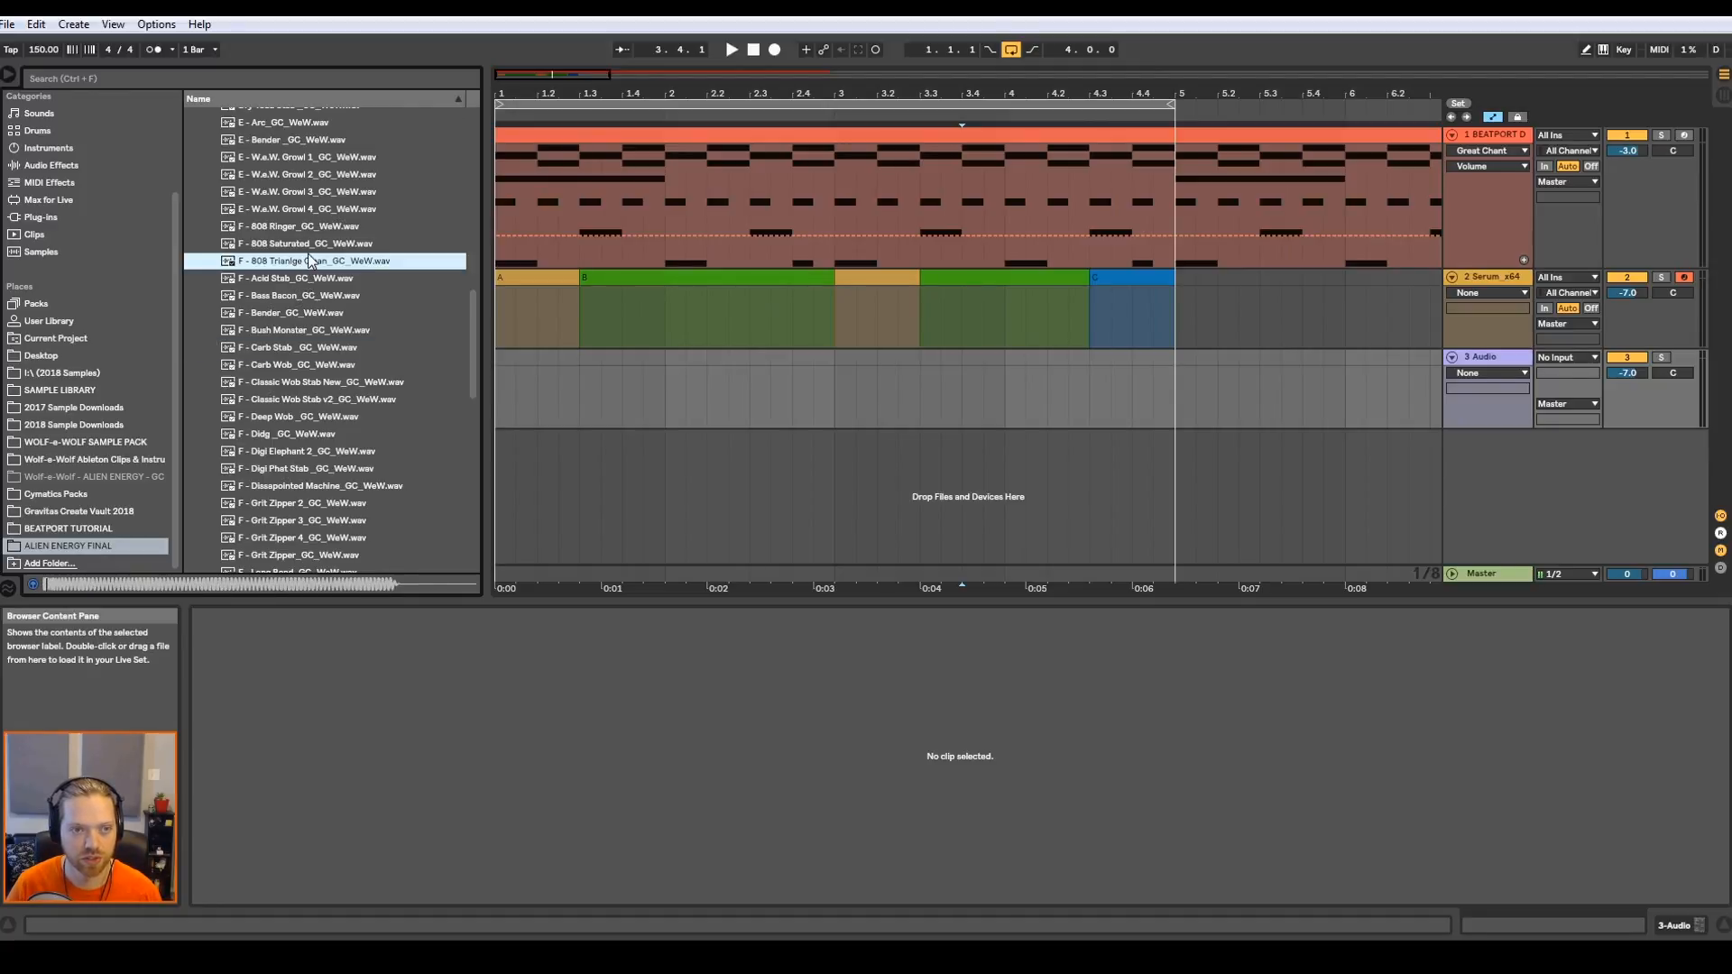
scroll(down, 3)
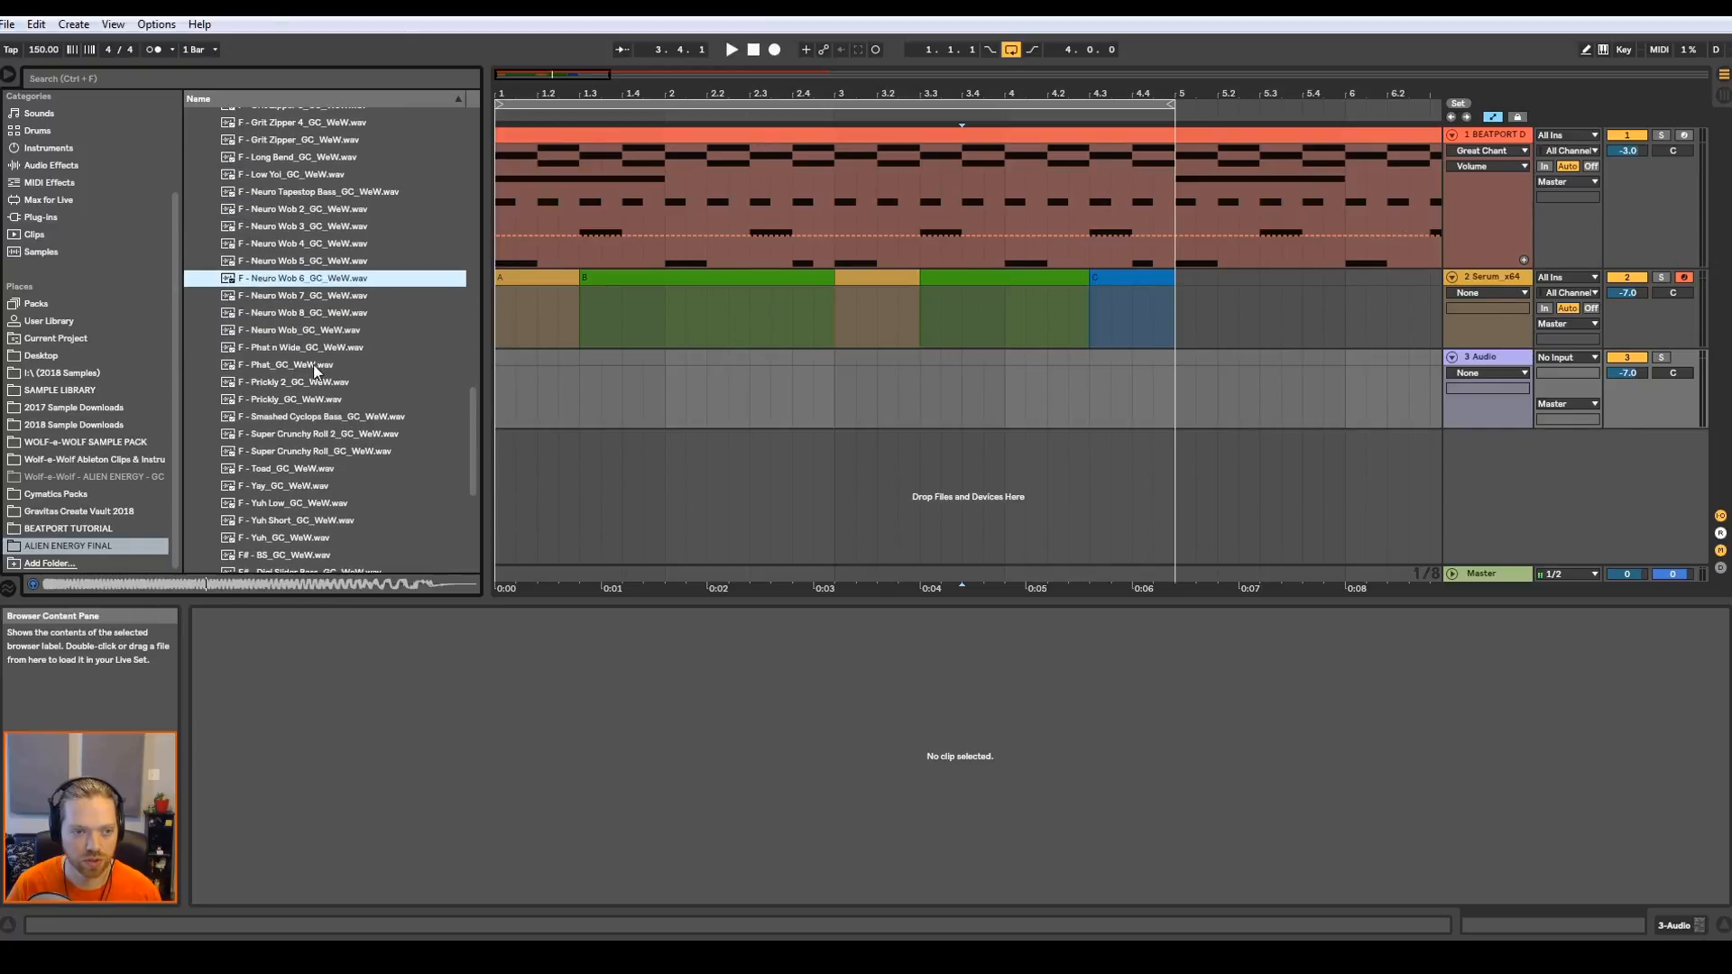
scroll(down, 3)
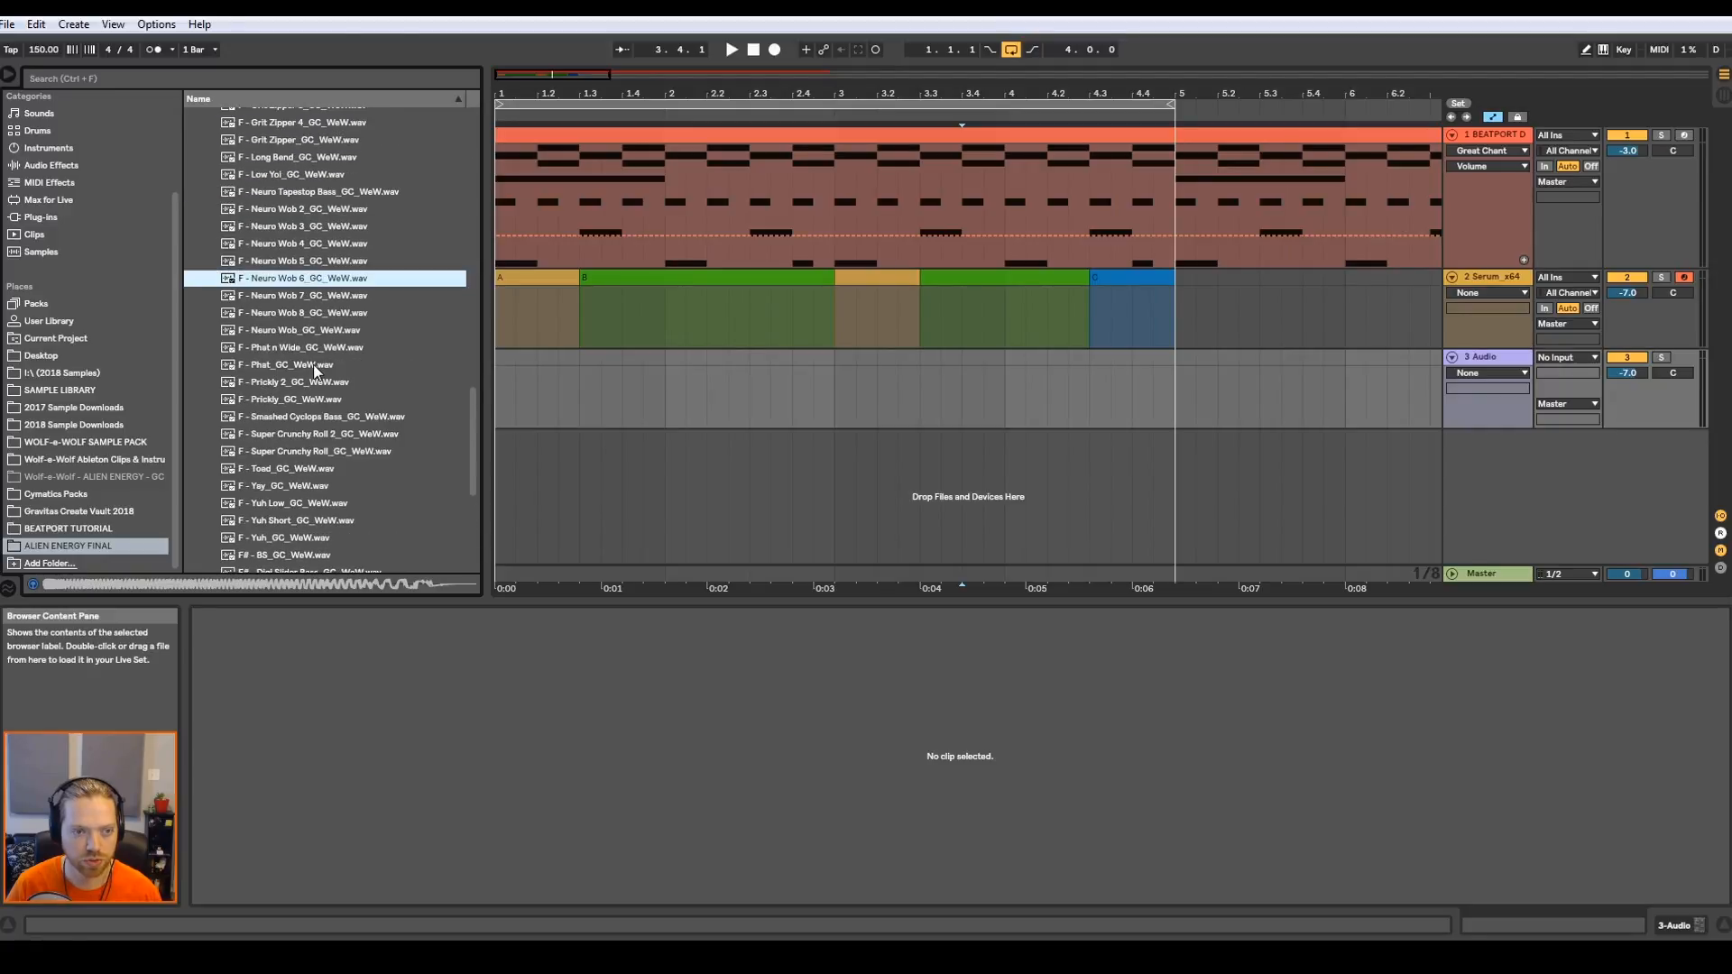
scroll(up, 3)
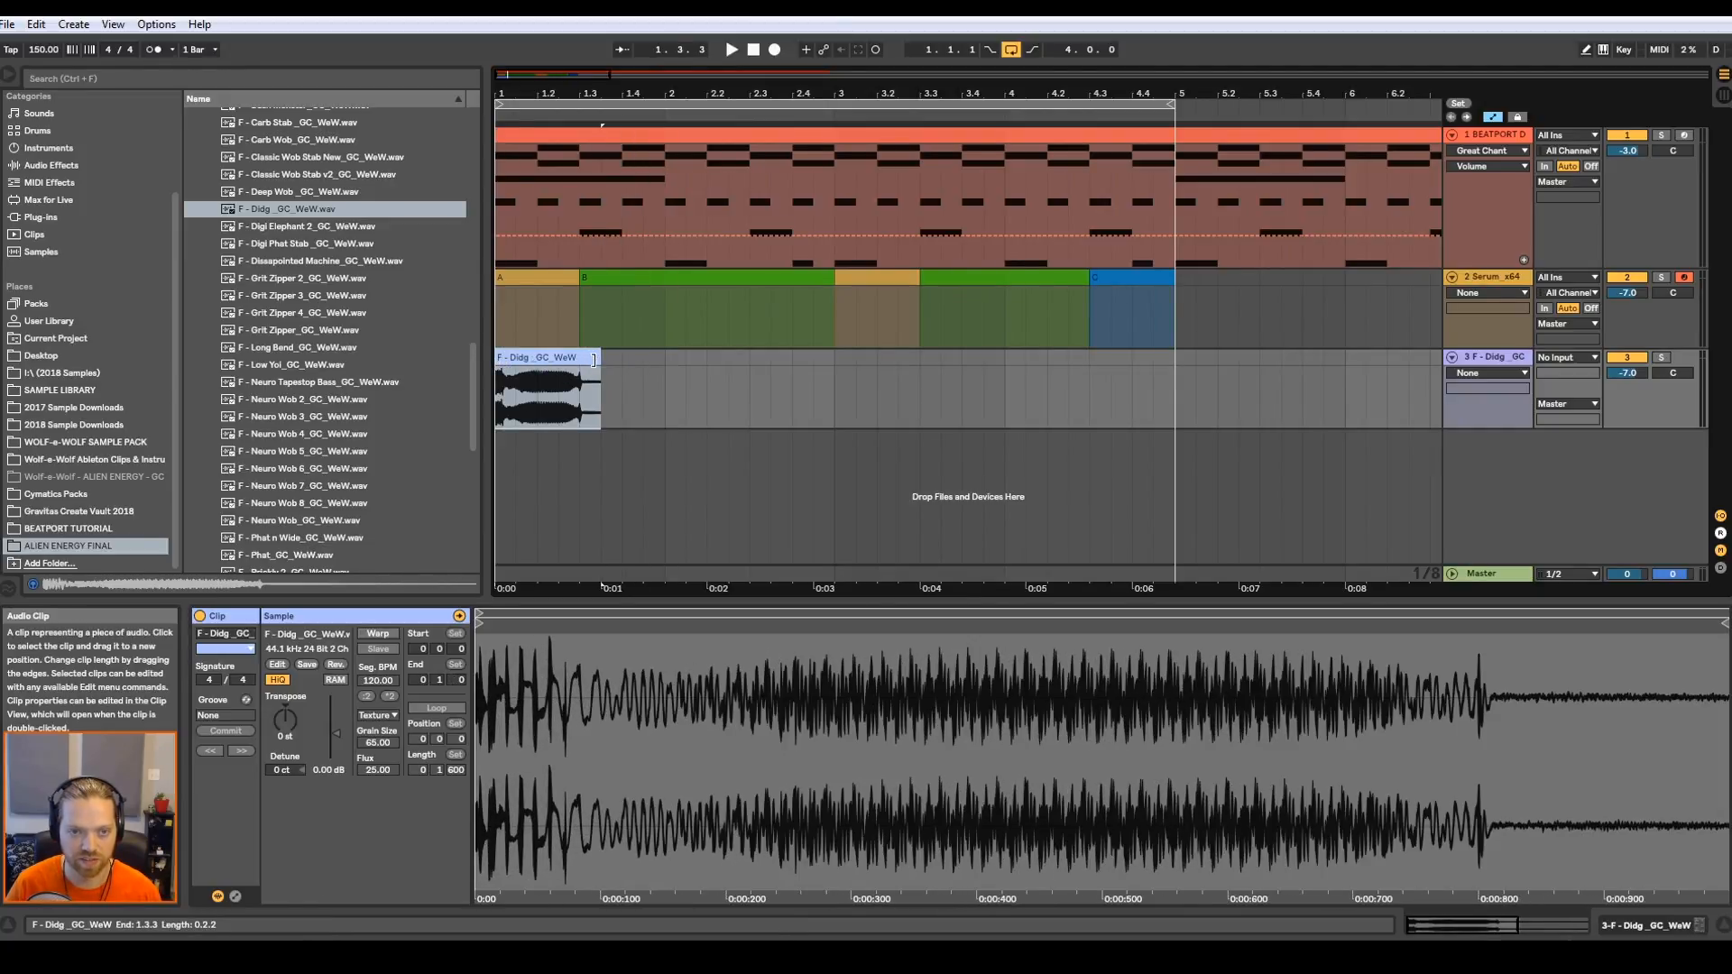
- Copy the selected Didg clip so a second one sits at bar 3
click(516, 278)
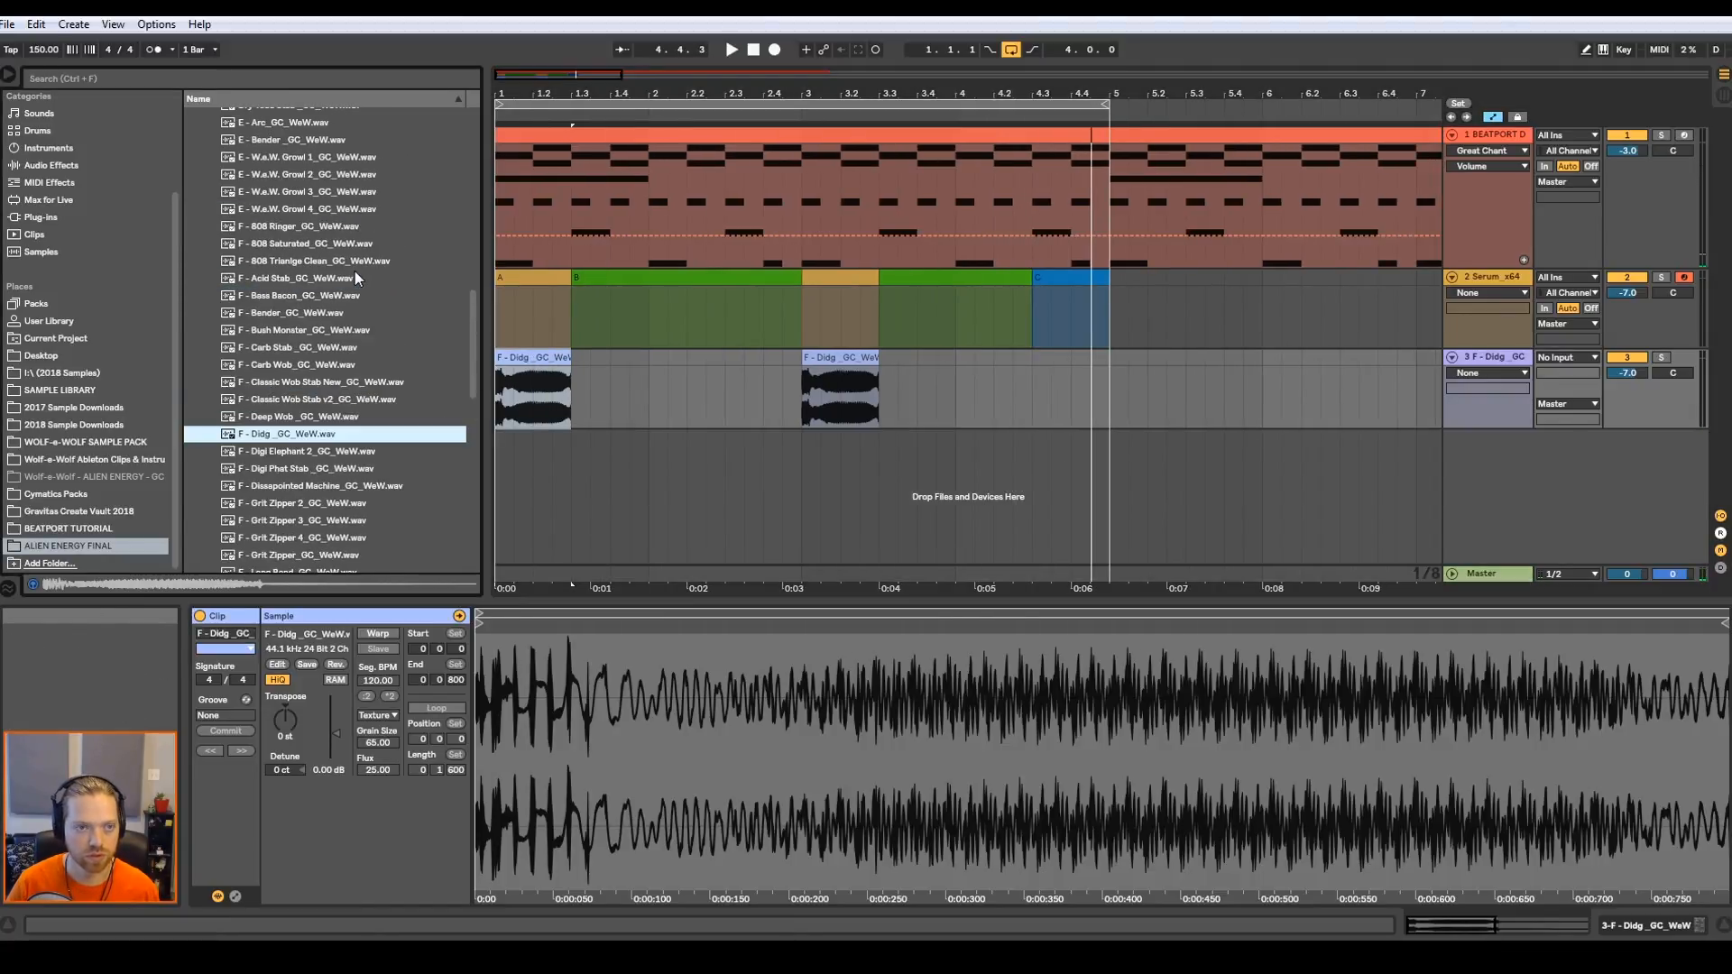
scroll(down, 3)
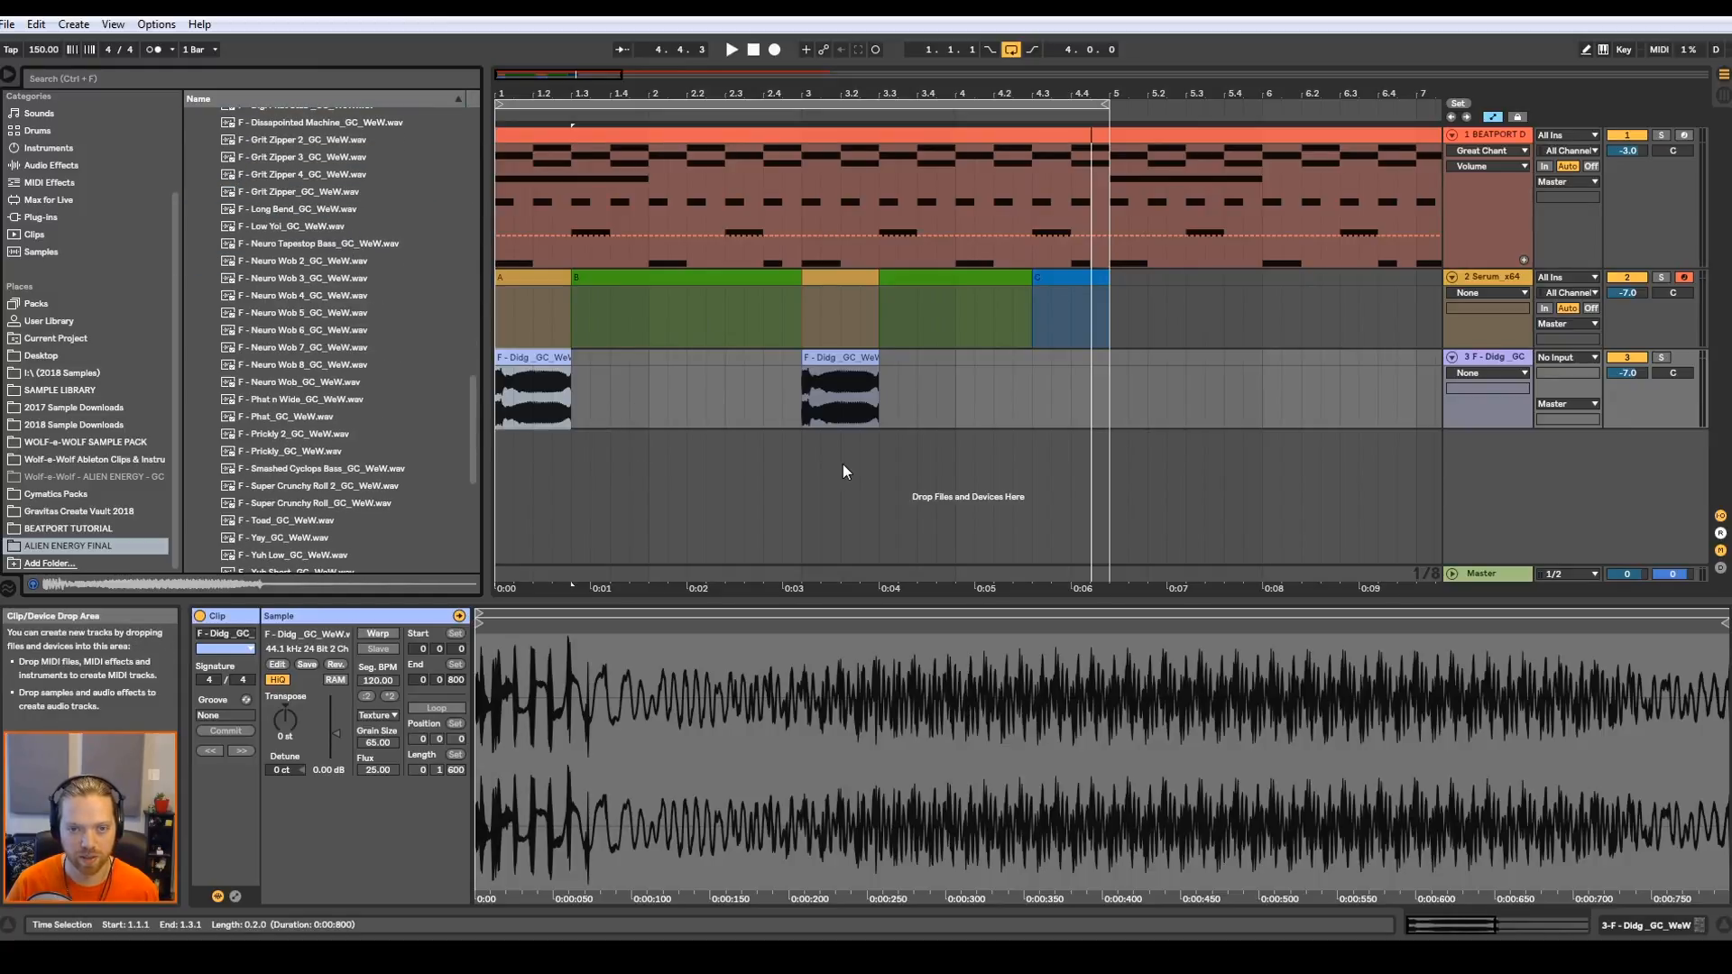
- Insert a fourth audio track from the mixer menu
right_click(1525, 509)
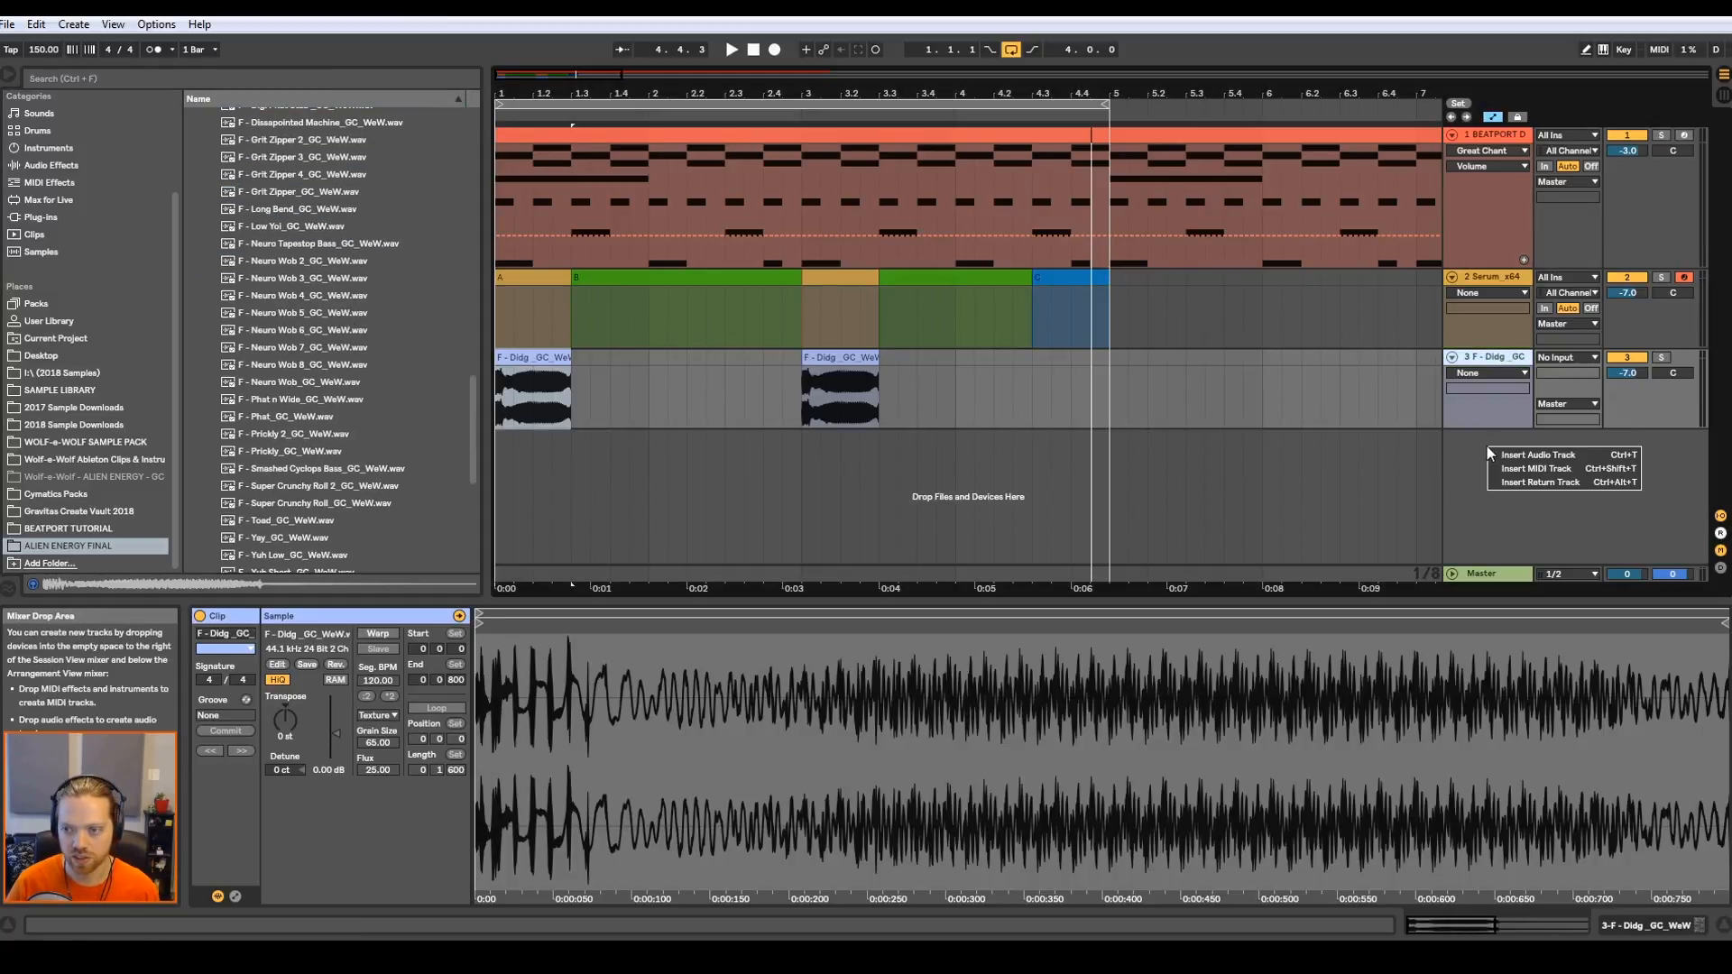
click(1537, 455)
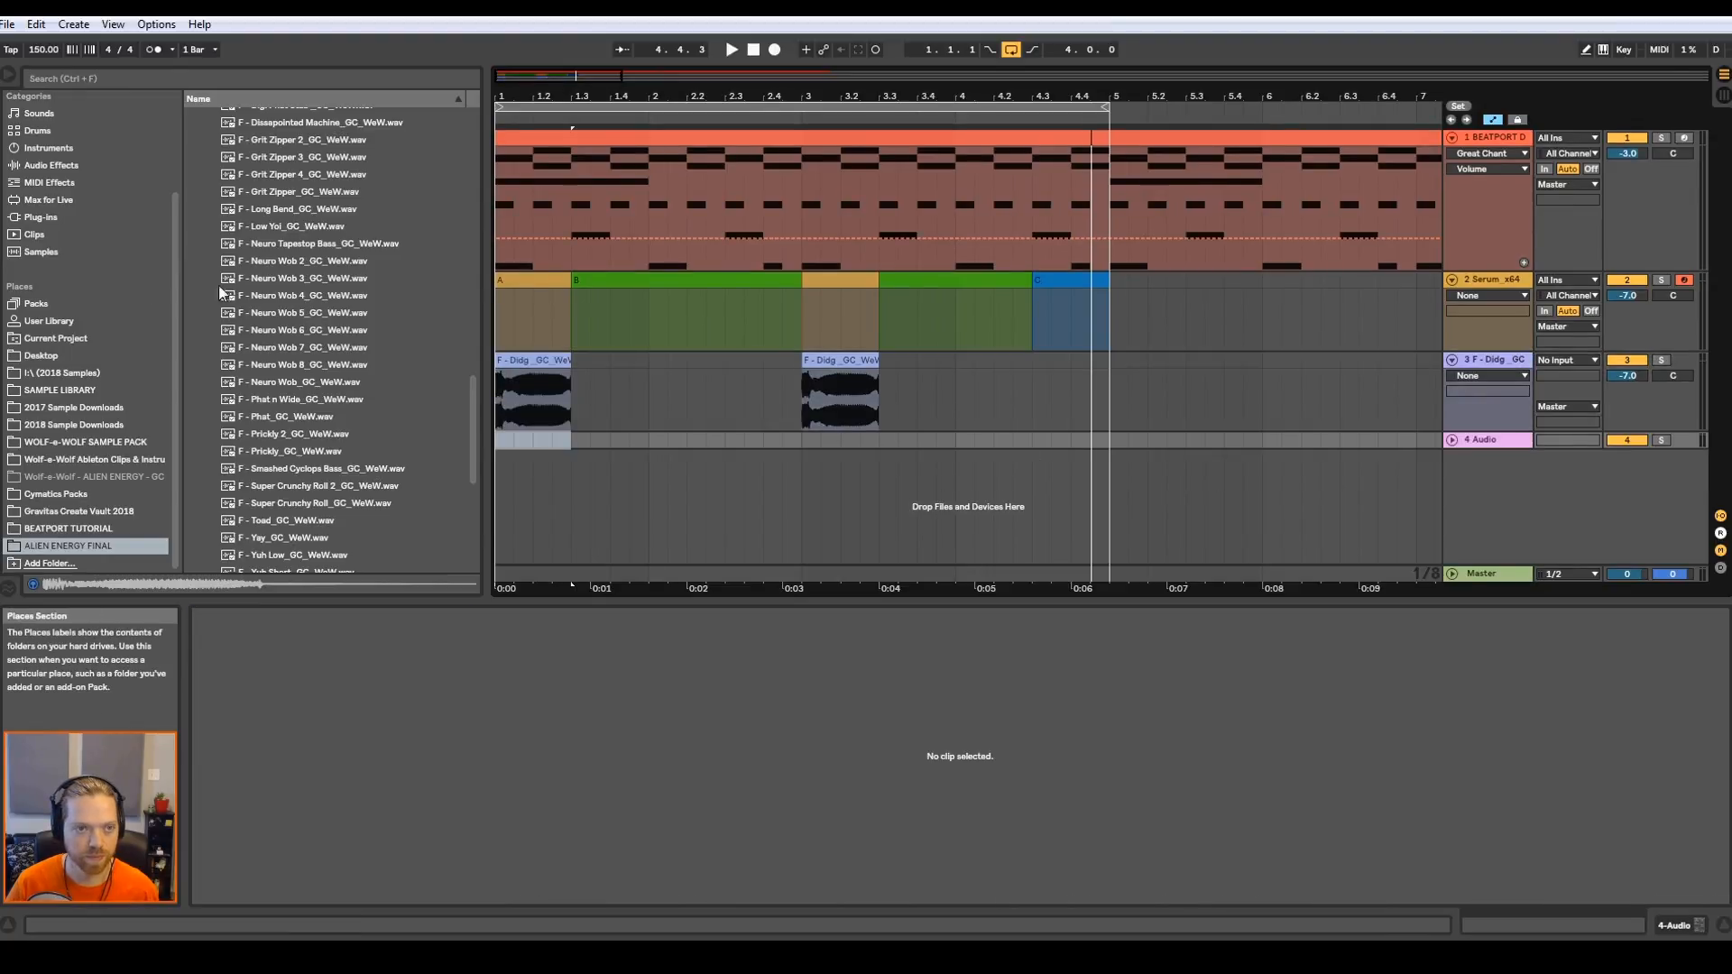
- Audition the Neuro Wob samples and place Neuro Wob 4 on track 4 after each Didg hit
click(303, 312)
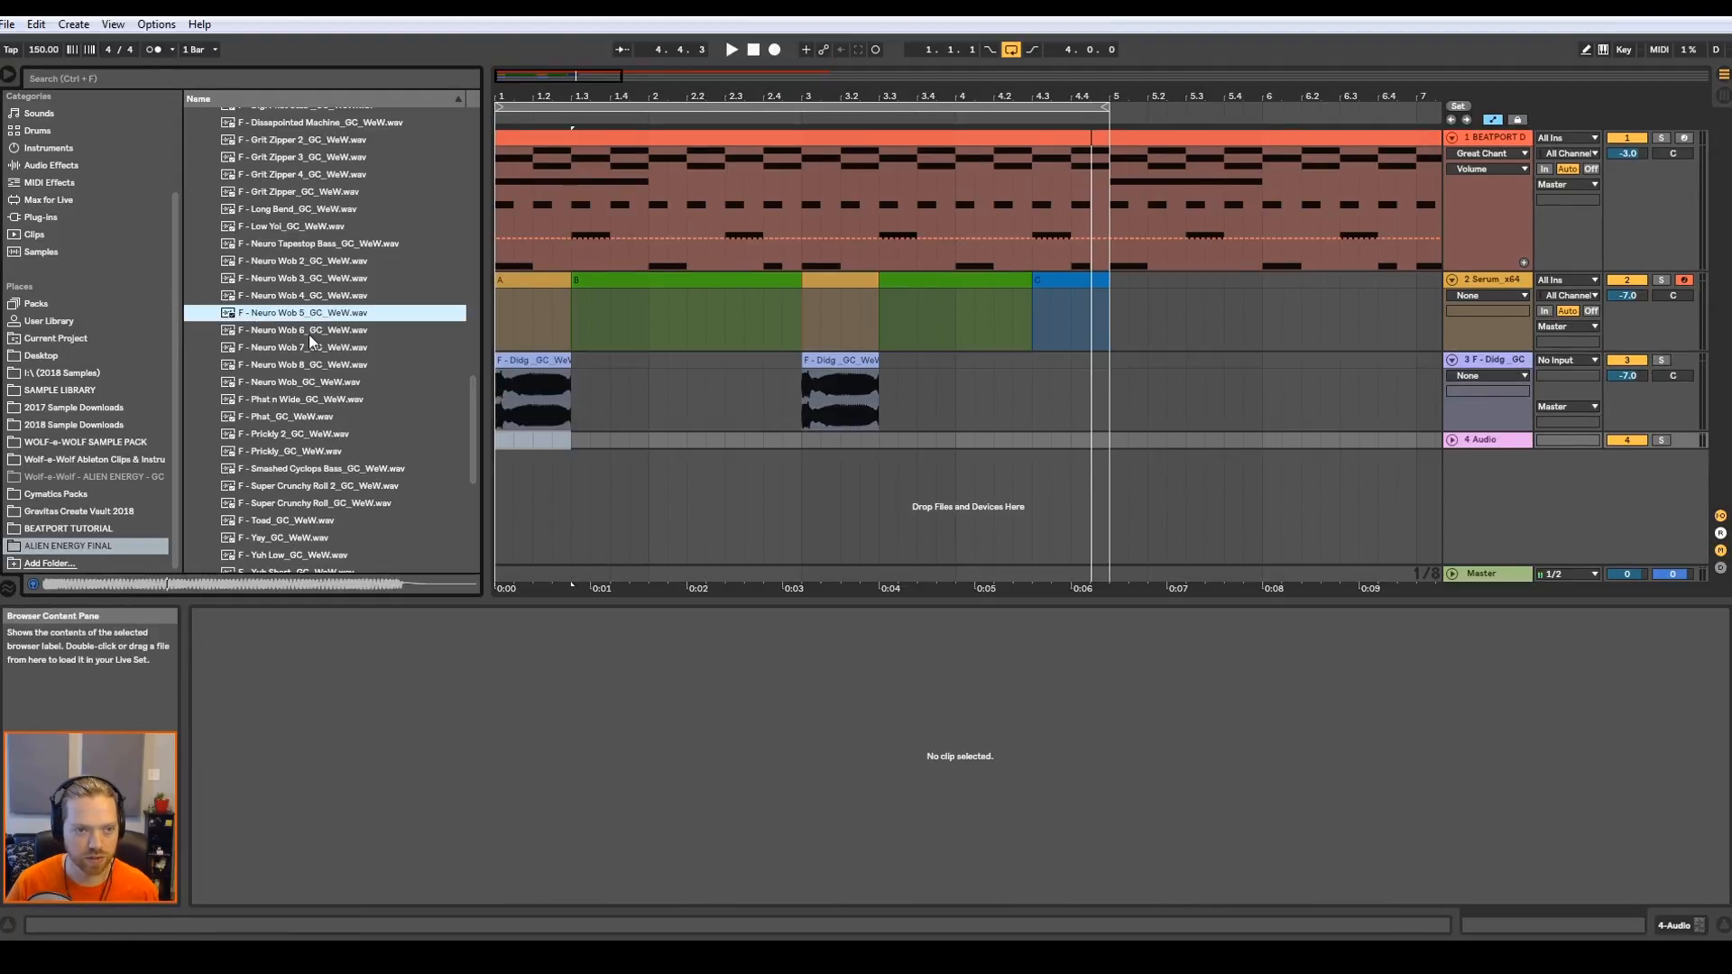
click(302, 278)
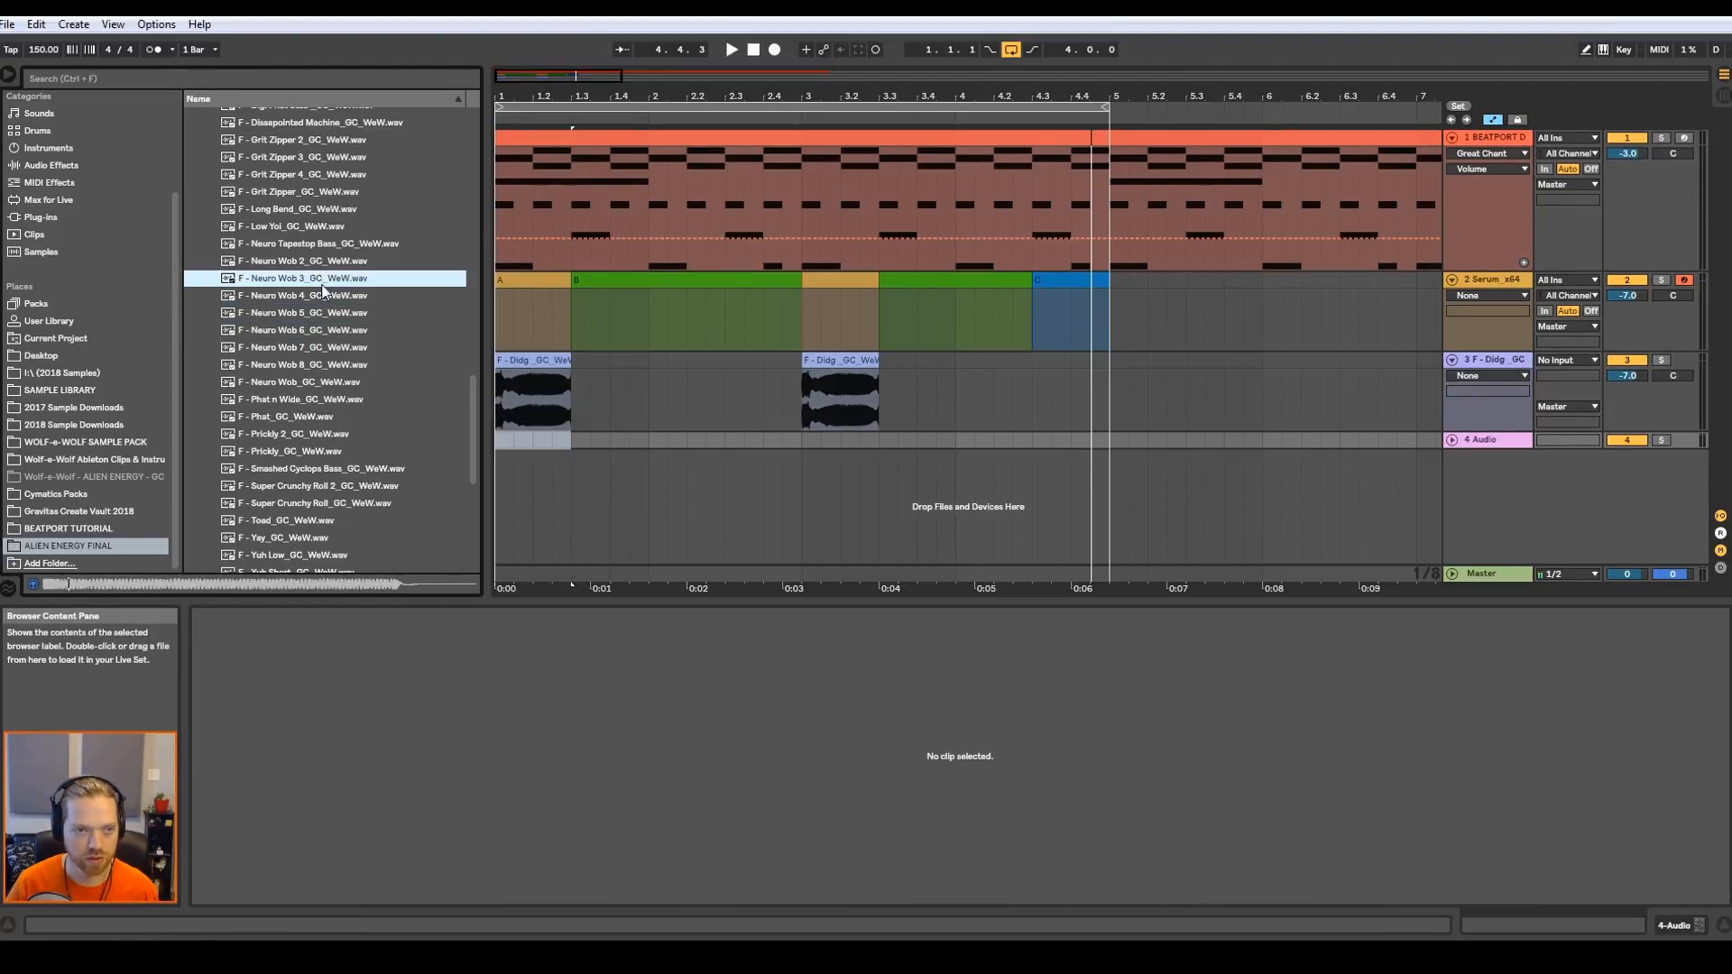
click(303, 294)
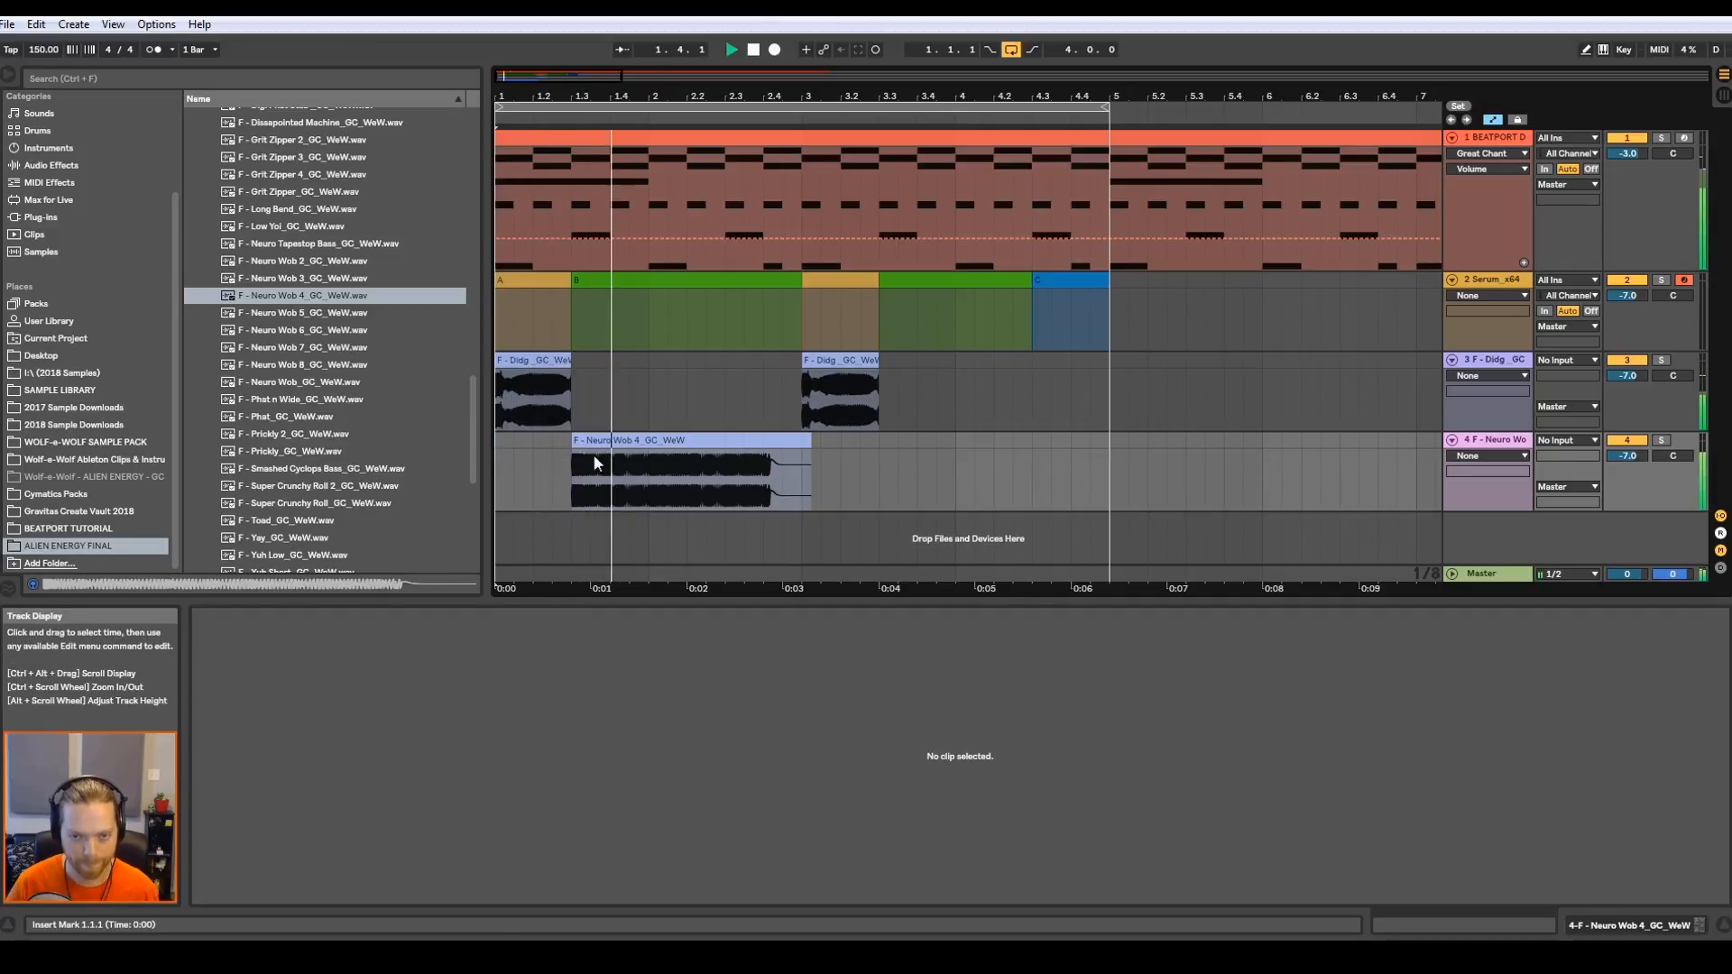
click(685, 474)
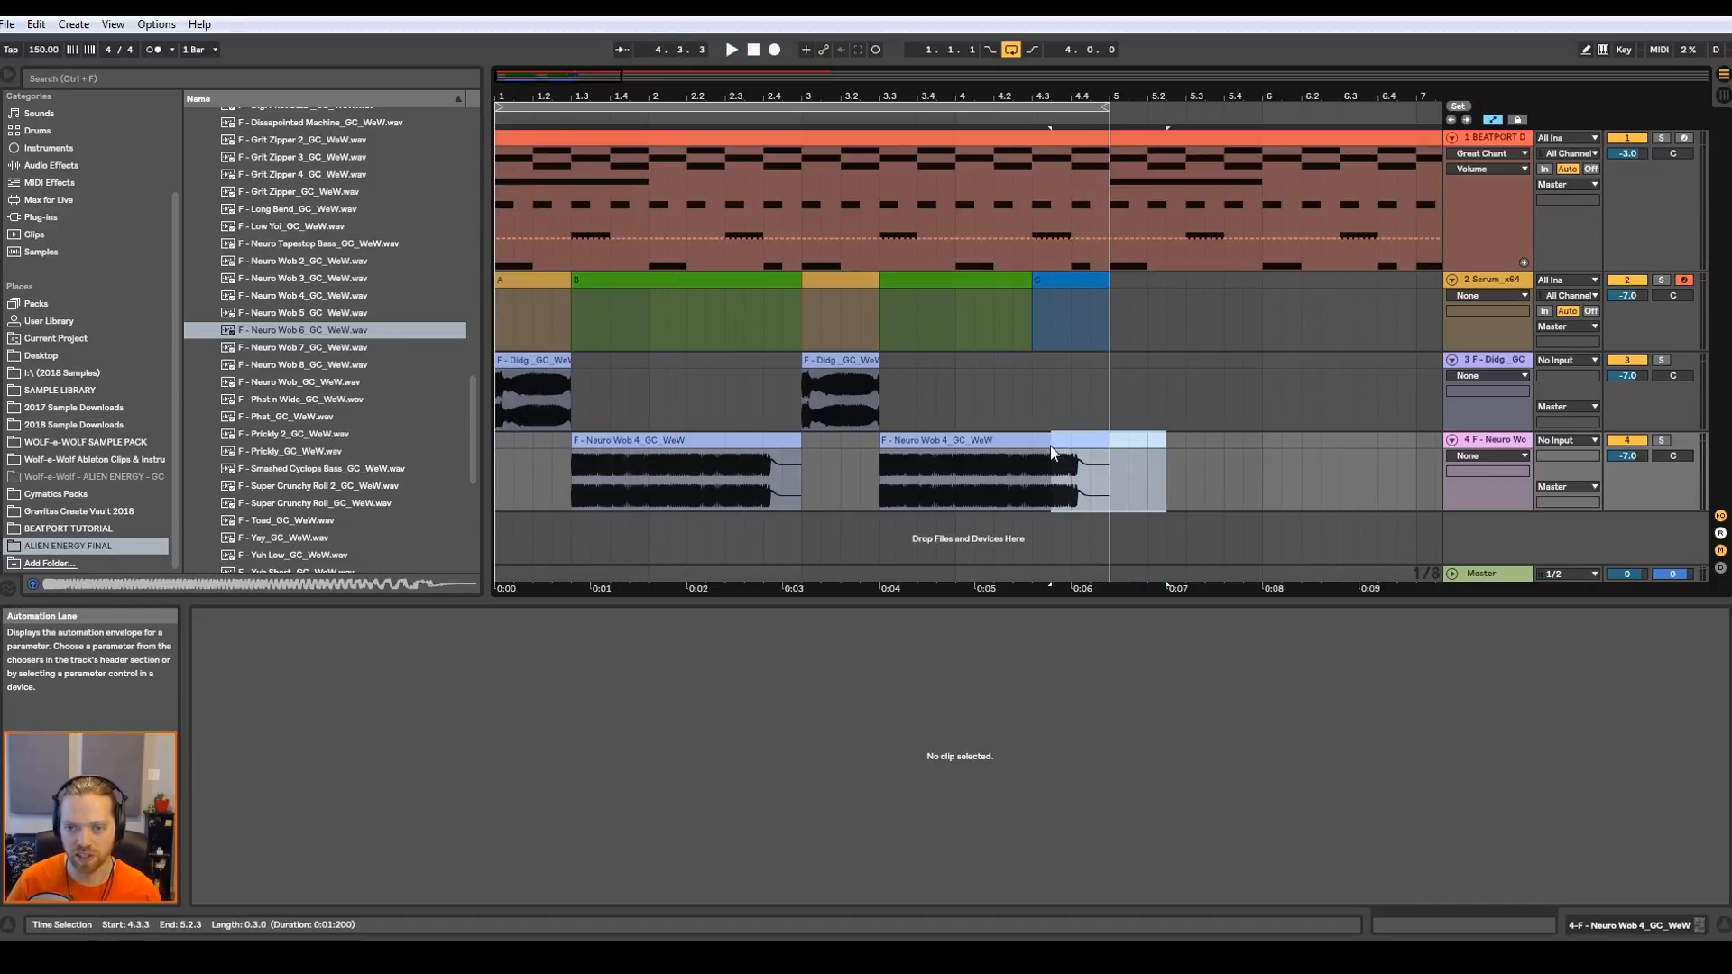
- Deselect the second Neuro Wob 4 clip and scroll the browser back up to the ALIEN ENERGY pack
click(1016, 464)
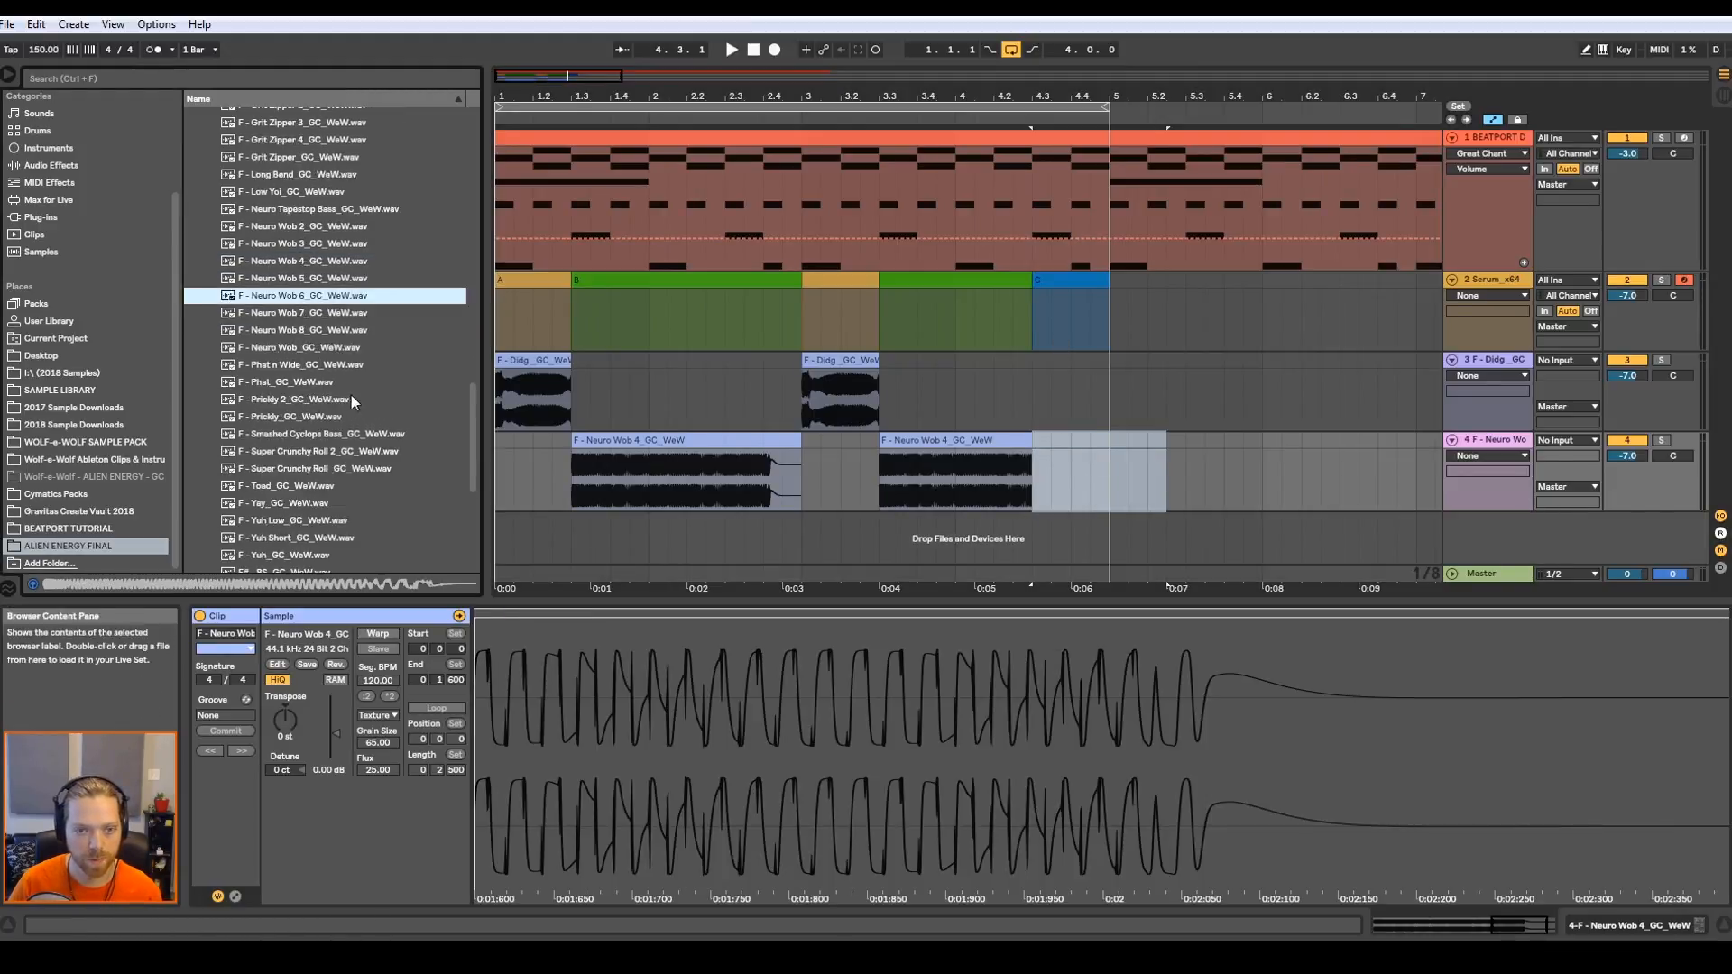
click(1176, 464)
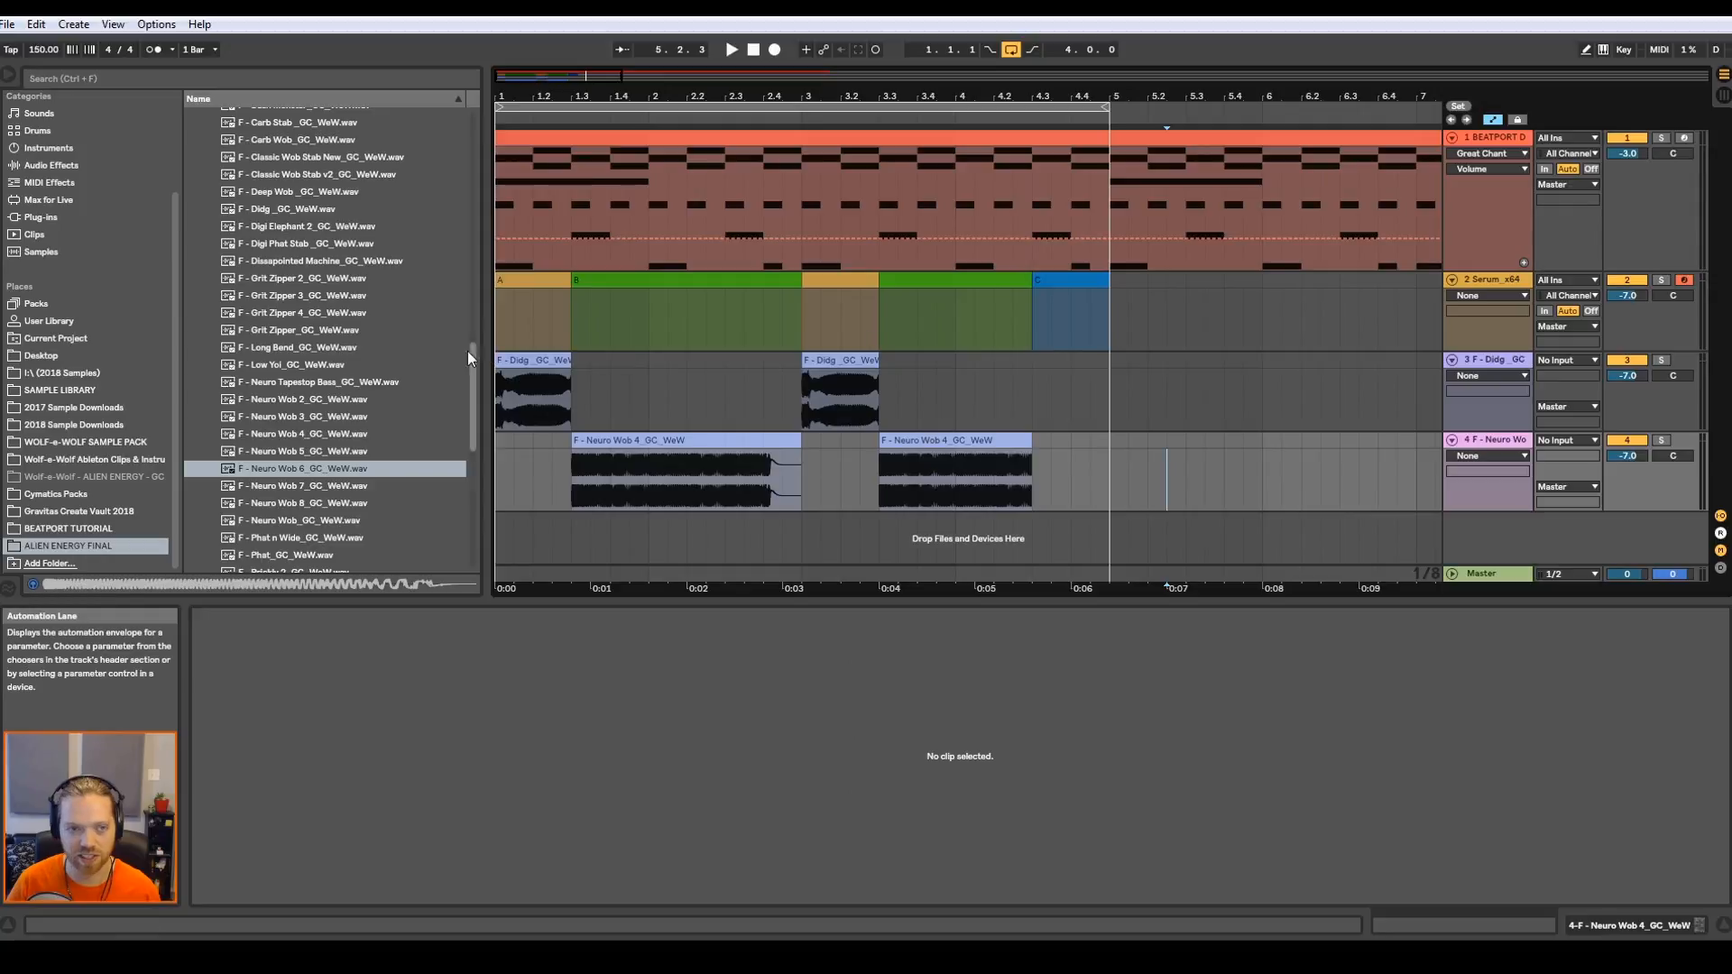
scroll(up, 3)
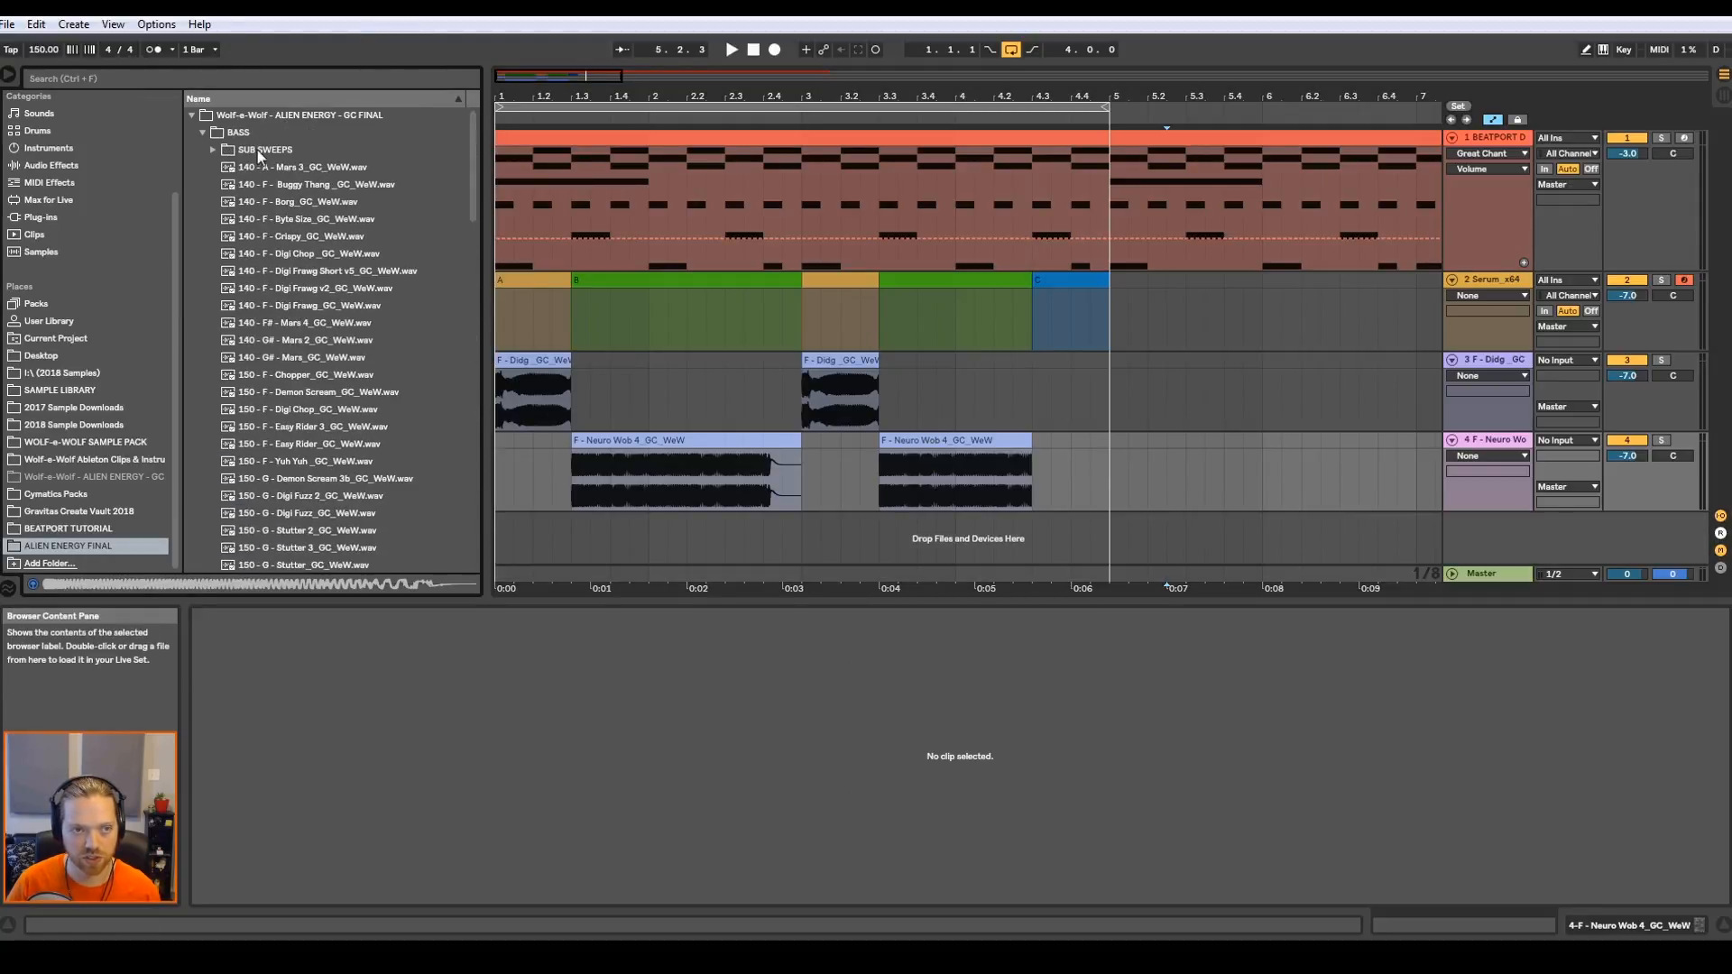
- Browse into SYNTH > SYNTH FILLS and audition a Short Lazer Fill for the new fifth track
click(200, 131)
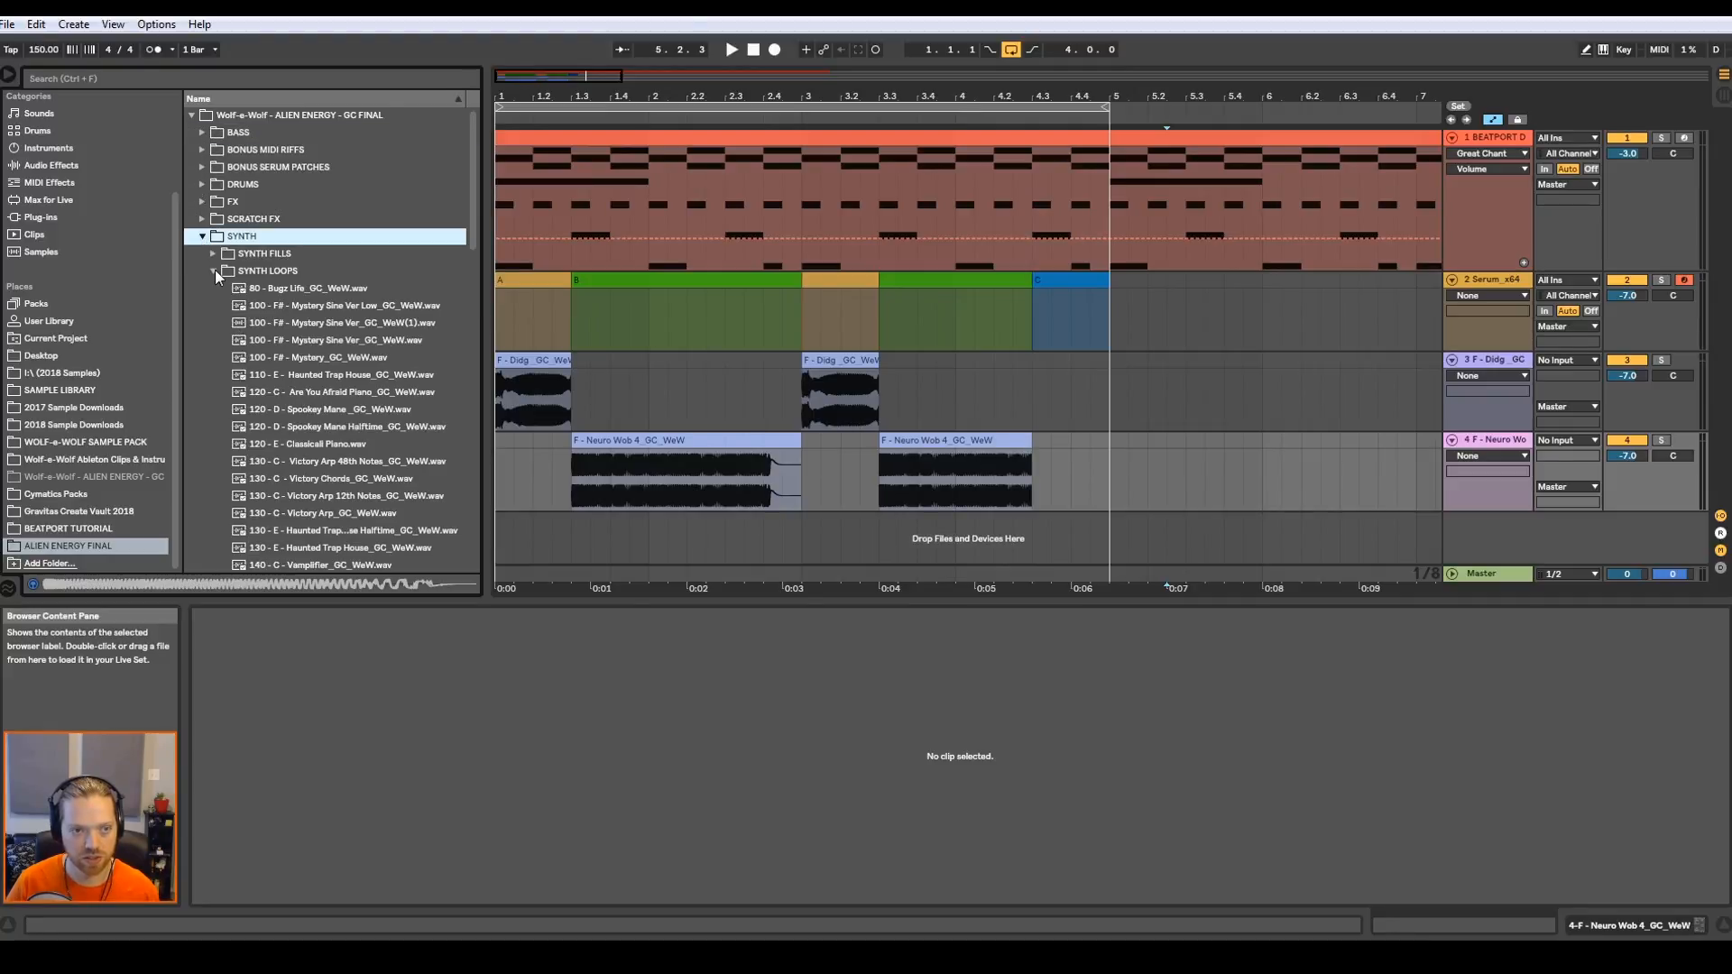
click(211, 271)
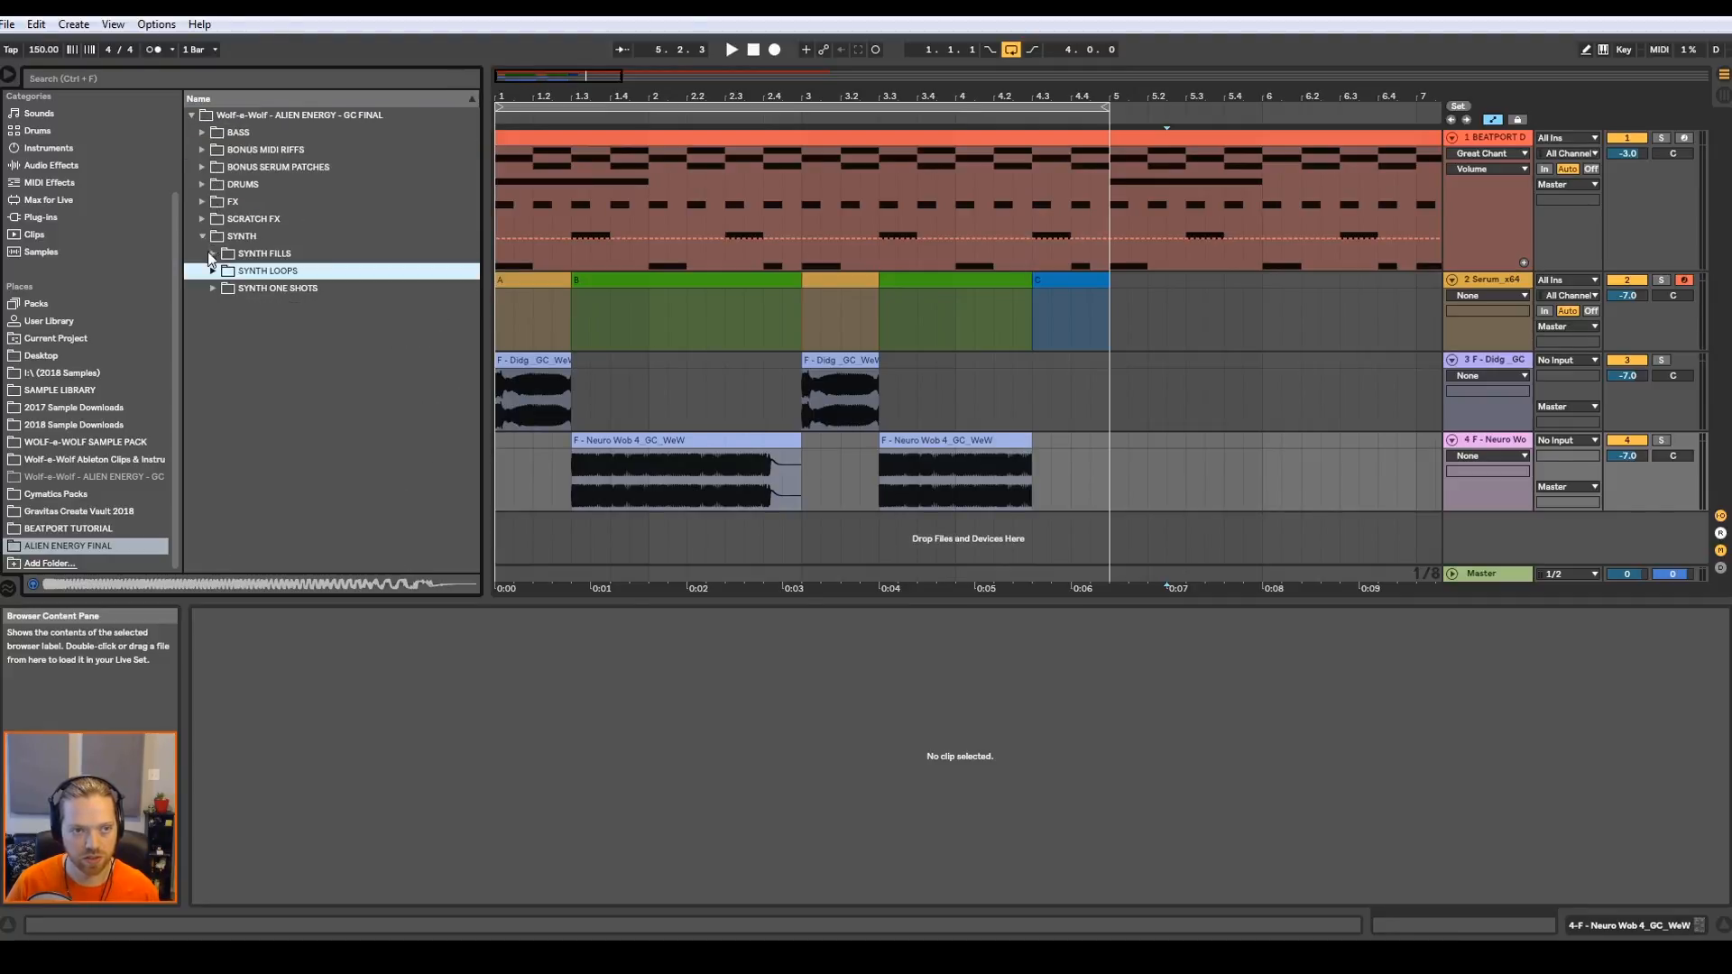
click(228, 253)
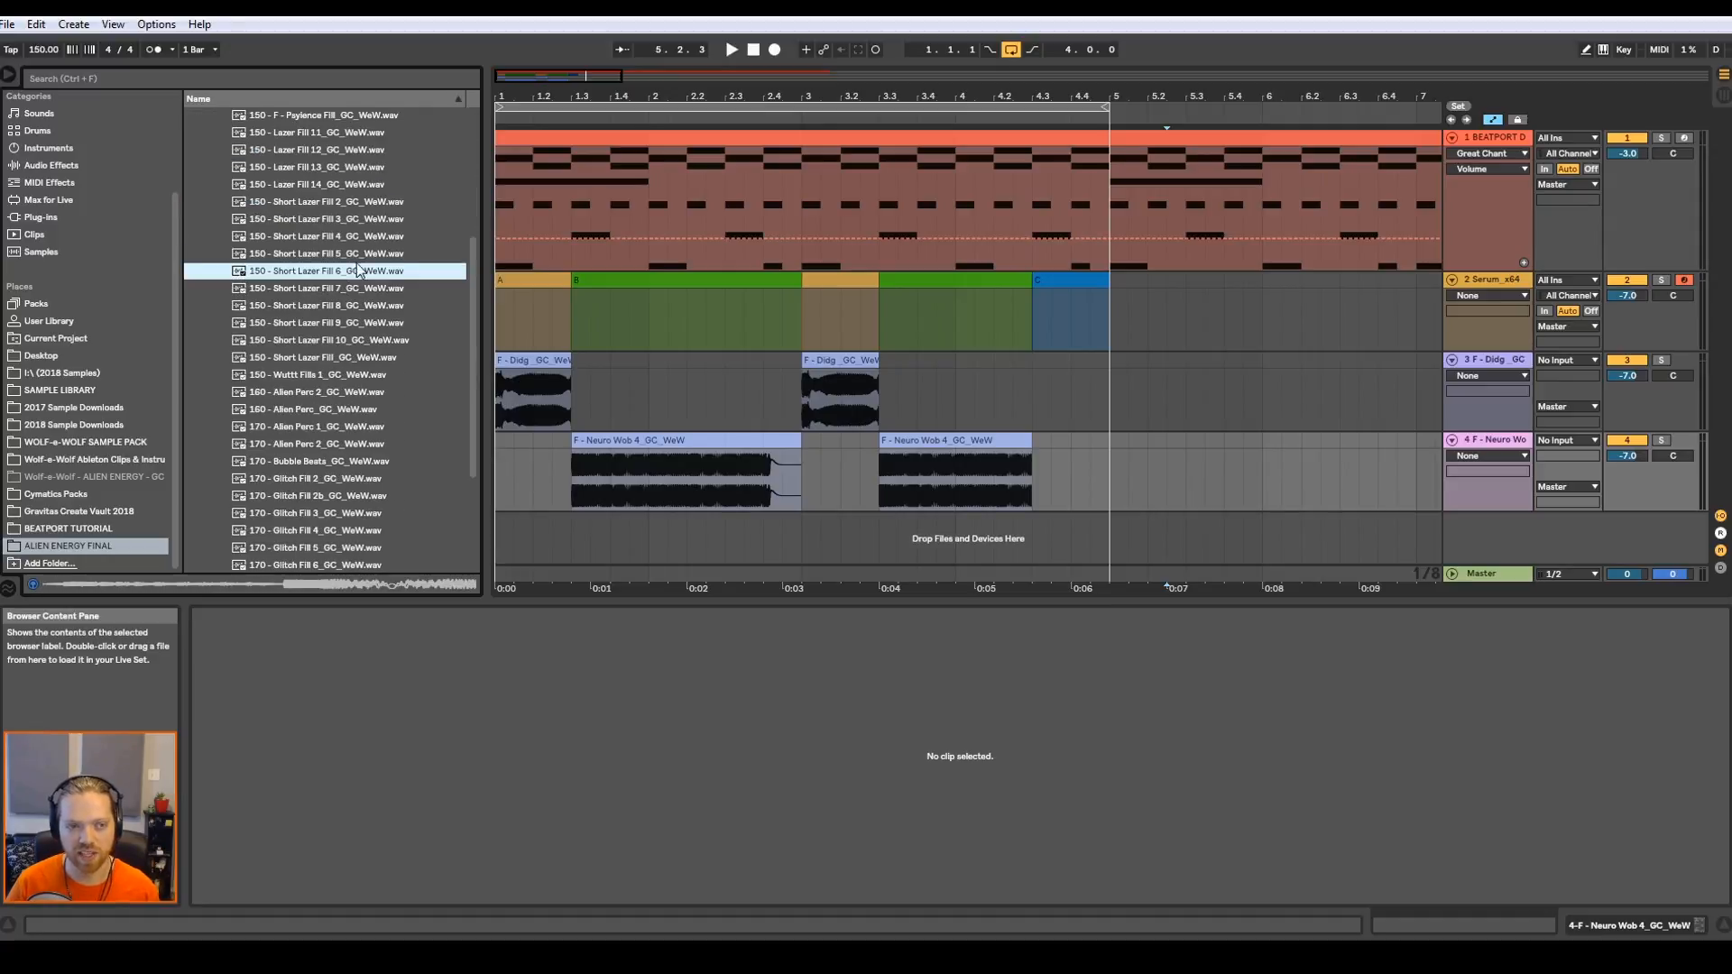
scroll(up, 3)
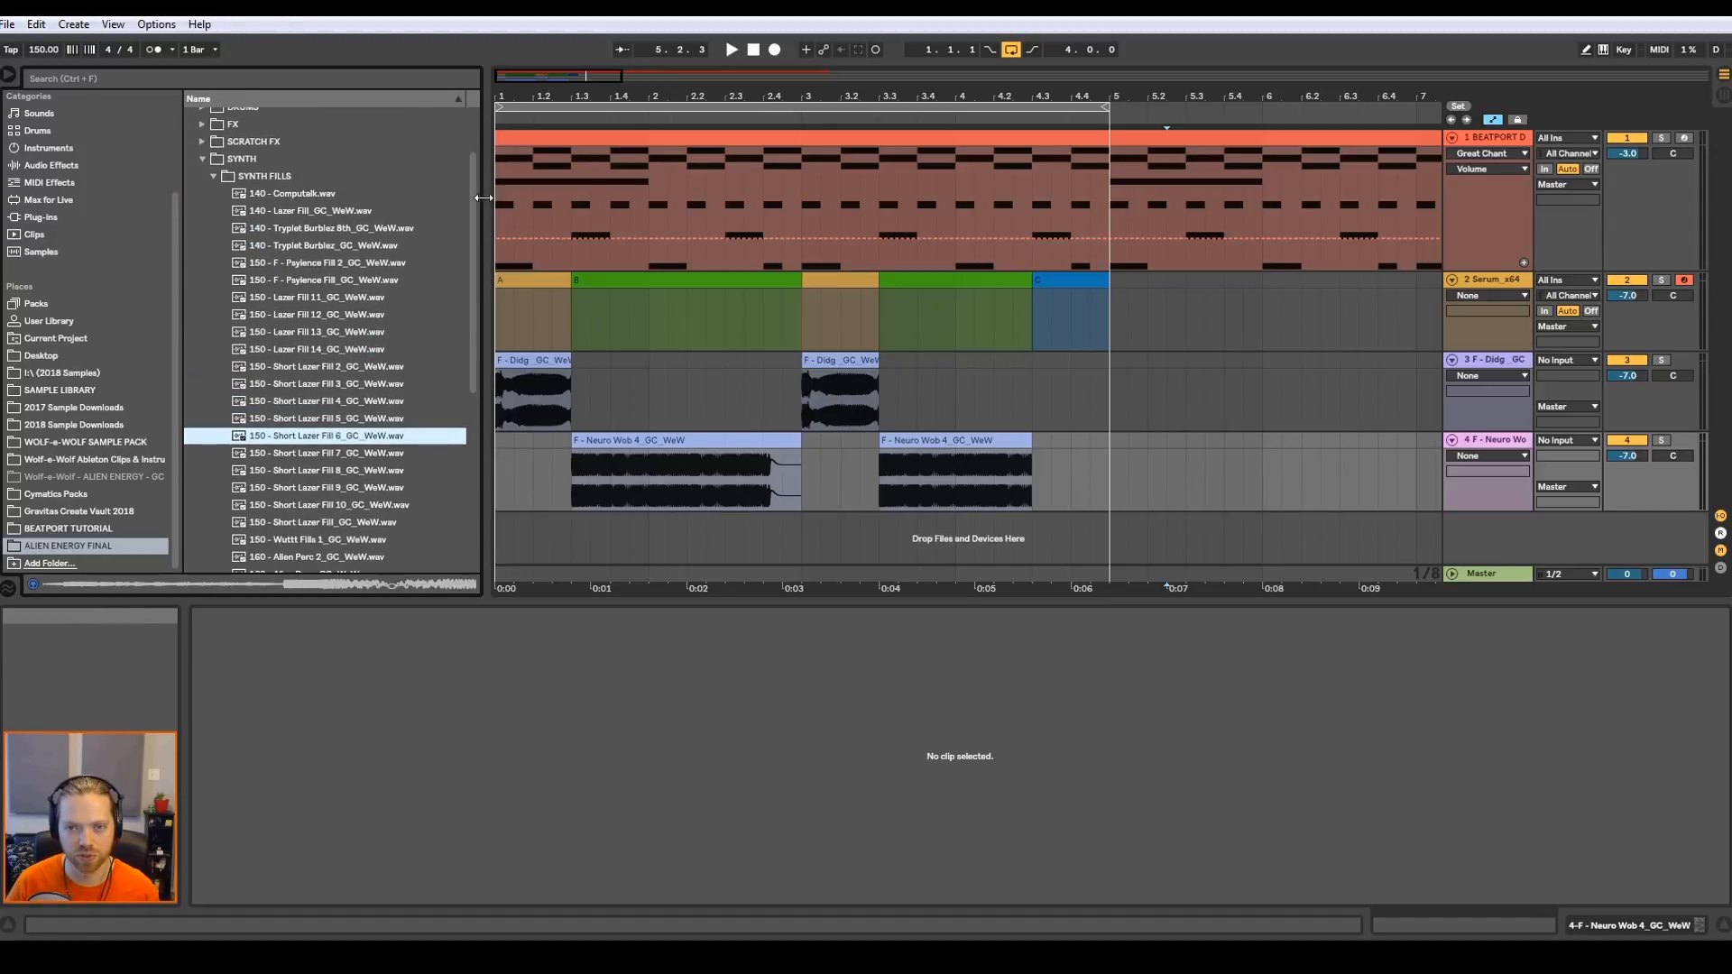
mouse_move(496, 411)
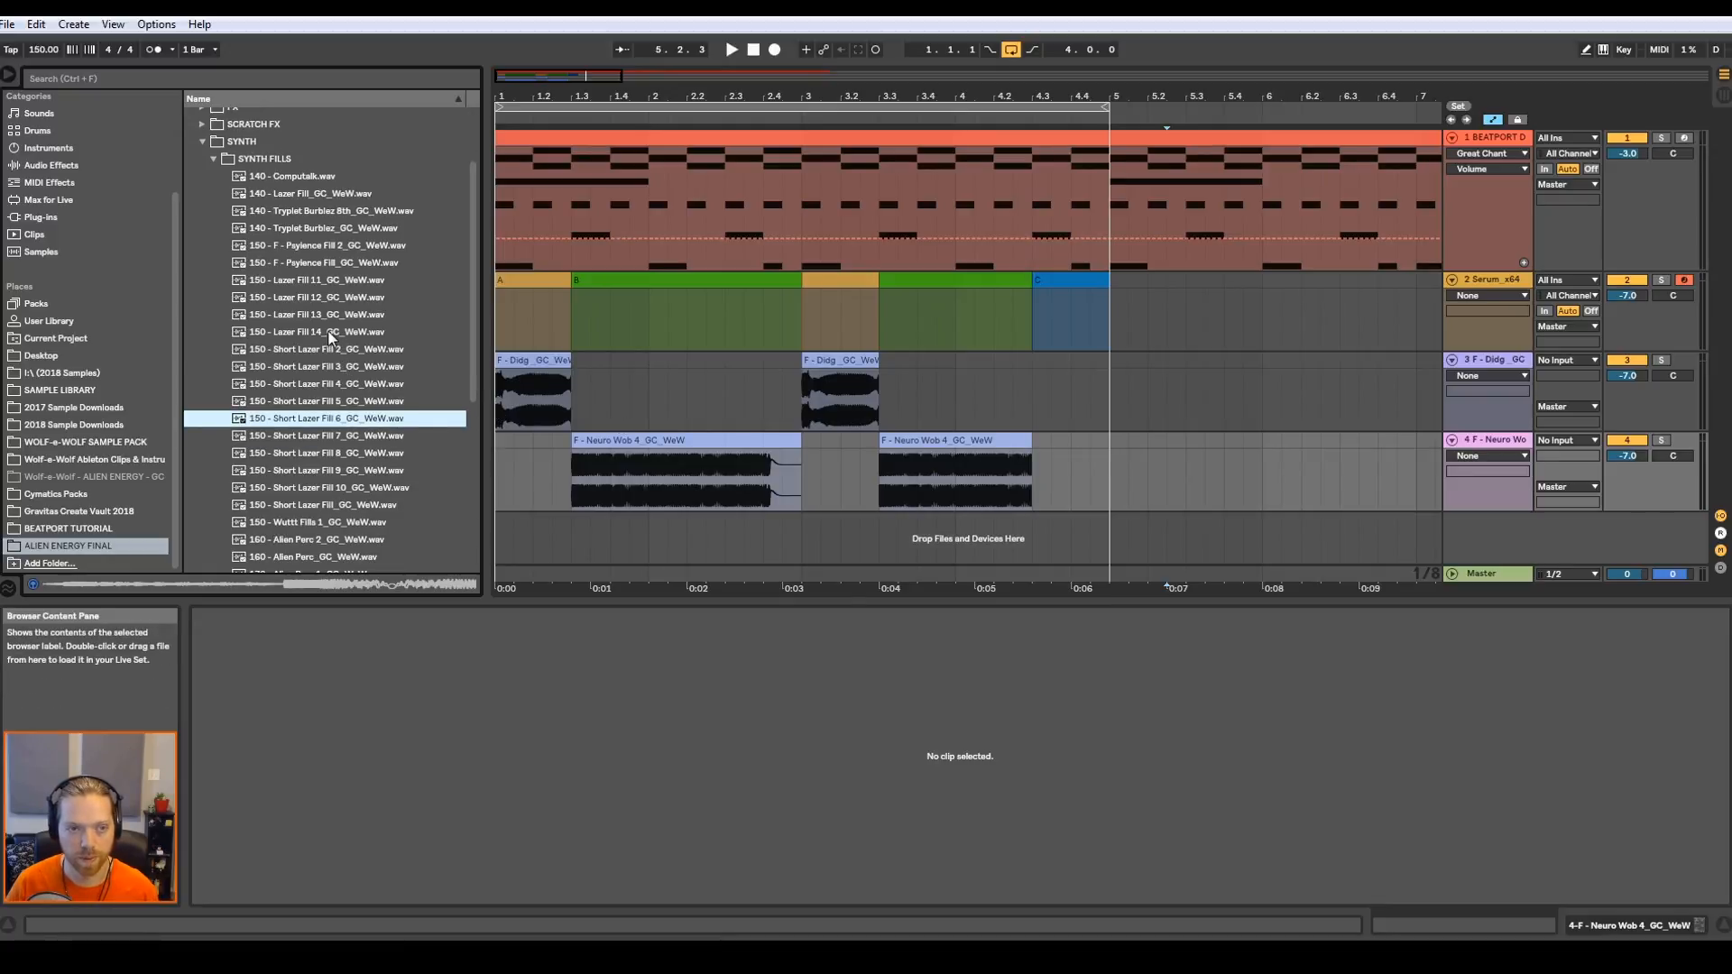
scroll(down, 3)
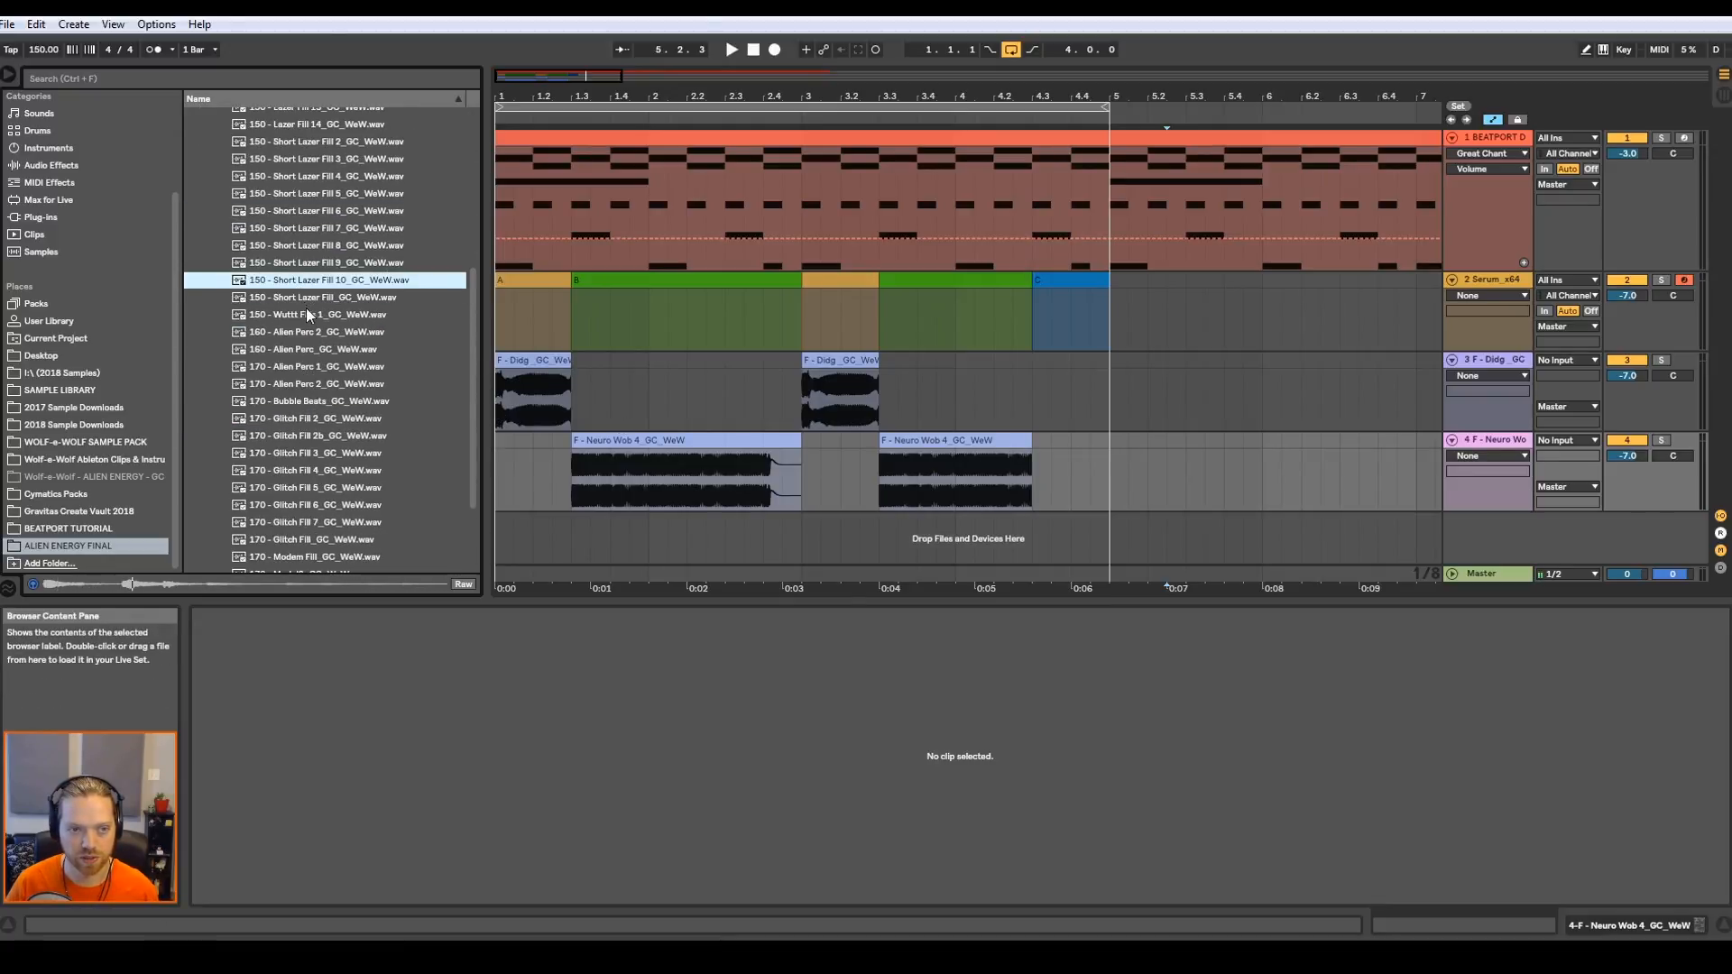
click(327, 298)
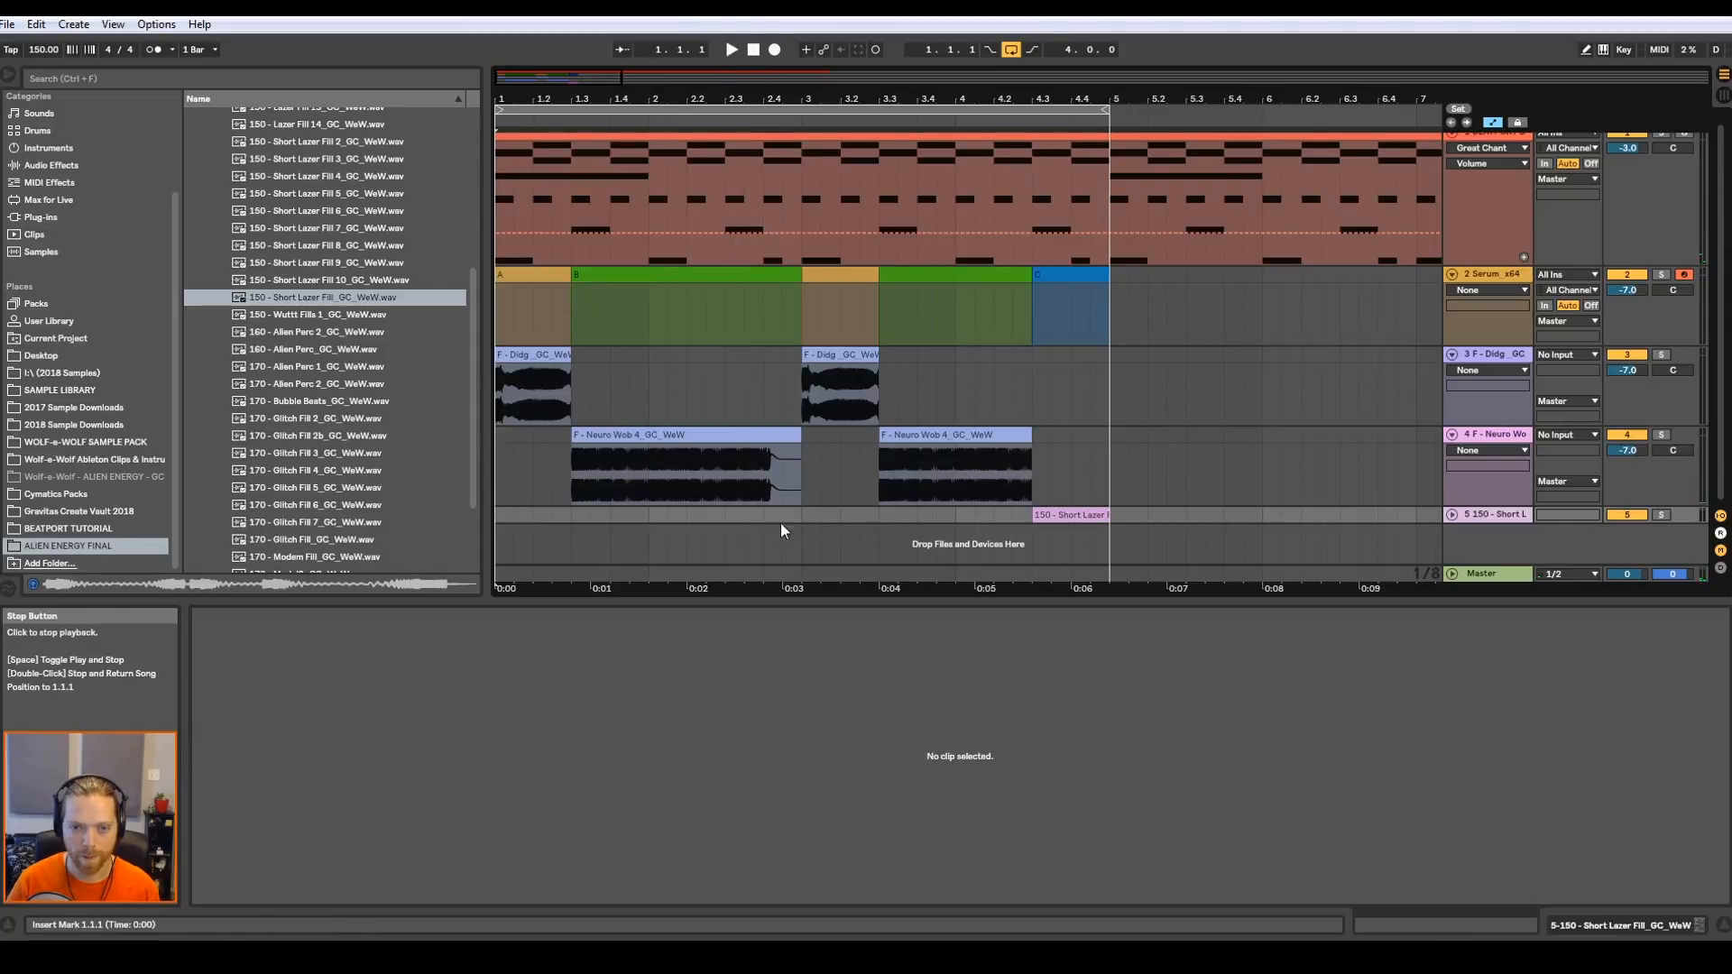
mouse_move(796, 476)
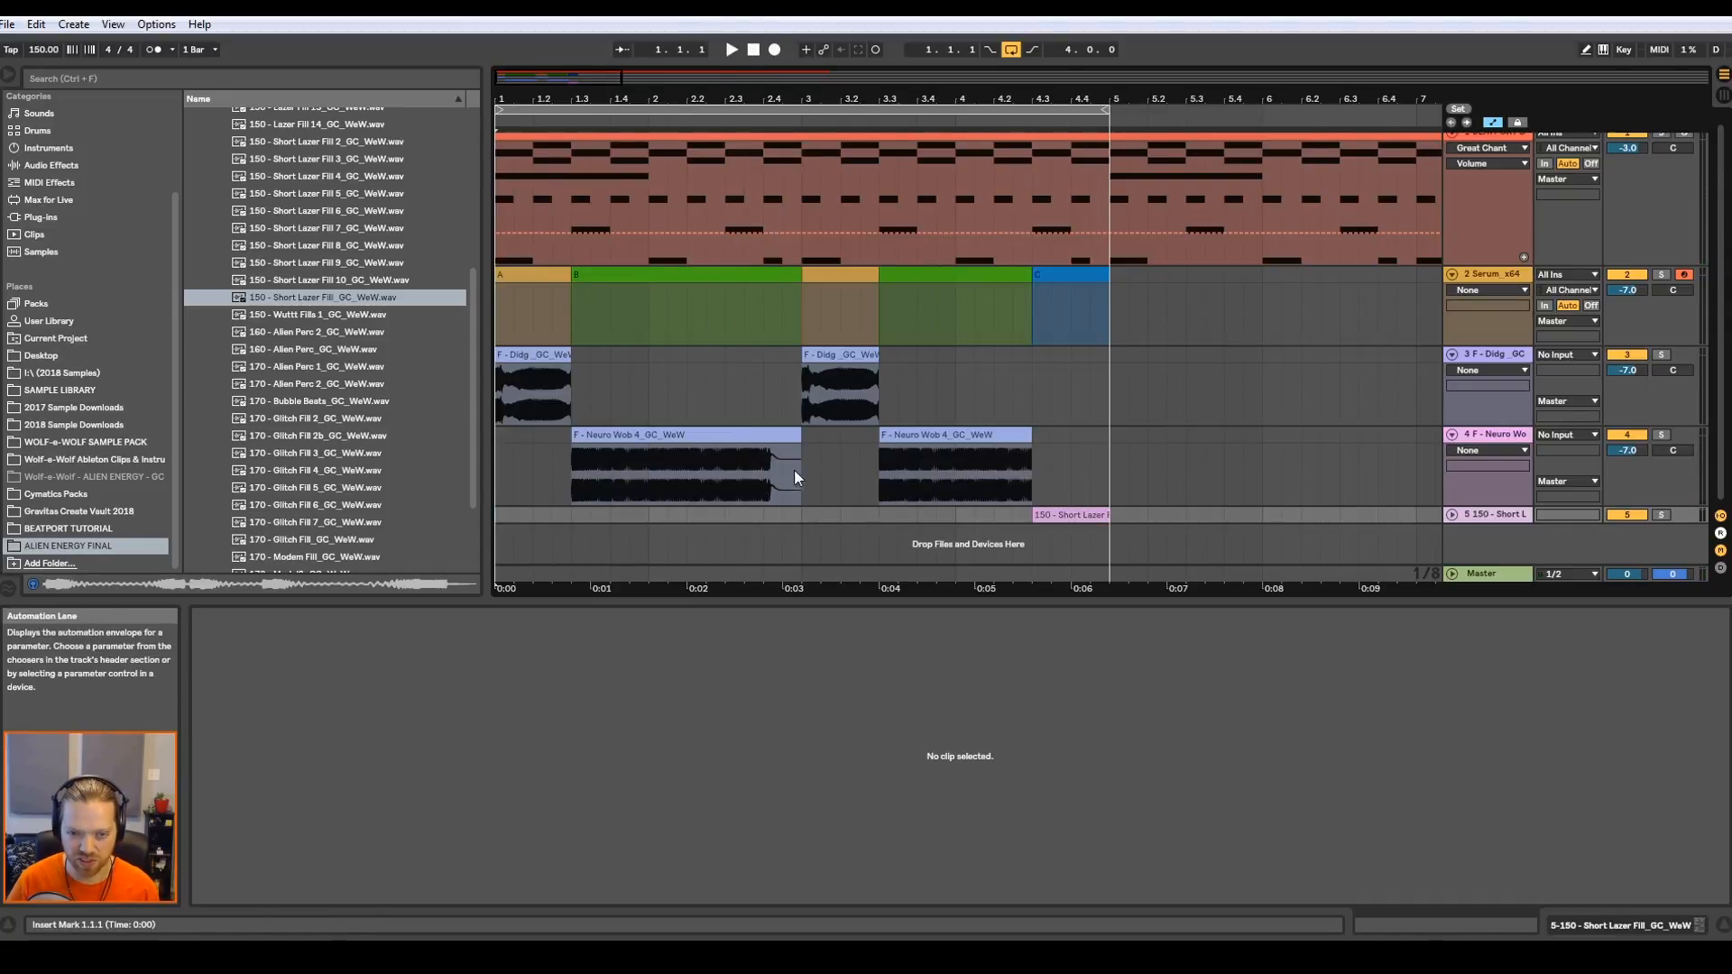
- Trim the first Neuro Wob clip, drop a test Short Lazer Fill in the gap and play it back
click(686, 464)
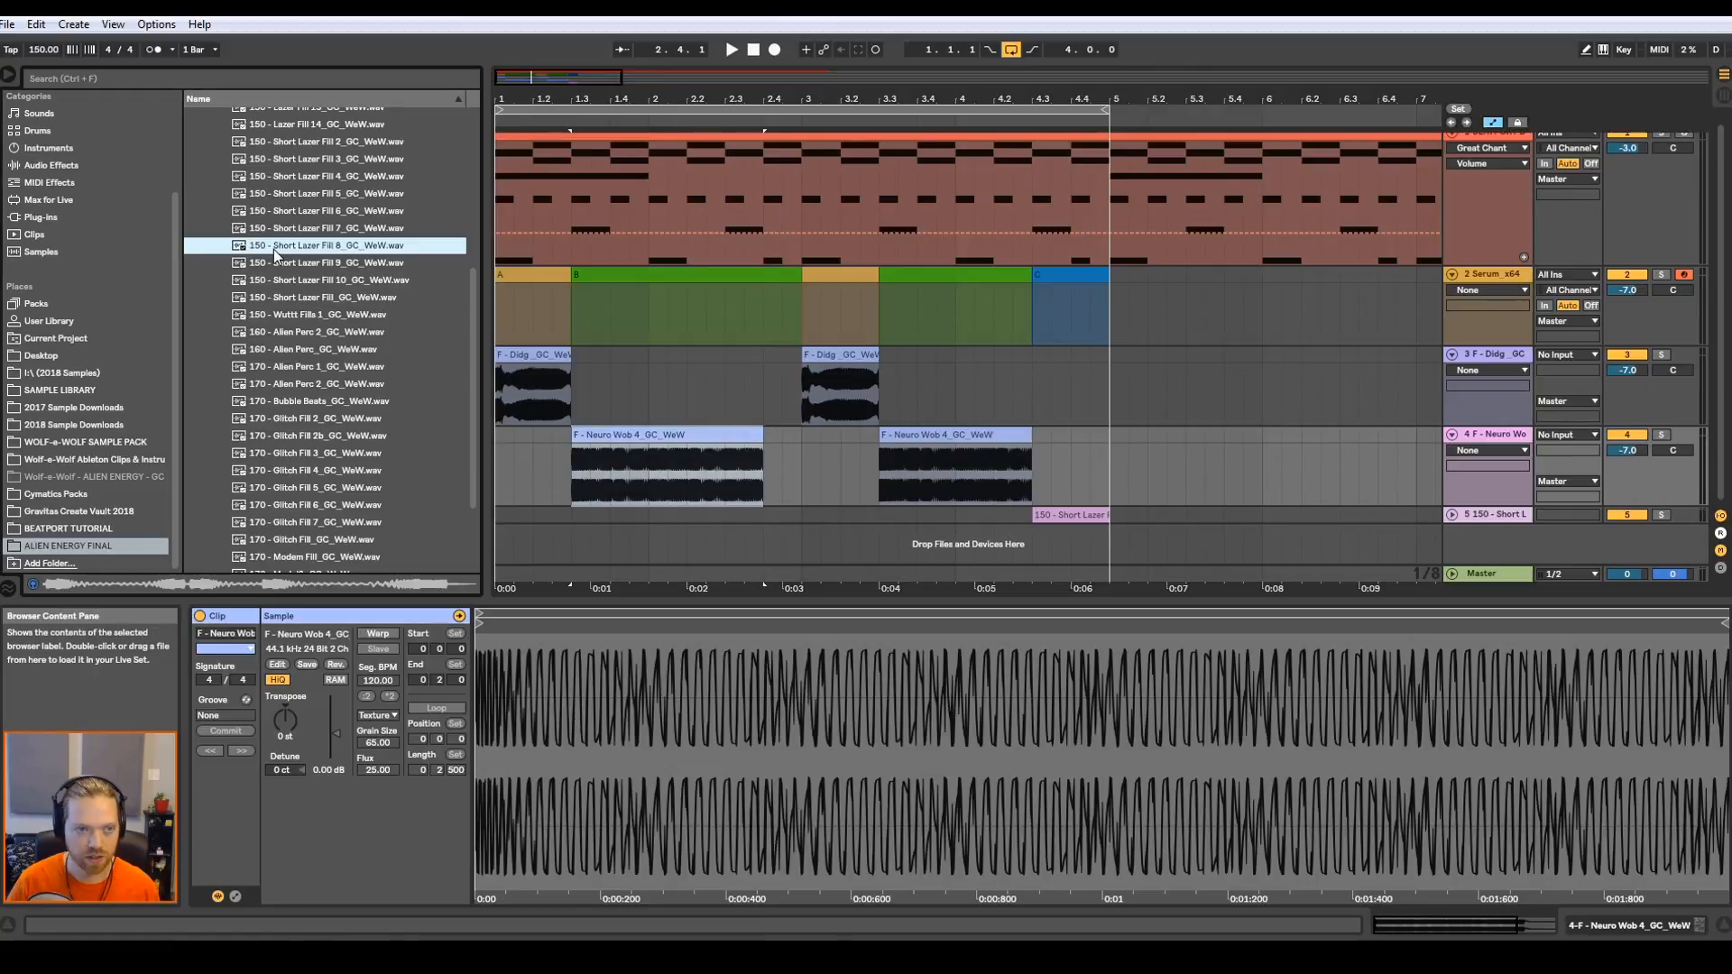
scroll(up, 3)
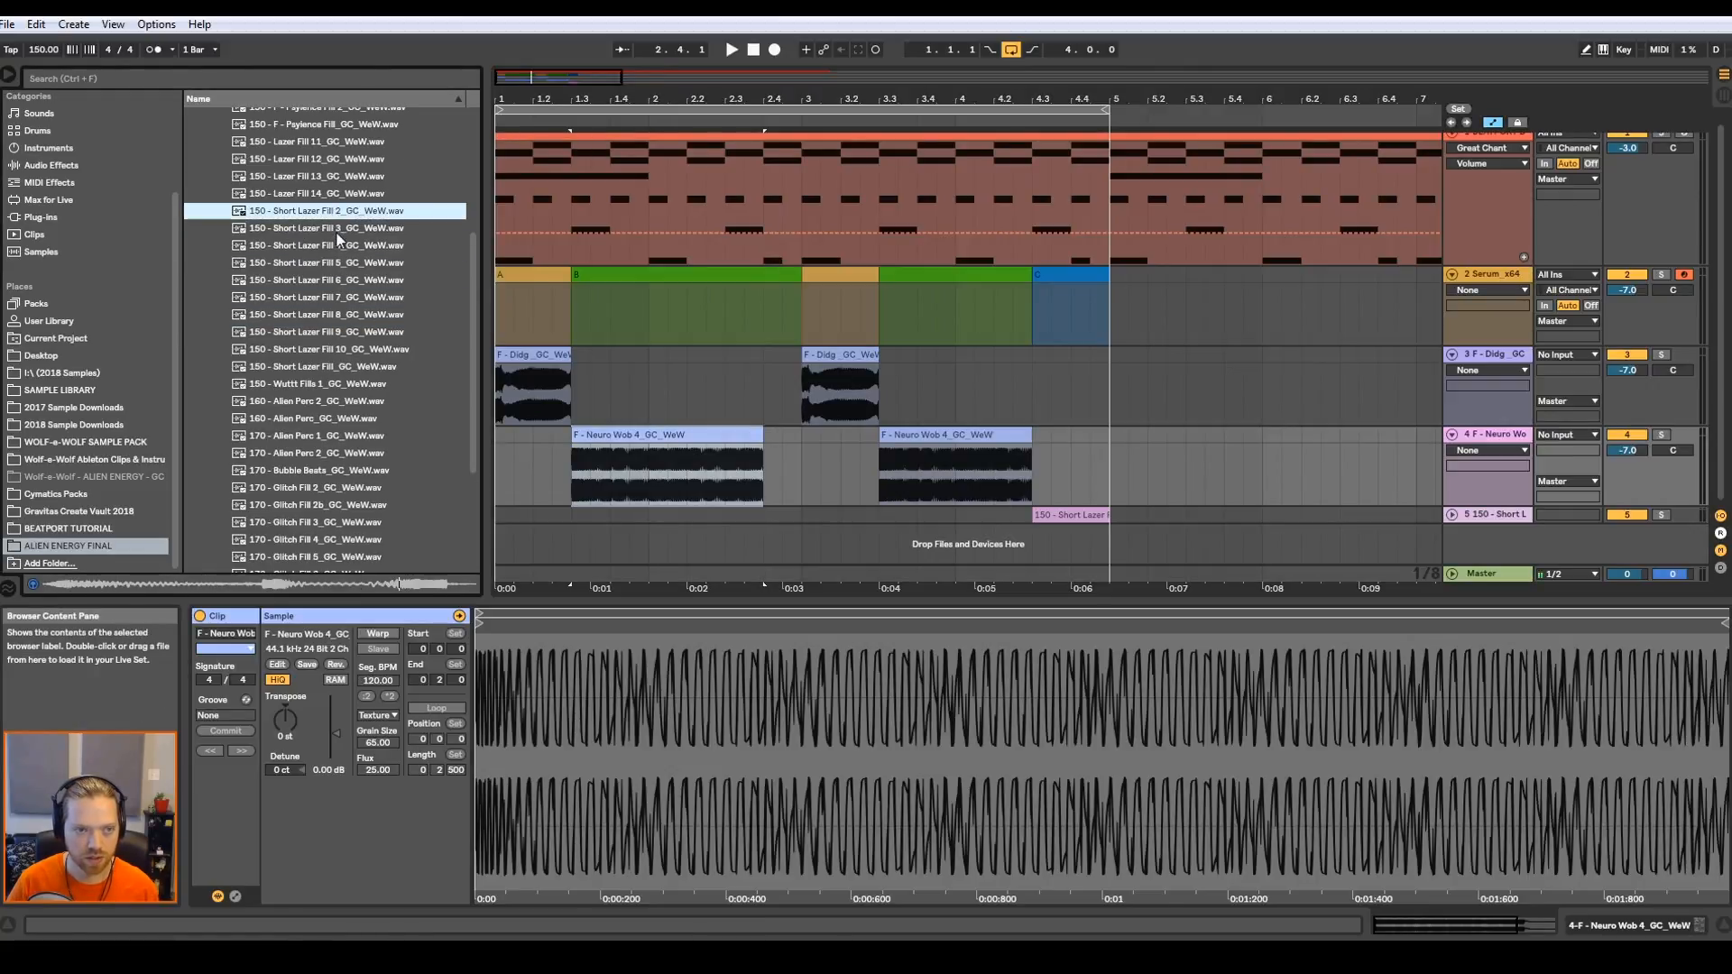
click(325, 243)
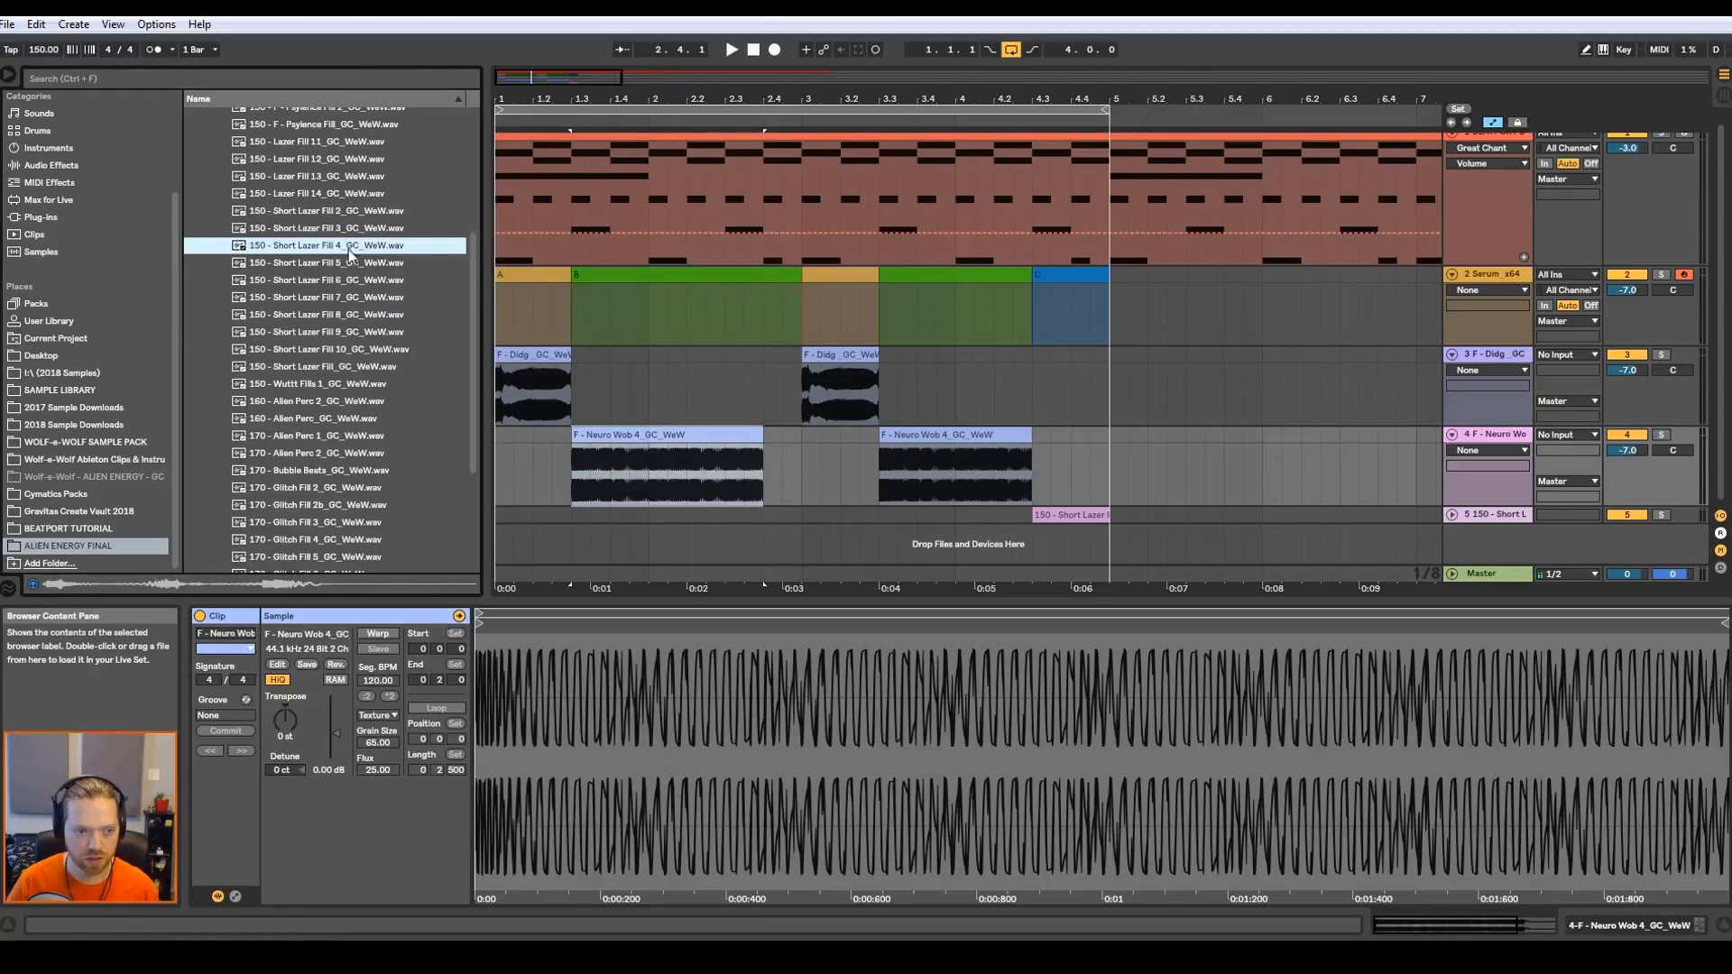
click(332, 279)
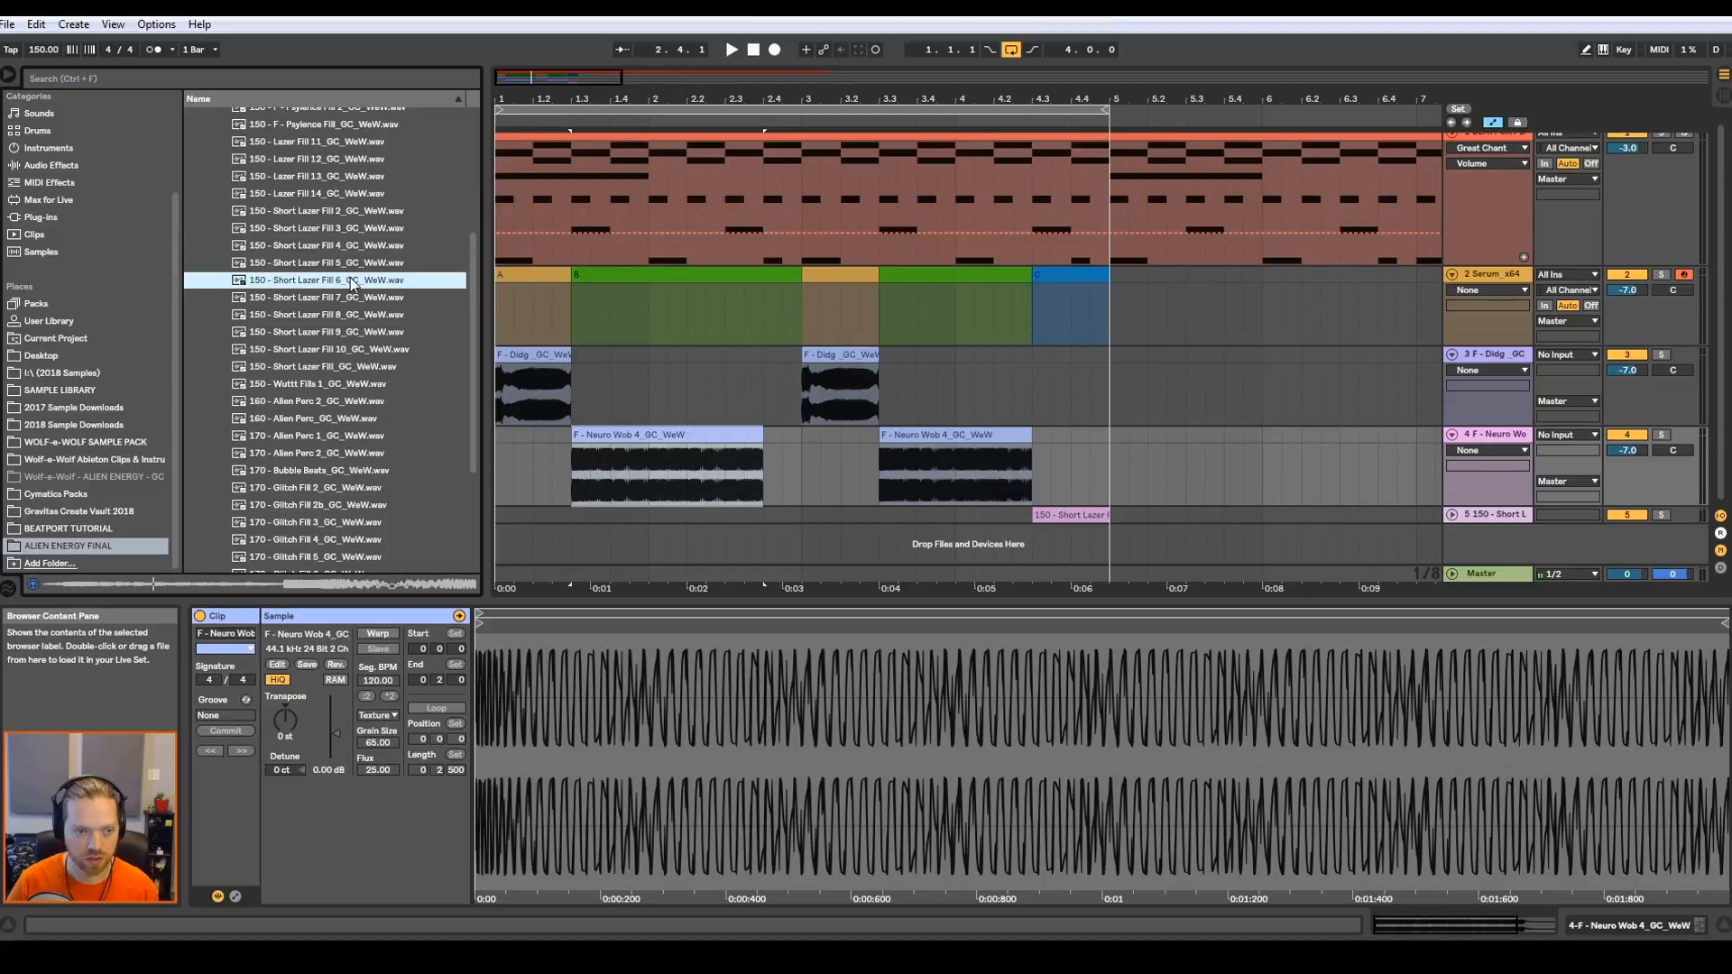
click(326, 298)
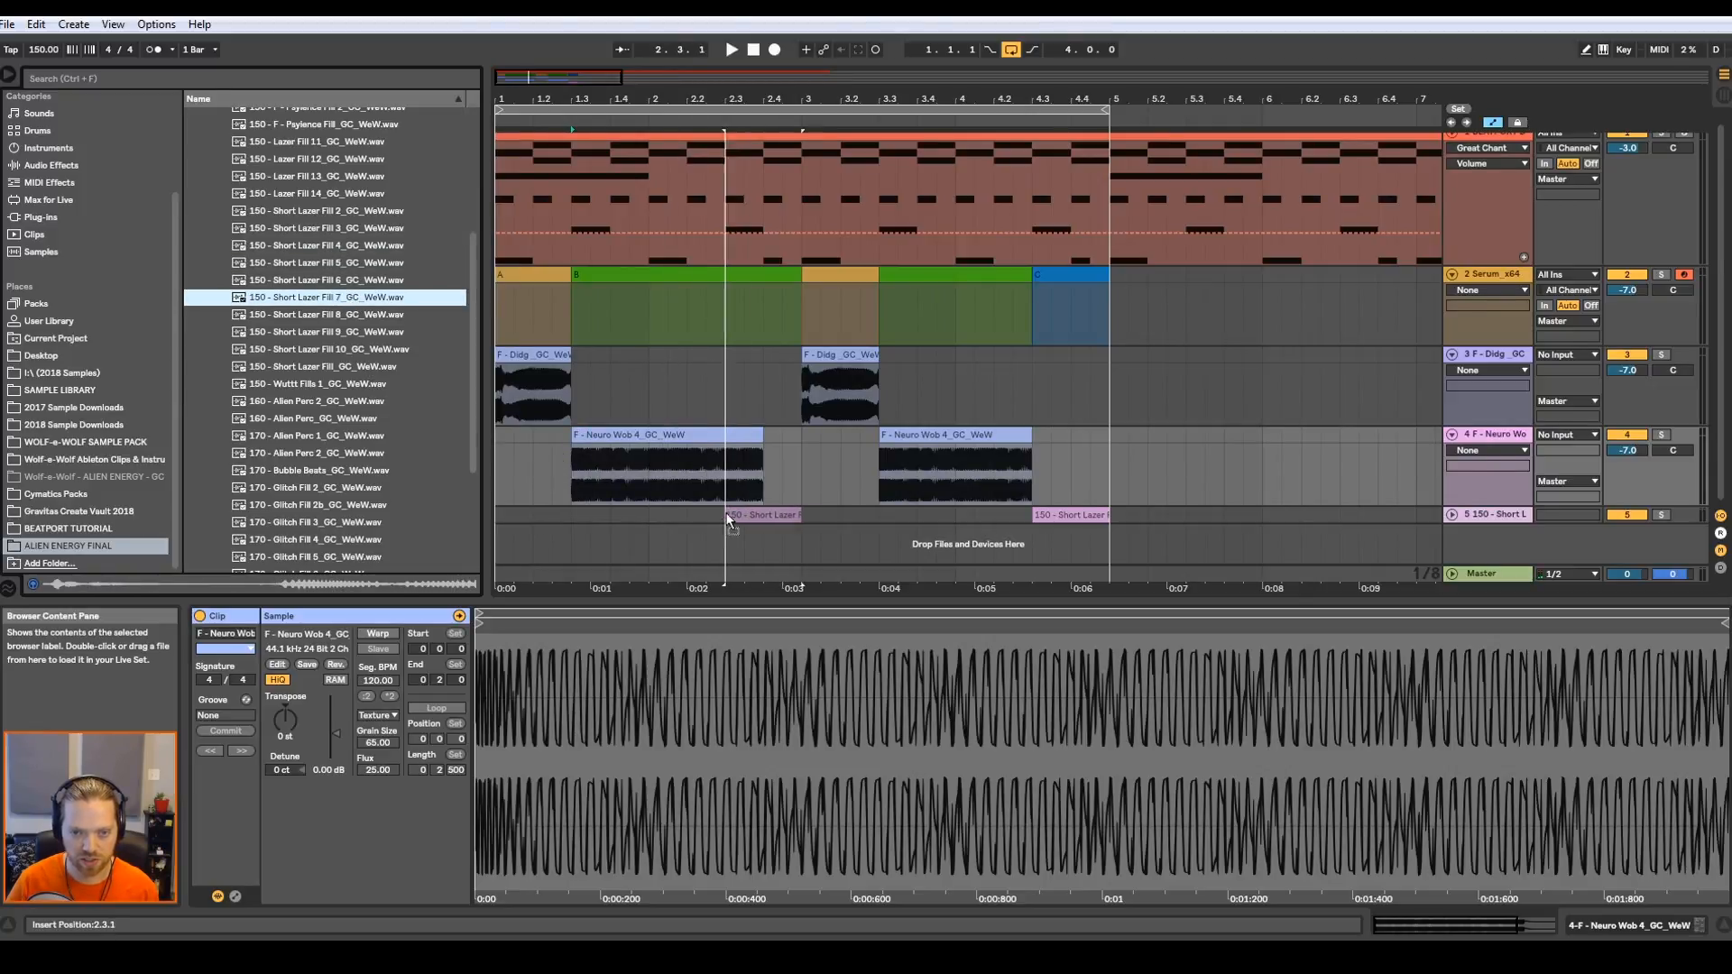
click(762, 514)
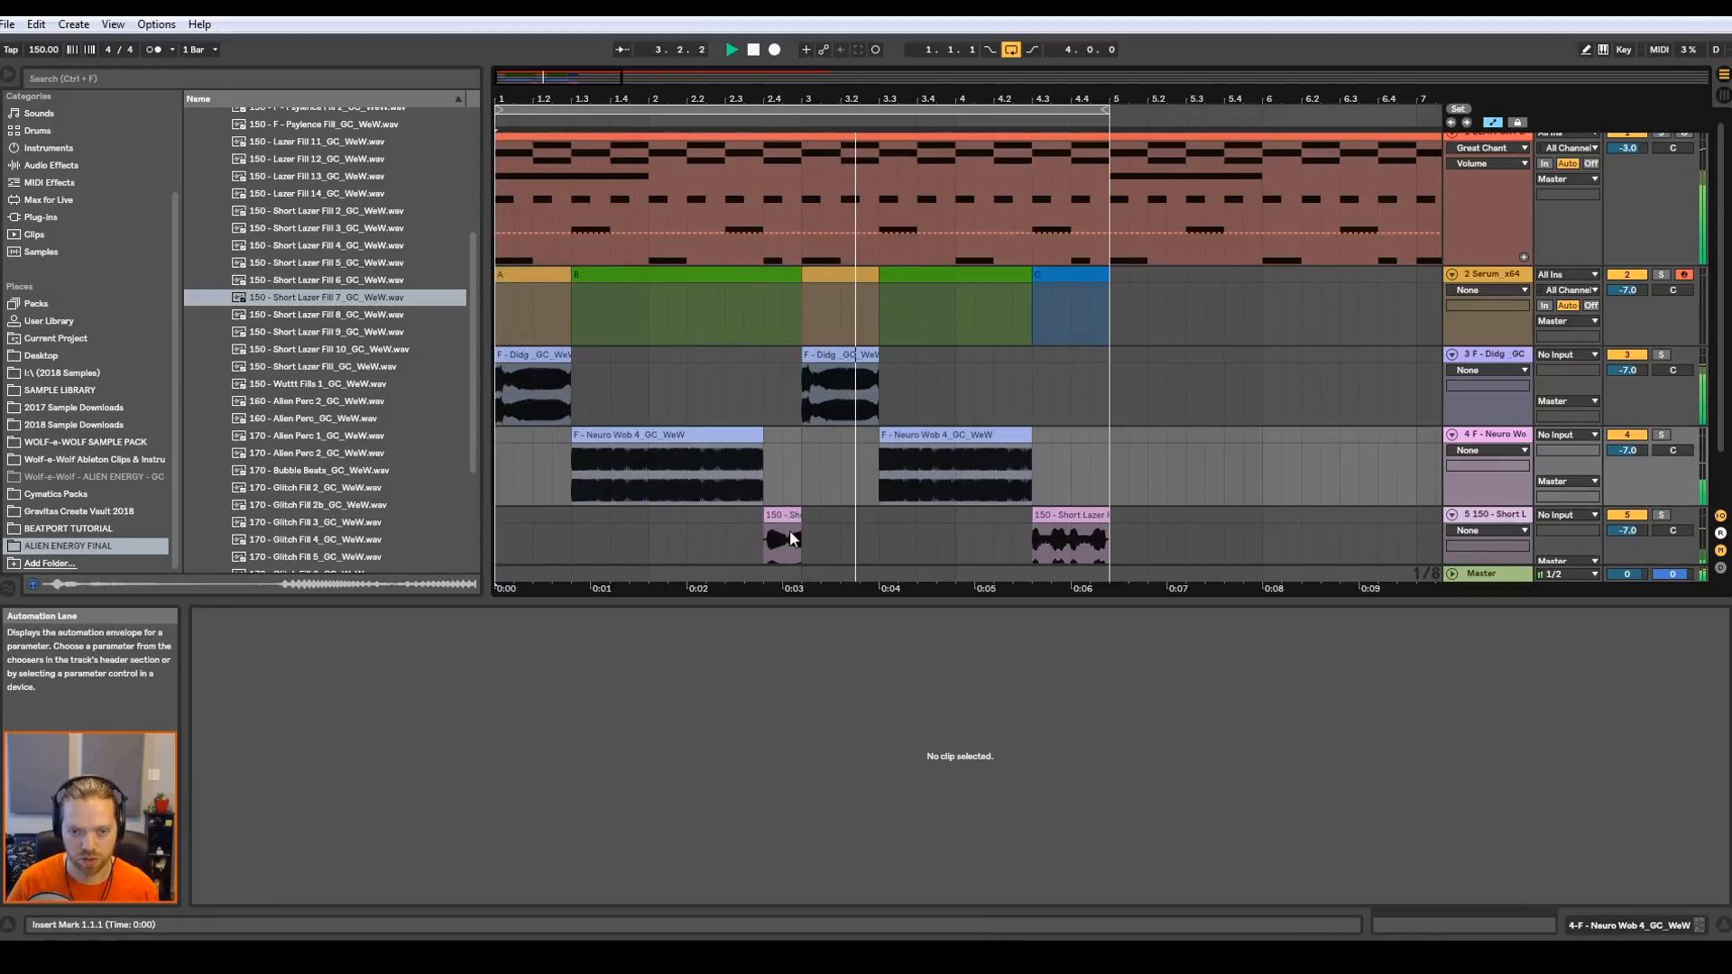
- Delete the test fill and audition further laser fill samples for the gap
right_click(781, 542)
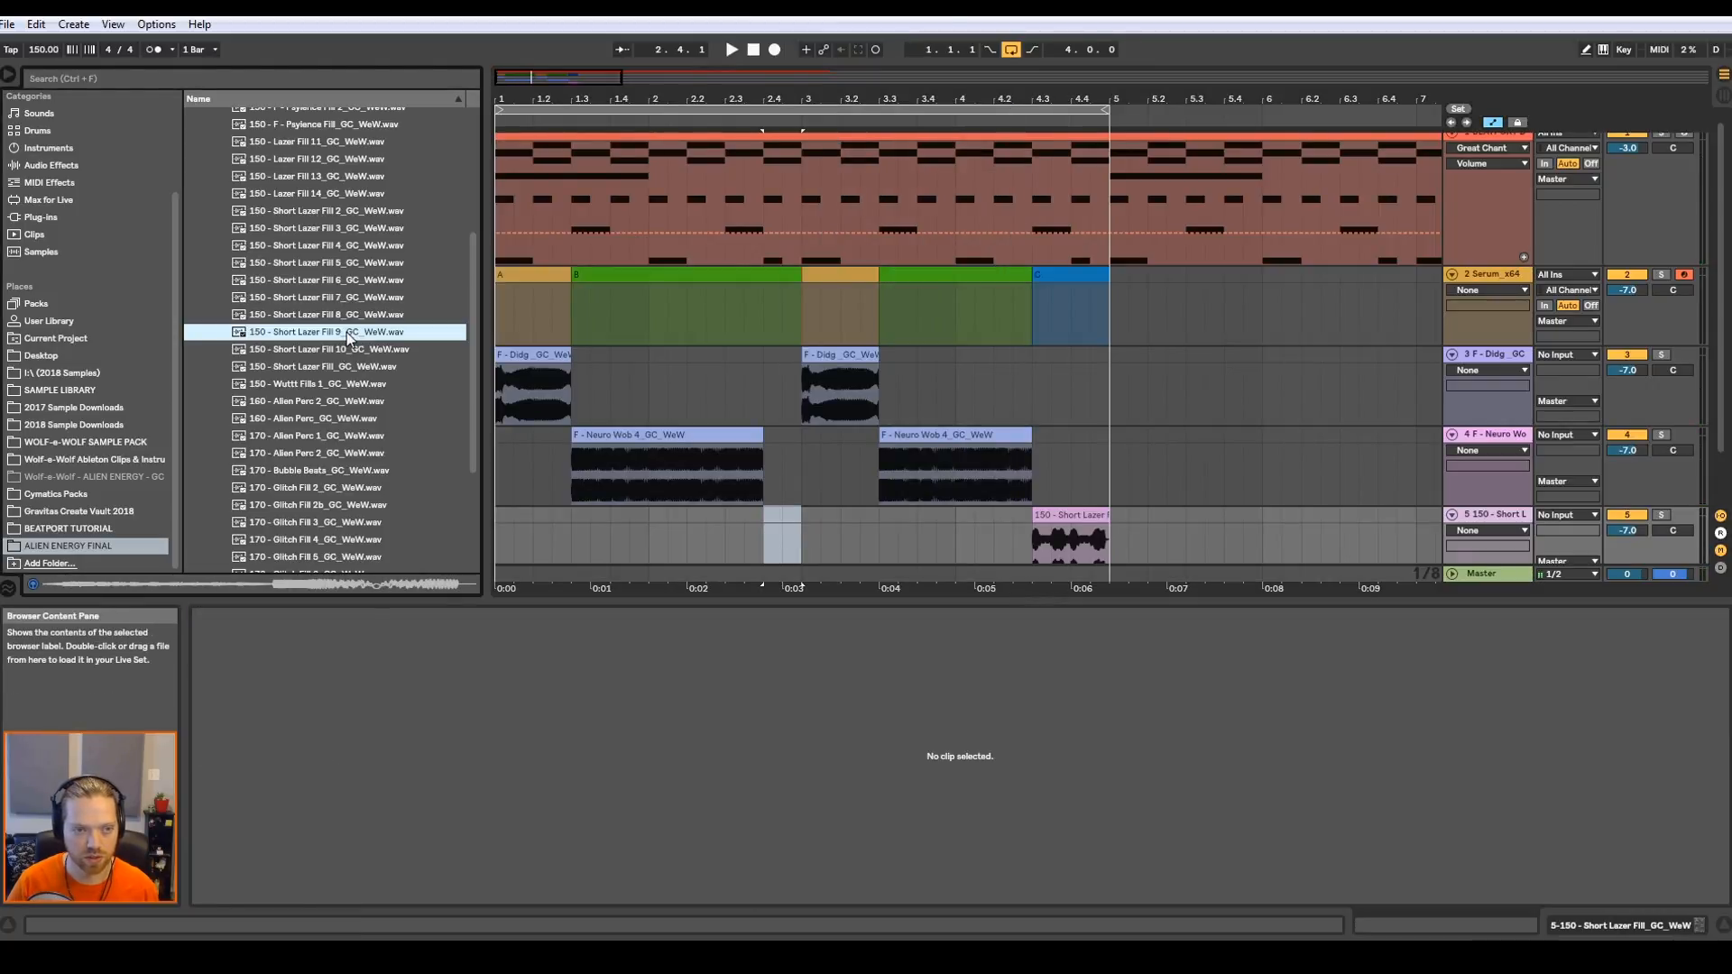
click(327, 348)
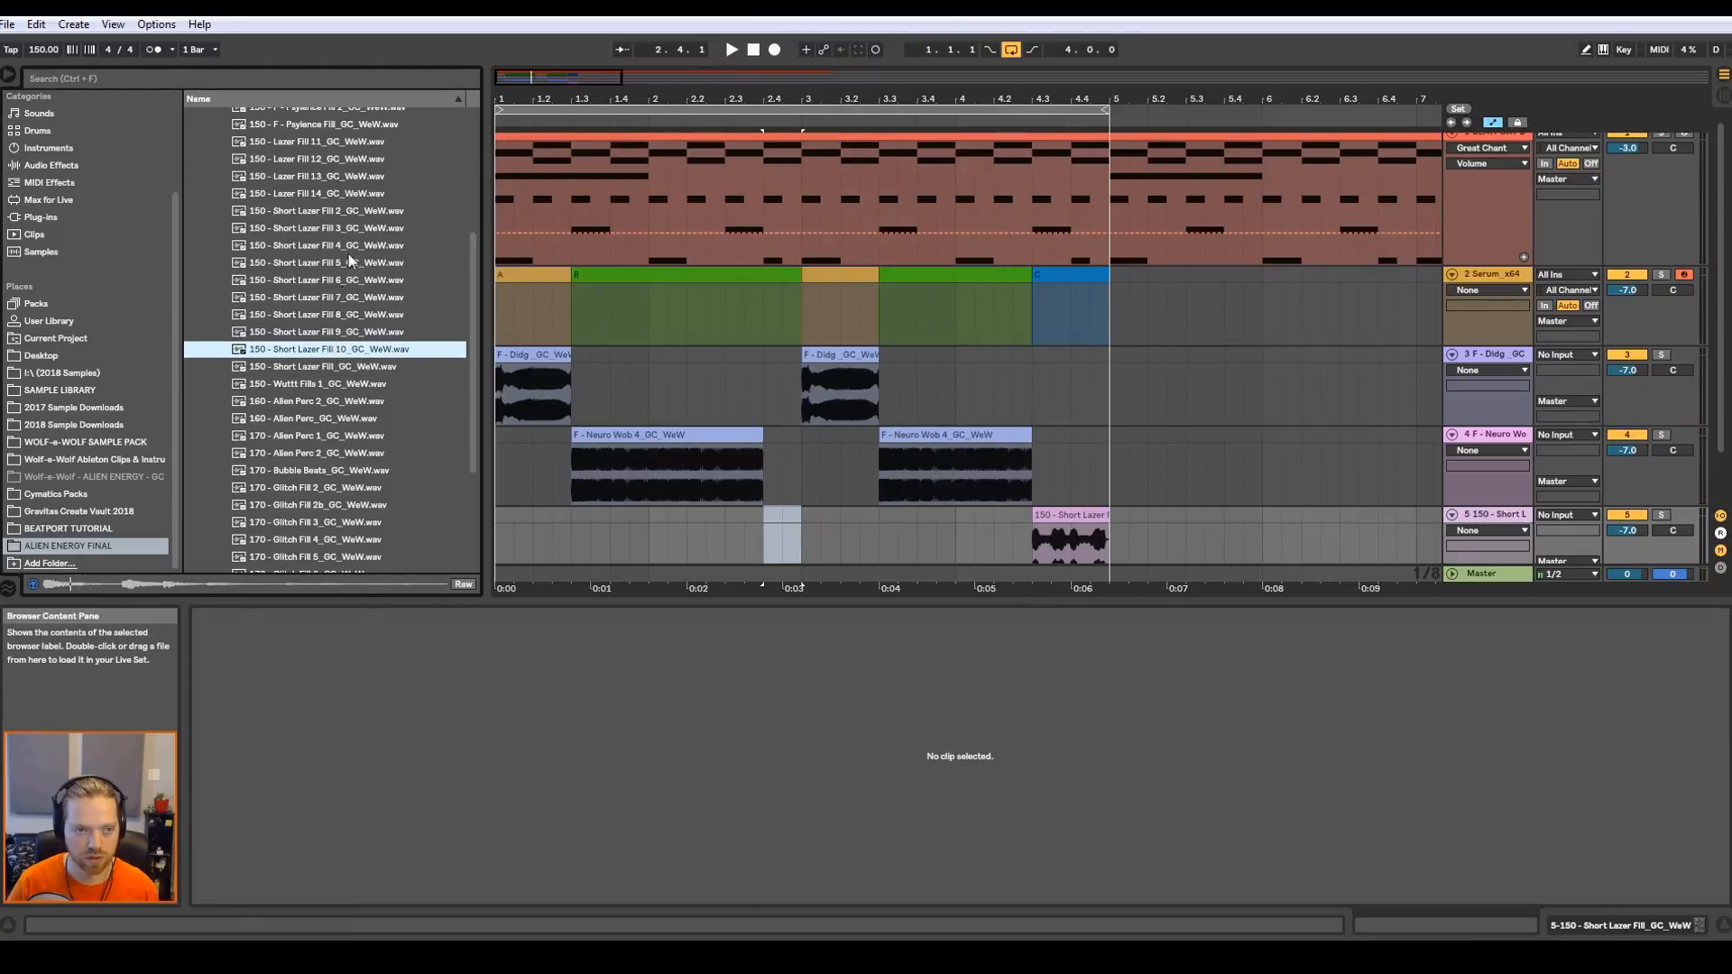
click(325, 228)
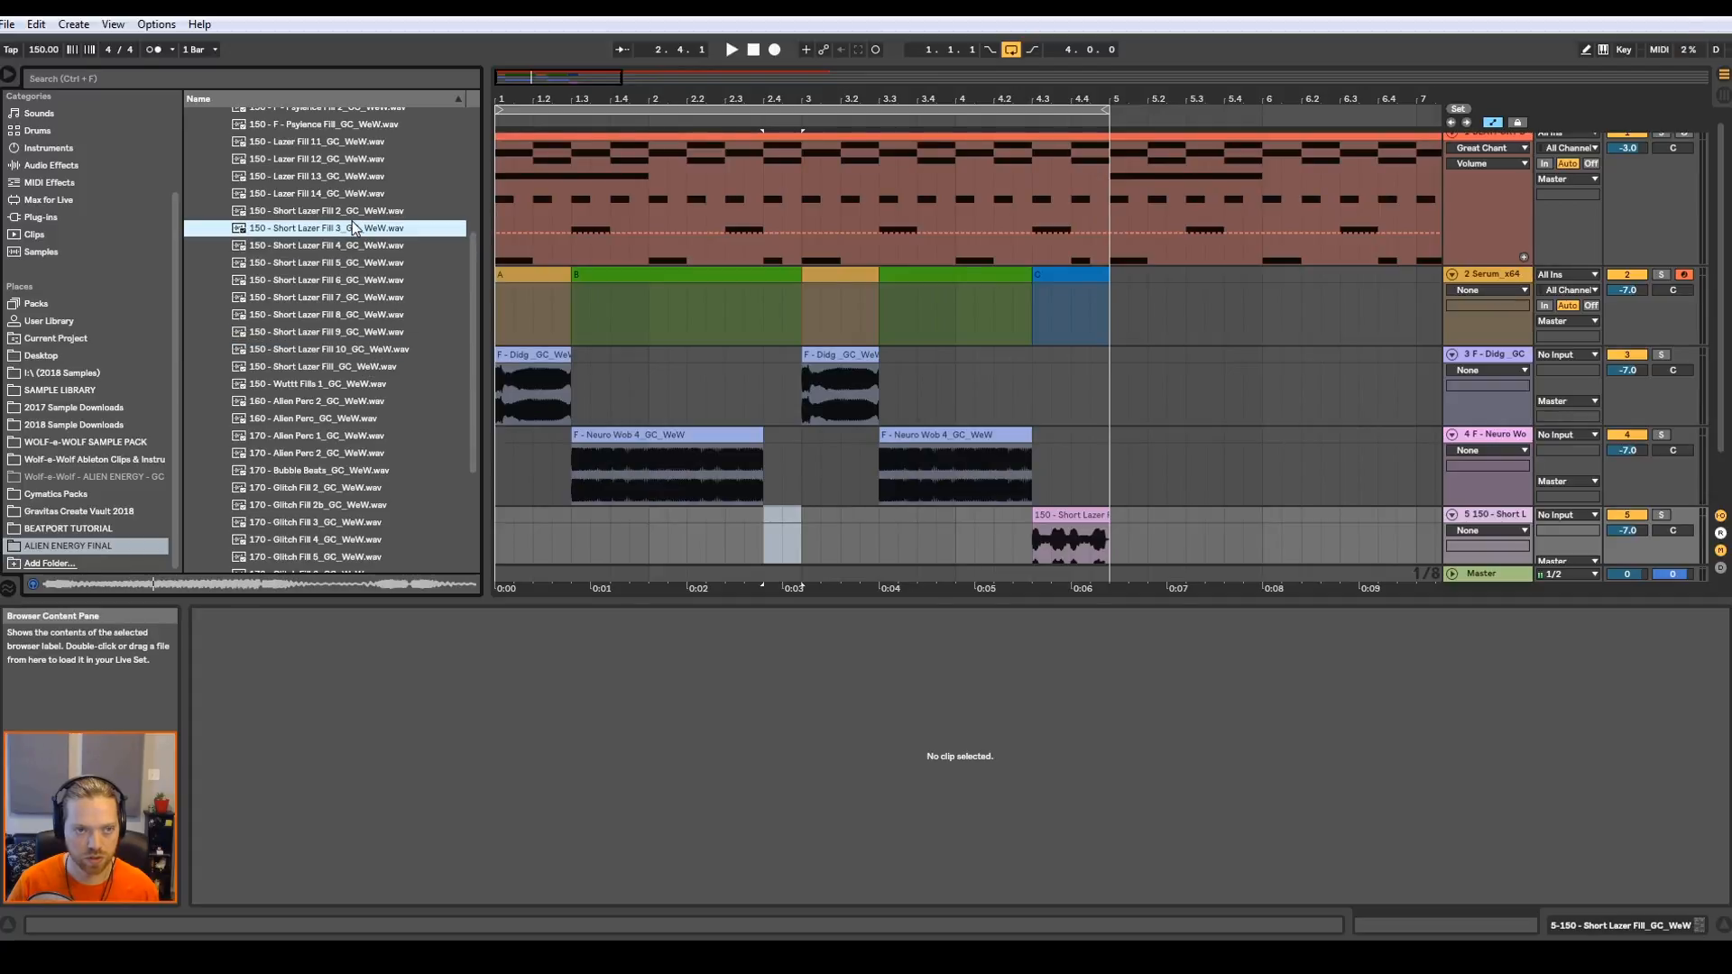
click(321, 159)
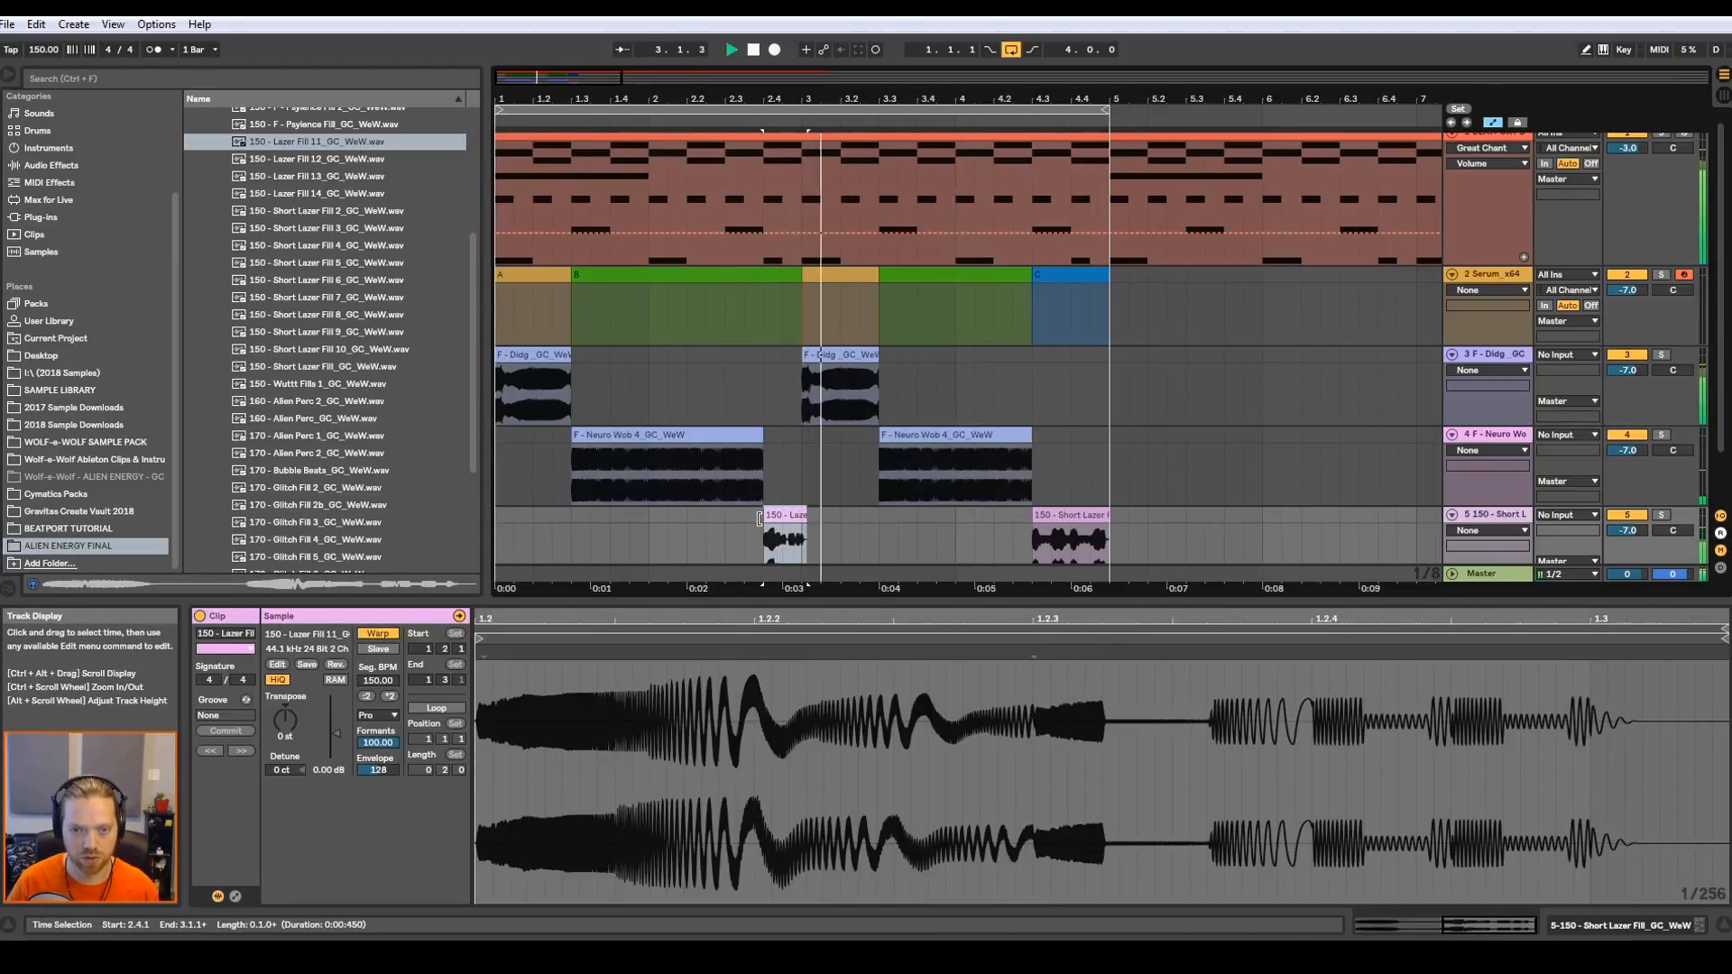
- Trim the Lazer Fill 11 clip before bar 3 down to a brief hit
click(795, 541)
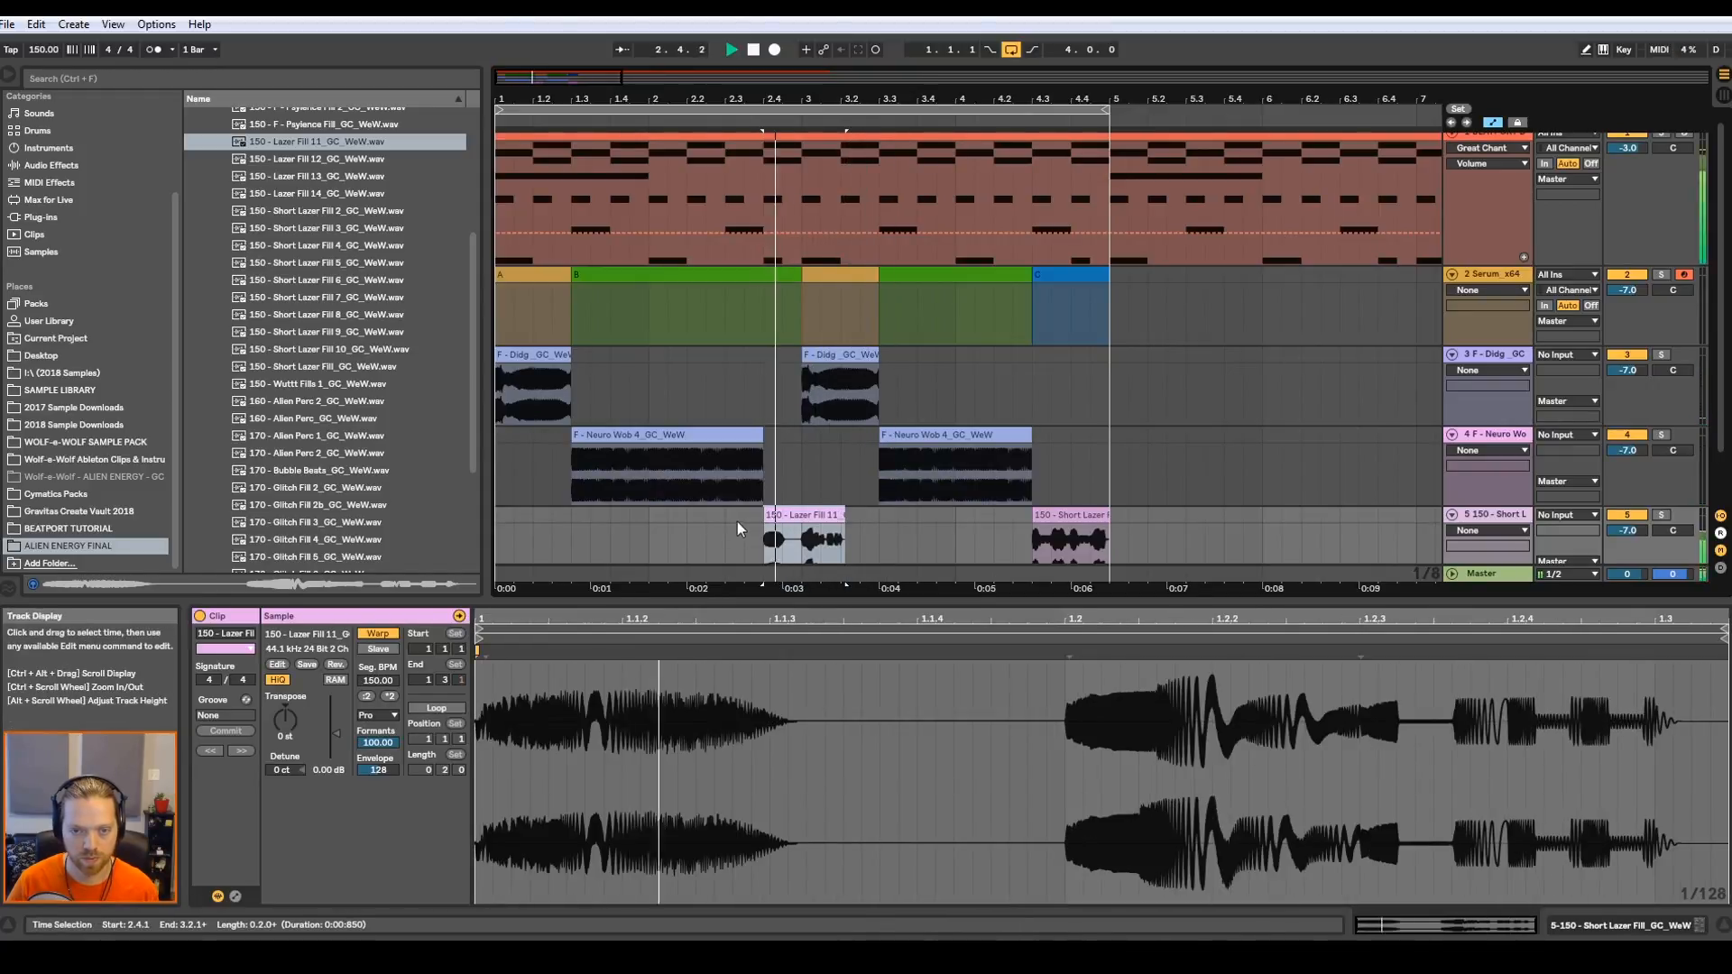
click(801, 536)
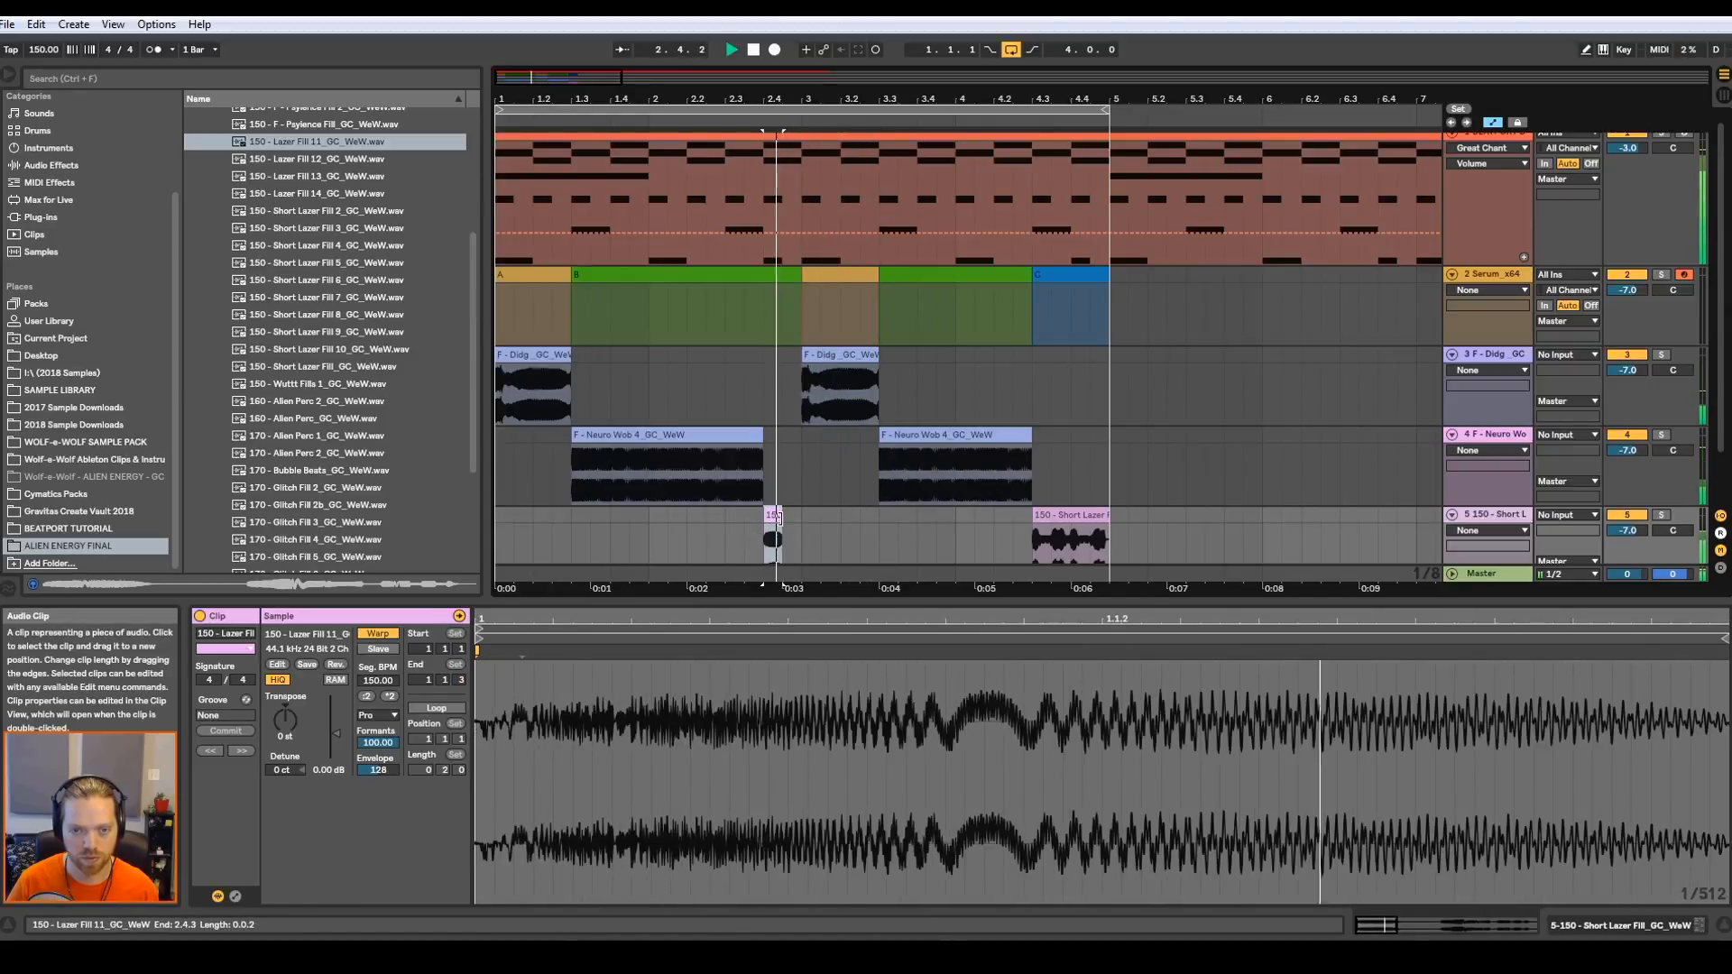
click(504, 521)
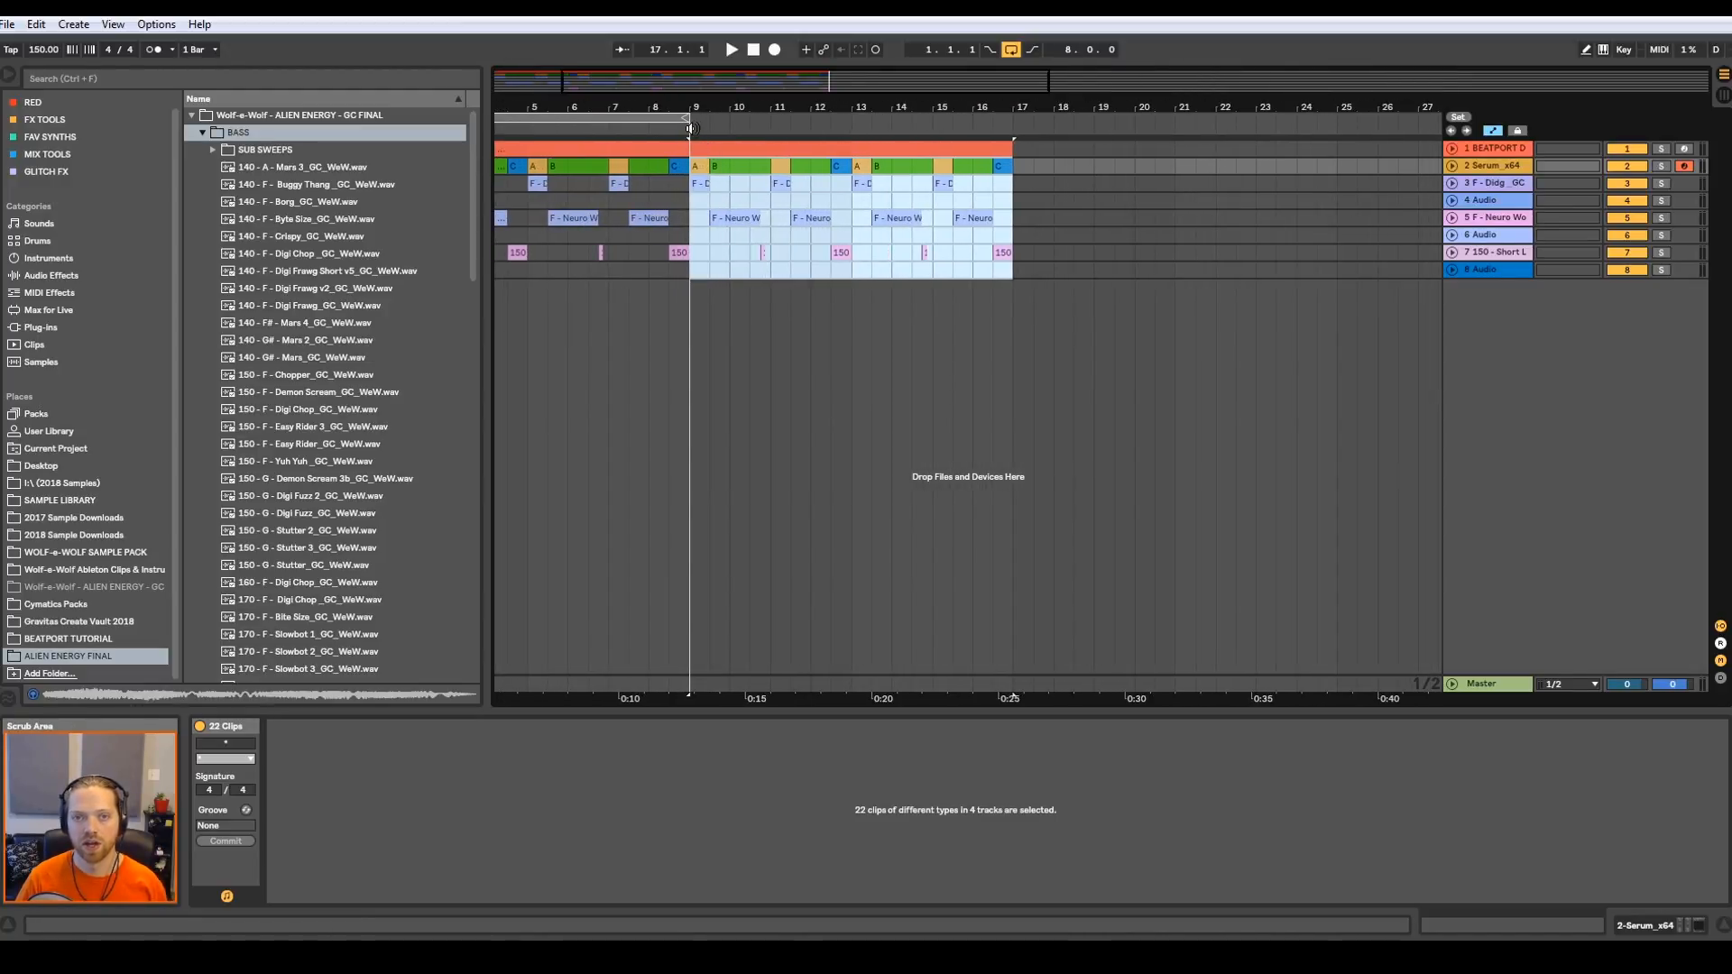
- Add a SECTION B locator at bar 9 and select the repeated clips from bar 9 to 17
right_click(691, 130)
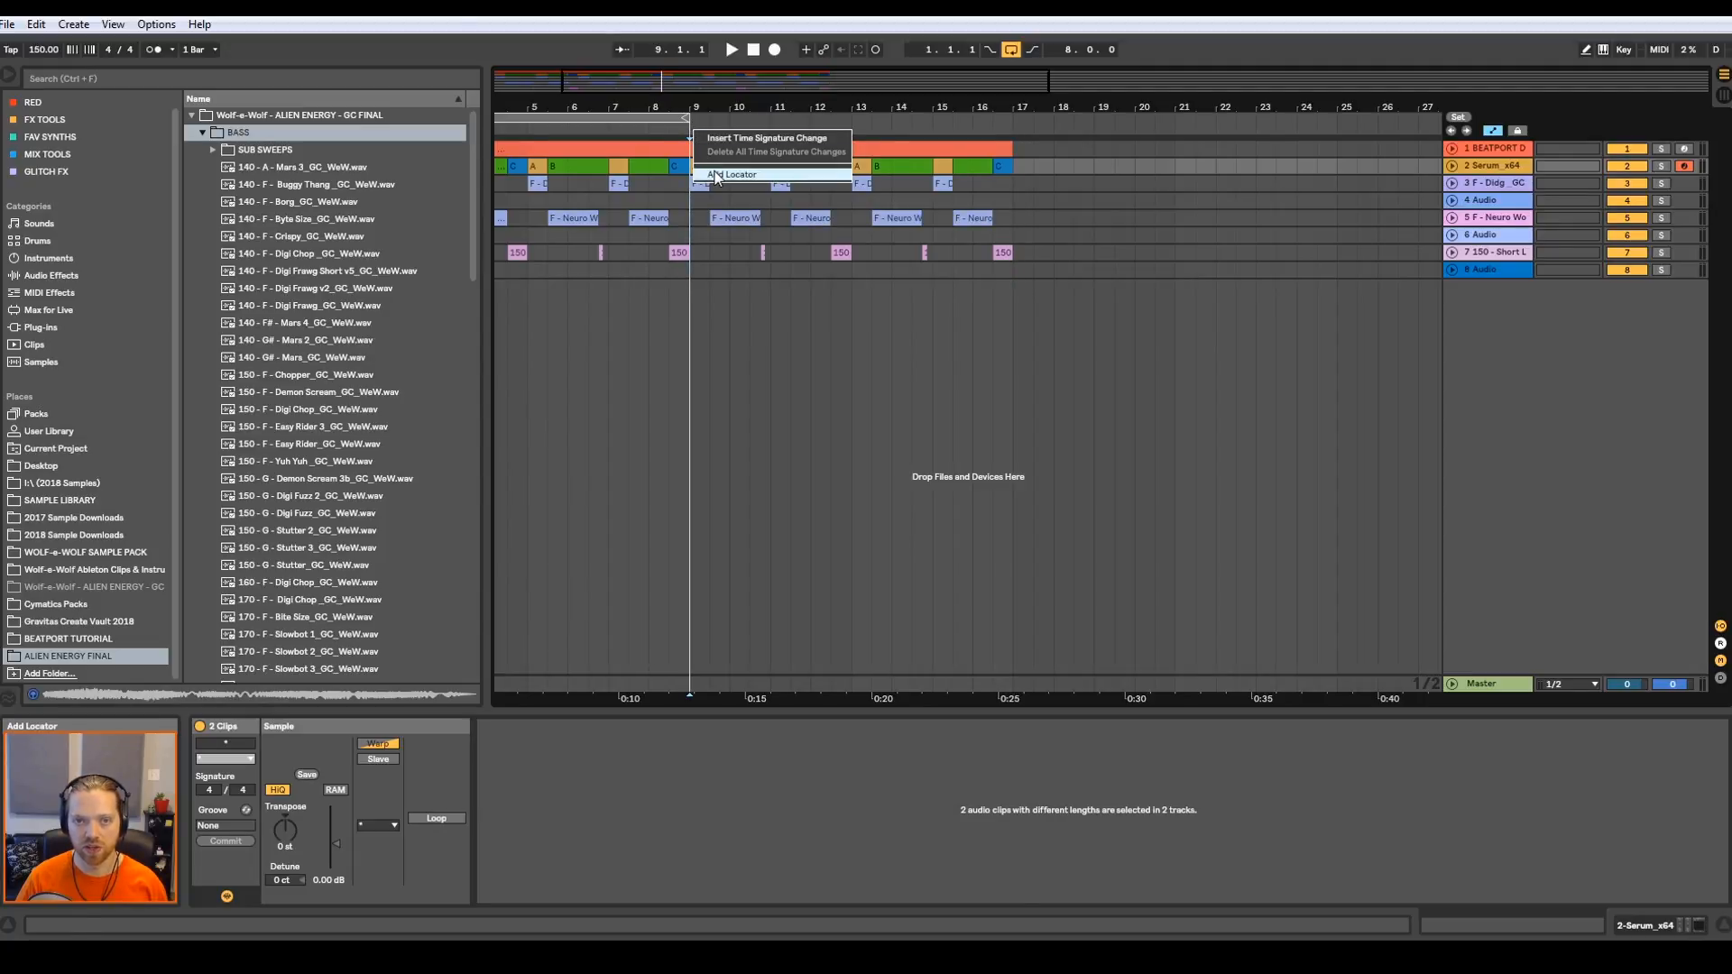
click(732, 173)
text(SECTION B)
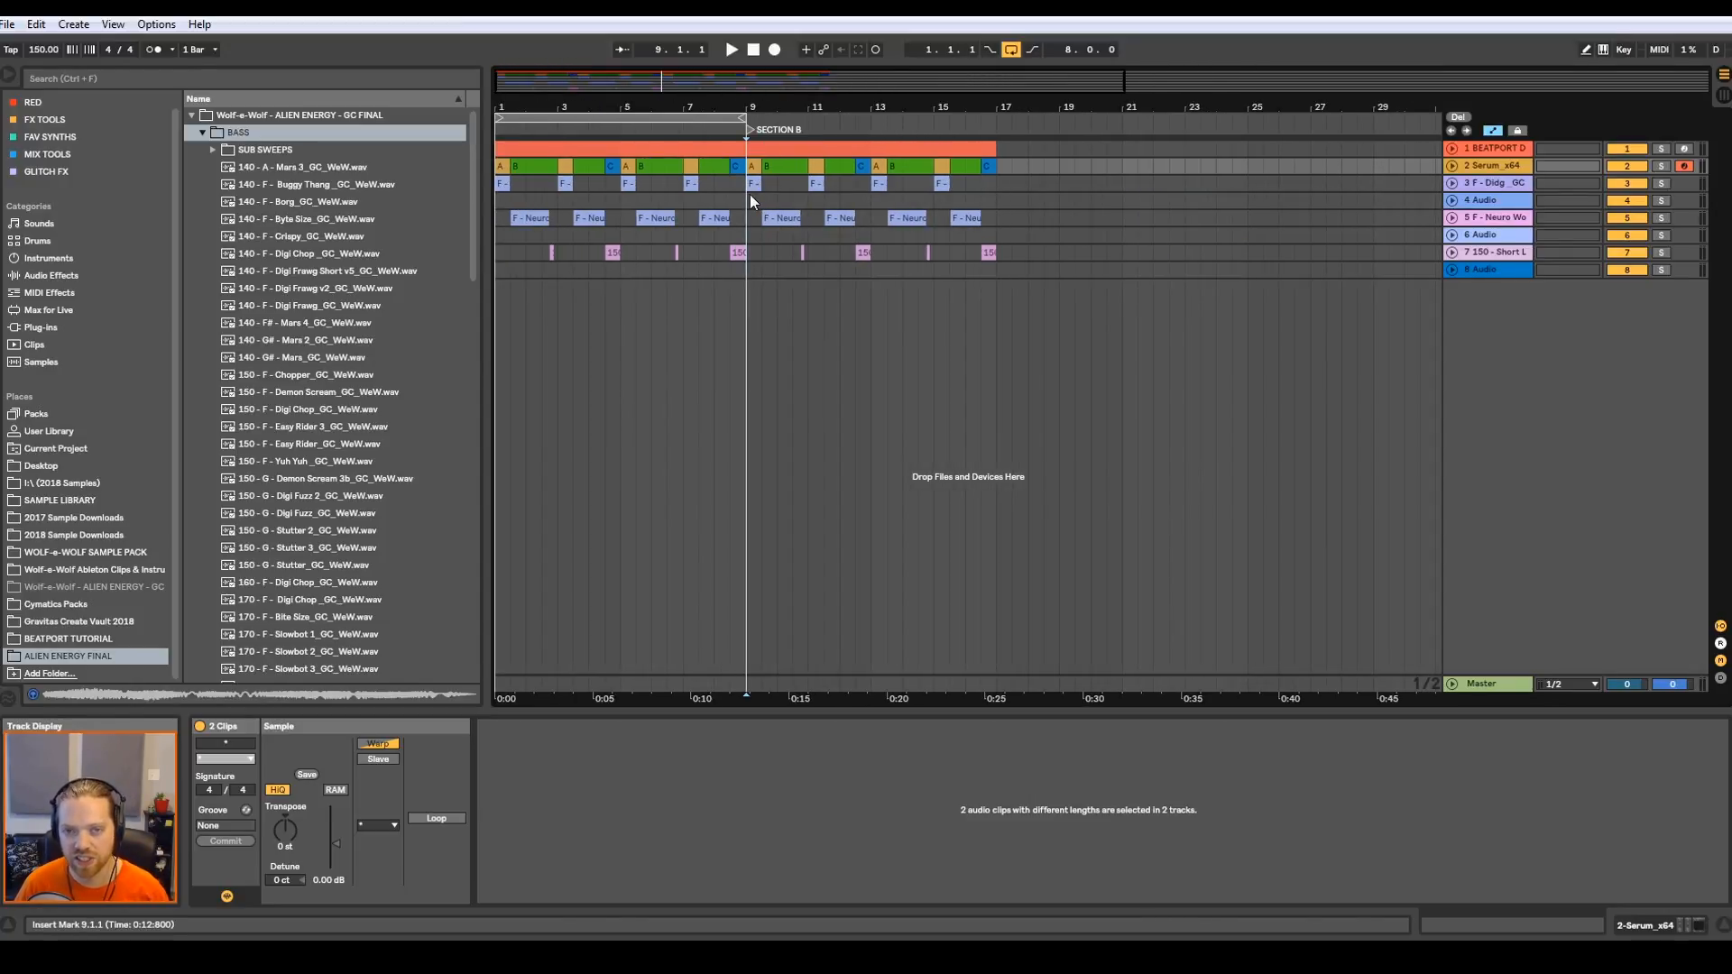
mouse_move(738, 198)
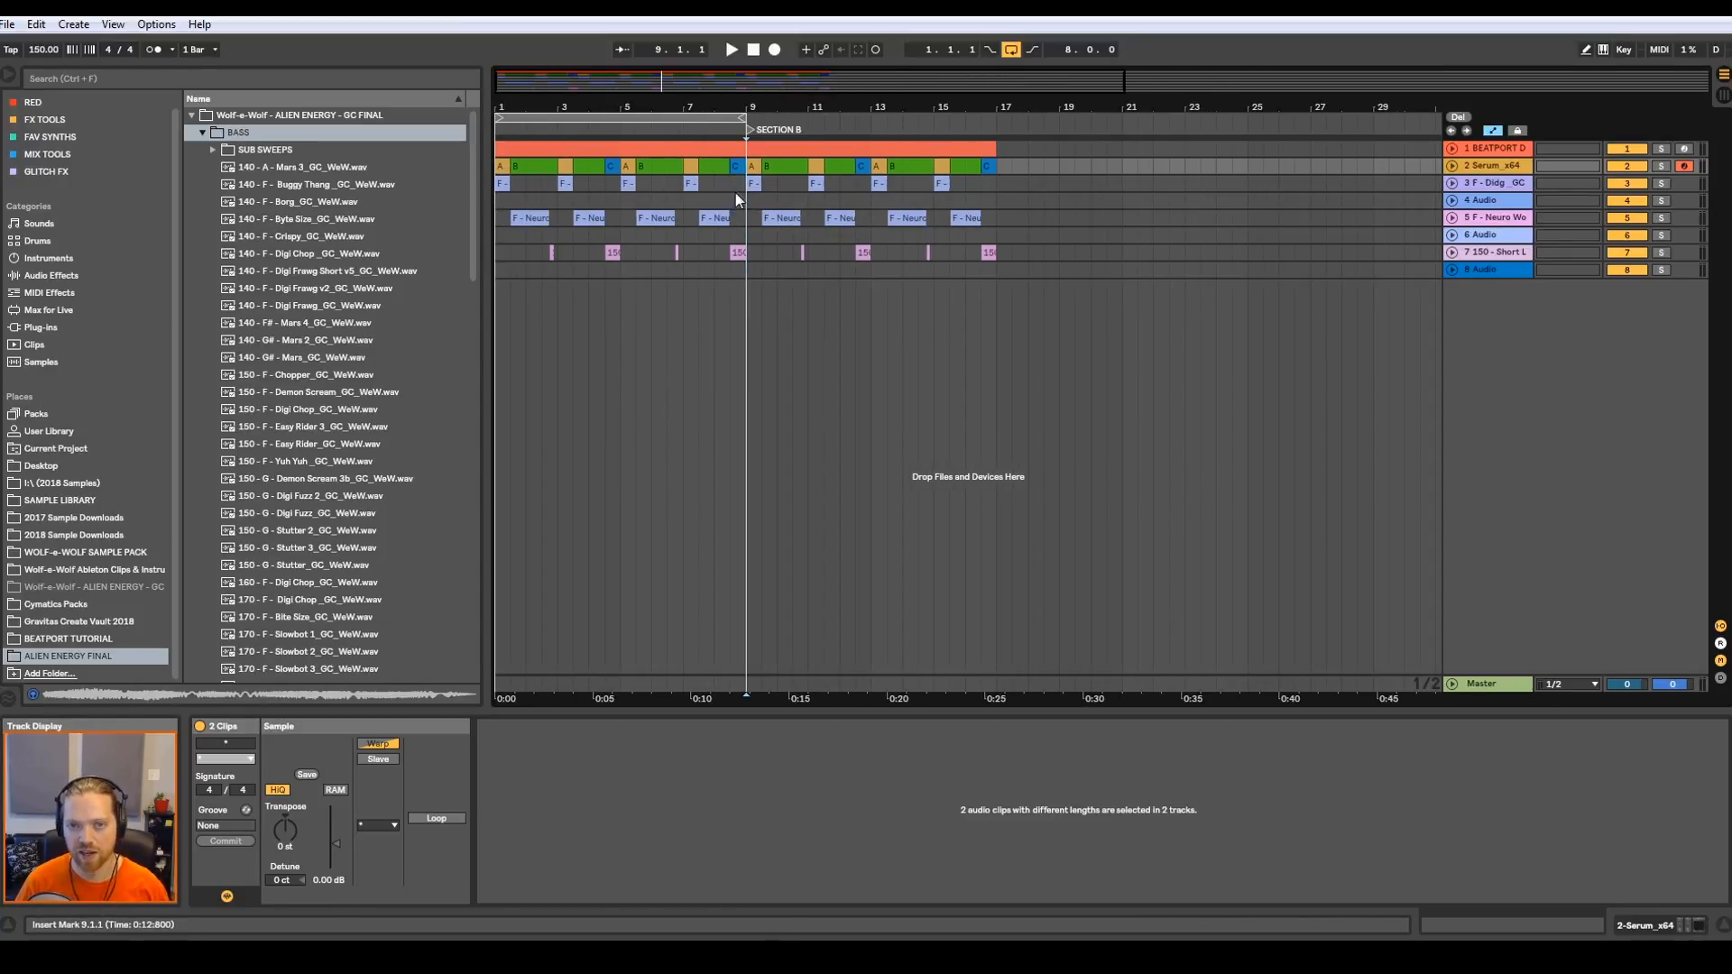
click(884, 166)
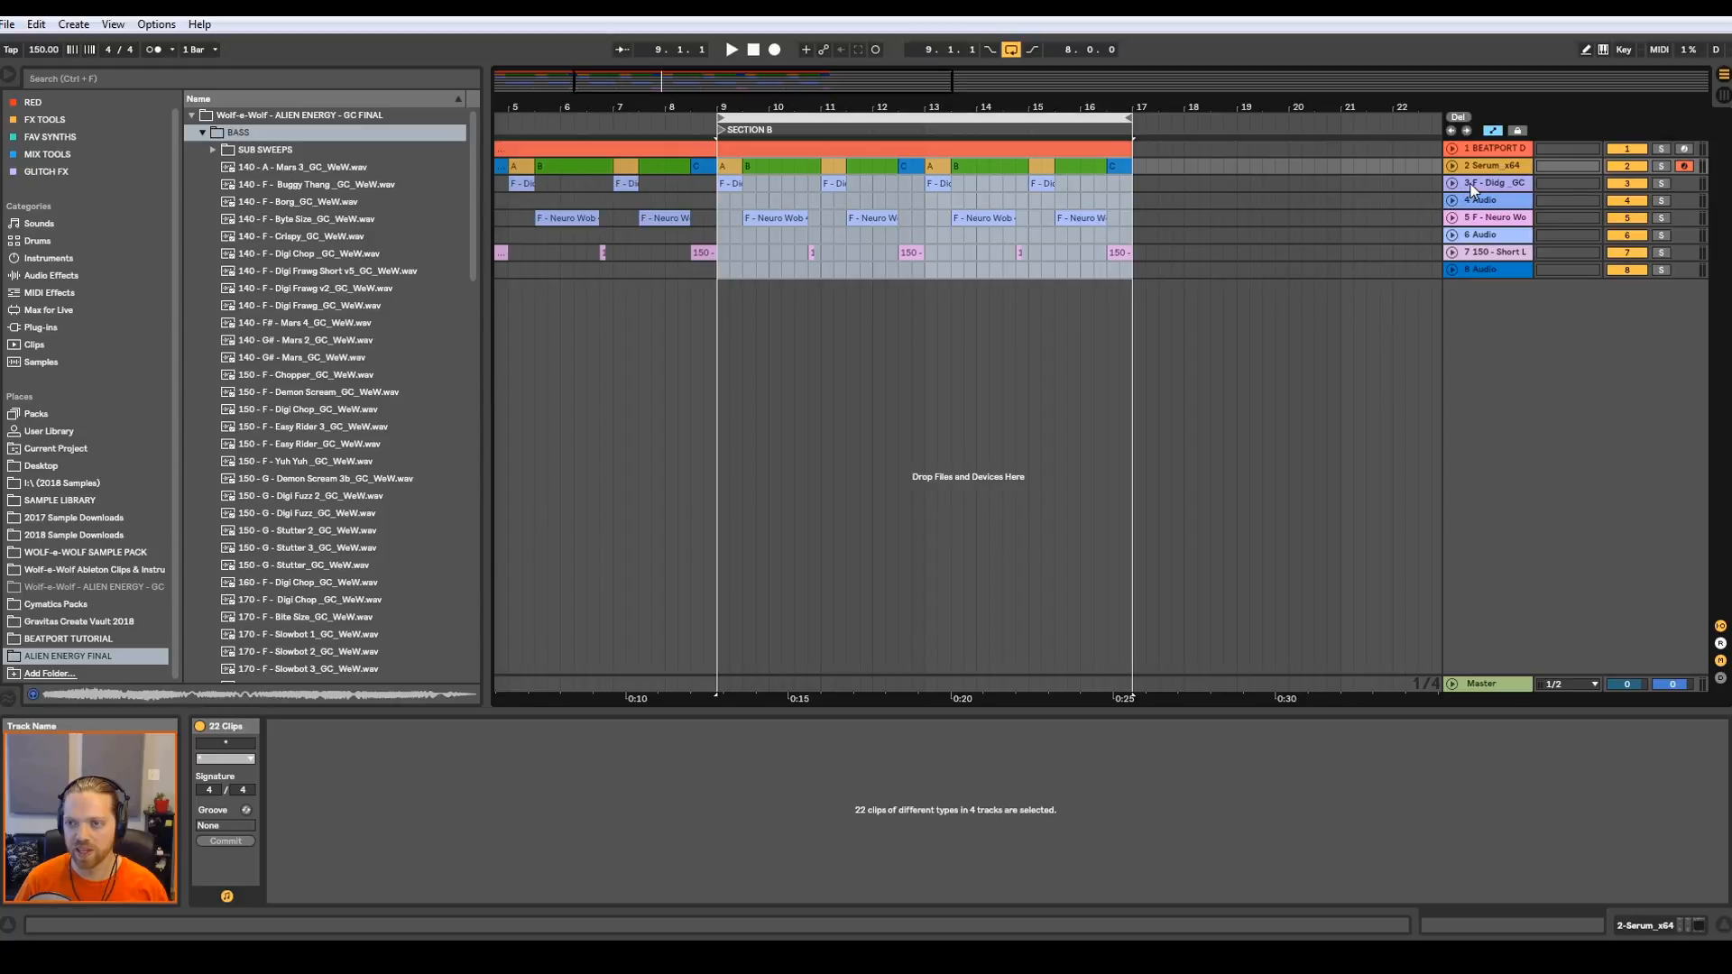
- Audition 808 and Demon Scream samples and place Demon Scream hits at bars 9, 11, 13 and 15 on track 4
right_click(1492, 182)
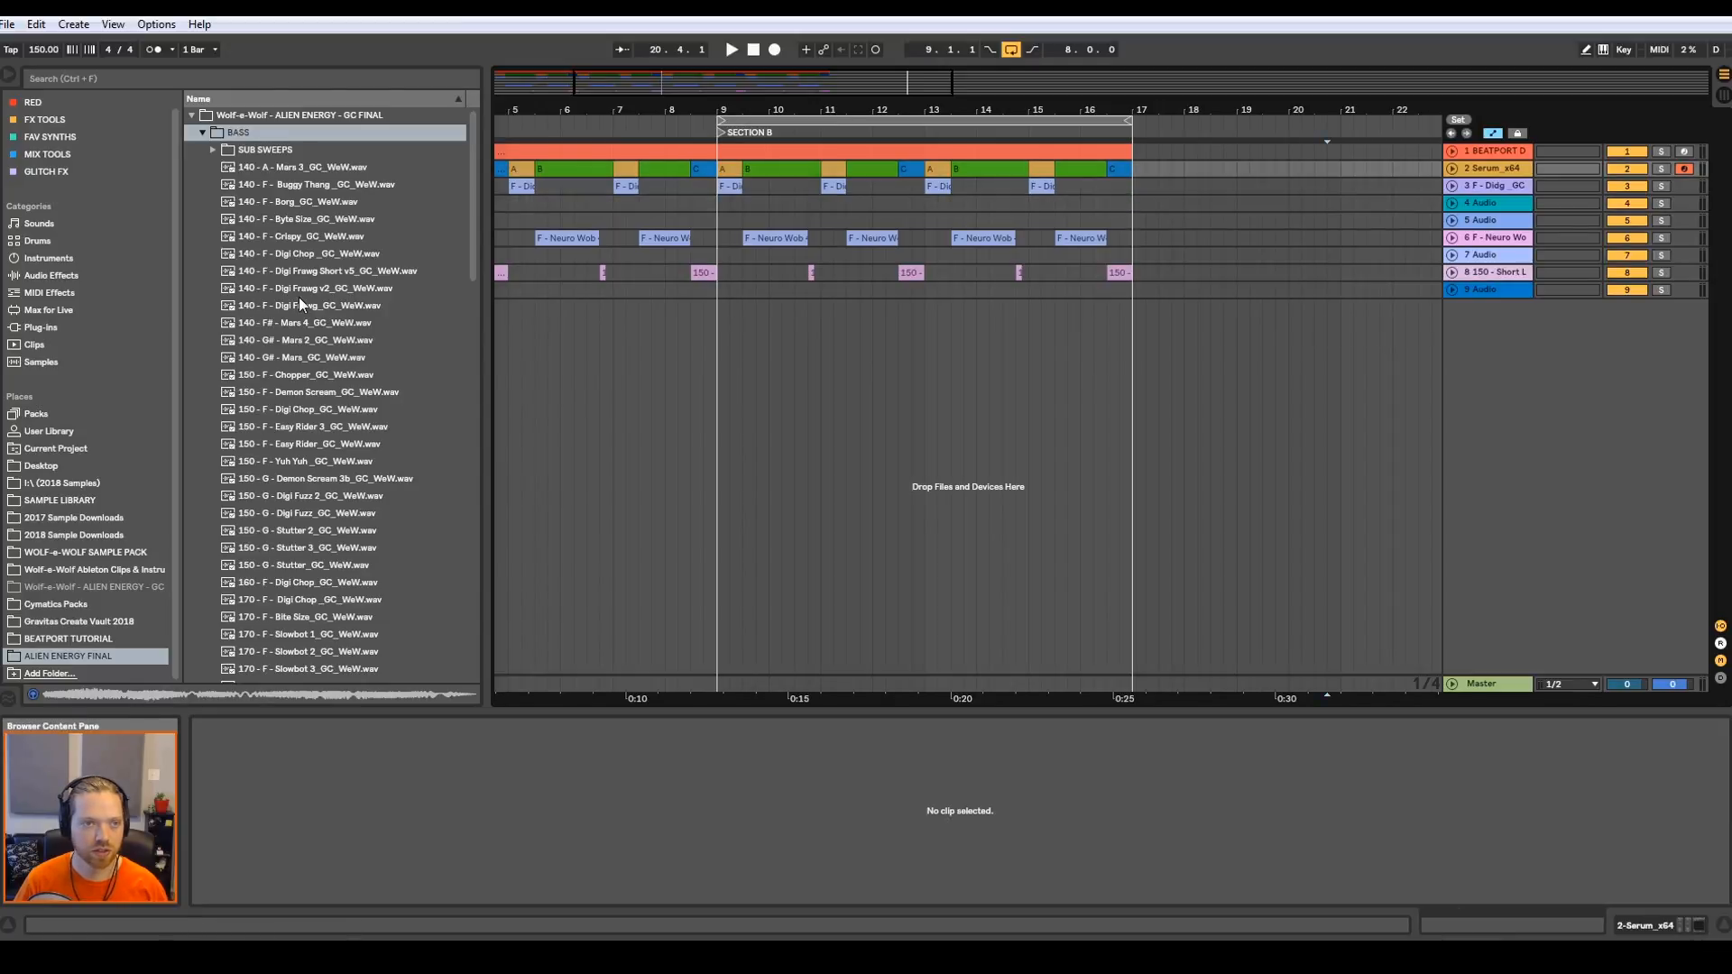
scroll(down, 3)
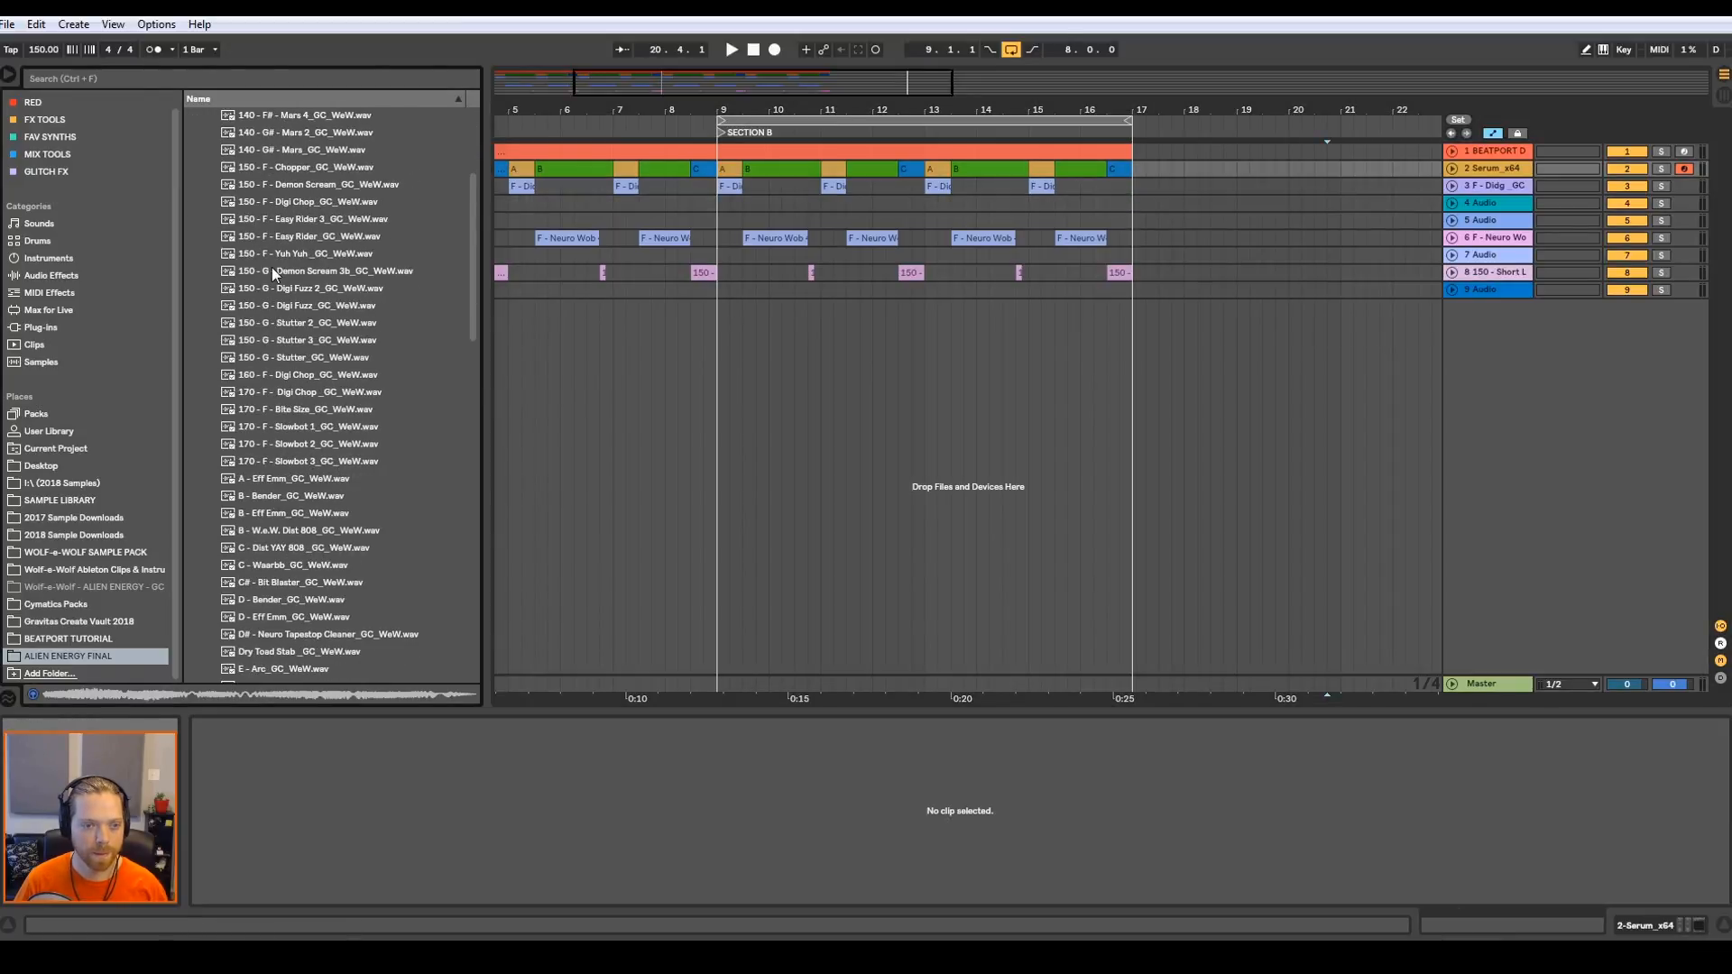
scroll(down, 3)
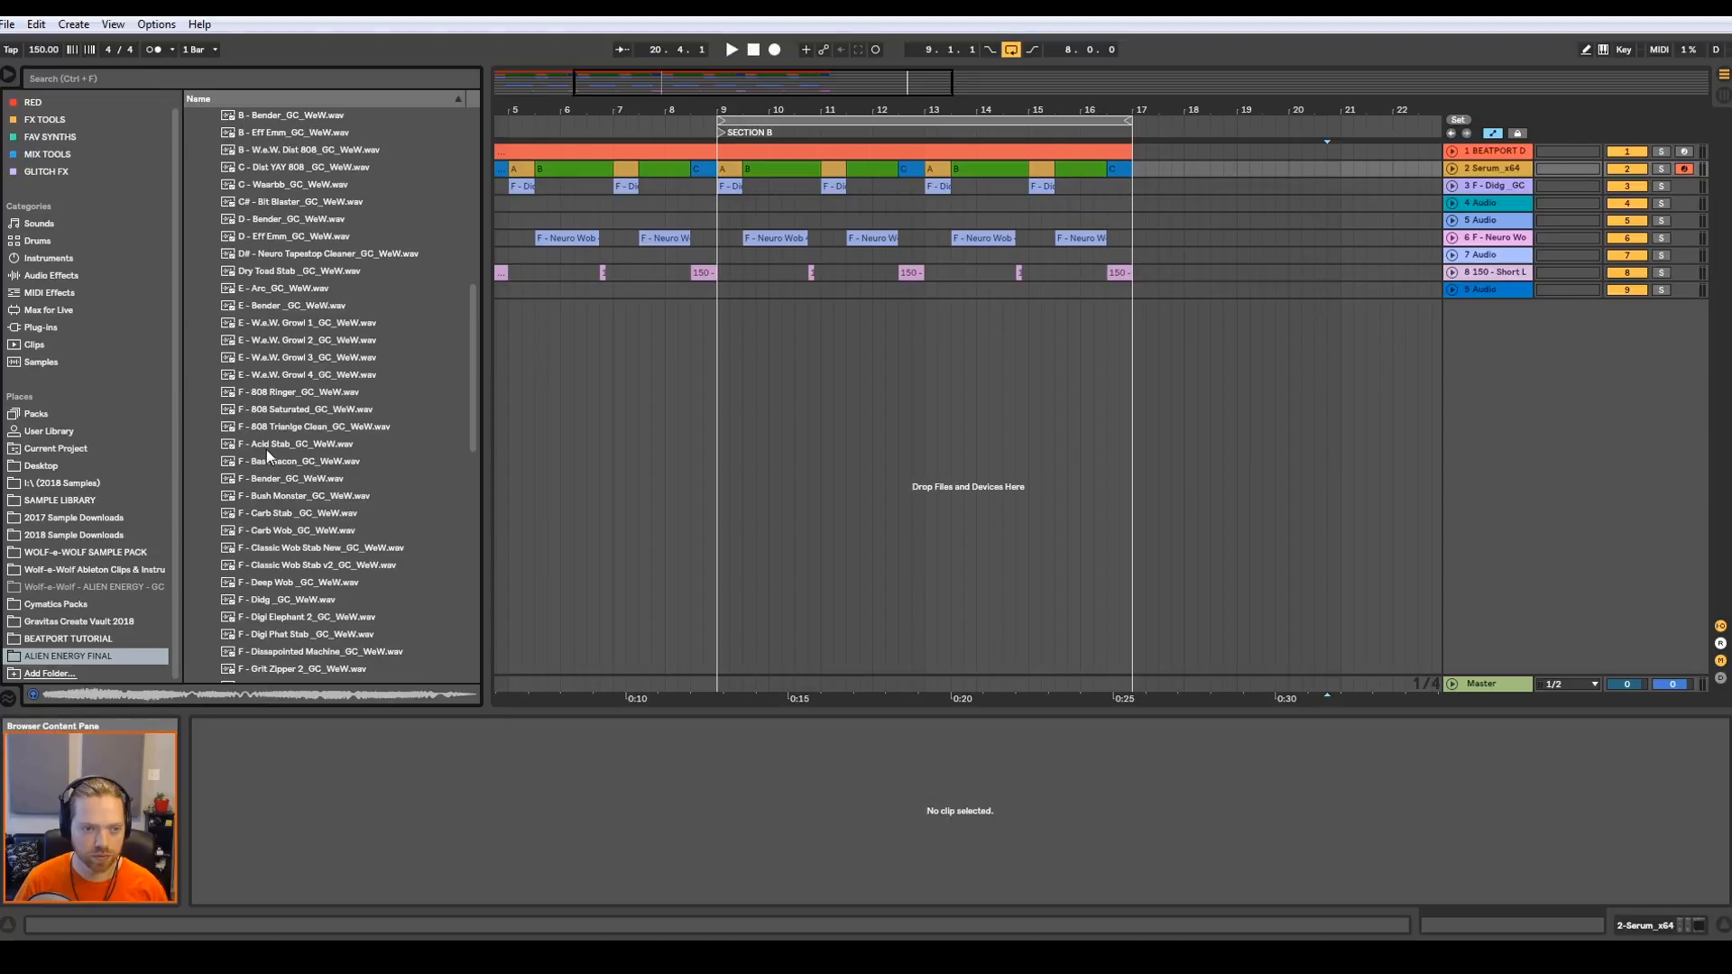
click(308, 425)
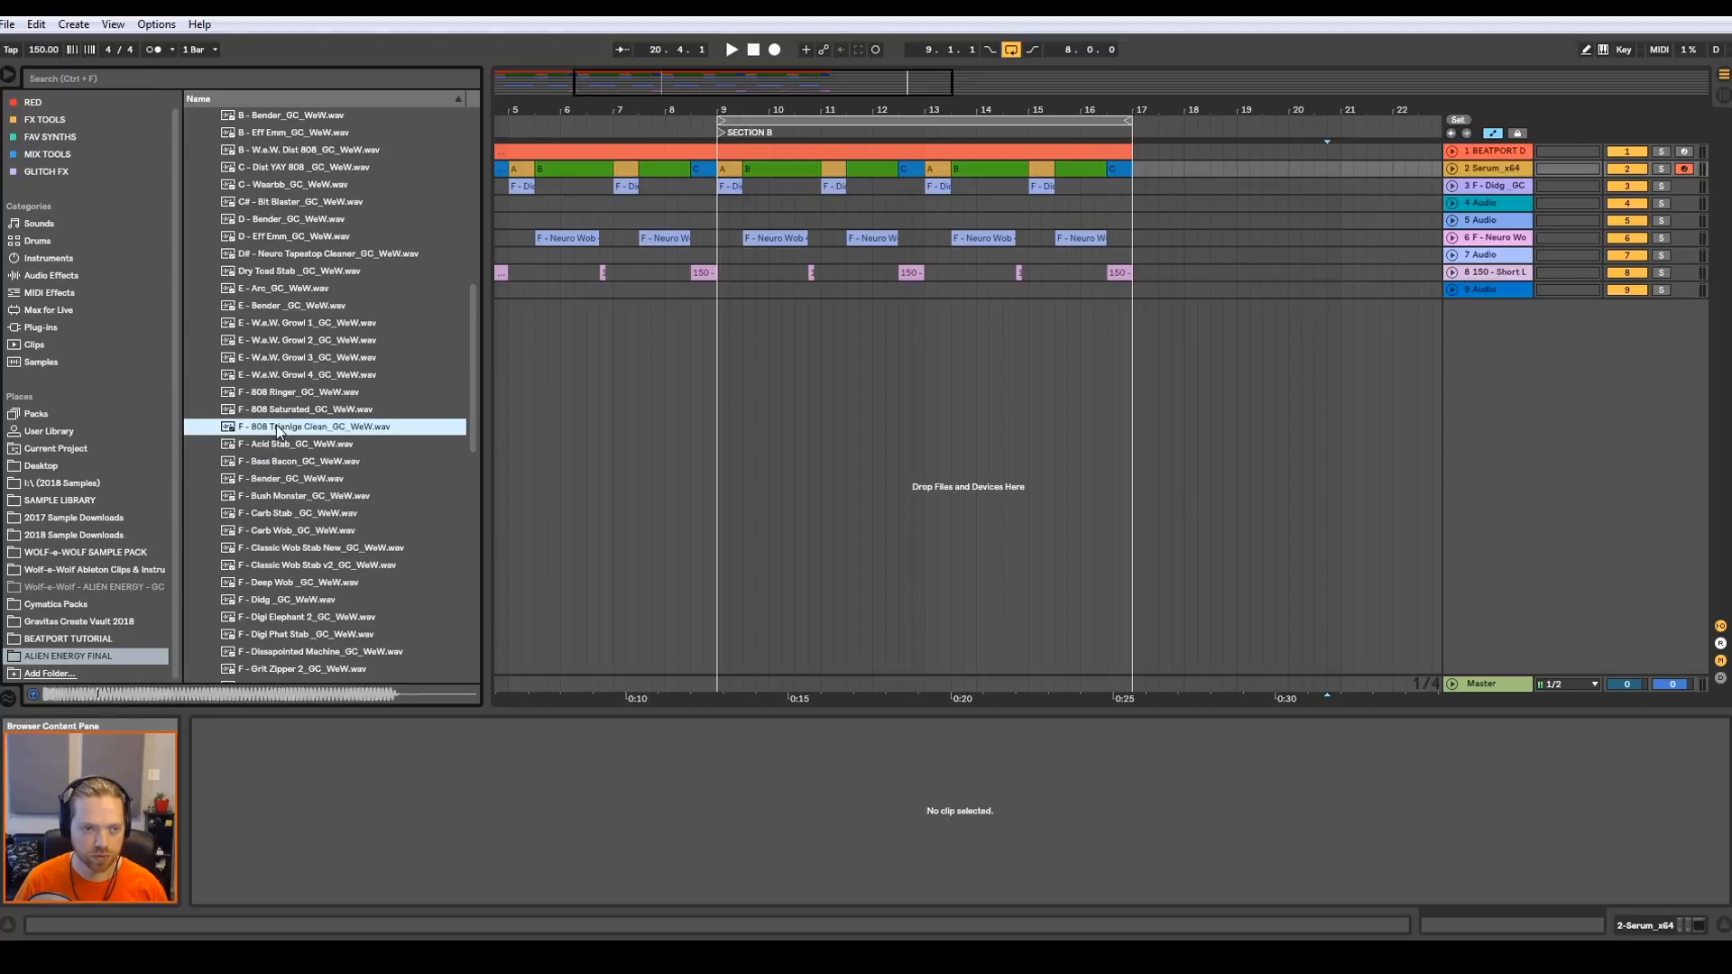
click(298, 392)
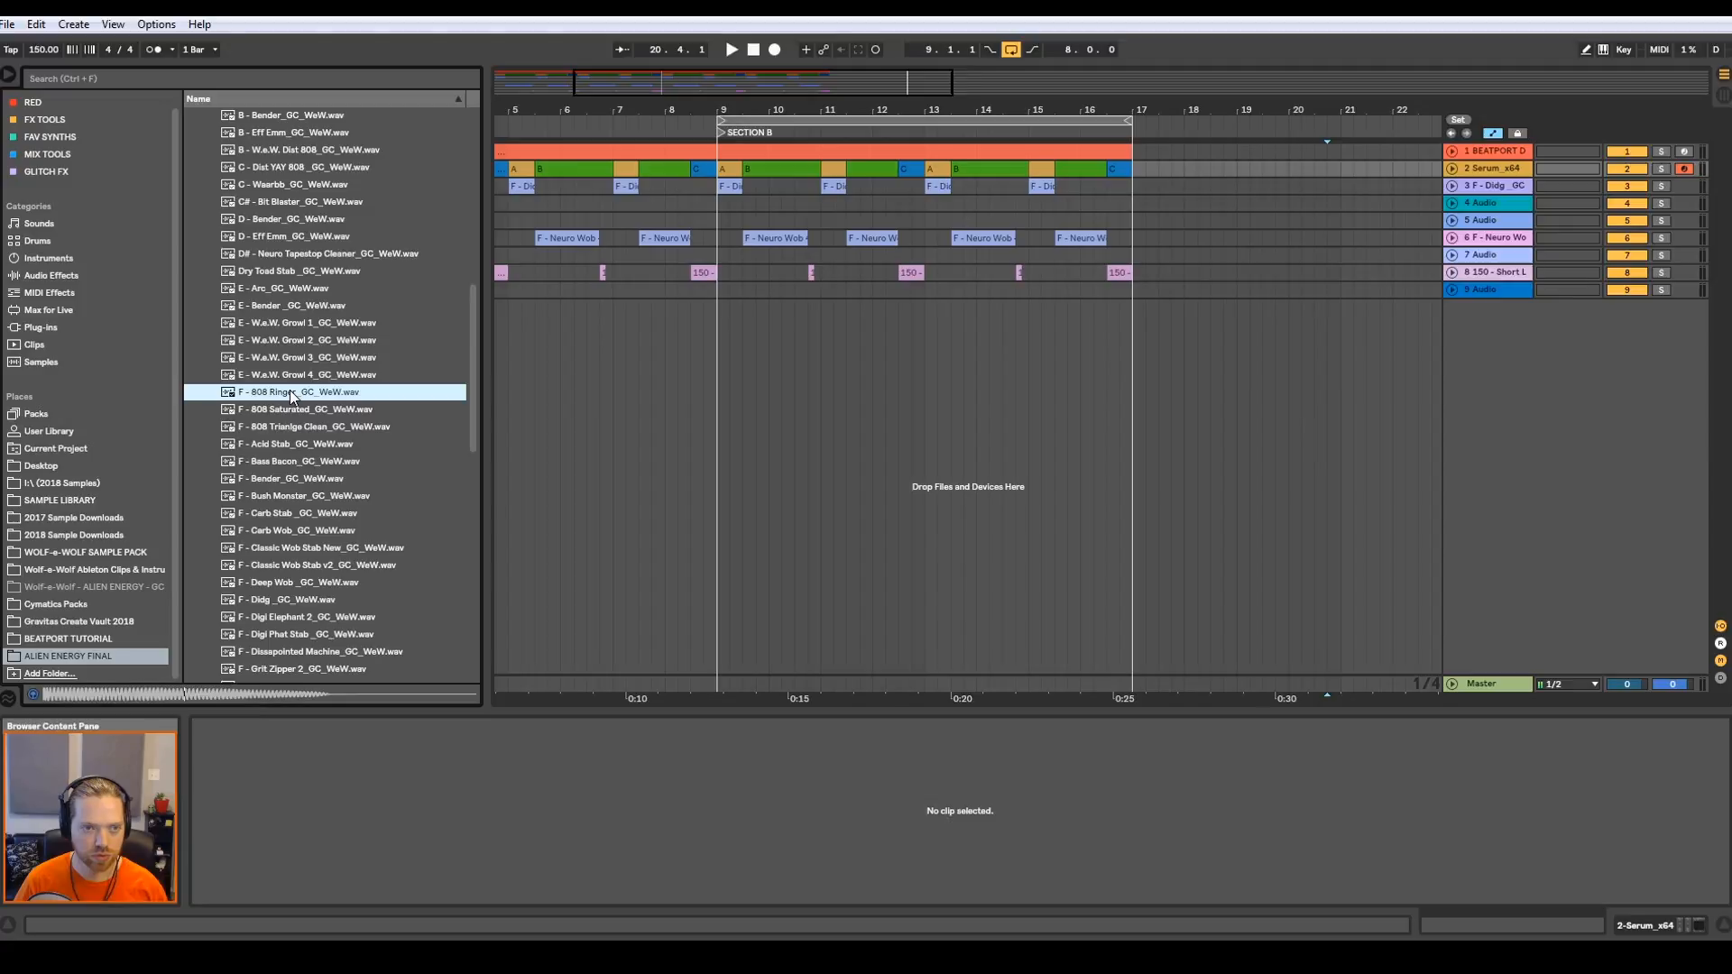
scroll(up, 3)
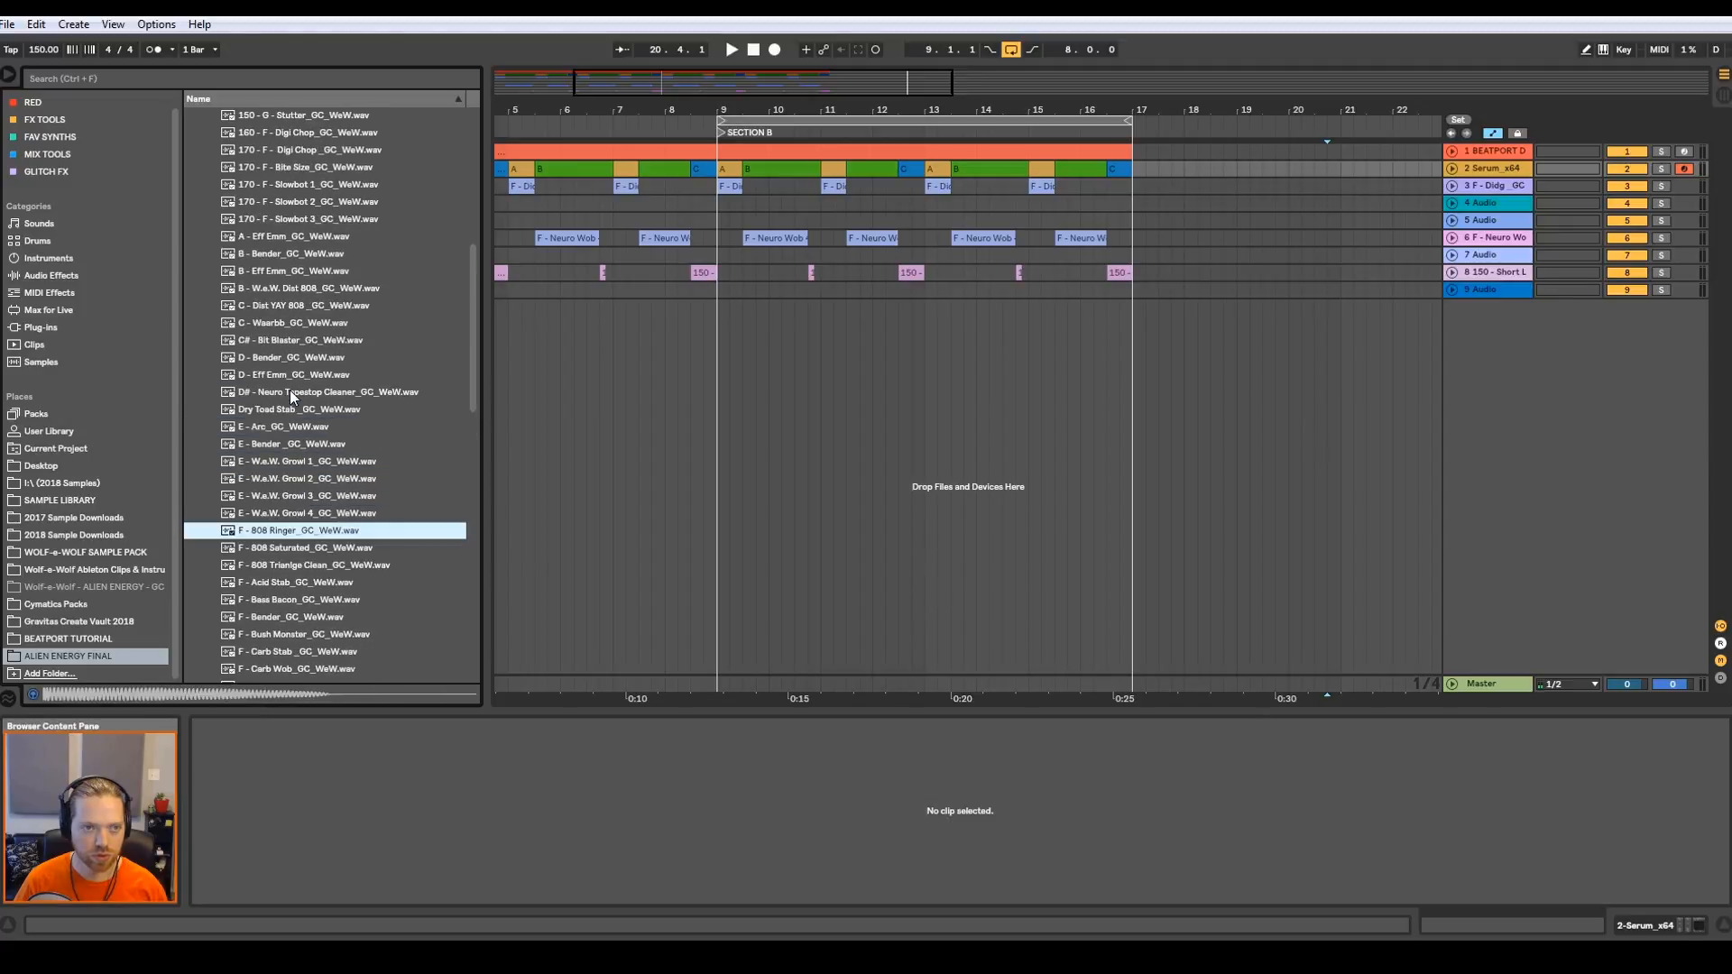
scroll(up, 3)
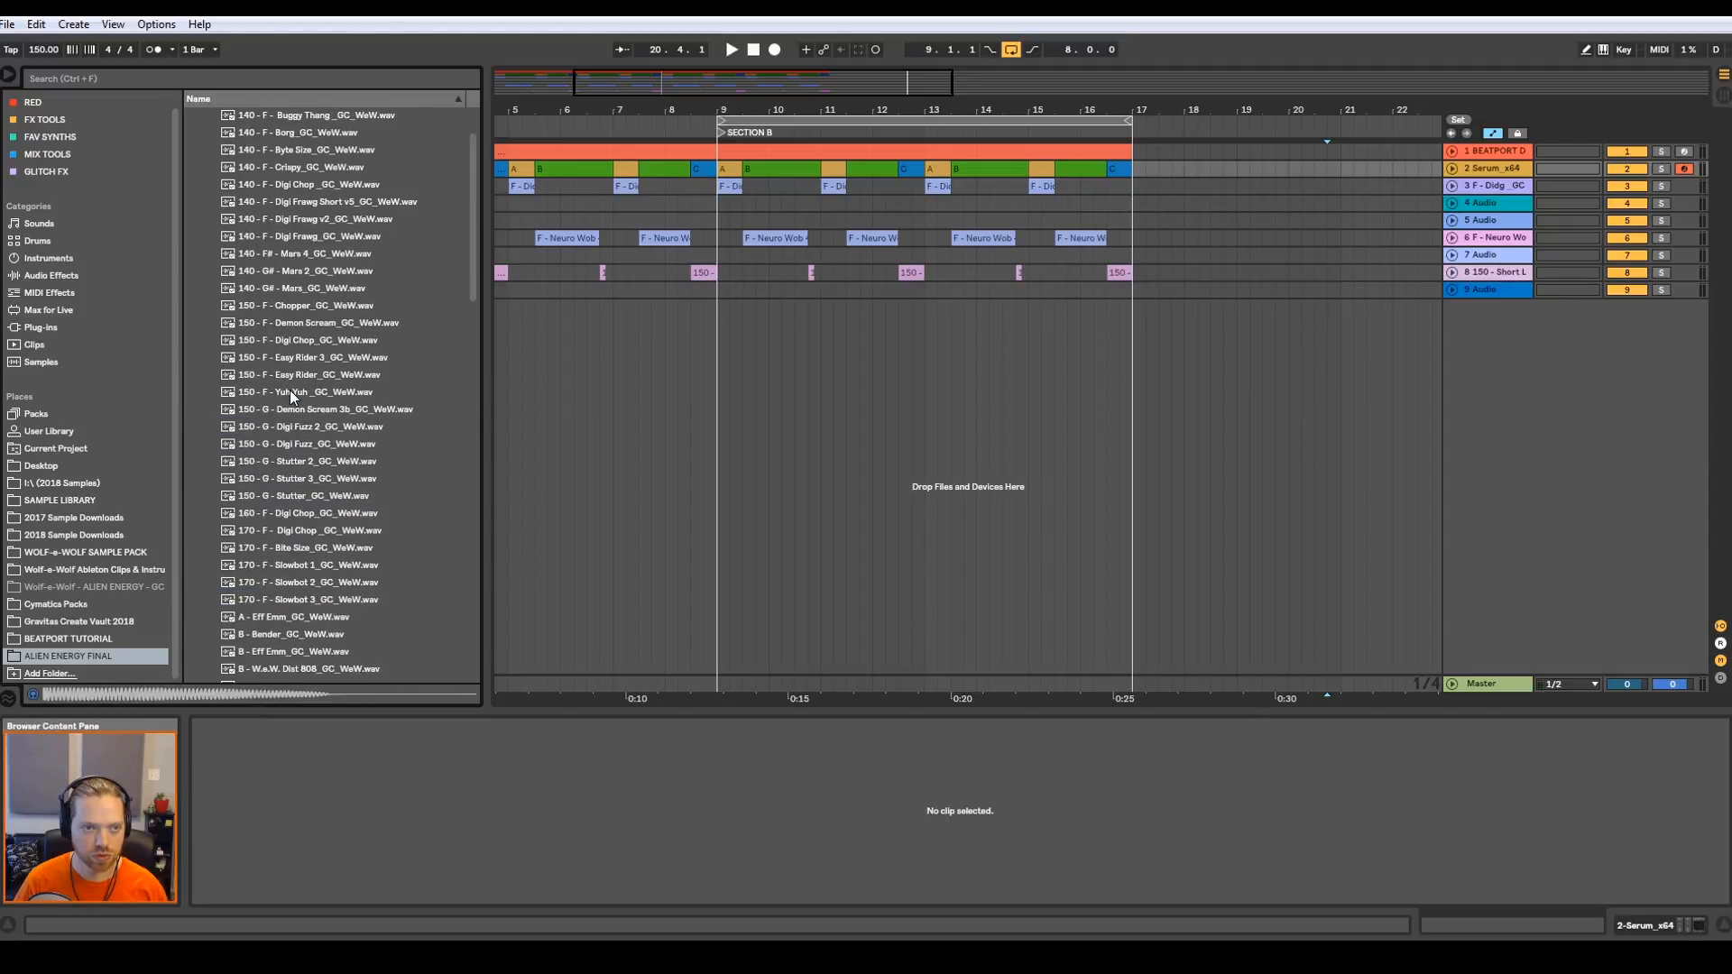
click(321, 339)
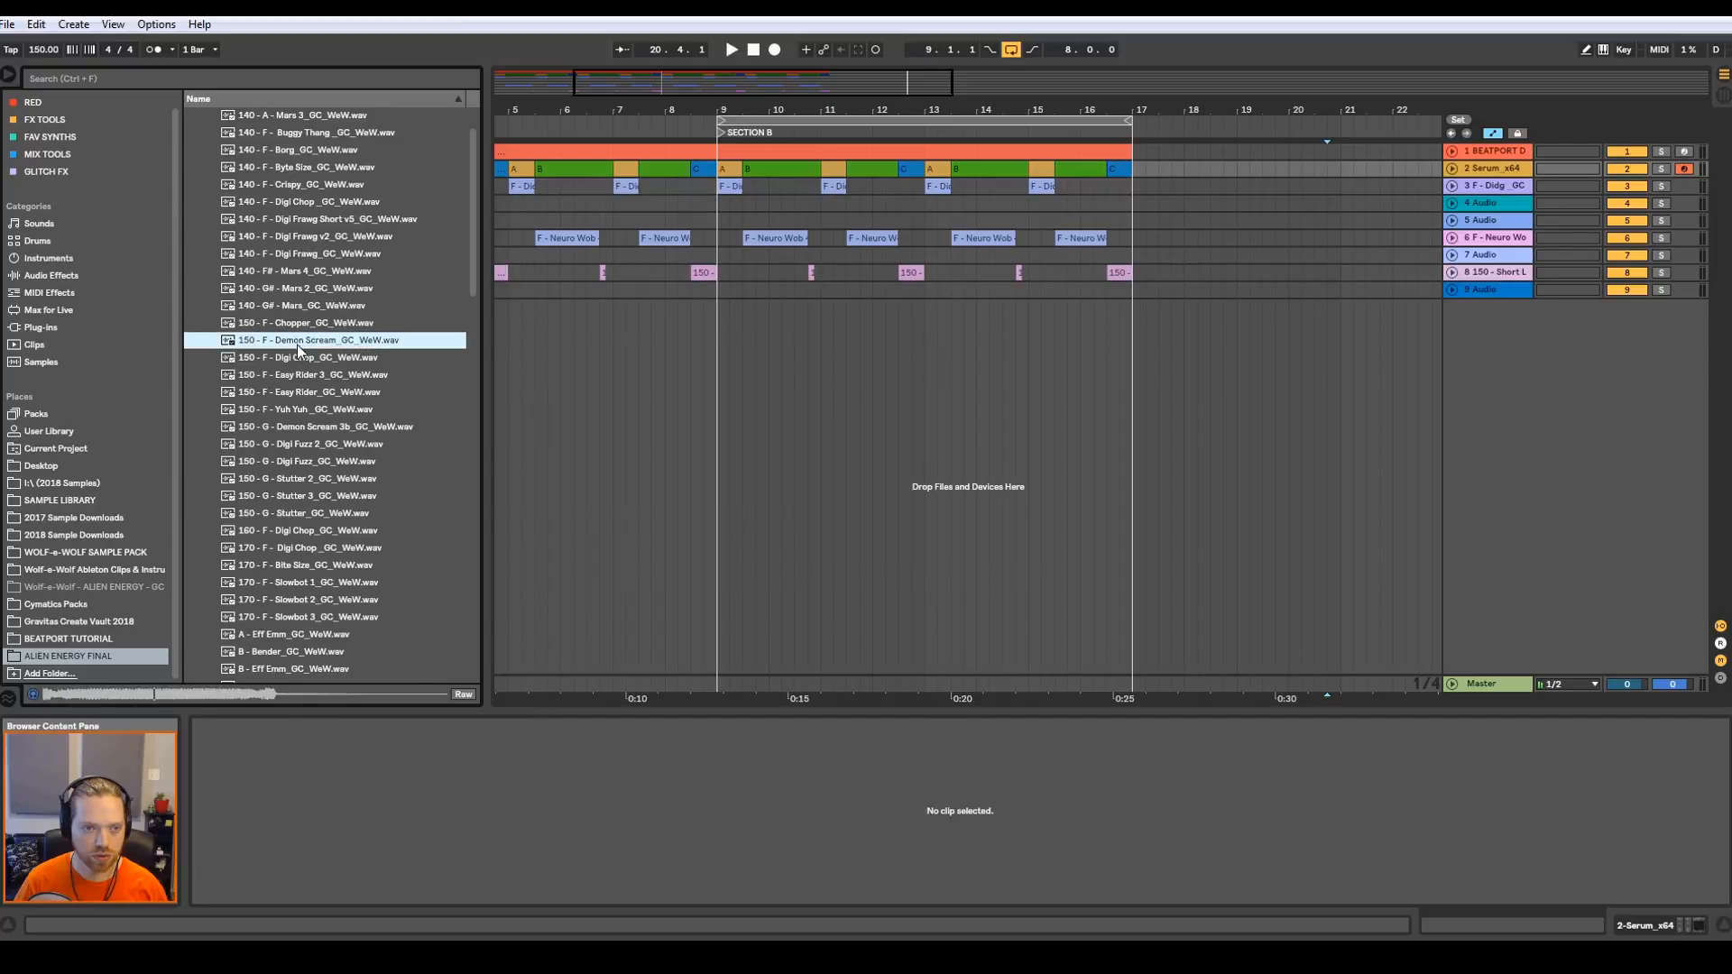
click(308, 373)
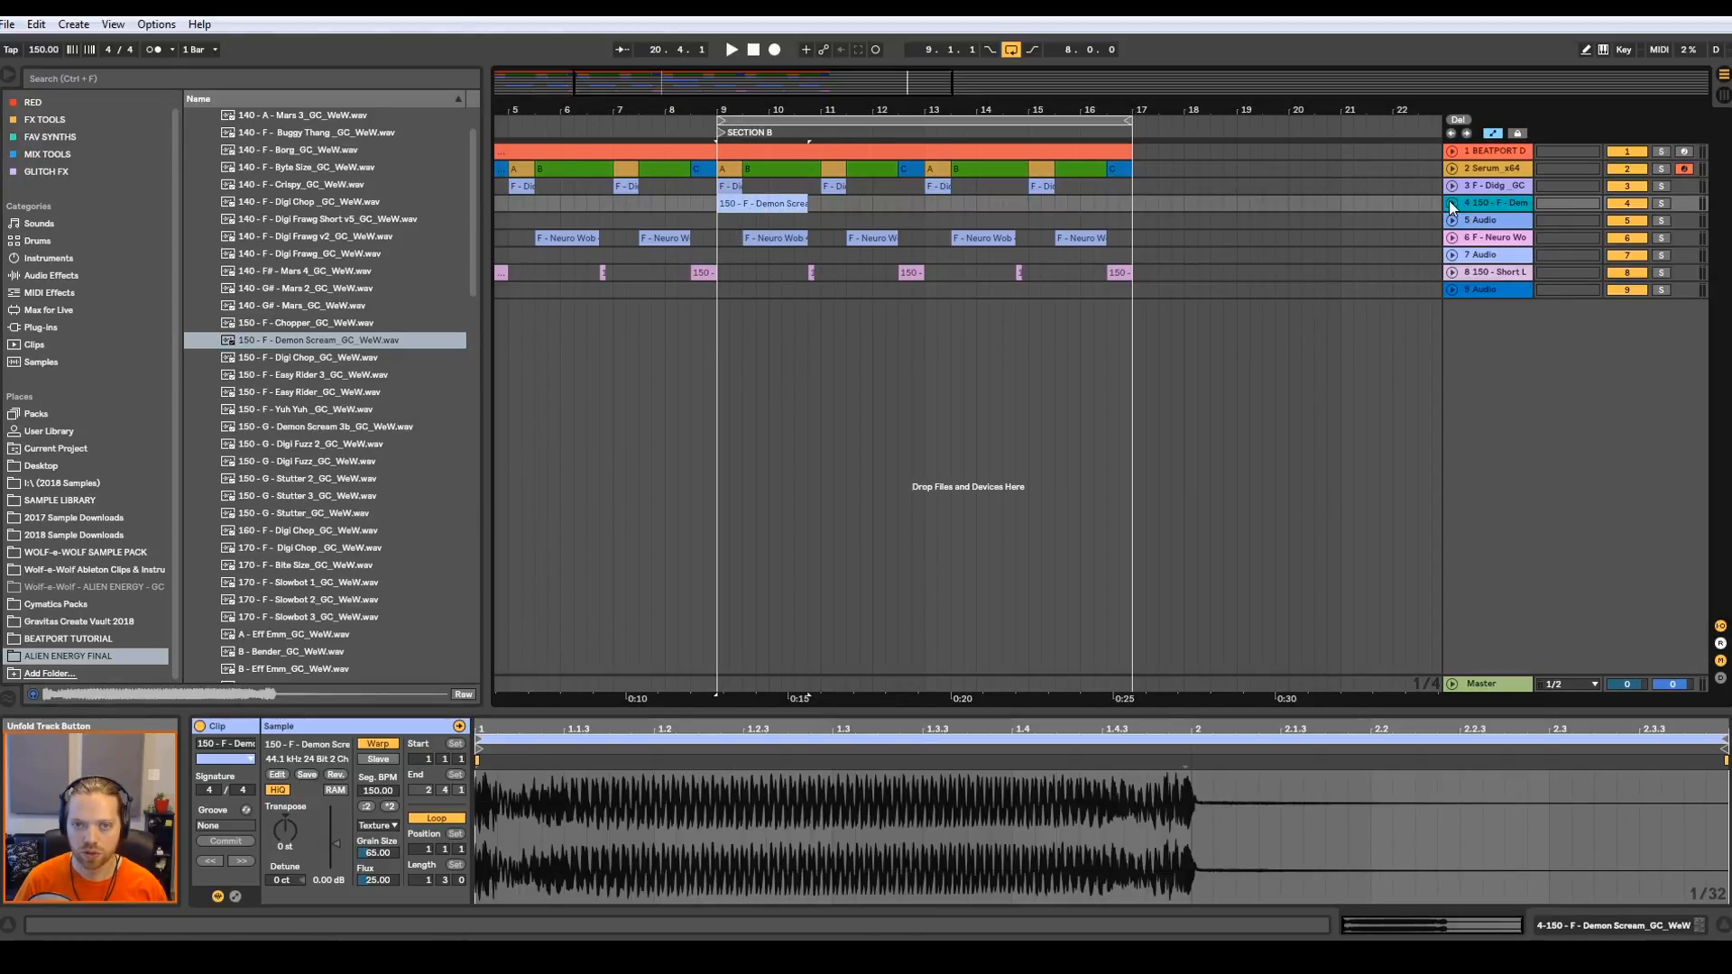
- Unfold the tracks so the Demon Scream waveforms show
click(1453, 204)
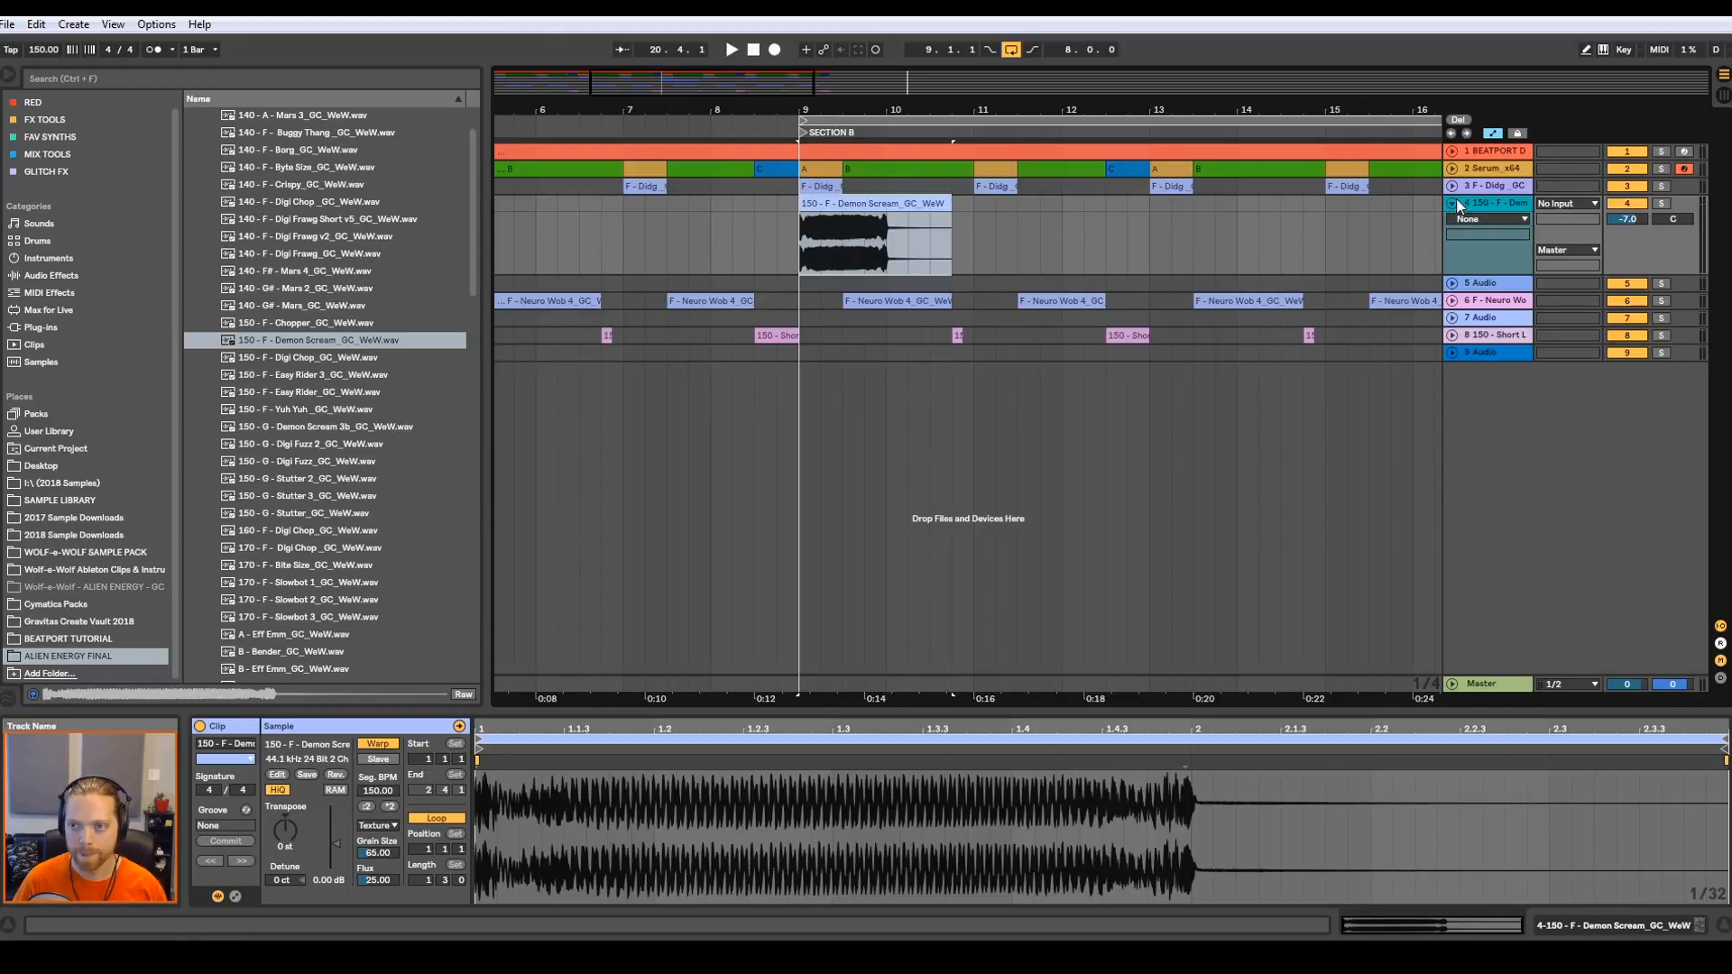
click(1456, 186)
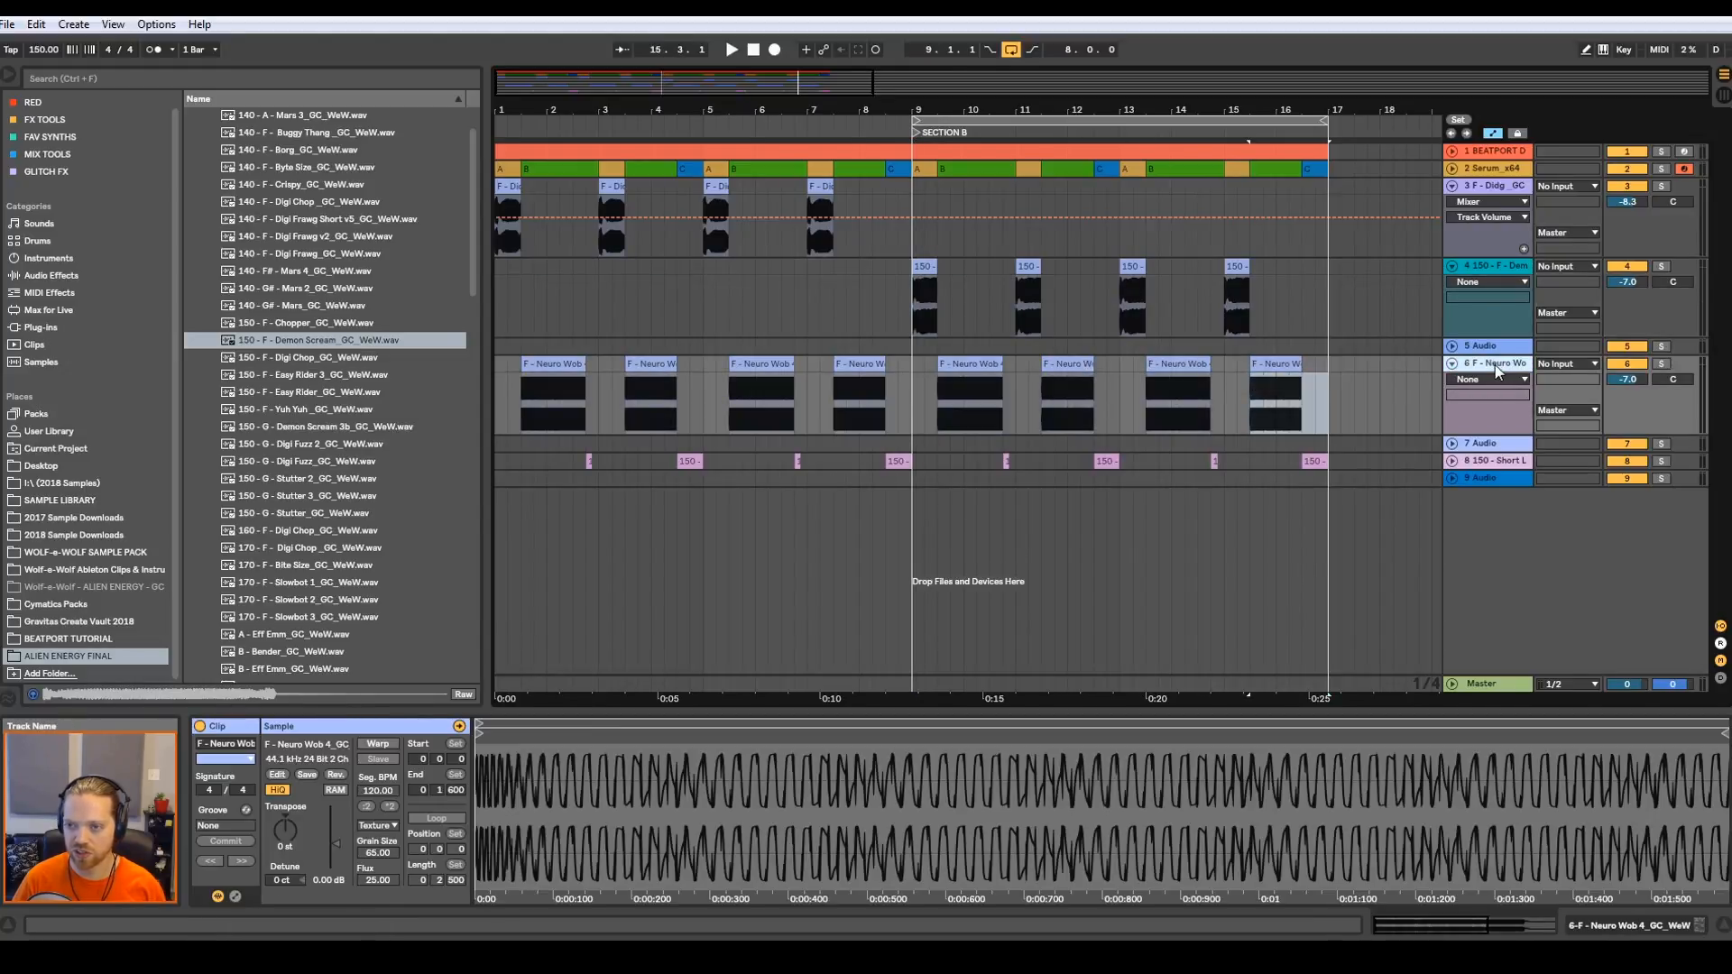
- Insert a seventh audio track and audition Phat n Wide and Neuro Wob variations for Section B
right_click(1492, 364)
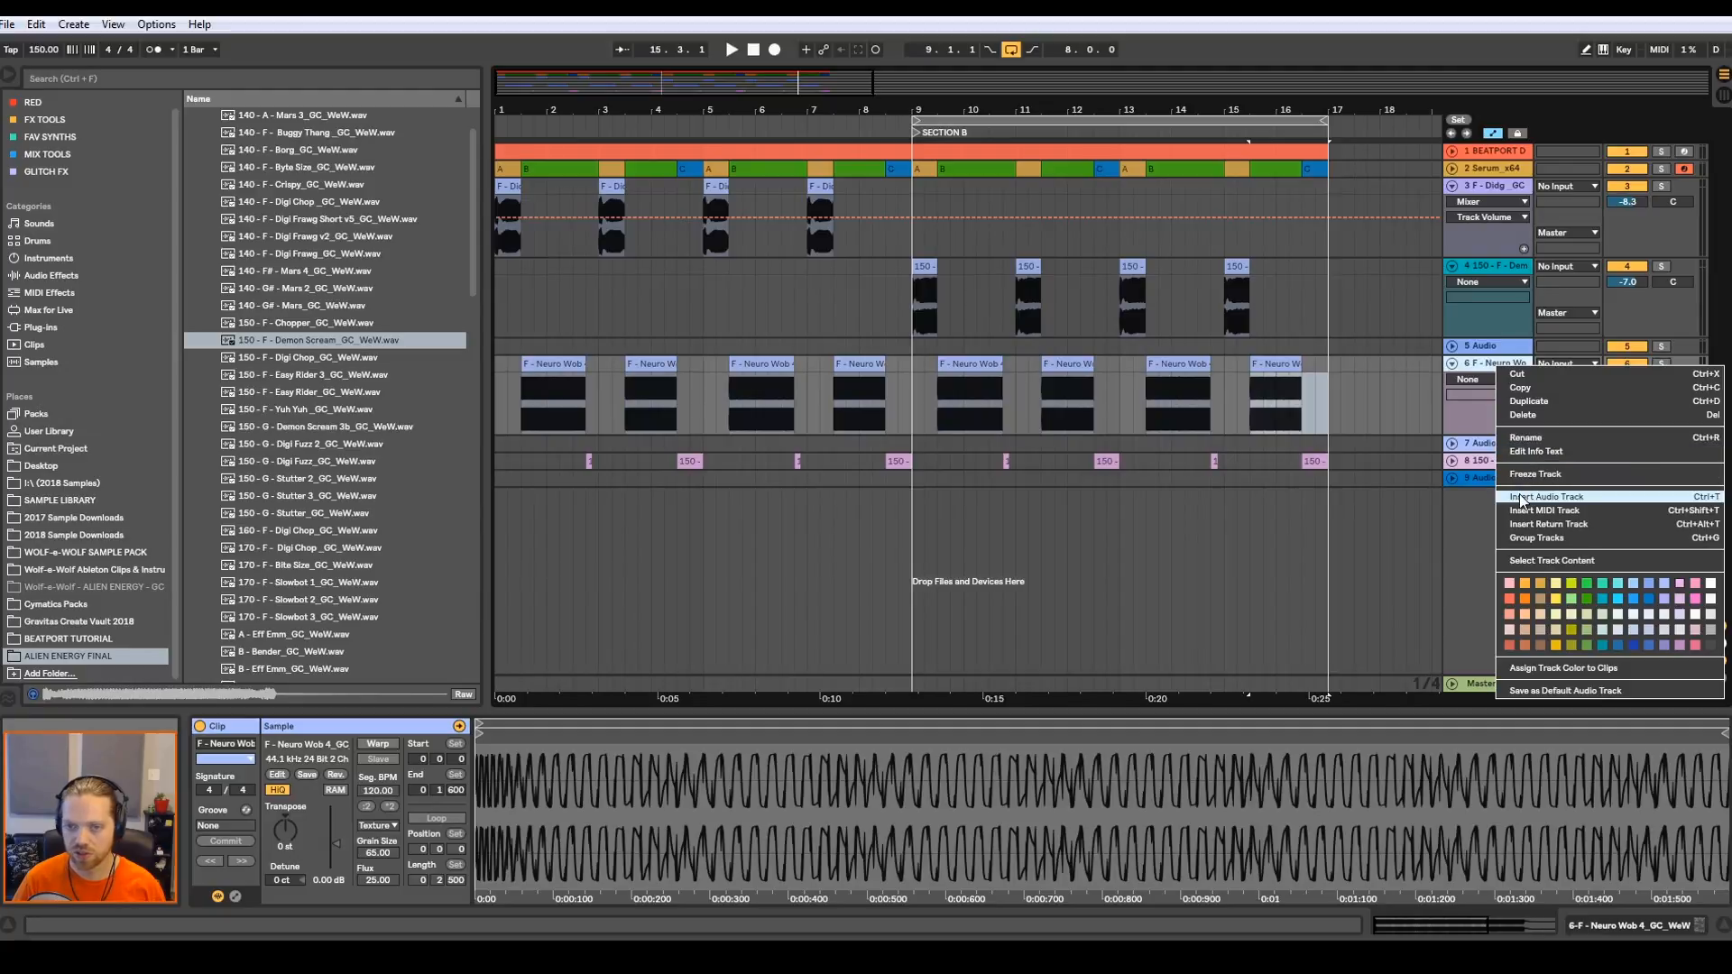
click(1546, 494)
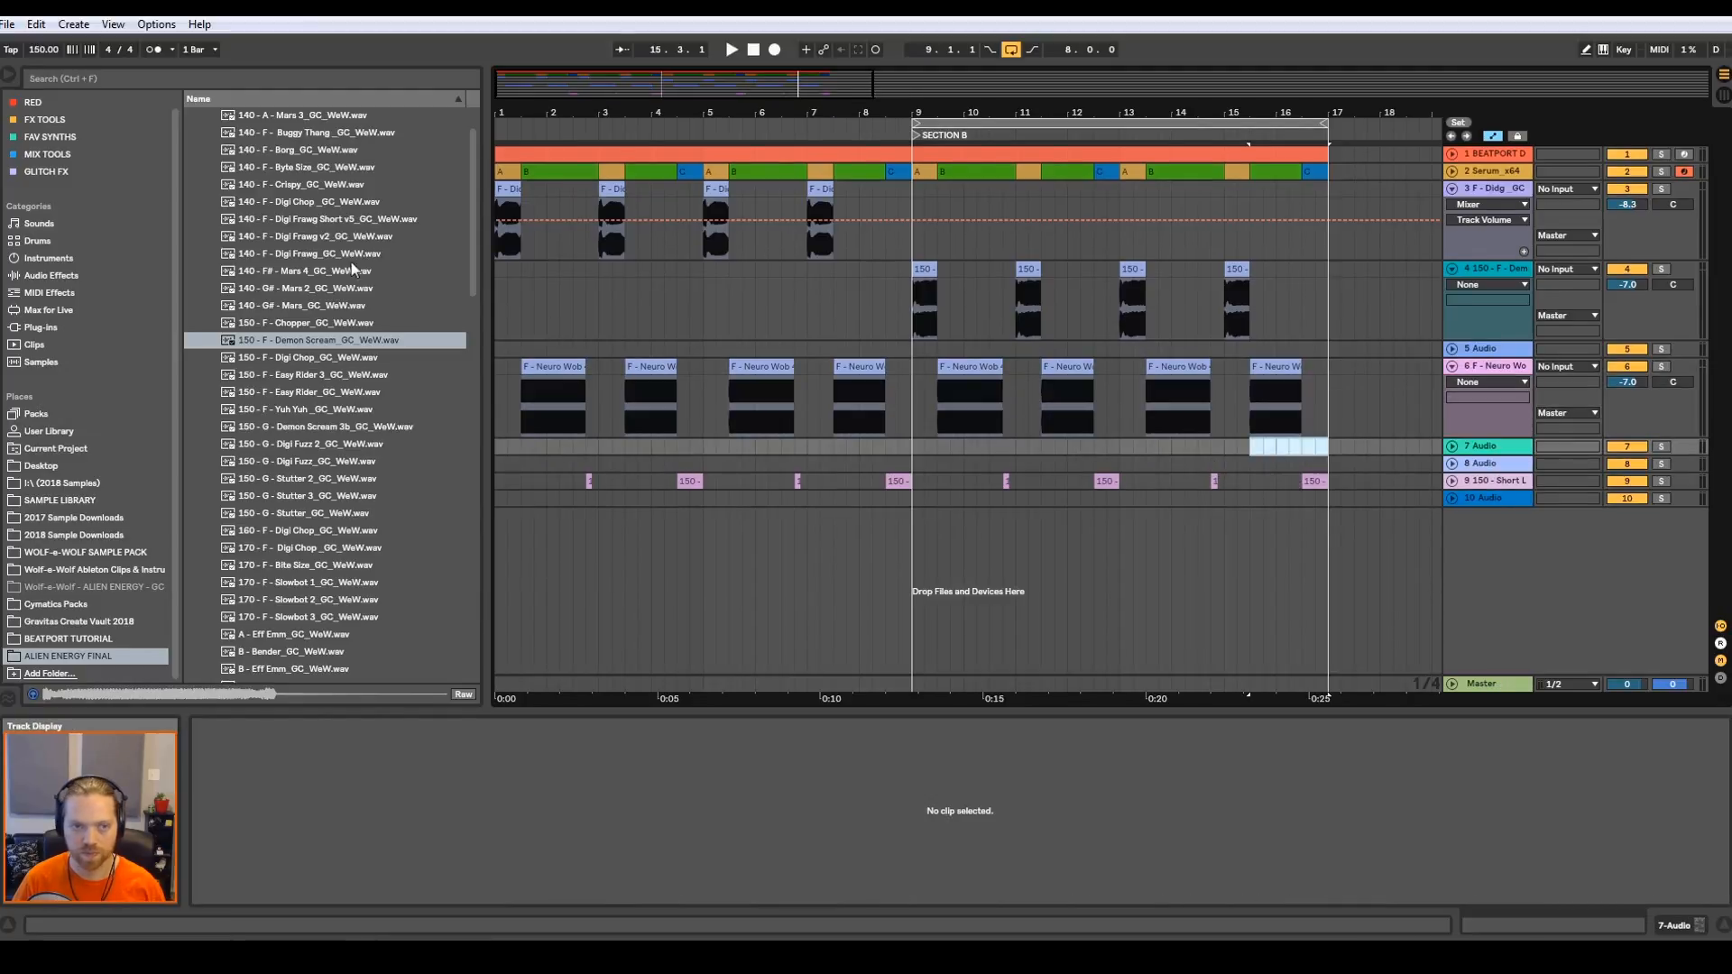
scroll(down, 3)
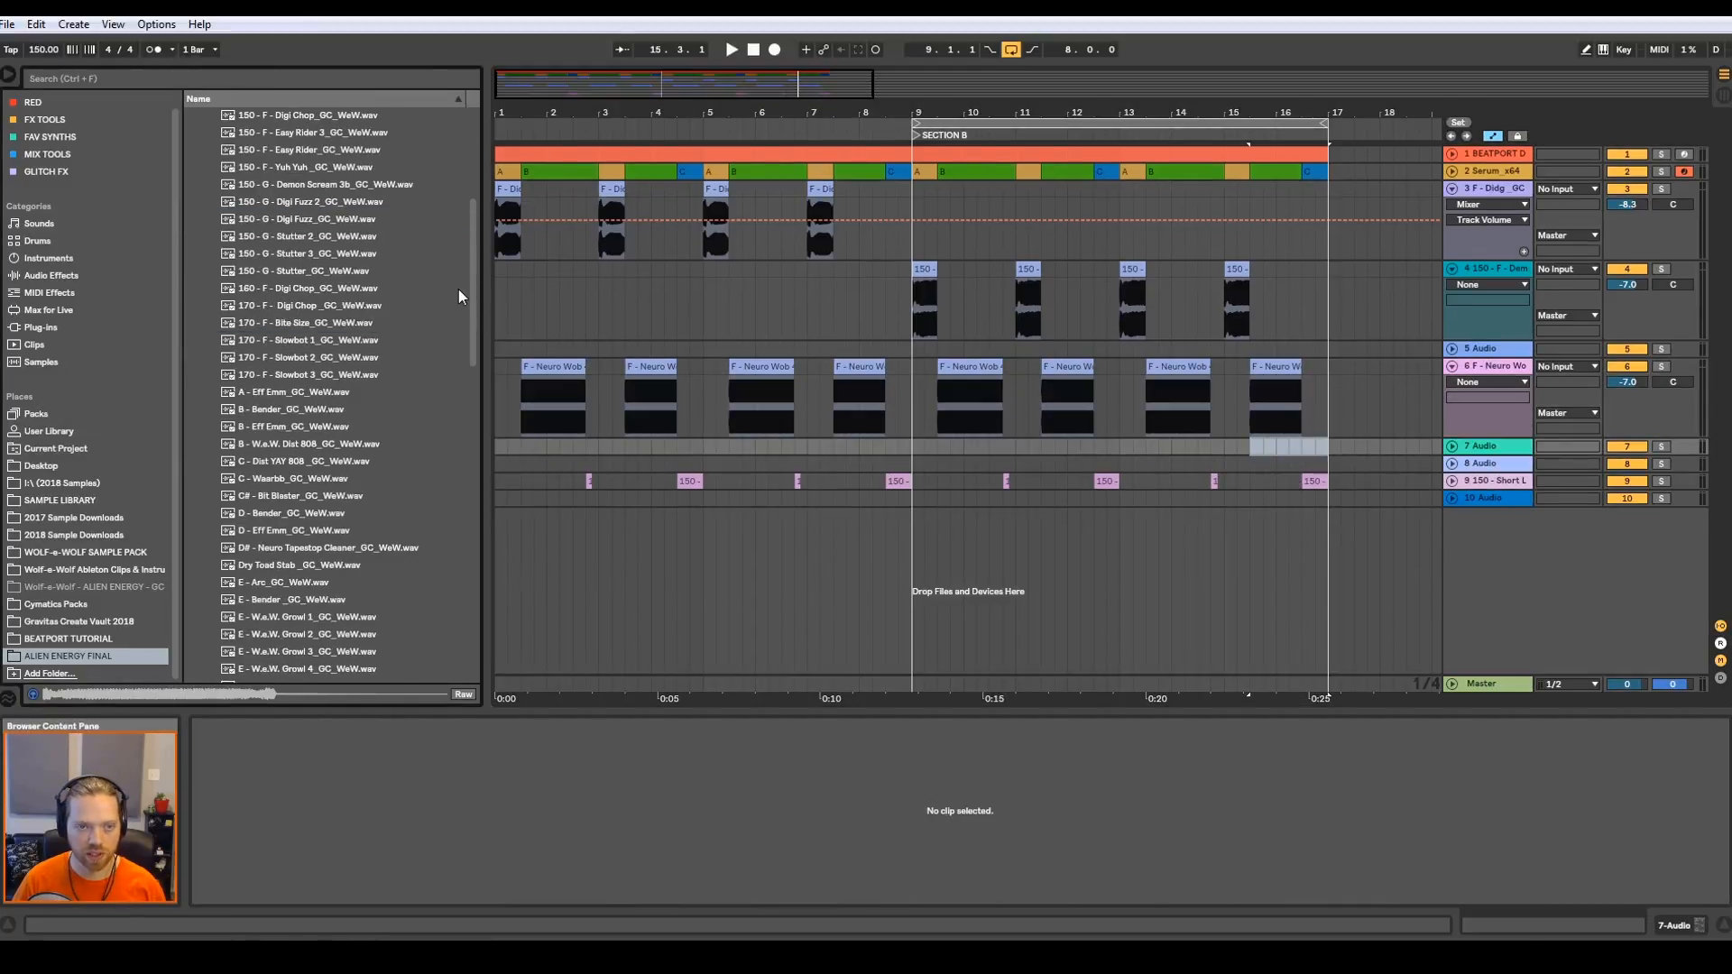
scroll(down, 3)
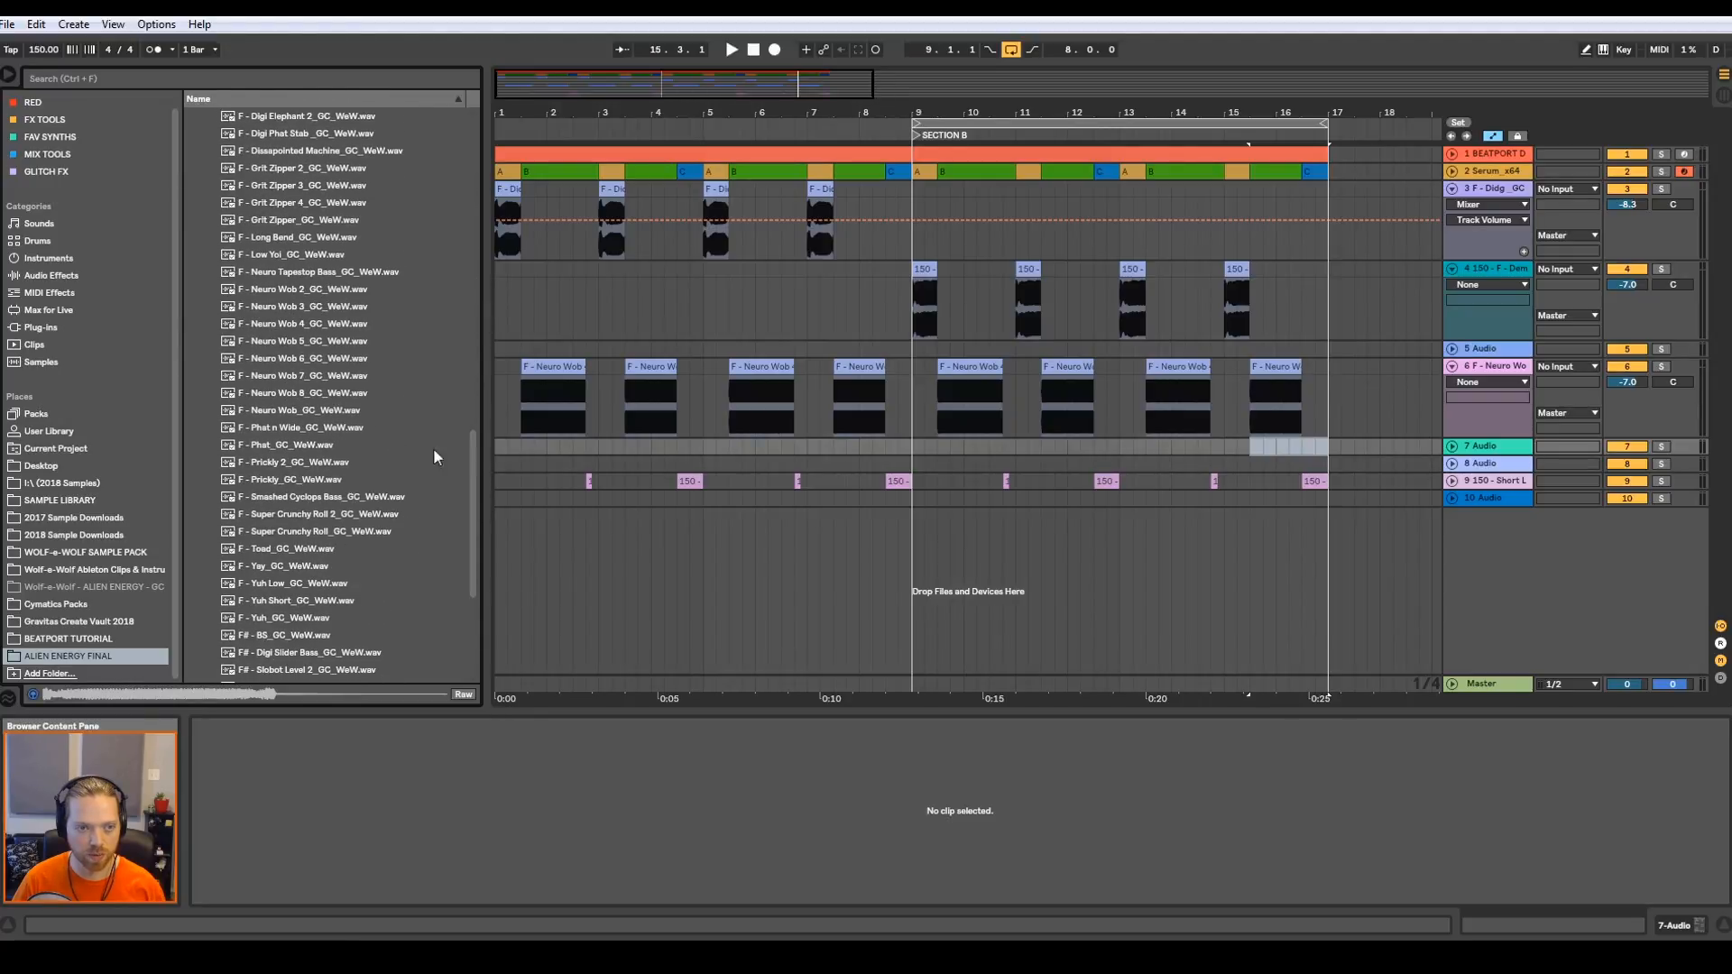
click(321, 428)
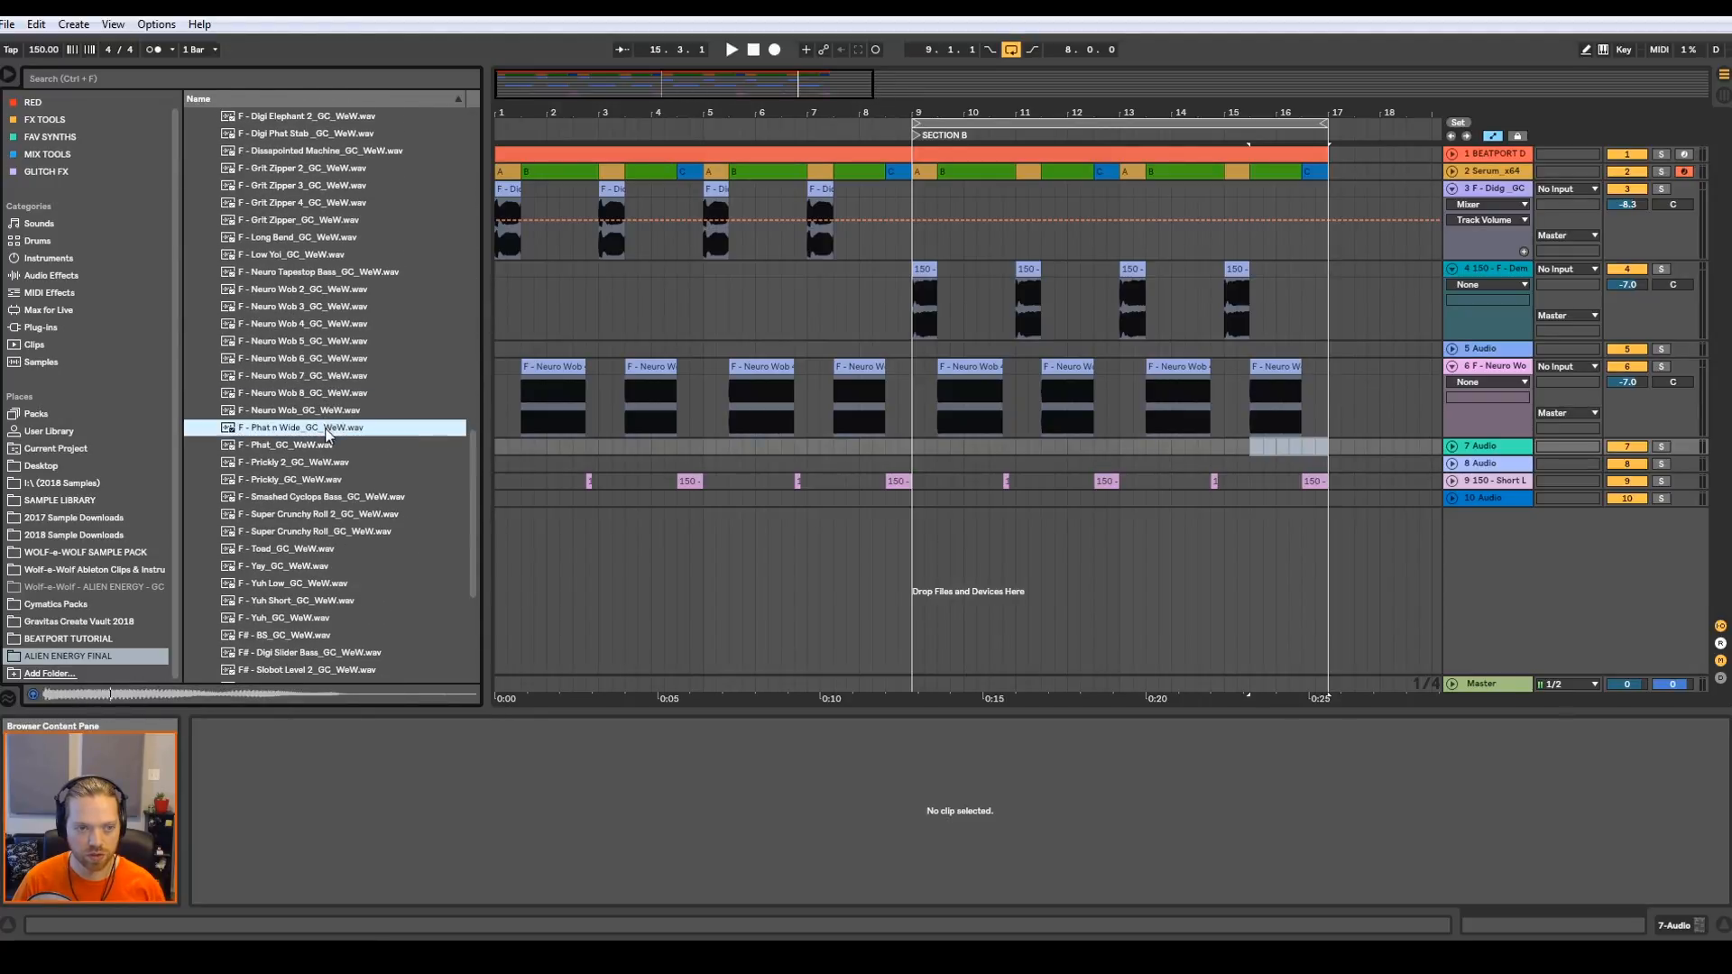
click(321, 323)
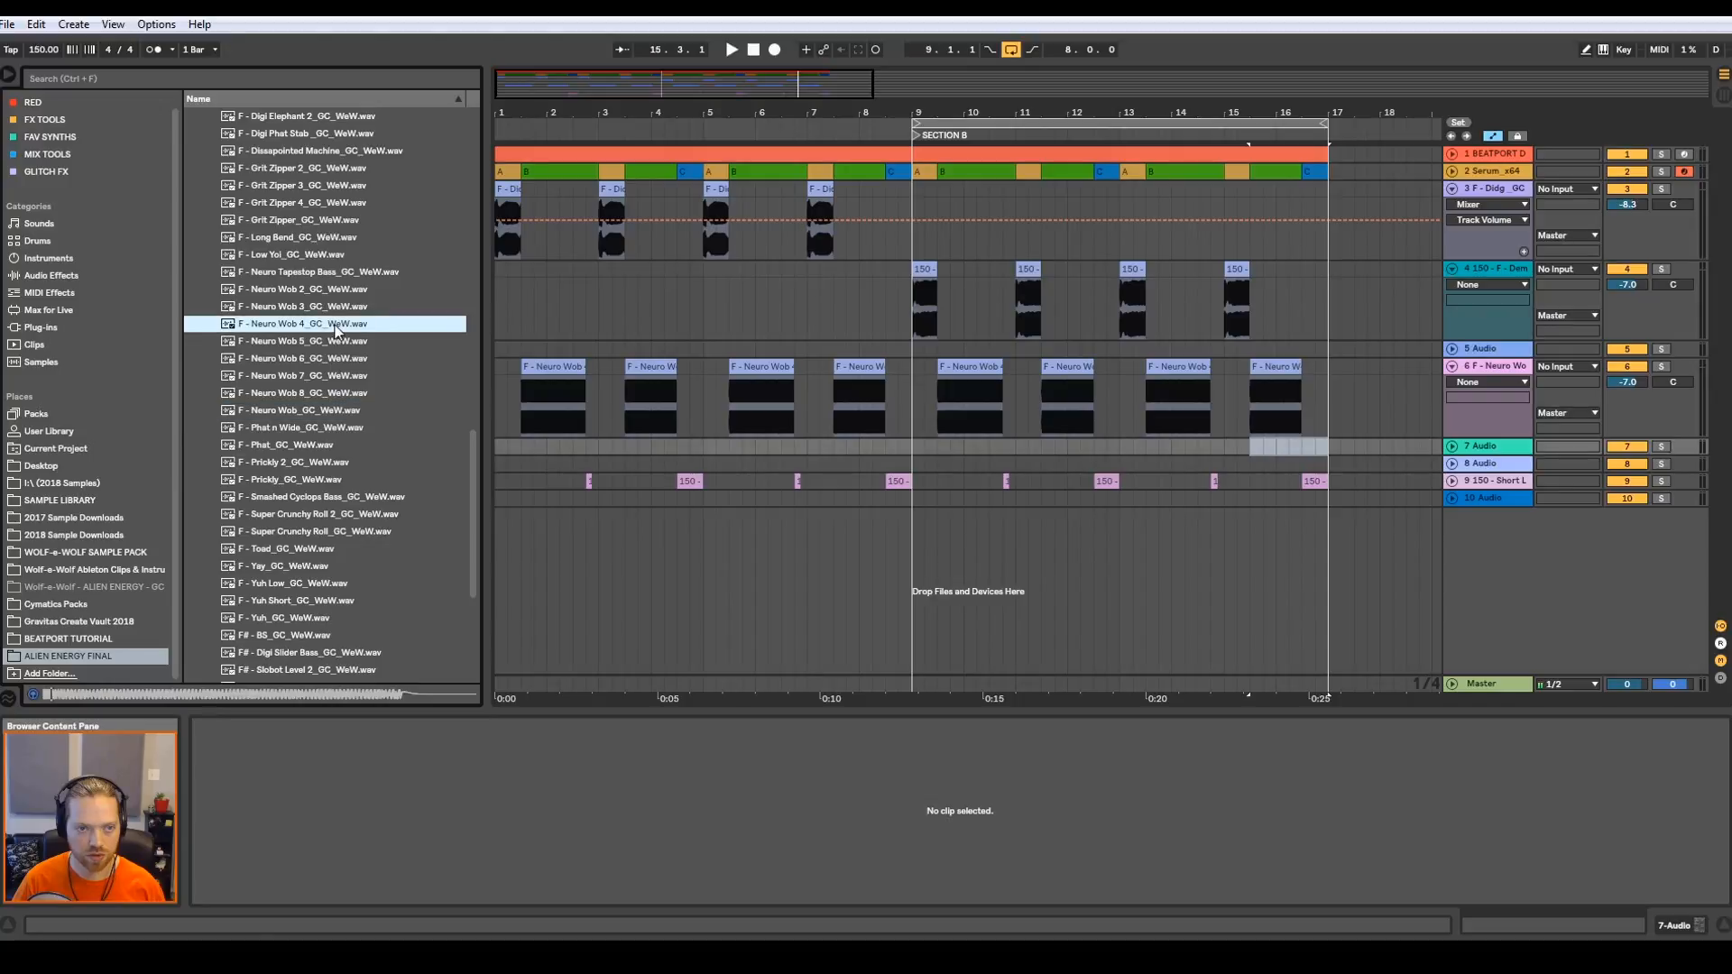
click(303, 288)
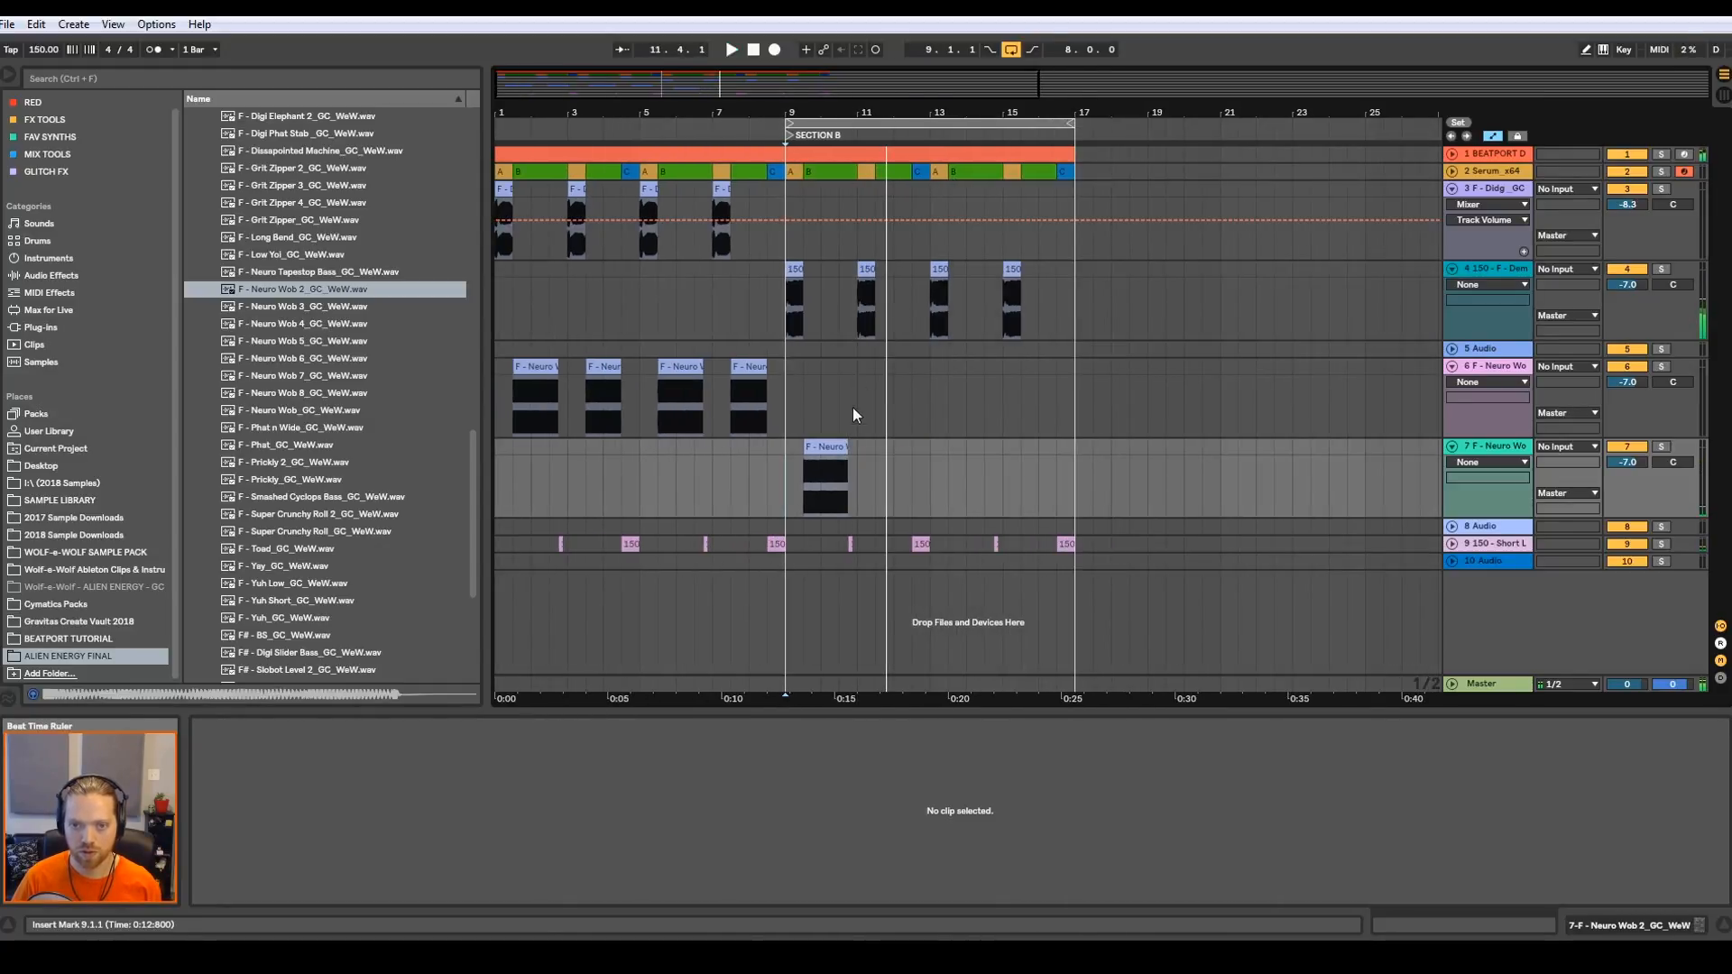
- Replace Section B's old wob clips with four Neuro Wob 2 clips, then play and stop to check
click(822, 475)
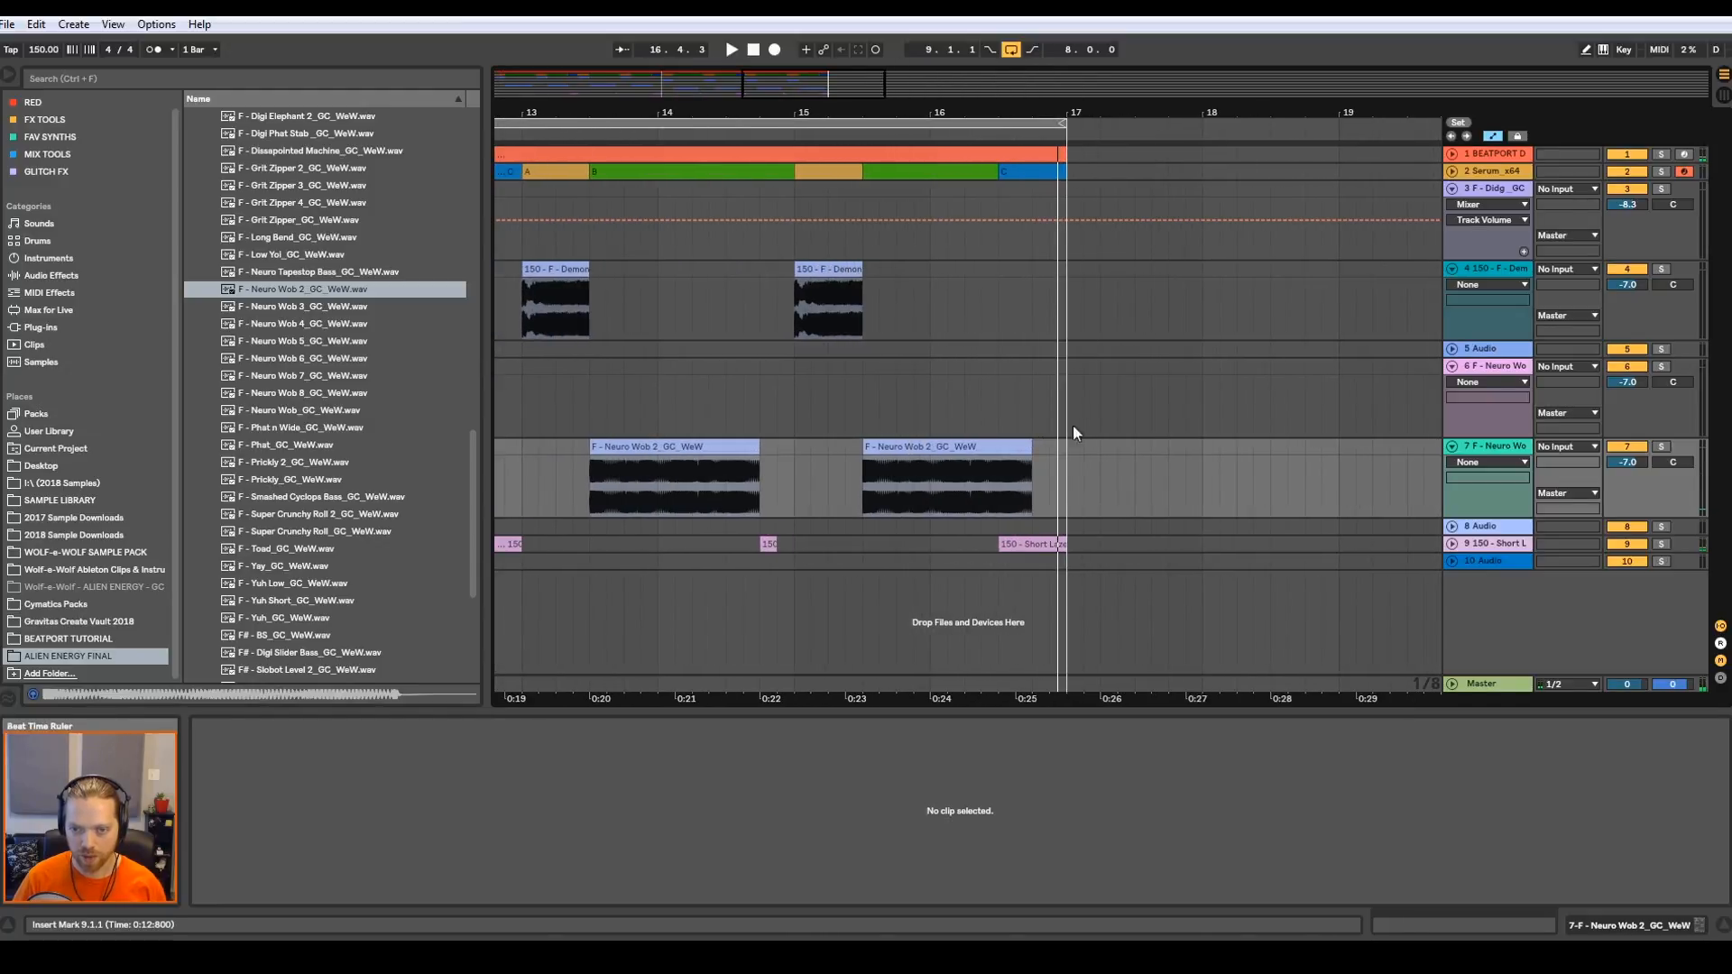
click(938, 475)
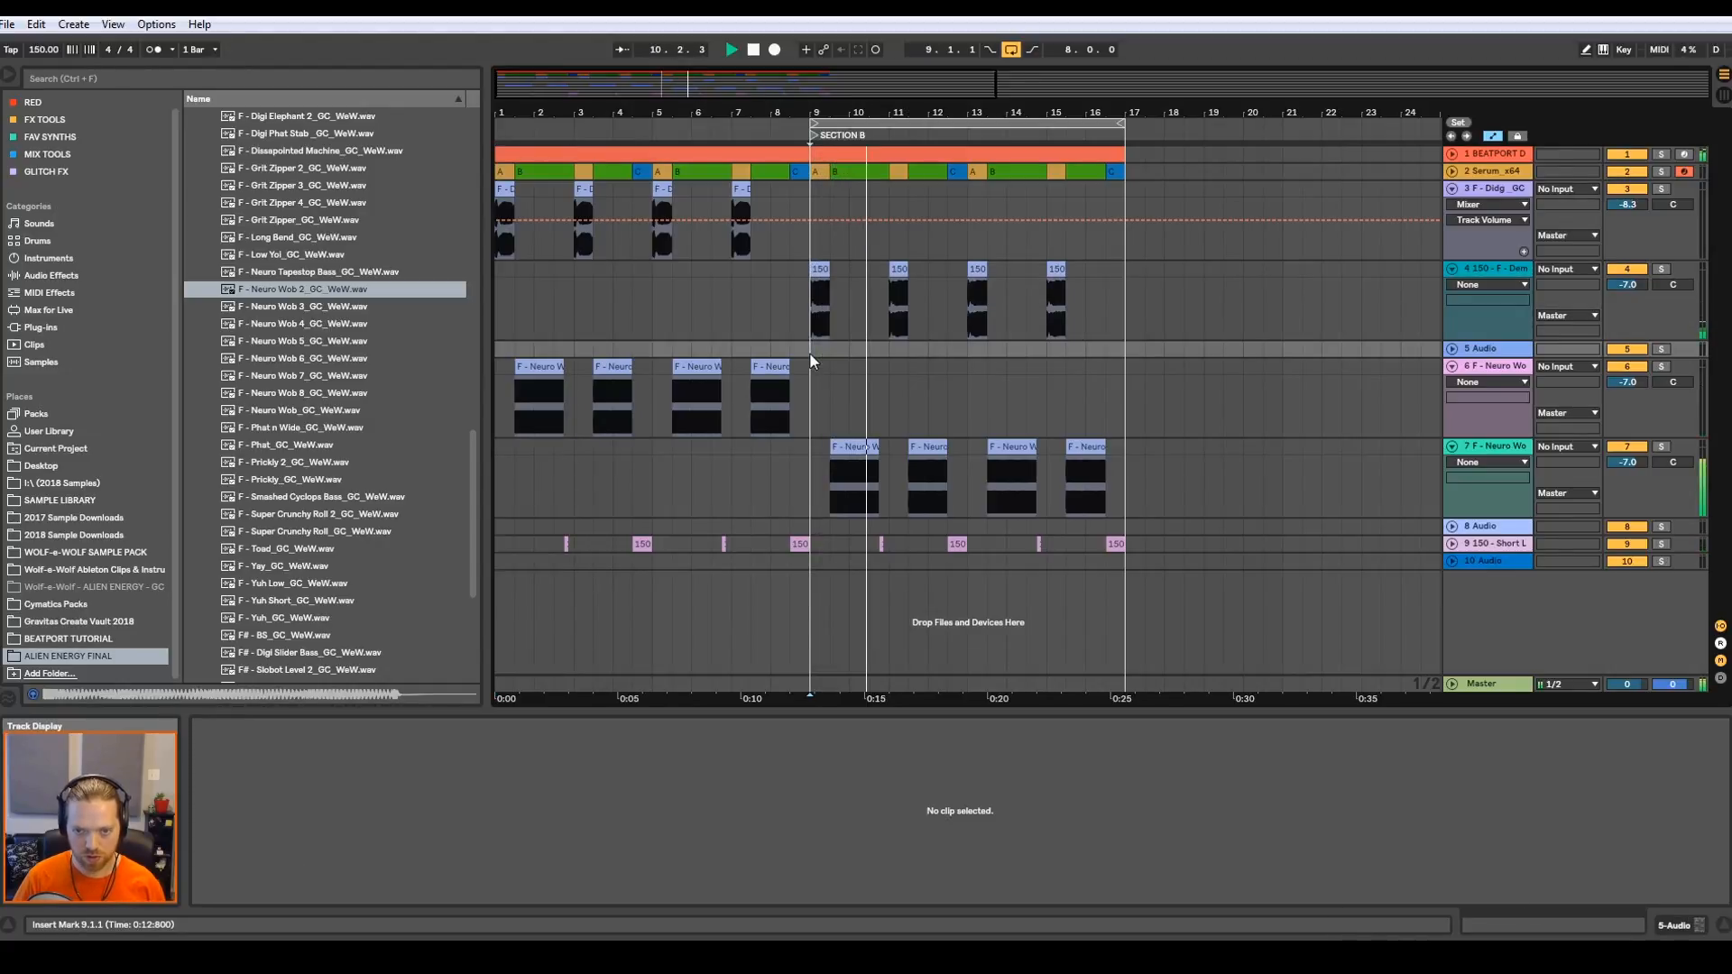
click(754, 49)
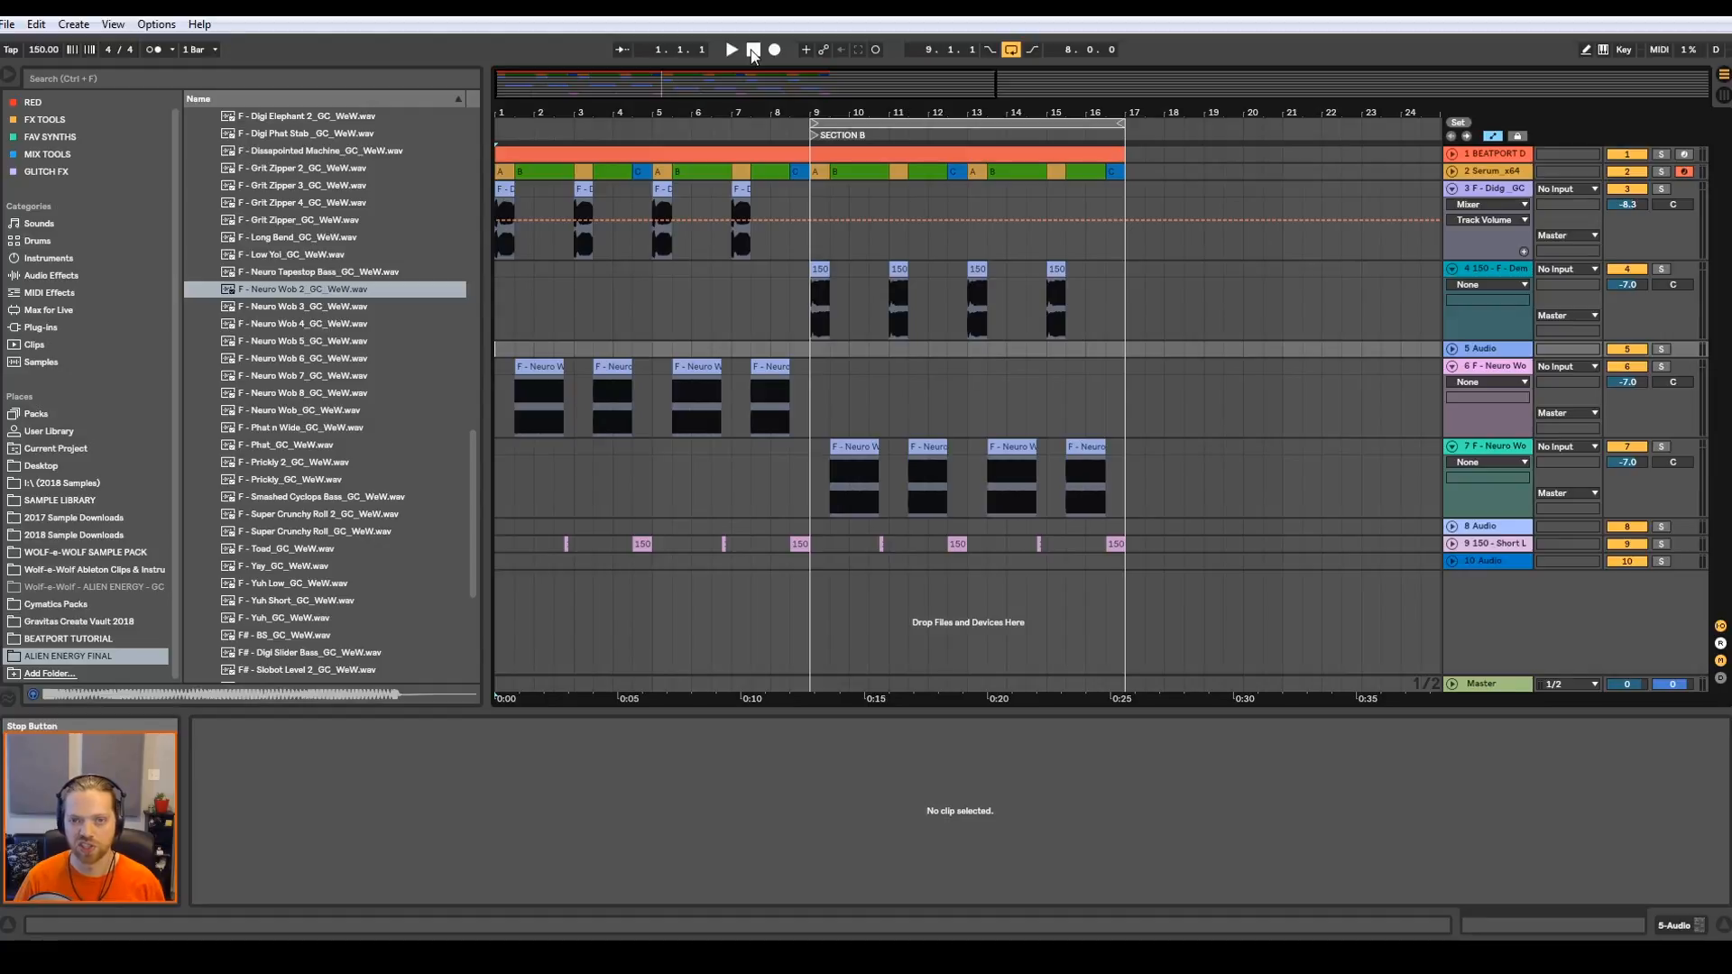
click(752, 49)
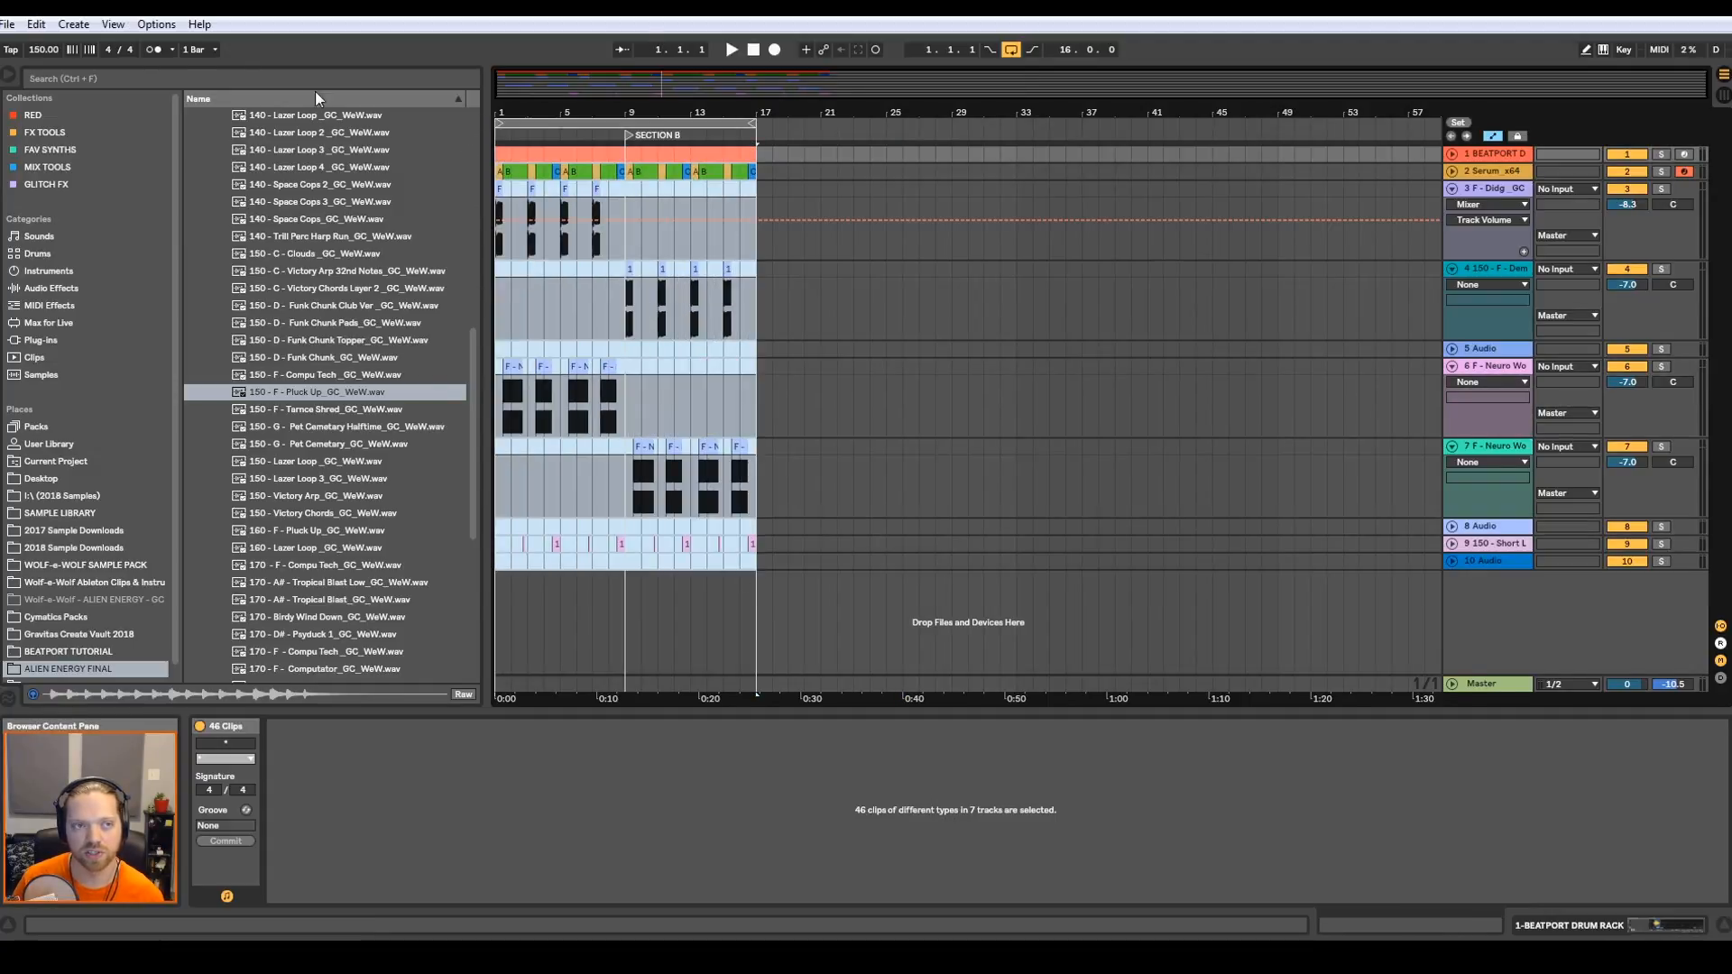
- Move all clips and locators 16 bars later so the arrangement starts at bar 17
click(72, 23)
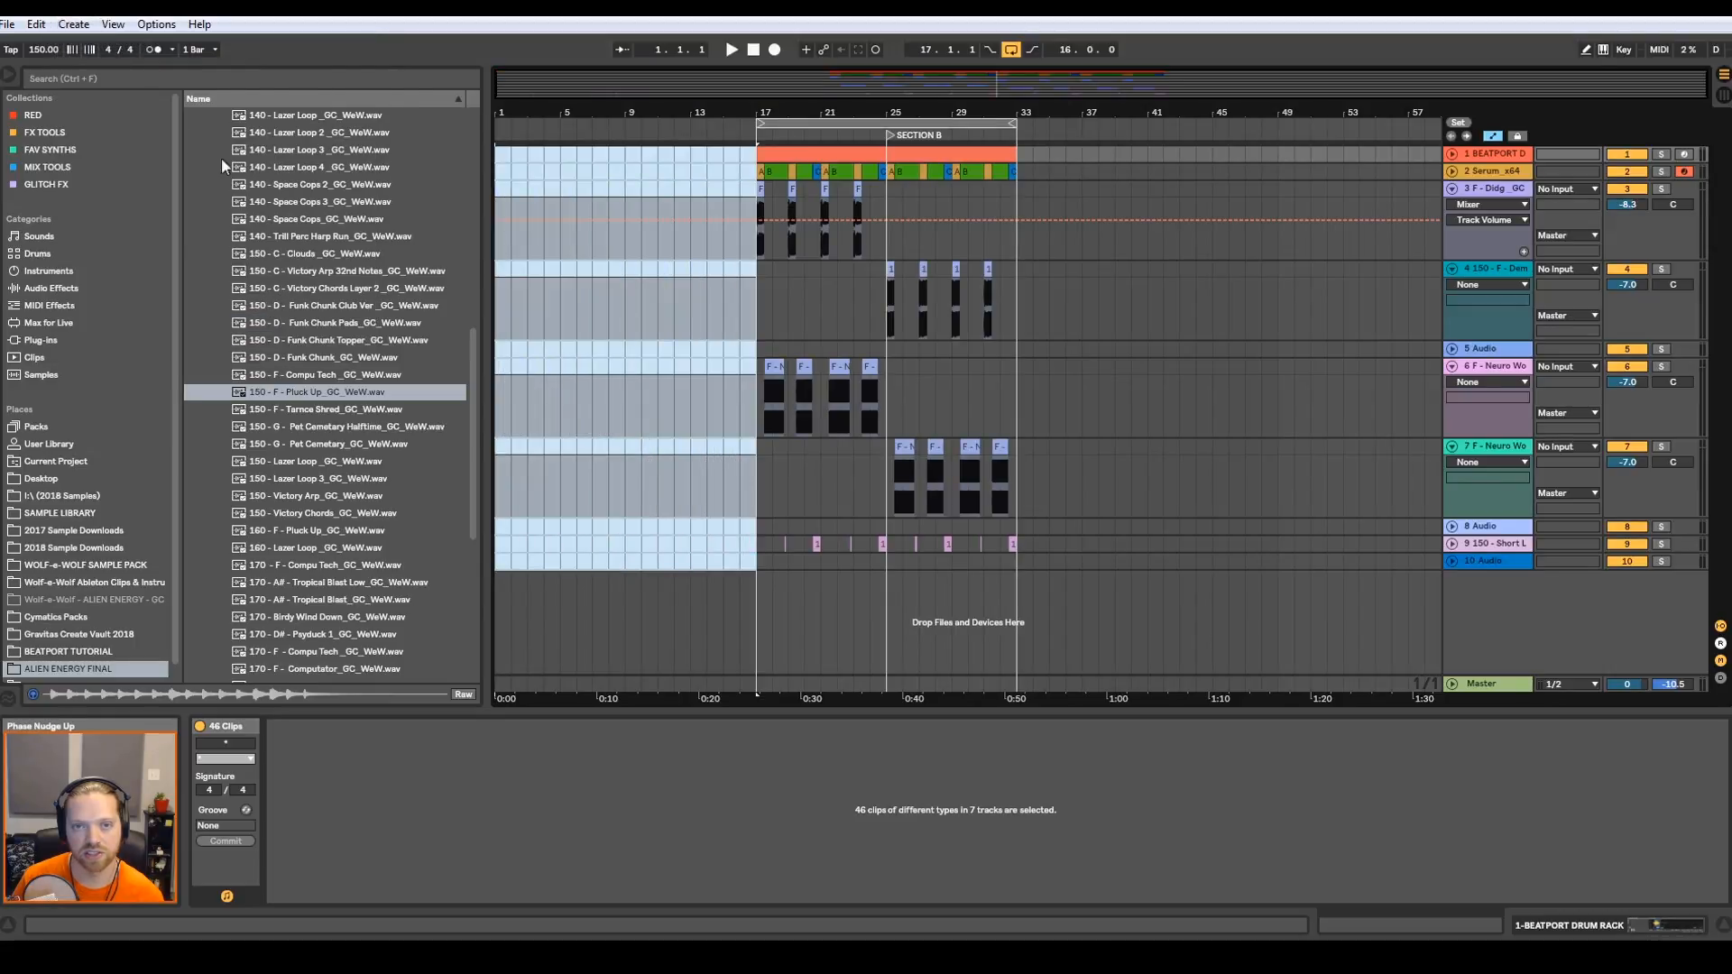
click(640, 406)
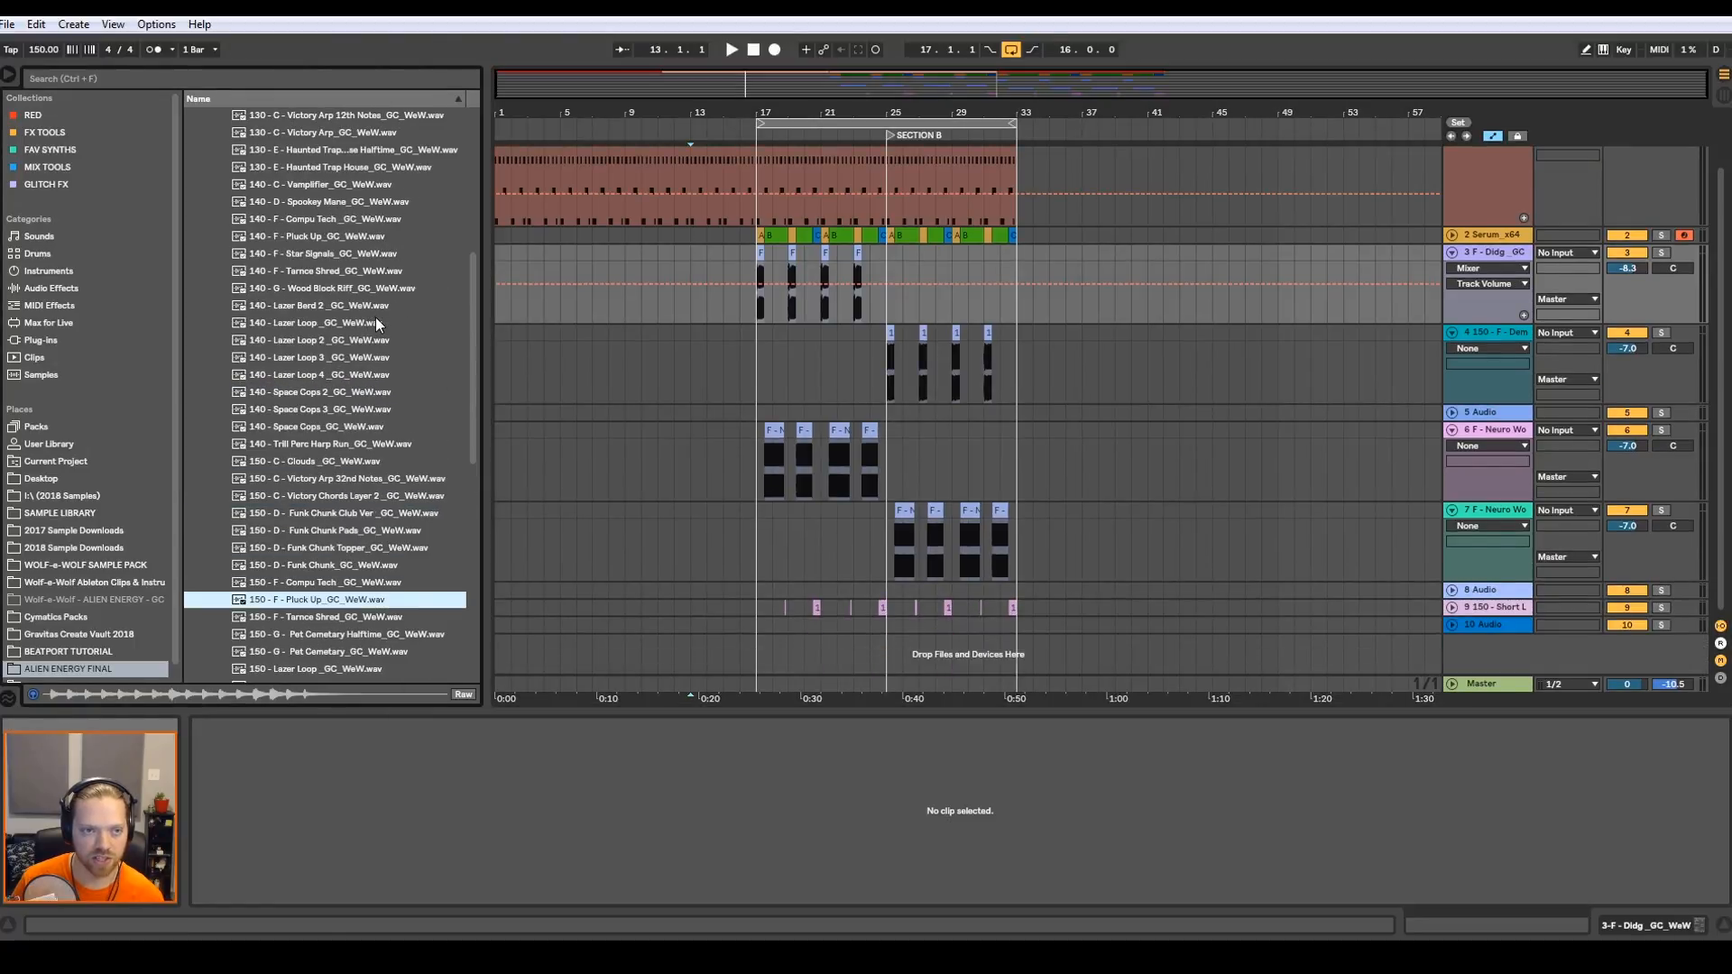
- Audition Tarnce Shred, Victory Chords Layer 2 and other library samples for the intro layer
scroll(up, 3)
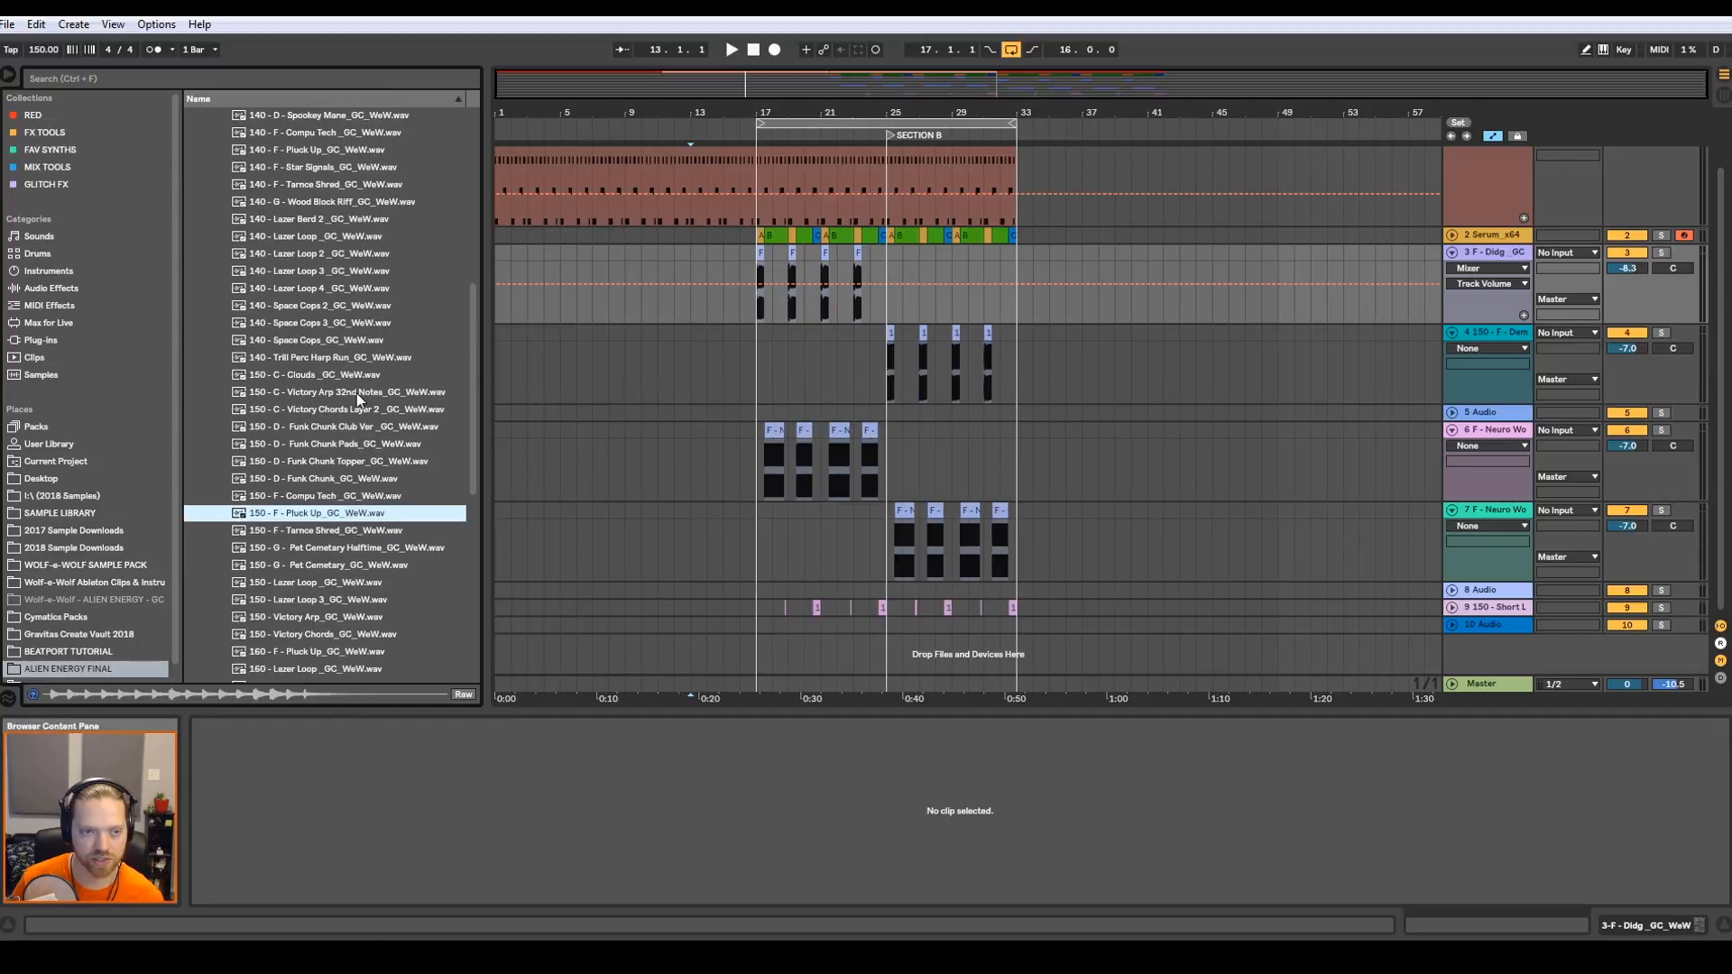
scroll(down, 3)
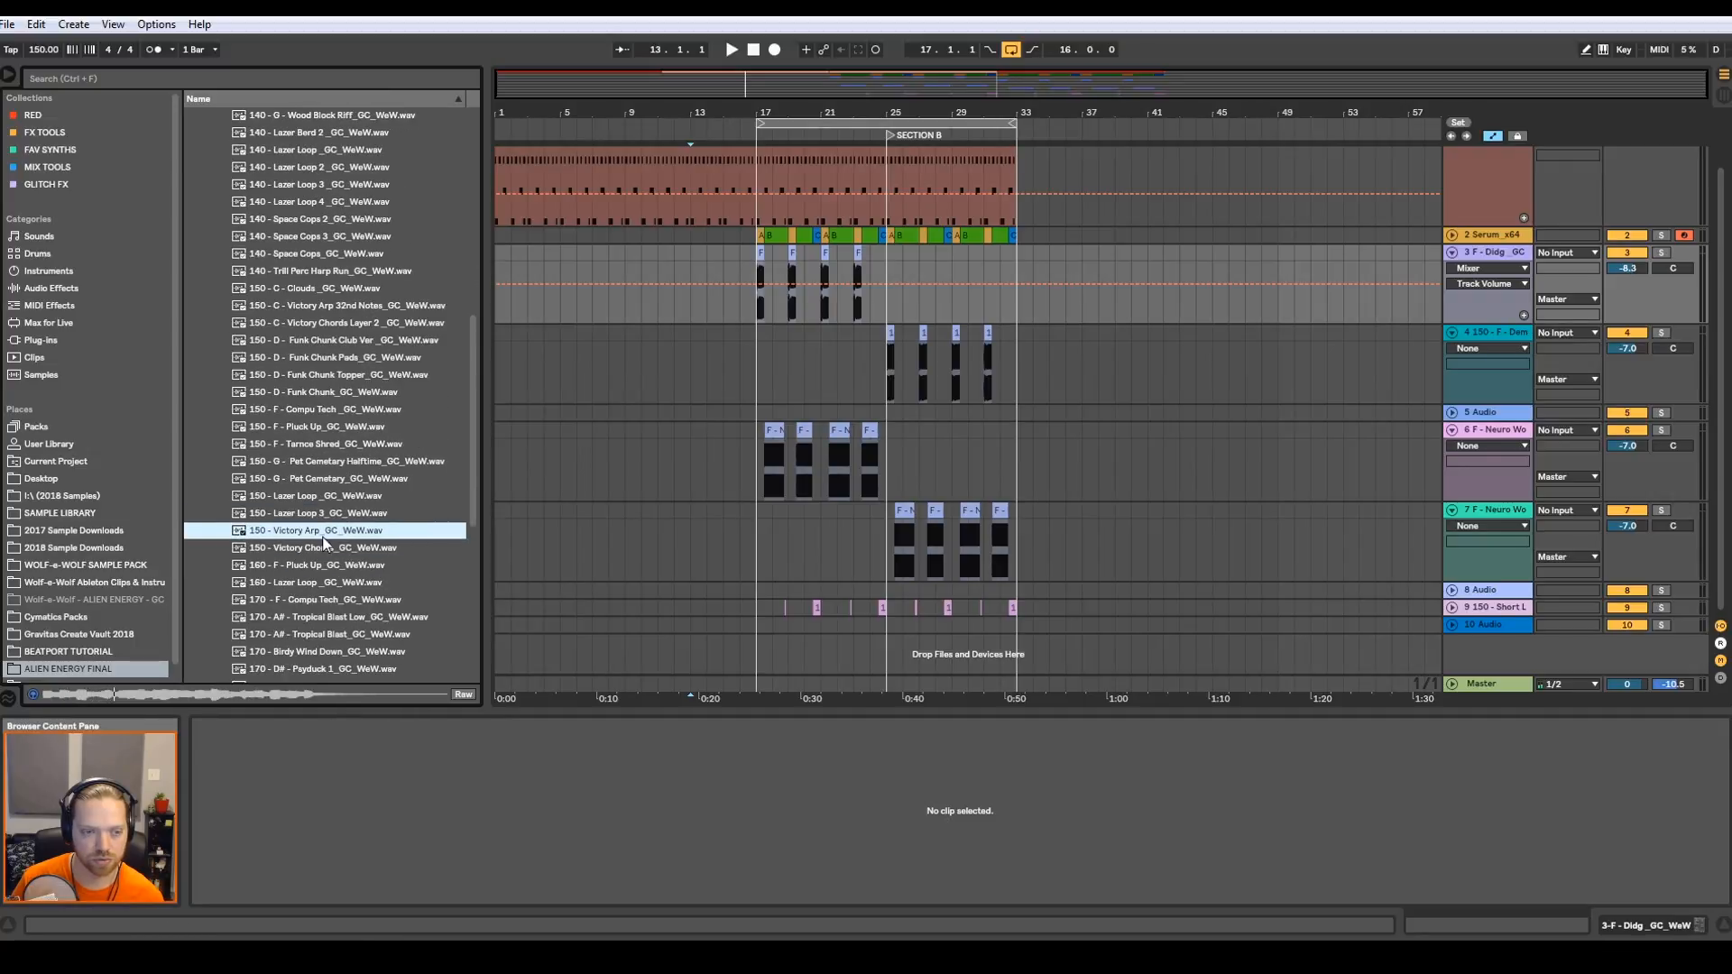
mouse_move(324, 505)
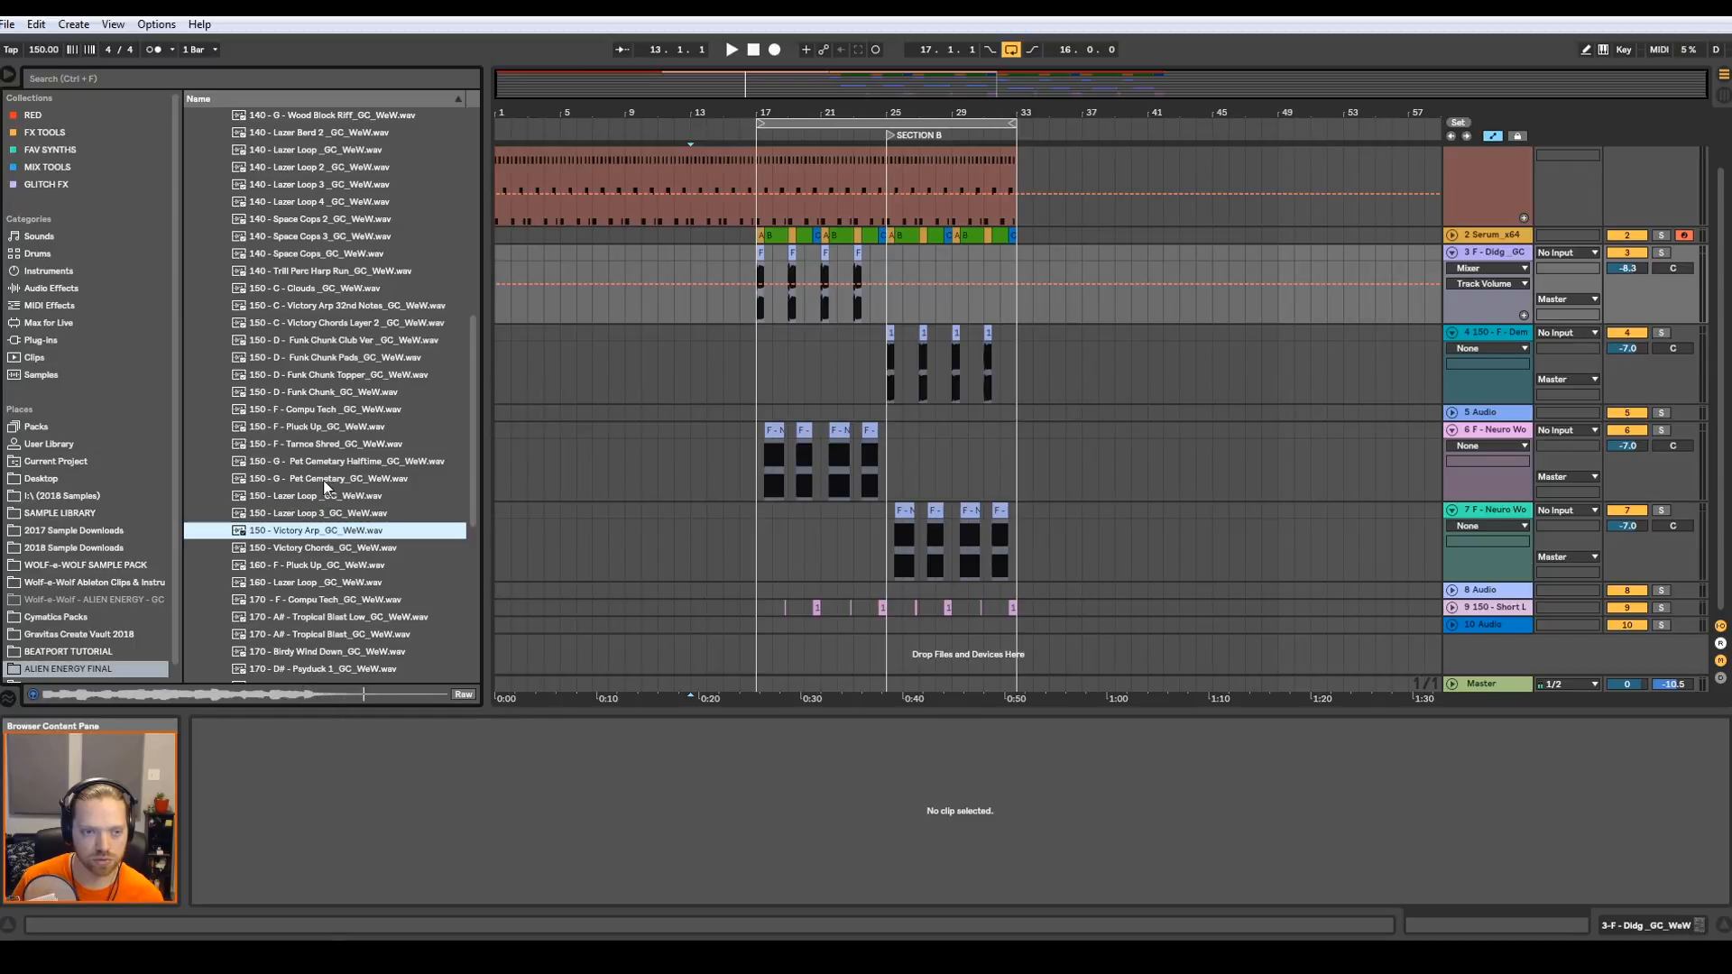
click(326, 444)
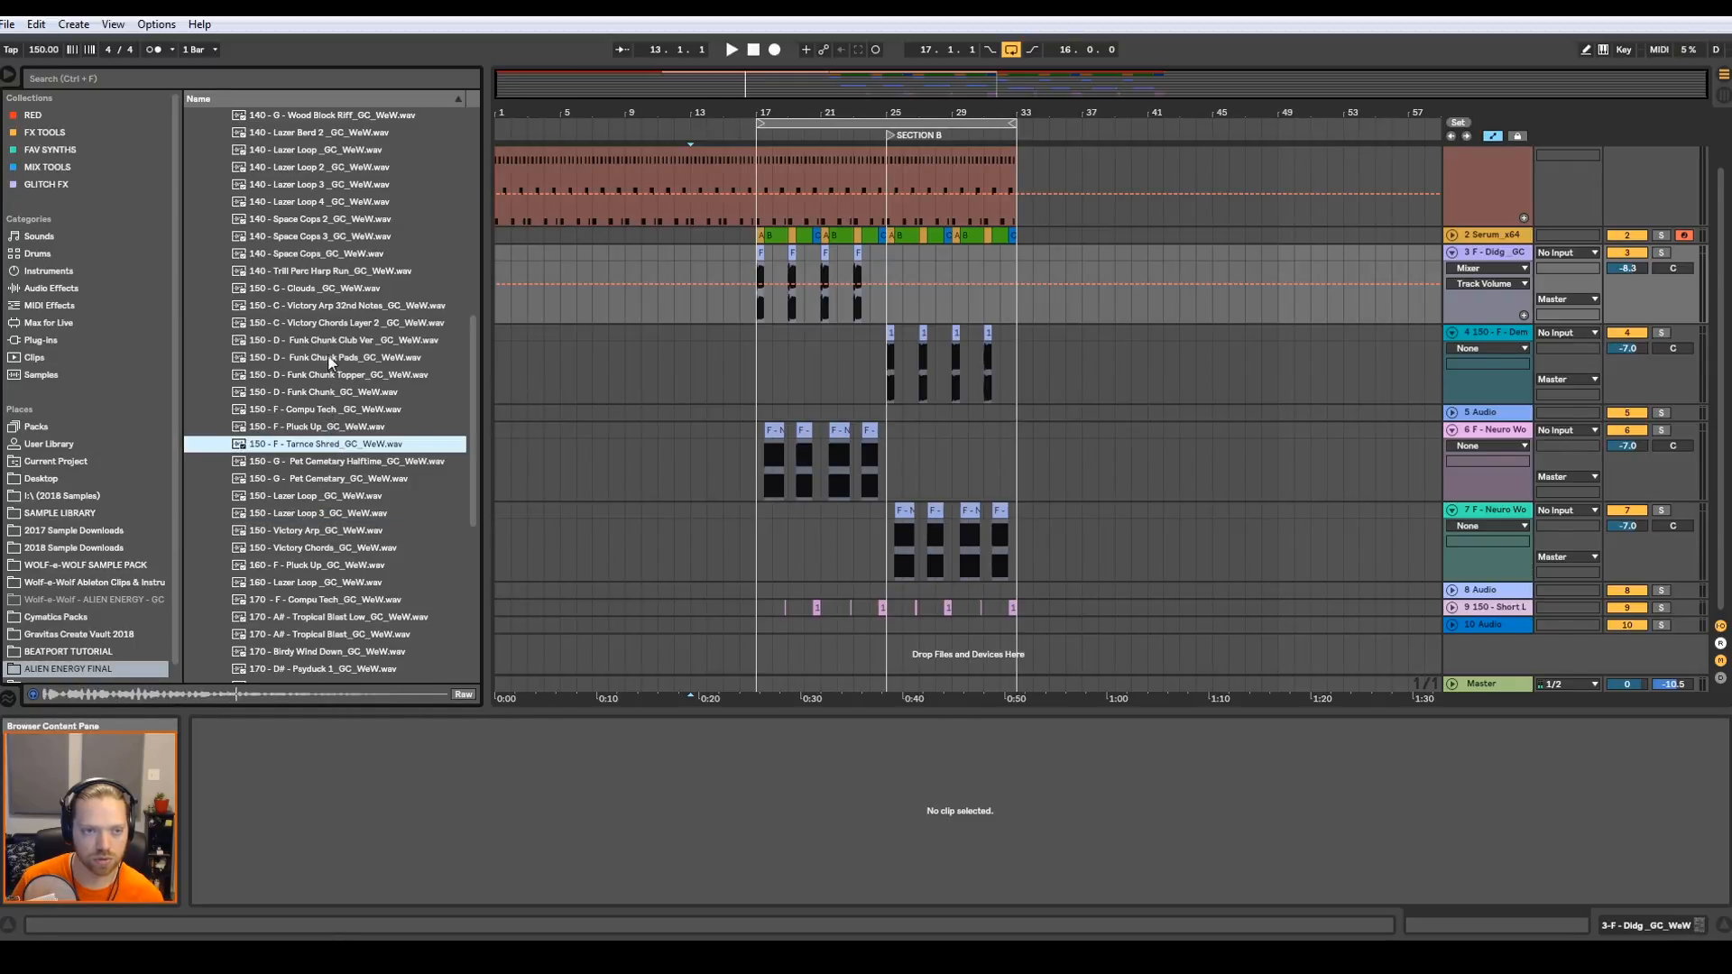
click(332, 323)
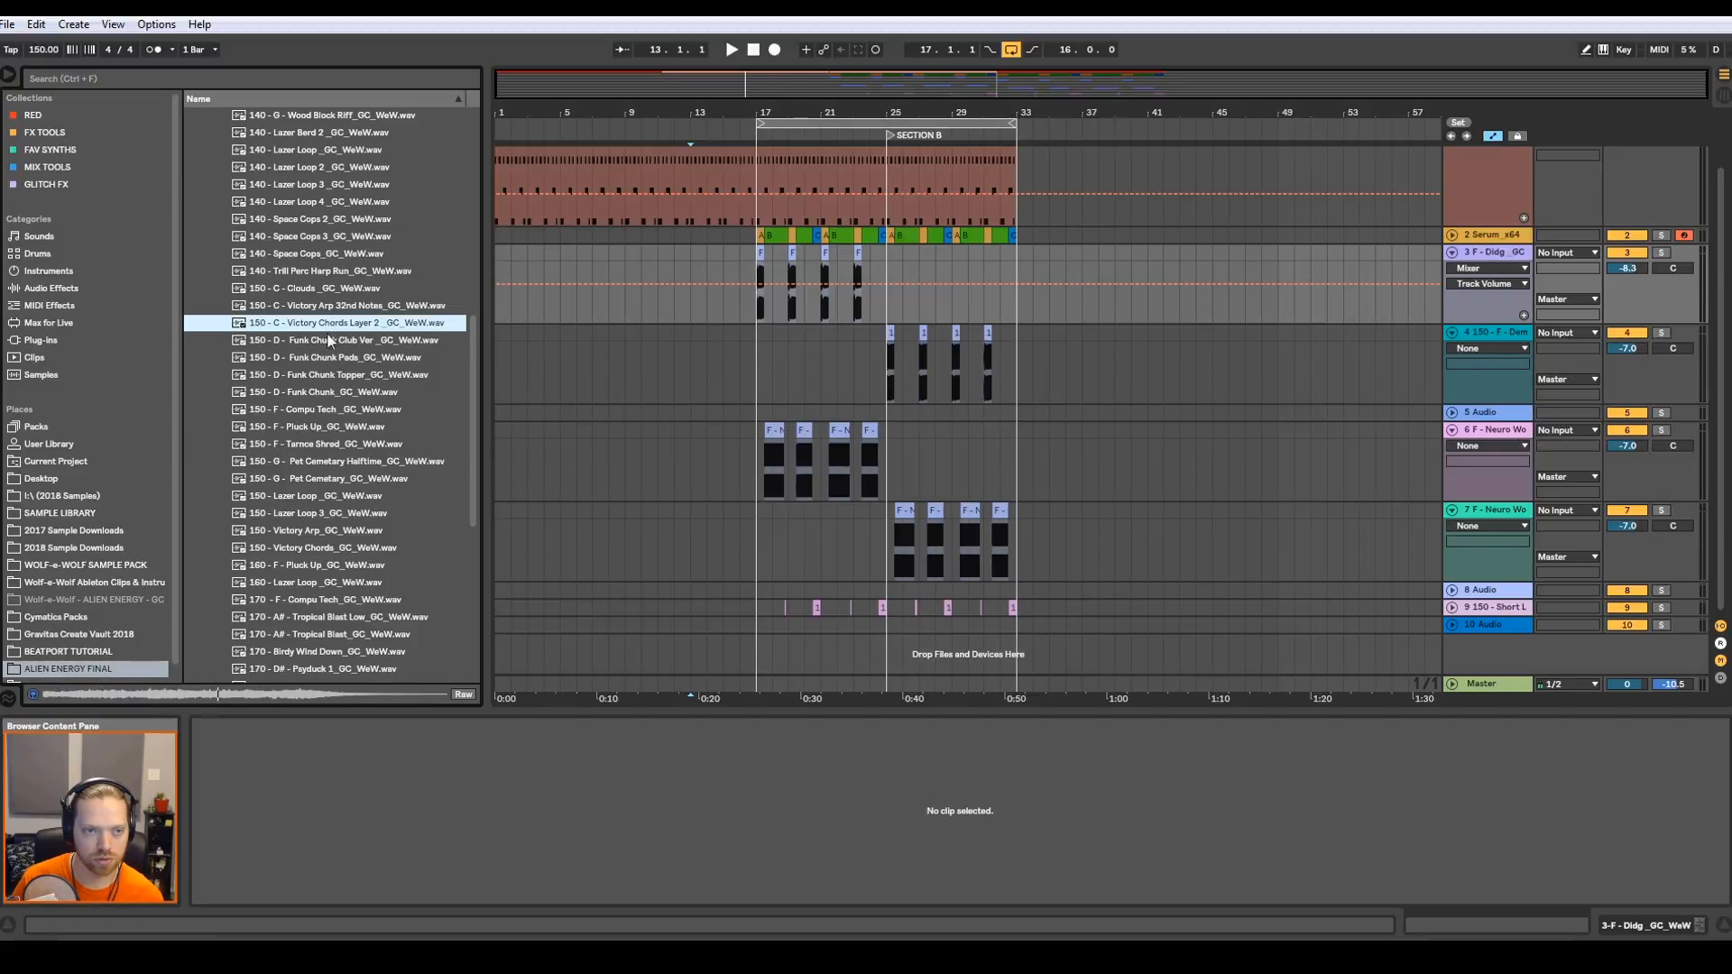
click(325, 391)
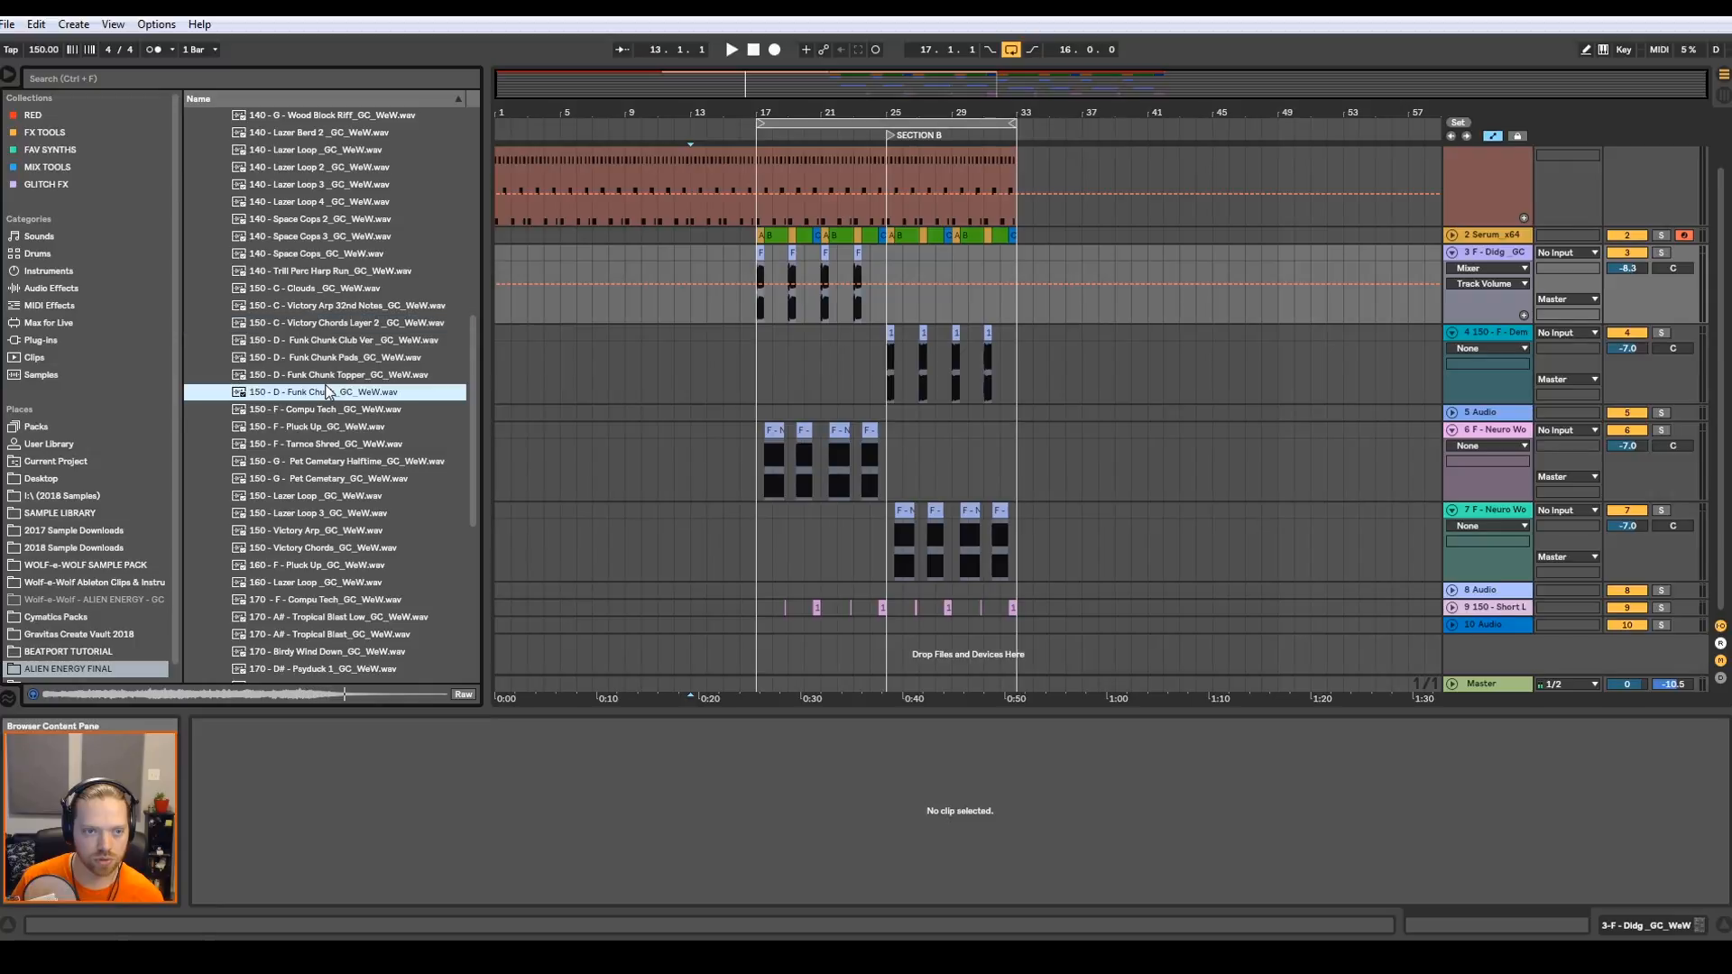
click(321, 425)
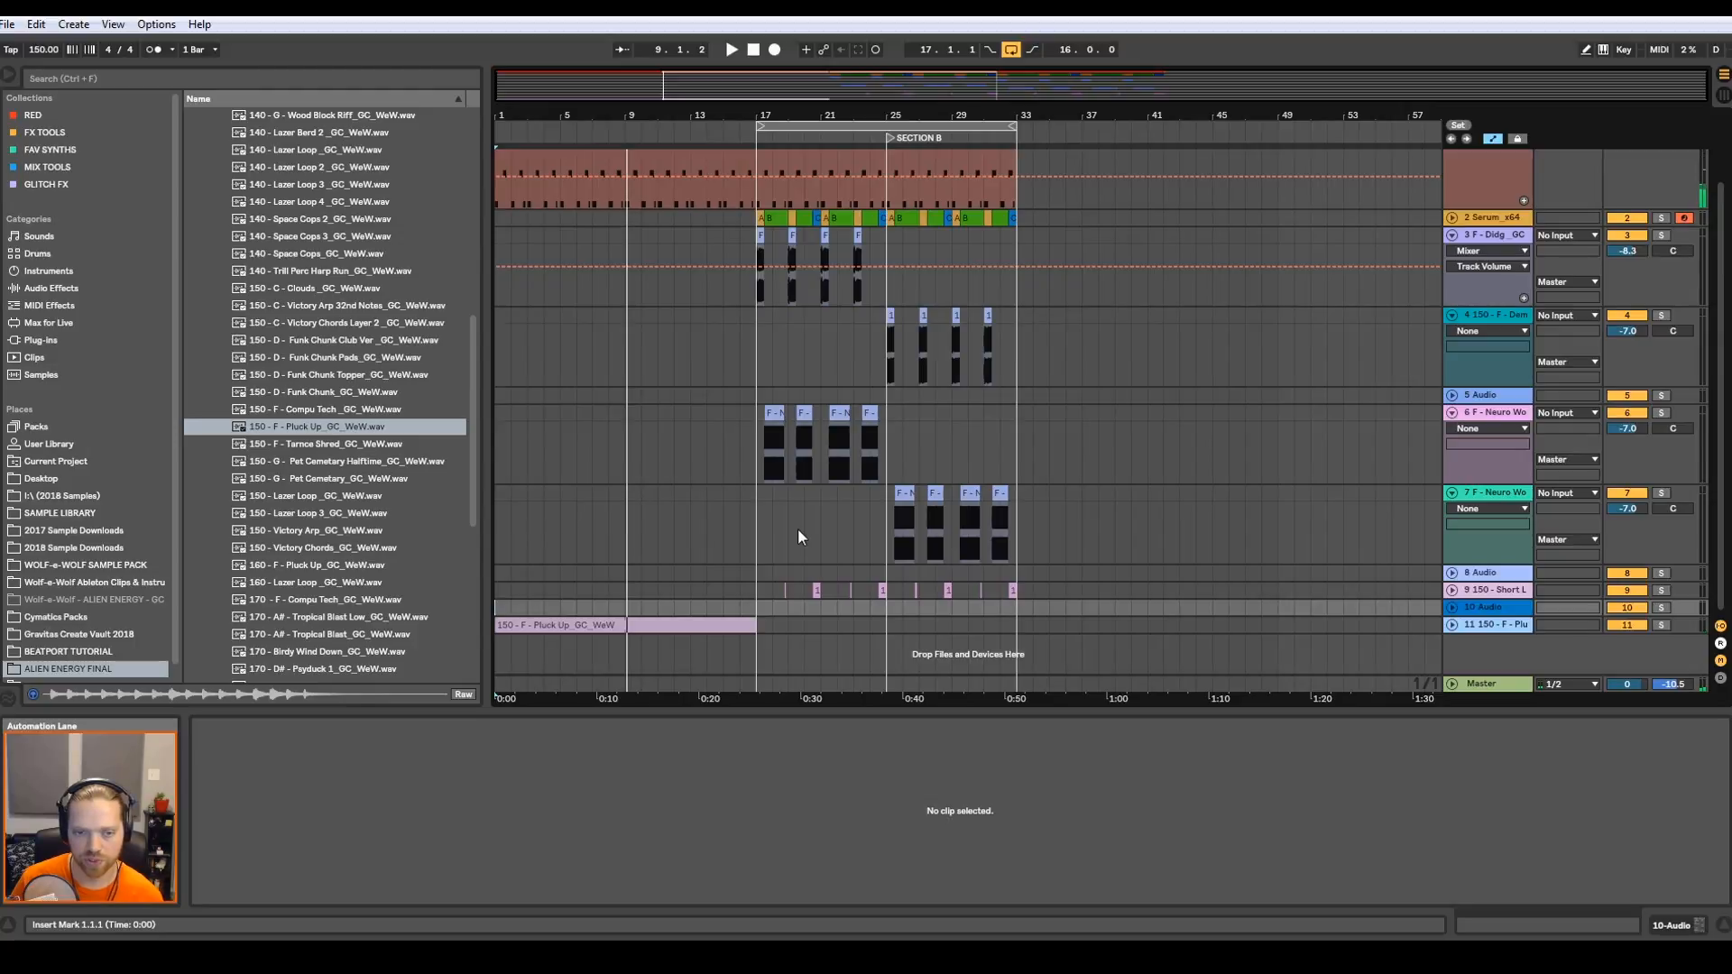
mouse_move(534, 549)
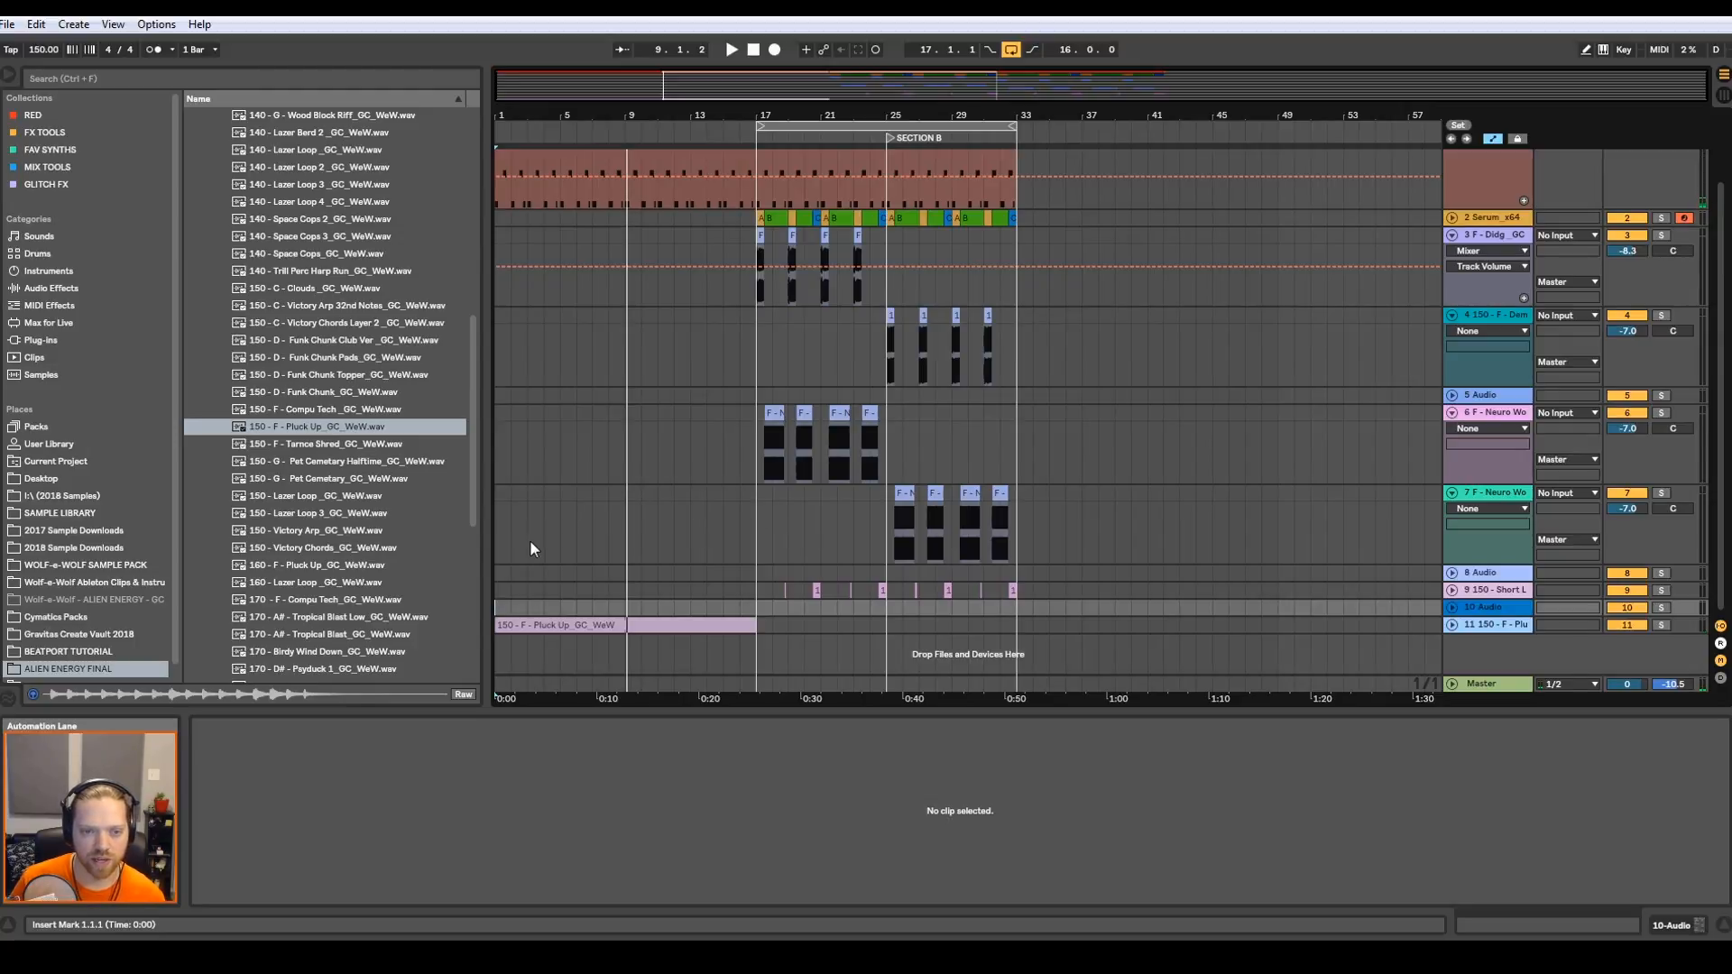
mouse_move(633, 569)
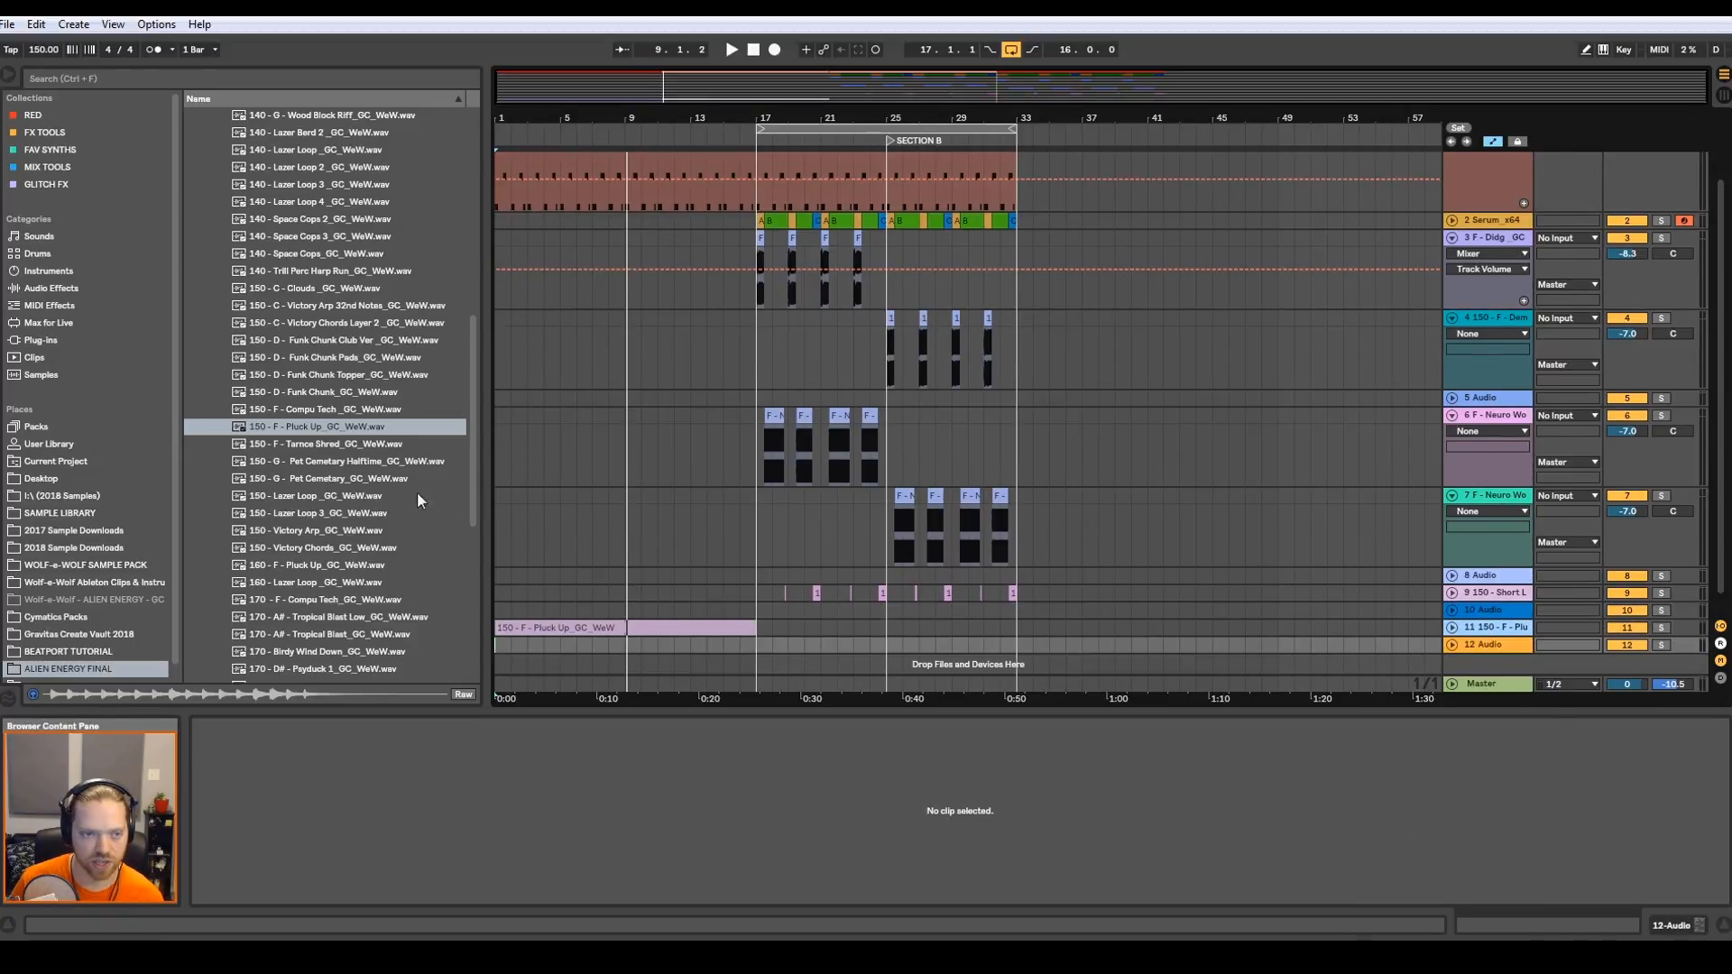
- Preview the 150 - F - Tarnce Shred sample in the browser
click(327, 444)
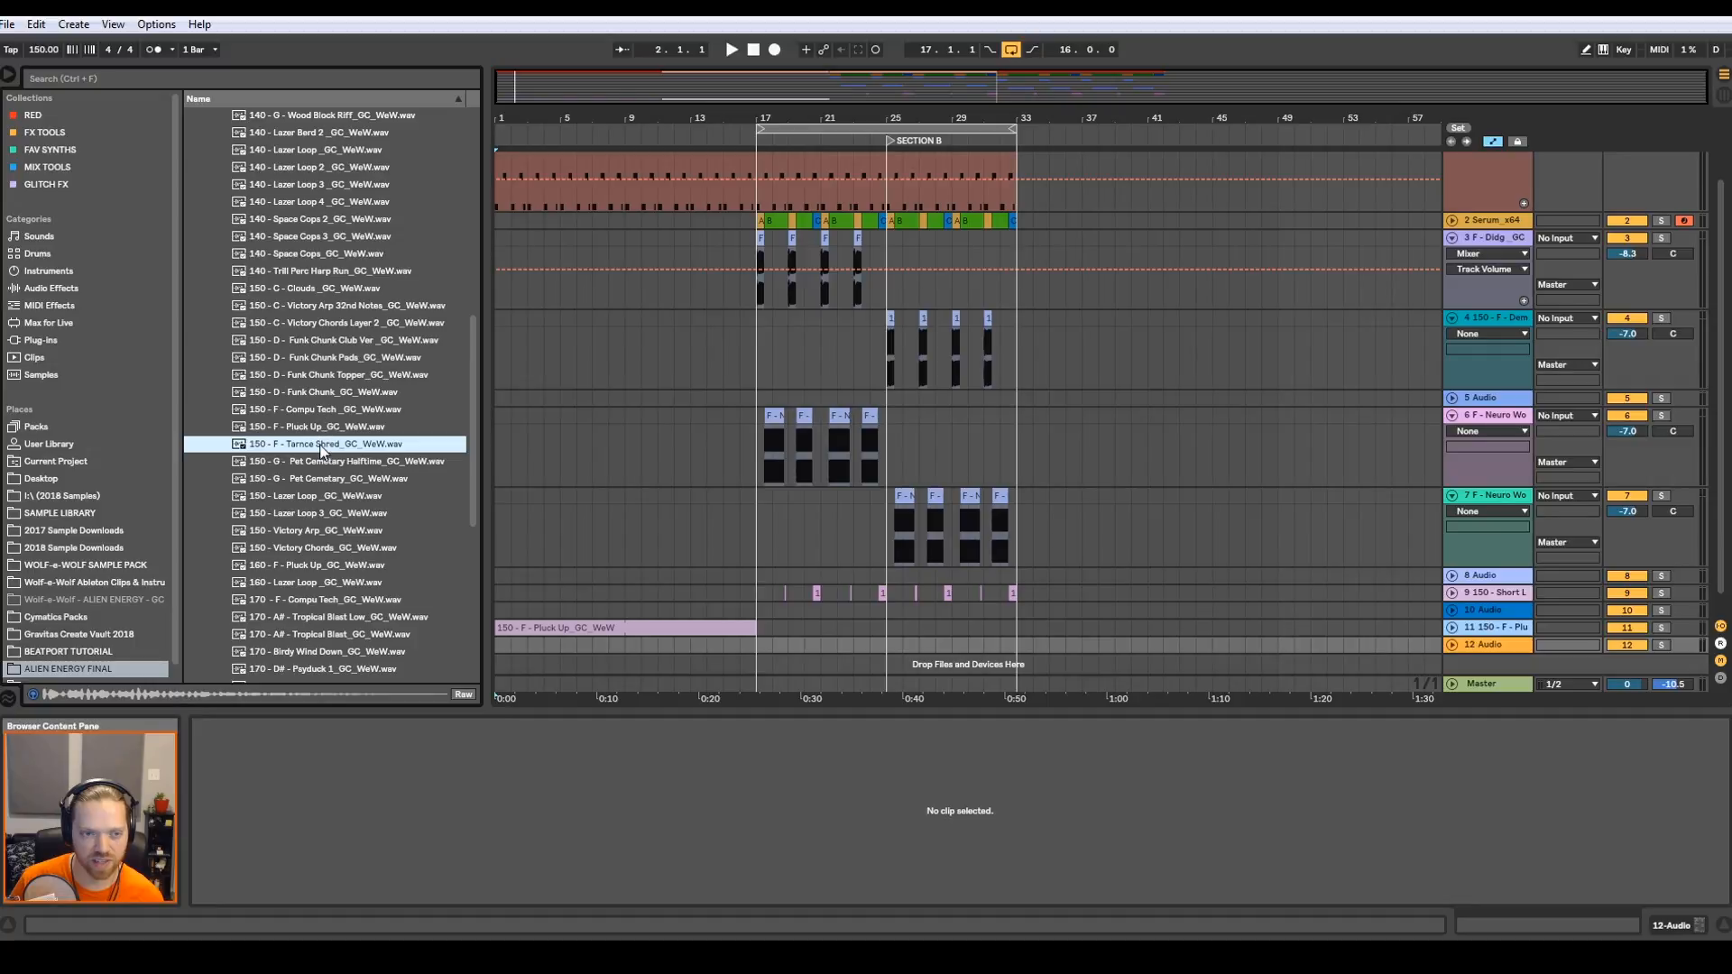
mouse_move(298, 457)
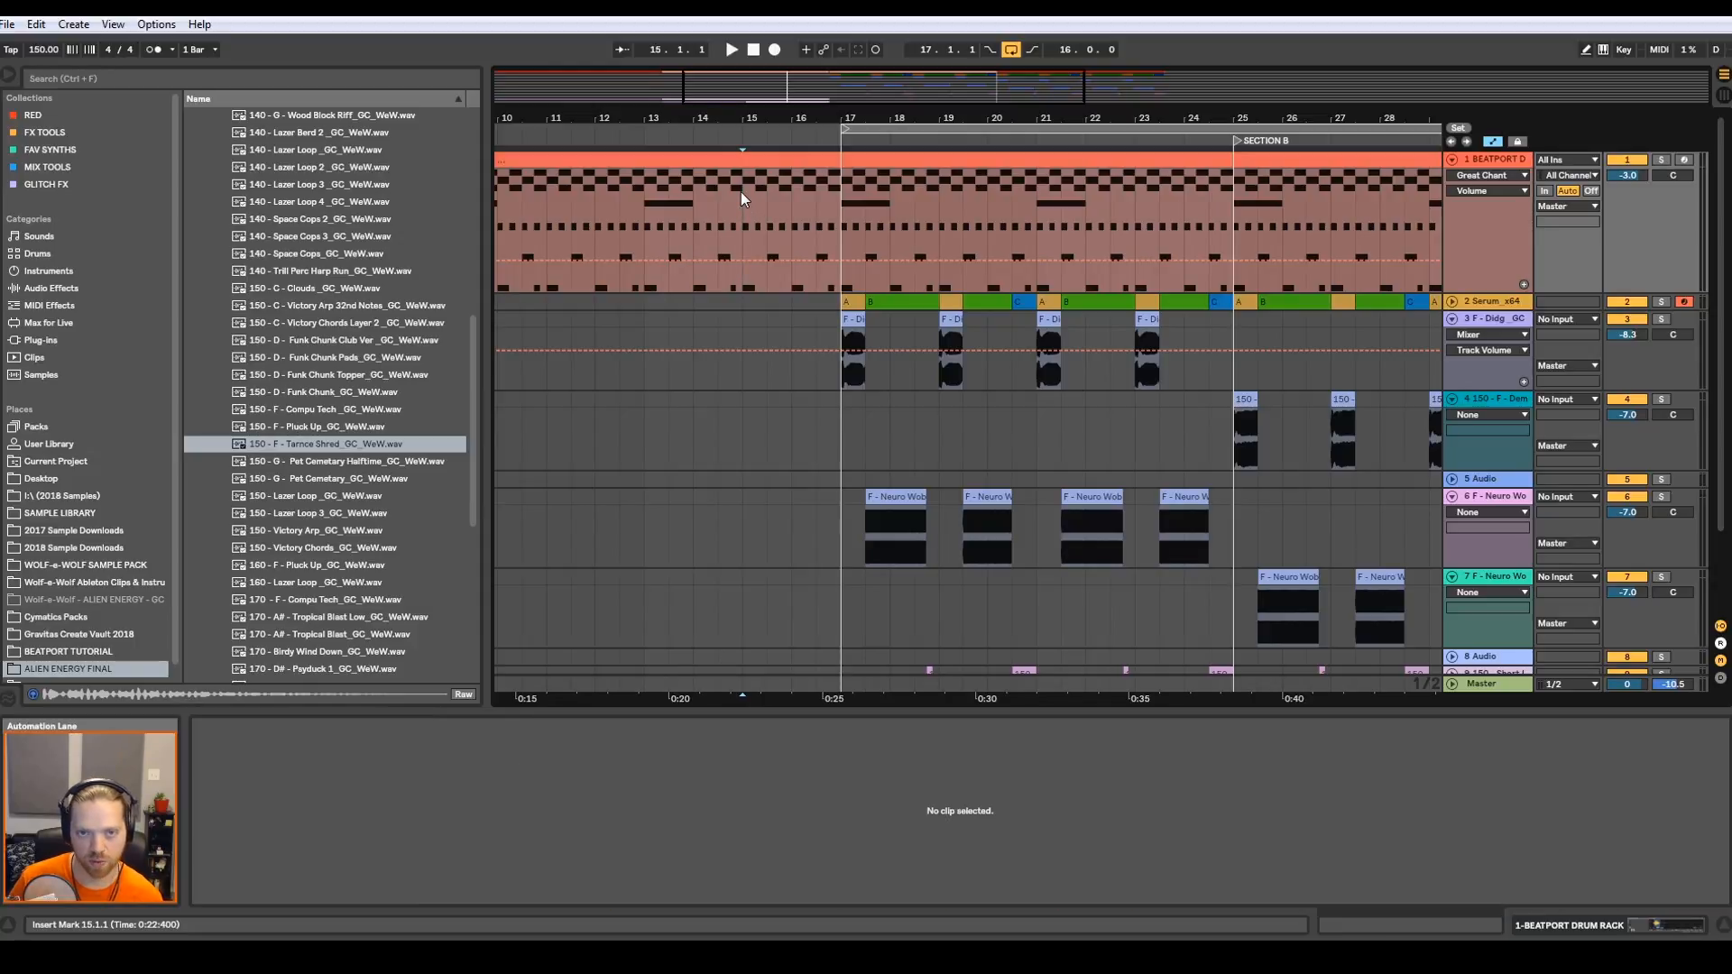
- Split the drum clip at bars 15–17 and isolate the last beat as an orange fill
double_click(740, 187)
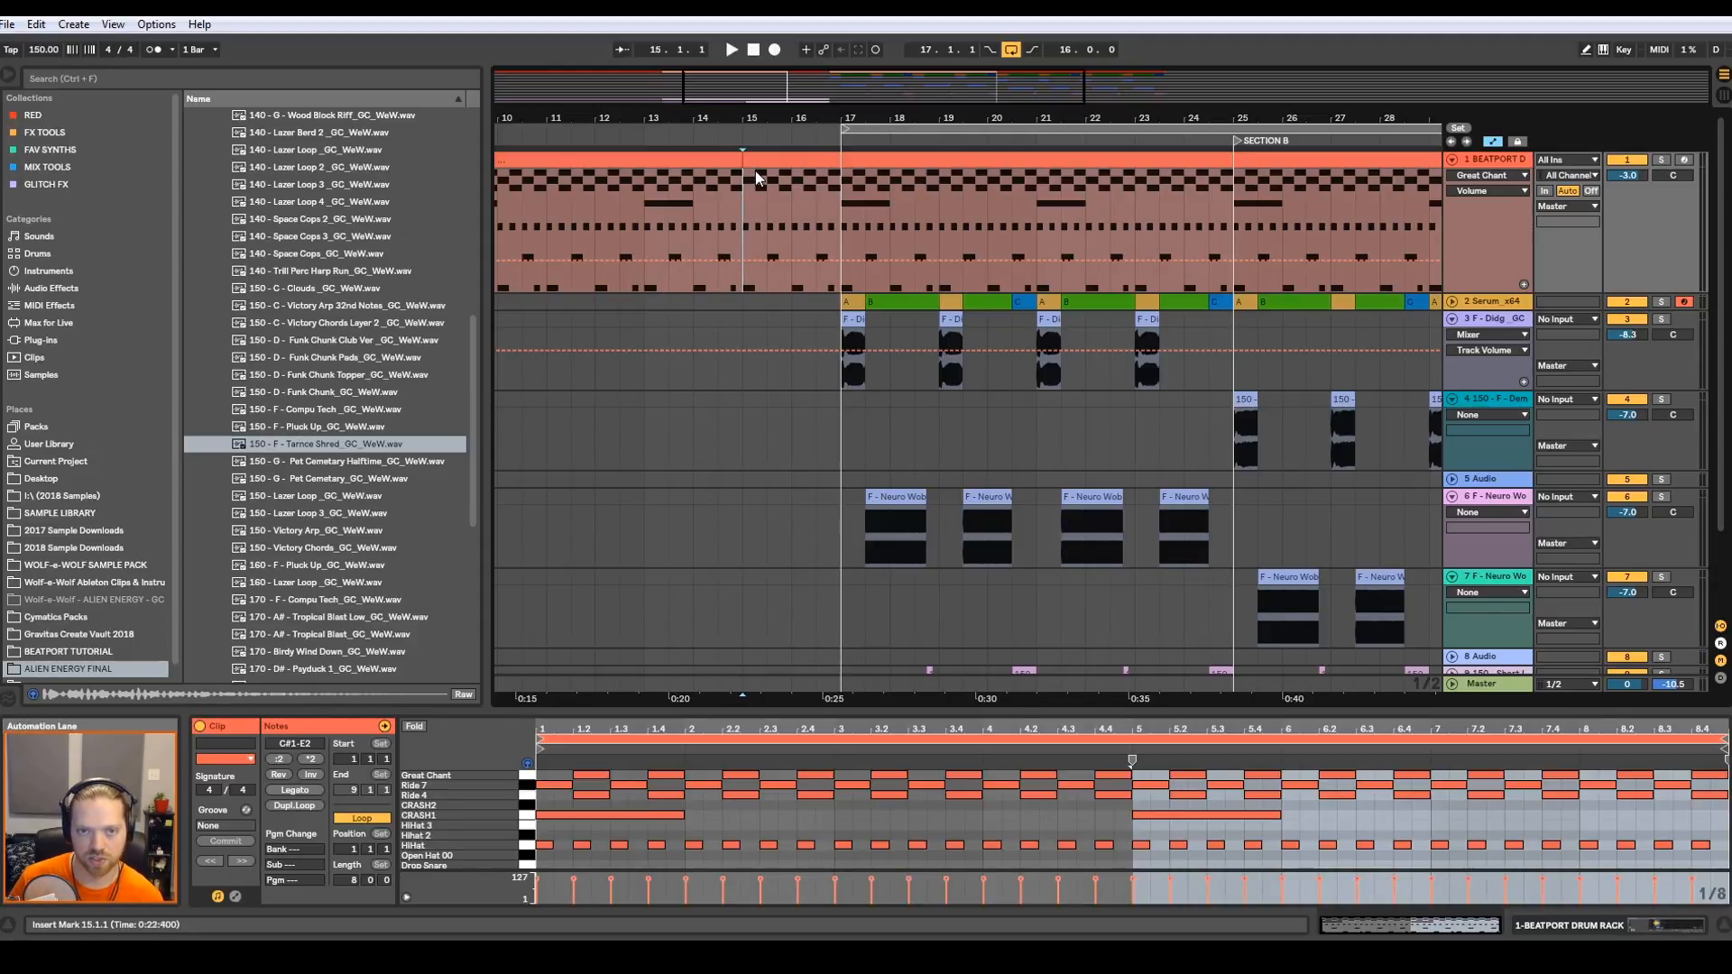
key(ctrl+e)
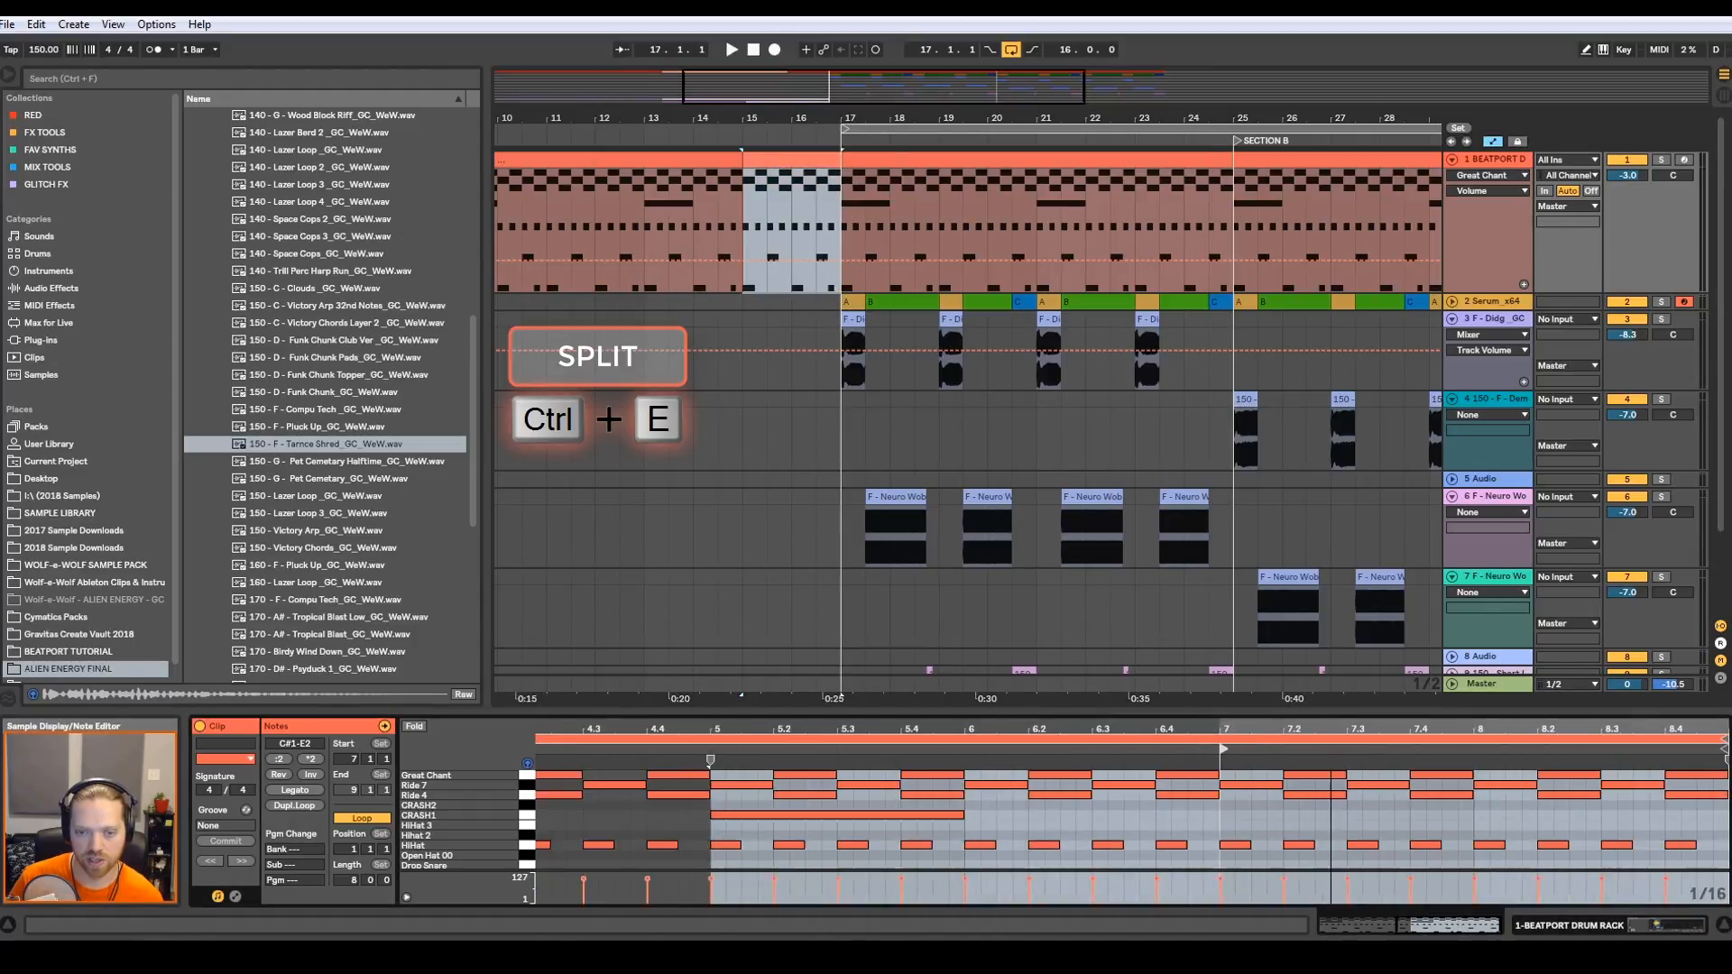
key(ctrl+e)
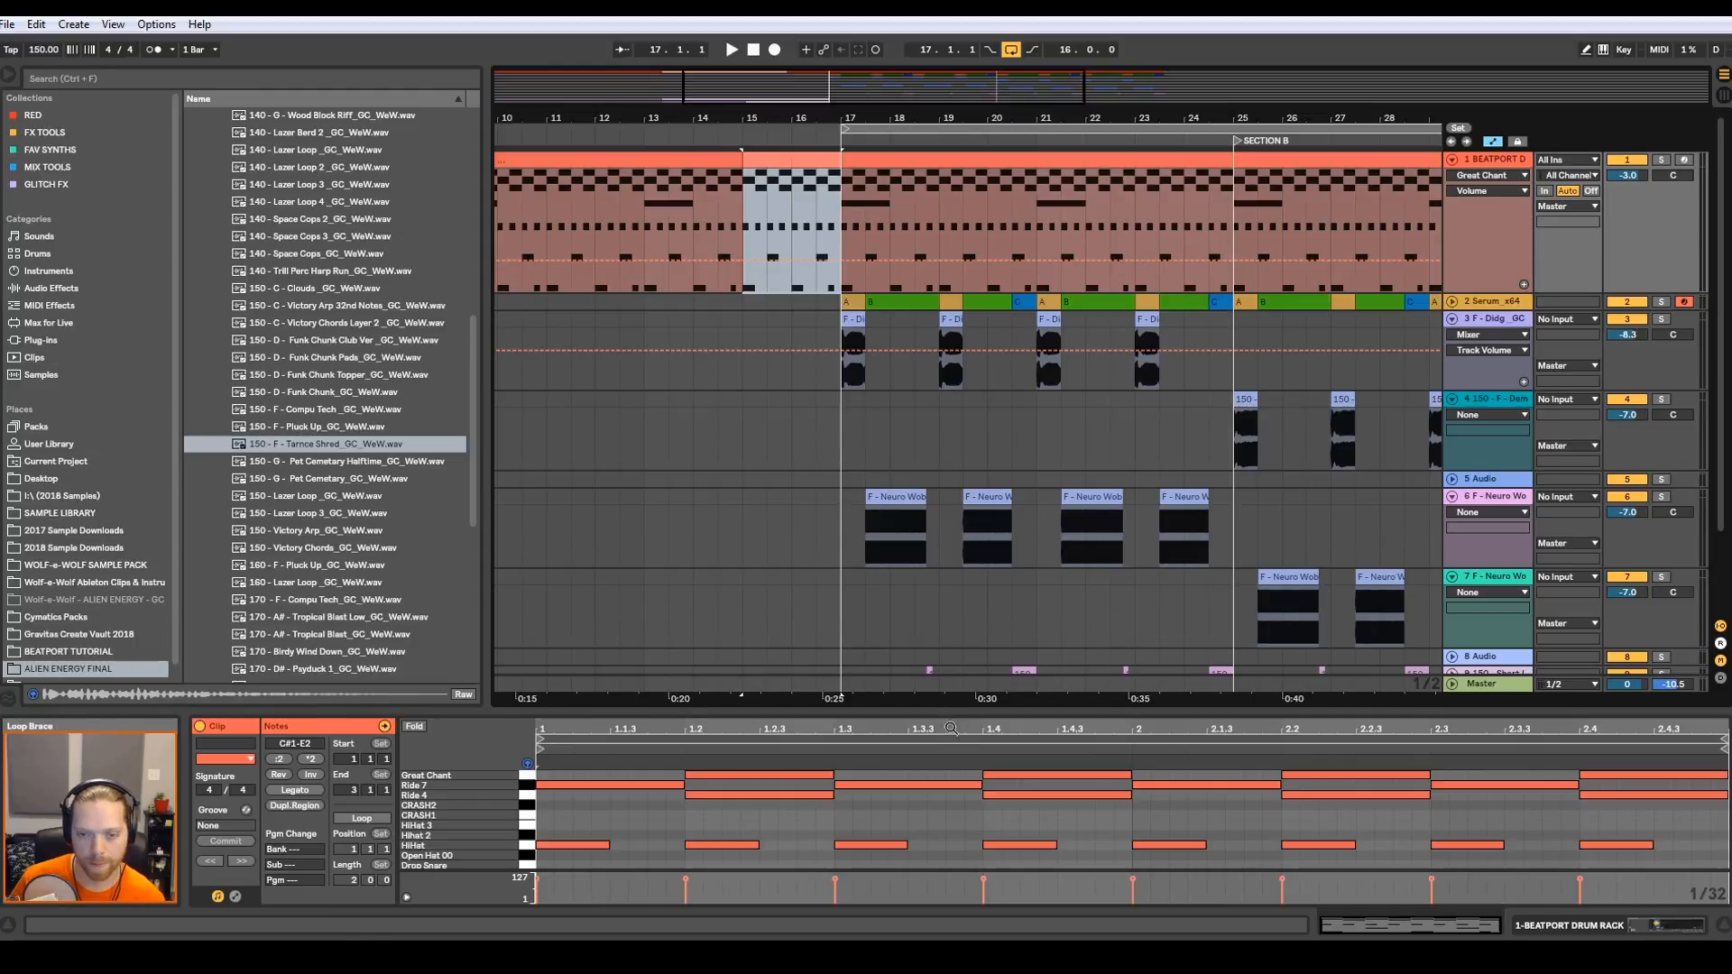
click(776, 155)
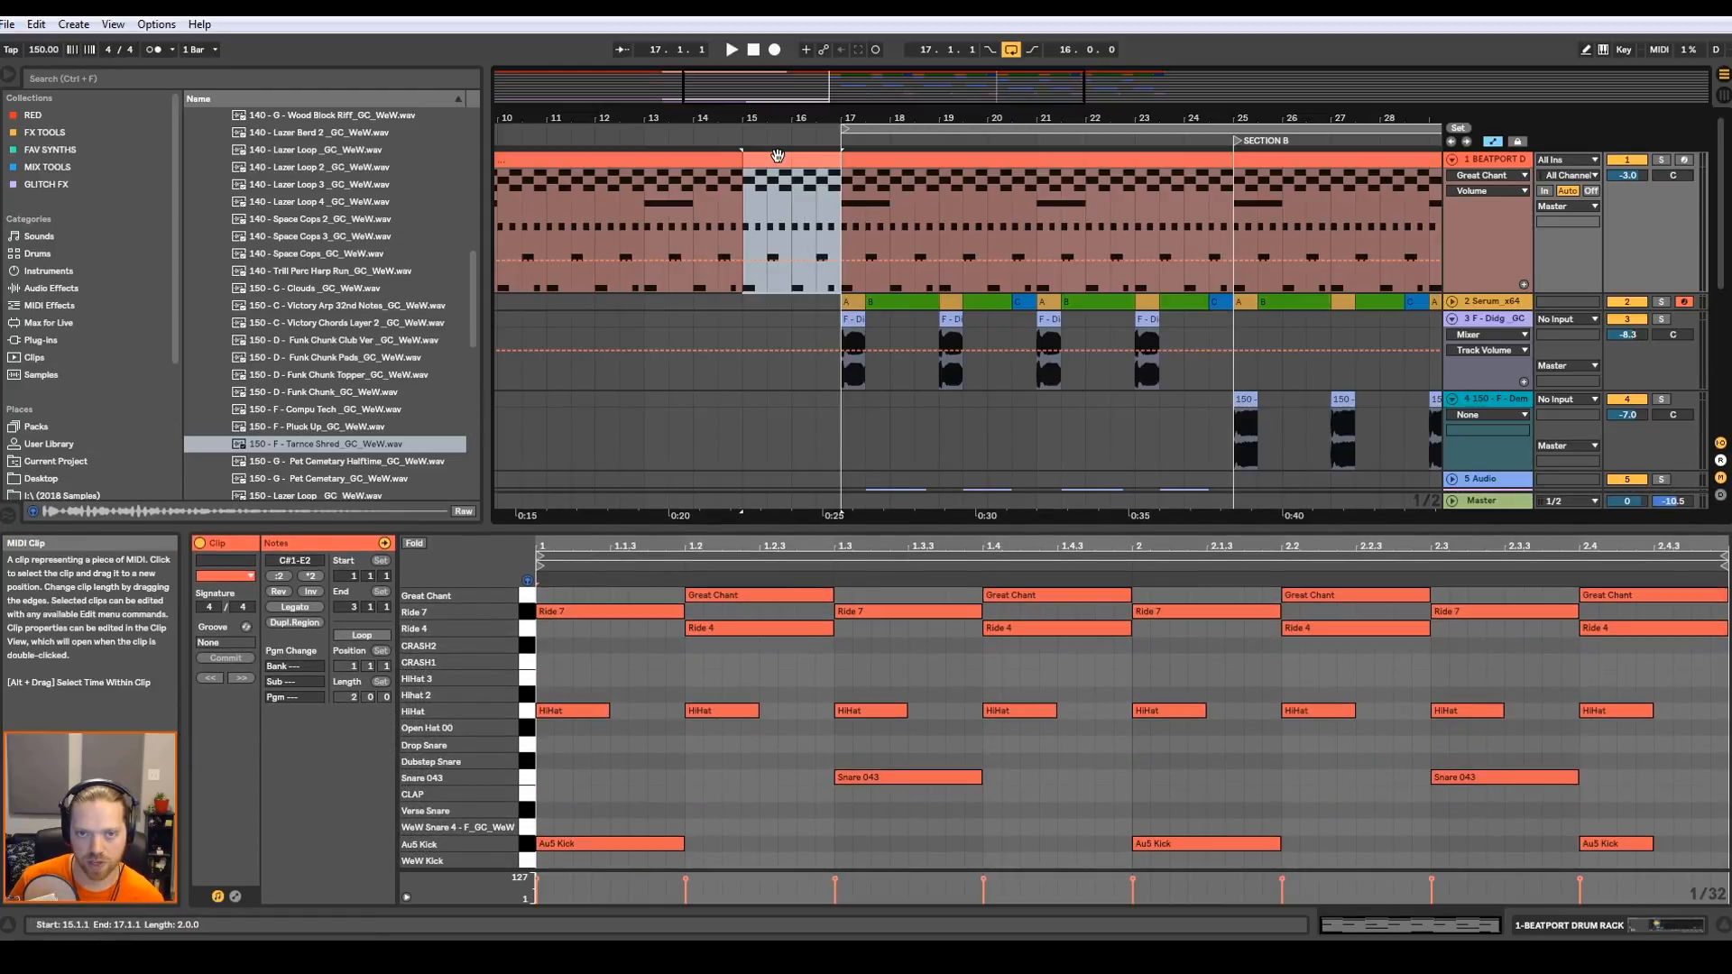
mouse_move(972, 190)
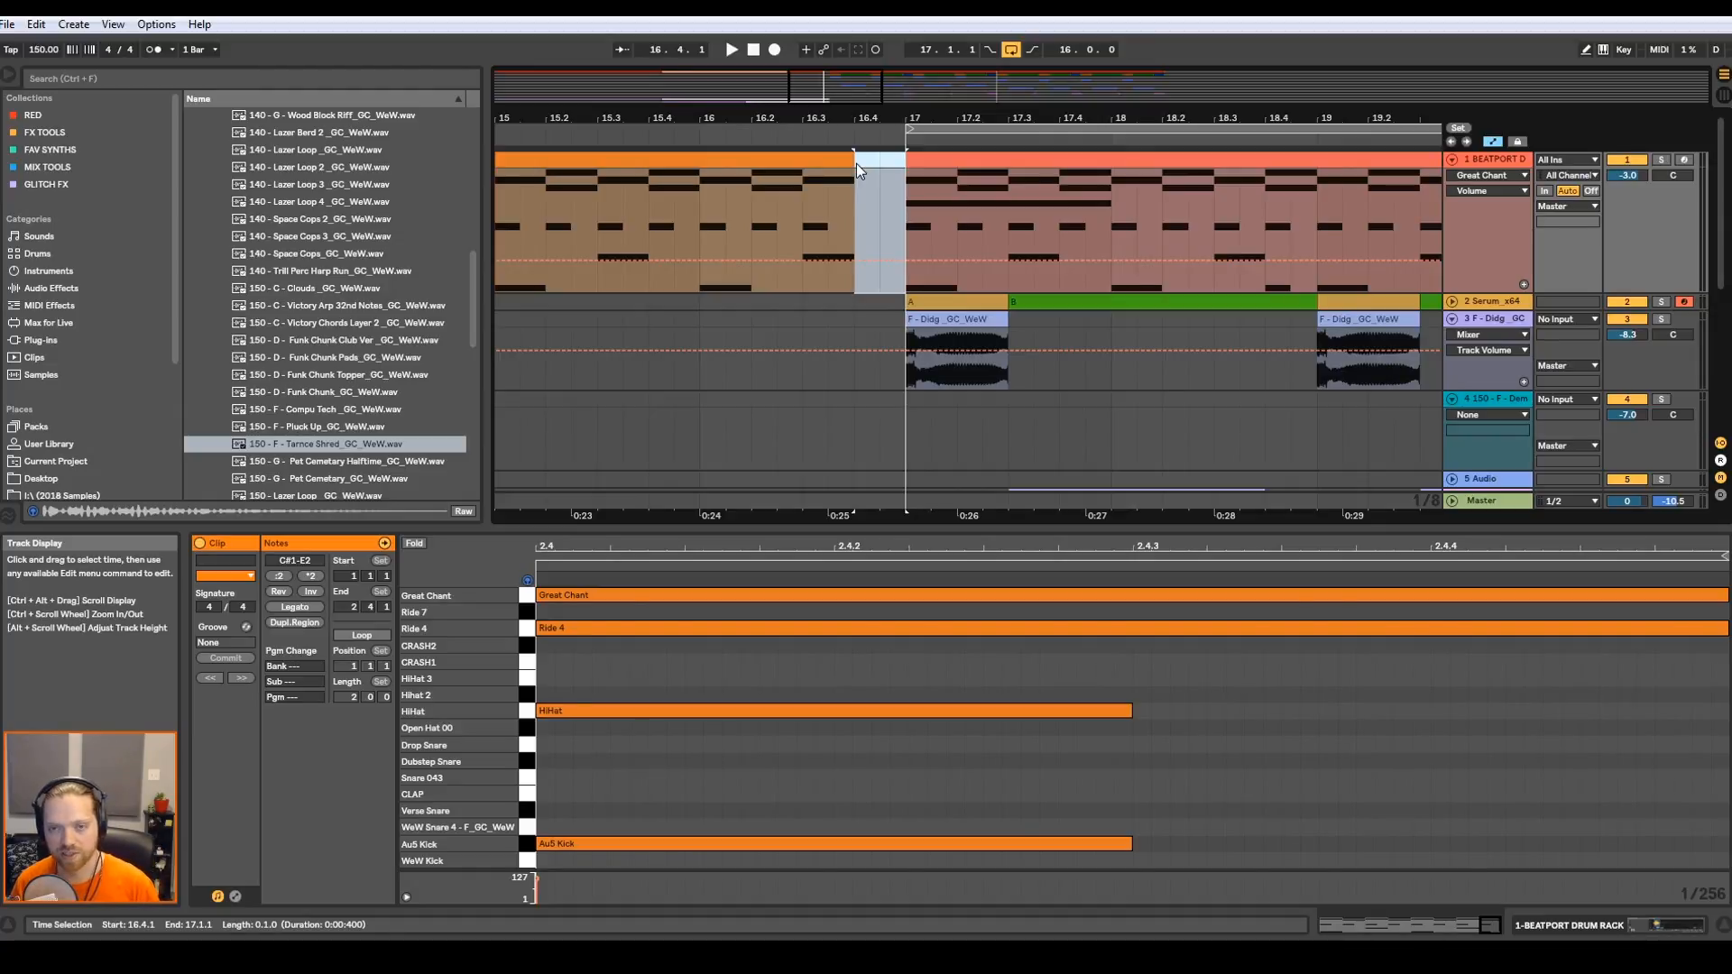
mouse_move(849, 113)
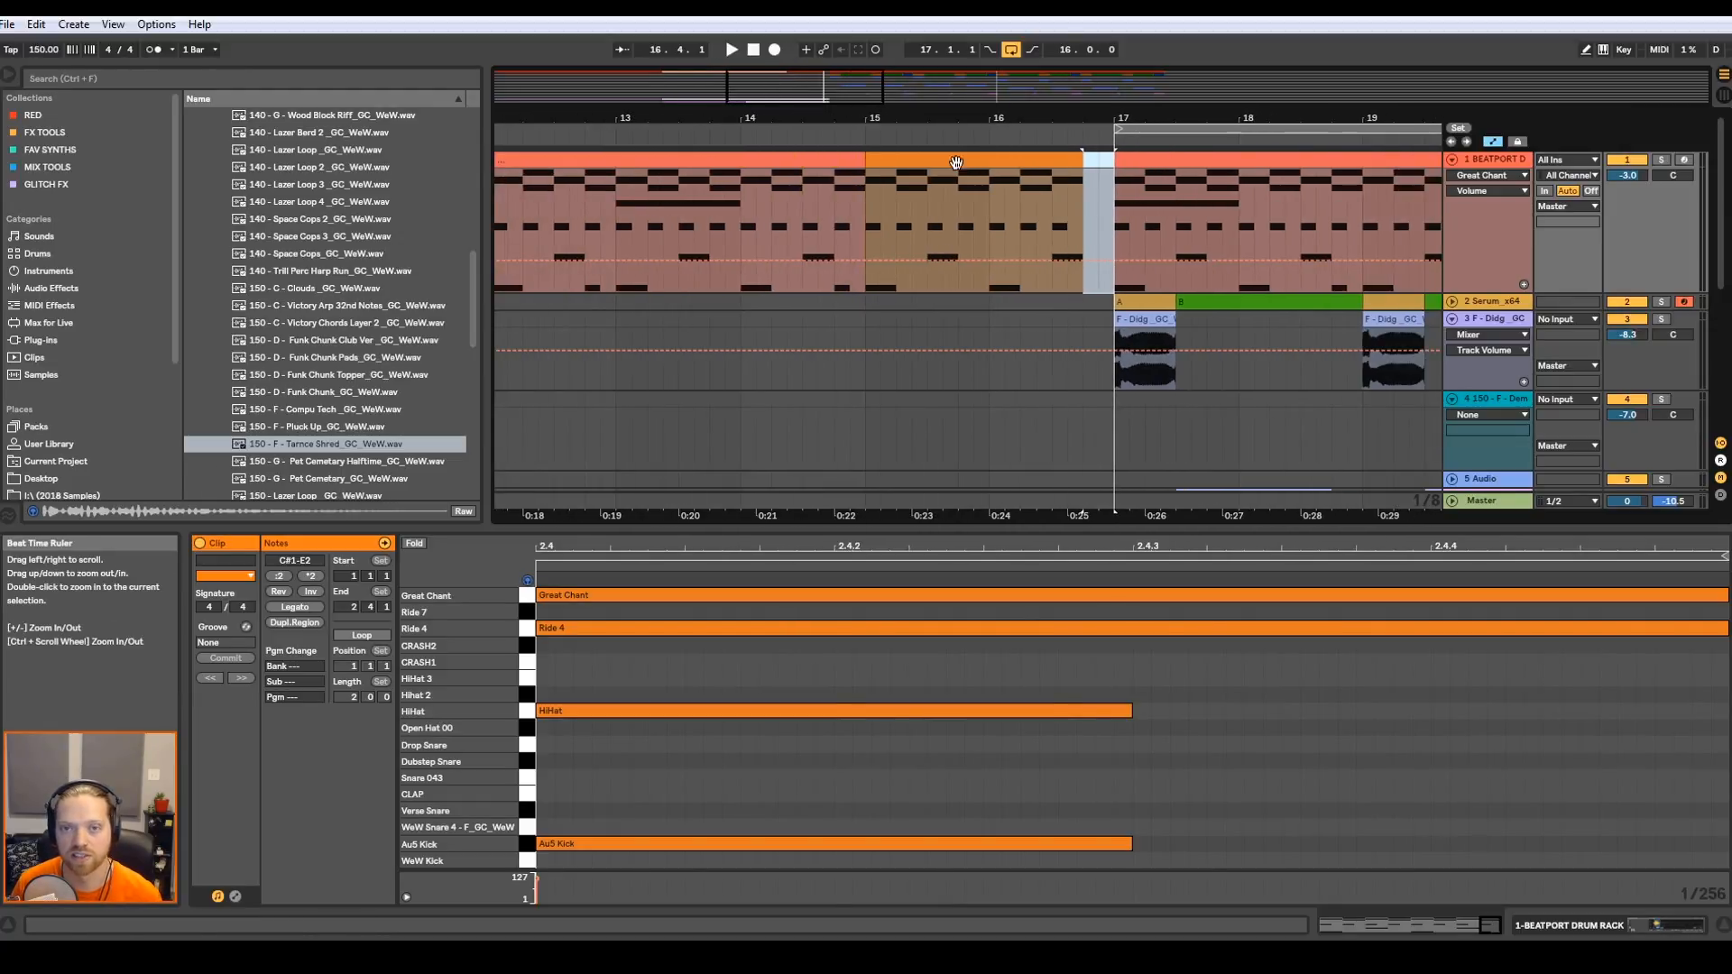
click(868, 228)
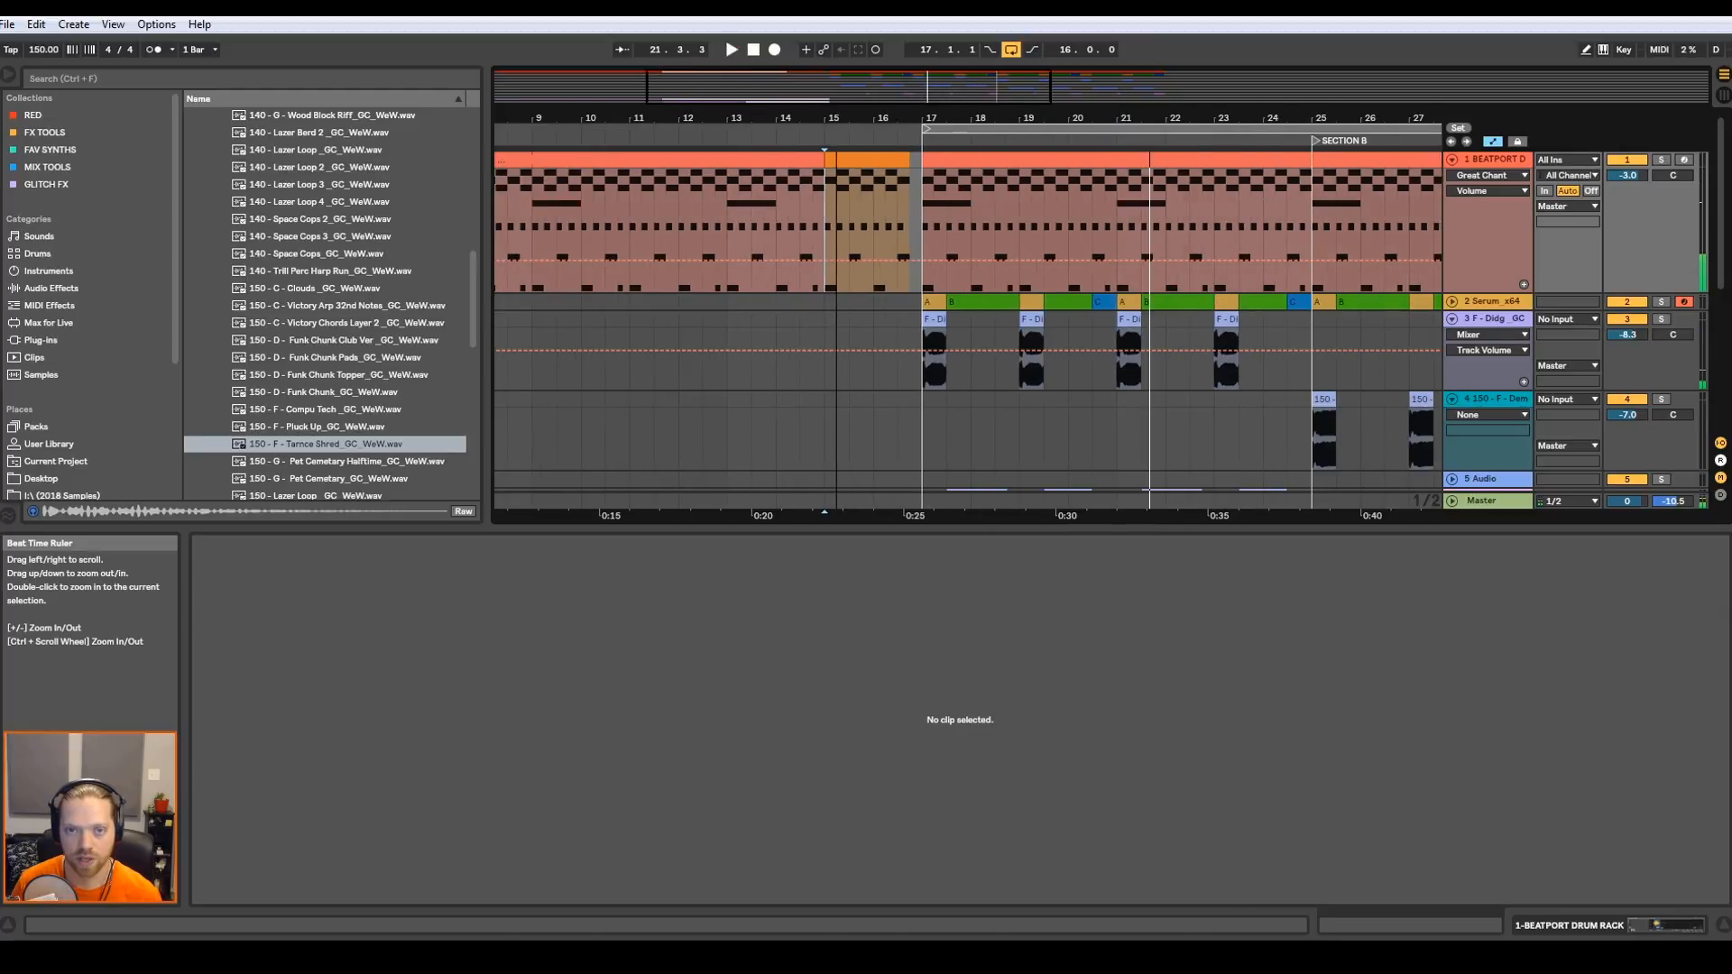
- Slice the bars 15–17 drum fill into shorter recoloured stutter clips
scroll(down, 3)
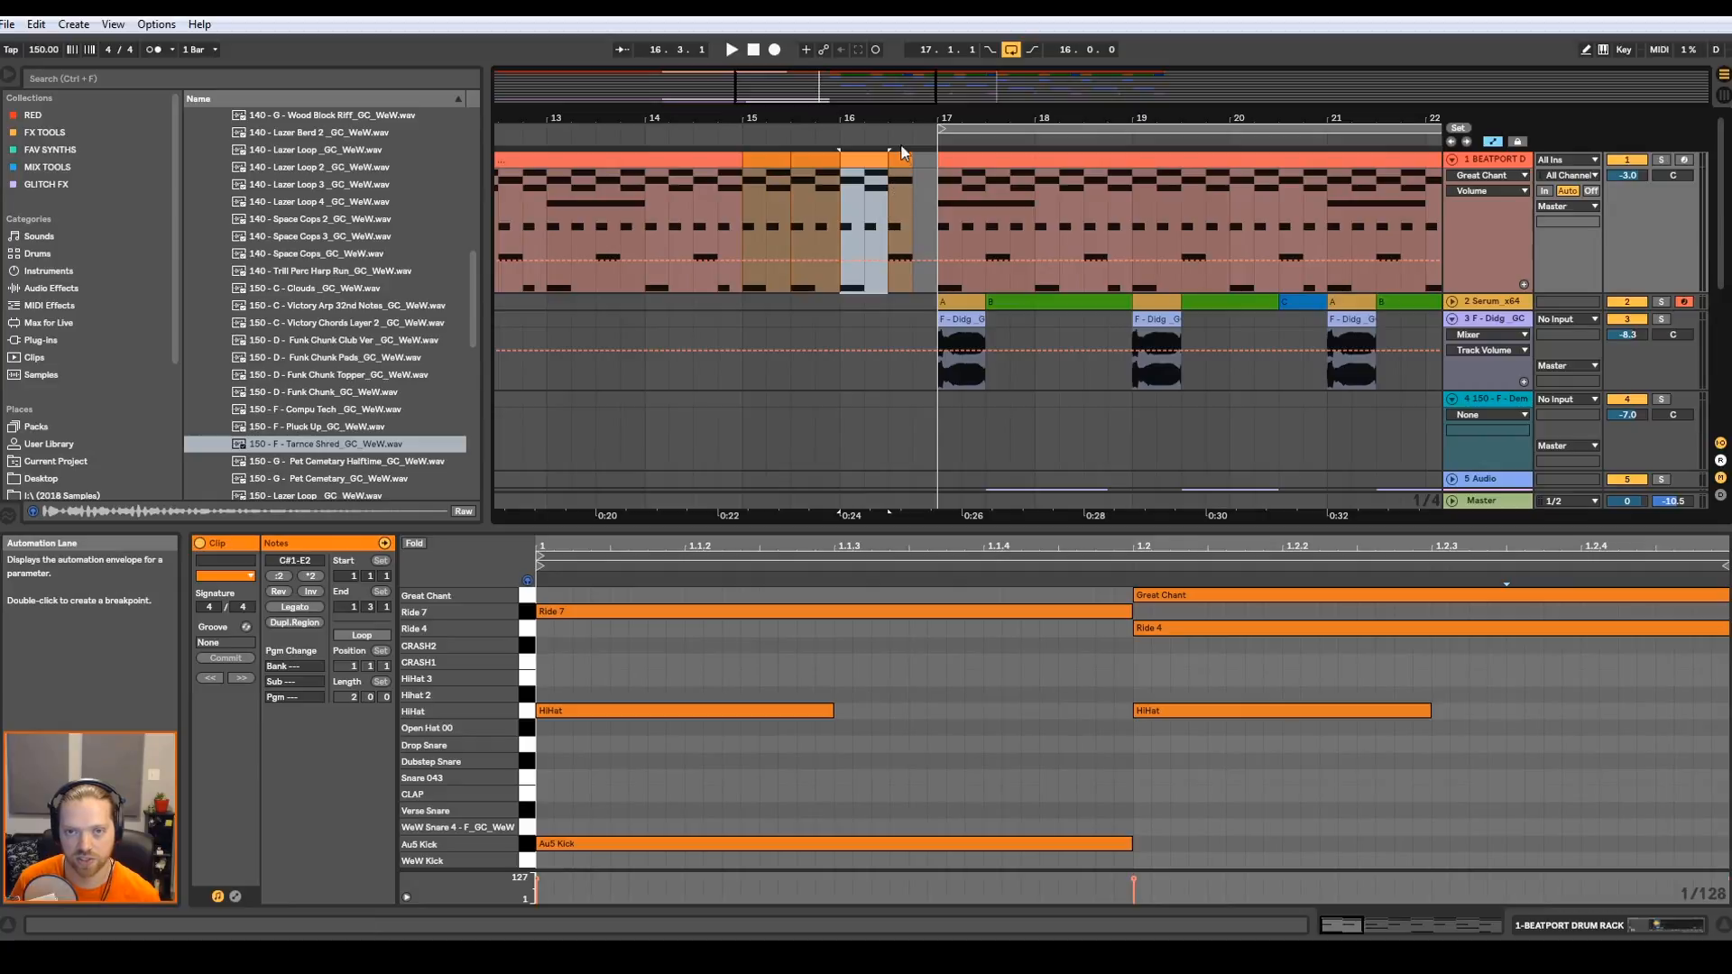
right_click(901, 151)
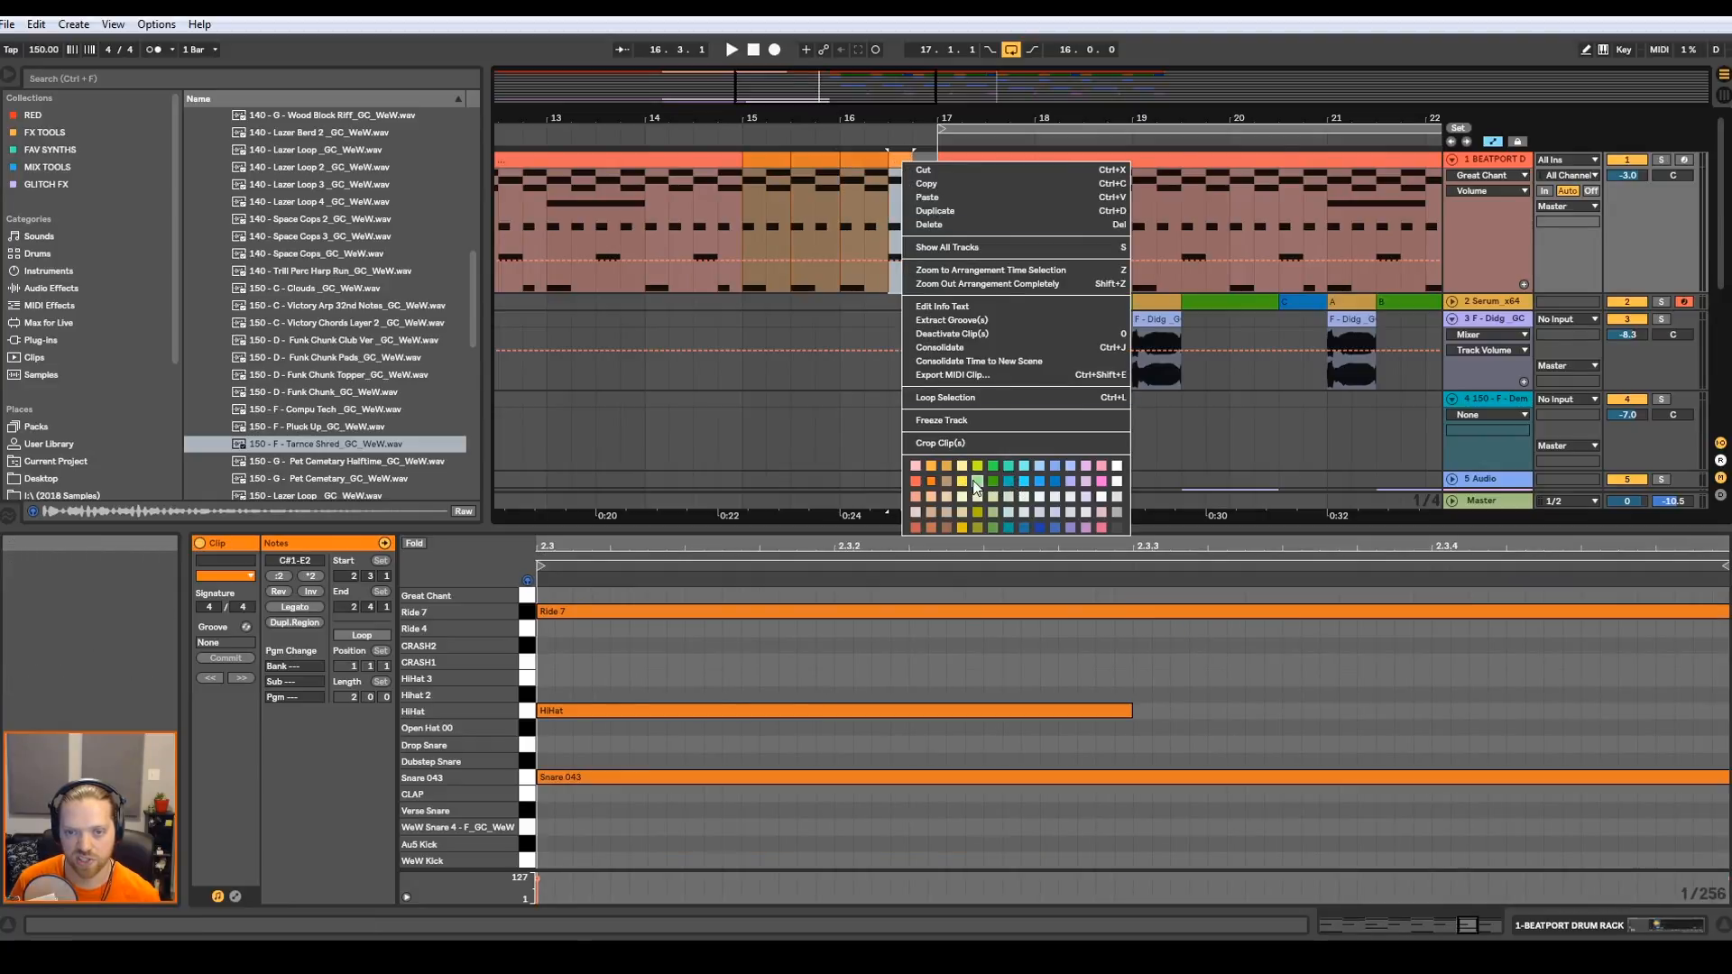
mouse_move(931, 466)
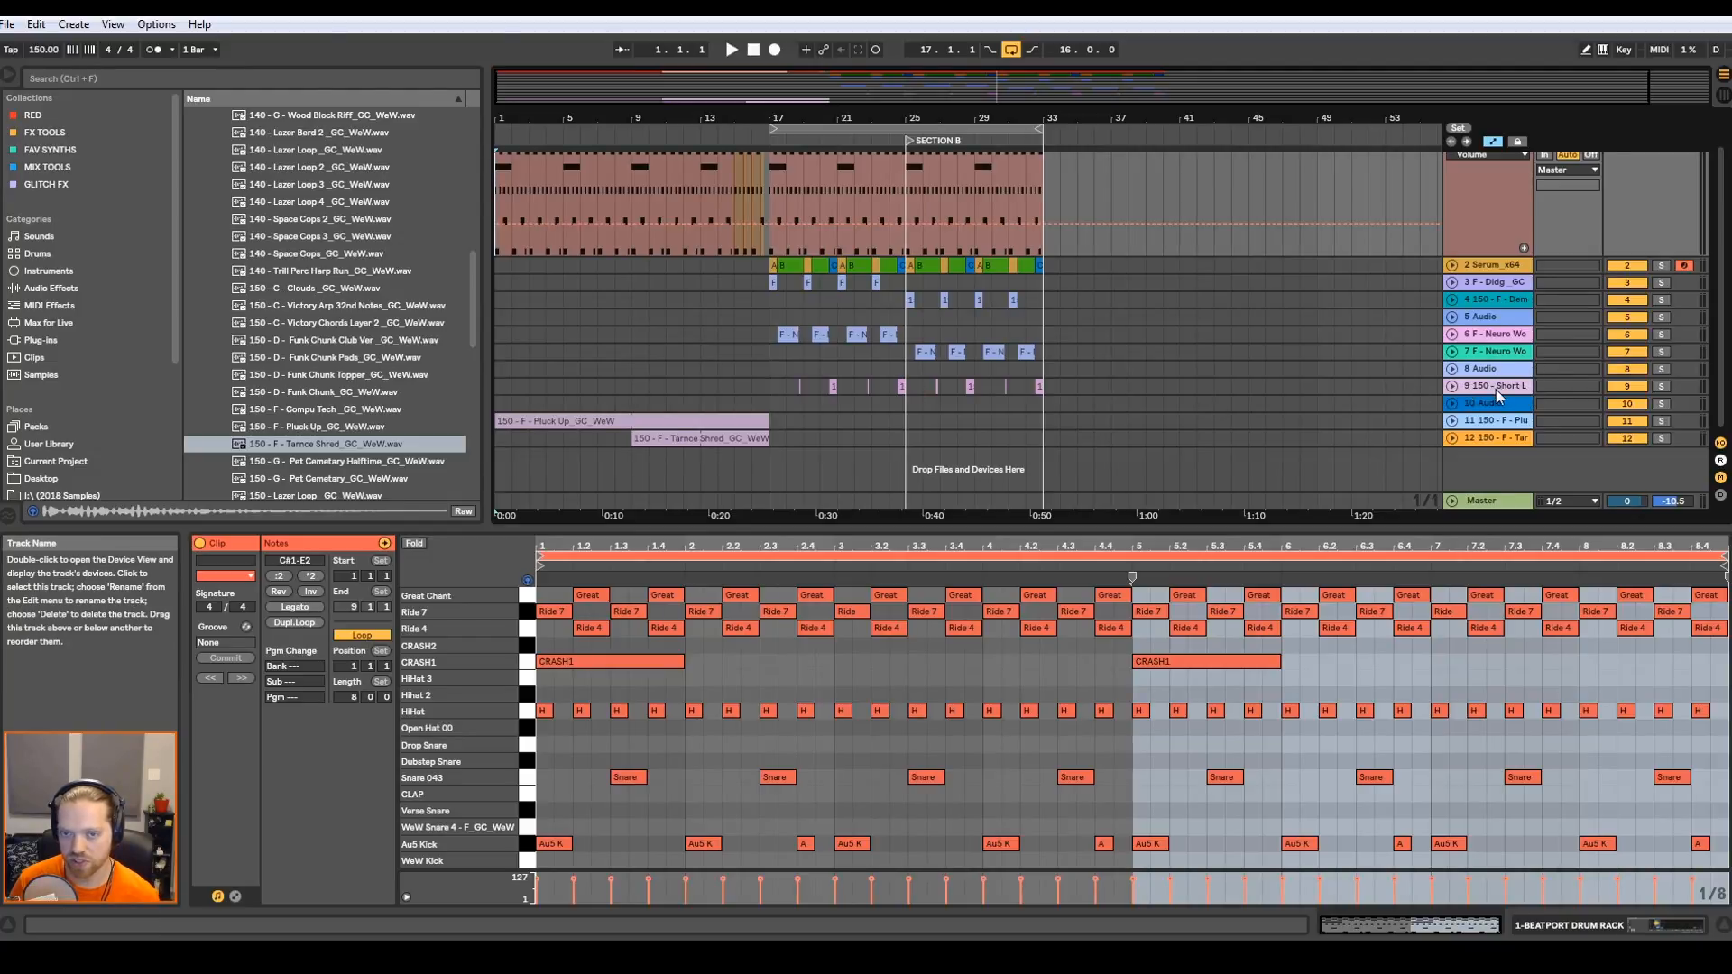
- Group the tracks from Serum down to Short Lazer Fill with Group Tracks (Ctrl+G)
click(1488, 263)
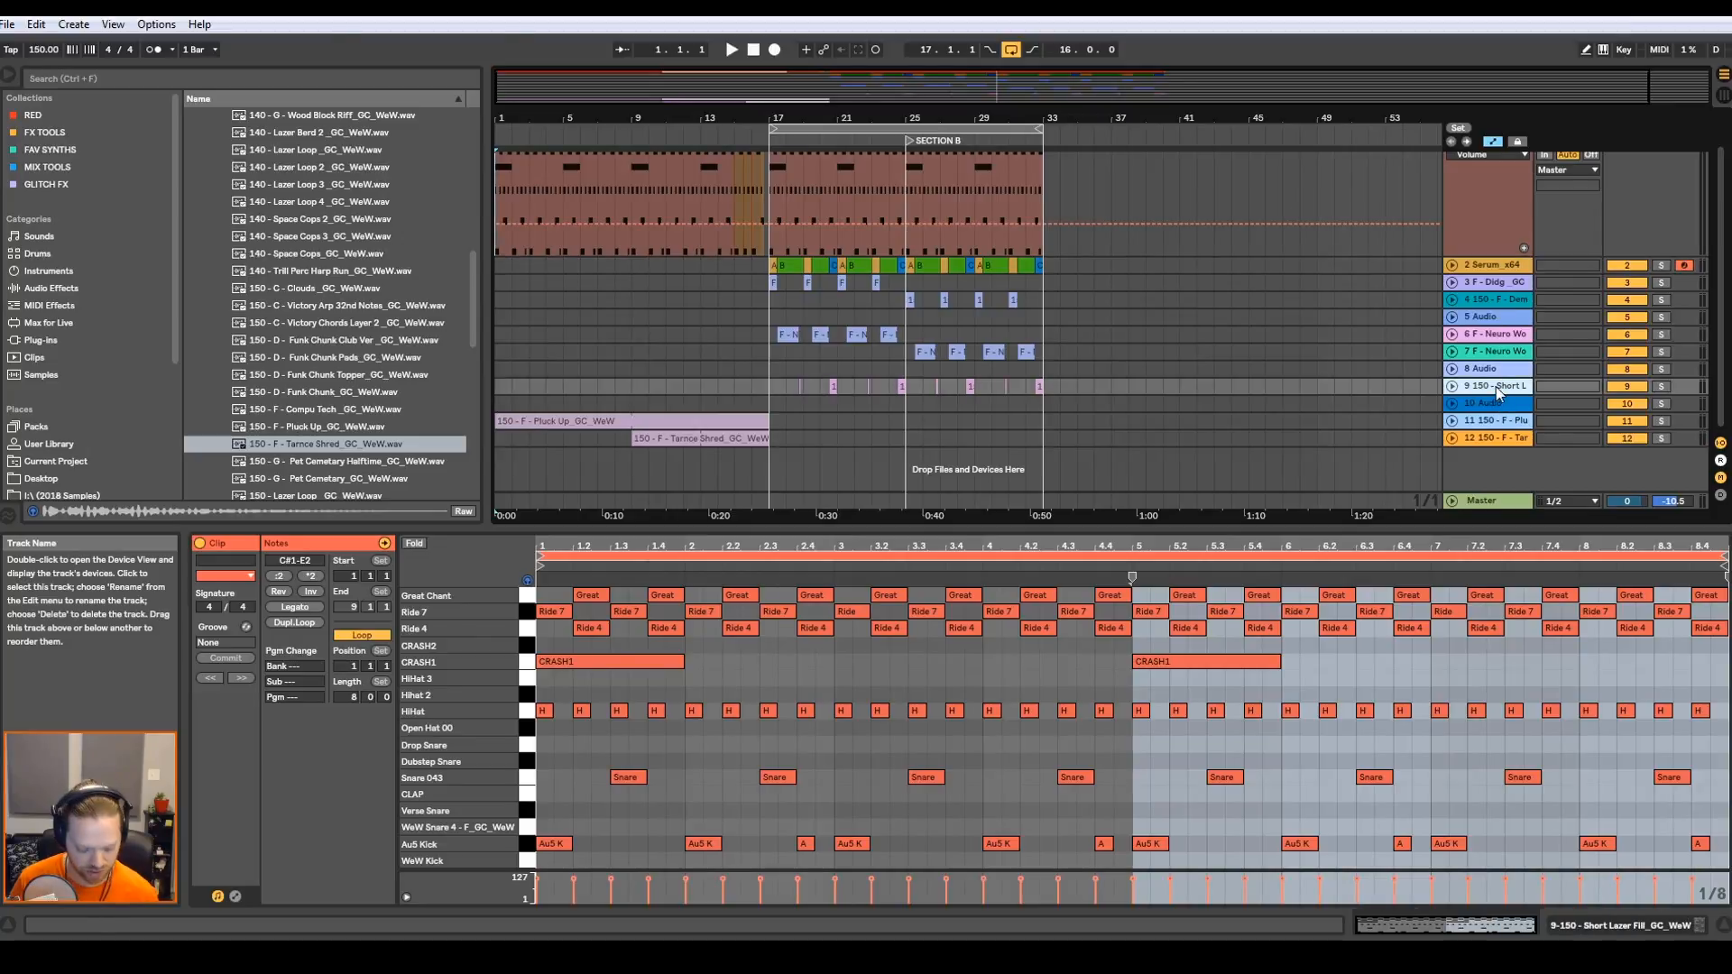
click(1489, 263)
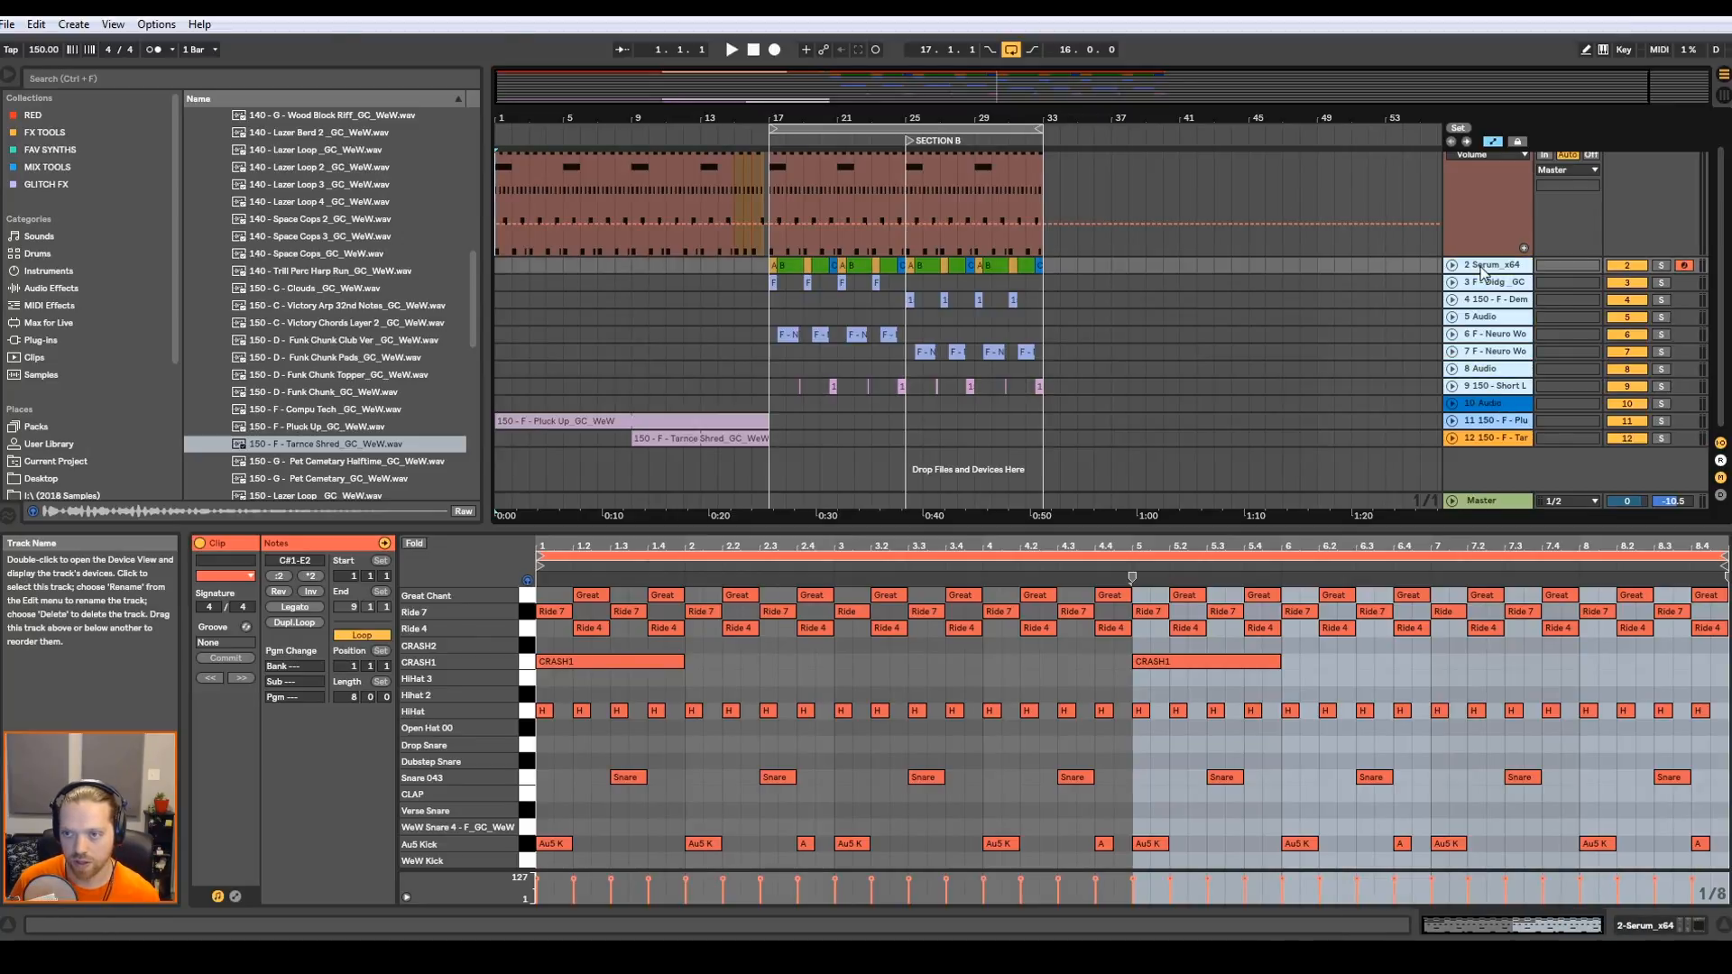
right_click(1492, 265)
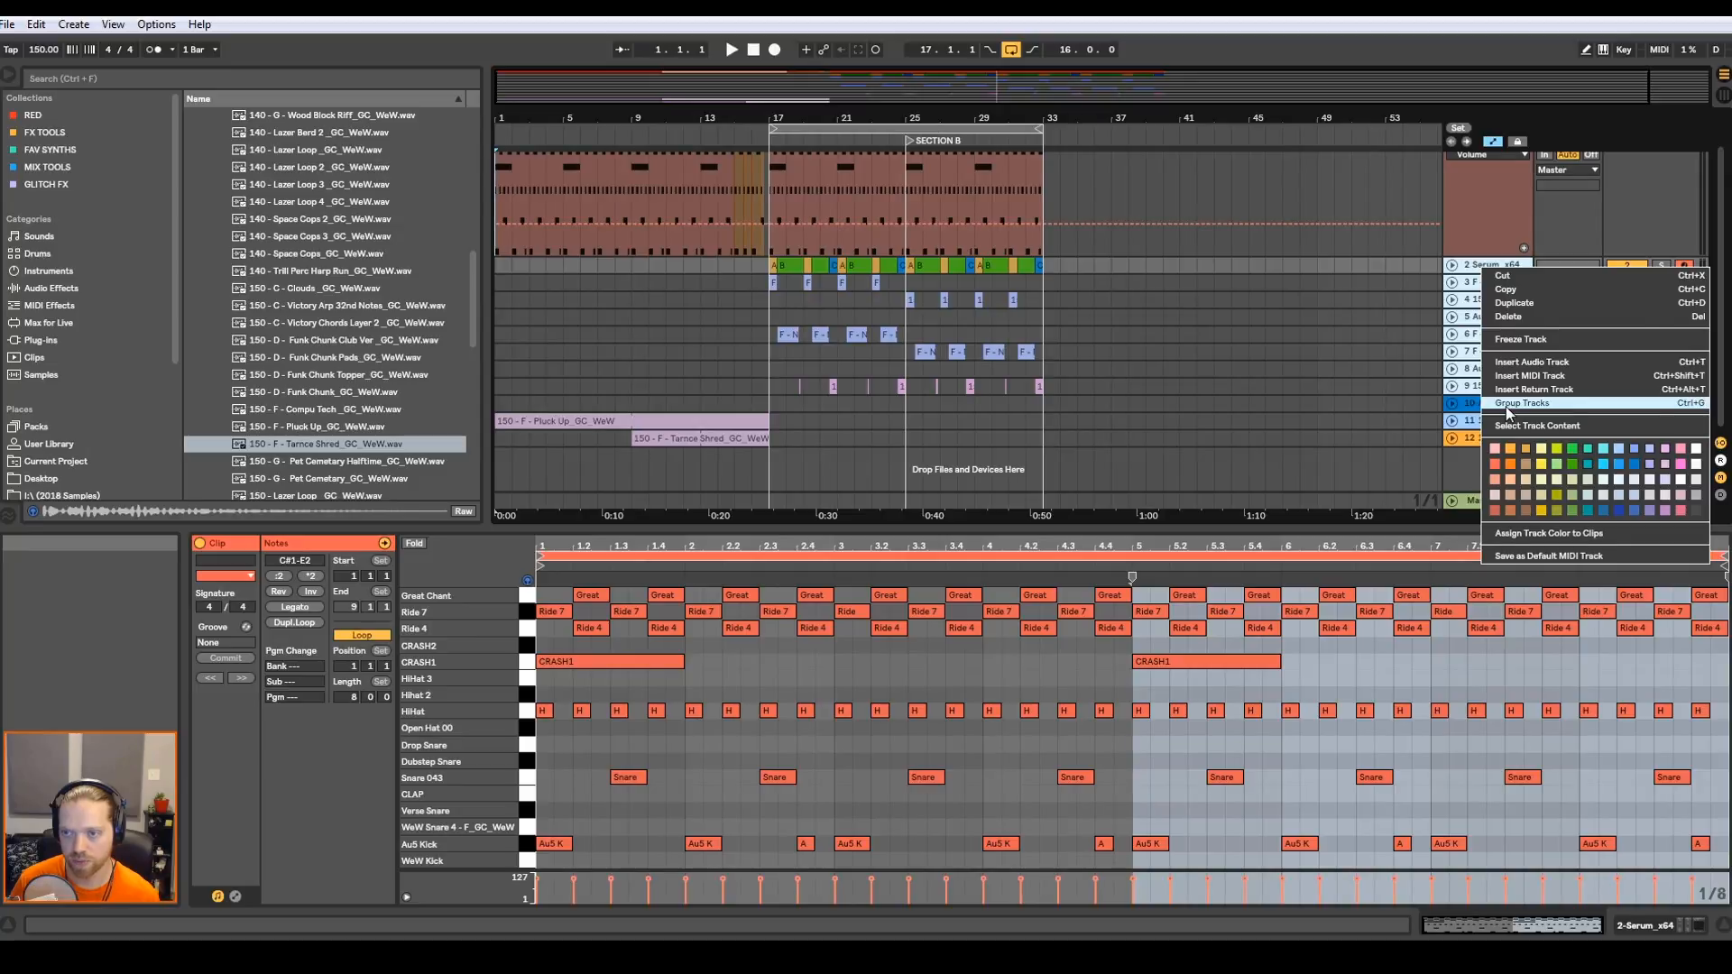
click(1522, 403)
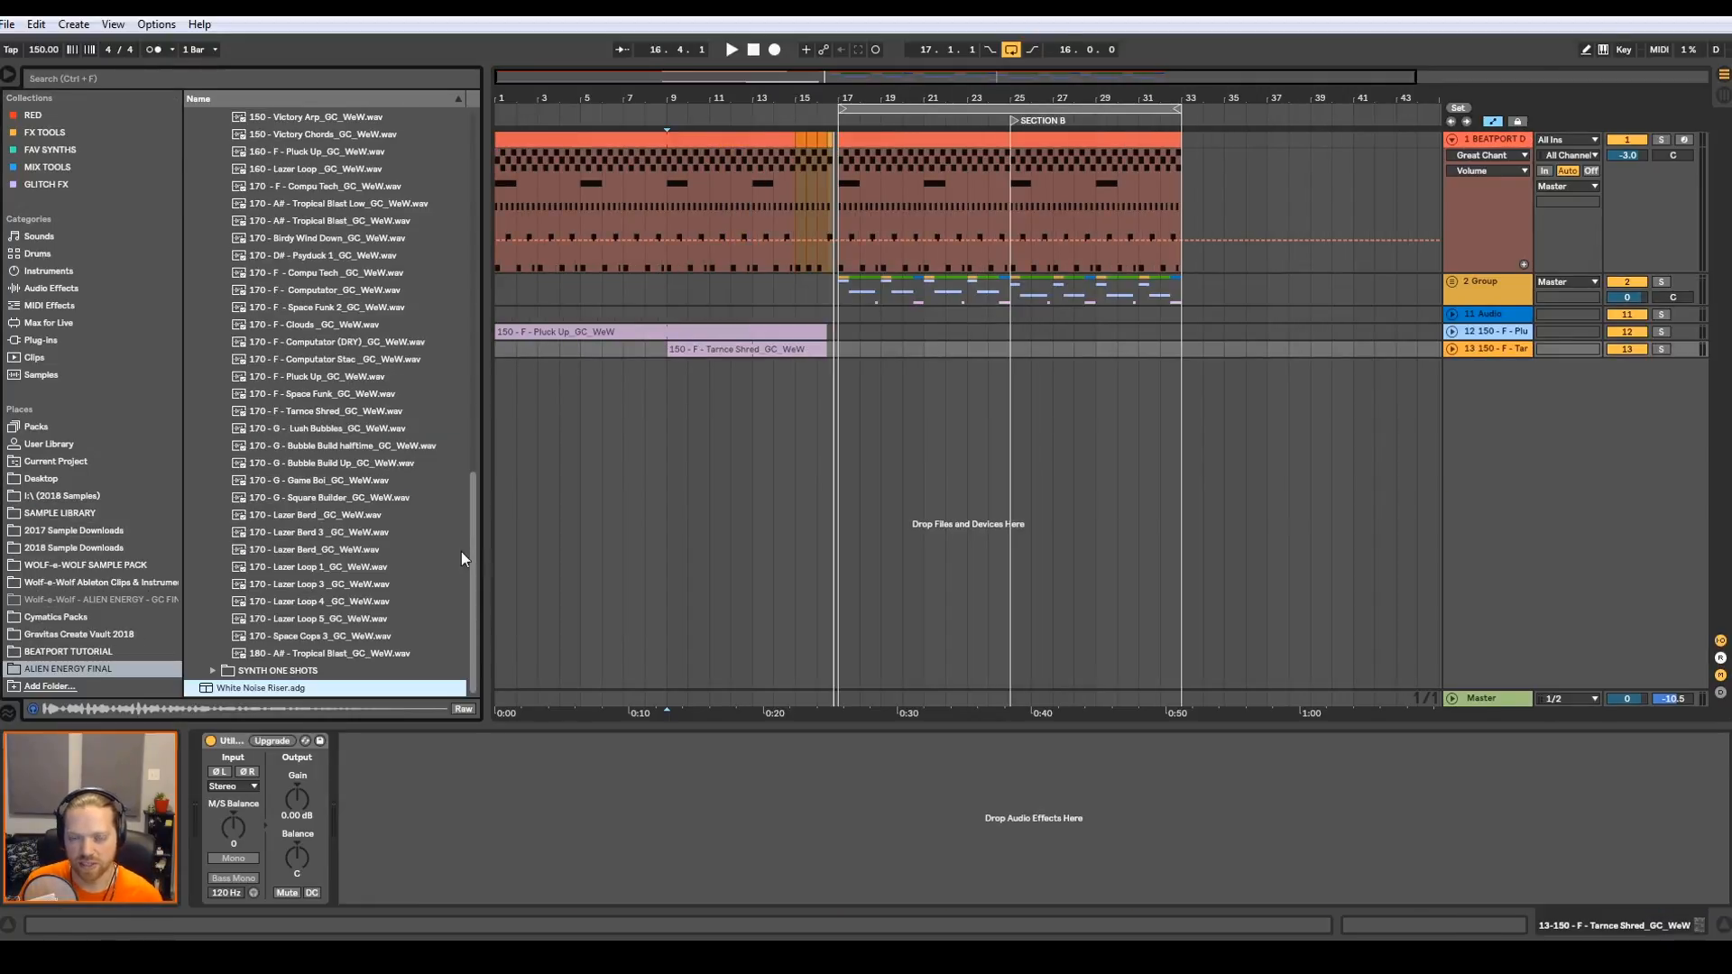
mouse_move(304, 685)
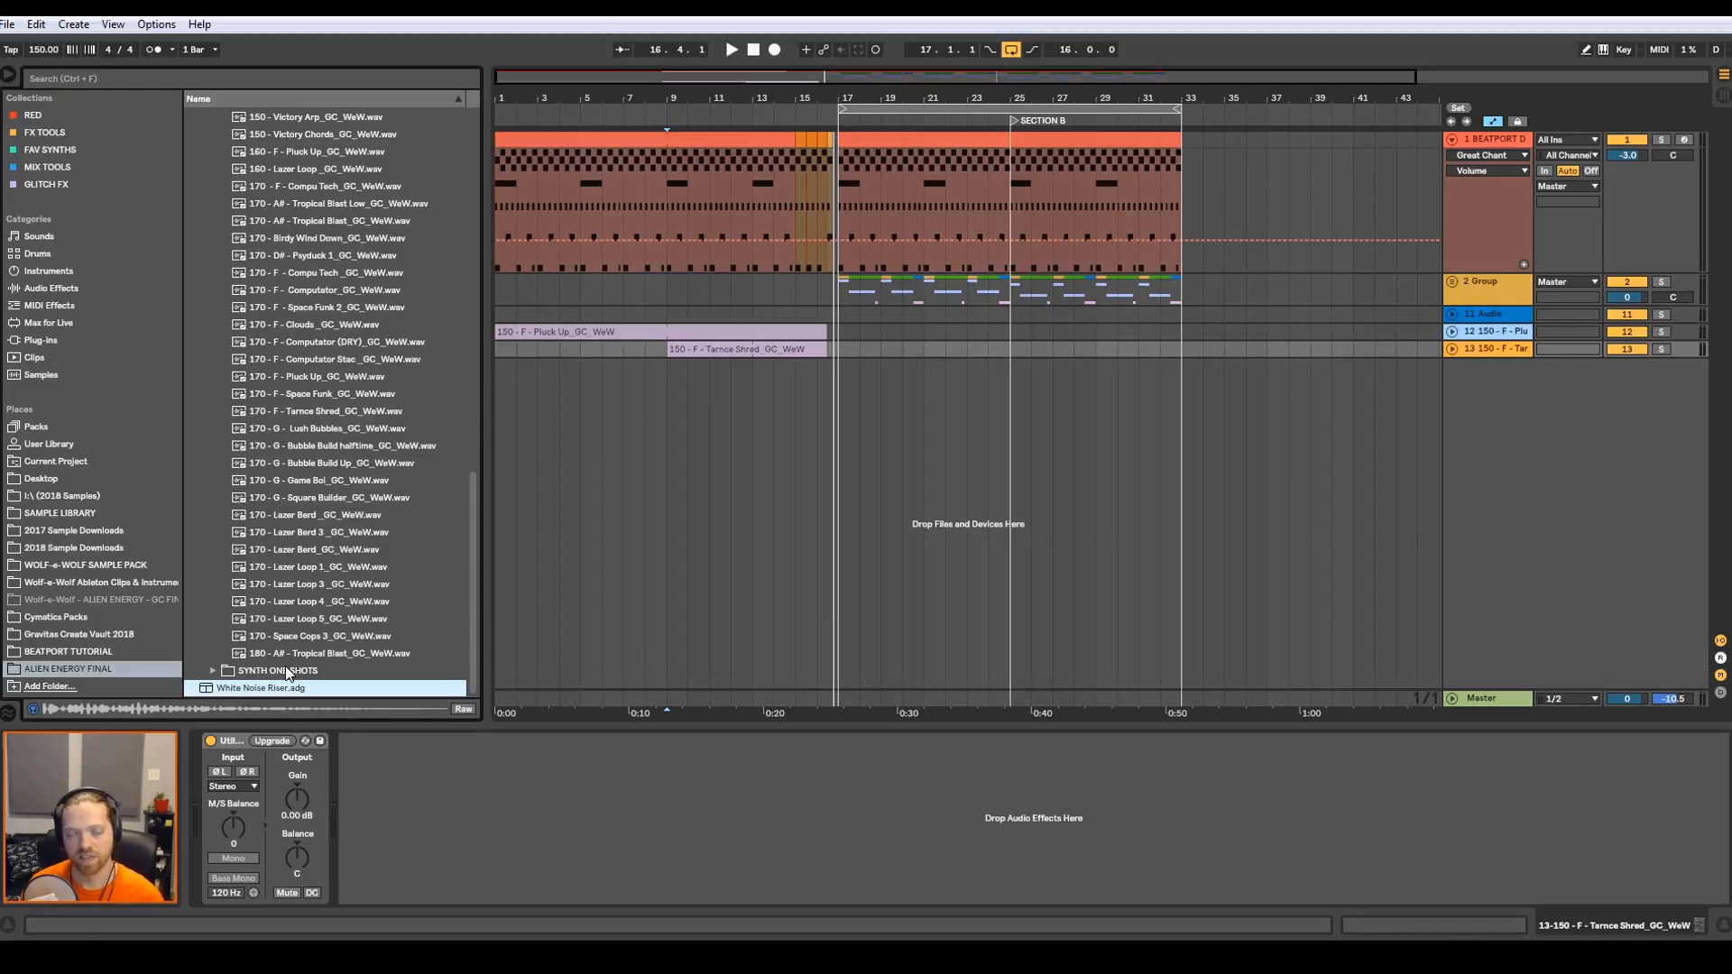
mouse_move(298, 662)
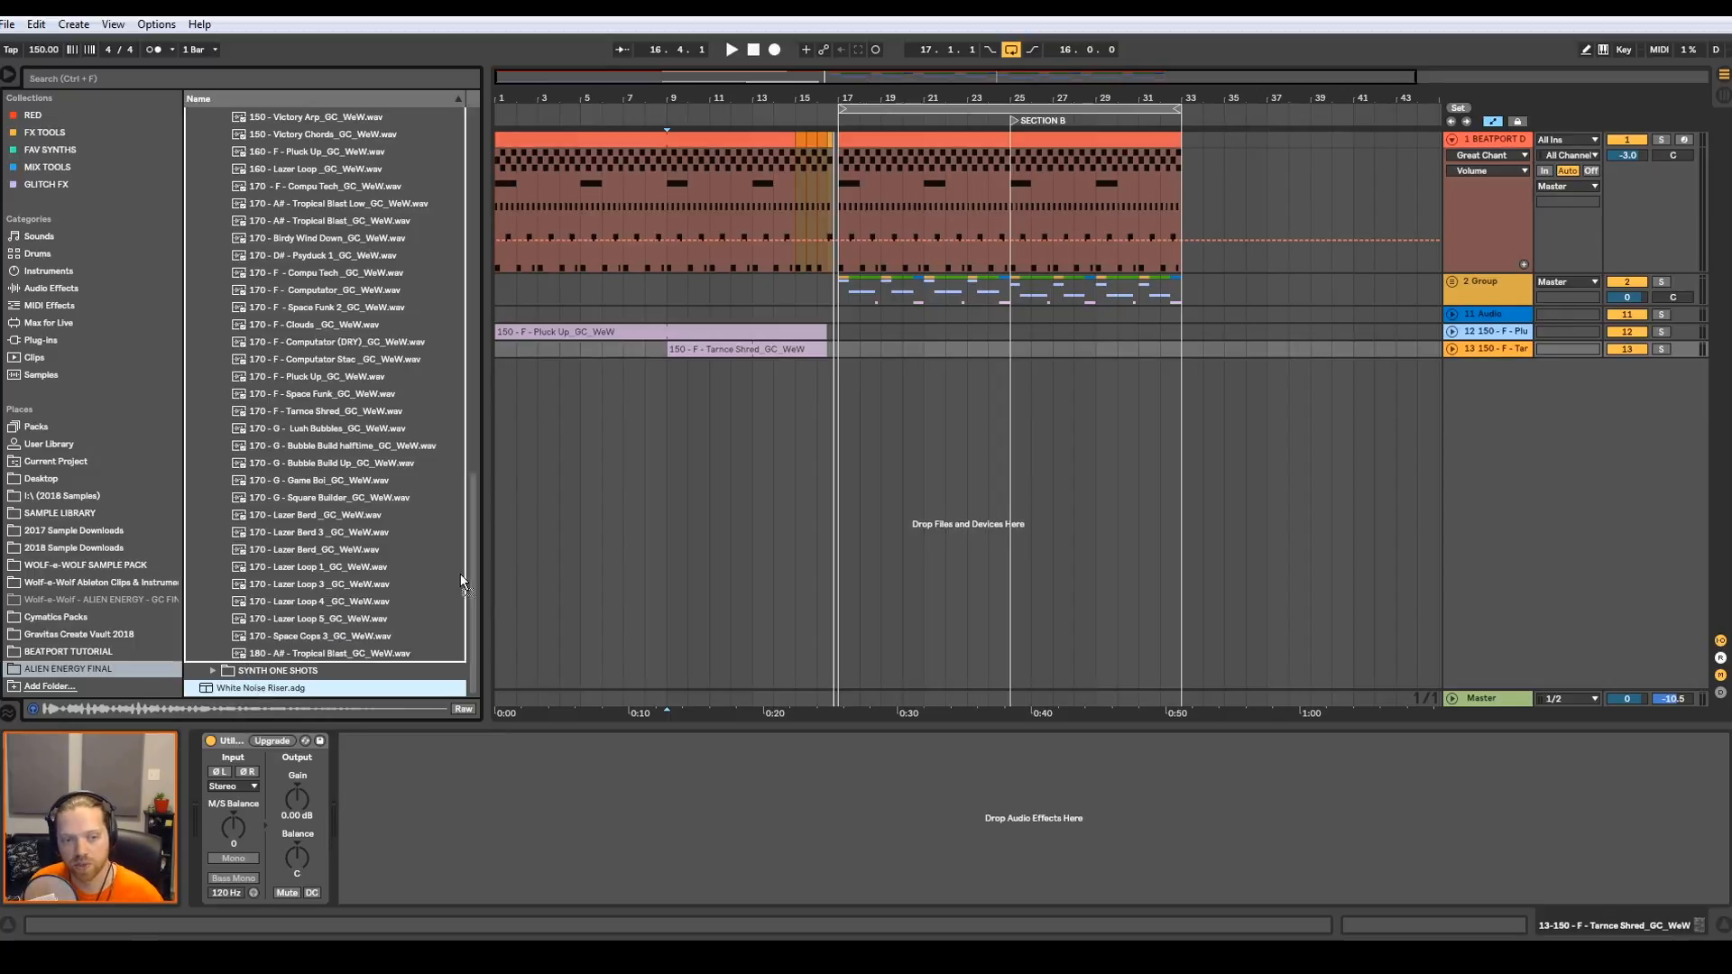
mouse_move(700, 423)
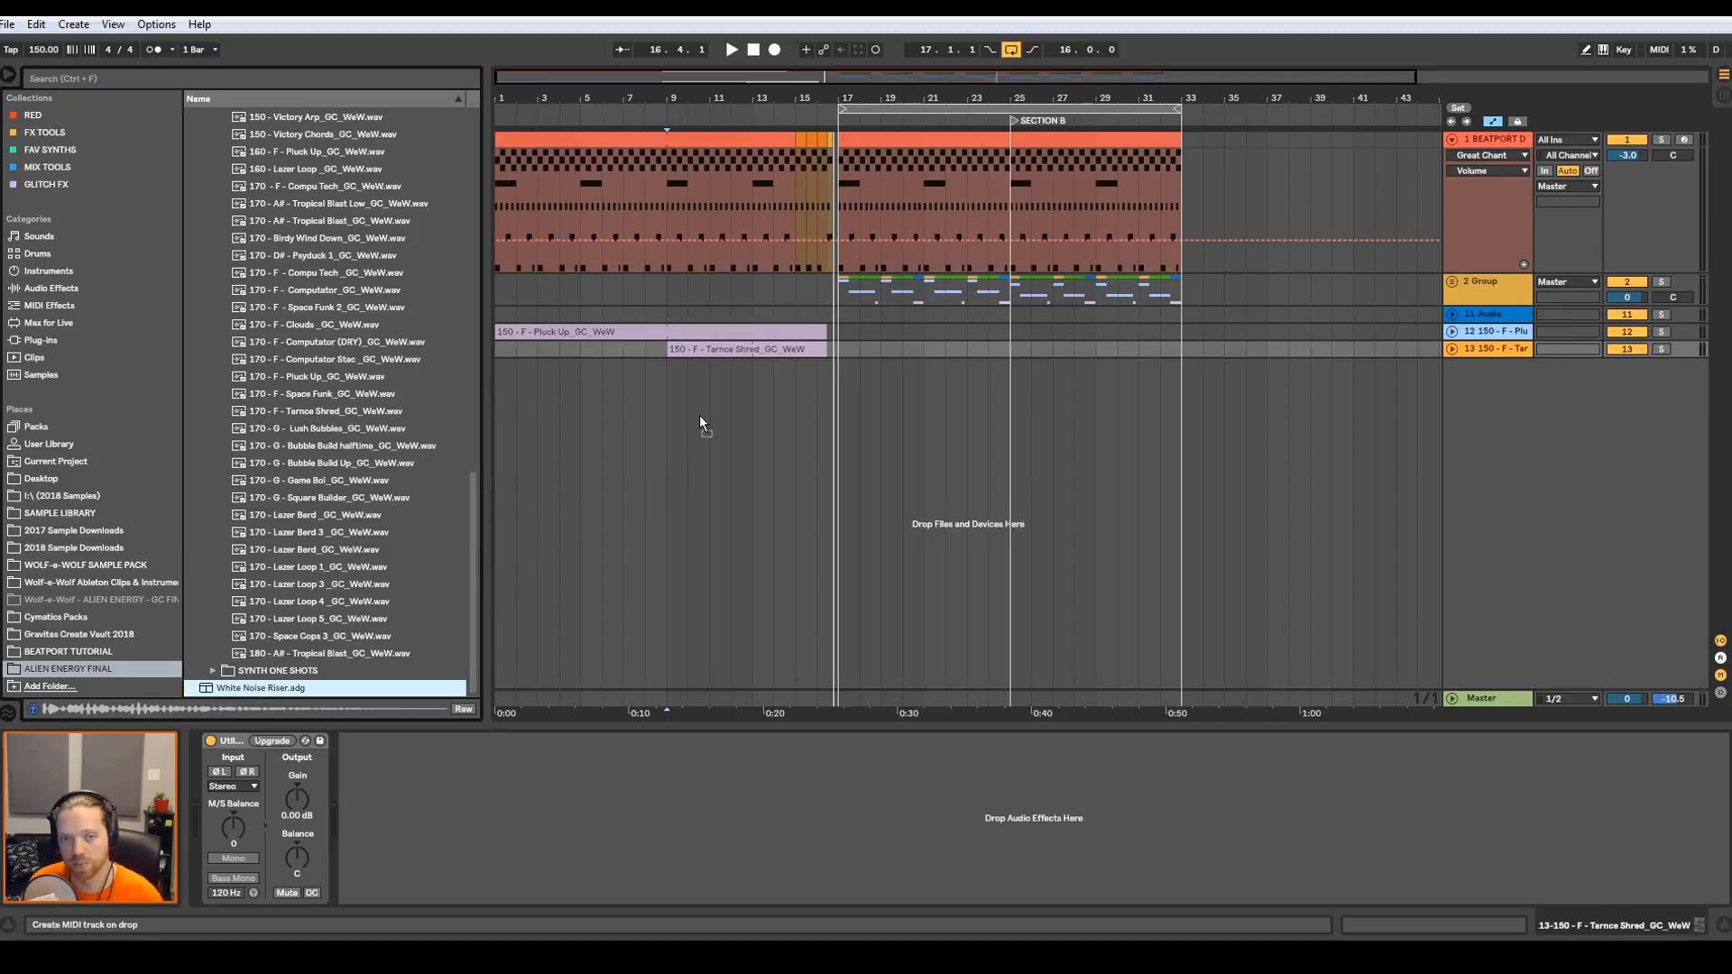
mouse_move(947, 431)
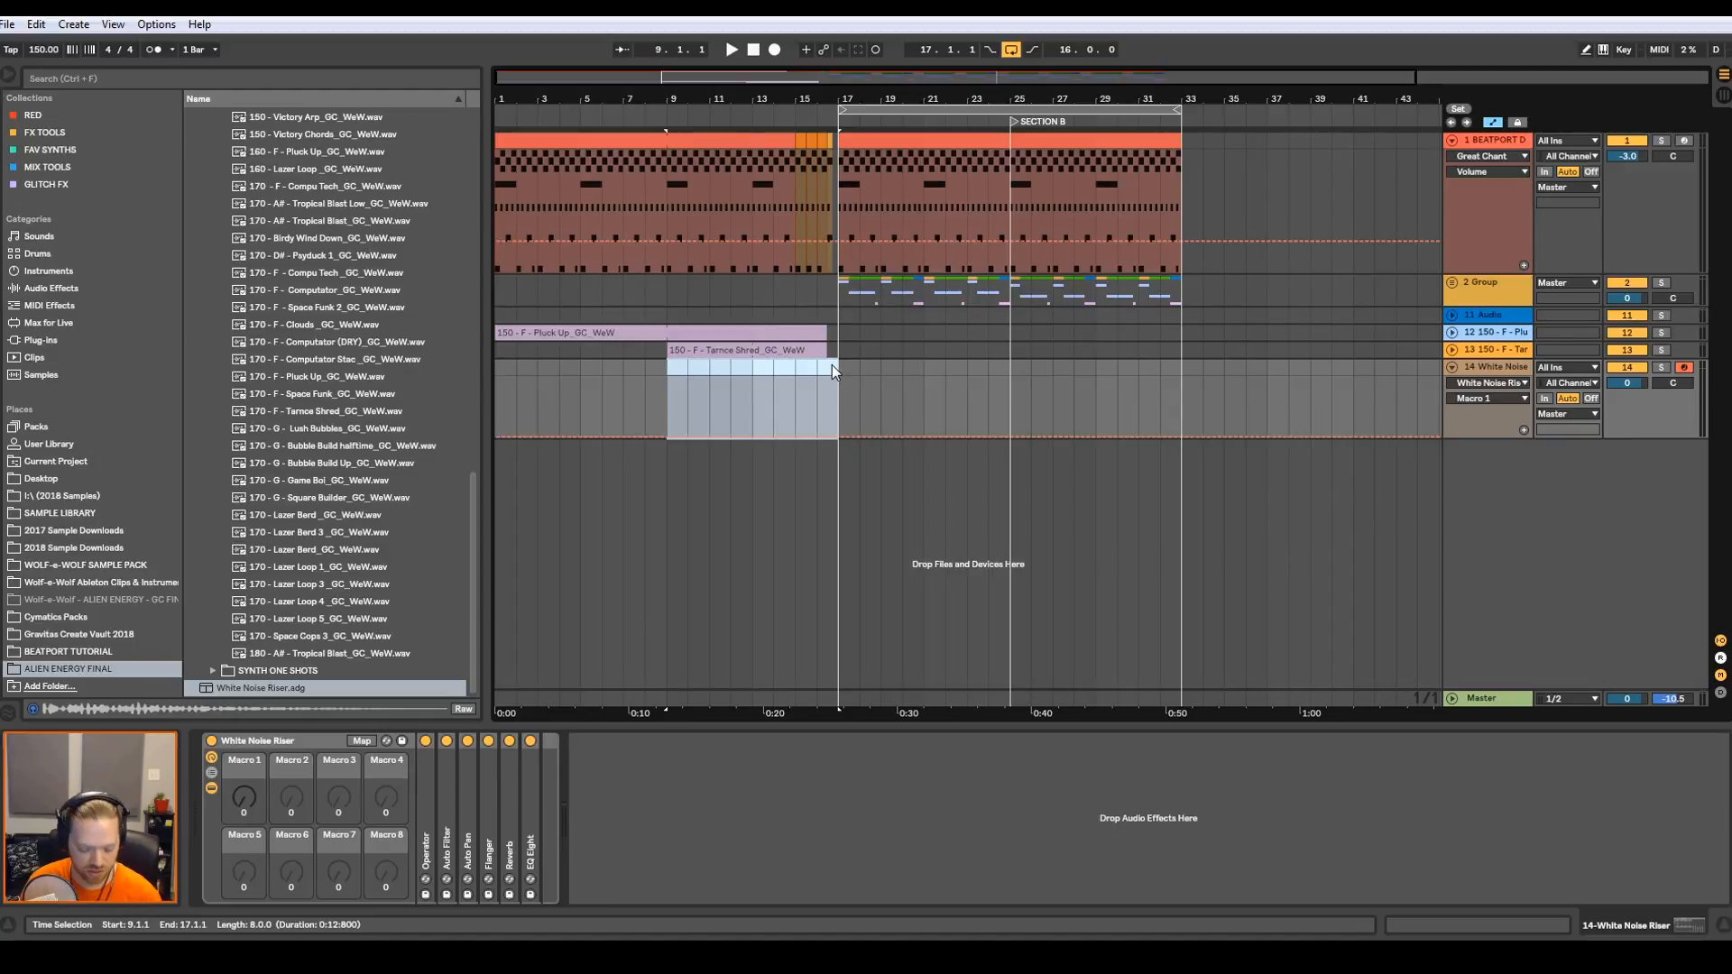
- Create an empty eight-bar White Noise Riser MIDI clip over bars 9–17
click(830, 390)
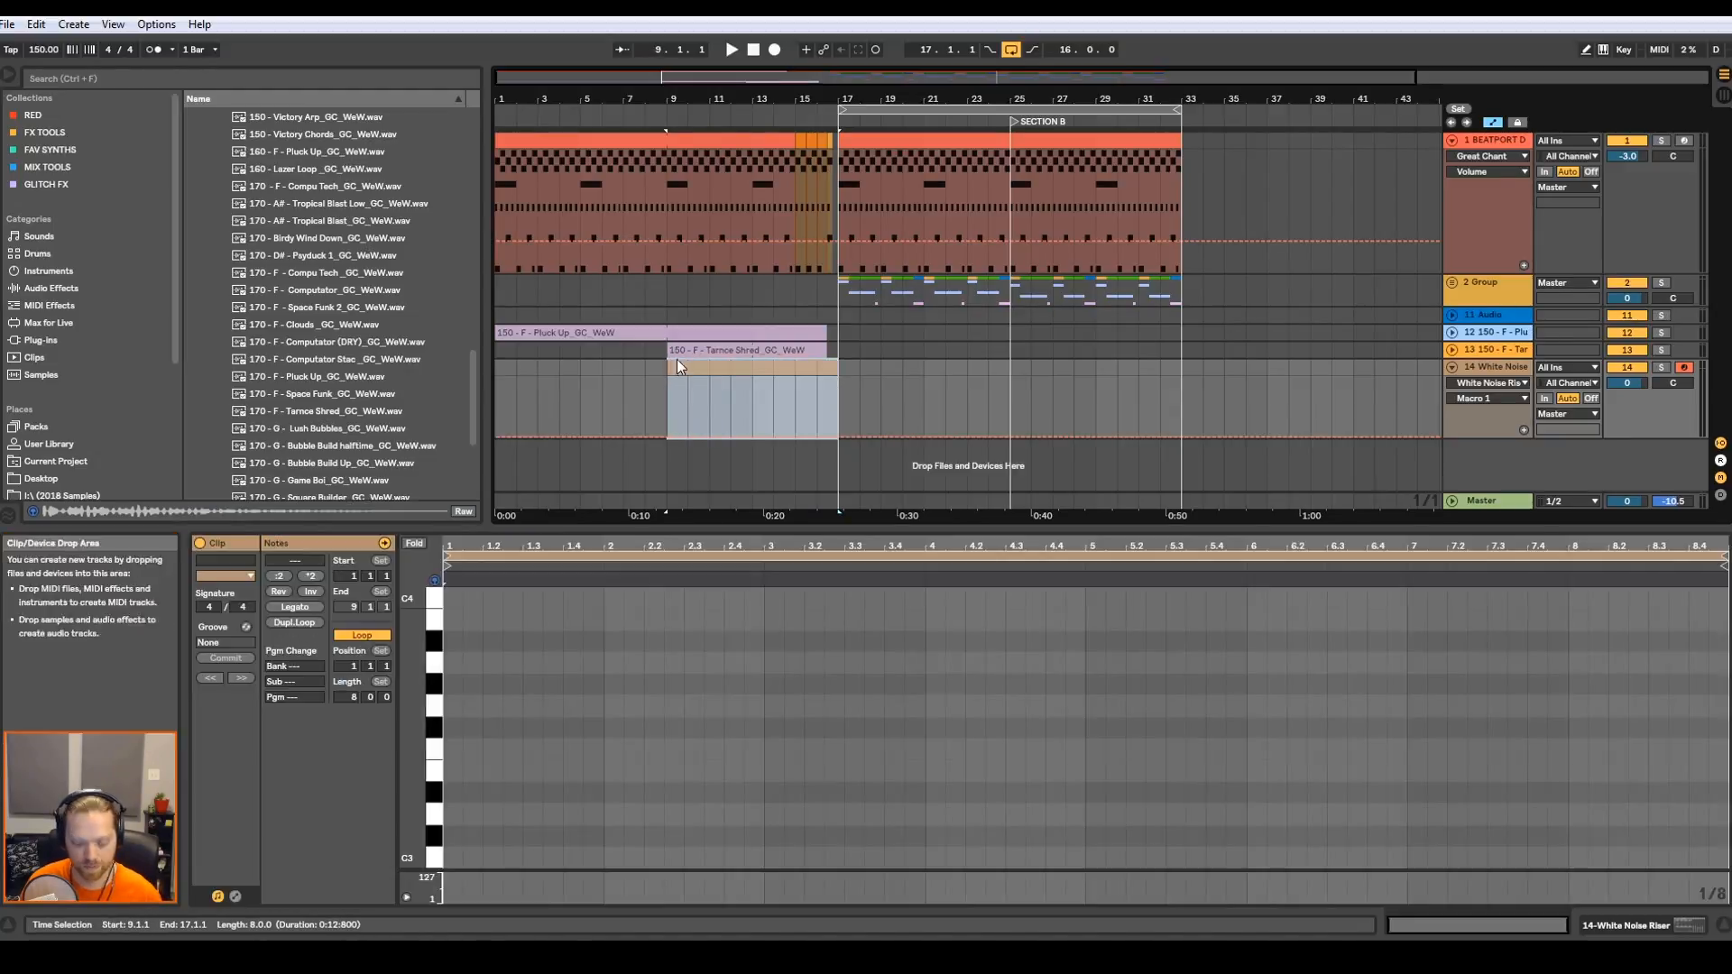
mouse_move(440, 758)
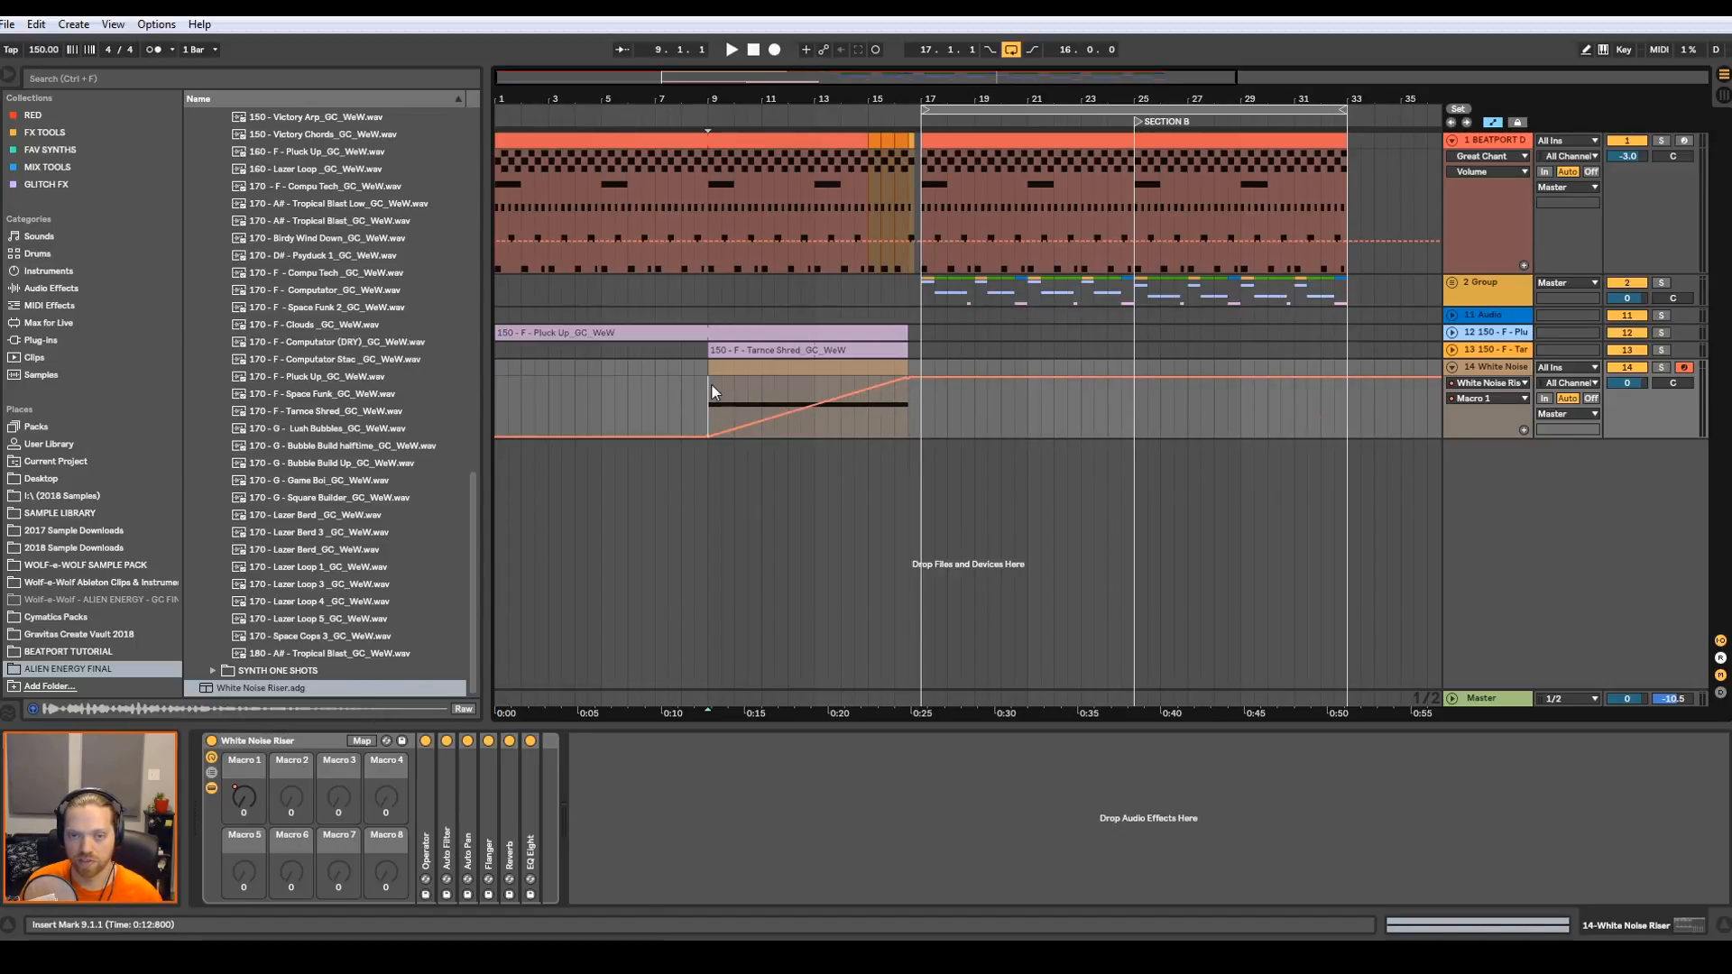
- Ramp the riser's Macro 1 into bar 17 and view the White Noise device chain
click(1685, 366)
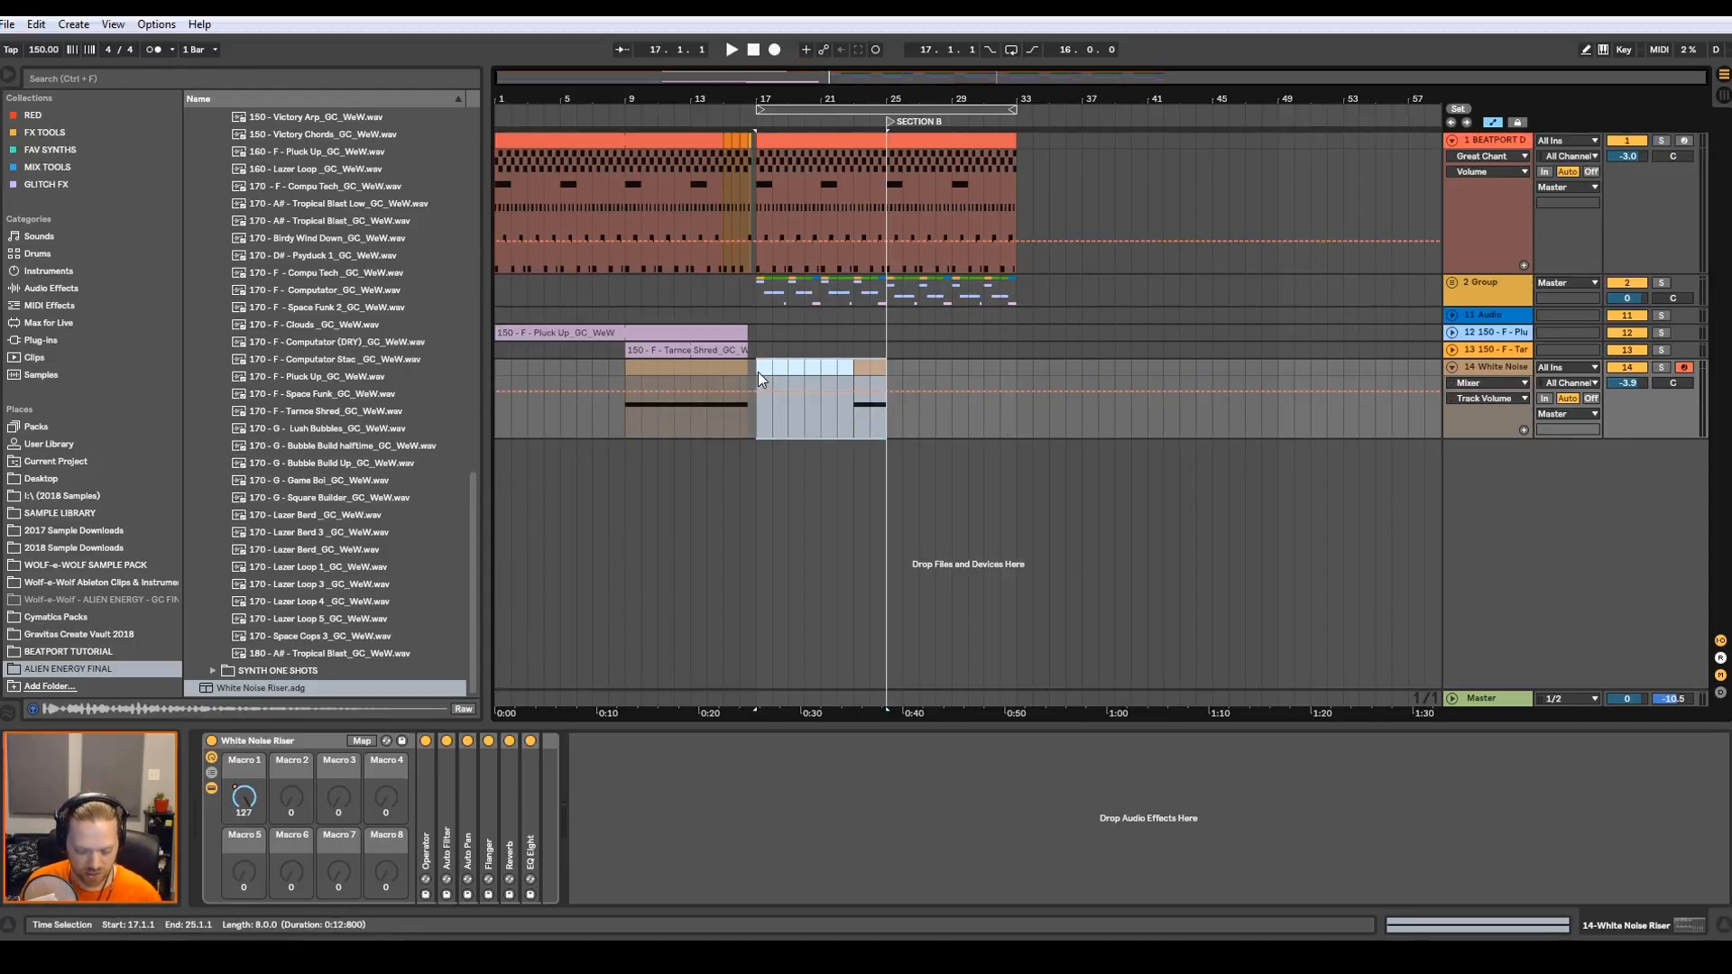
mouse_move(806, 342)
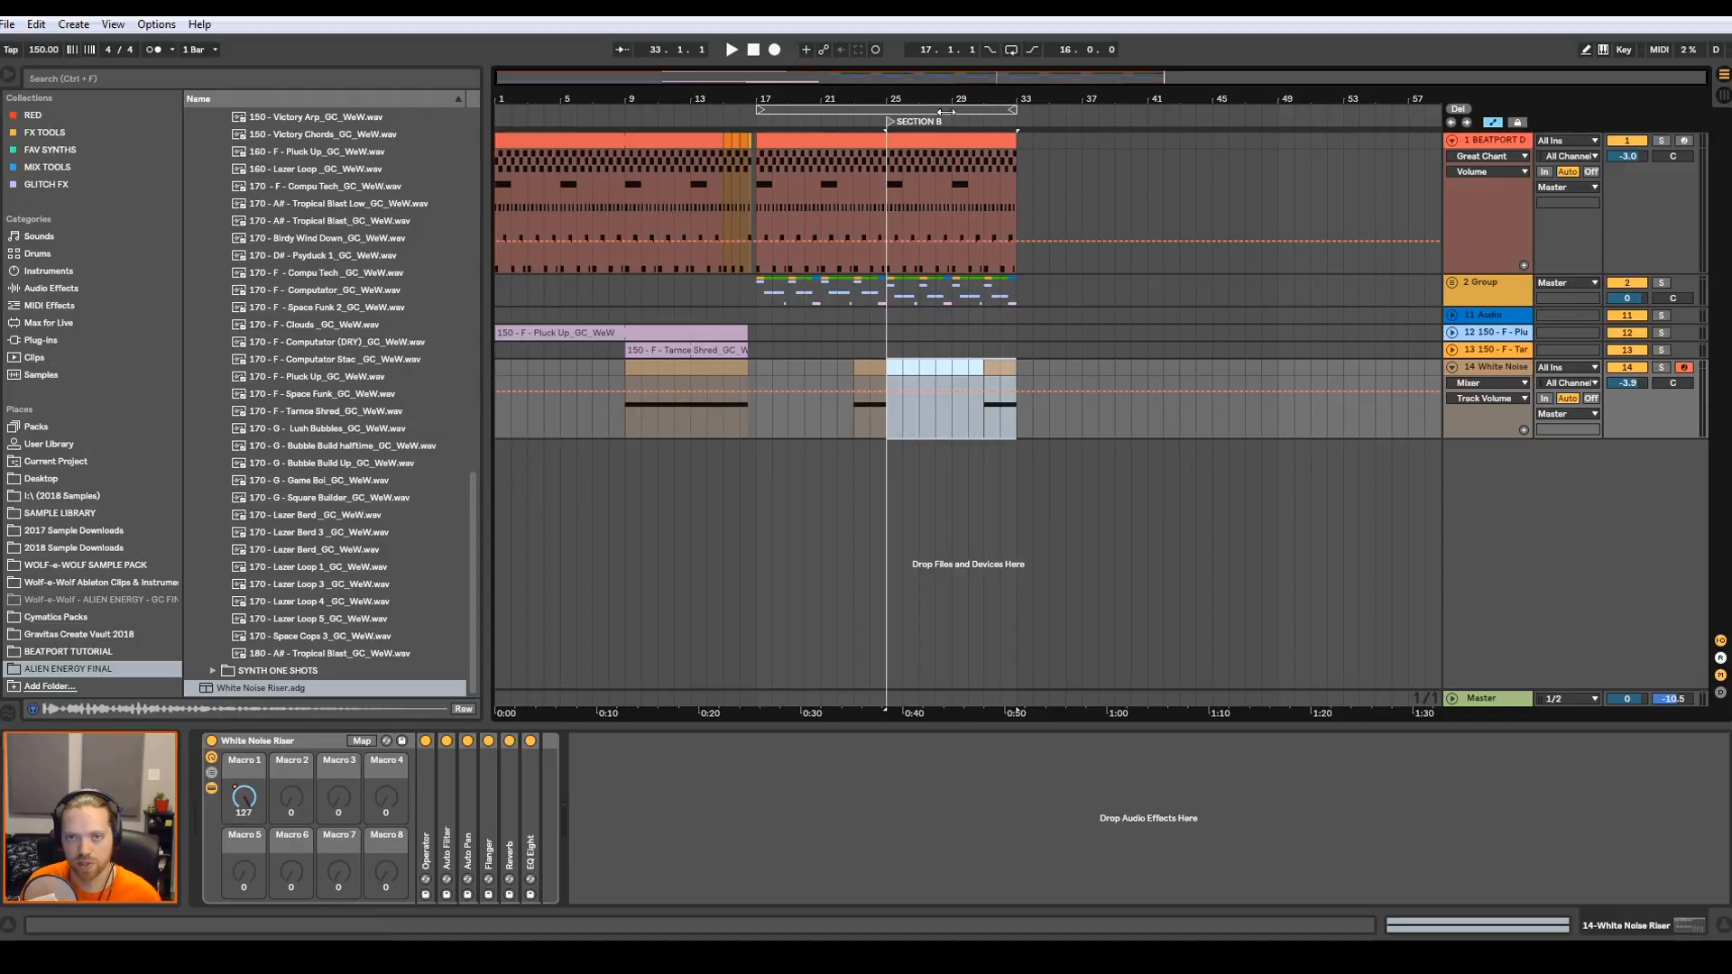
click(755, 49)
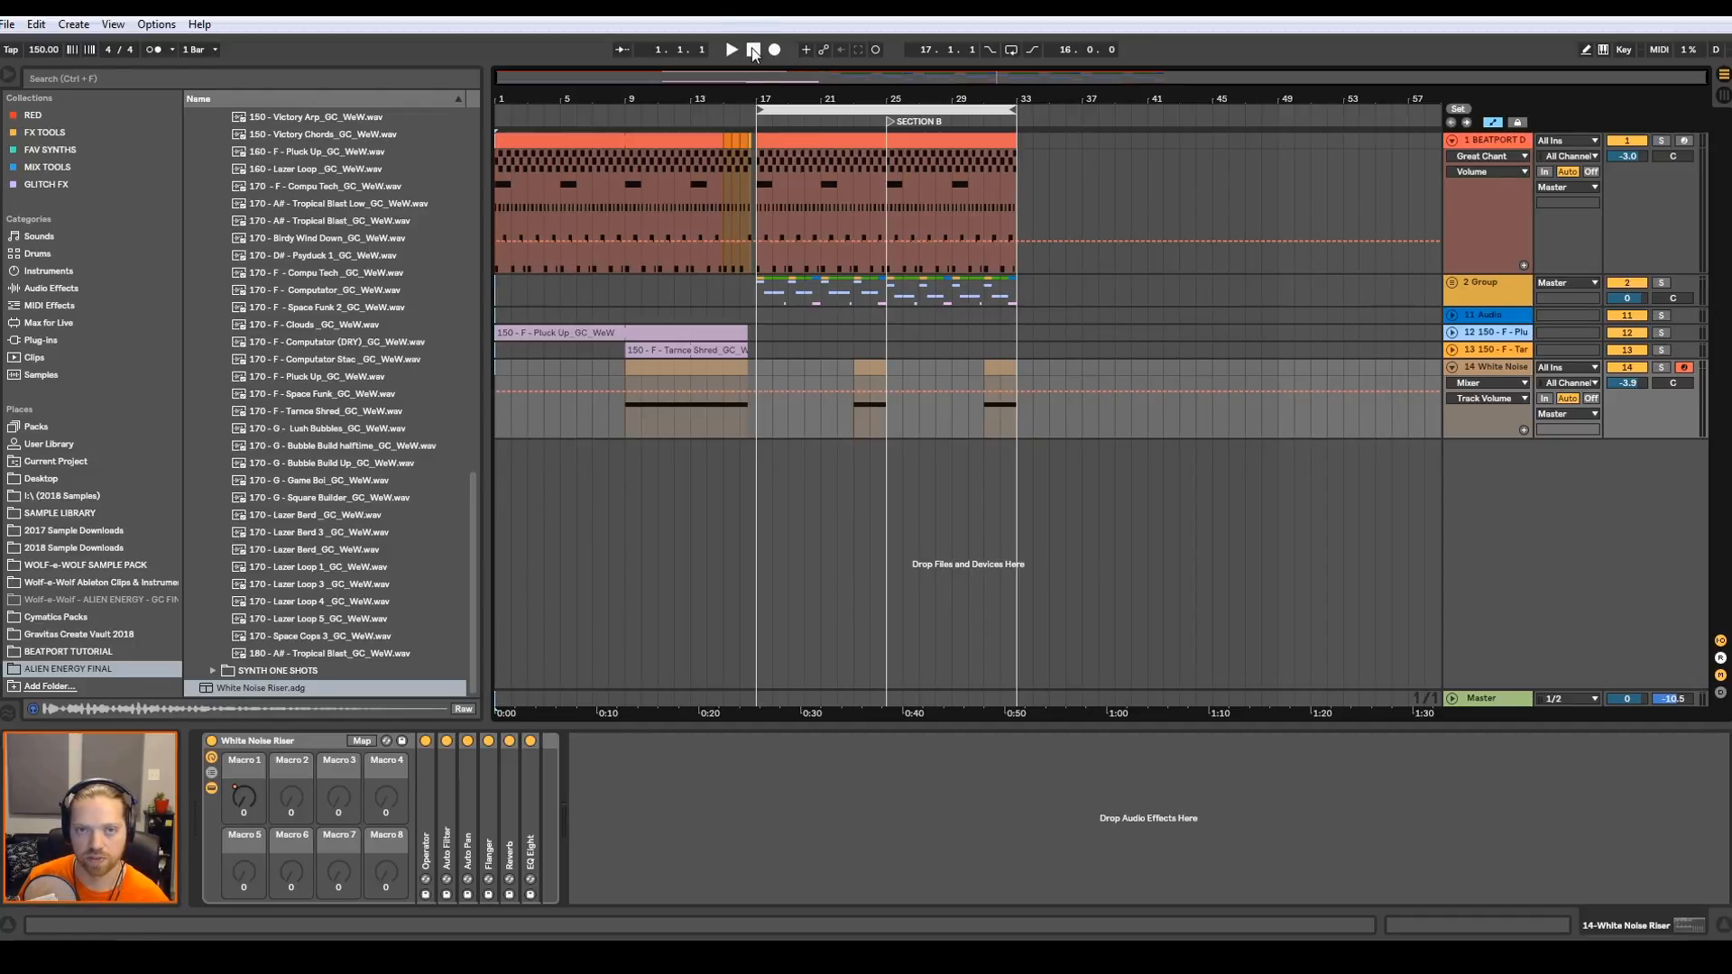
click(752, 49)
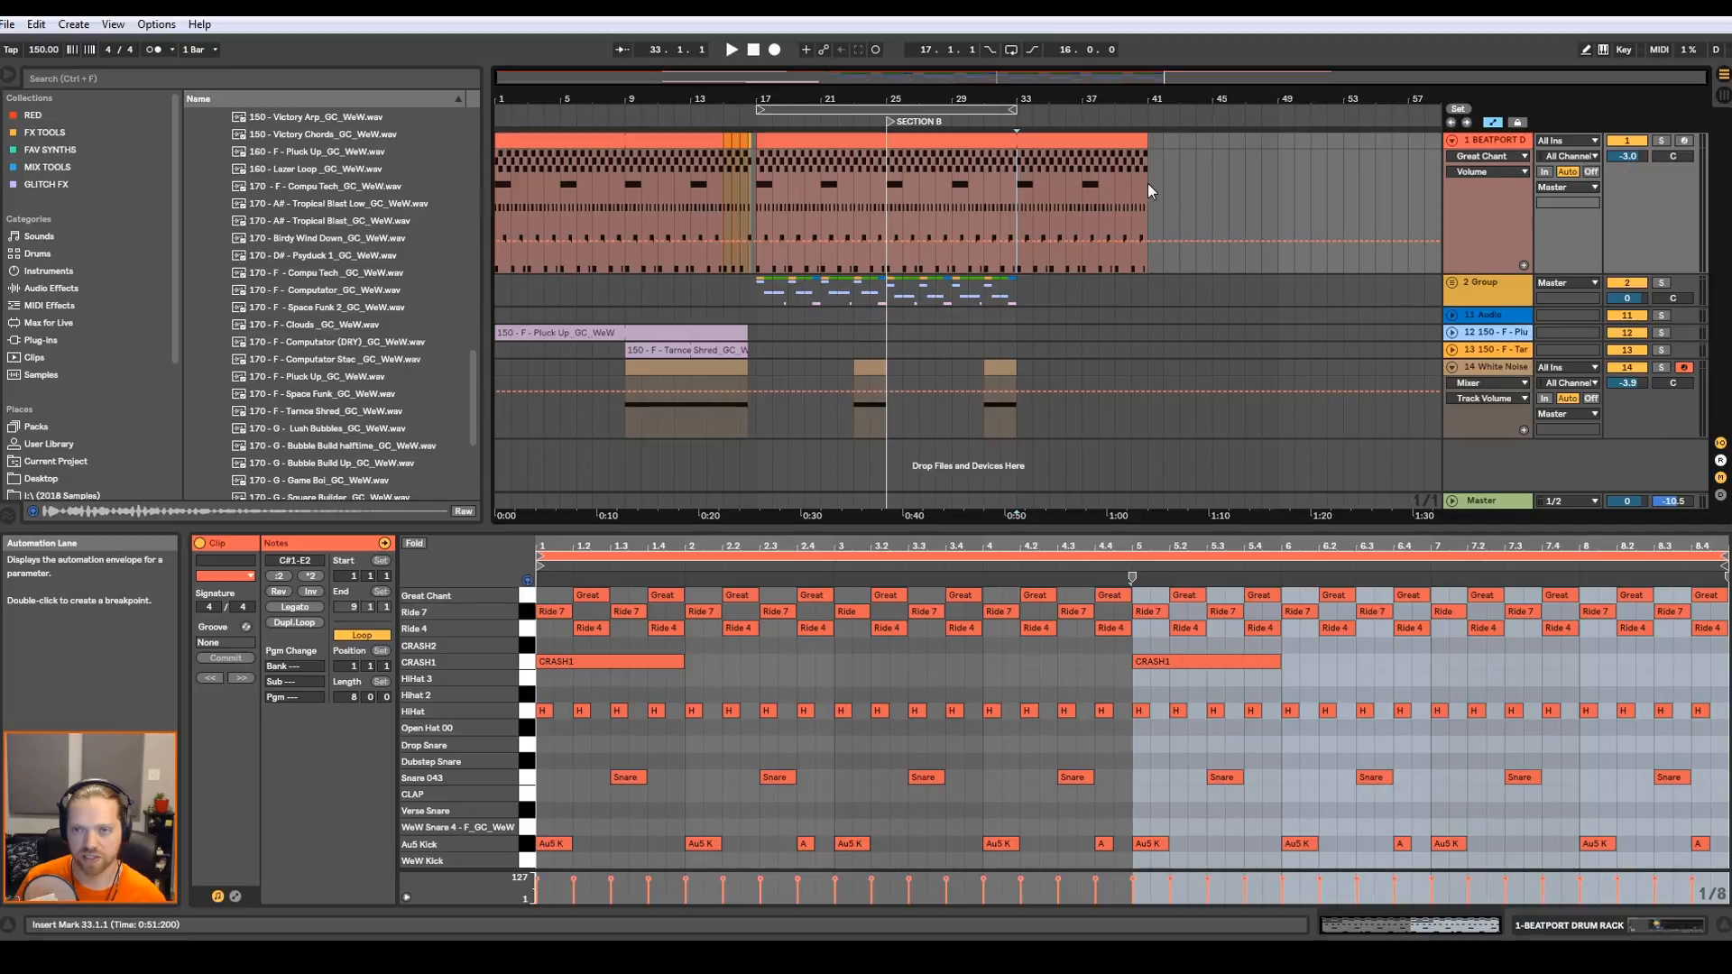
mouse_move(756, 335)
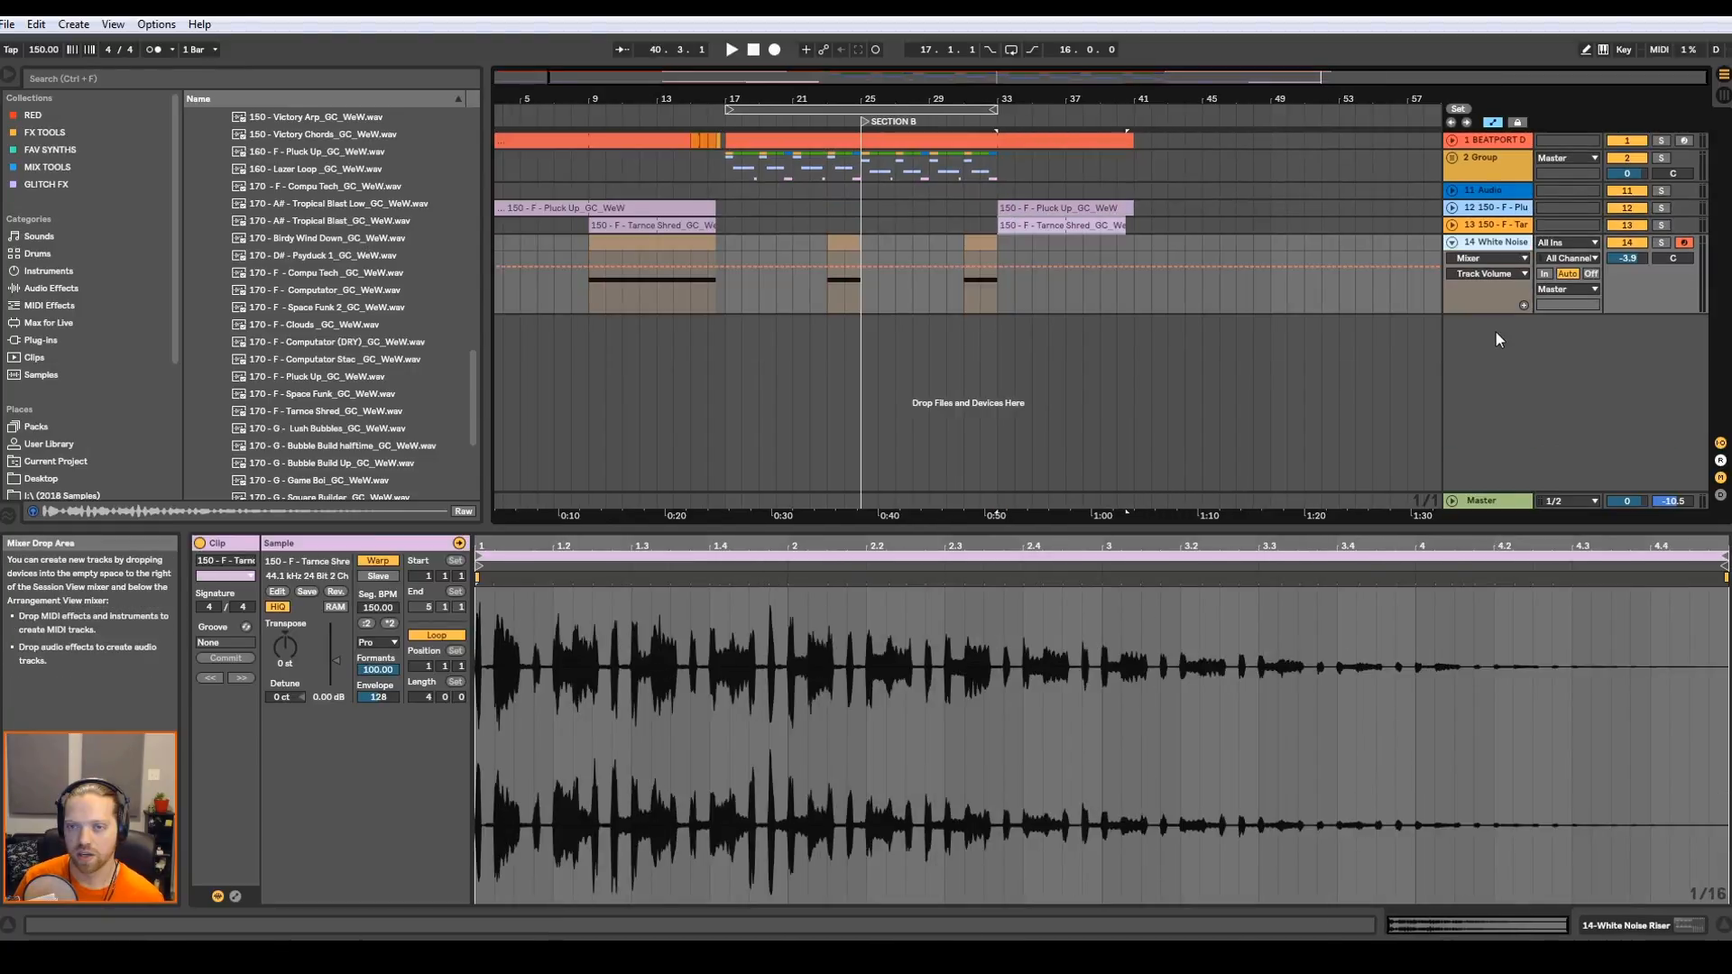
- Insert a MIDI track with Serum using only the SUB oscillator, OSC A off
right_click(1498, 339)
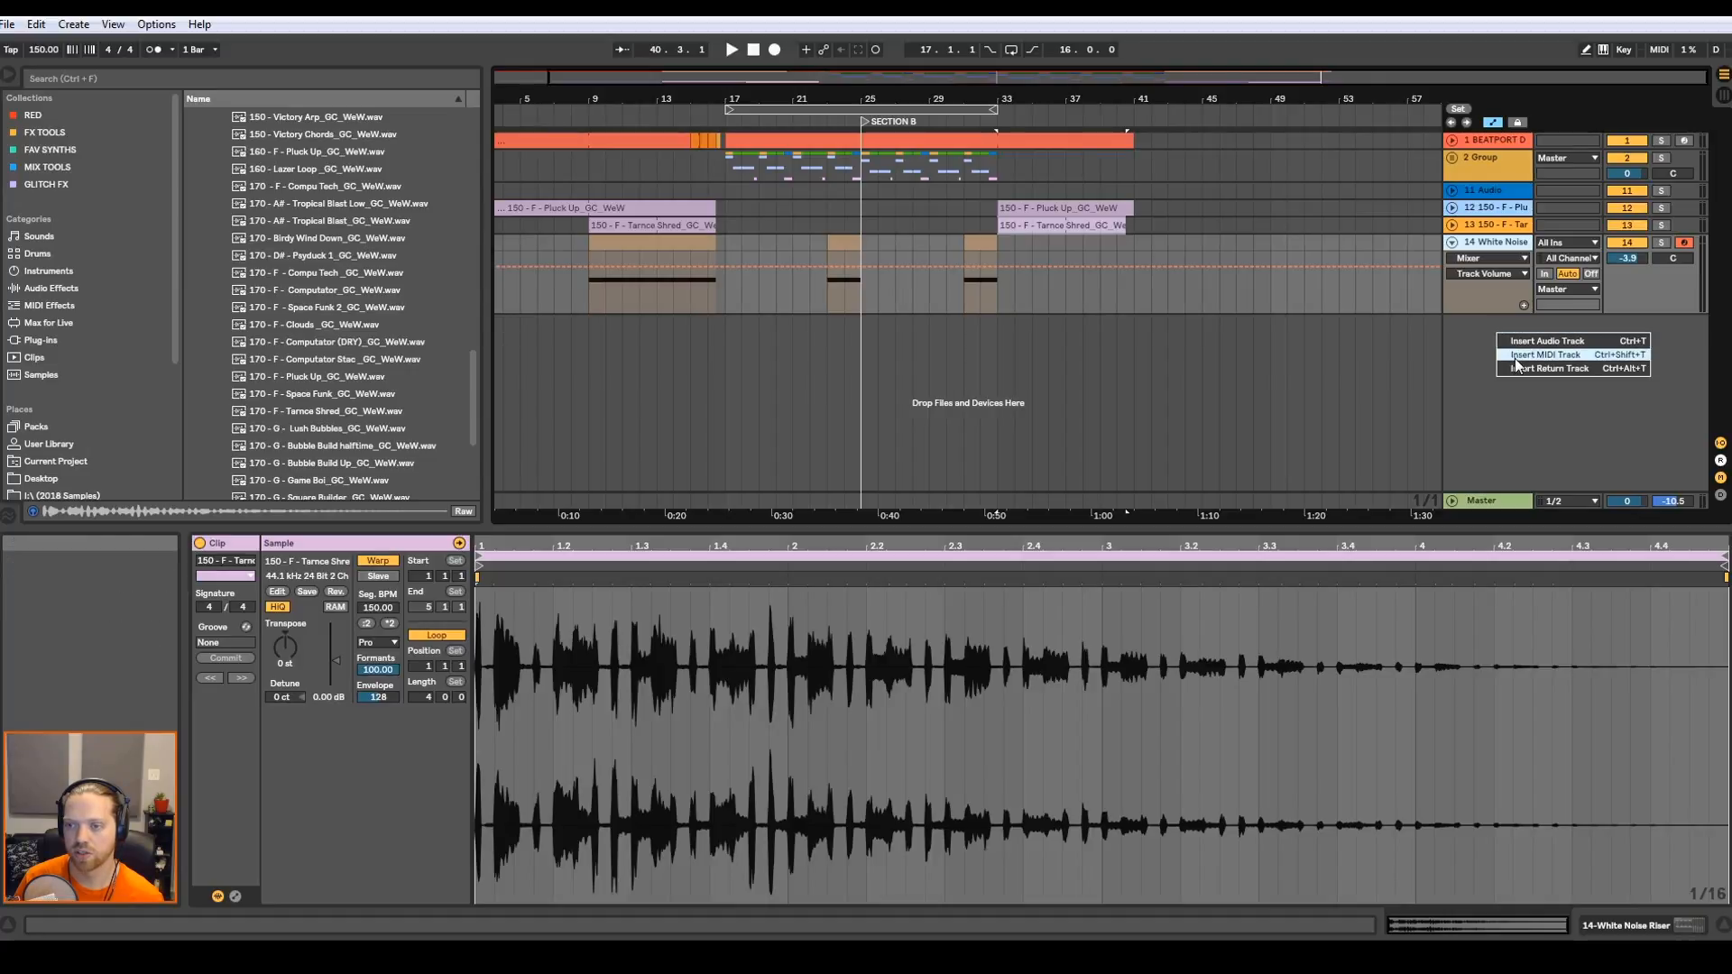
click(1546, 339)
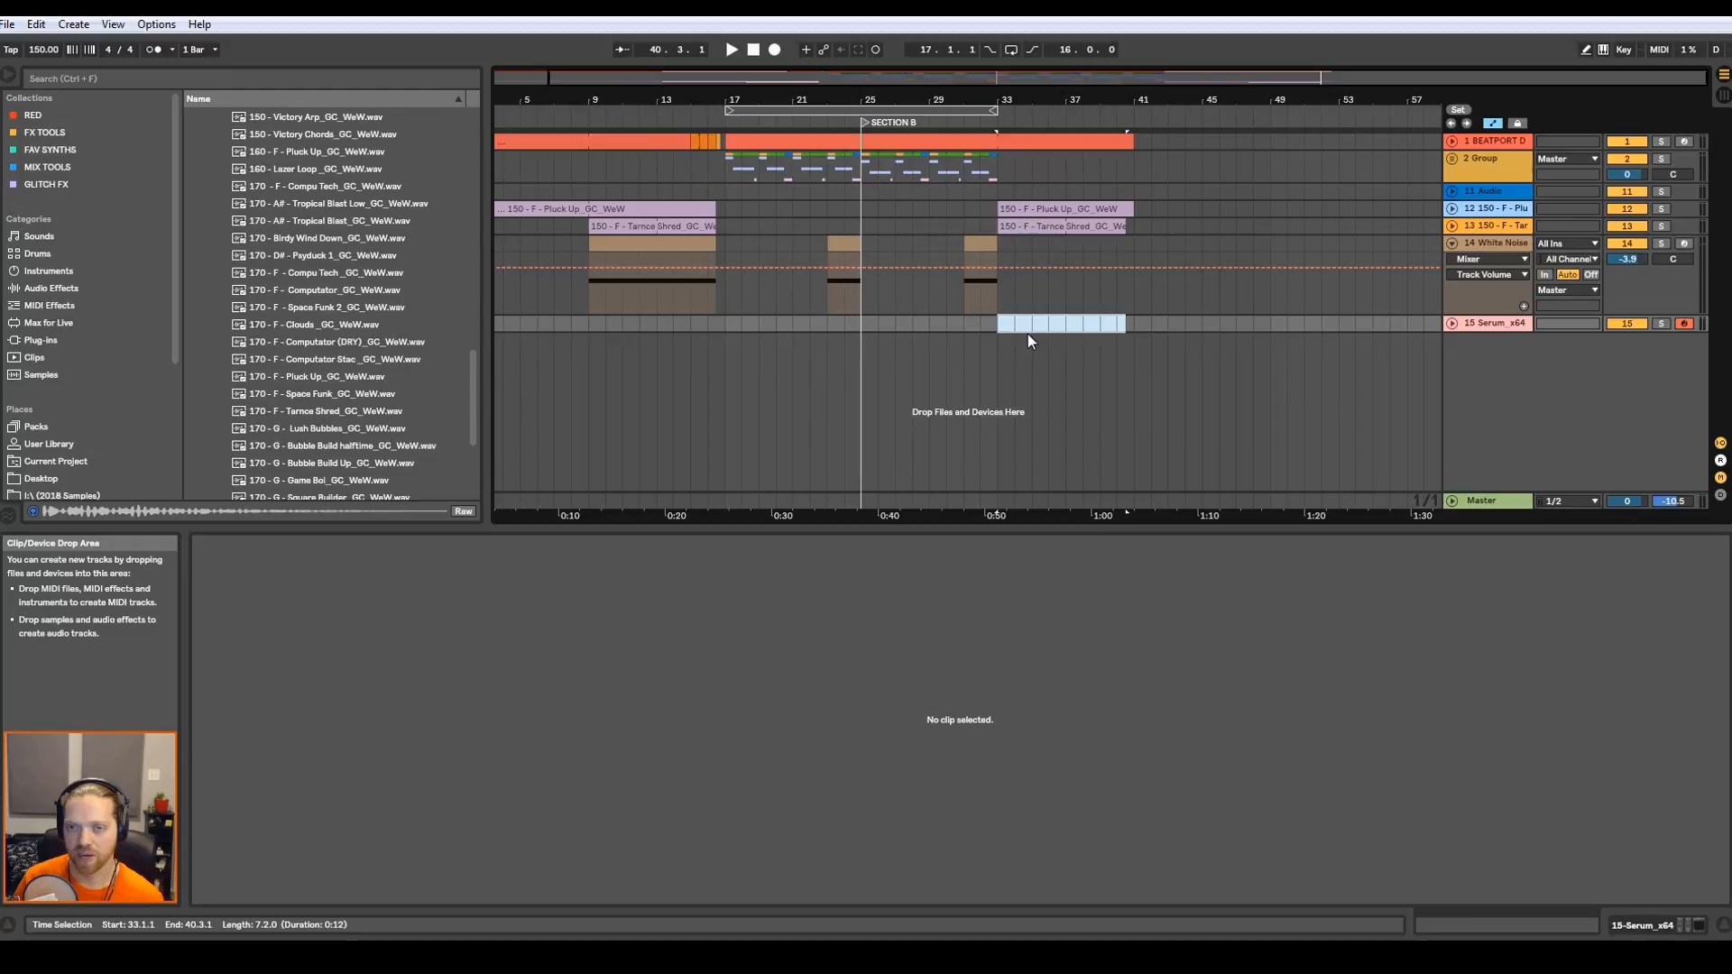
click(1492, 323)
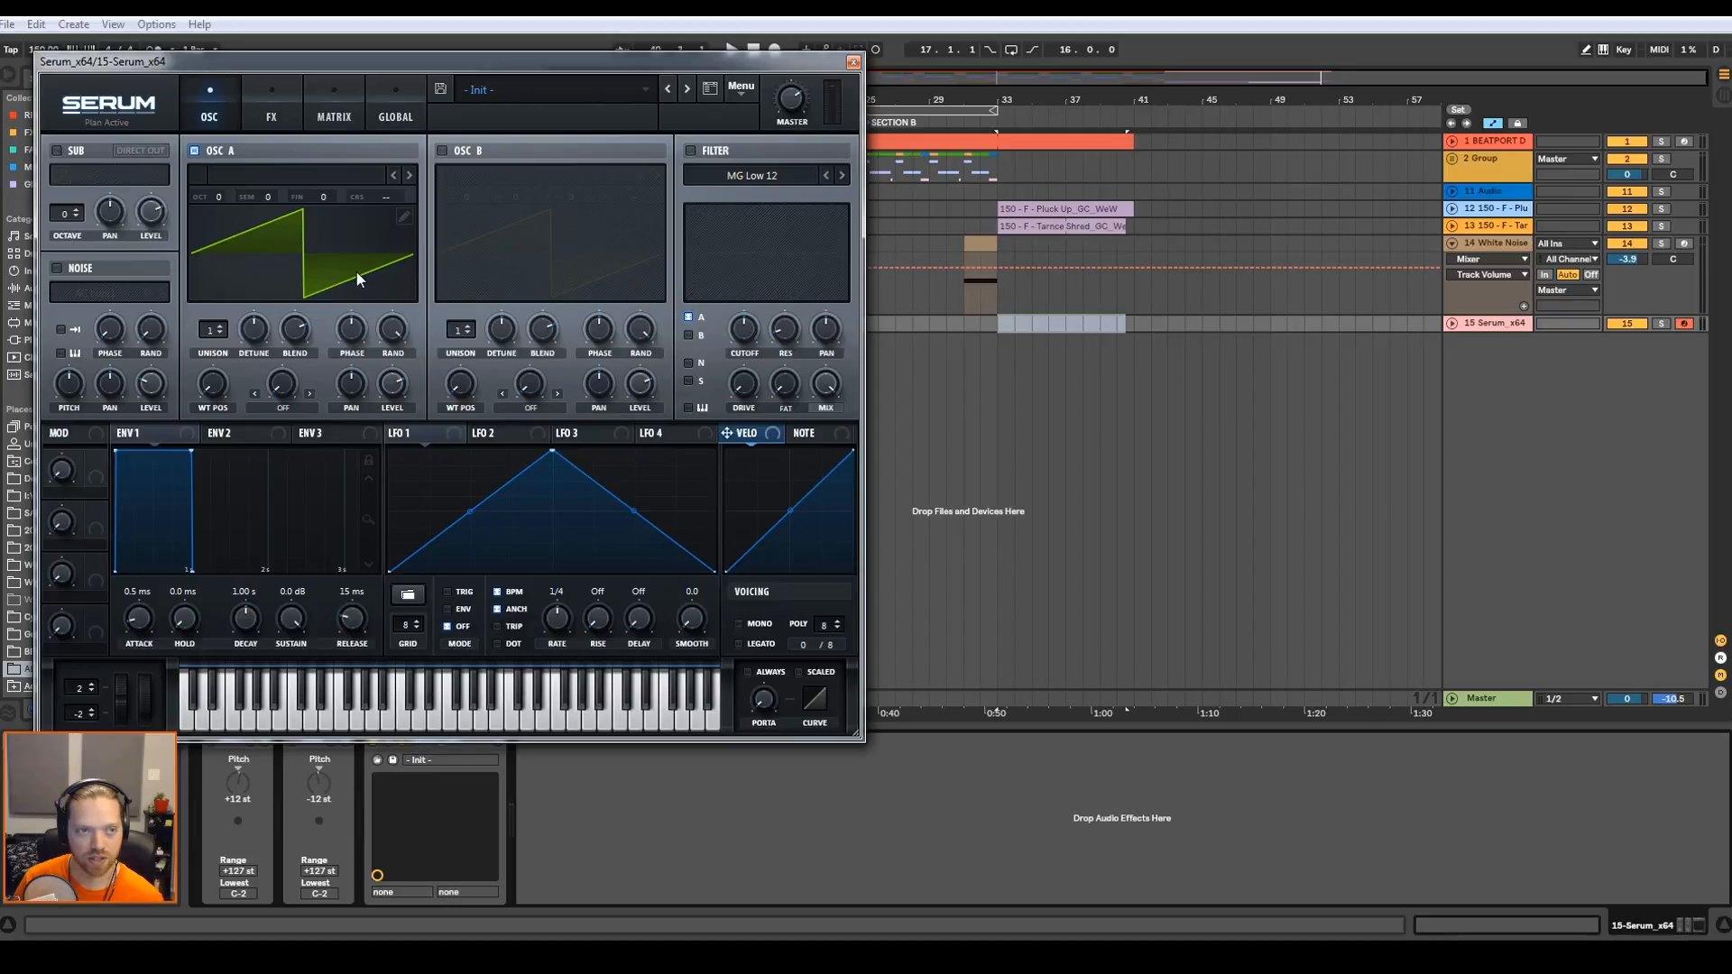
click(57, 150)
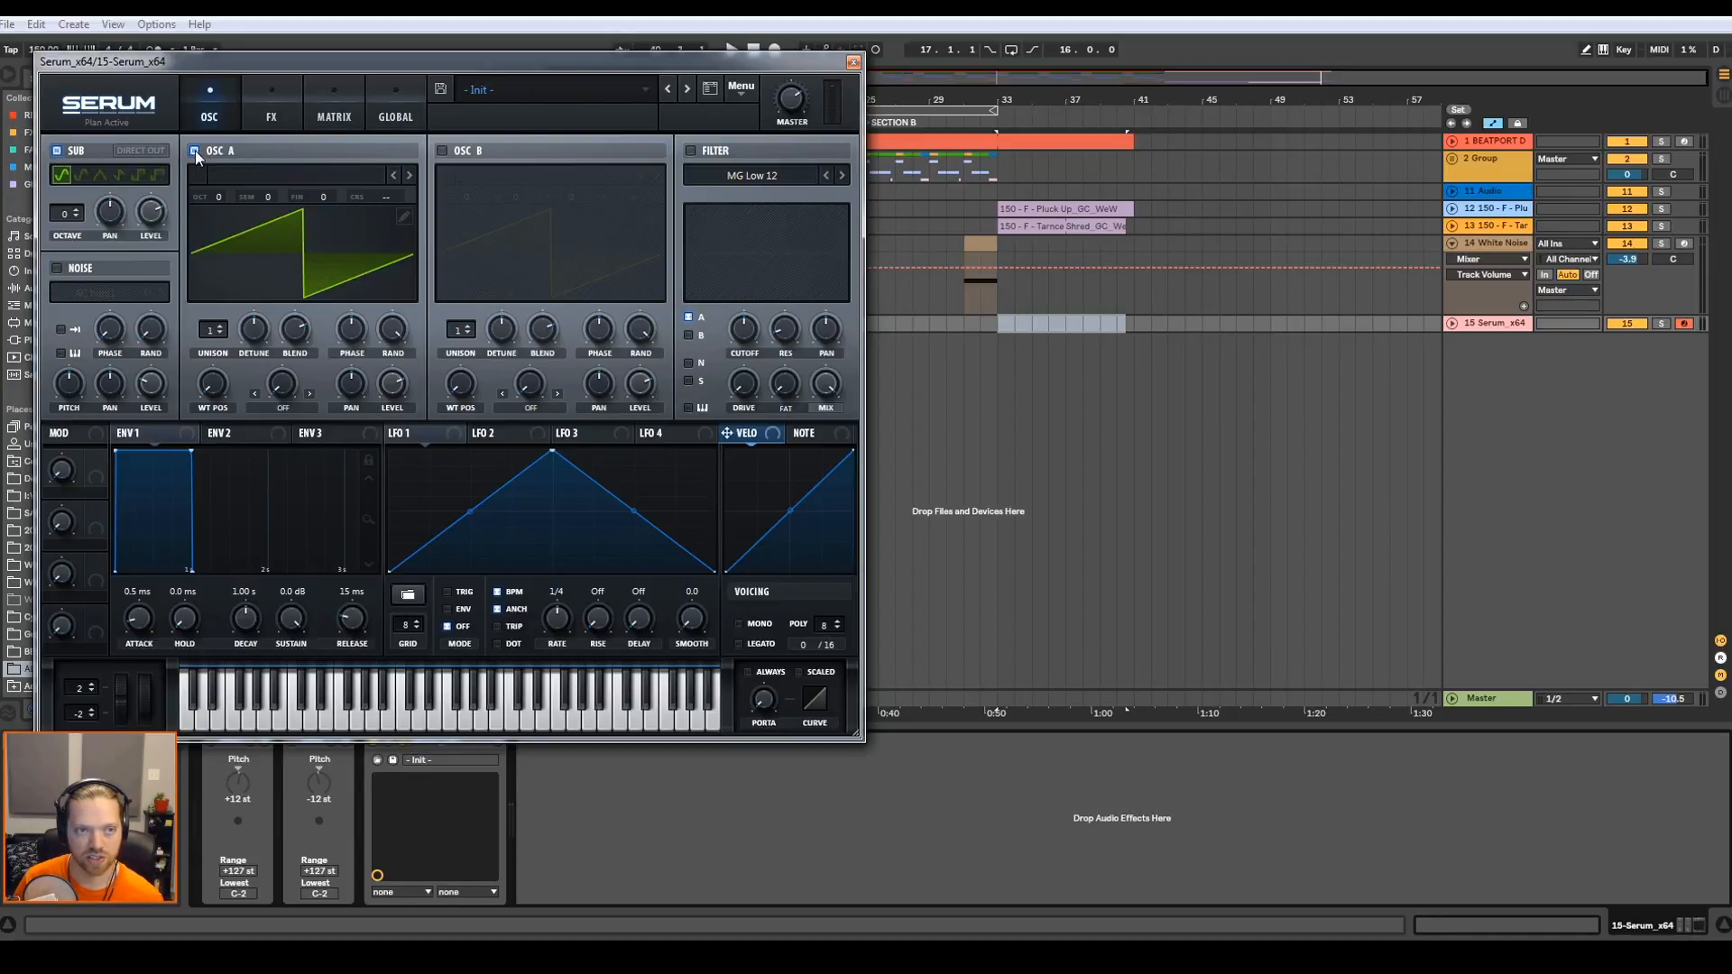
click(195, 151)
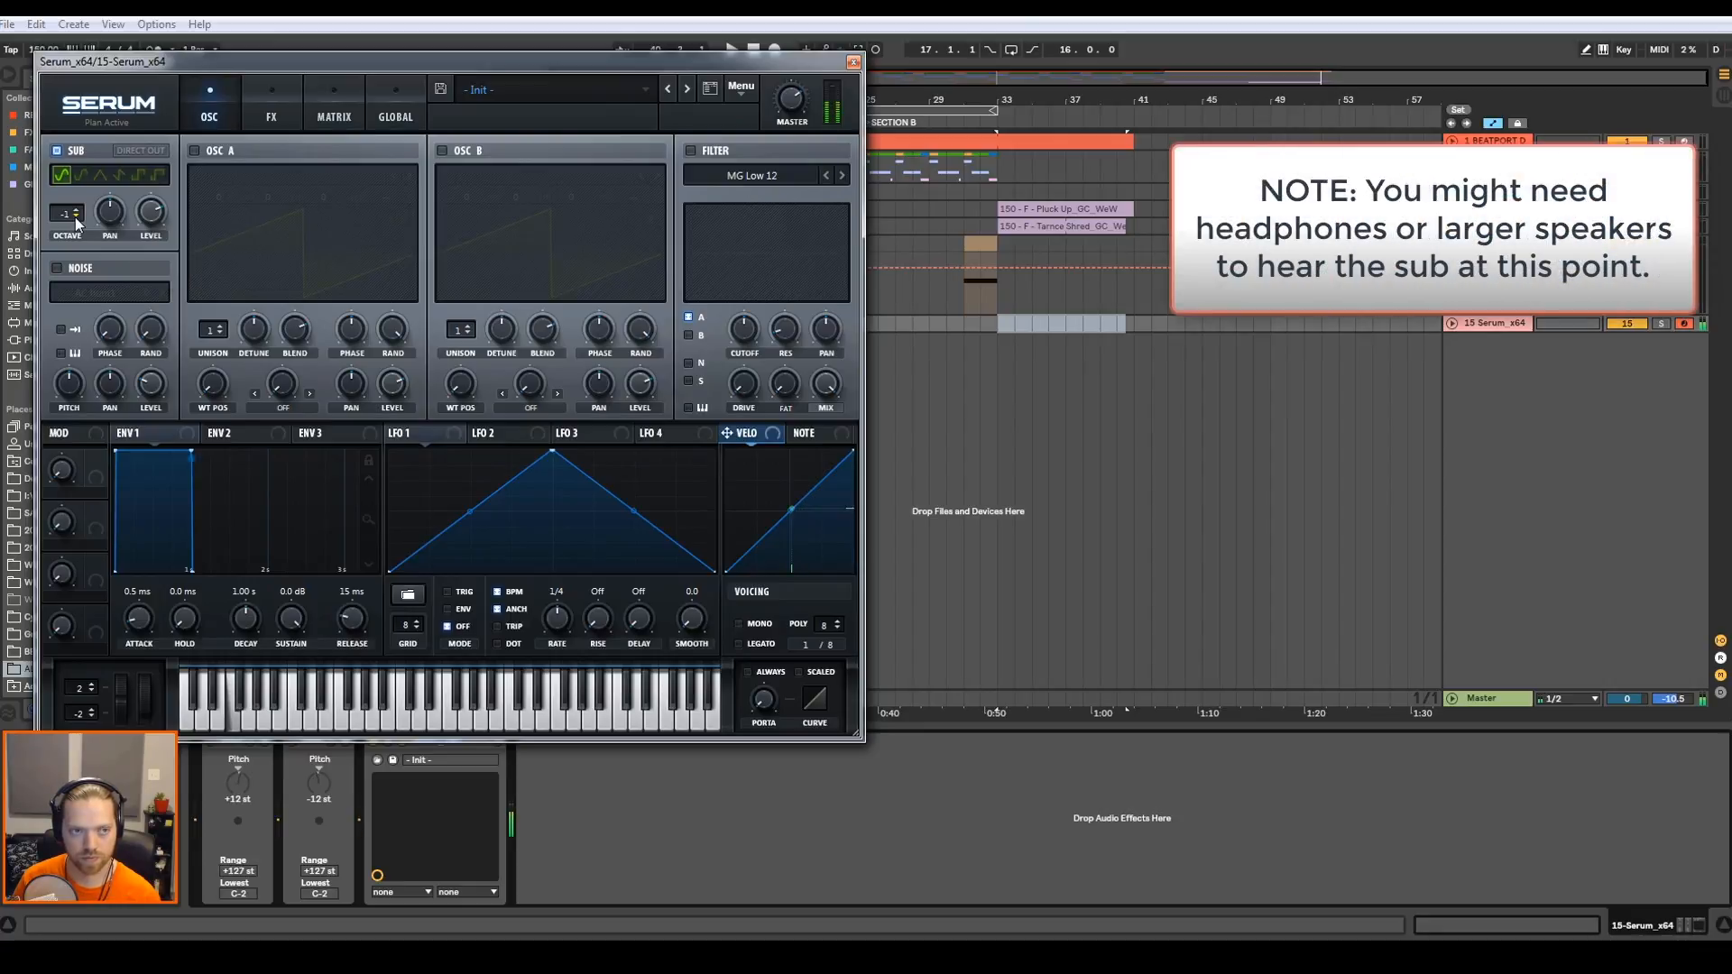
mouse_move(789, 99)
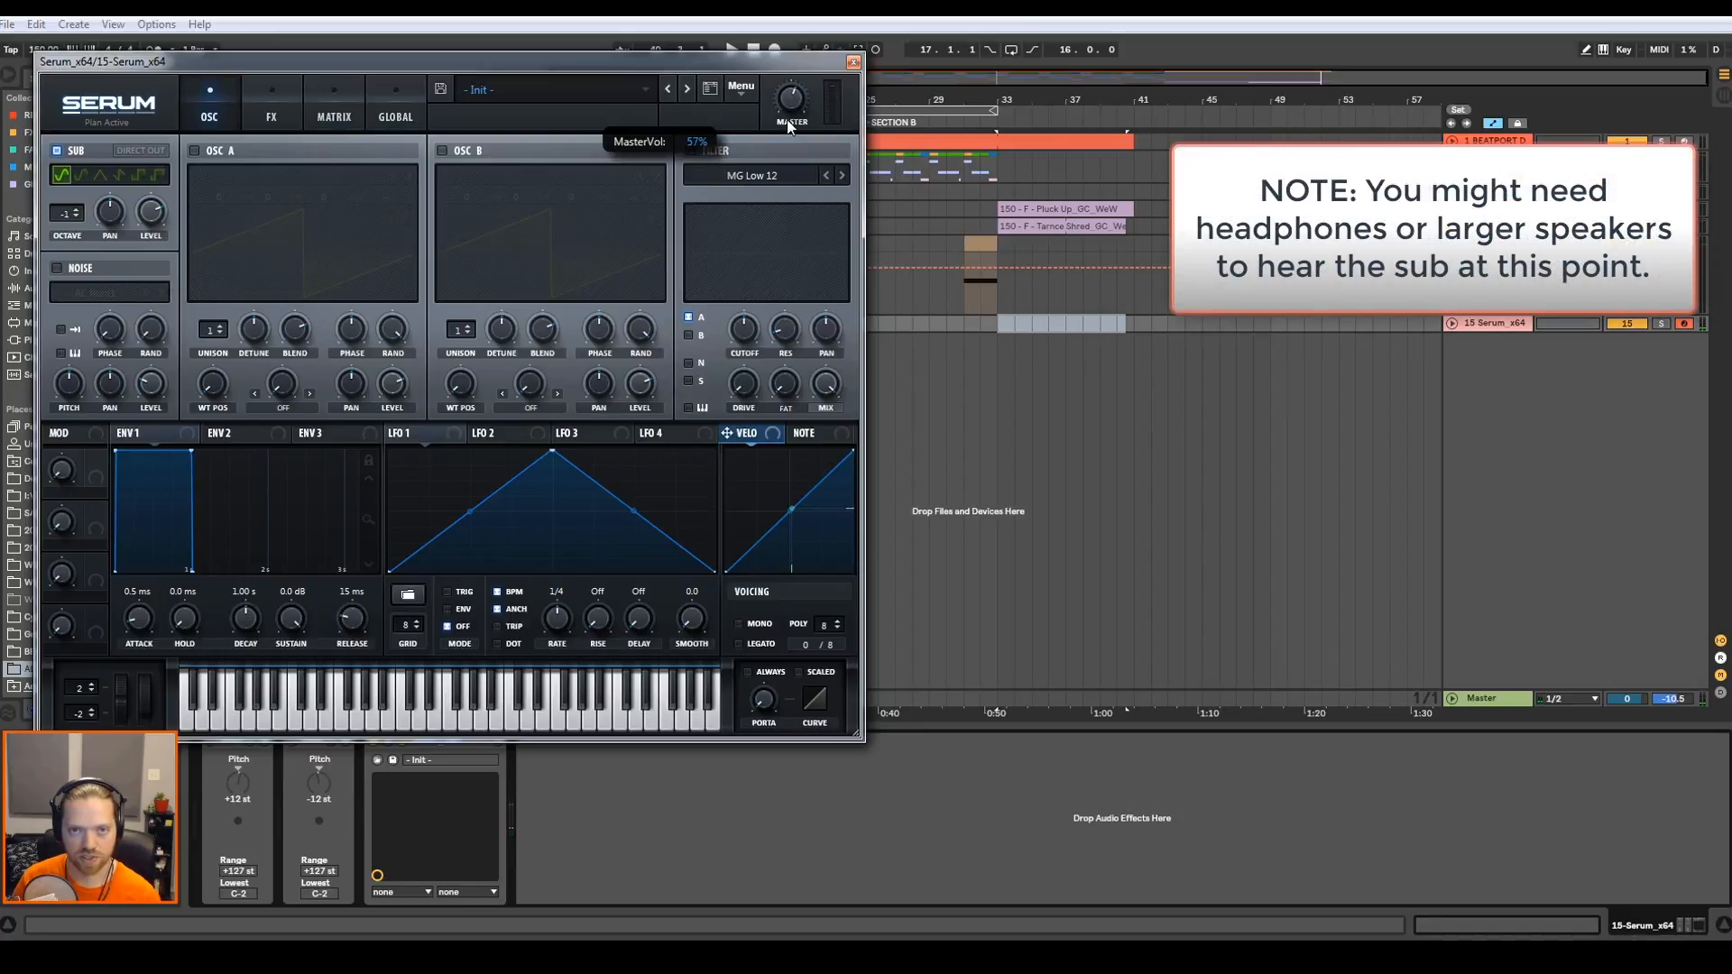
click(851, 61)
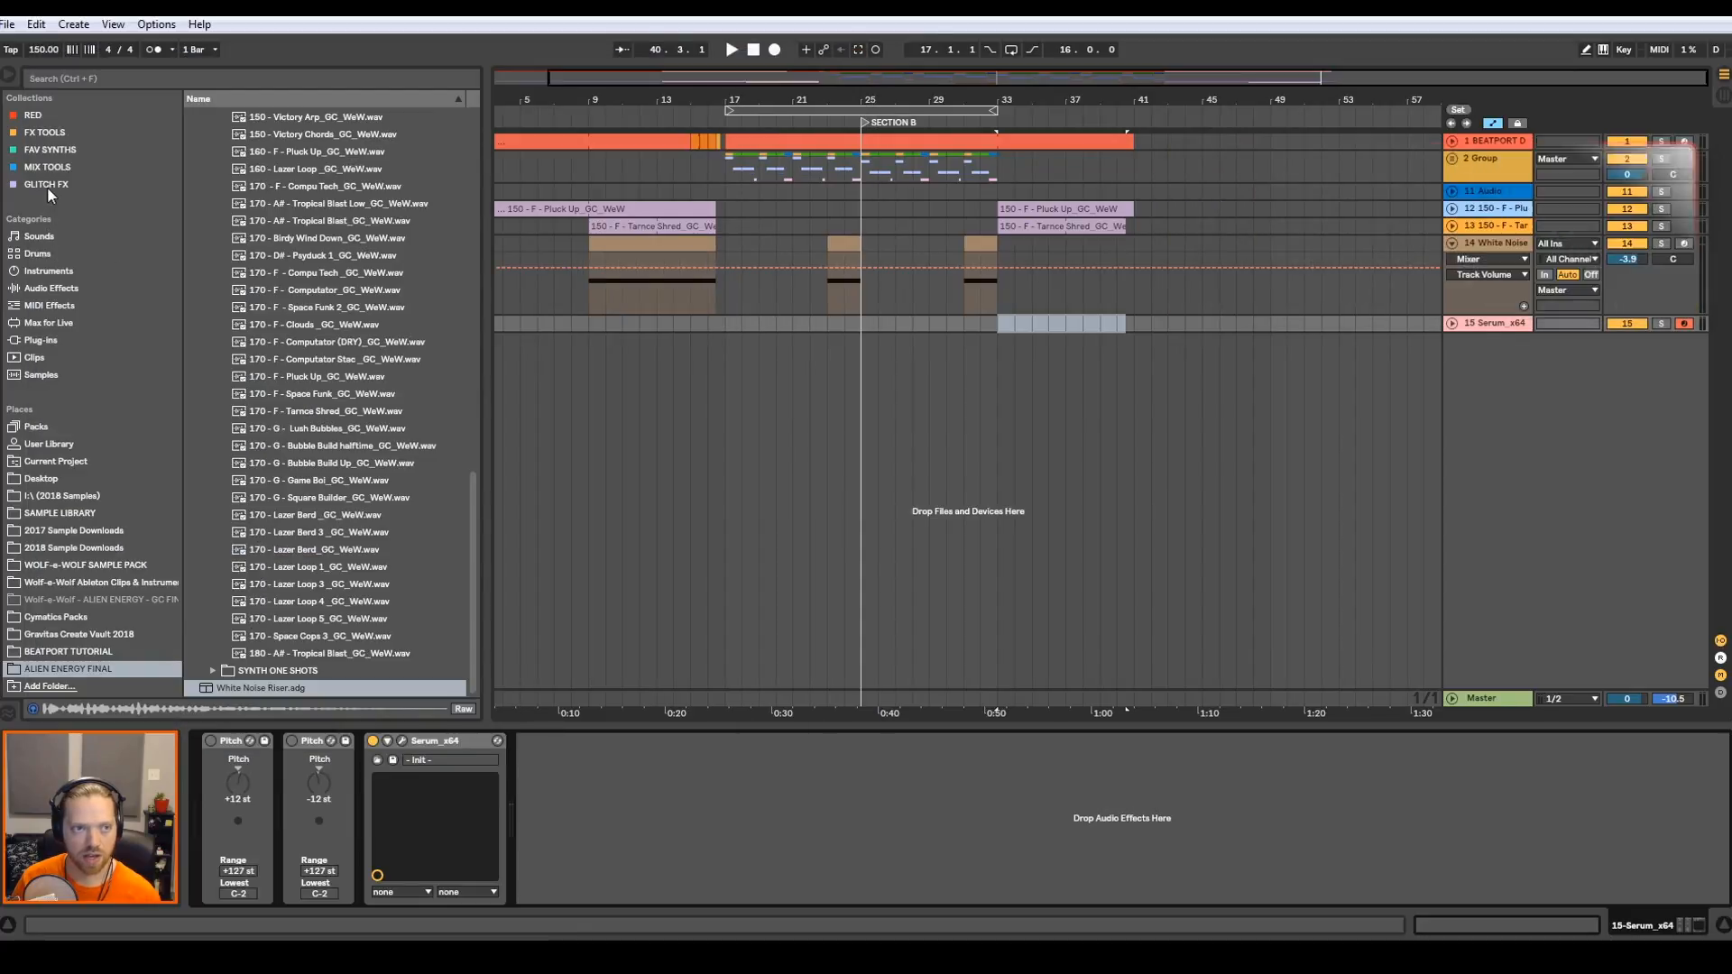
- Load a Saturator after Serum on the sub track and change its curve type
click(50, 289)
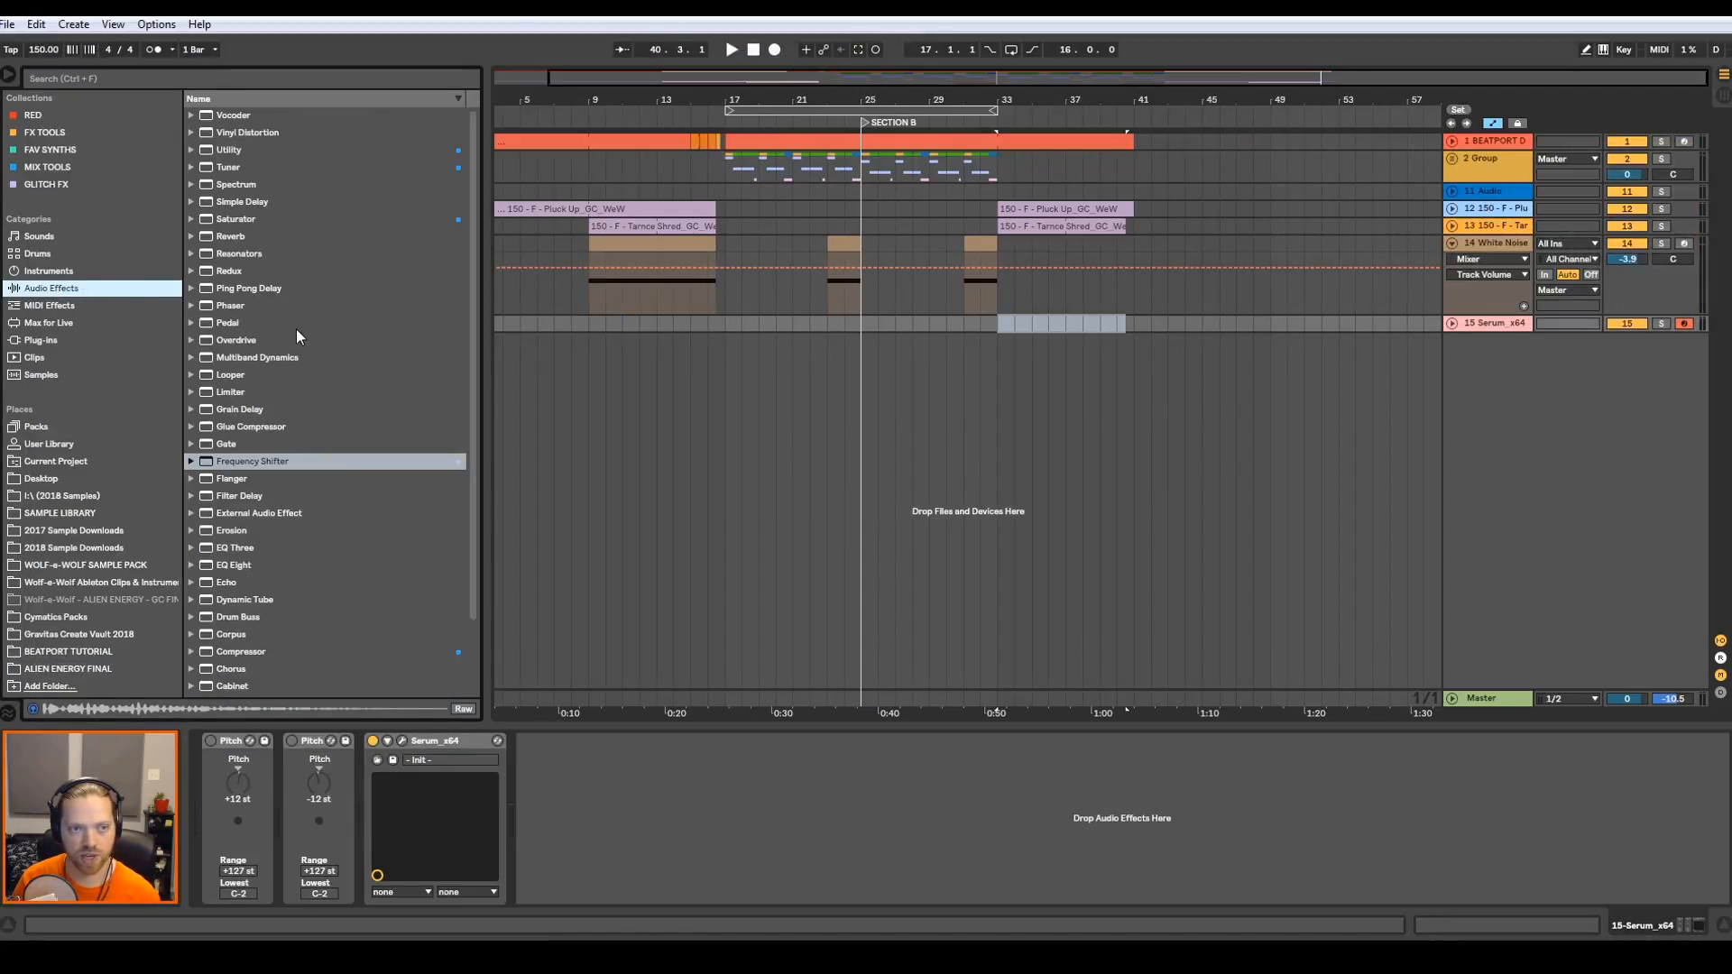
mouse_move(262, 373)
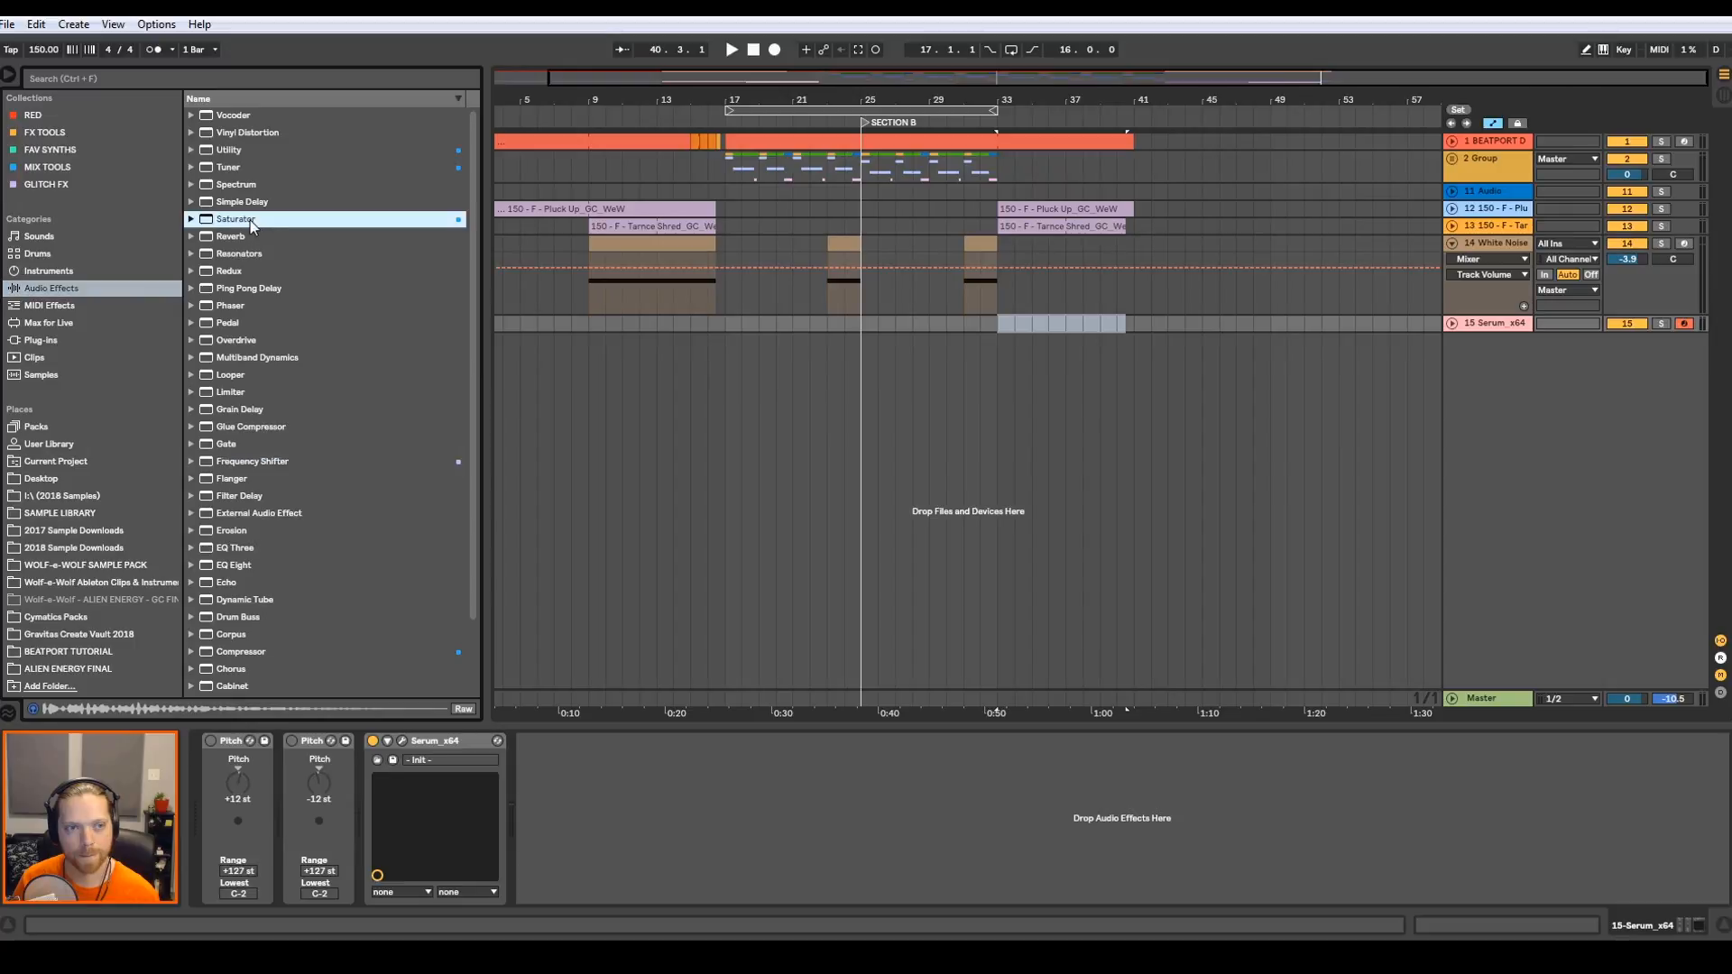
double_click(235, 218)
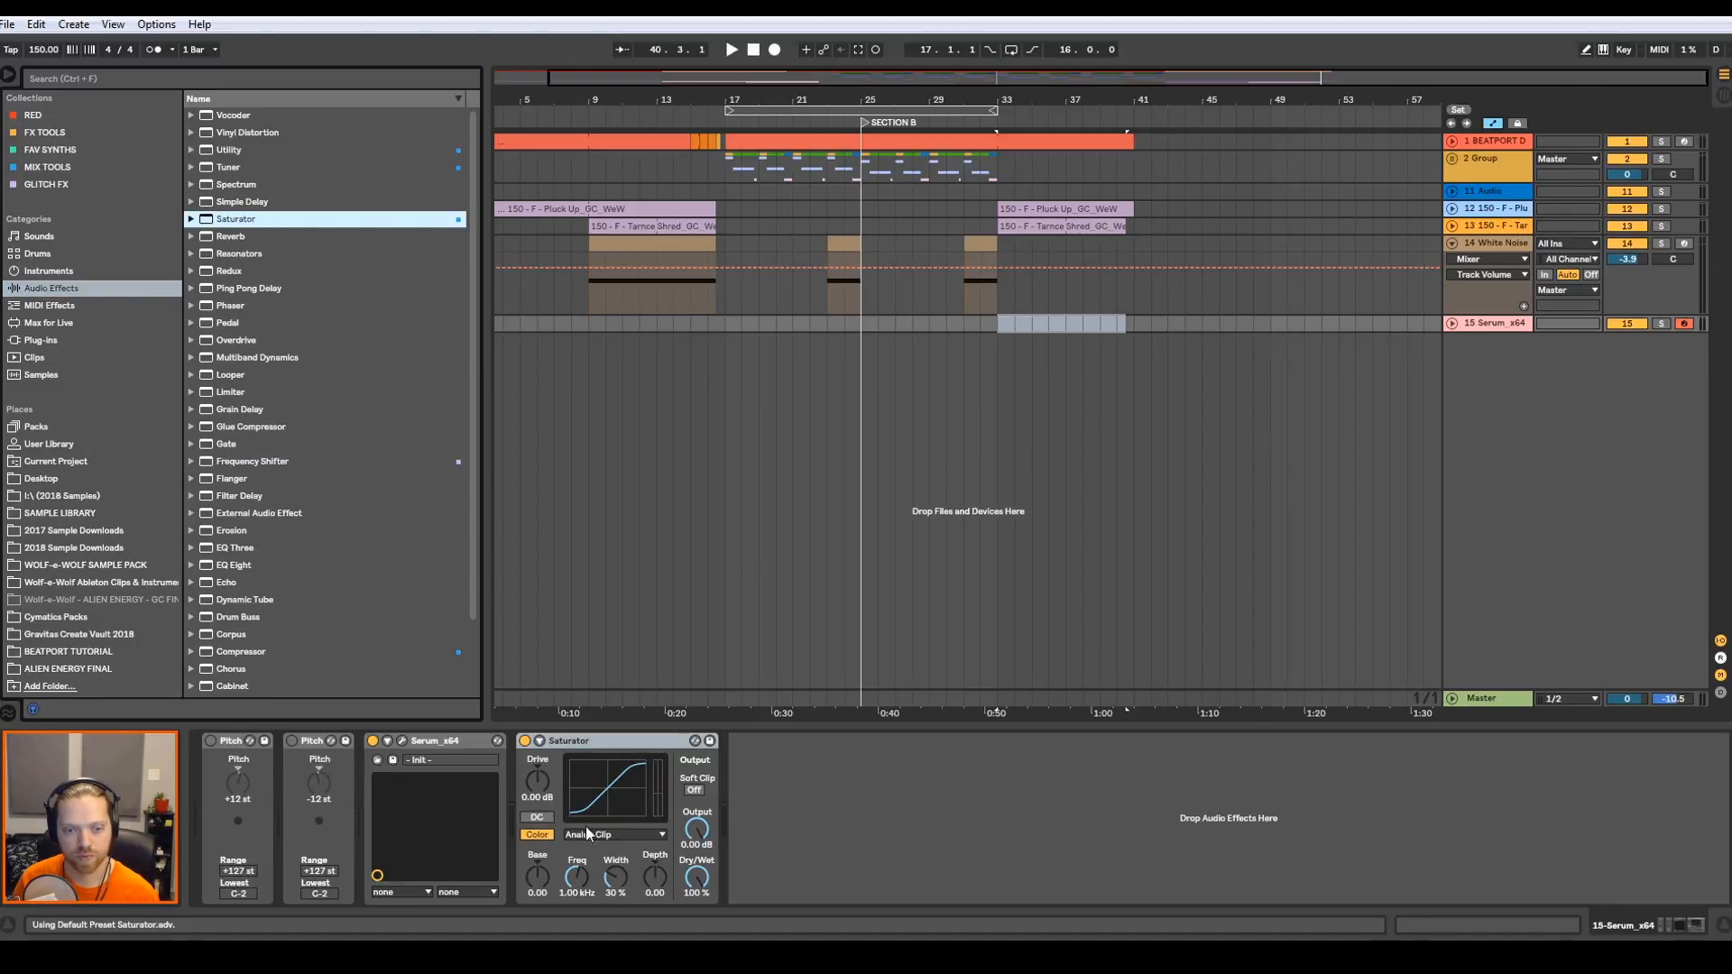
click(613, 834)
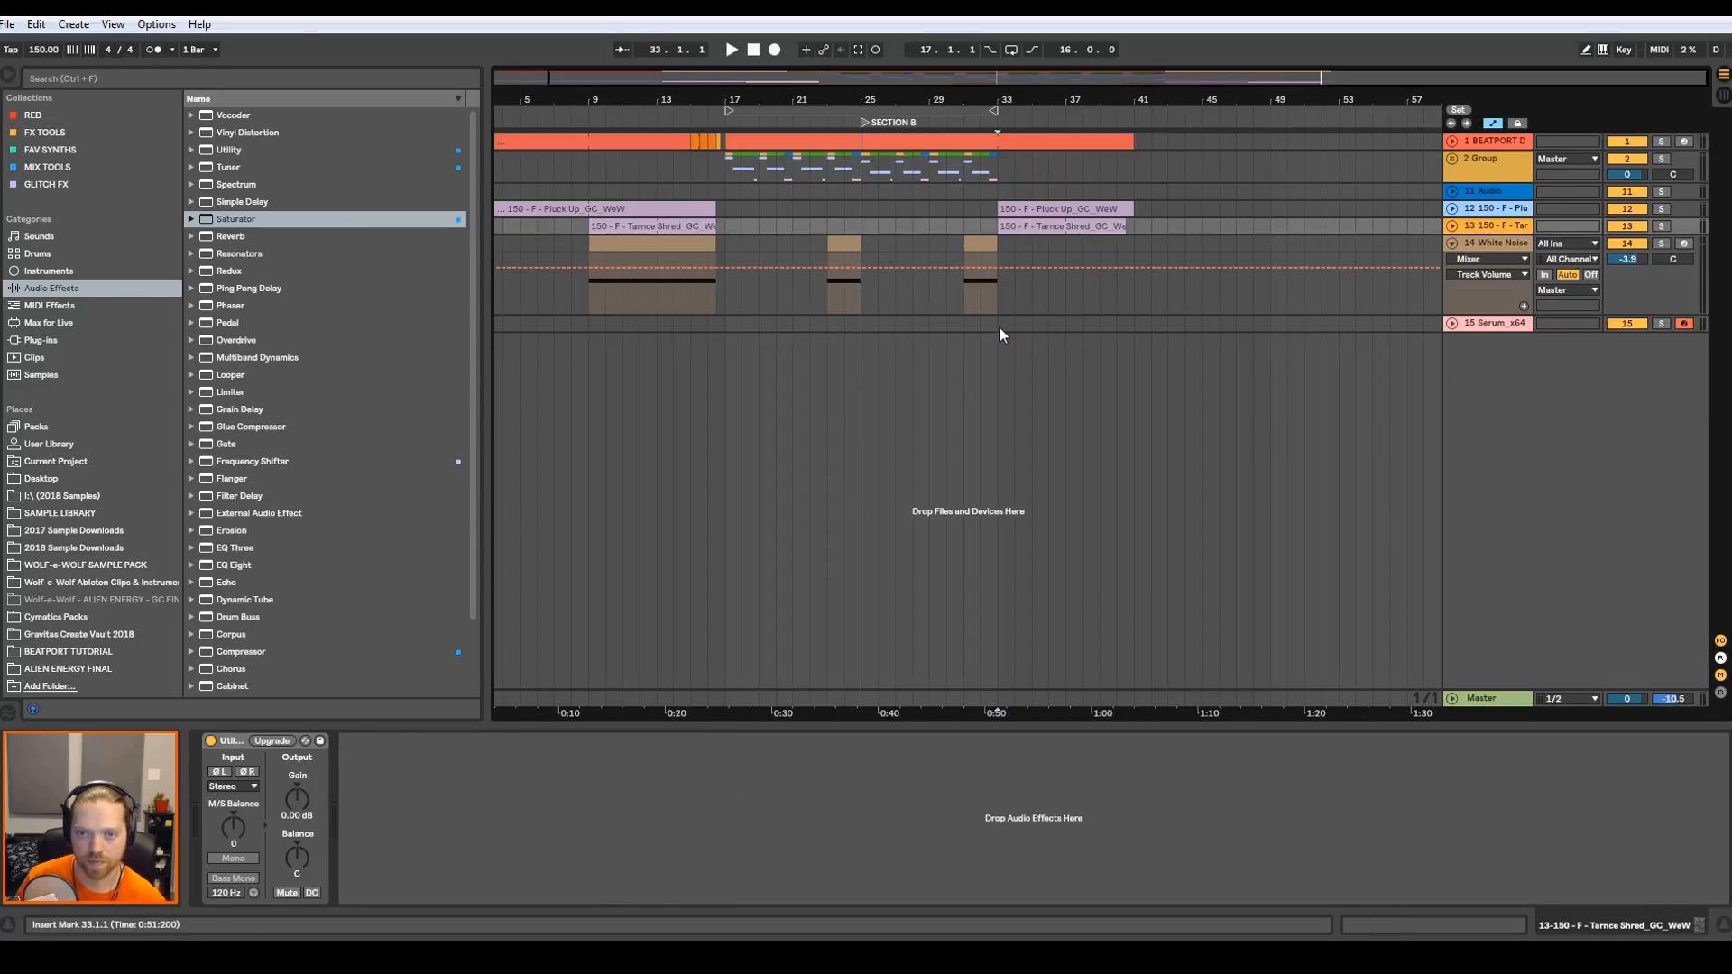
- Create a bars 33–41 sub clip with one long note dropped two octaves to F2
click(1492, 323)
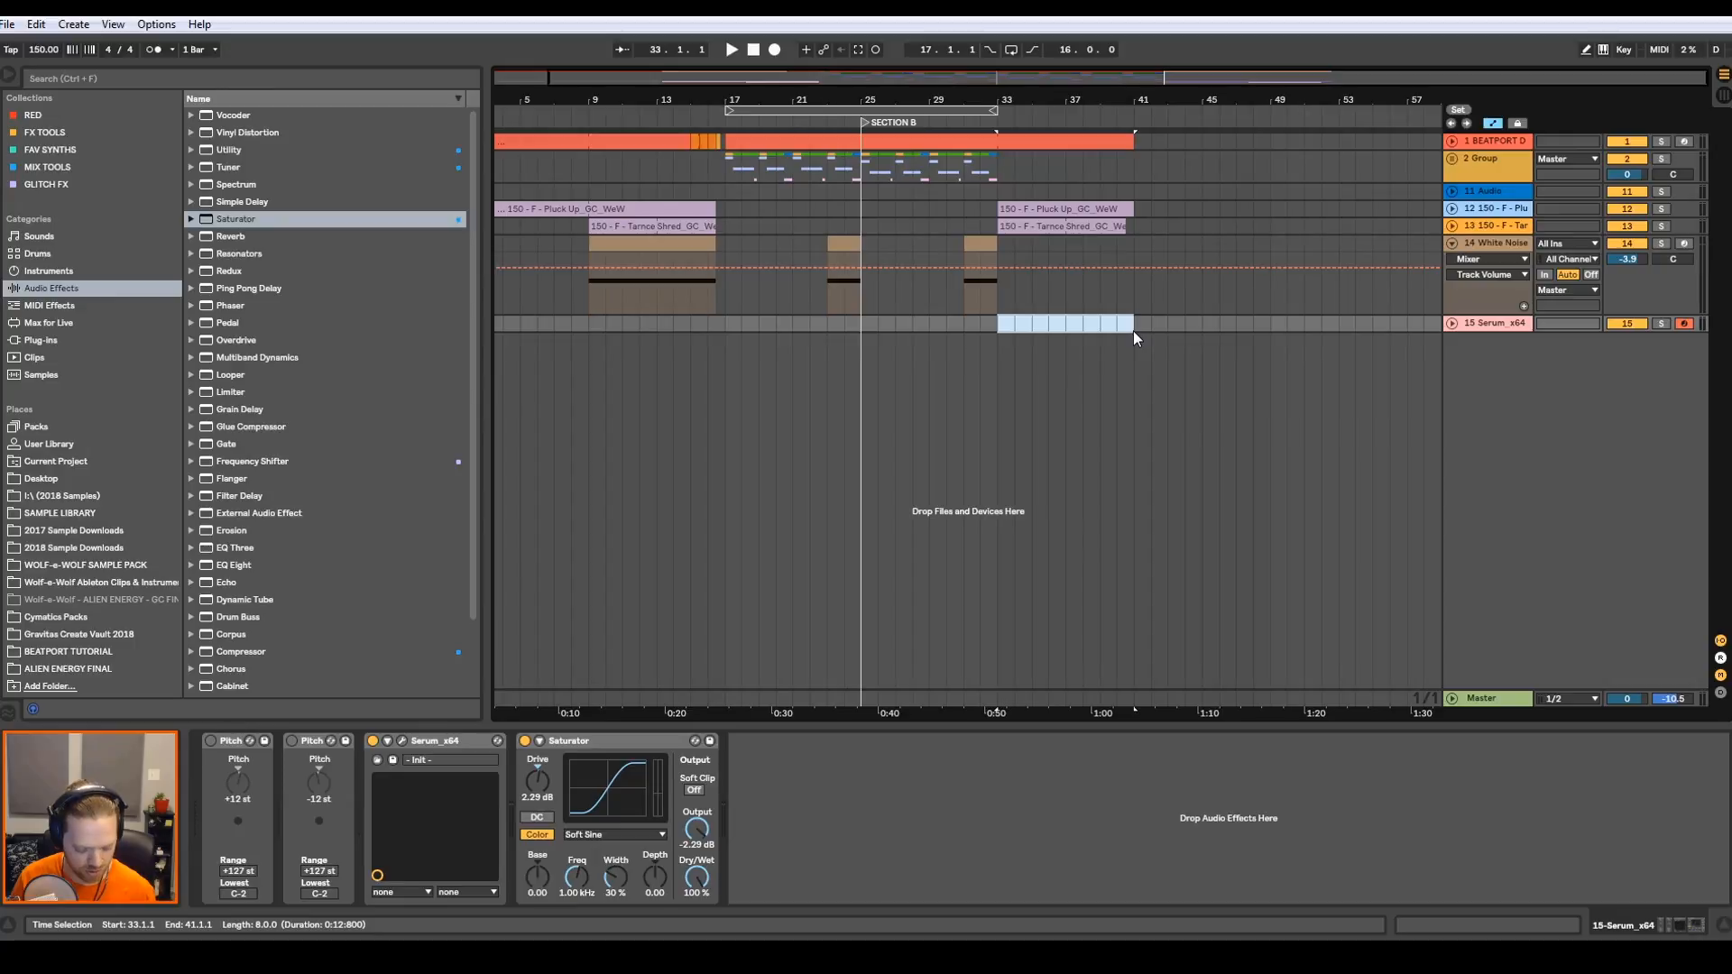
double_click(1064, 323)
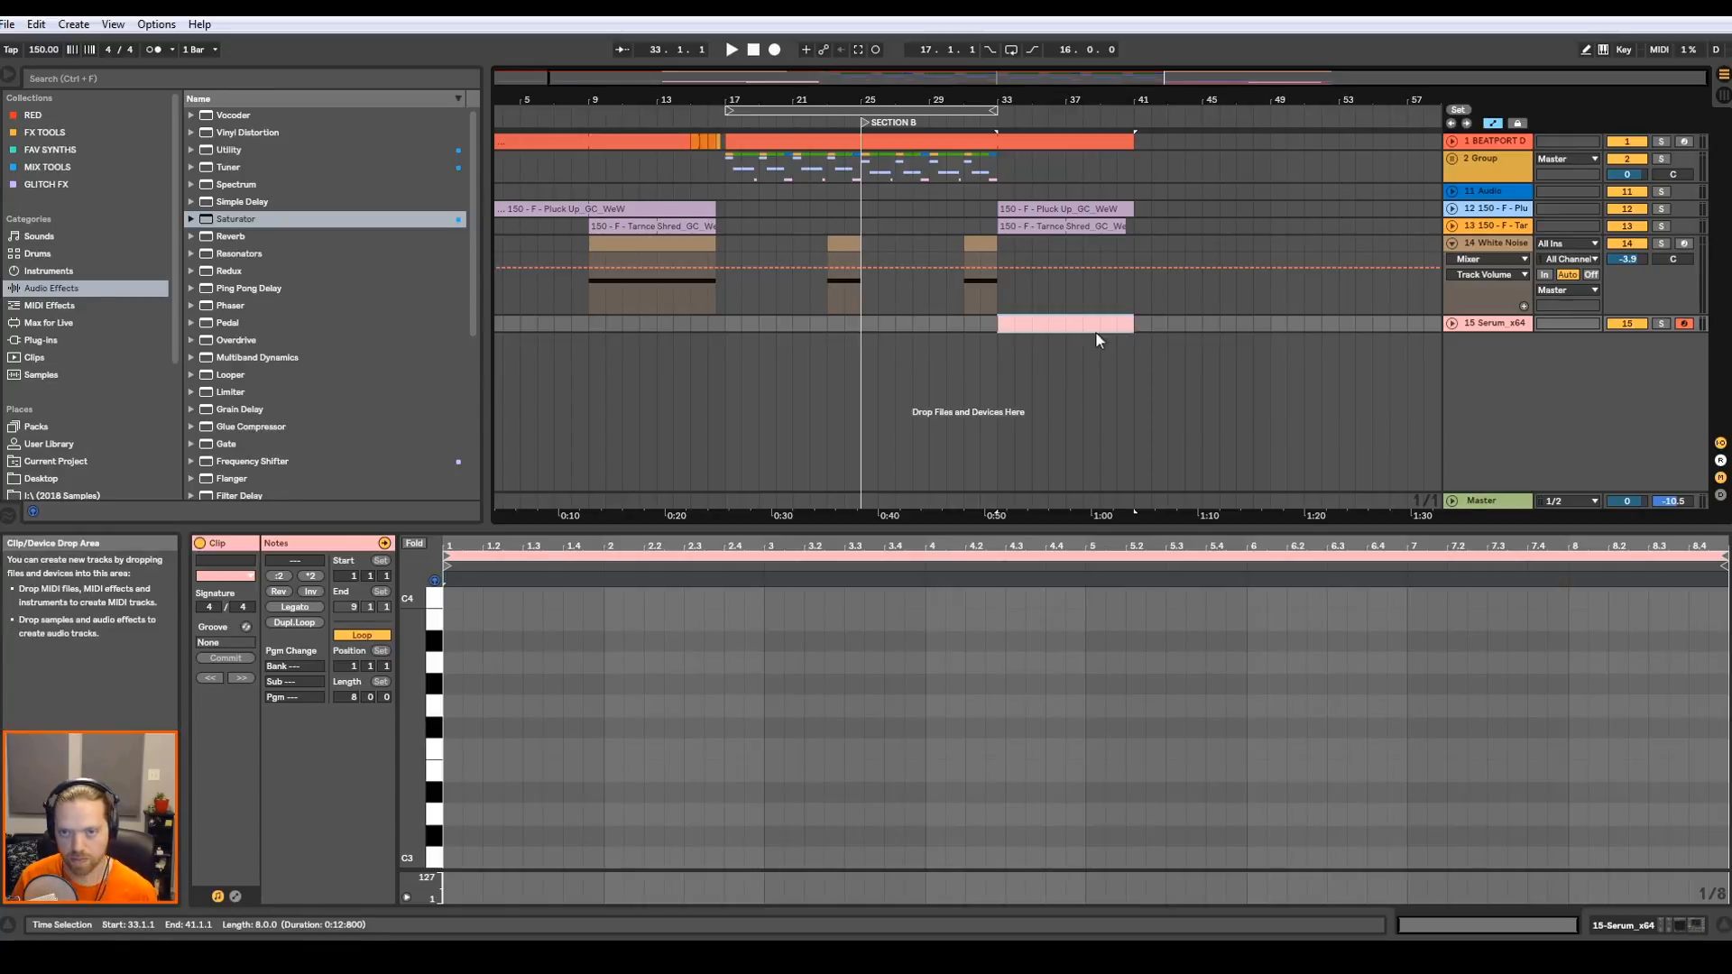
double_click(451, 747)
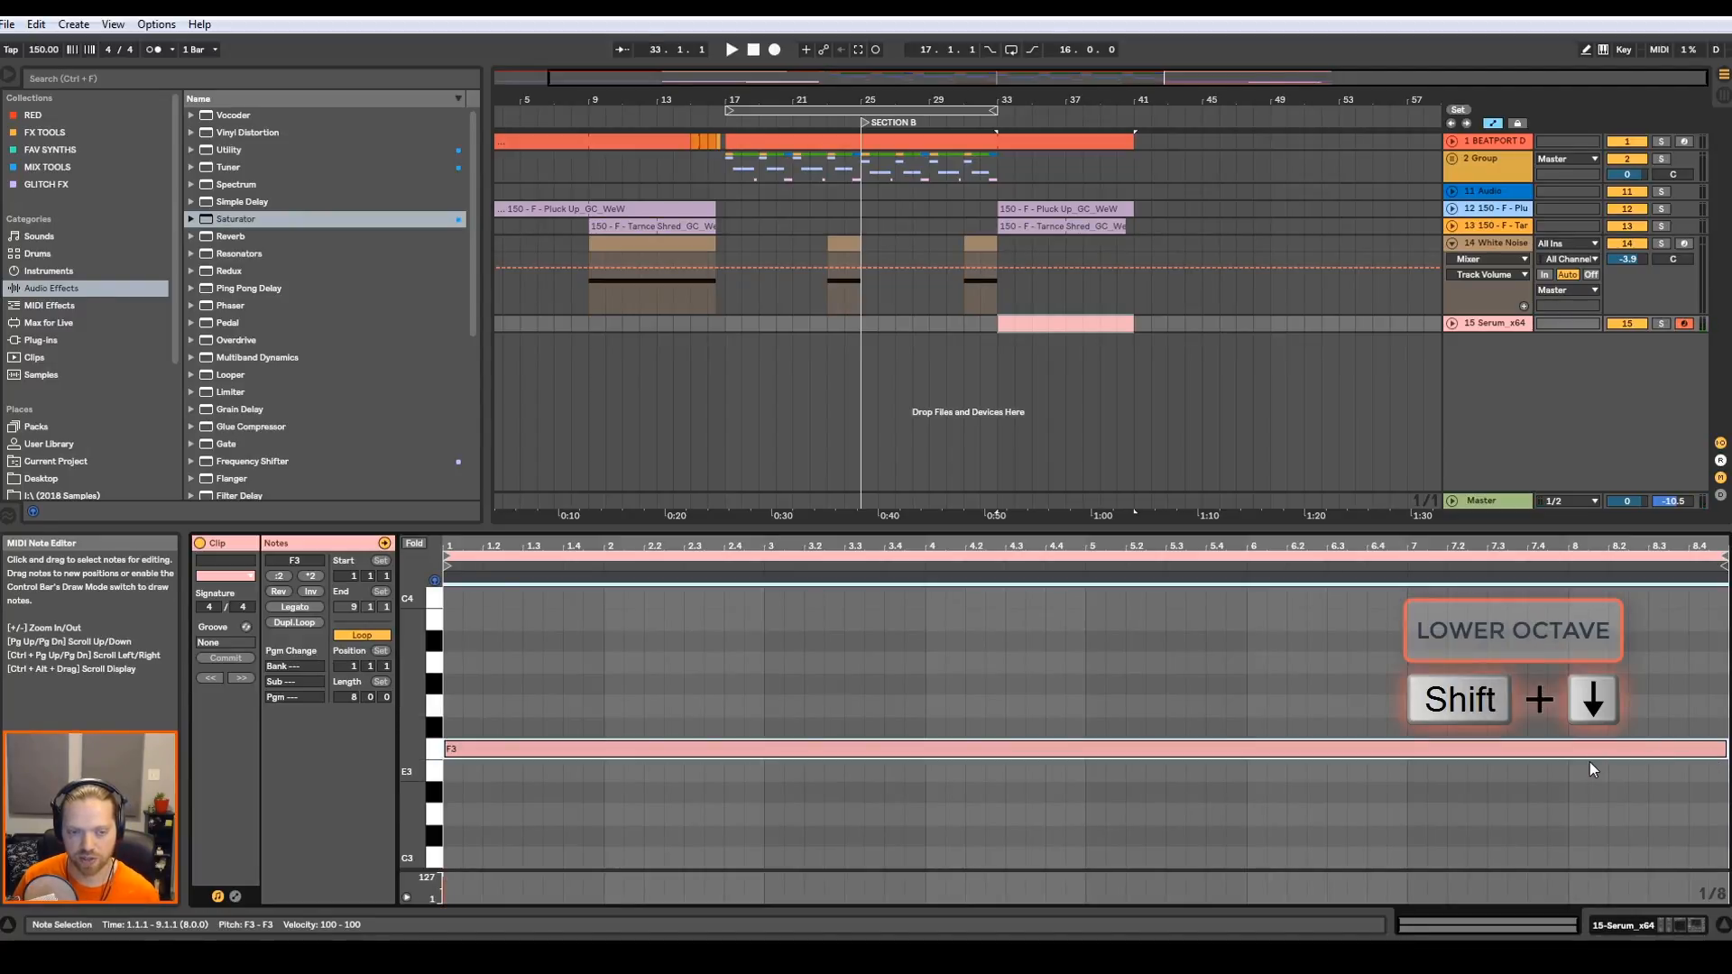
key(shift+down)
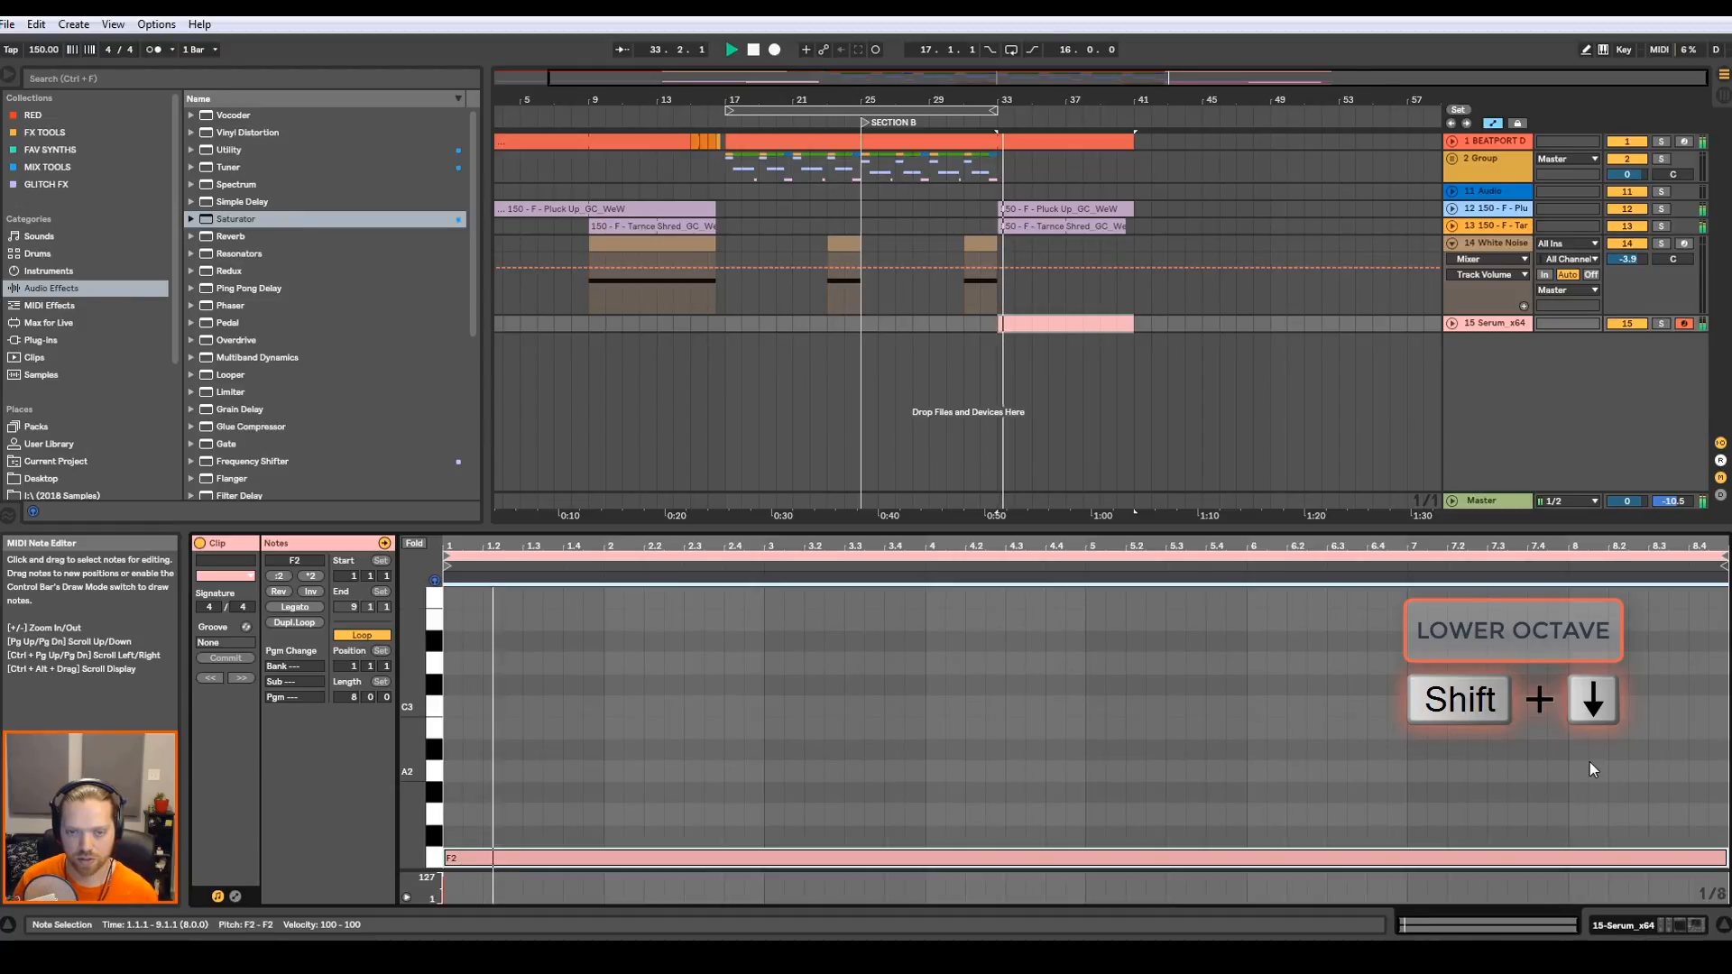
key(shift+down)
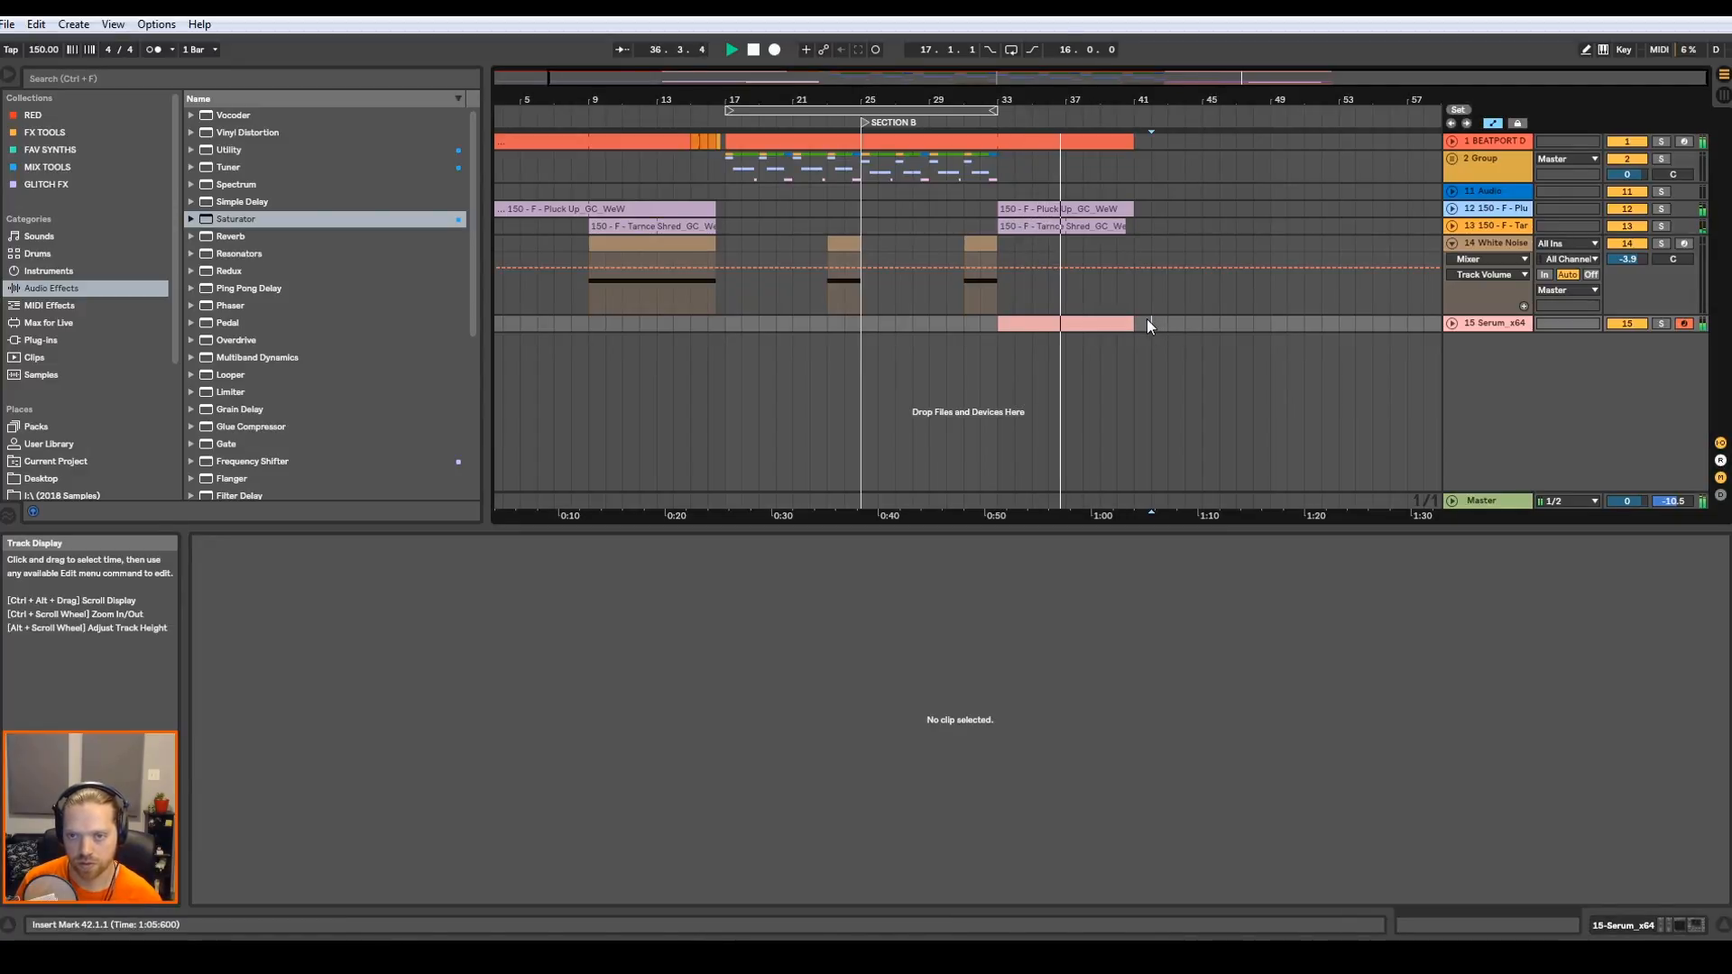
- Split the Serum sub clip into short F1 notes and add a G#1 note in bar four
double_click(1060, 323)
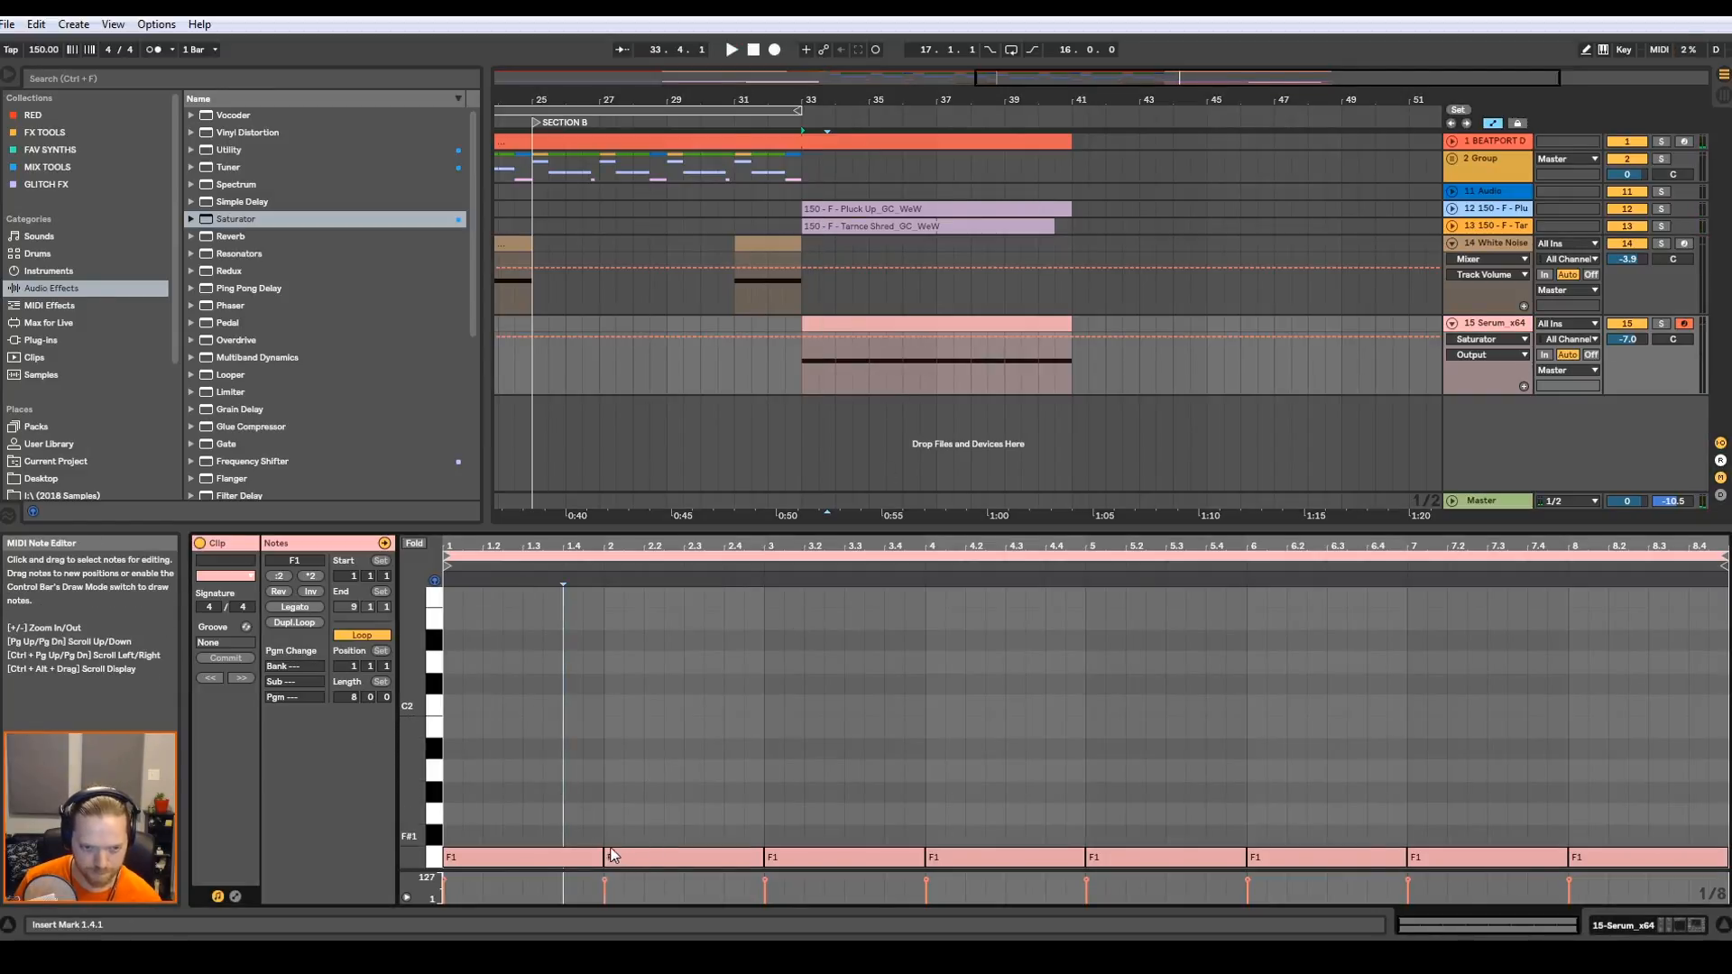
click(480, 857)
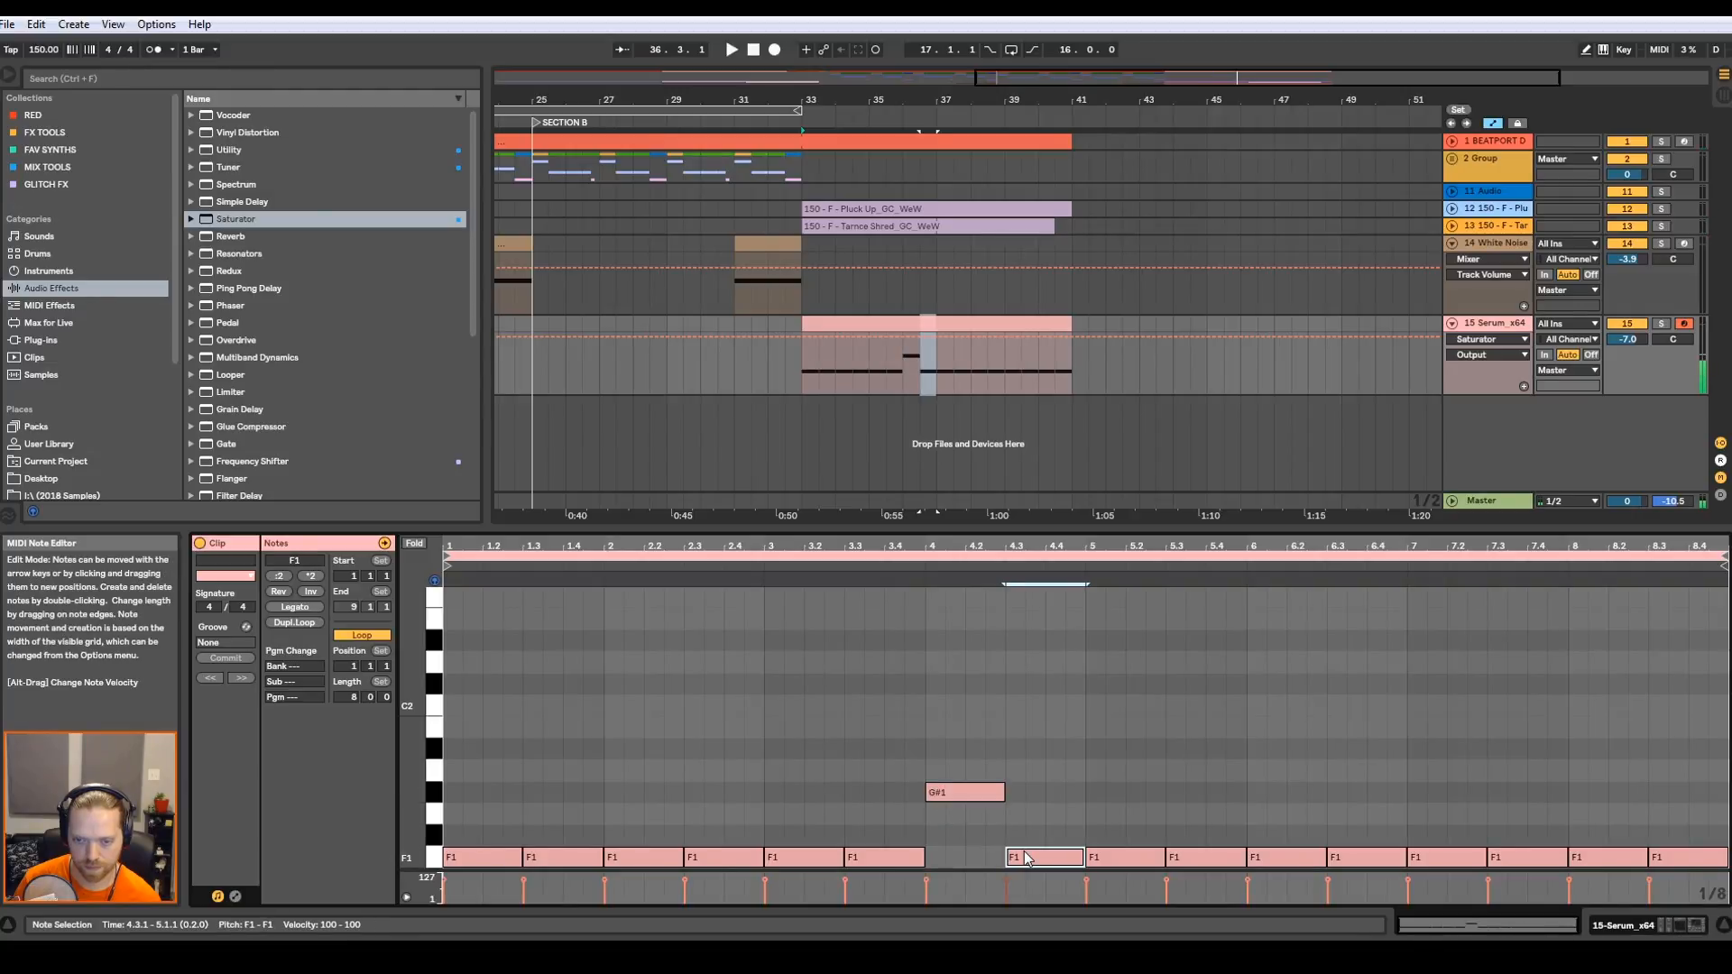
mouse_move(1063, 328)
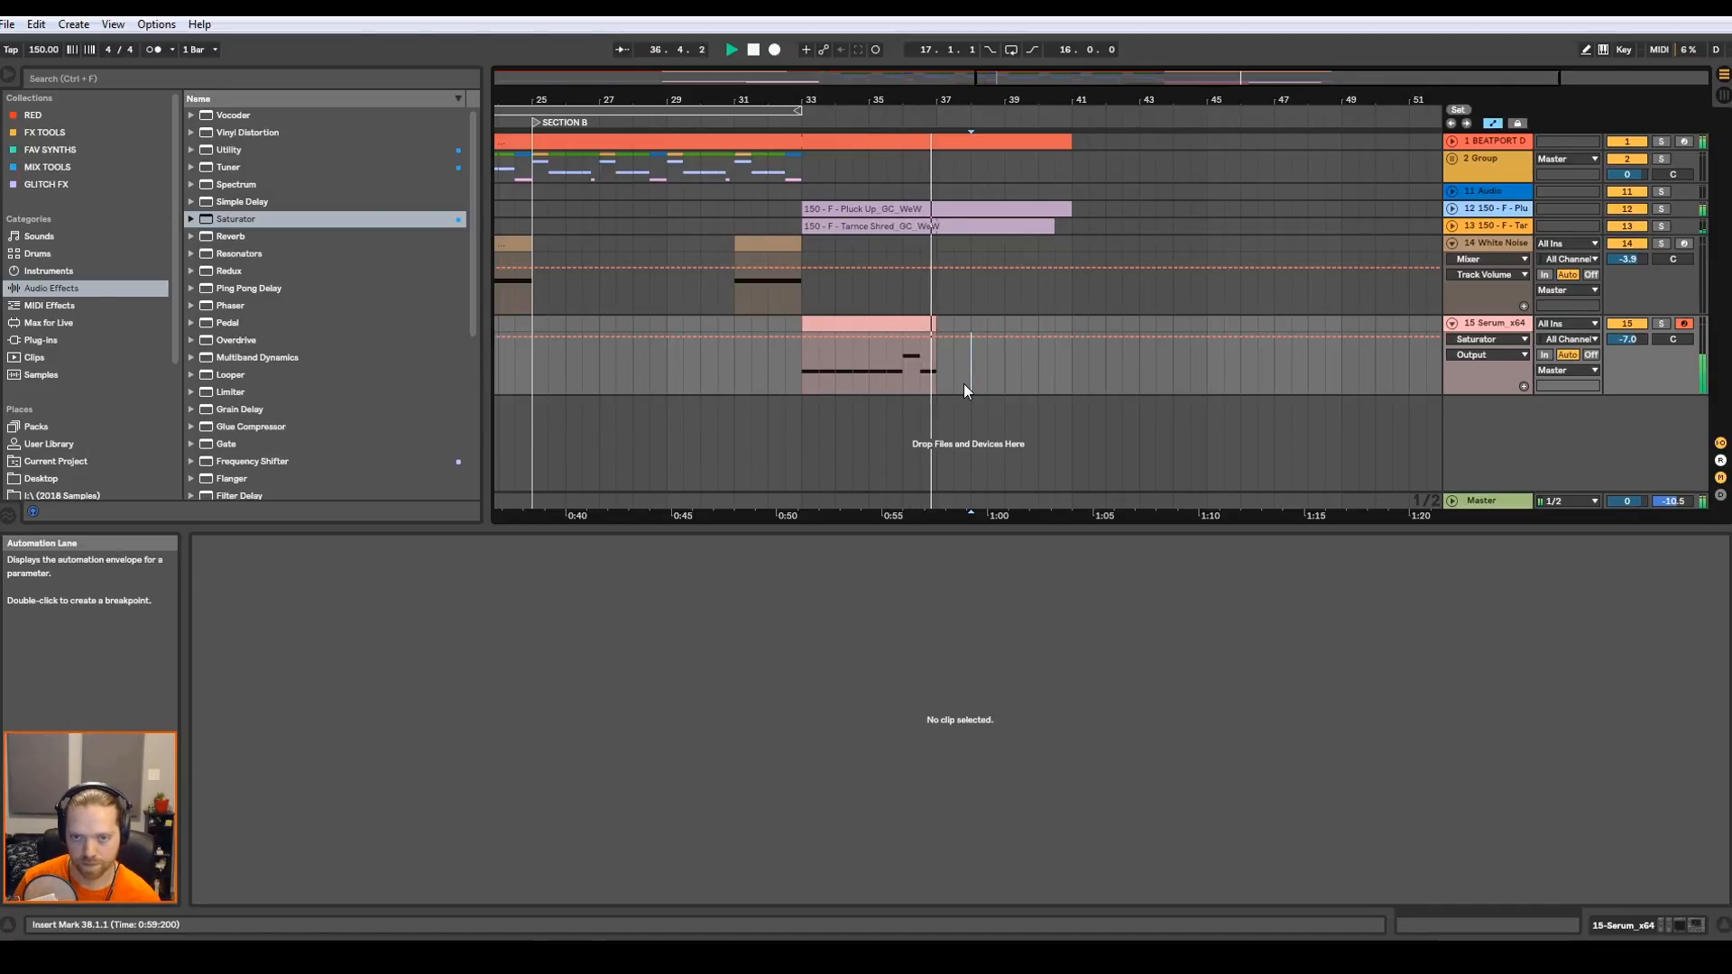
- Duplicate the Pluck Up and Tarnce Shred clips to continue past bar 41
double_click(868, 353)
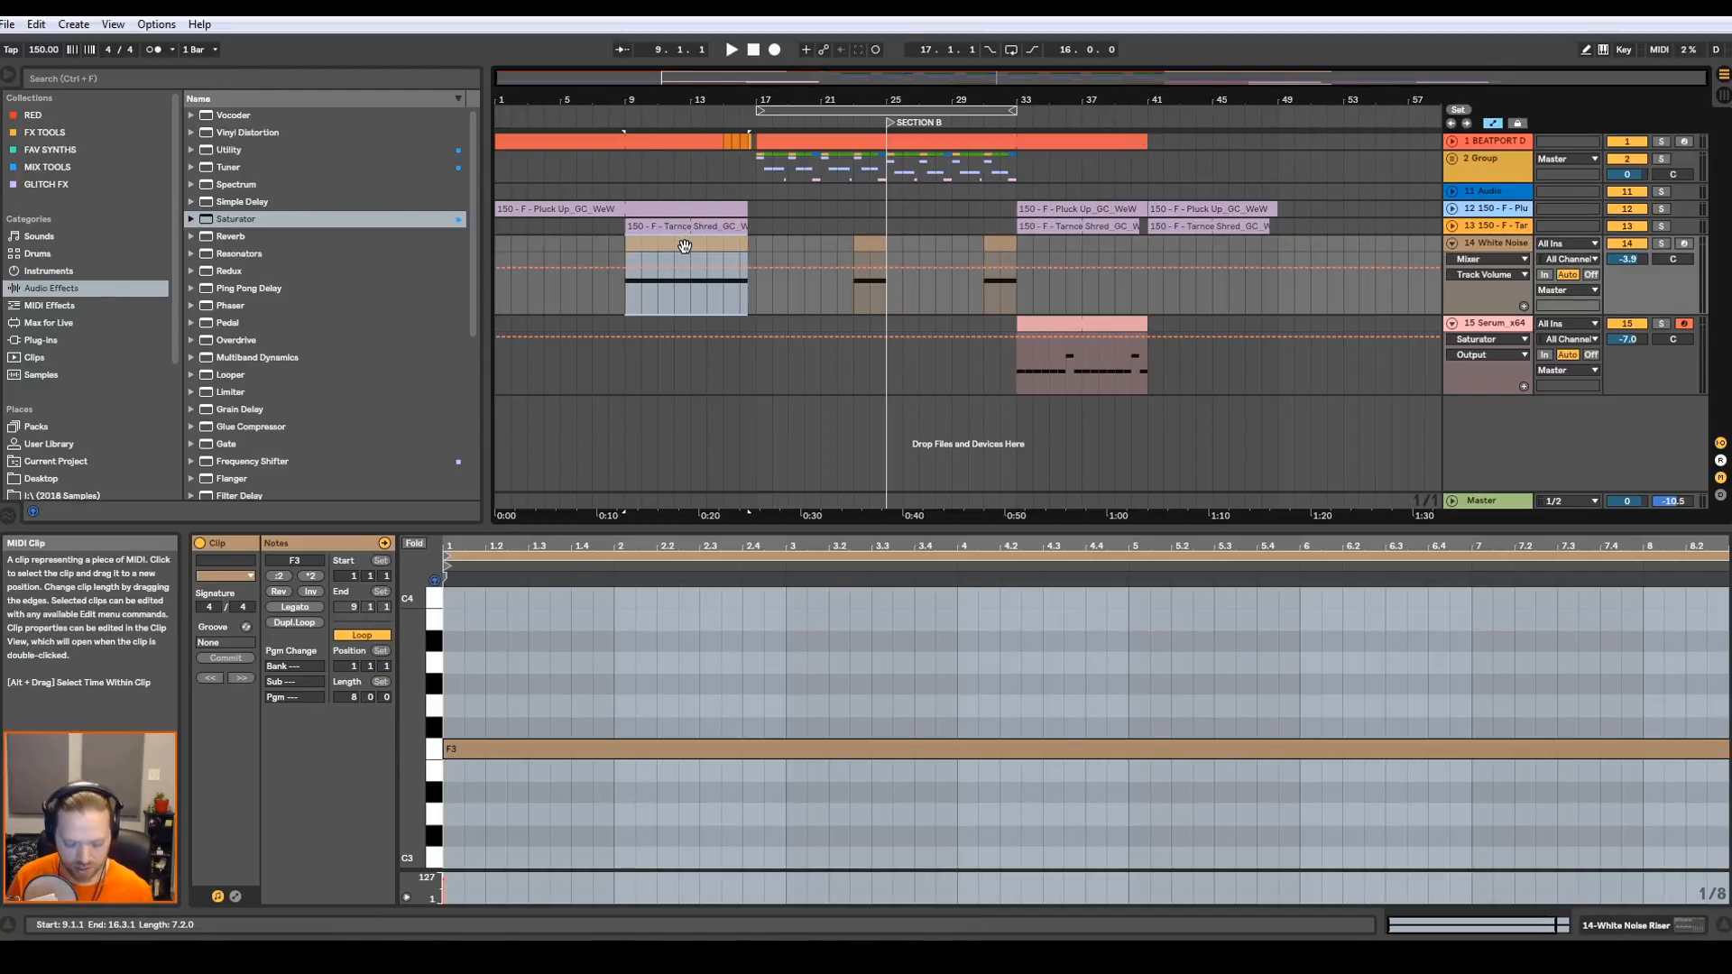
- Lower the White Noise Riser volume envelope to about -36.7 dB and loop bars 17–49
click(1146, 258)
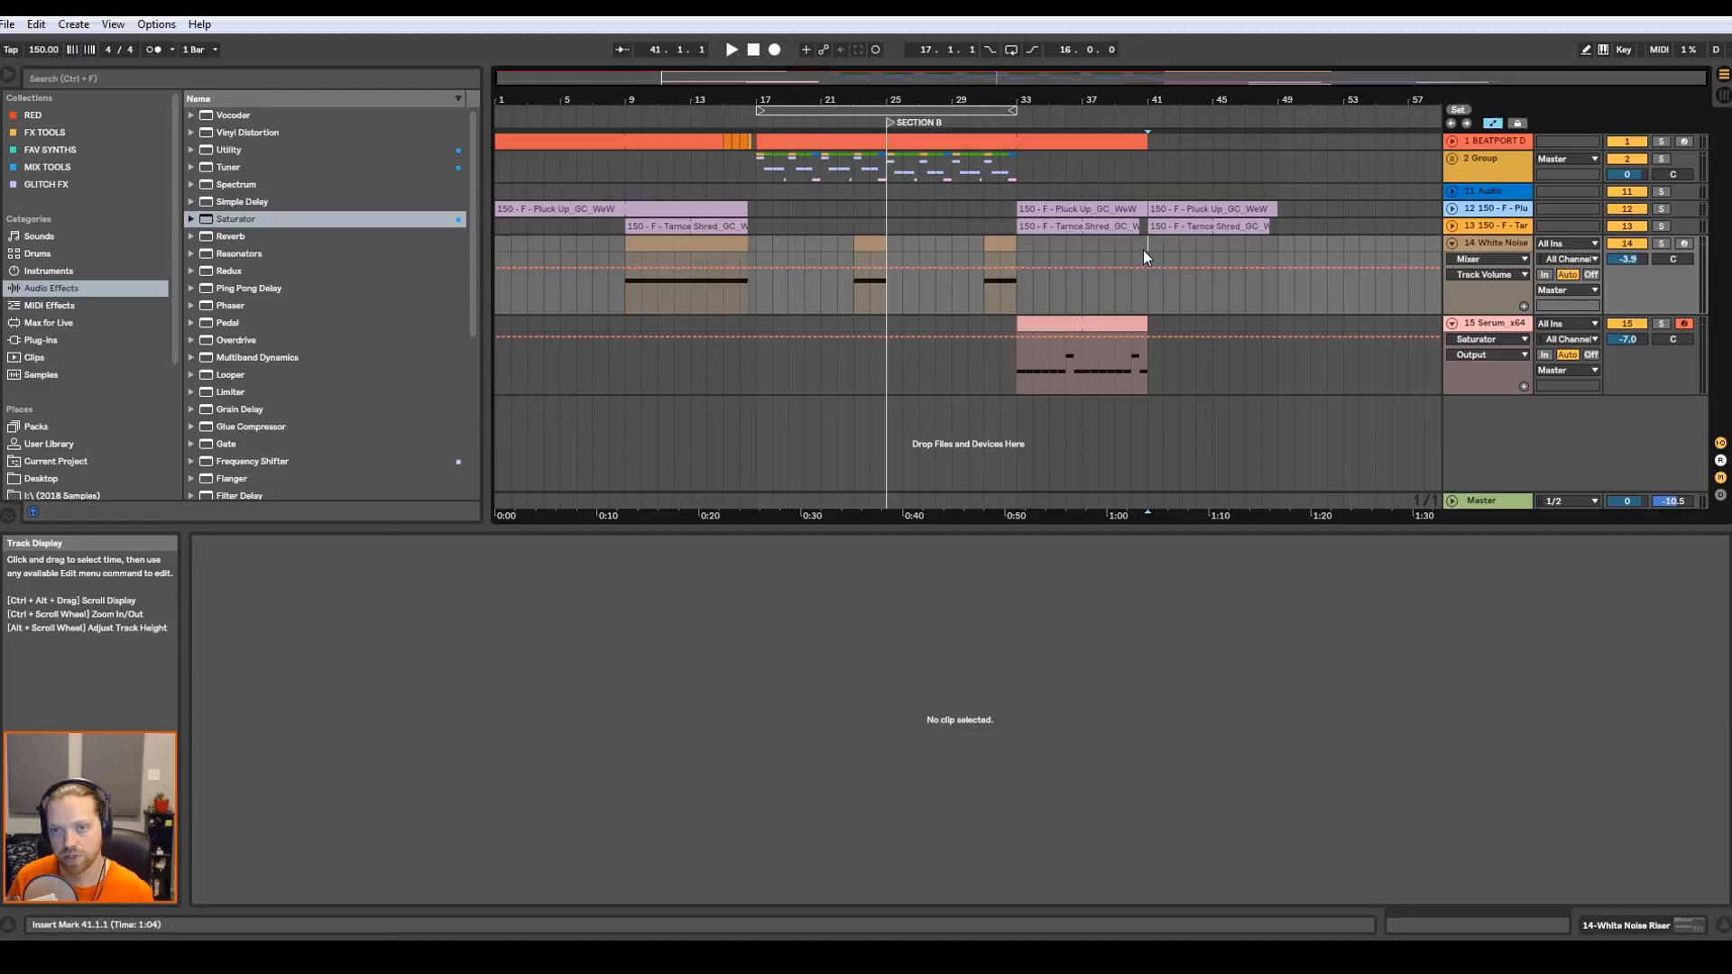
double_click(1209, 266)
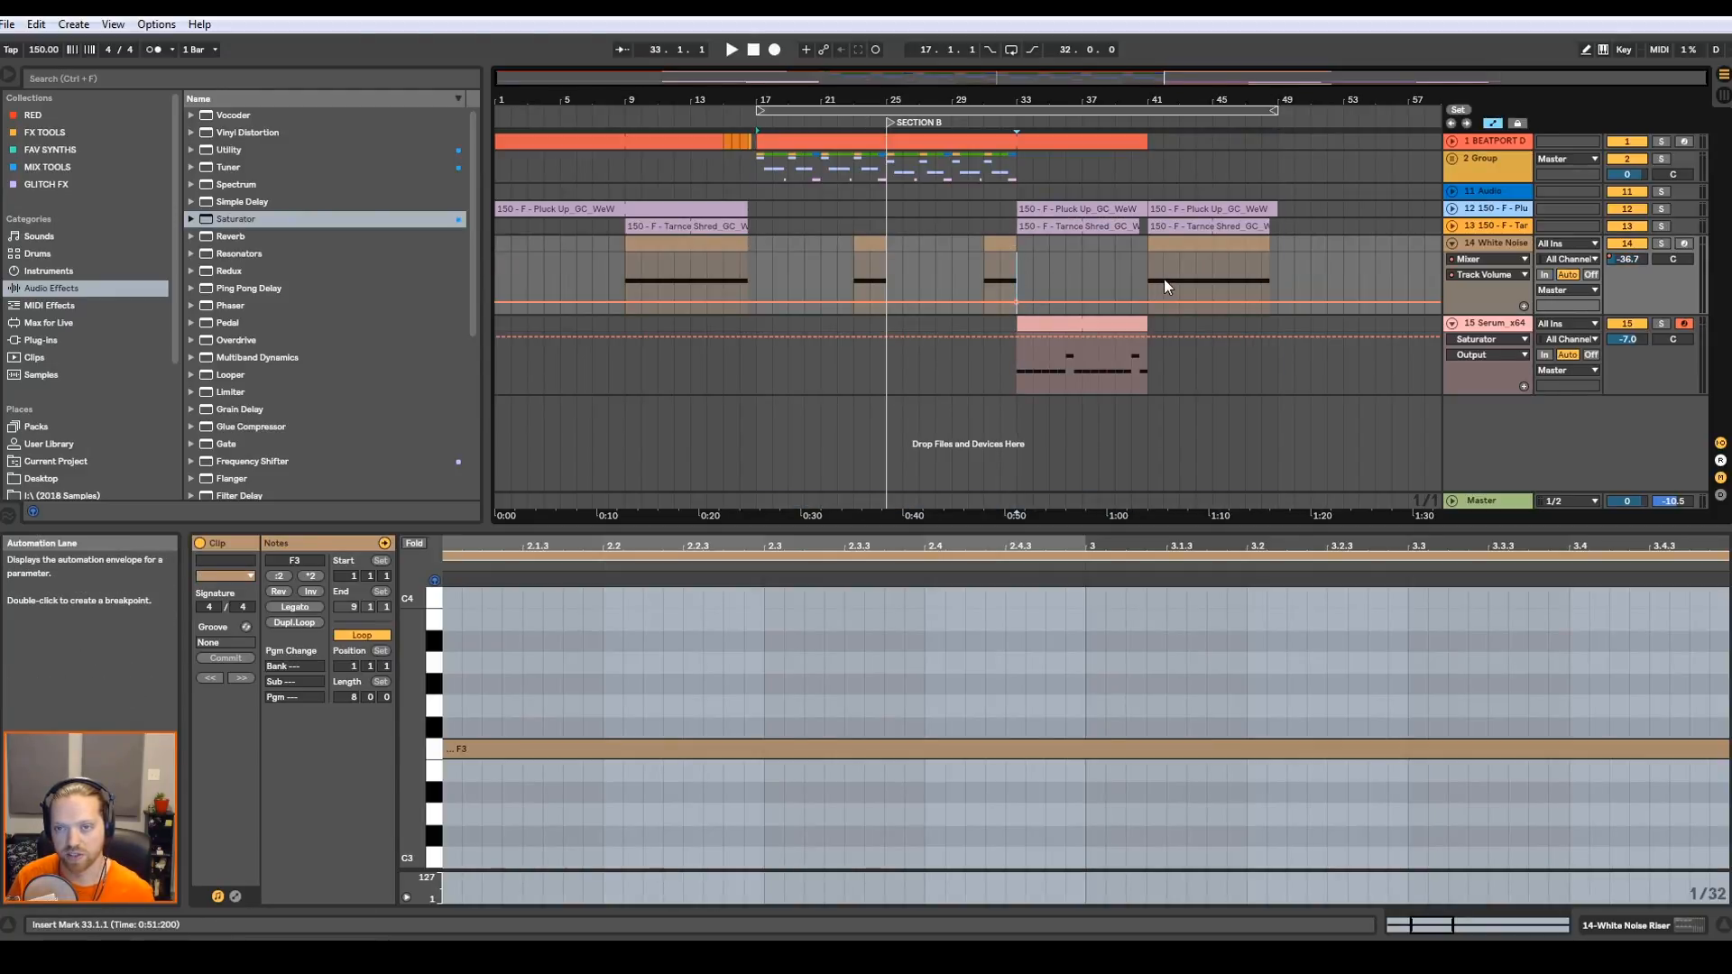
mouse_move(1008, 49)
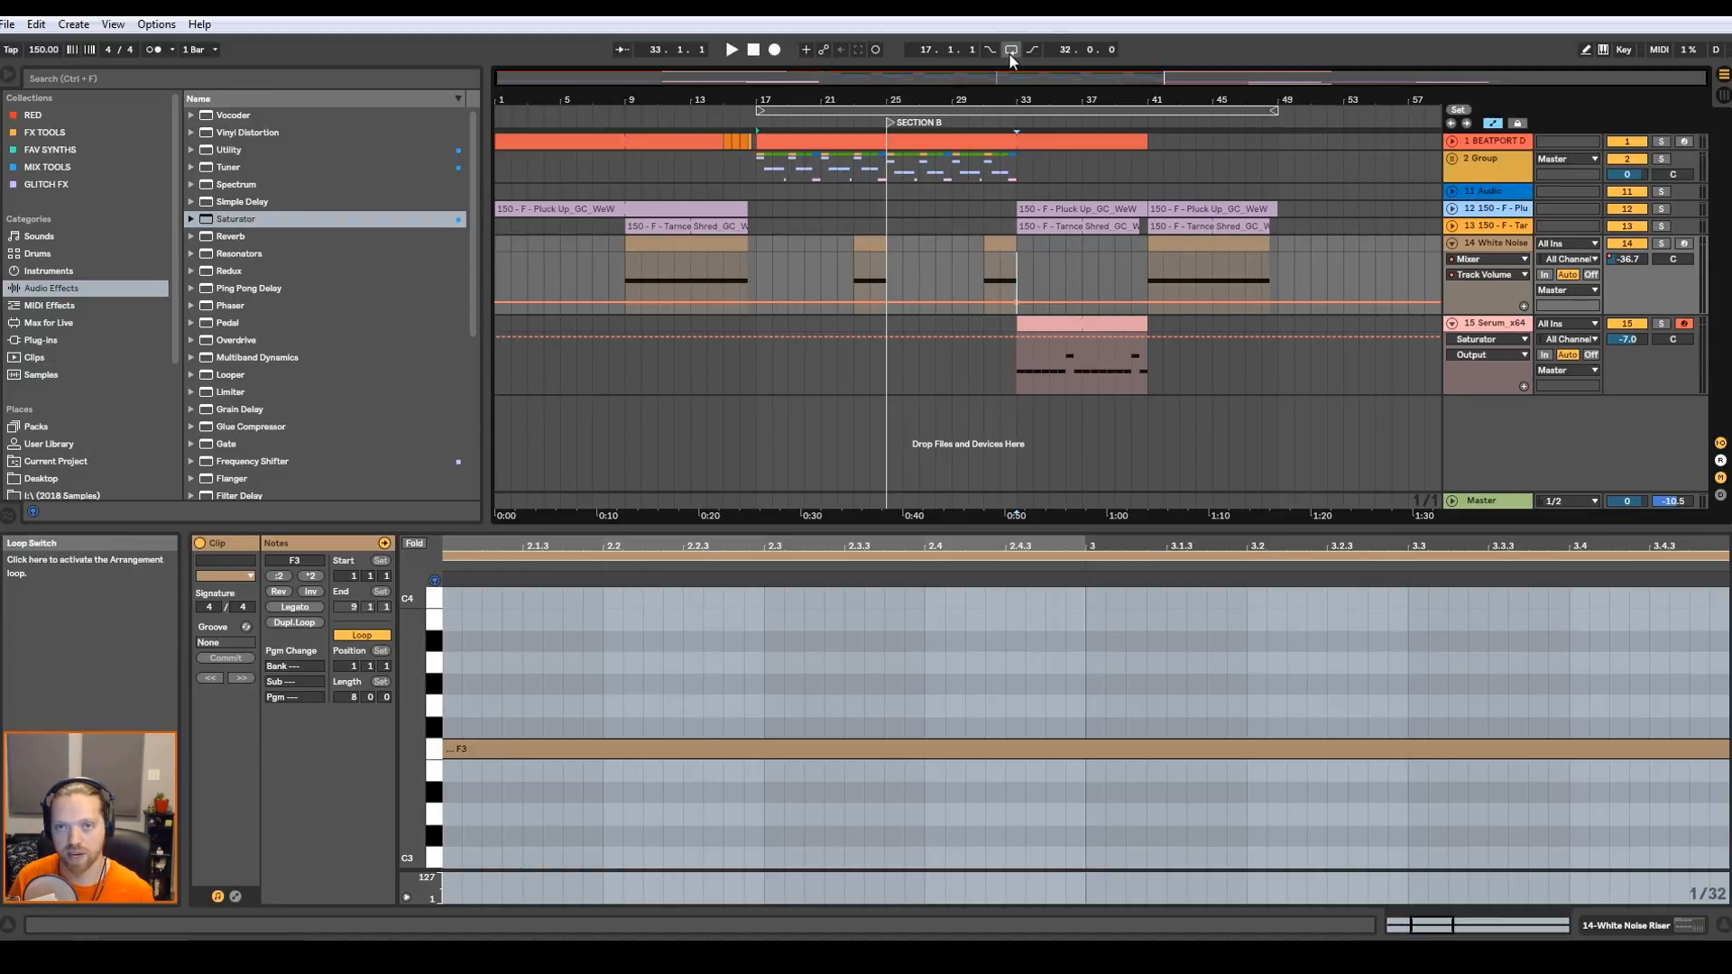
click(1009, 48)
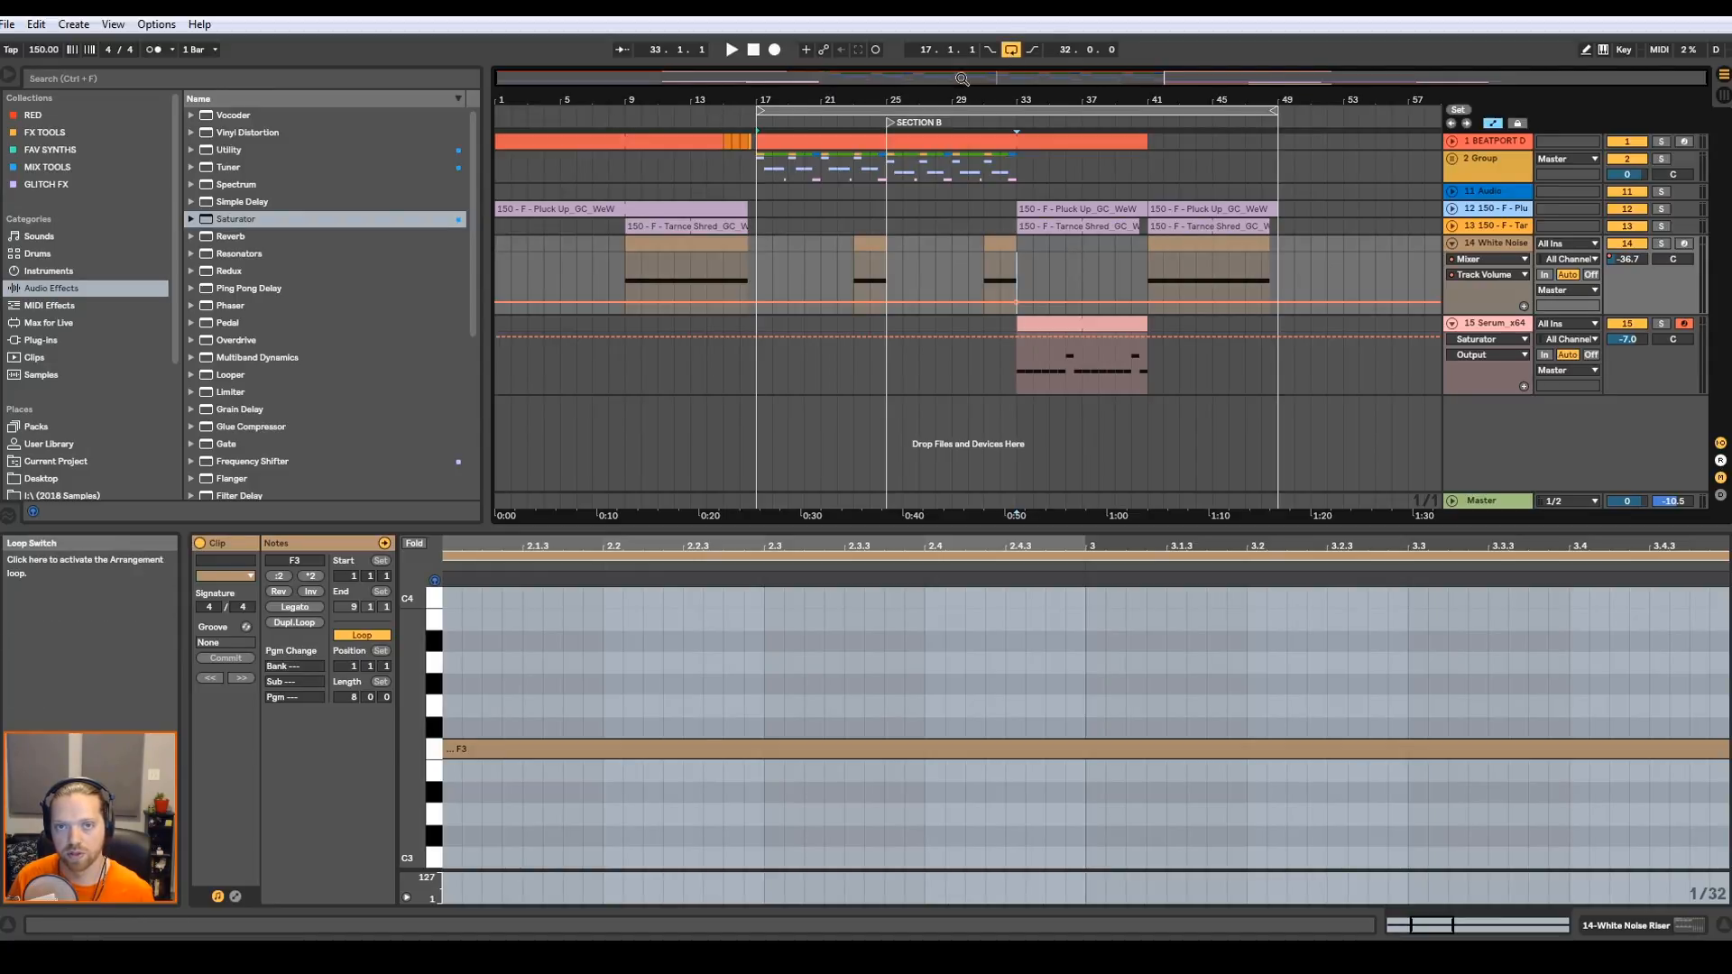
mouse_move(1196, 105)
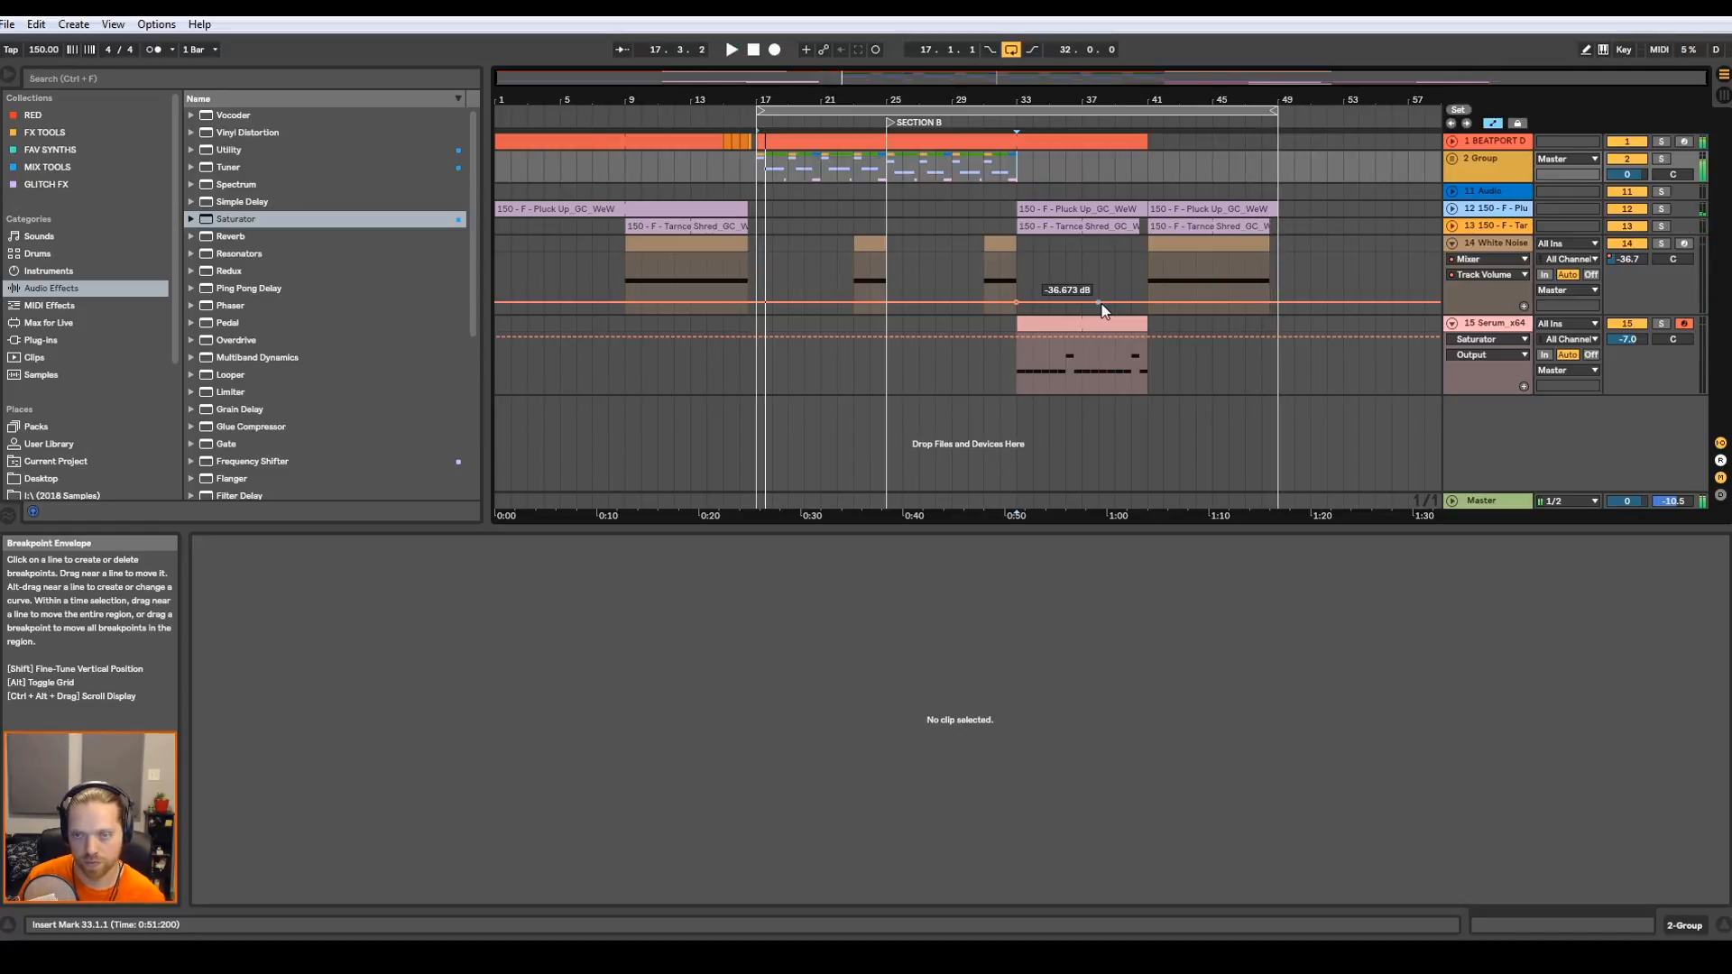
- Stop playback before browsing the ALIEN ENERGY synth loops folder
click(754, 49)
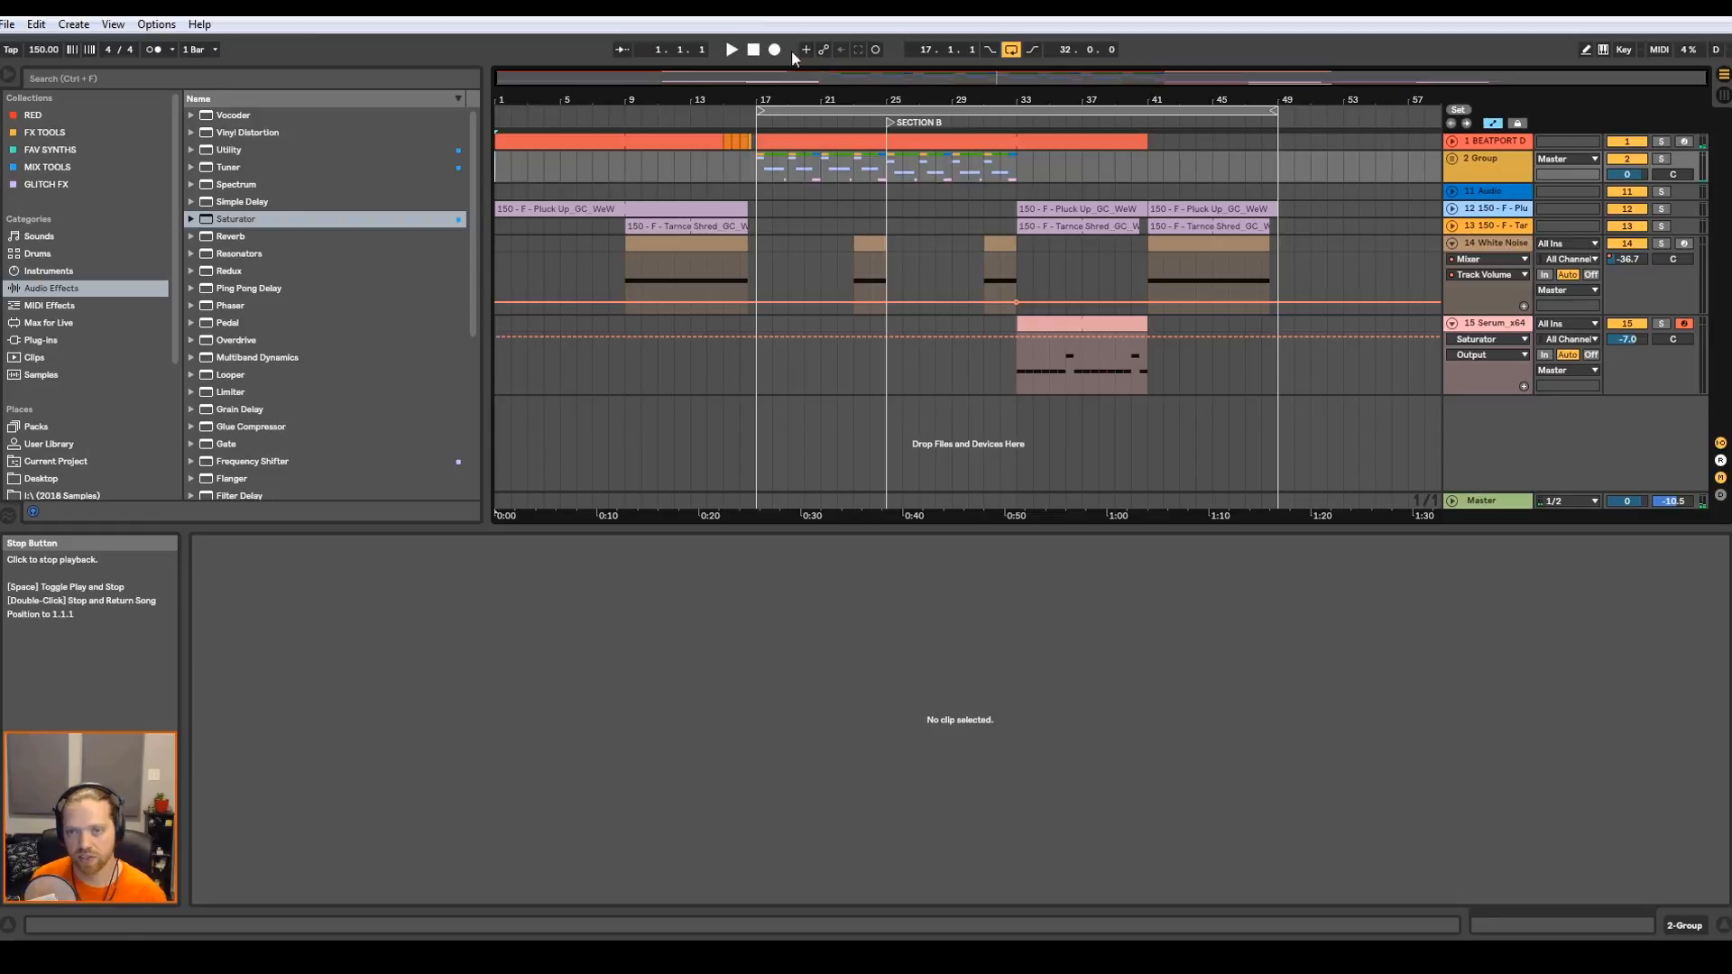
mouse_move(1234, 437)
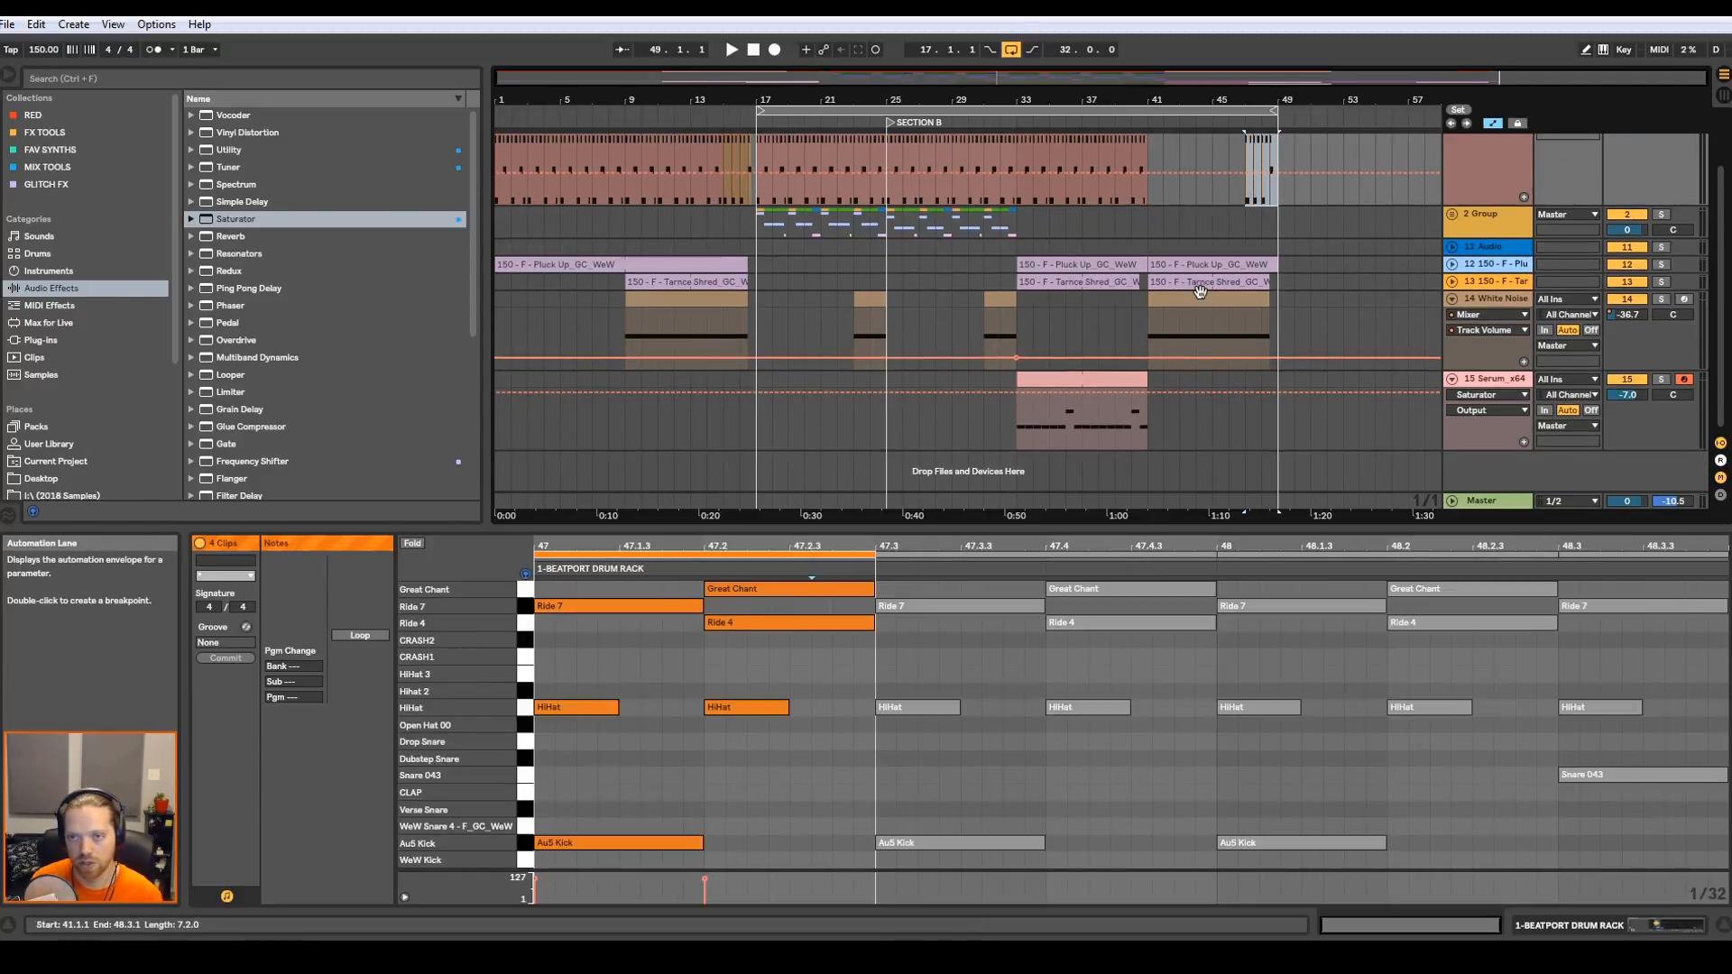
mouse_move(145, 357)
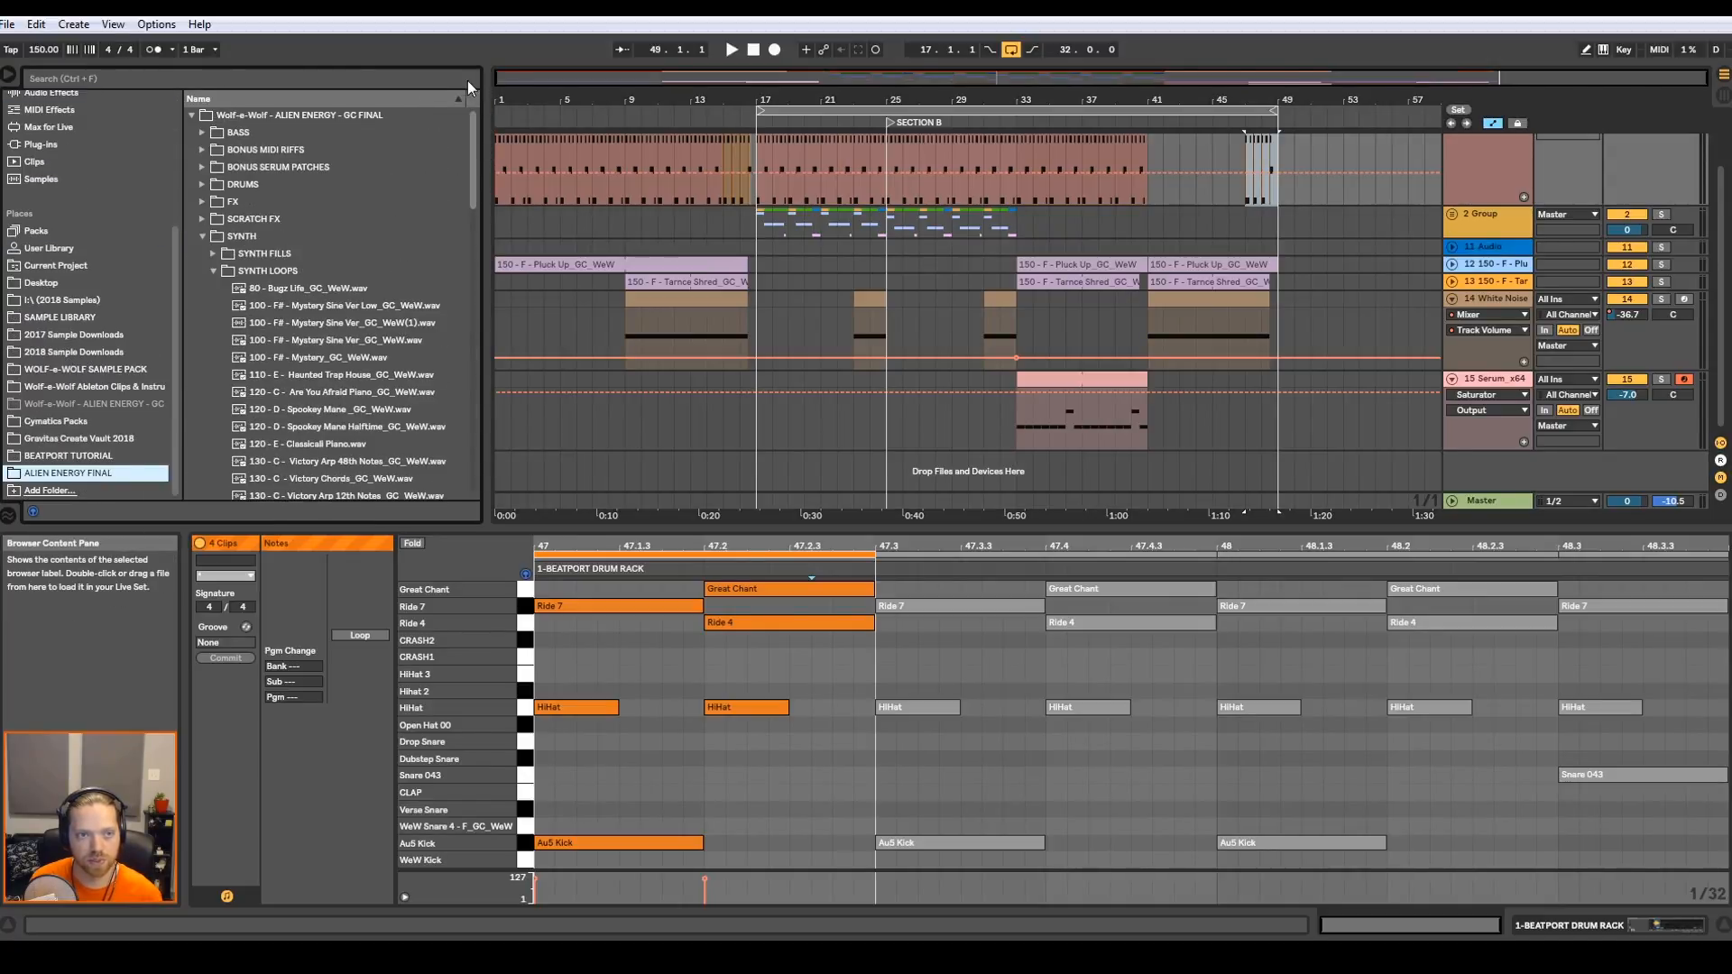
- Add the 8 Bar Sub Sweep 170bpm sample from BASS > SUB SWEEPS as a new track at bar 41
click(213, 271)
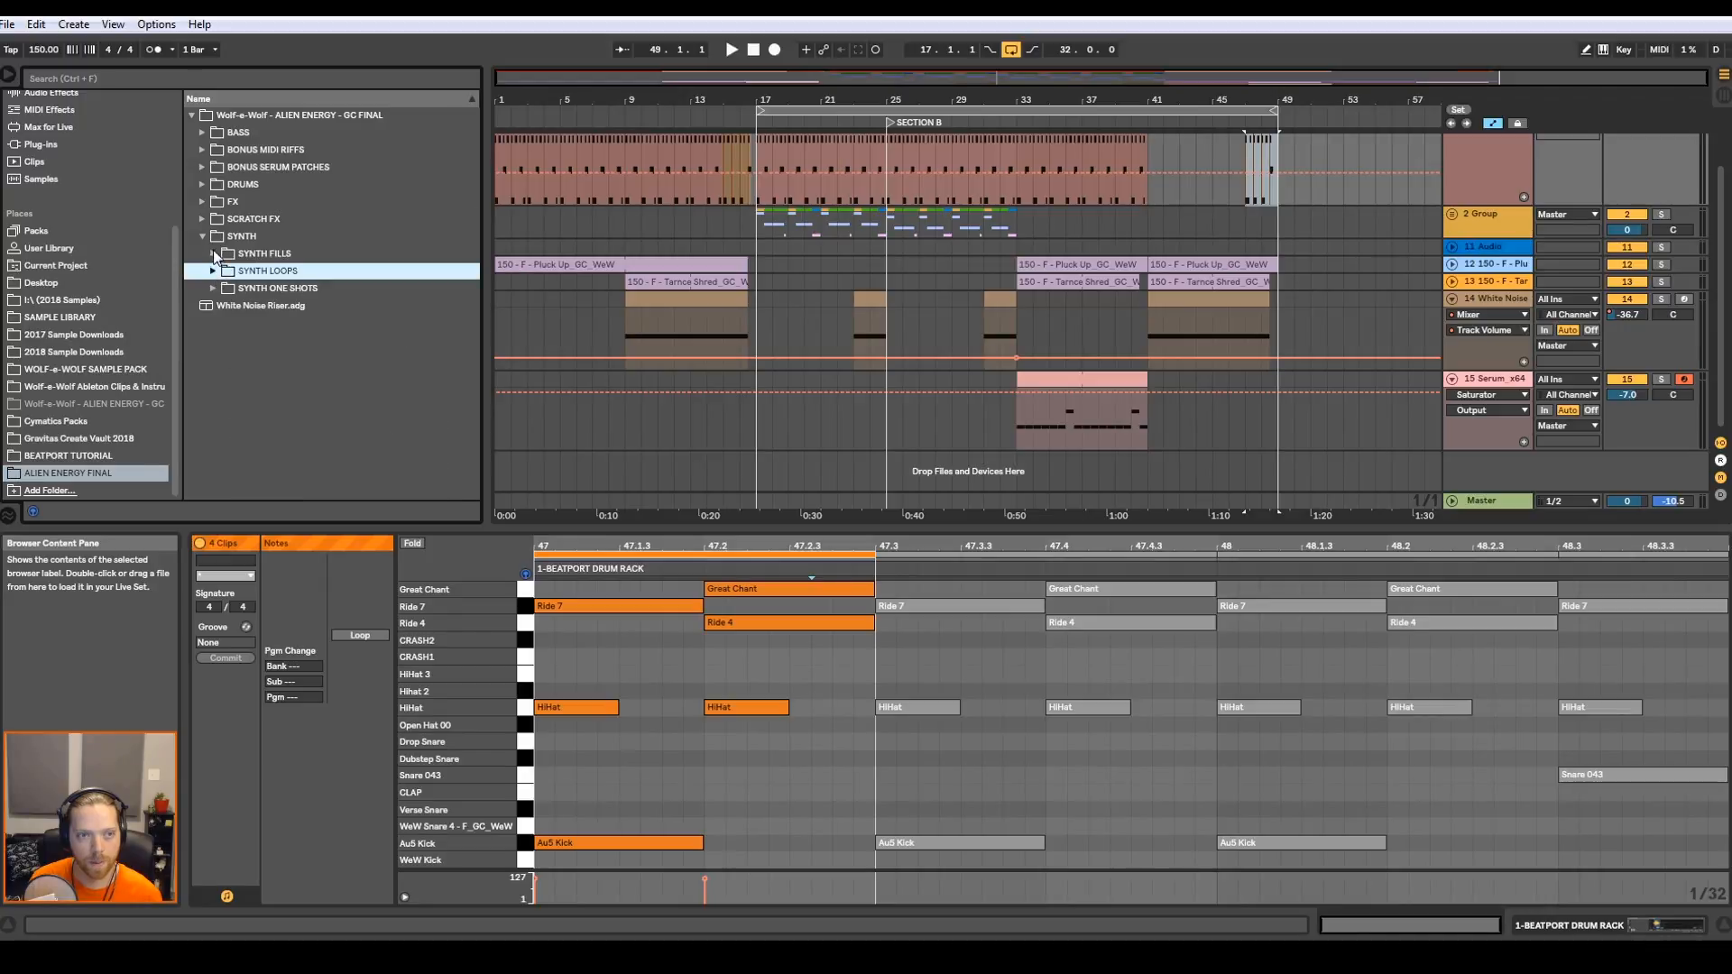
click(201, 234)
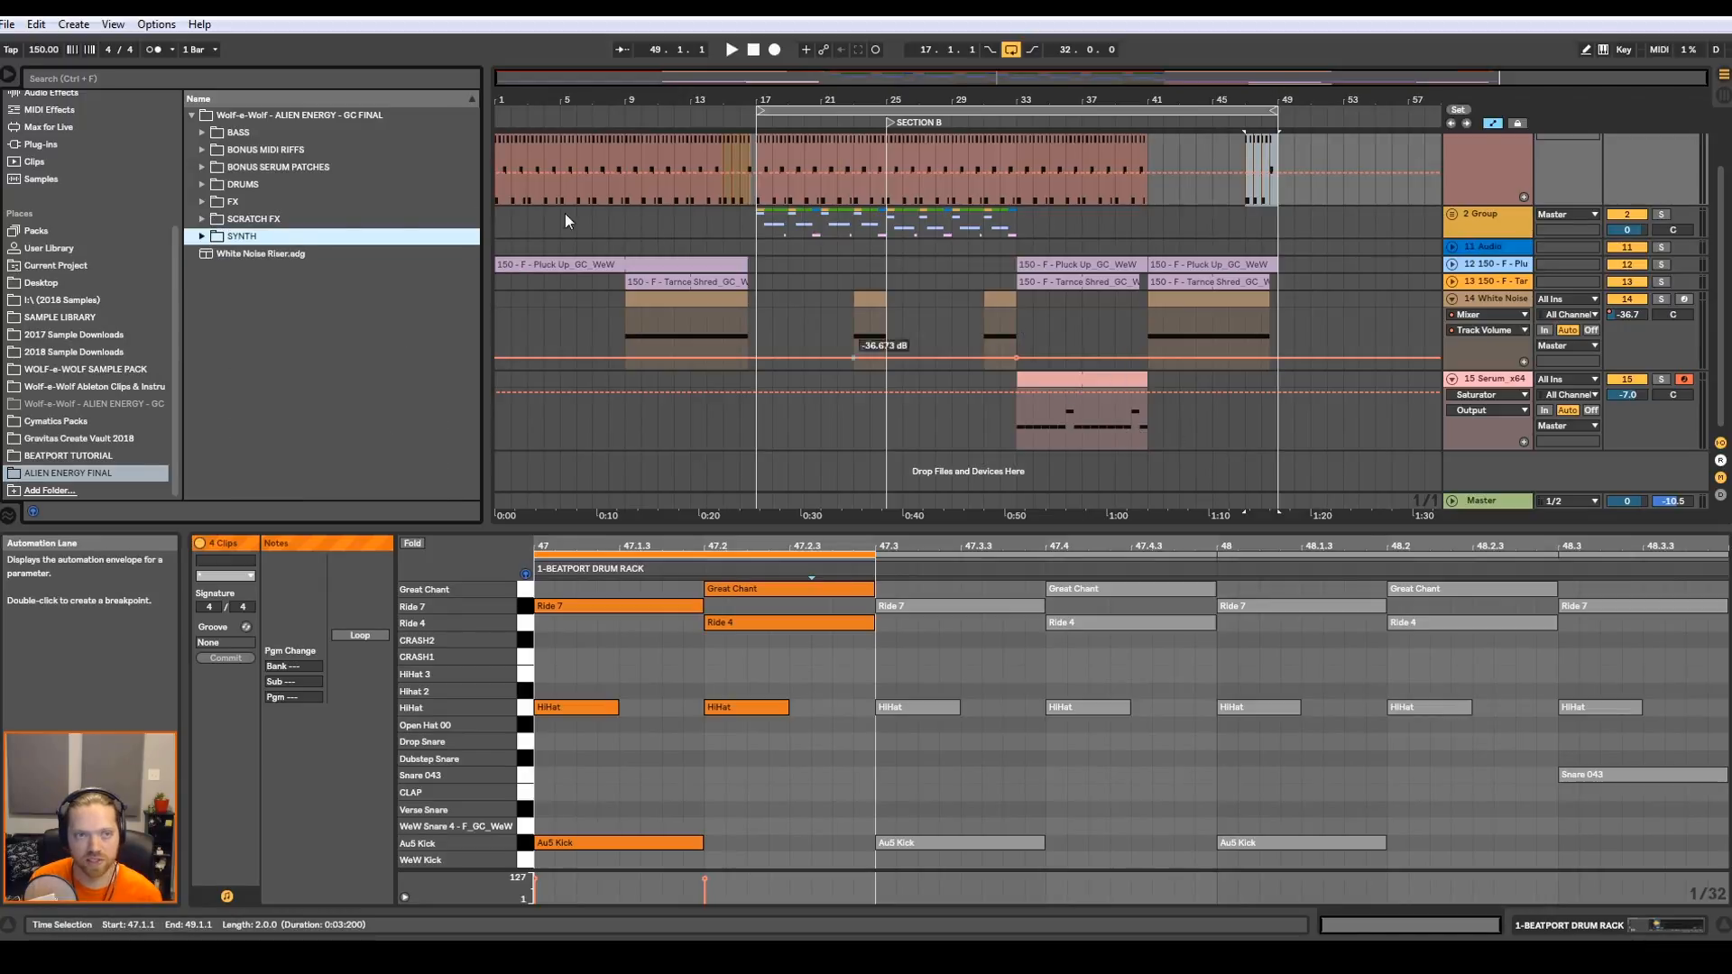
click(202, 132)
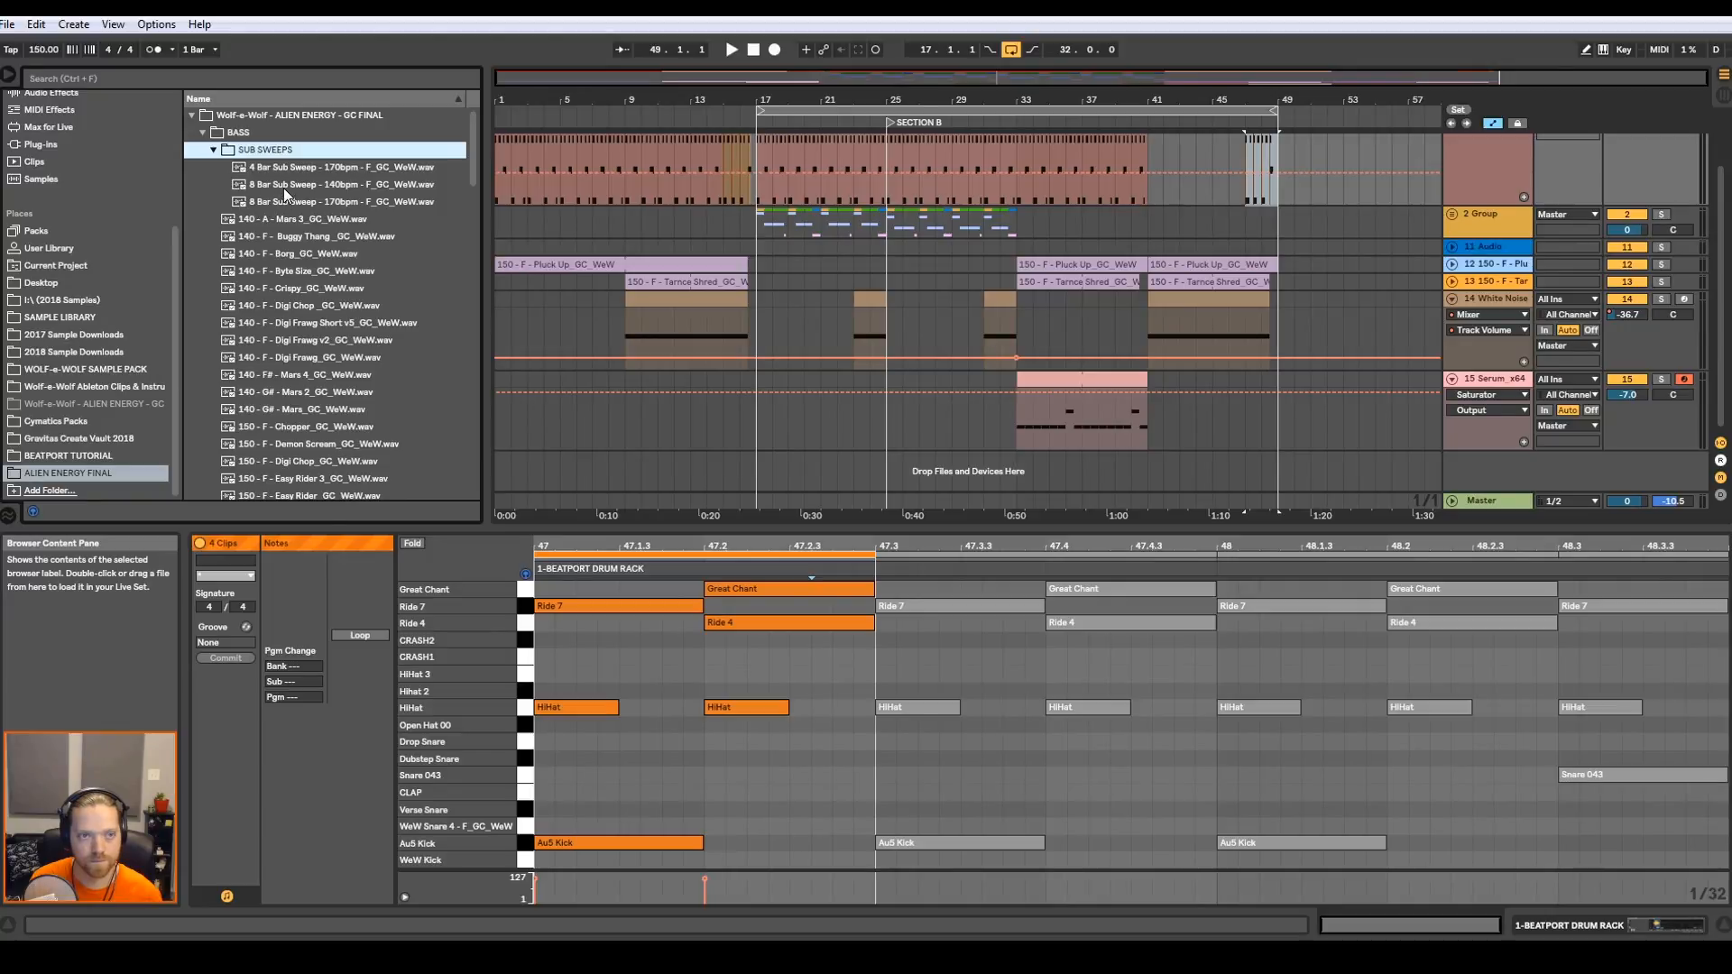
click(332, 184)
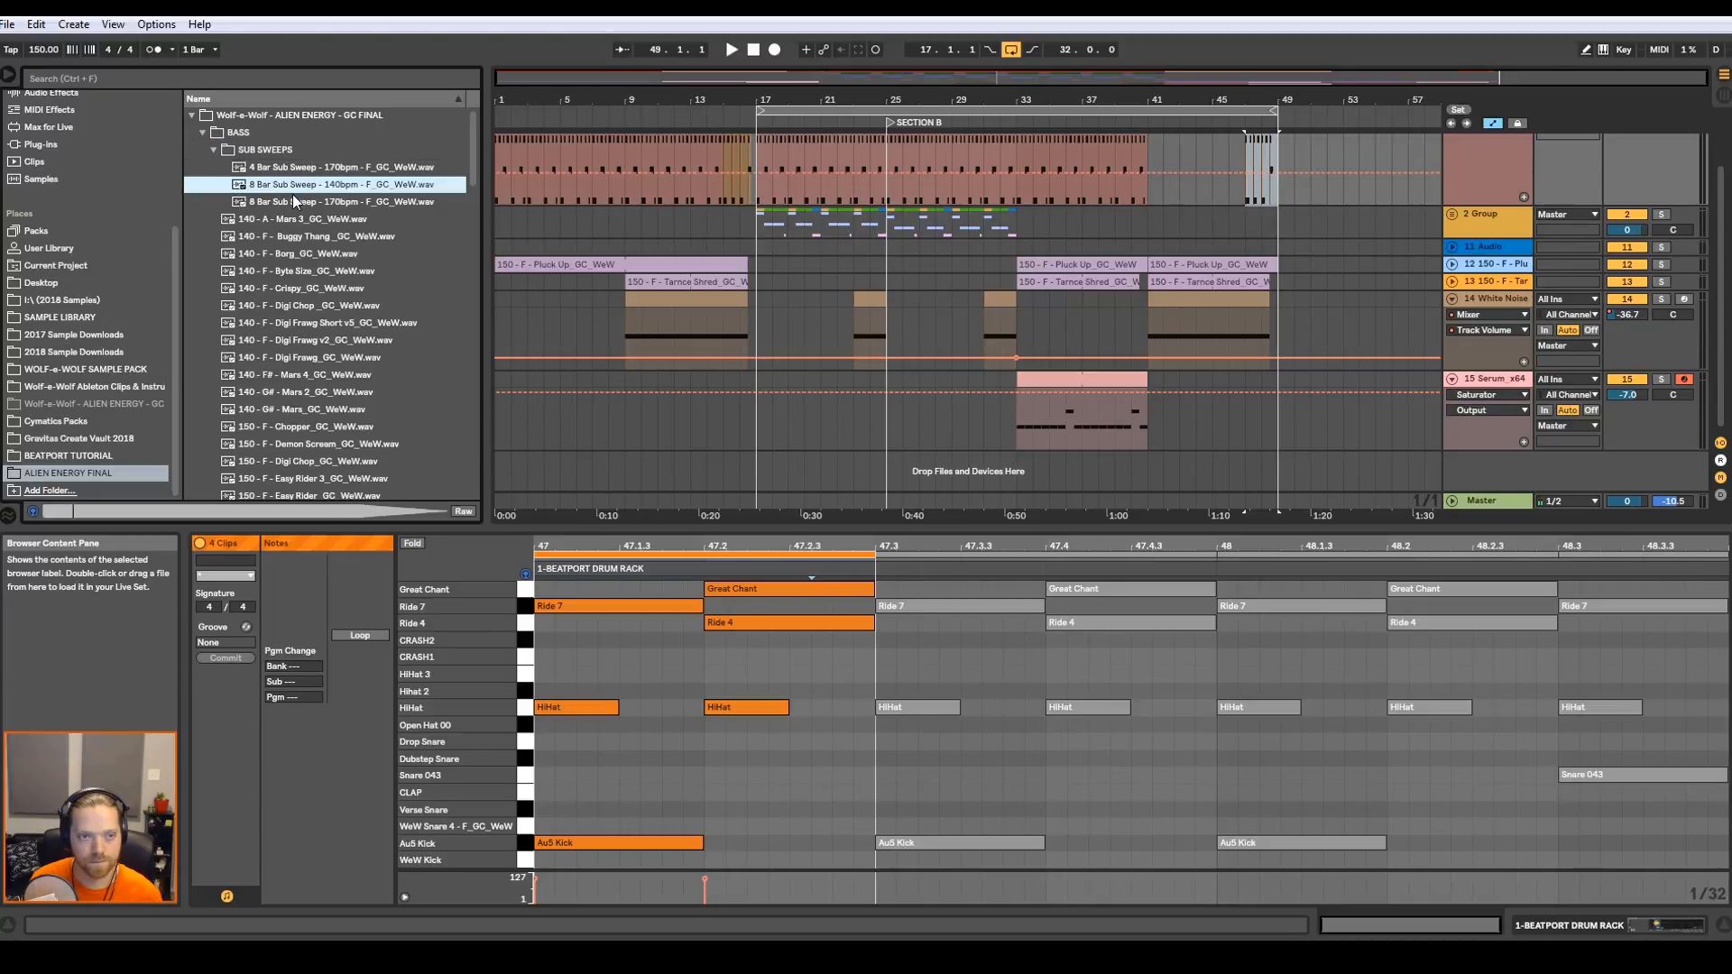
click(321, 200)
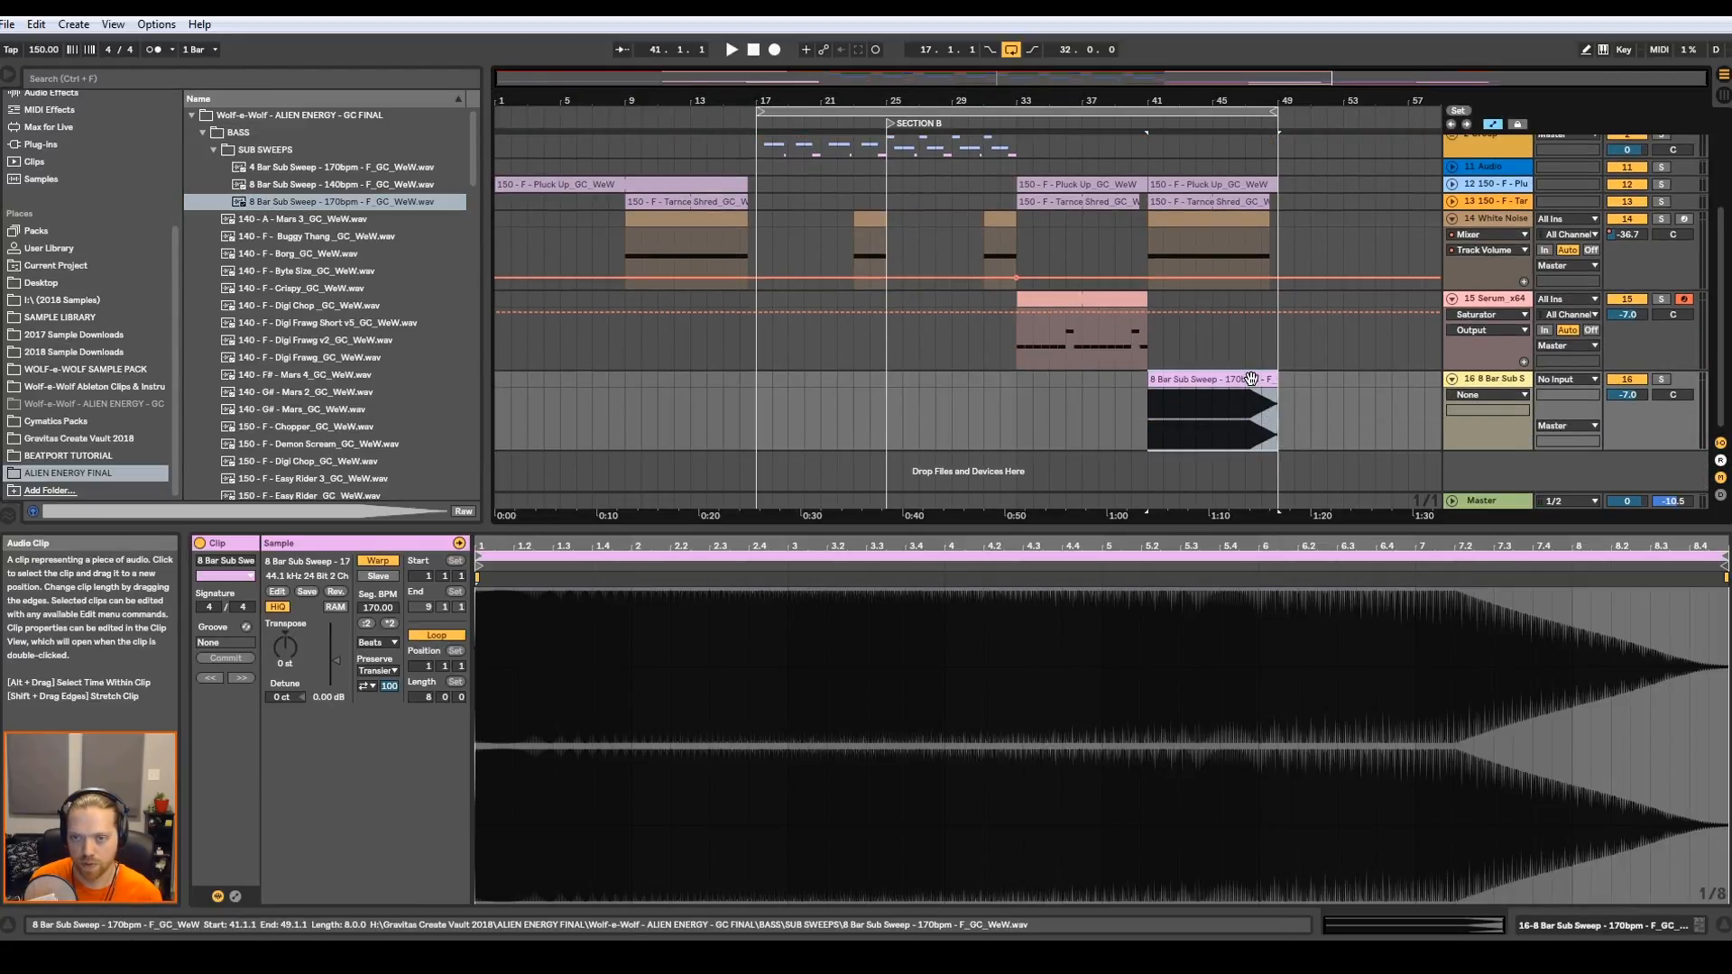
- Switch off Warp on the sub sweep clip and lower its gain to about -15.6 dB
click(375, 560)
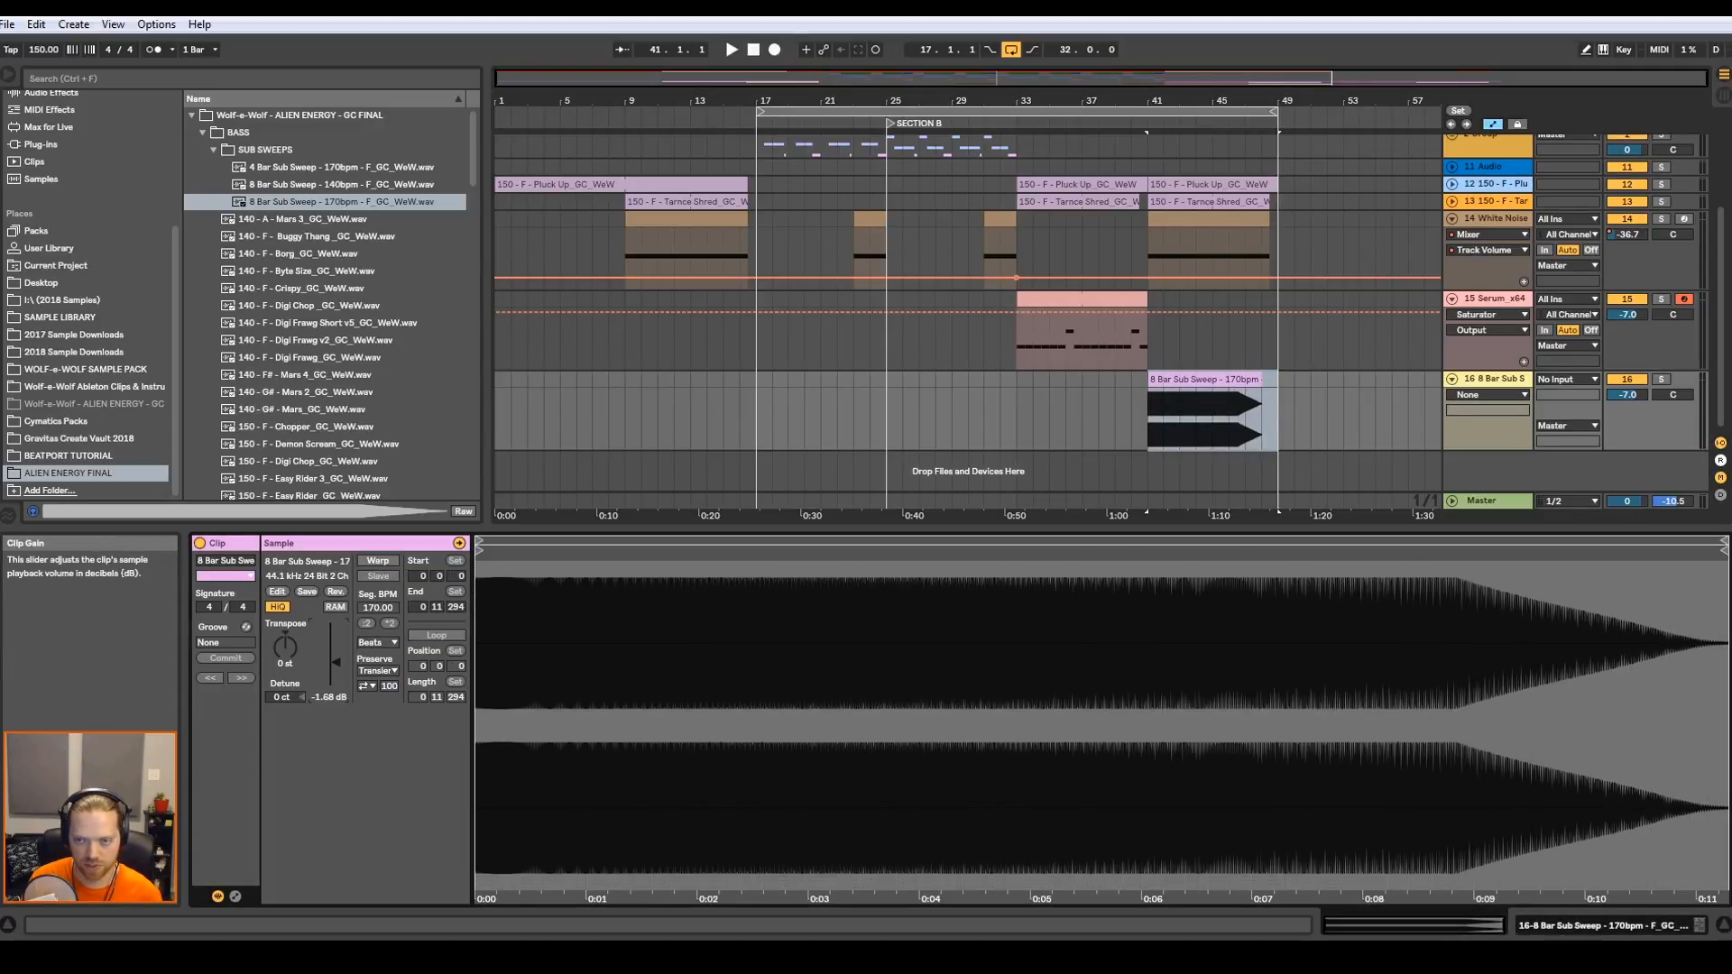
click(731, 48)
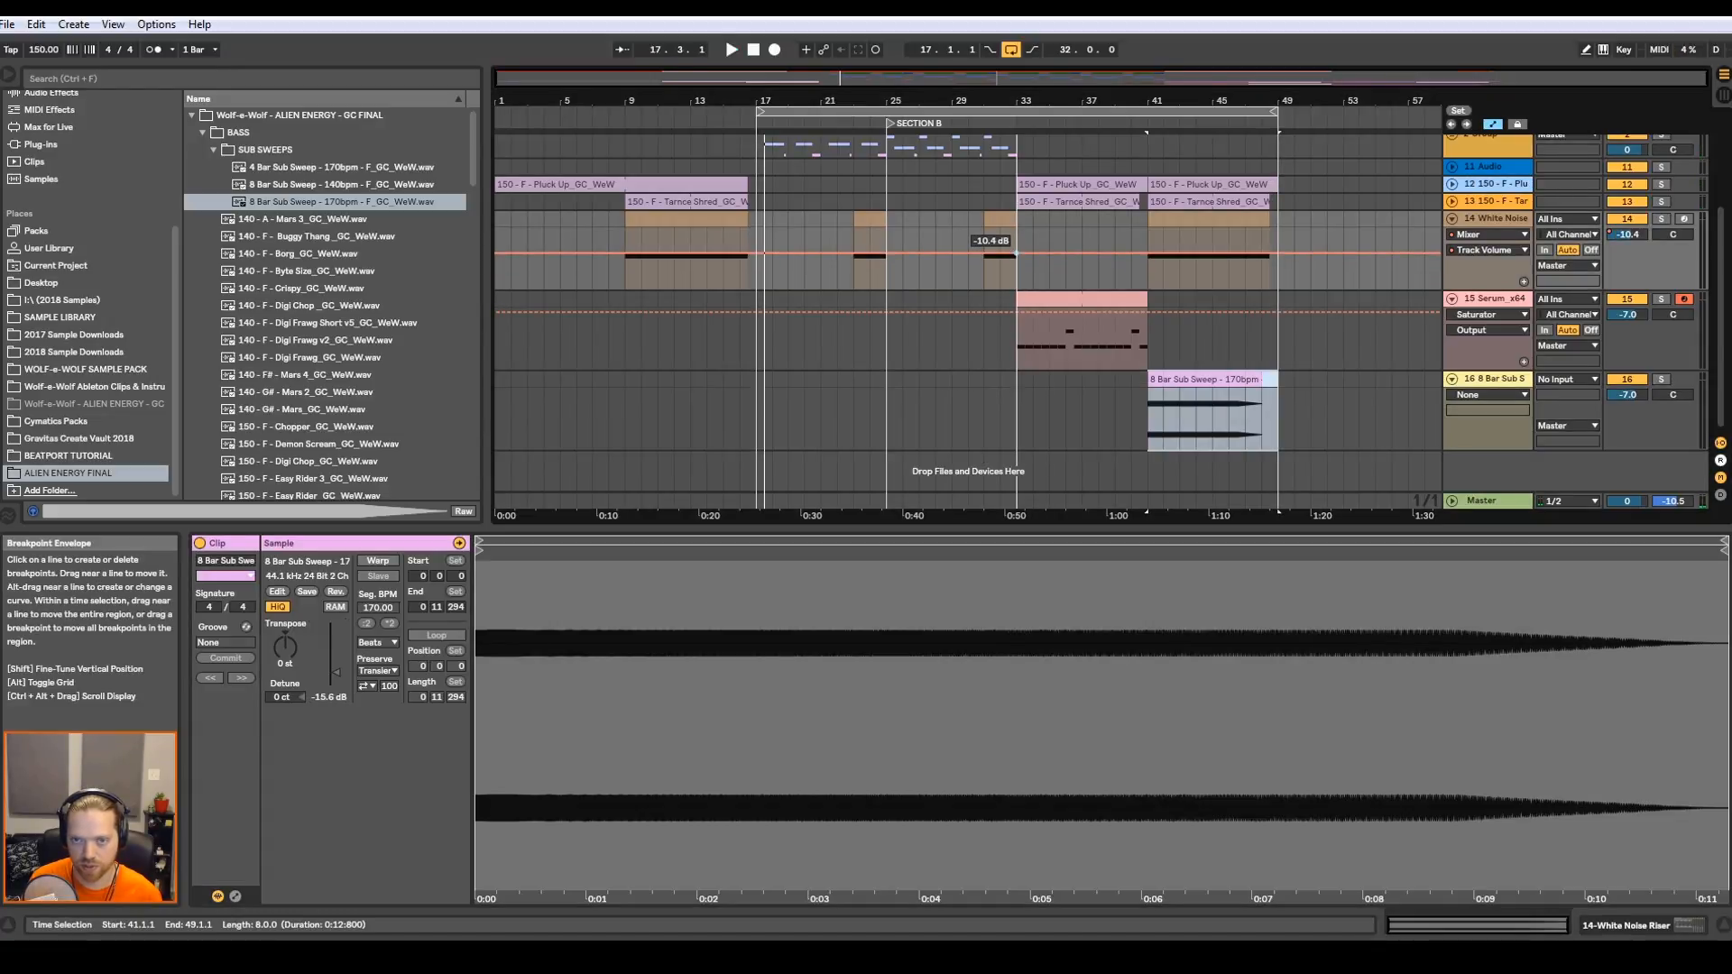
mouse_move(1139, 272)
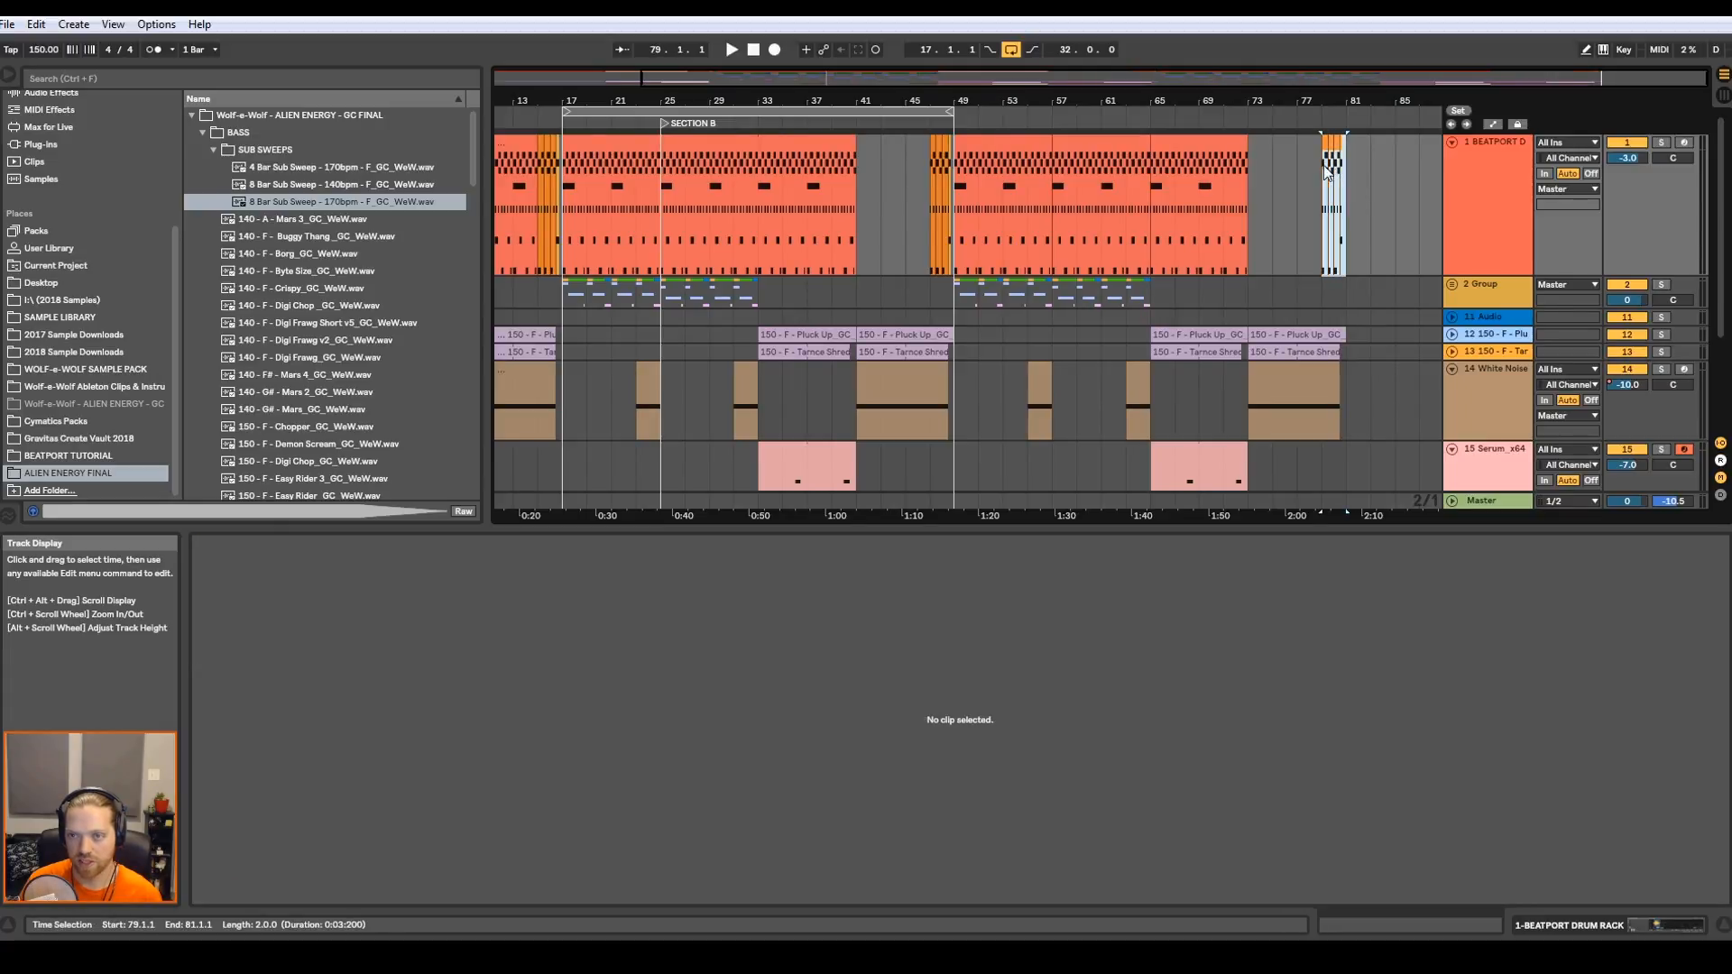
- Place a second 8 Bar Sub Sweep clip on the sweep track at bar 73
double_click(1329, 204)
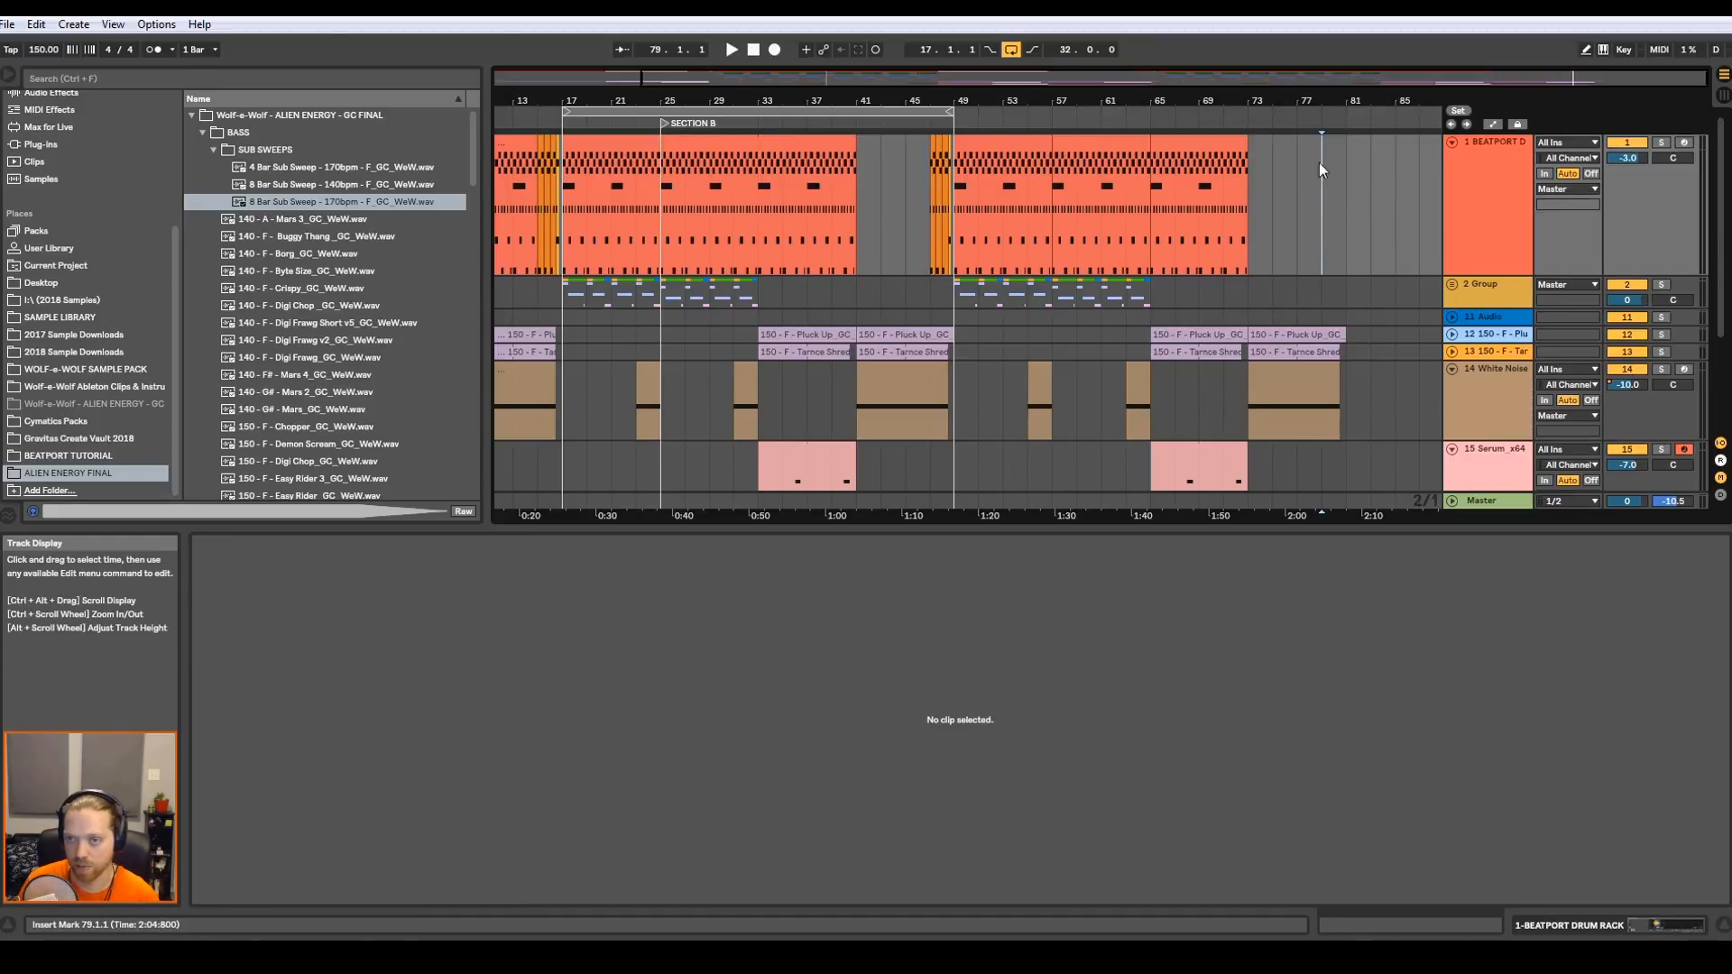
mouse_move(1372, 162)
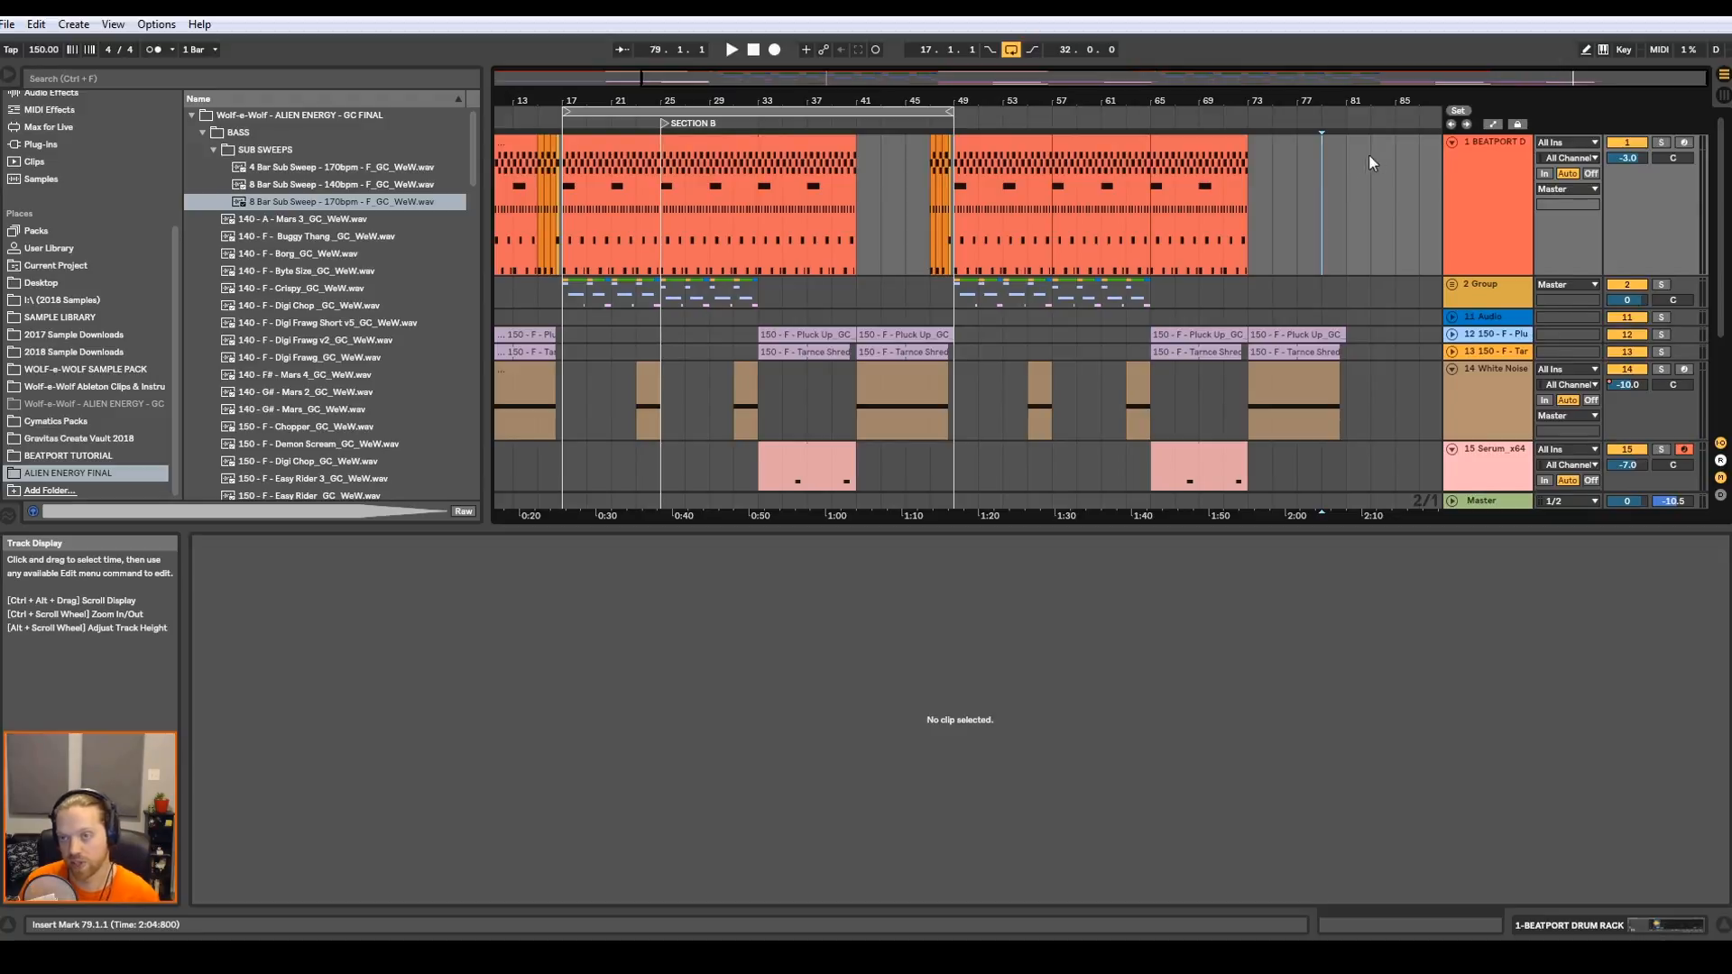
mouse_move(1317, 104)
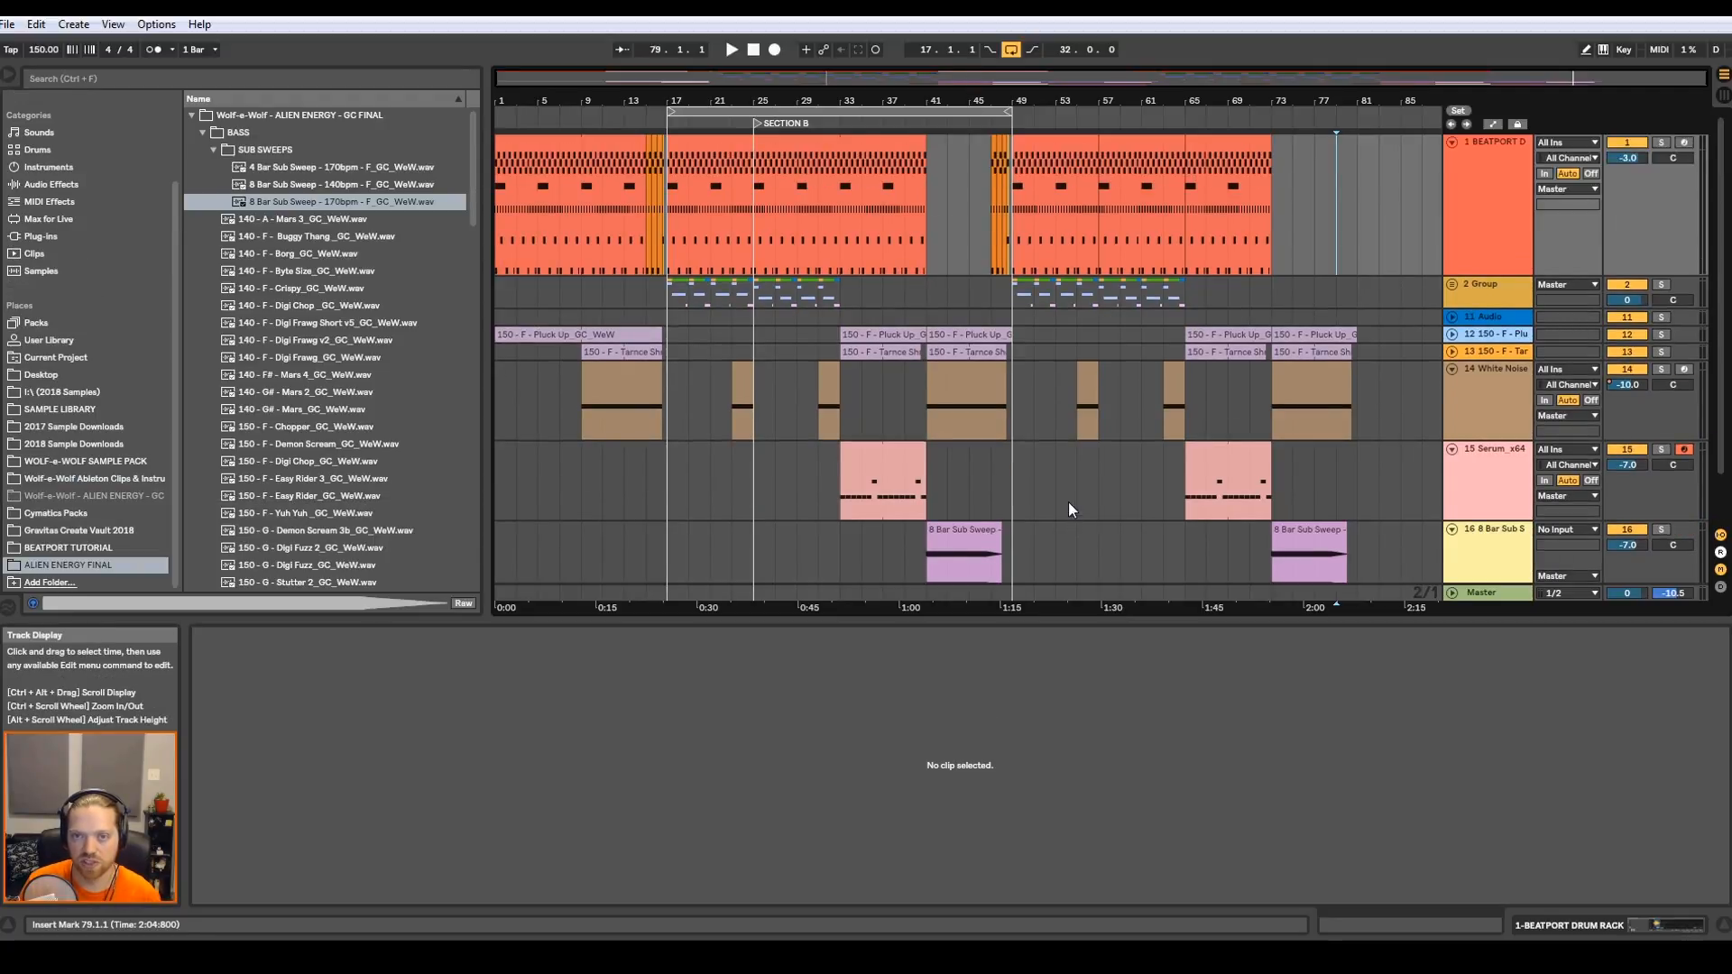
- Fold the Serum, White Noise and Sub Sweep tracks into thin rows
click(1450, 465)
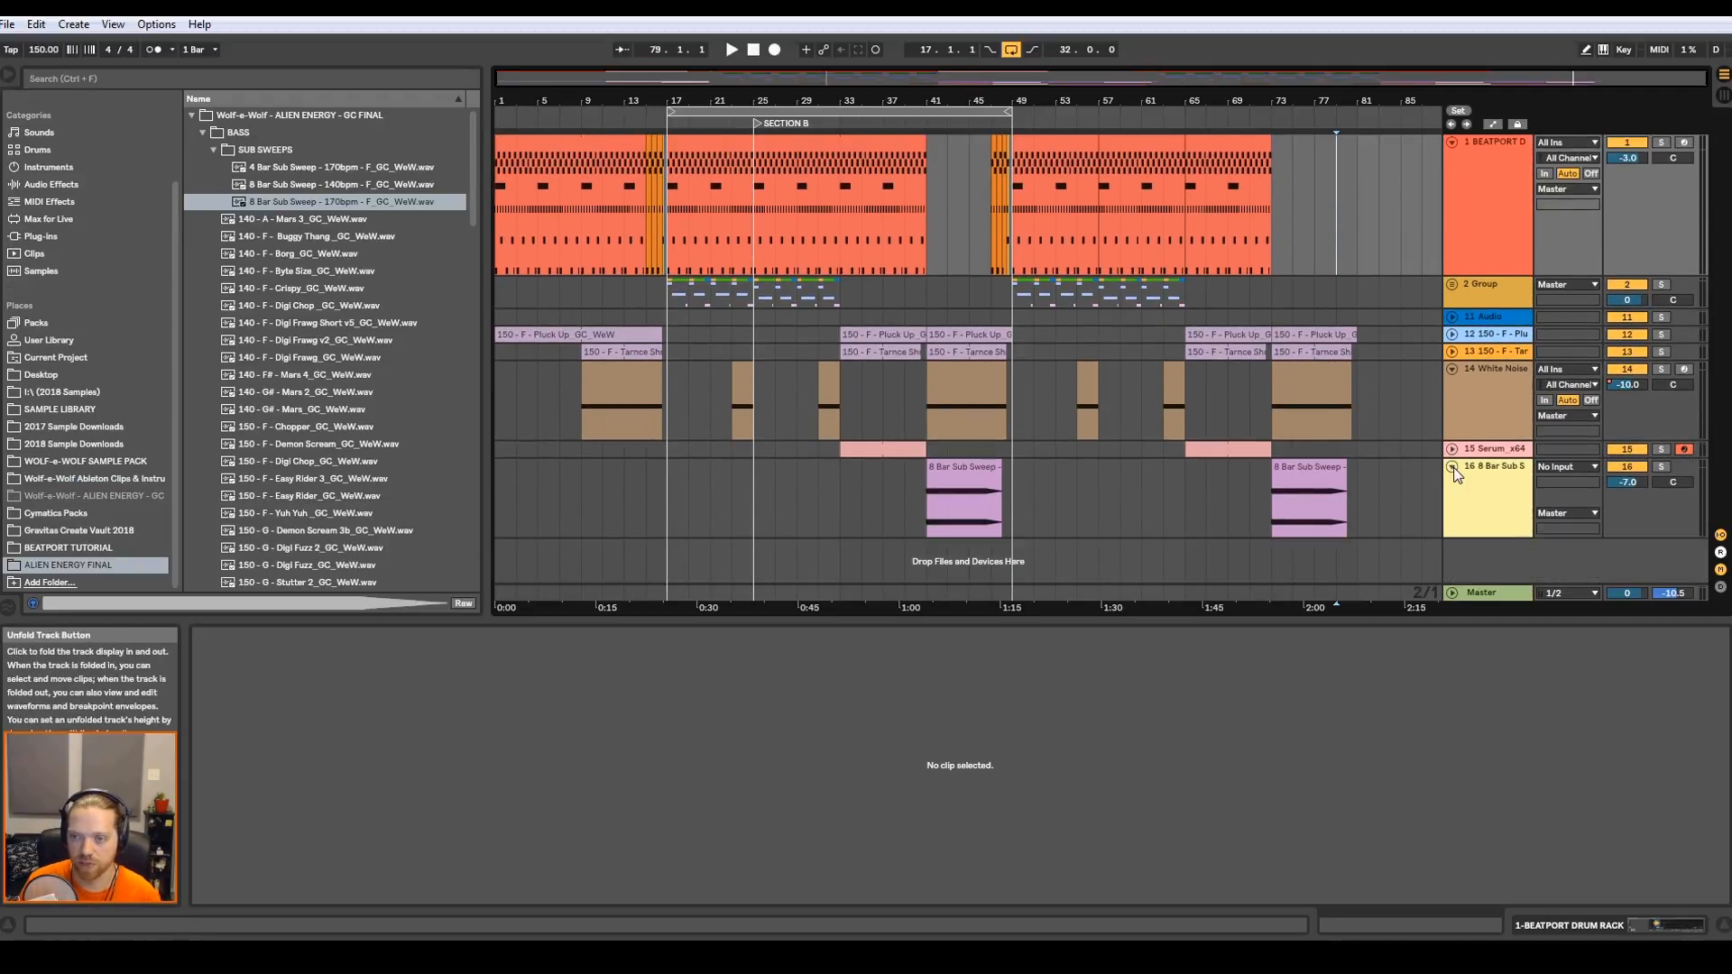
click(1452, 469)
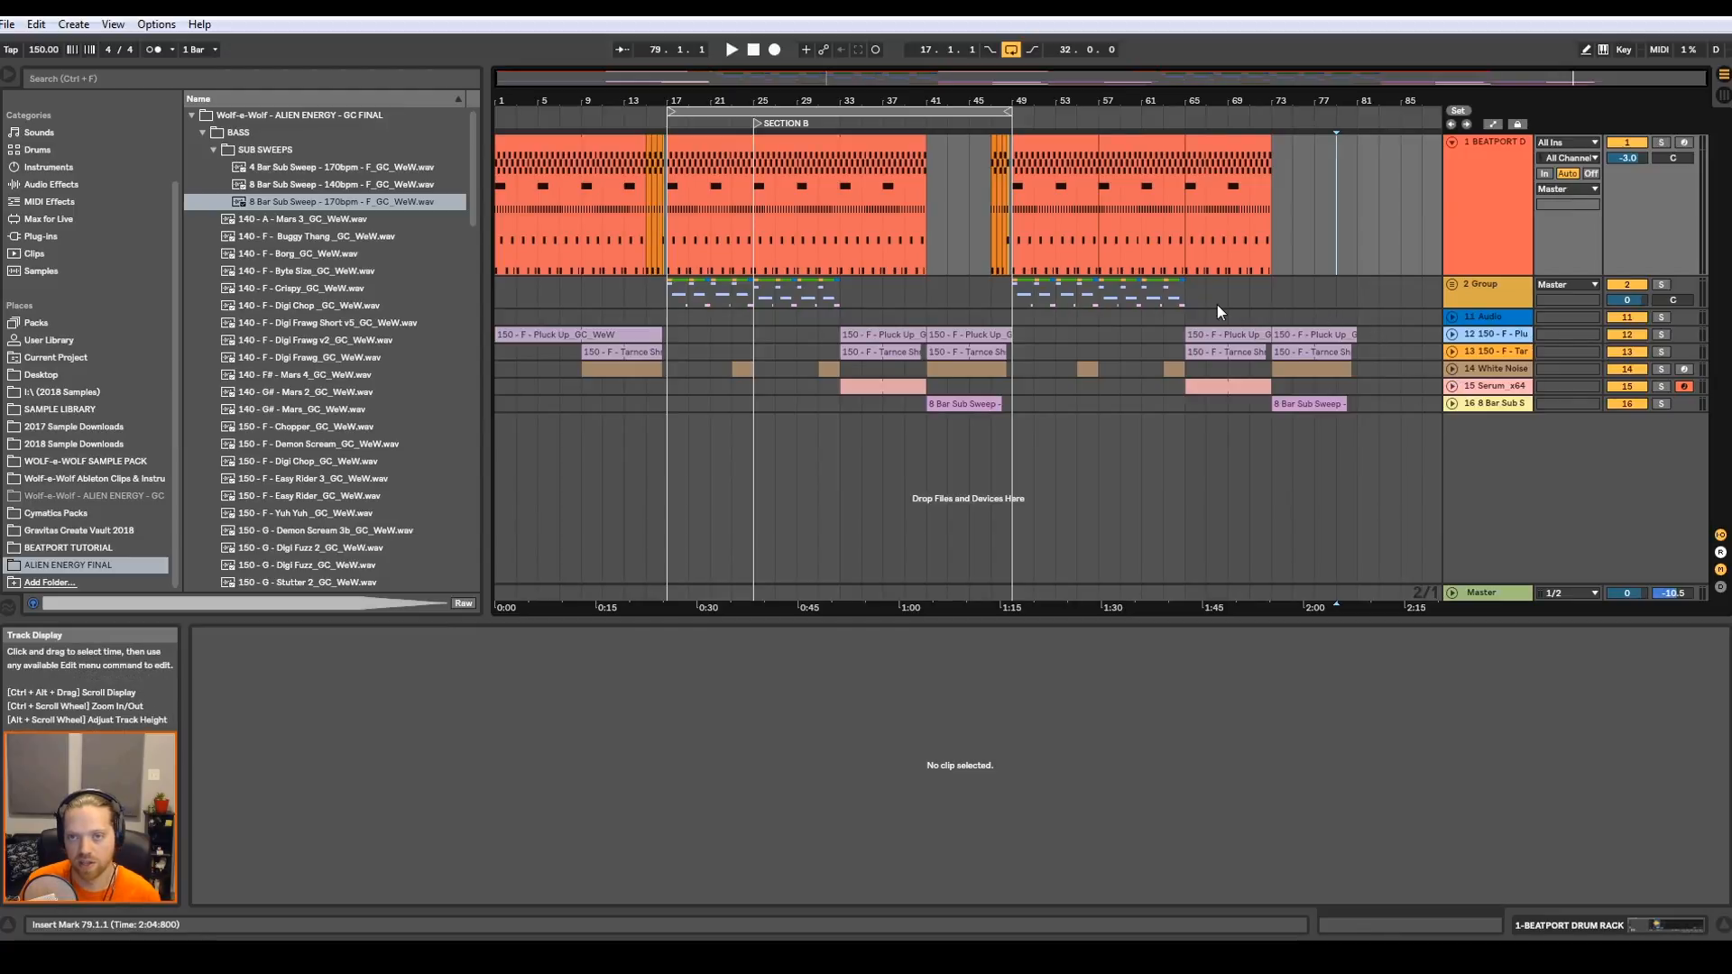
mouse_move(503, 117)
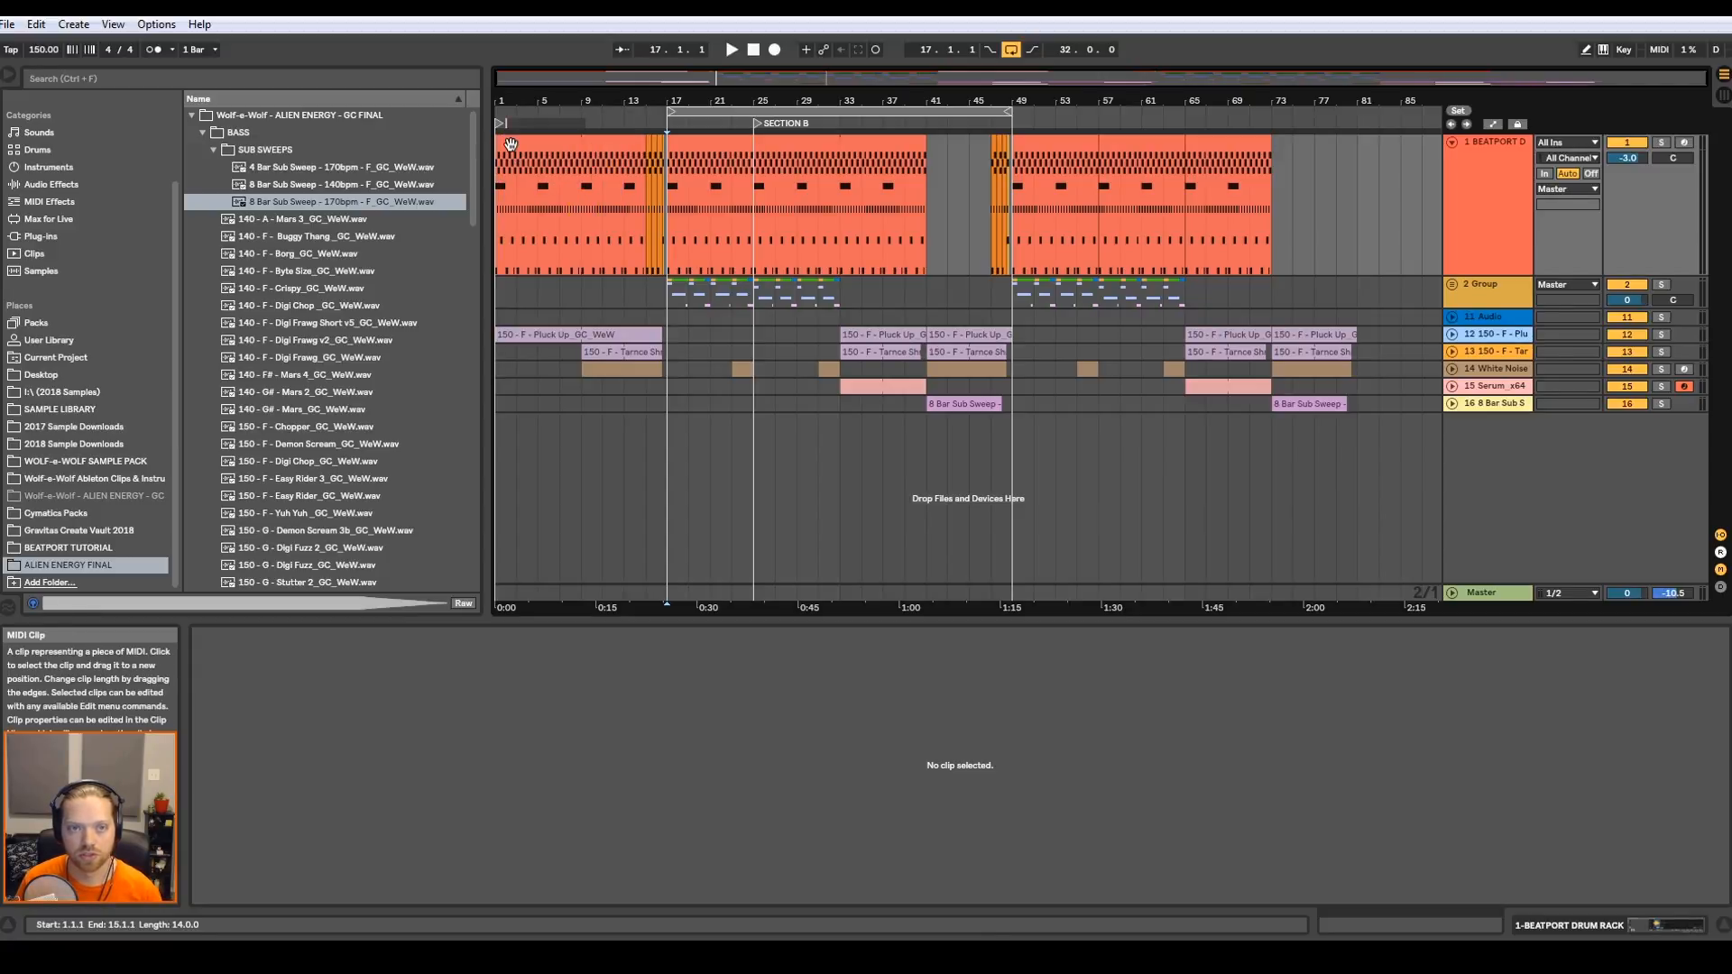
- Add locators at bars 1, 33, 49 and 73 named Intro through Outro for each section
click(514, 122)
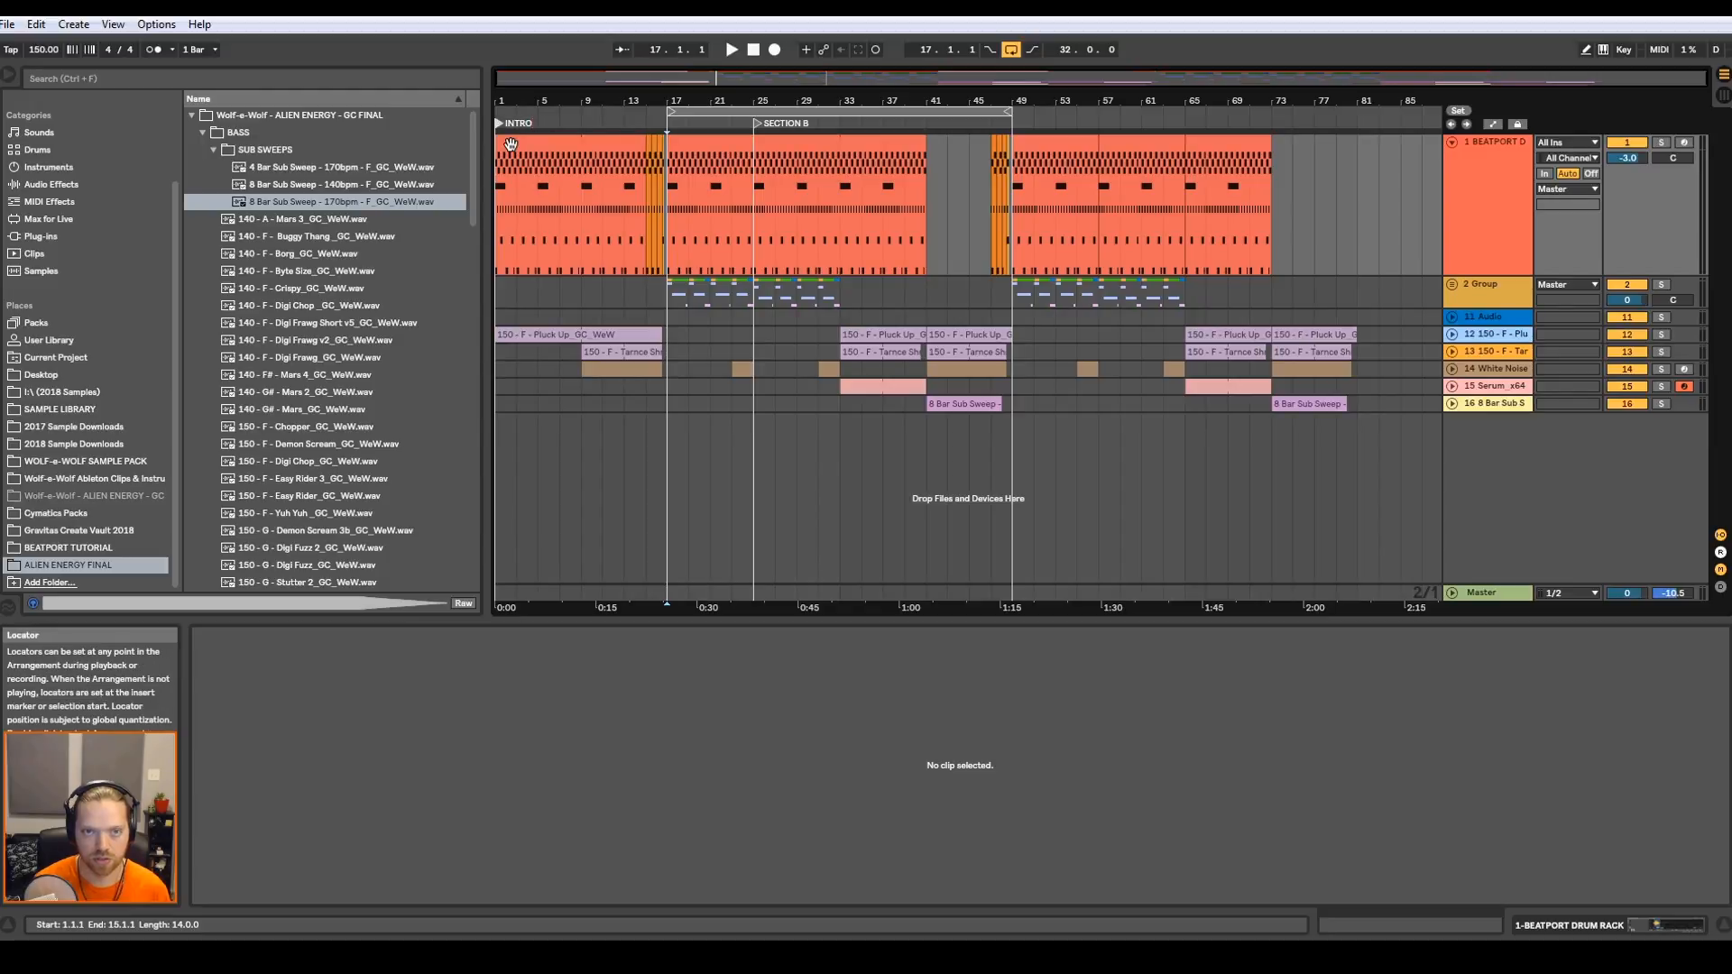
mouse_move(666, 121)
text(DROP 1)
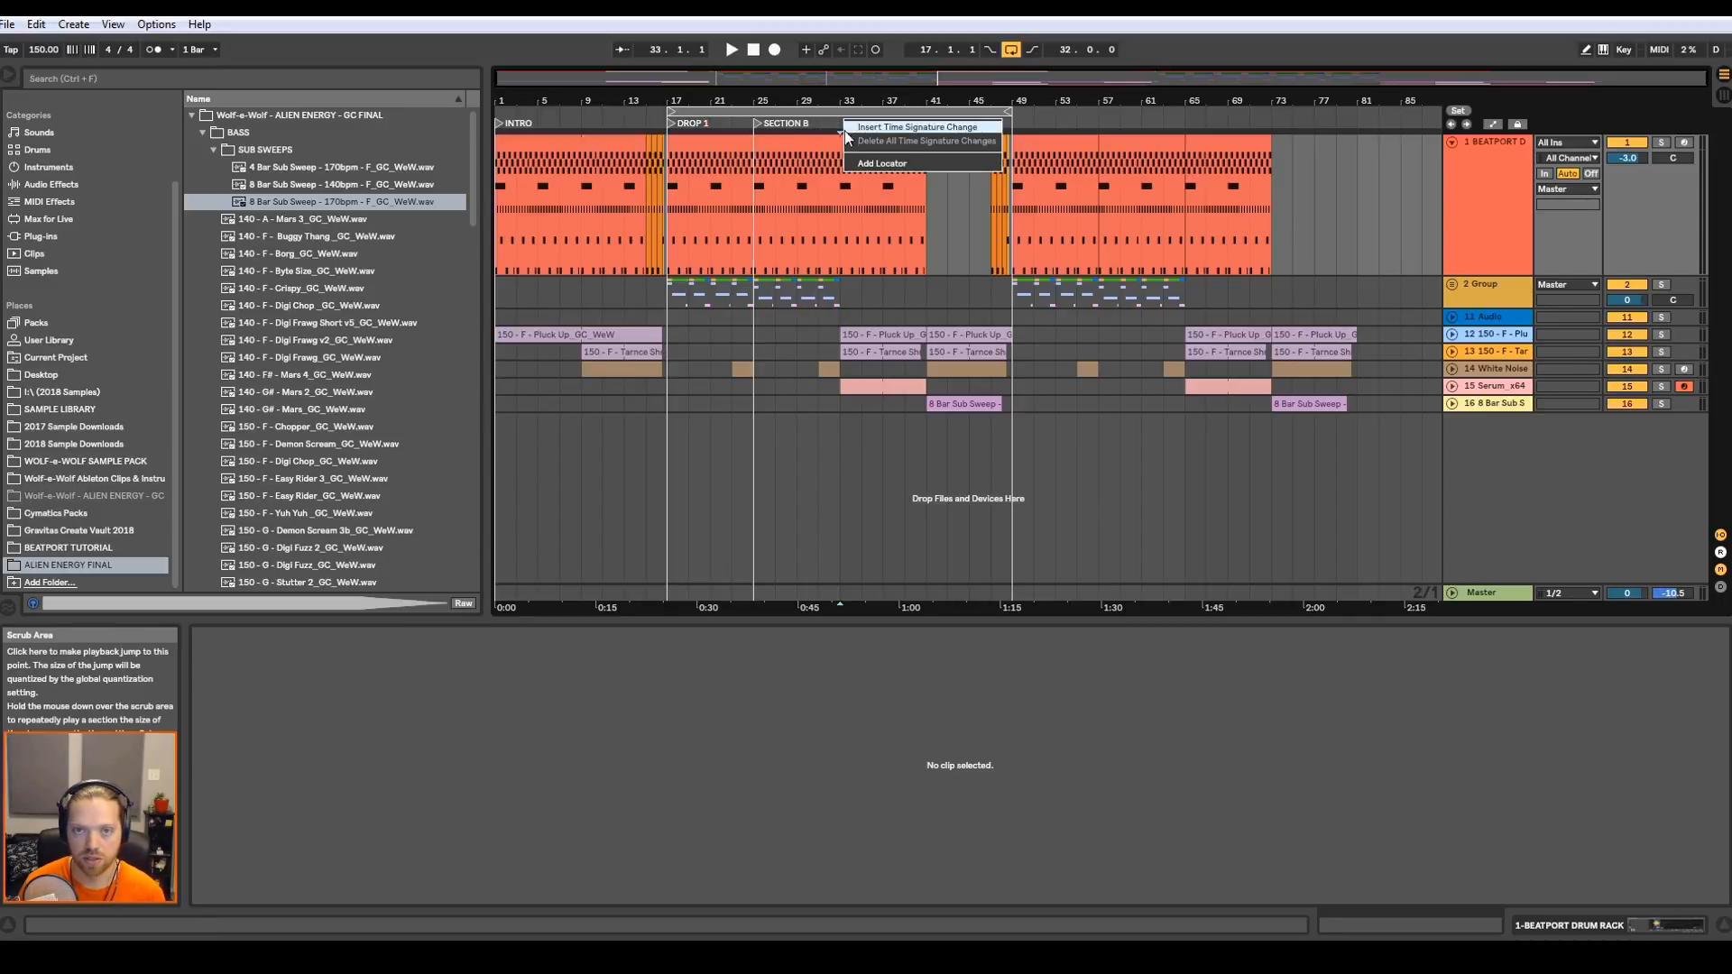
click(882, 162)
text(D)
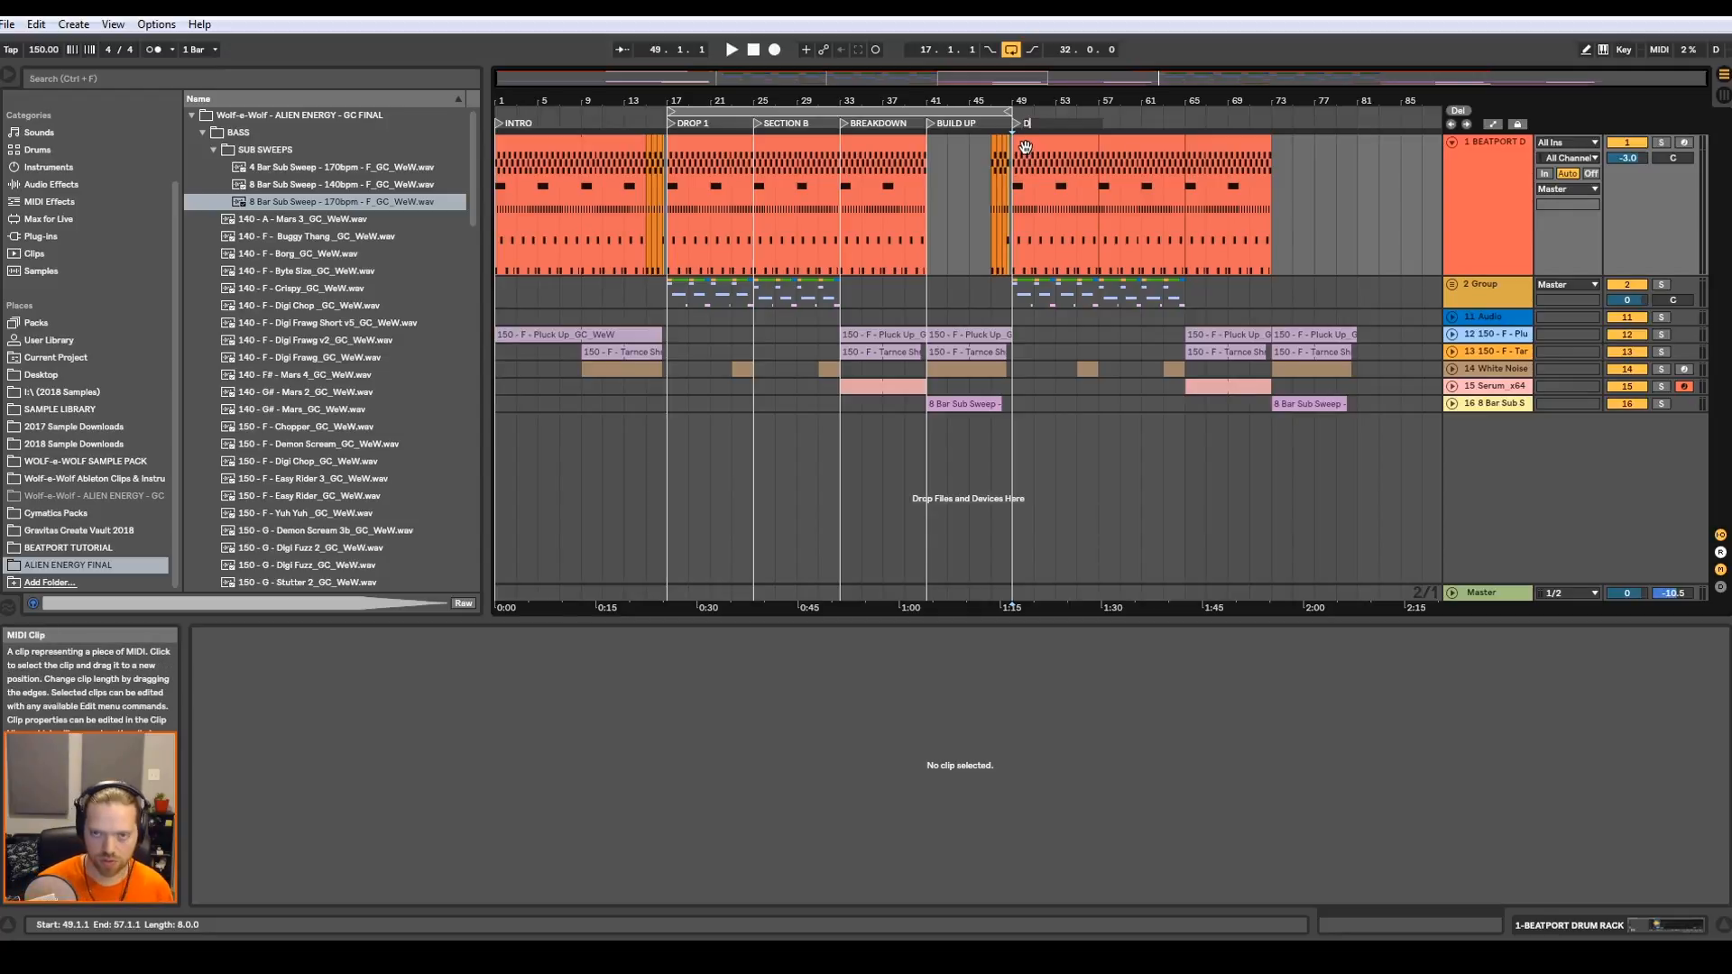
click(1021, 123)
text(ROP 2)
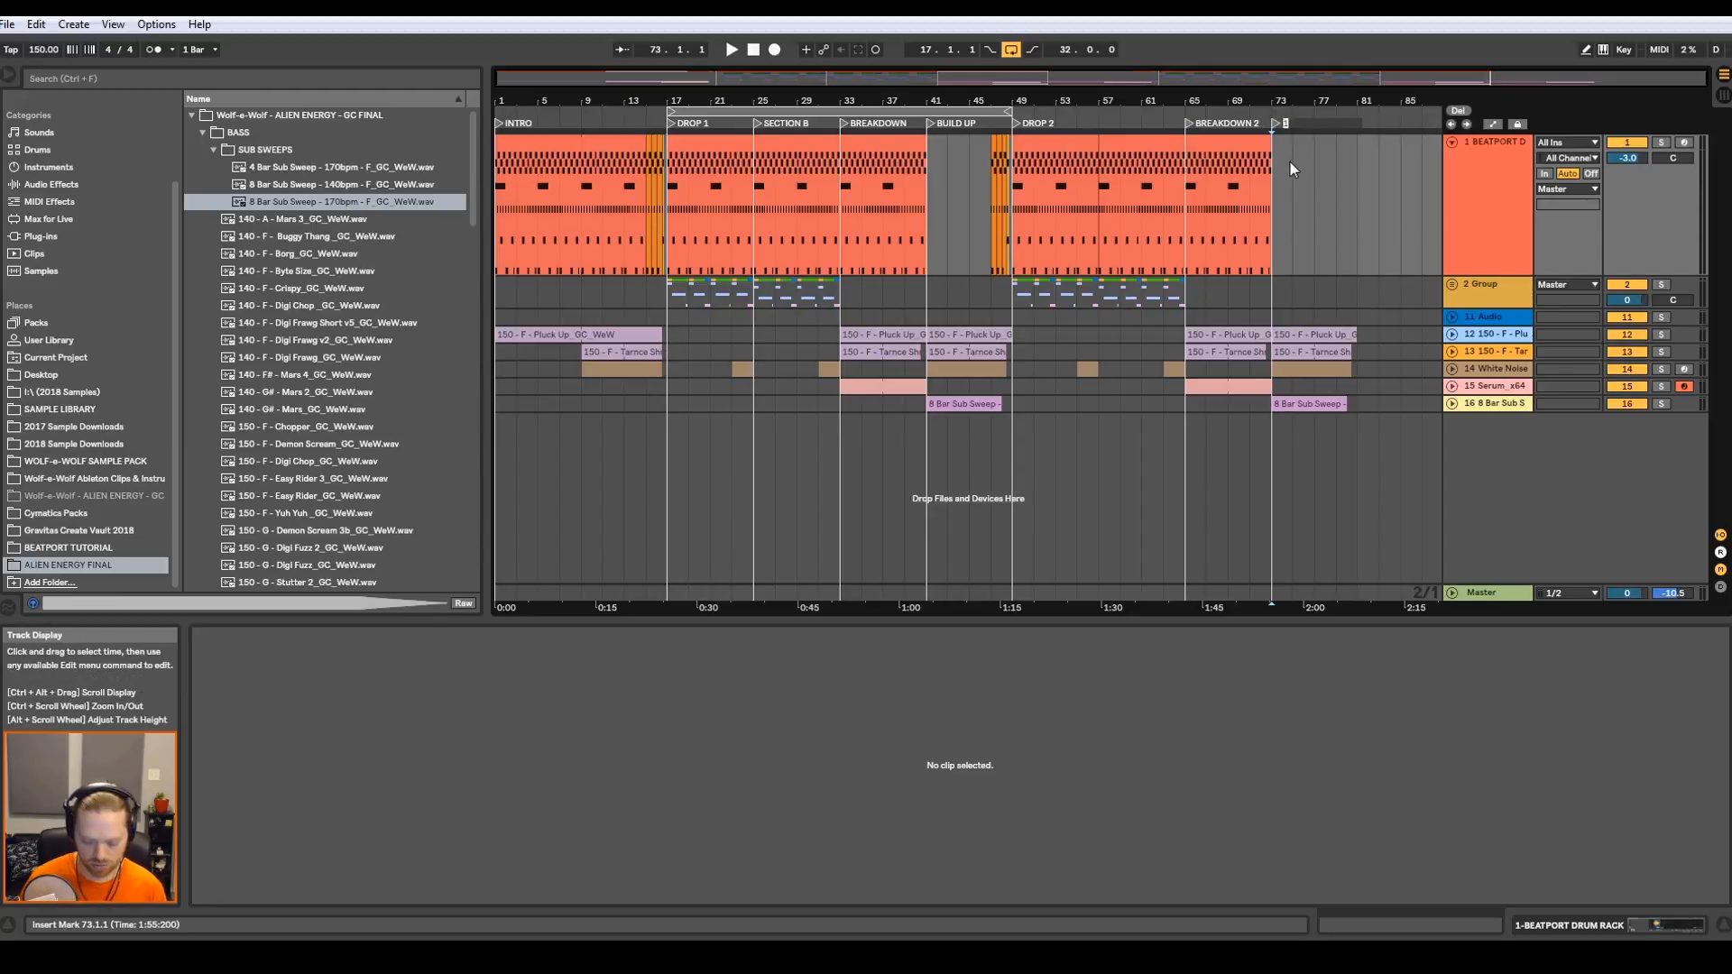
click(1281, 122)
text(OUTRO)
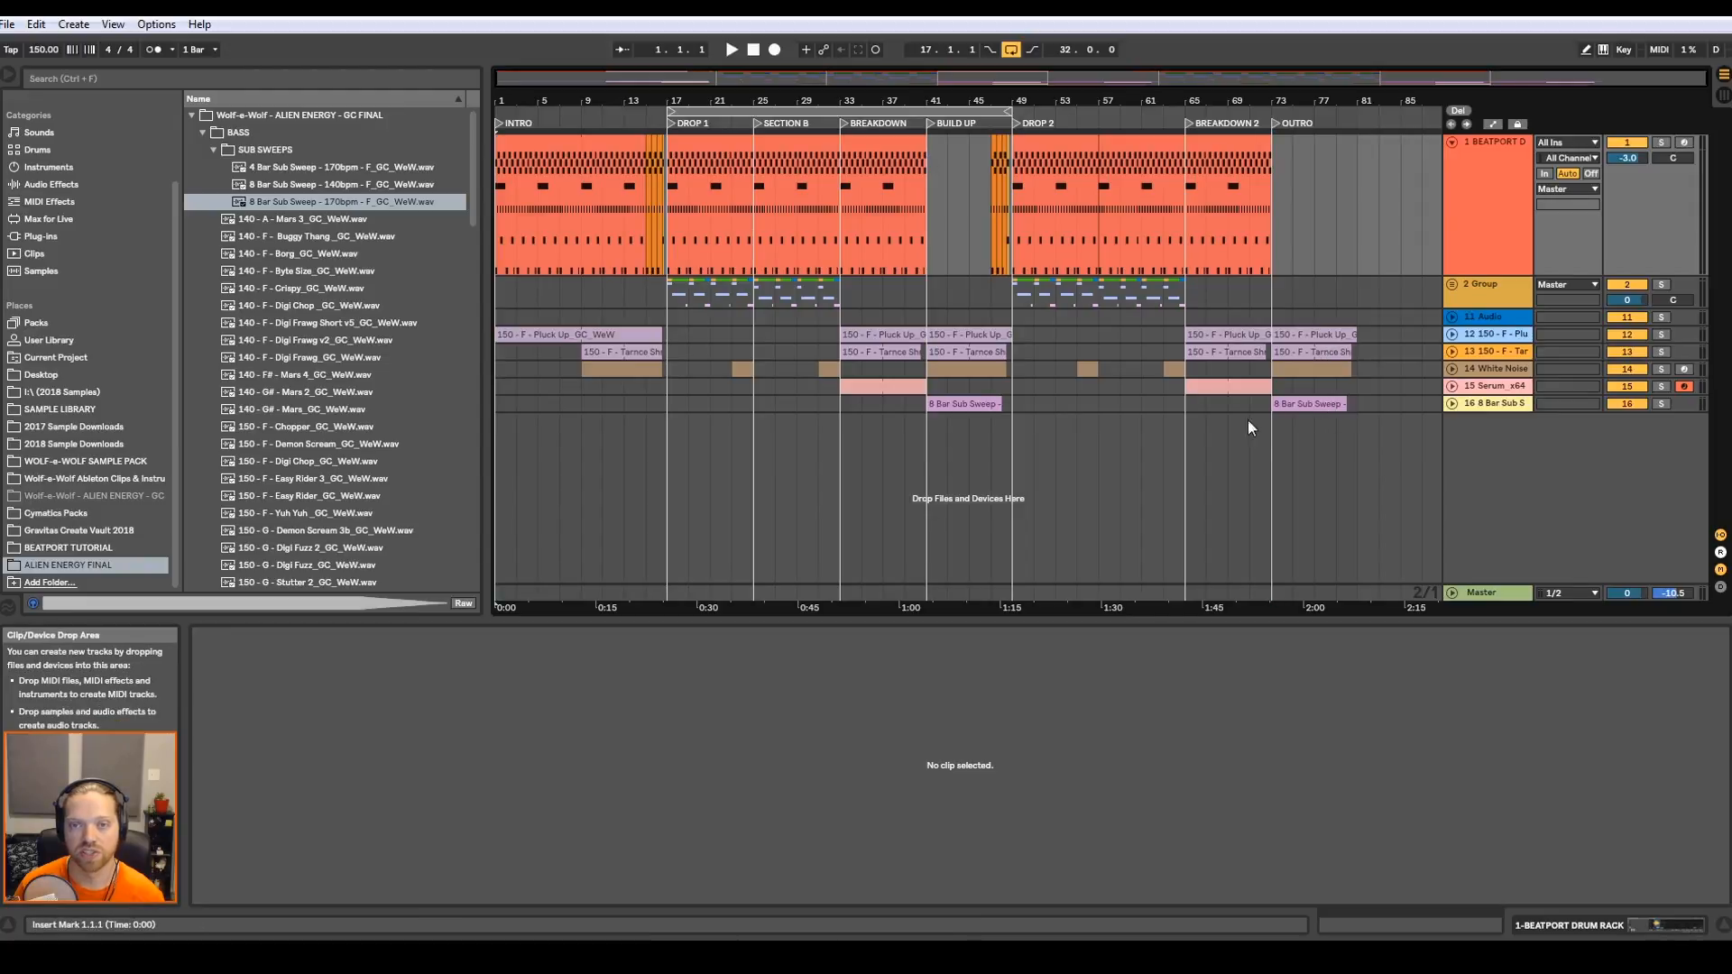
mouse_move(1159, 220)
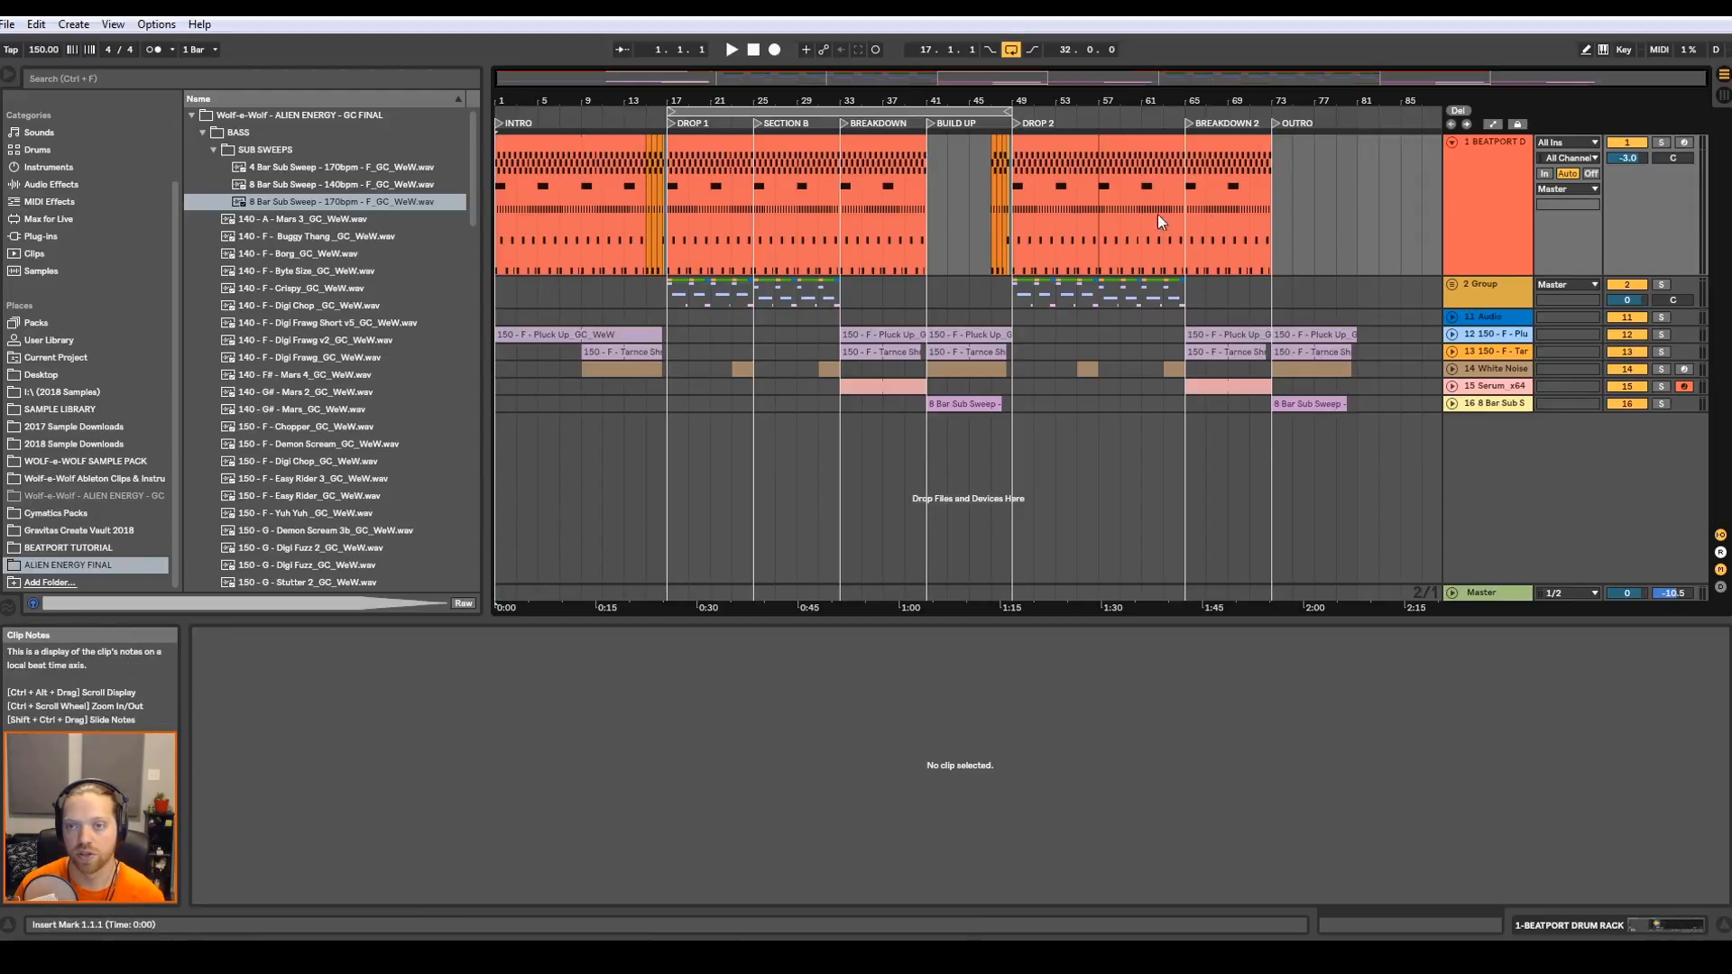
mouse_move(1343, 208)
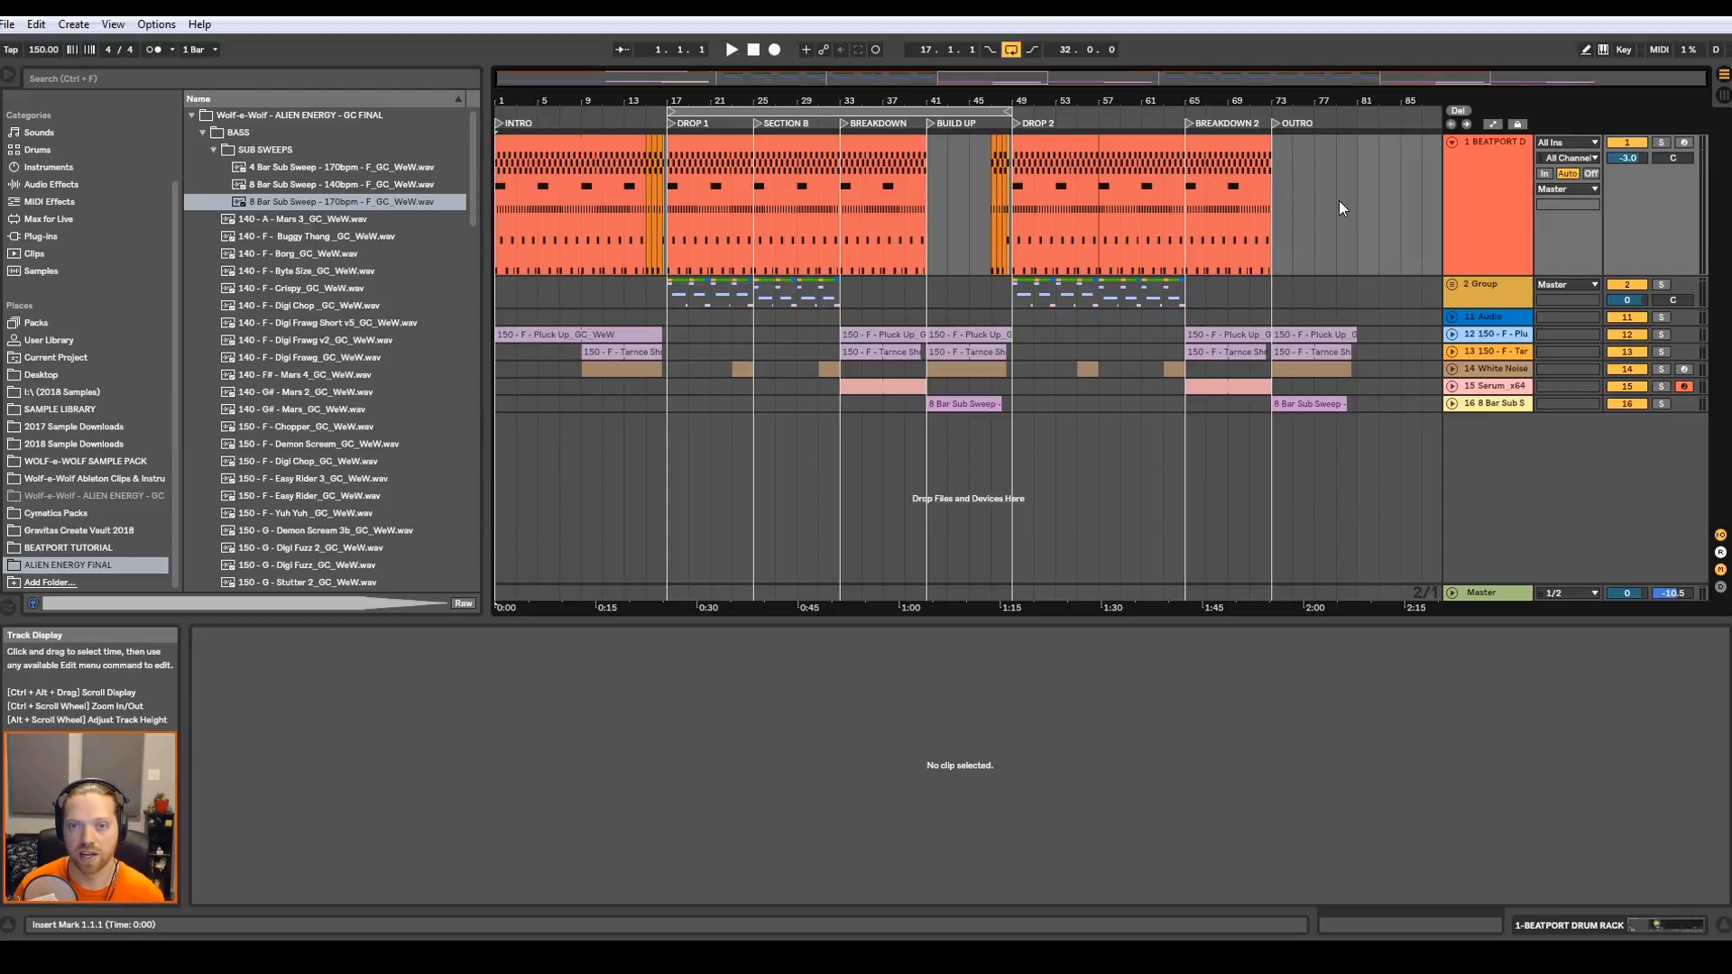
mouse_move(1371, 417)
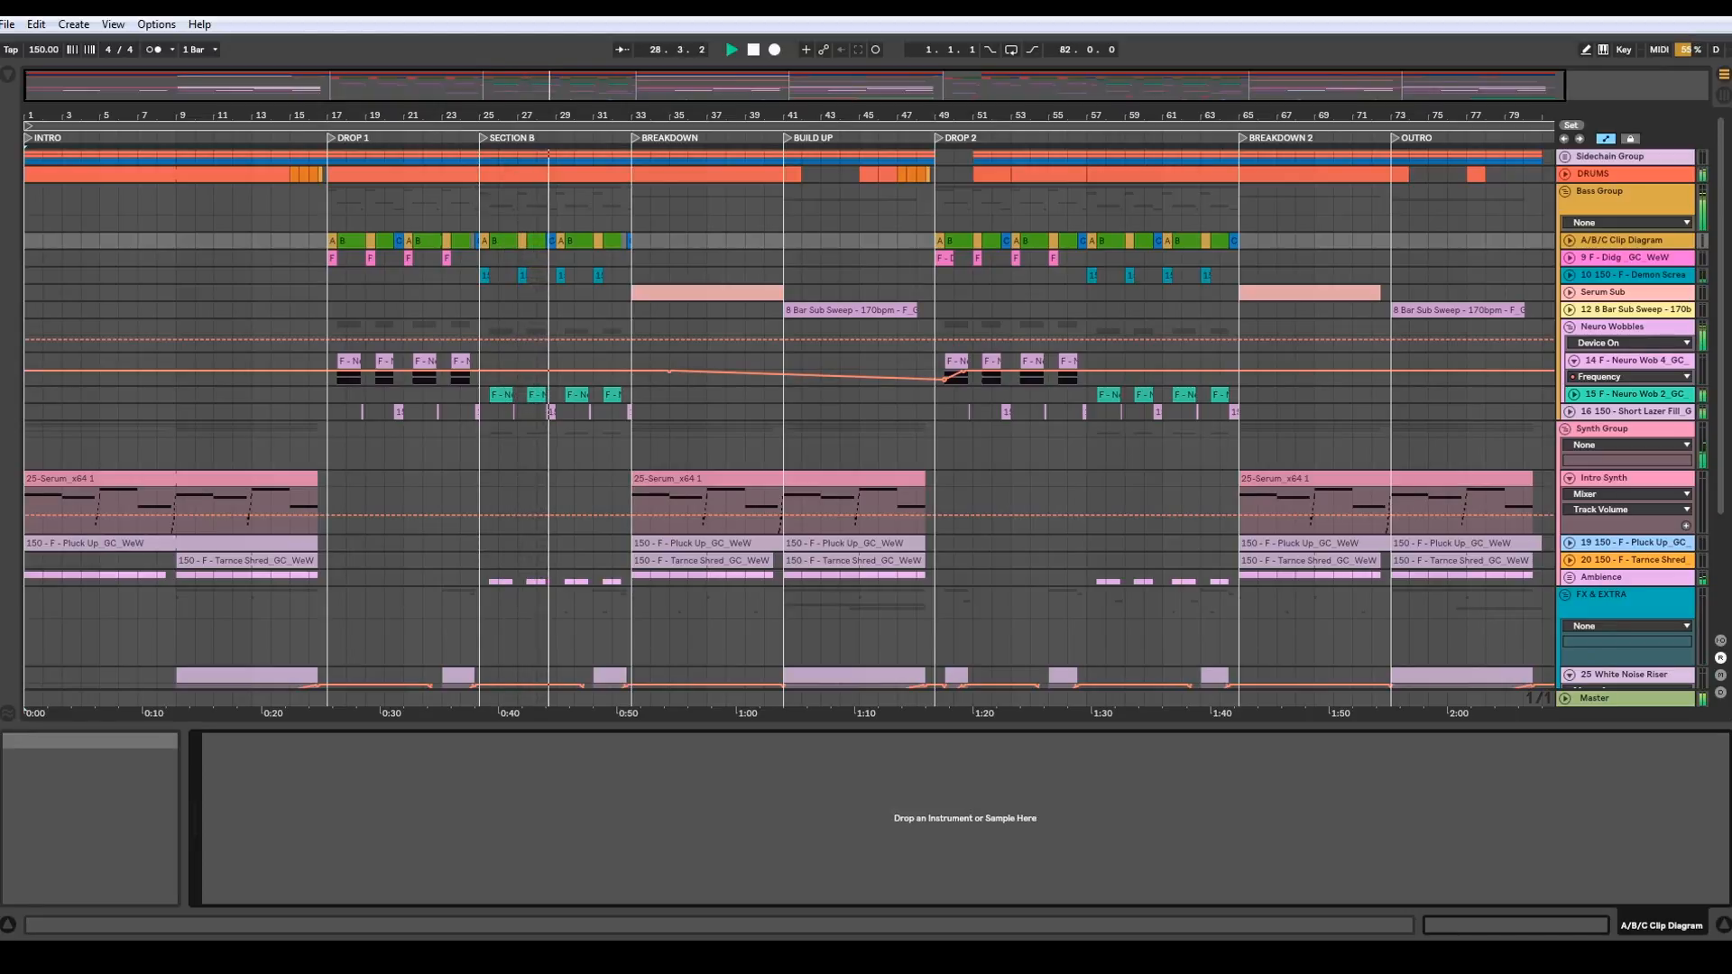
click(572, 137)
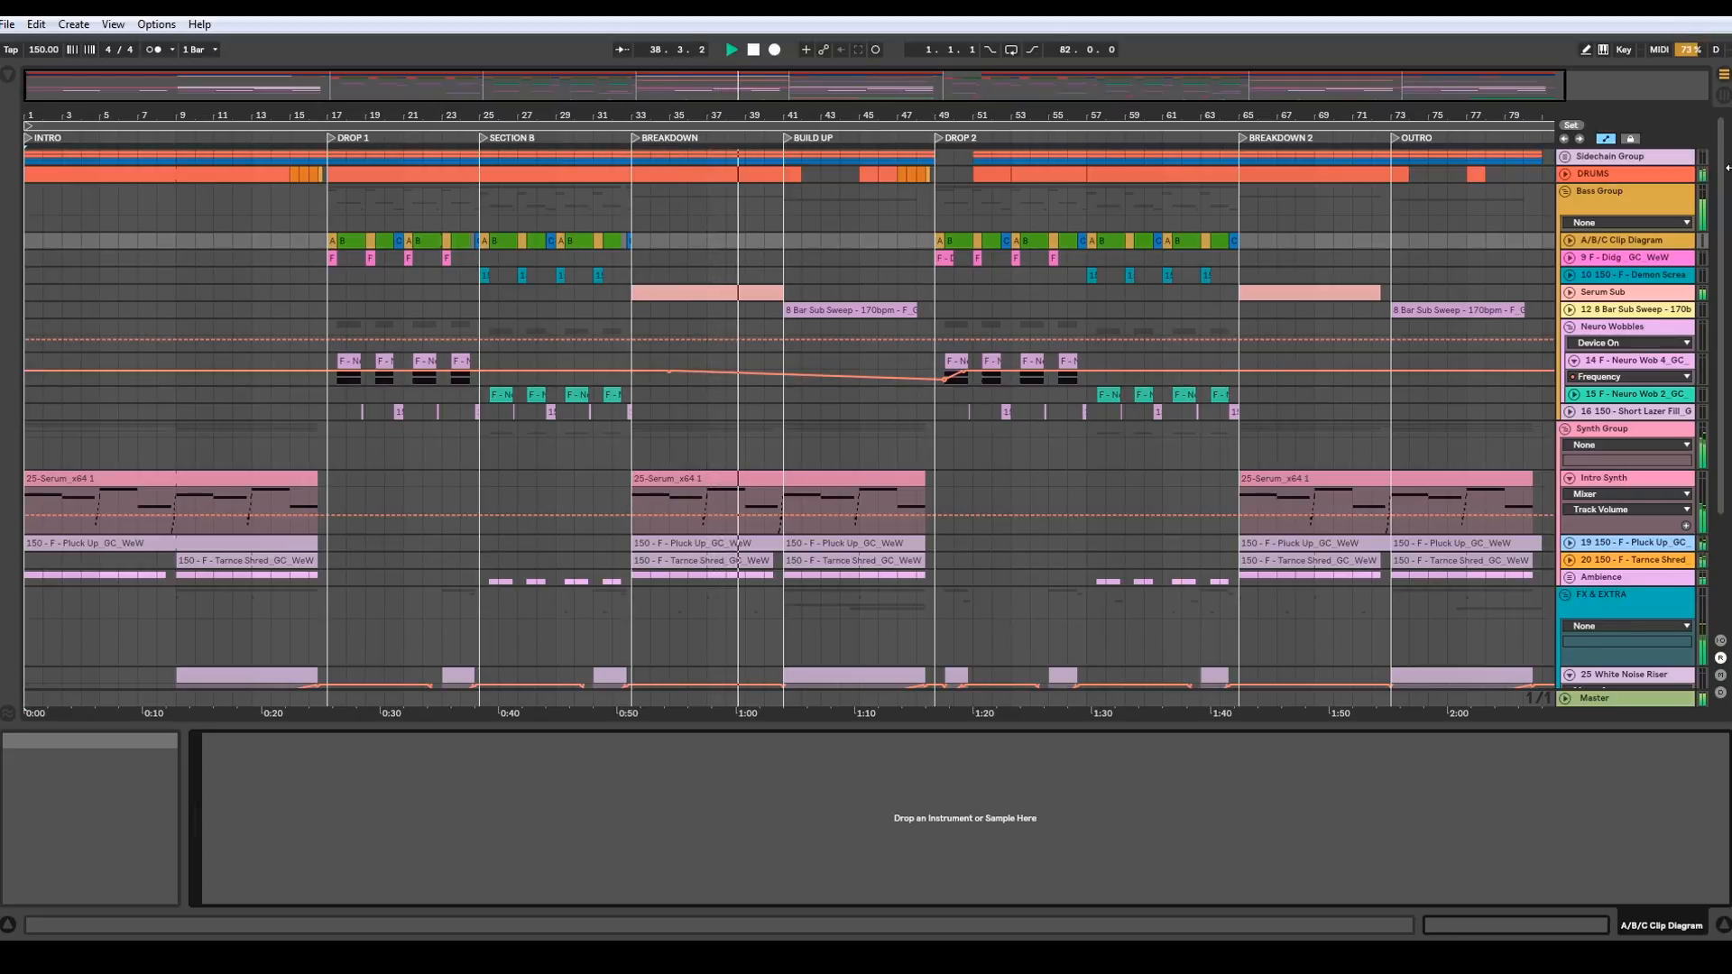
scroll(down, 3)
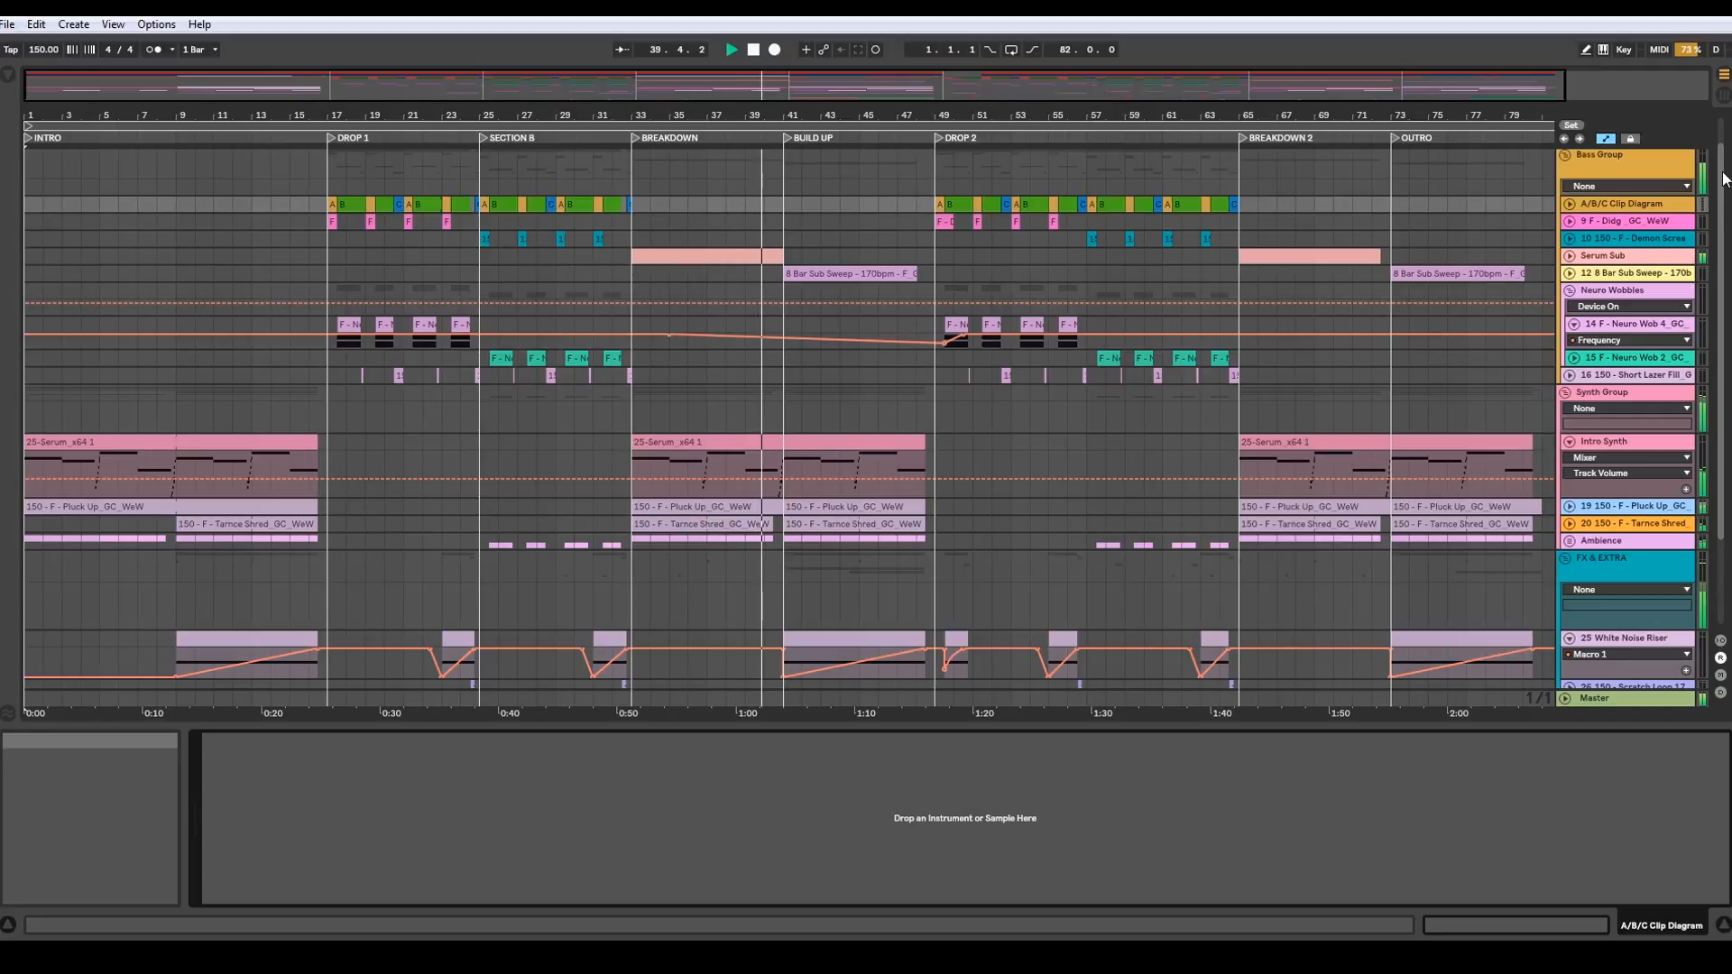
scroll(down, 3)
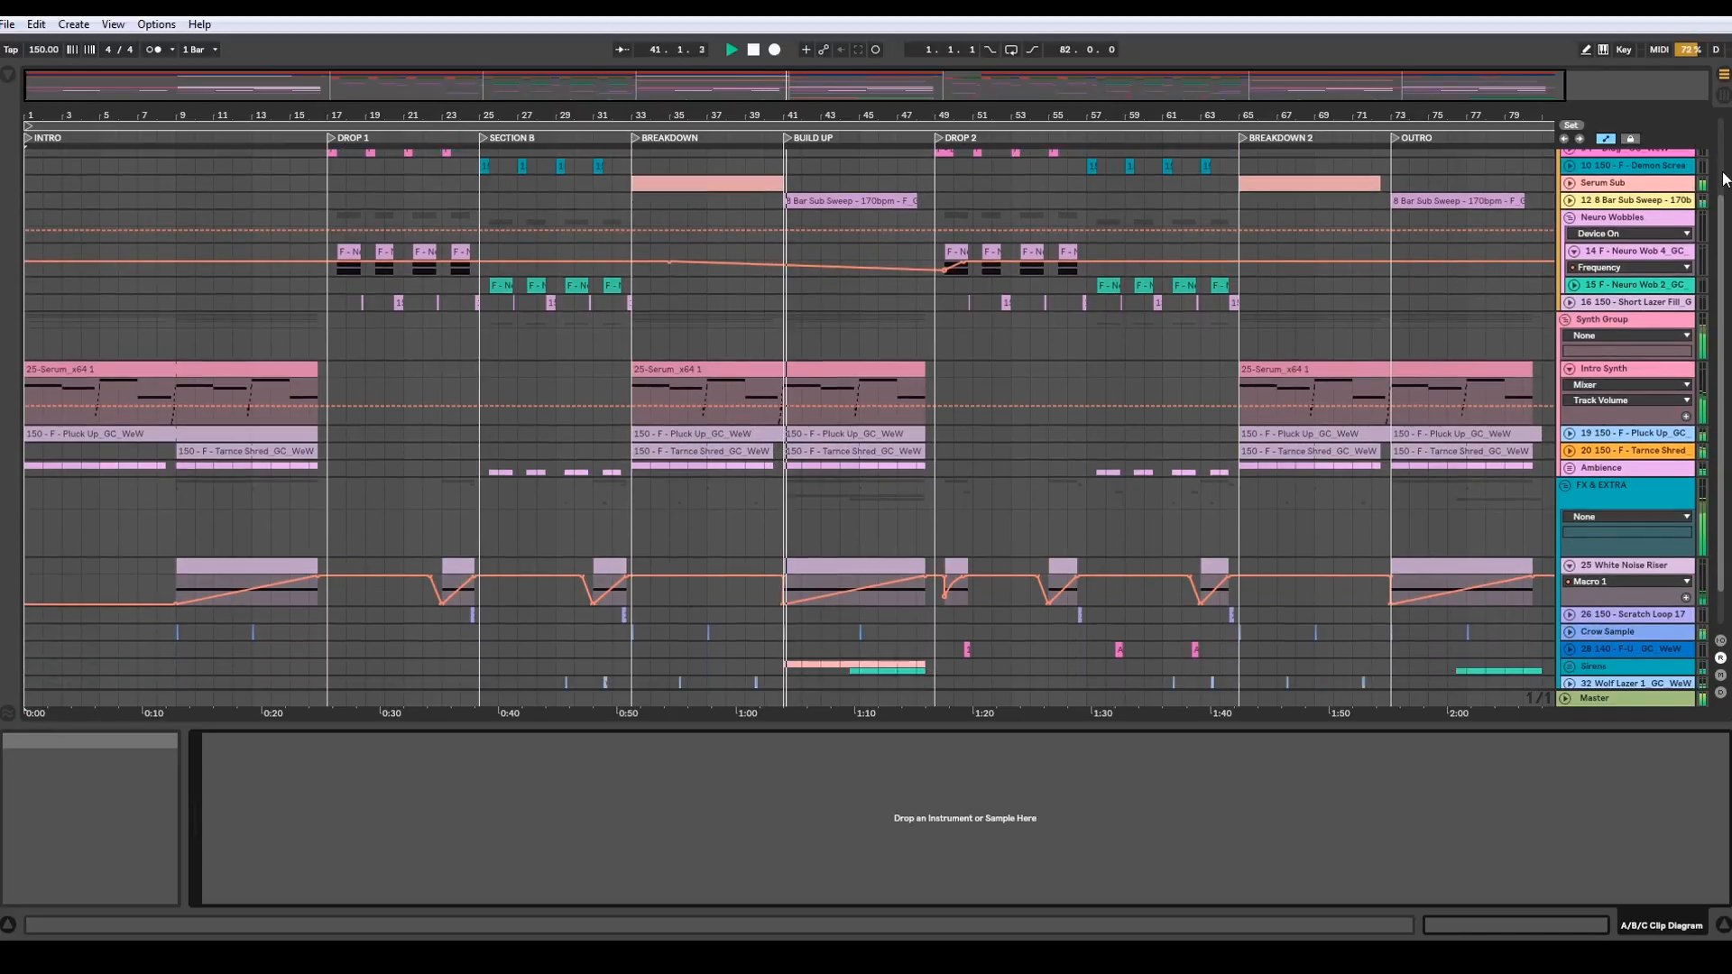
scroll(down, 3)
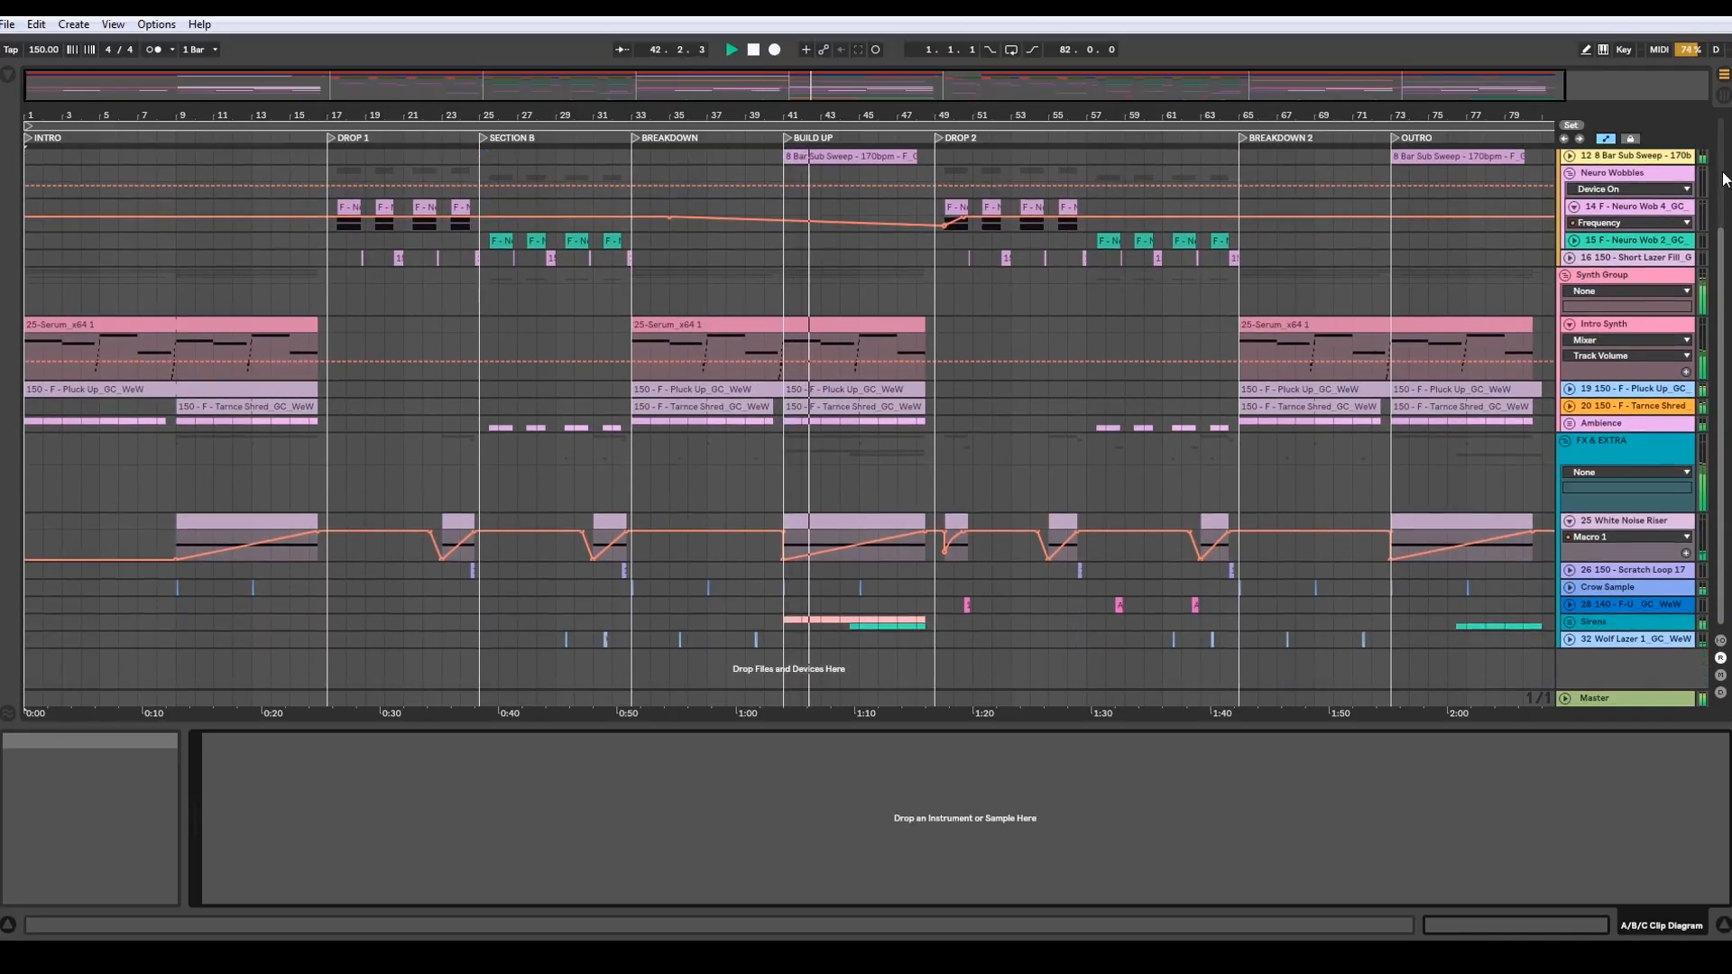